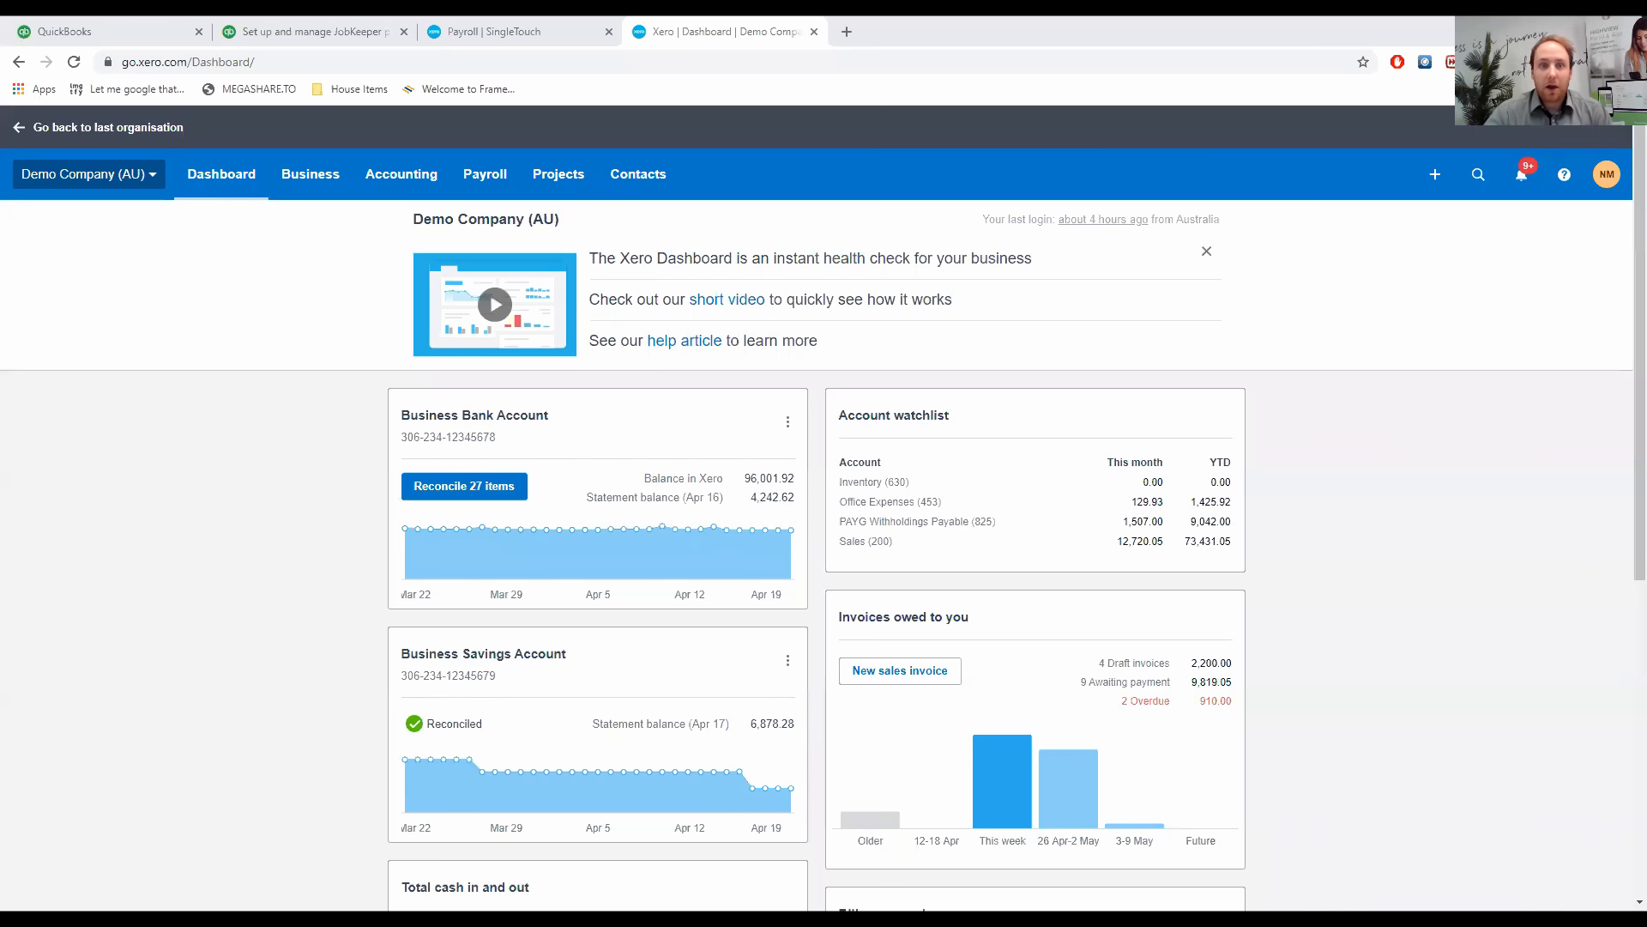
{"action": "mouse_move", "coordinate": [828, 628]}
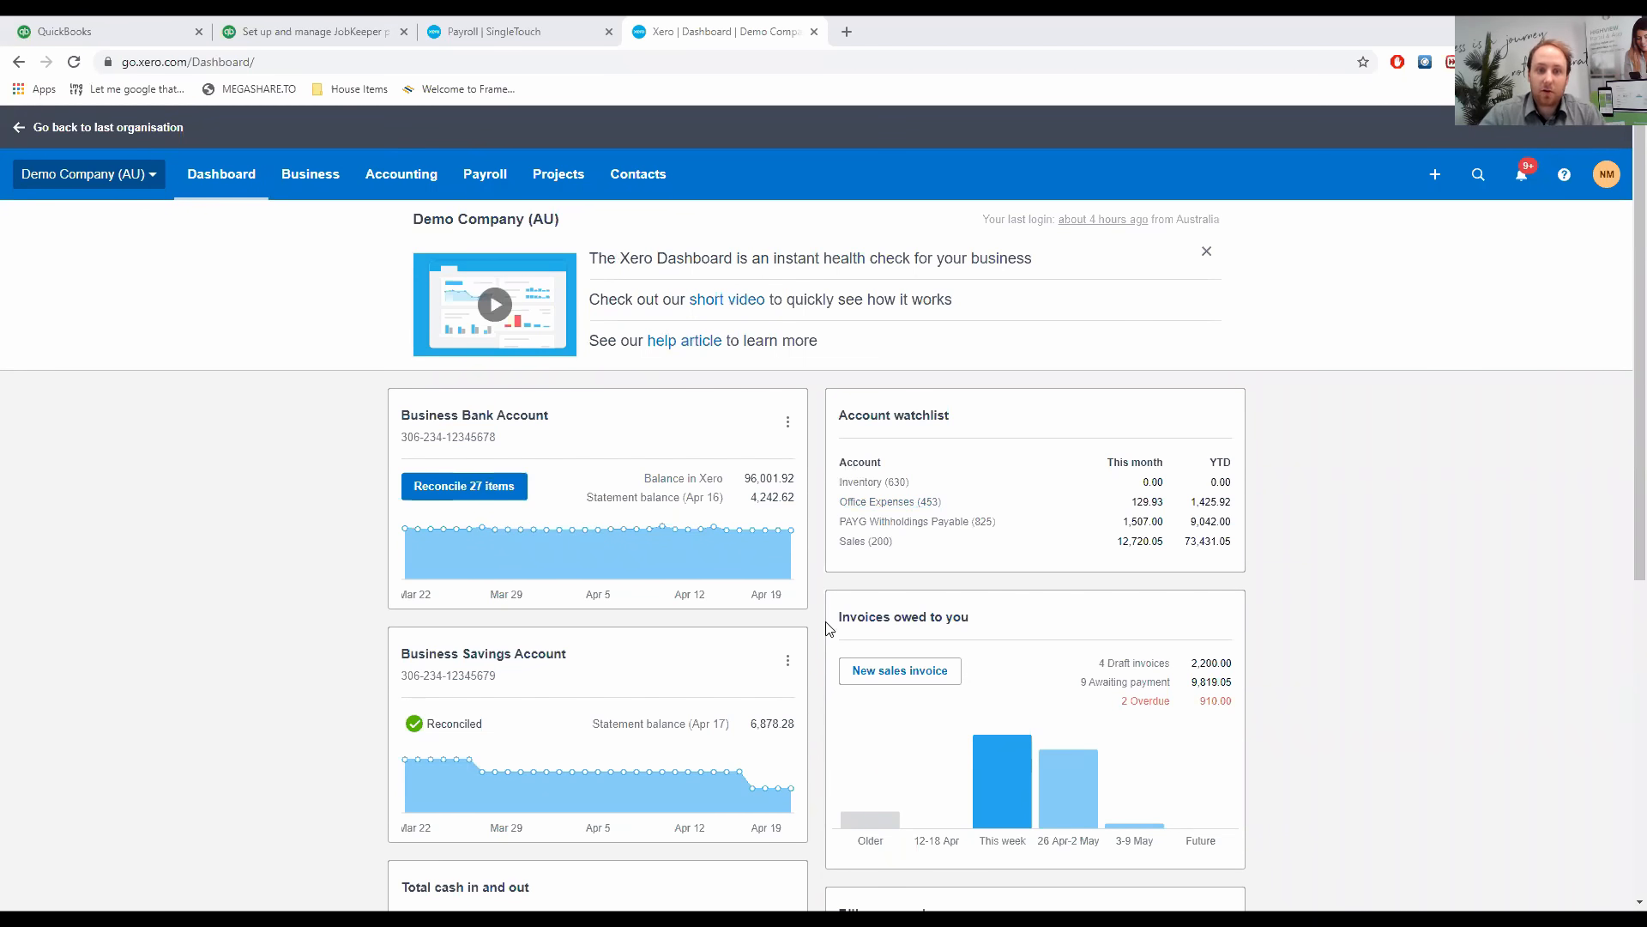
{"action": "mouse_move", "coordinate": [575, 502]}
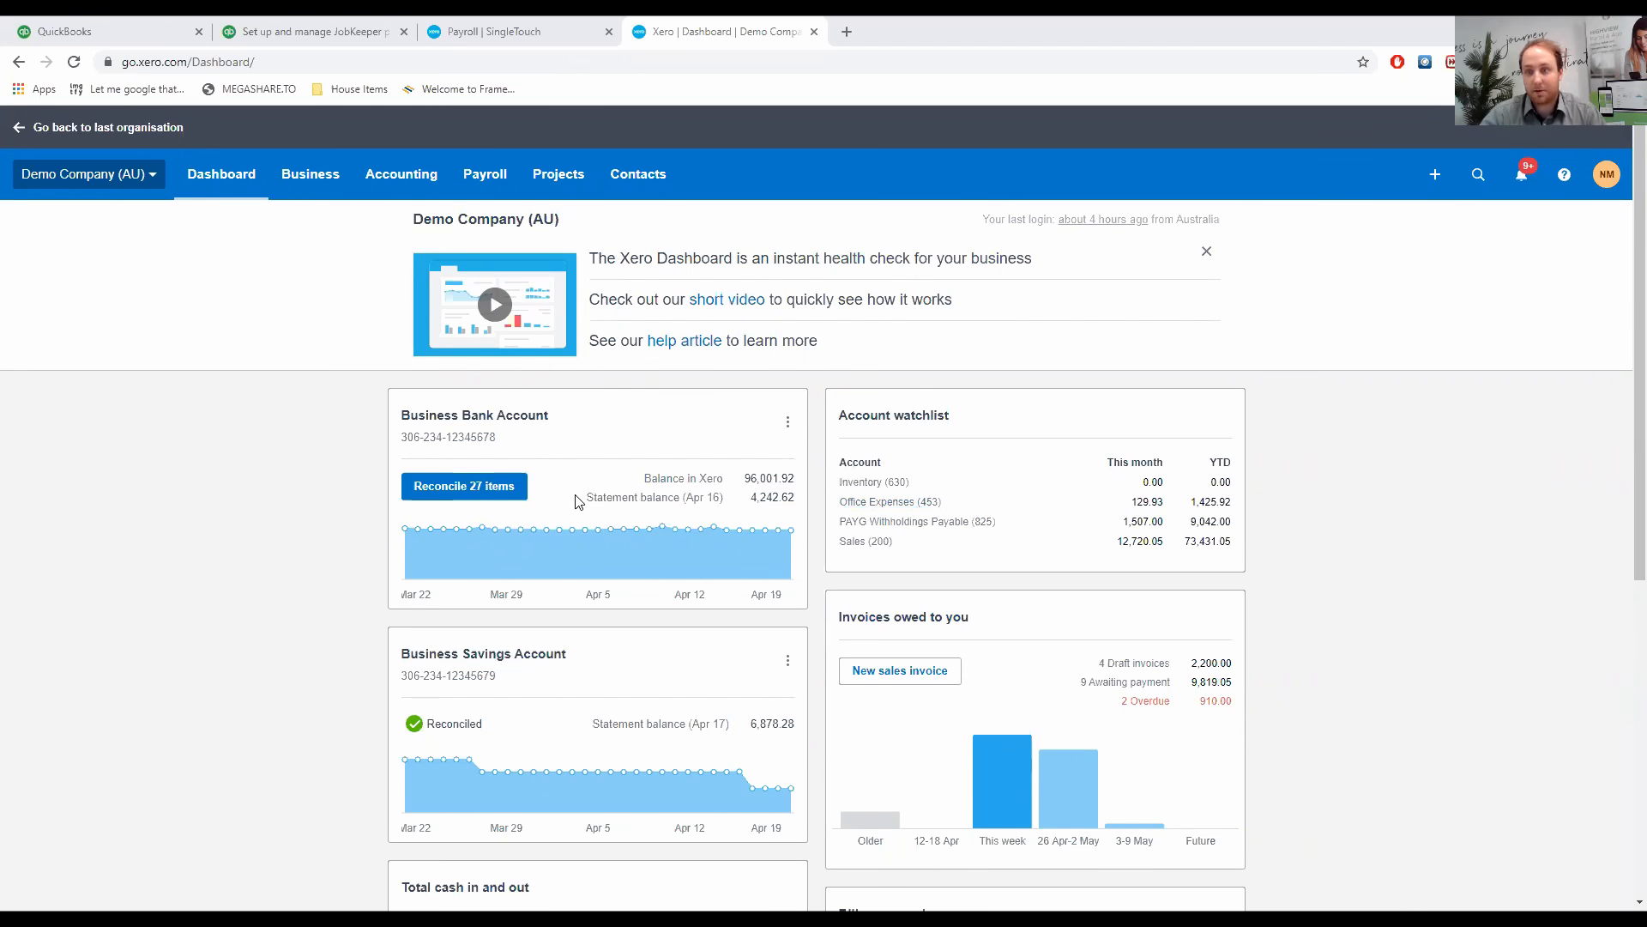
{"action": "mouse_move", "coordinate": [566, 349]}
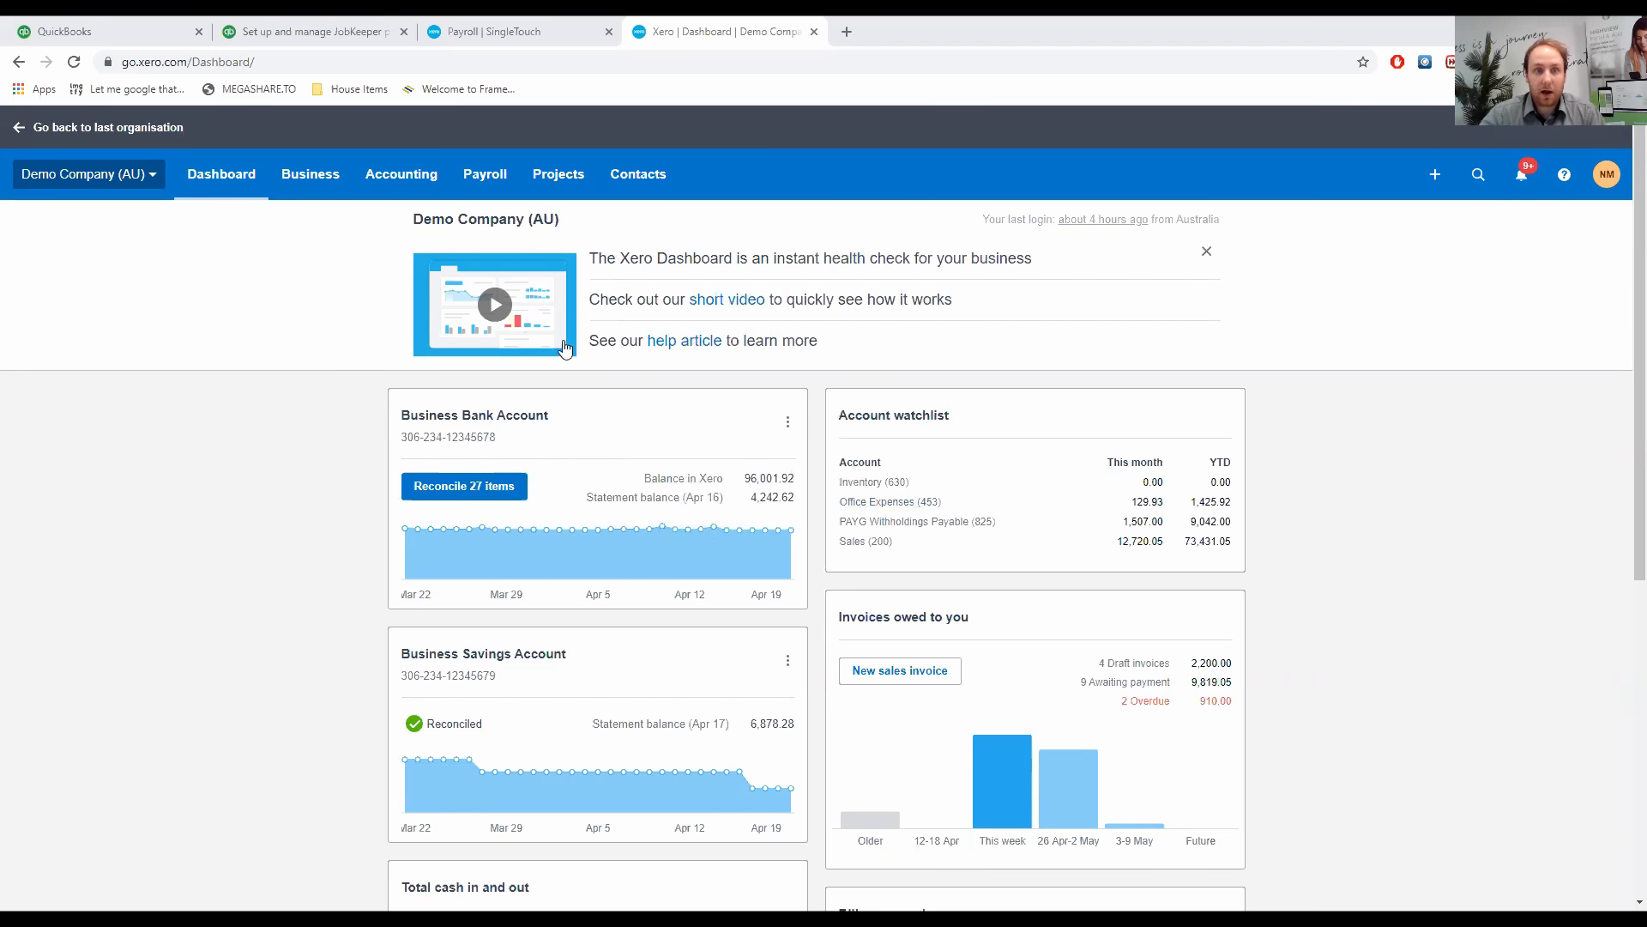
{"action": "mouse_move", "coordinate": [484, 173]}
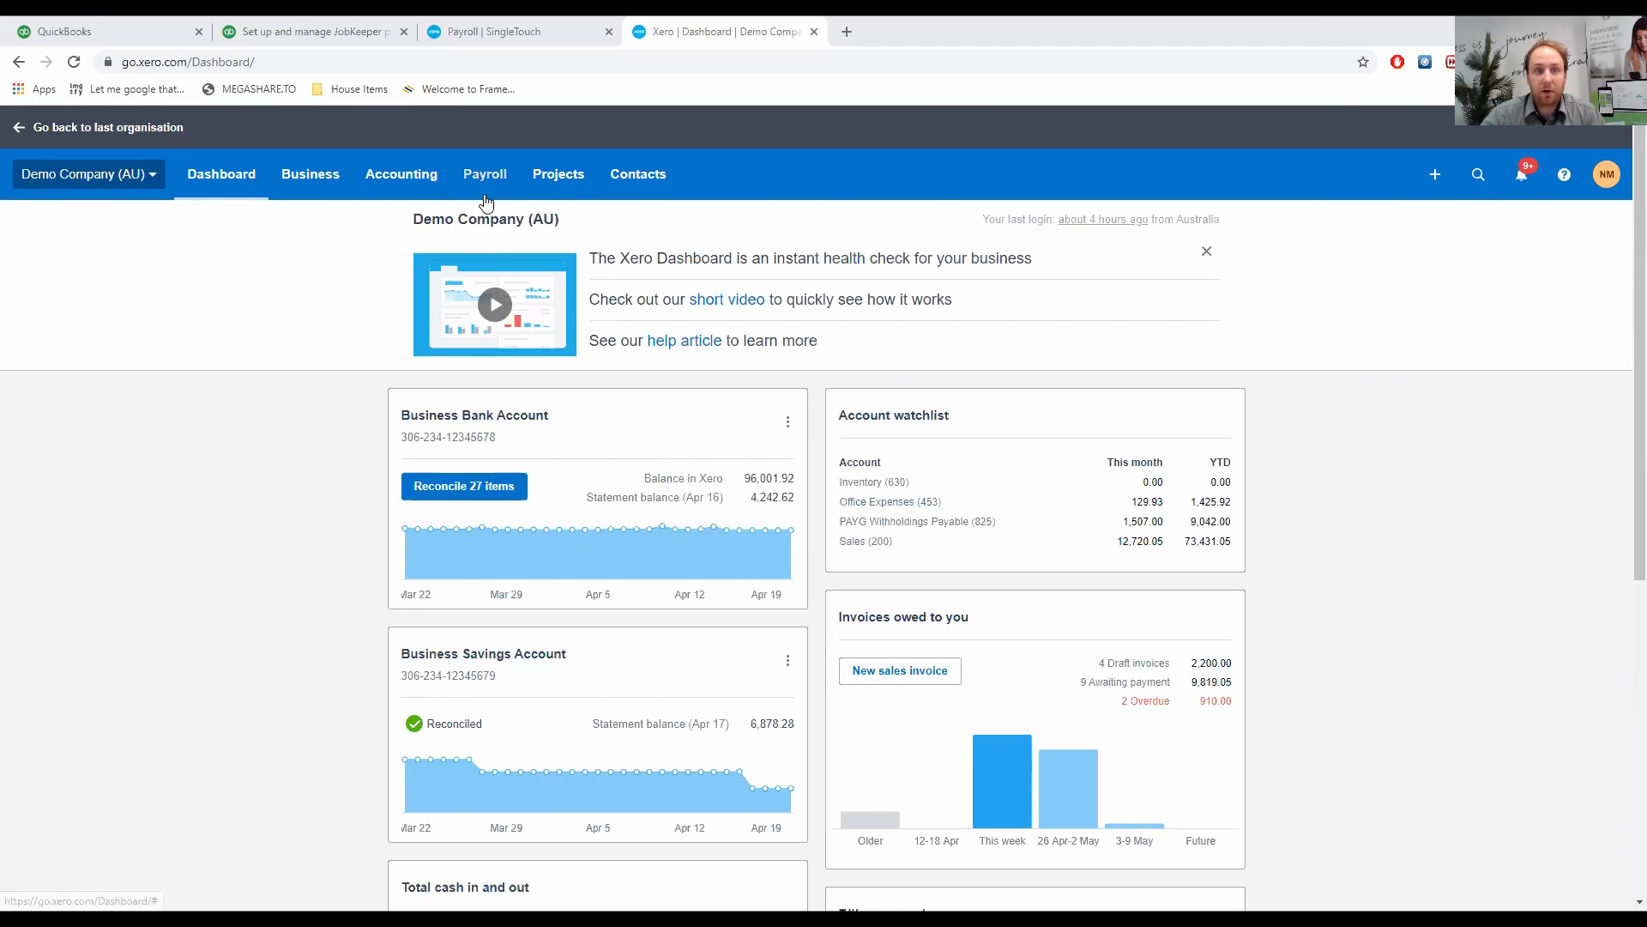
{"action": "mouse_move", "coordinate": [484, 189]}
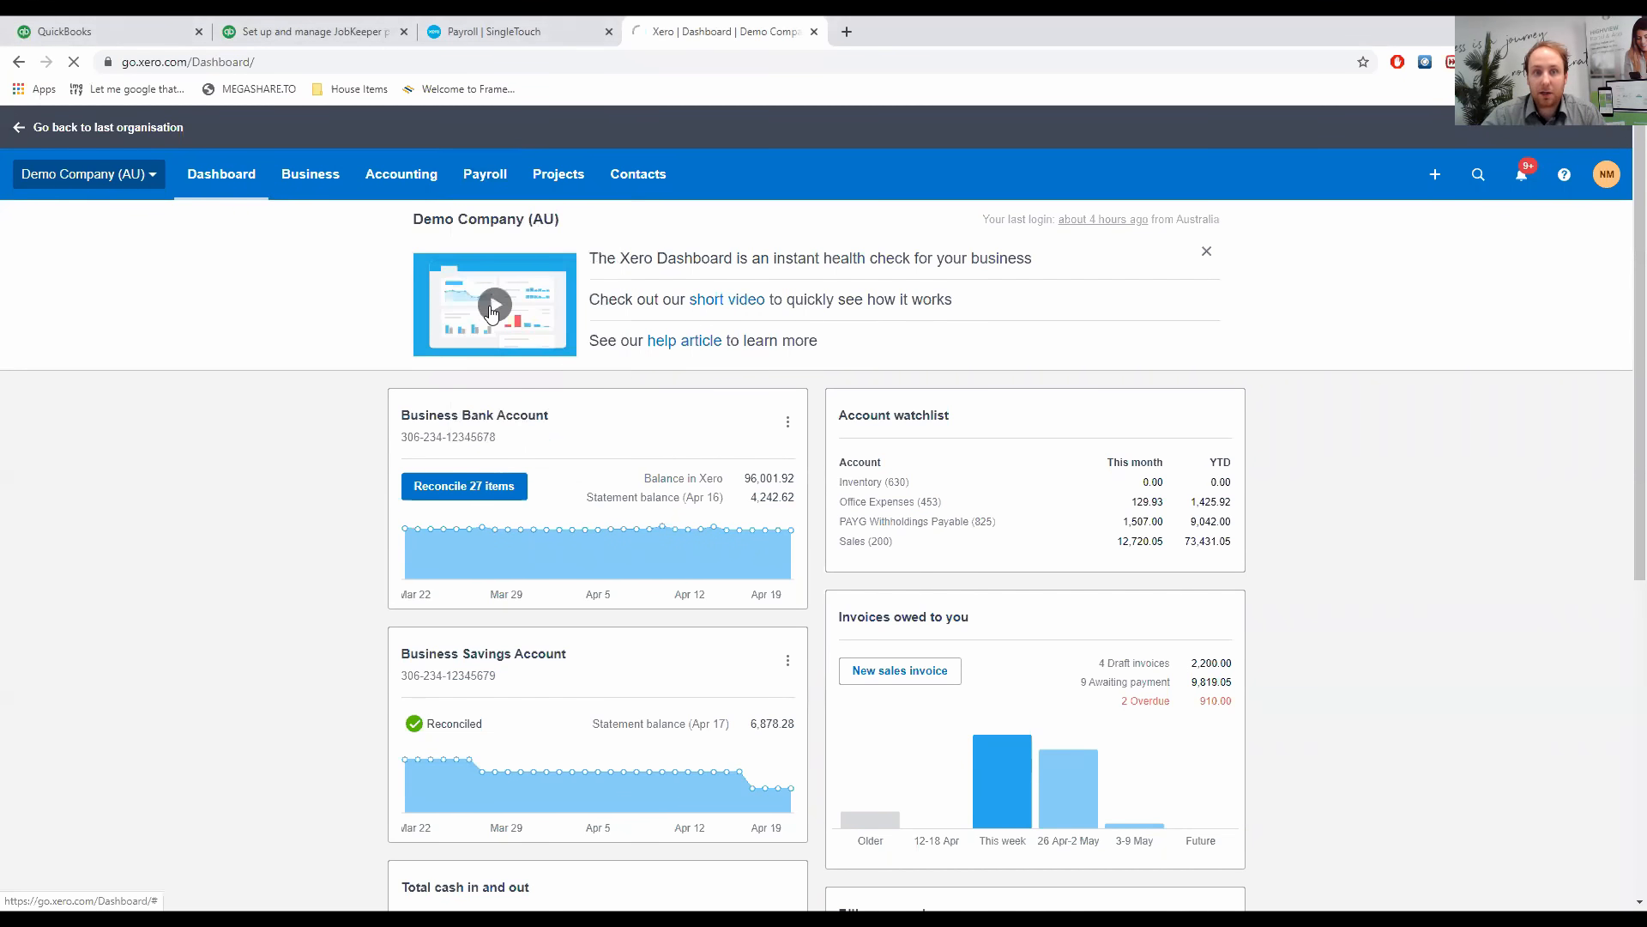
Delete the draft Weekly pay run for the week ending 21 Apr 2020.
{"action": "left_click", "coordinate": [484, 173]}
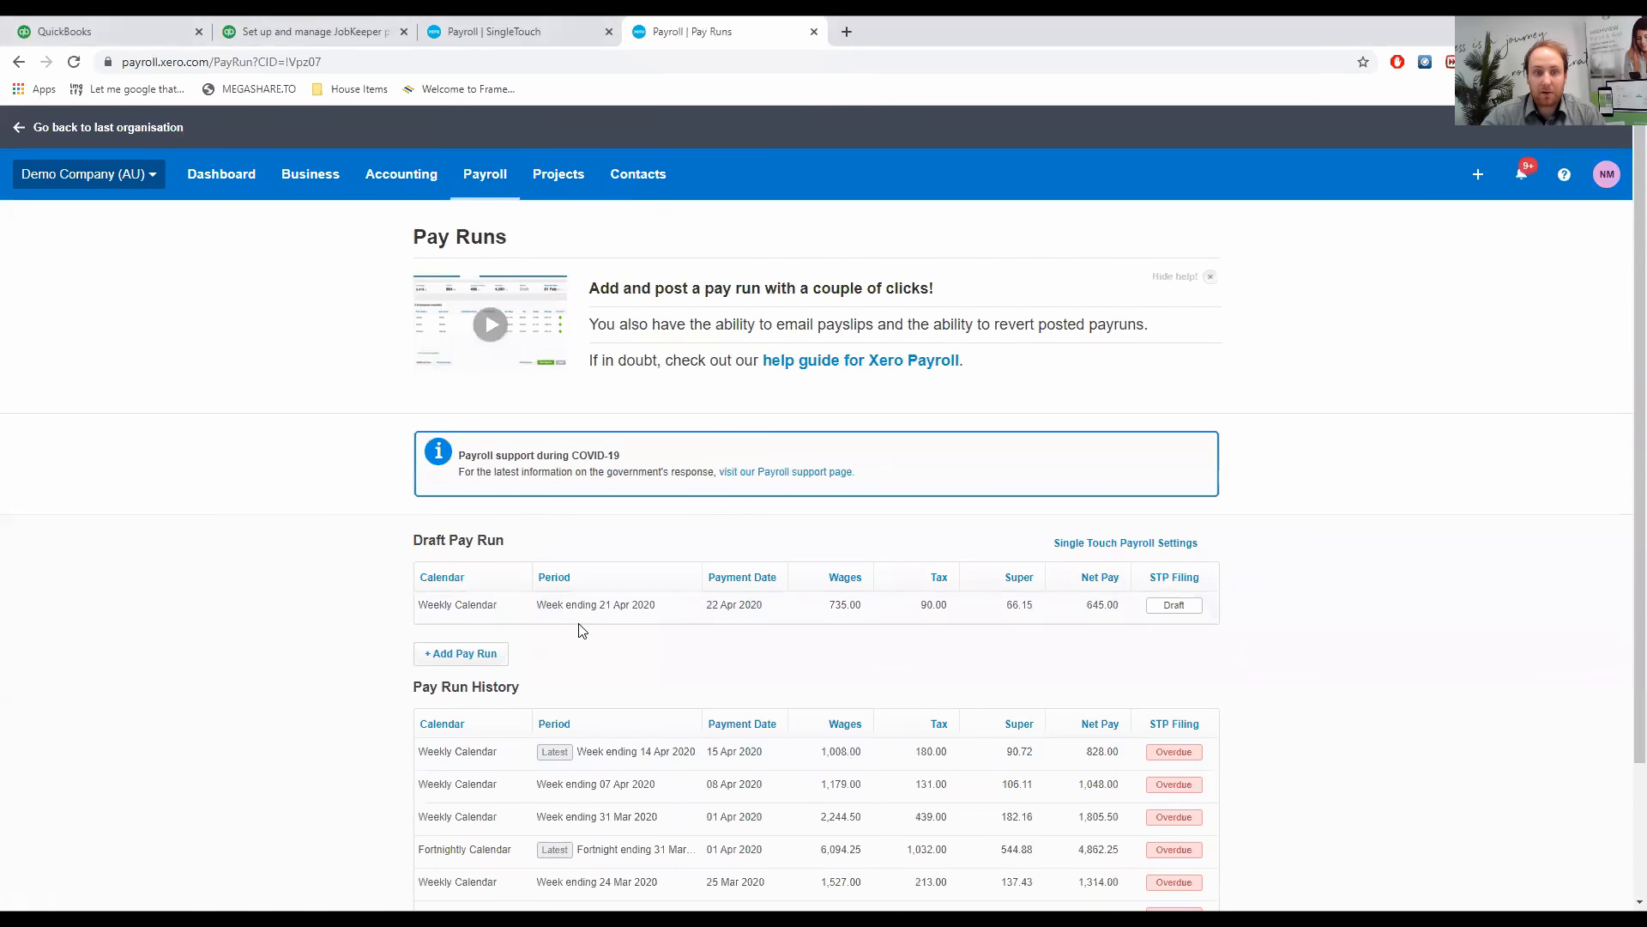
{"action": "left_click", "coordinate": [661, 604]}
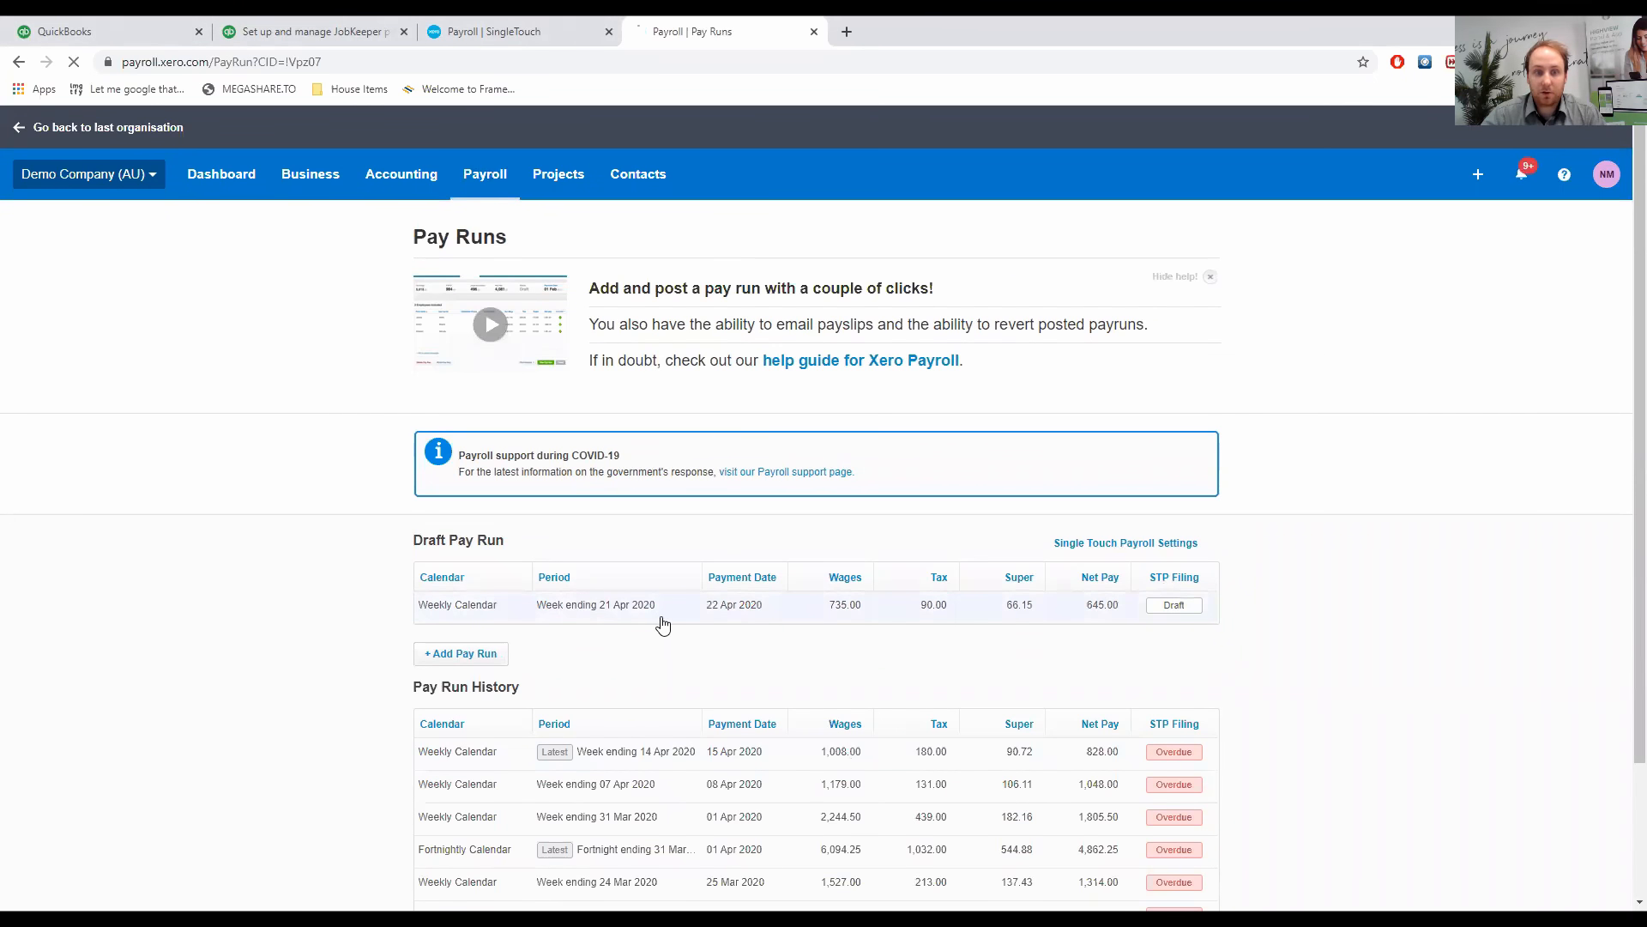
{"action": "left_click", "coordinate": [595, 604]}
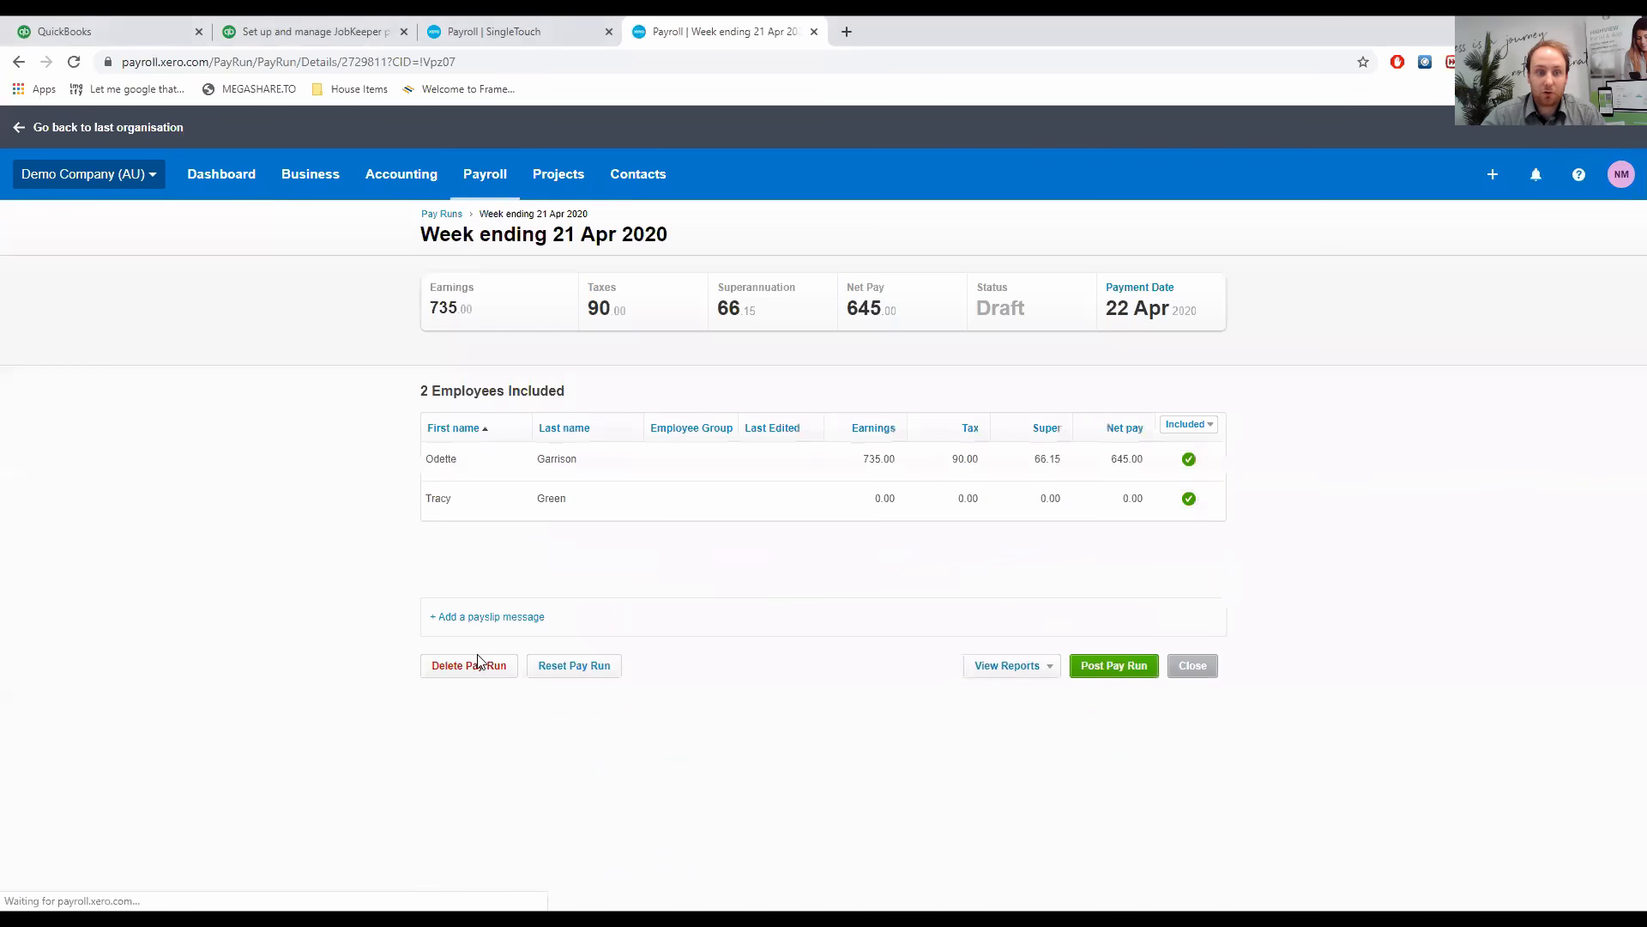
{"action": "left_click", "coordinate": [469, 665]}
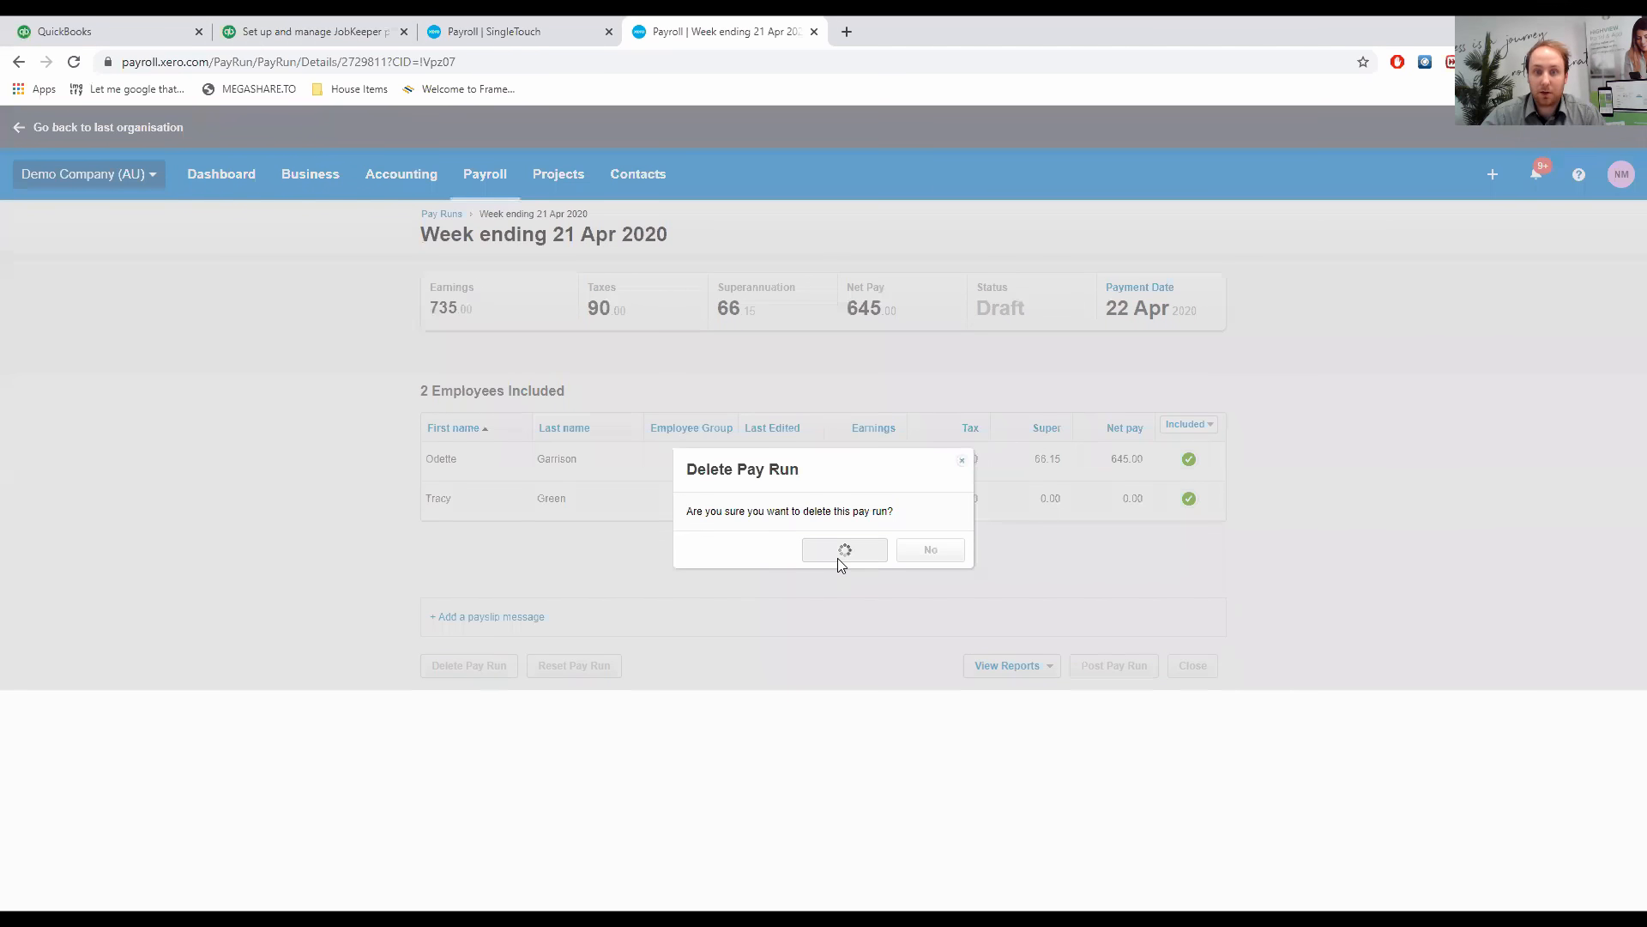
{"action": "left_click", "coordinate": [843, 548]}
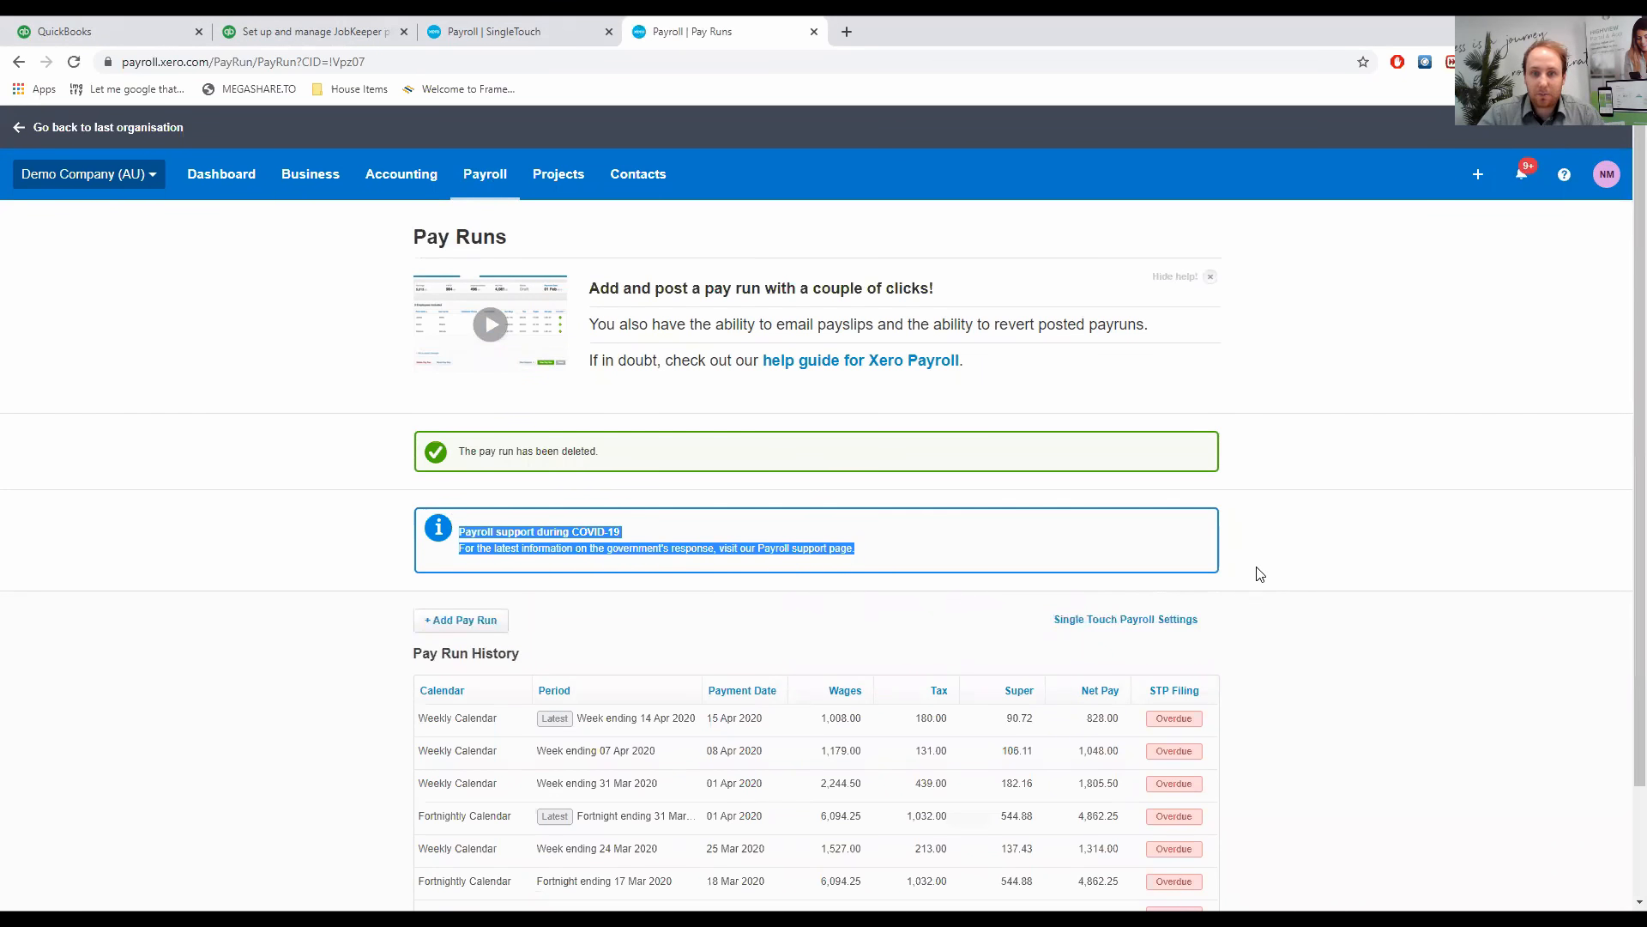
{"action": "mouse_move", "coordinate": [542, 553]}
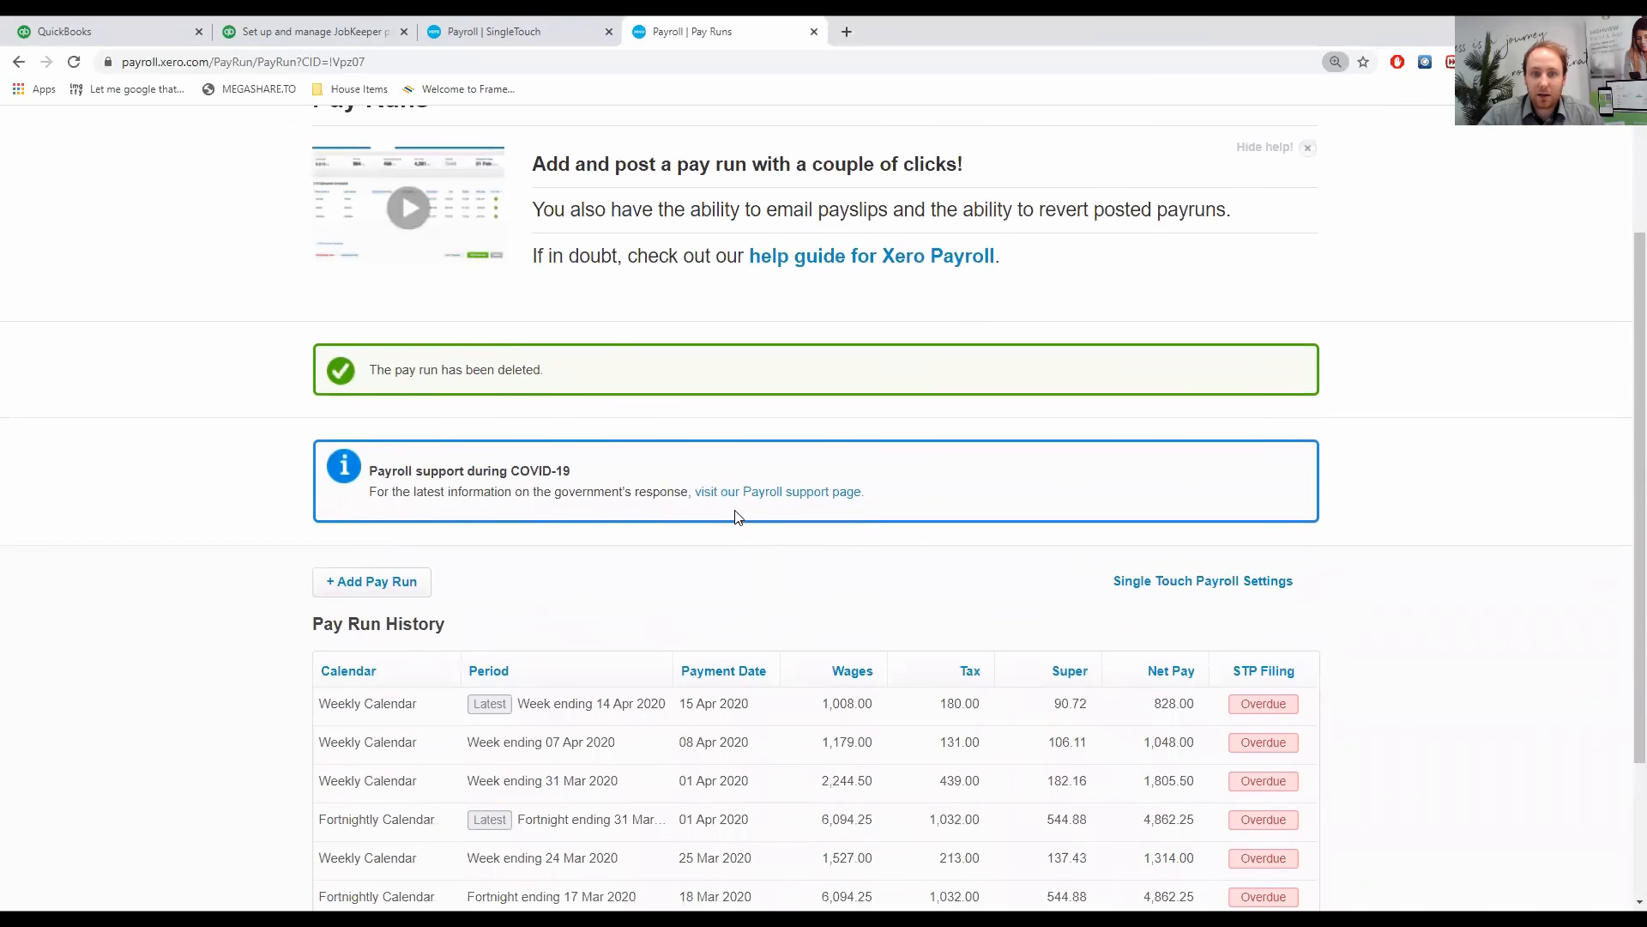
{"action": "mouse_move", "coordinate": [777, 490]}
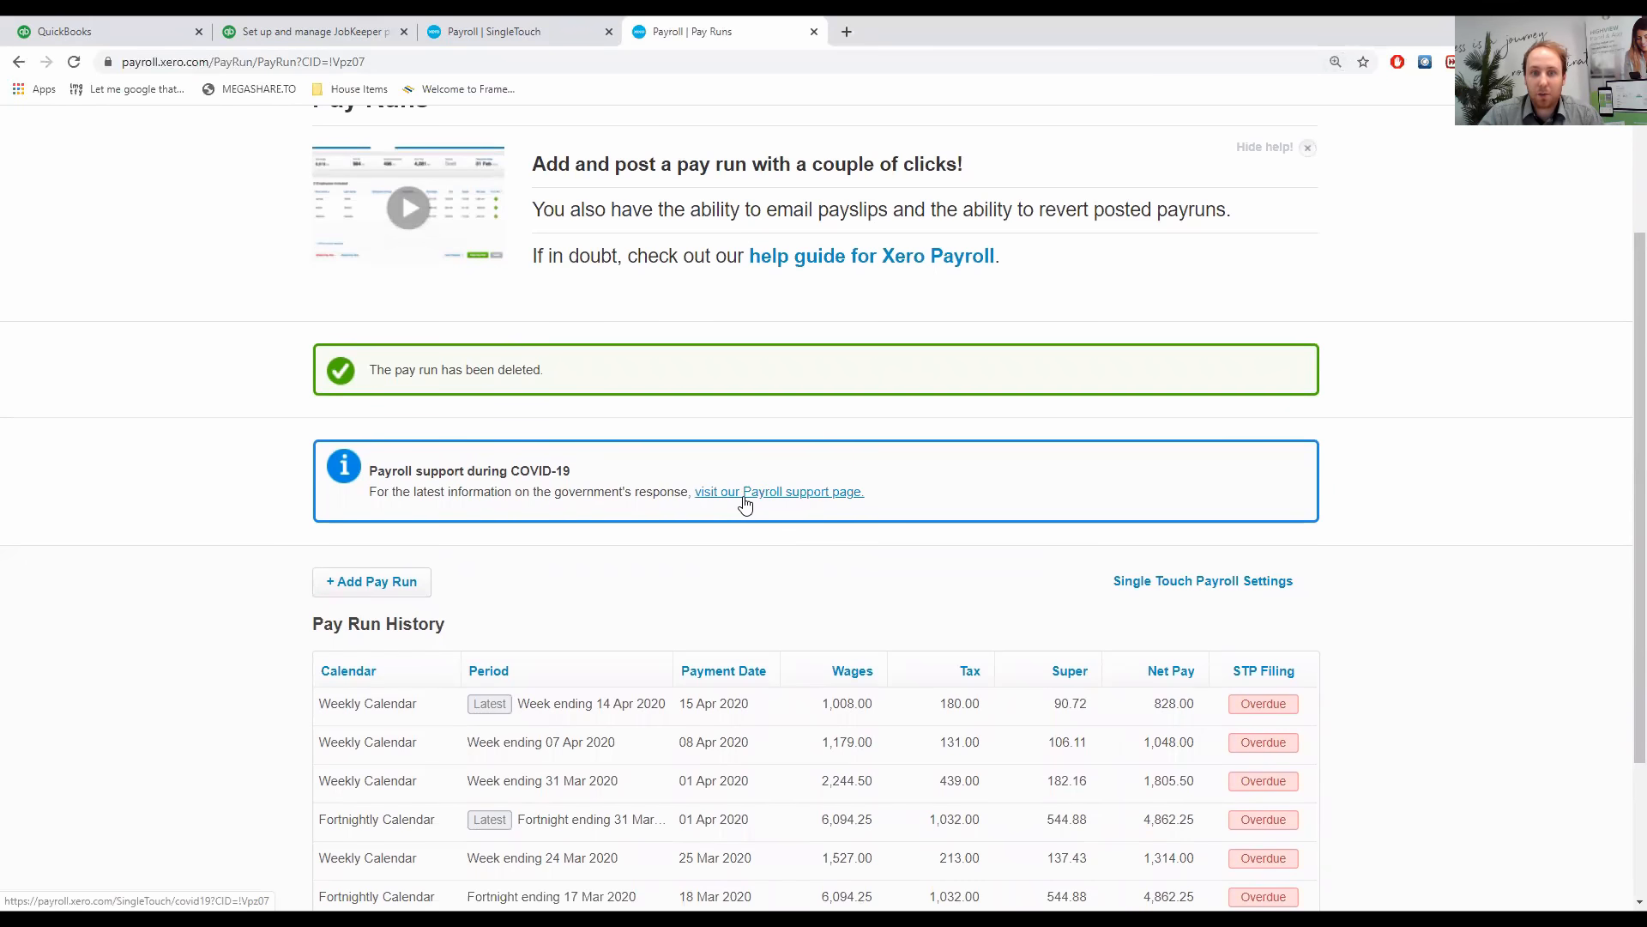
Follow the COVID-19 banner link and scroll to the Getting ready for JobKeeper checklist.
{"action": "left_click", "coordinate": [778, 492]}
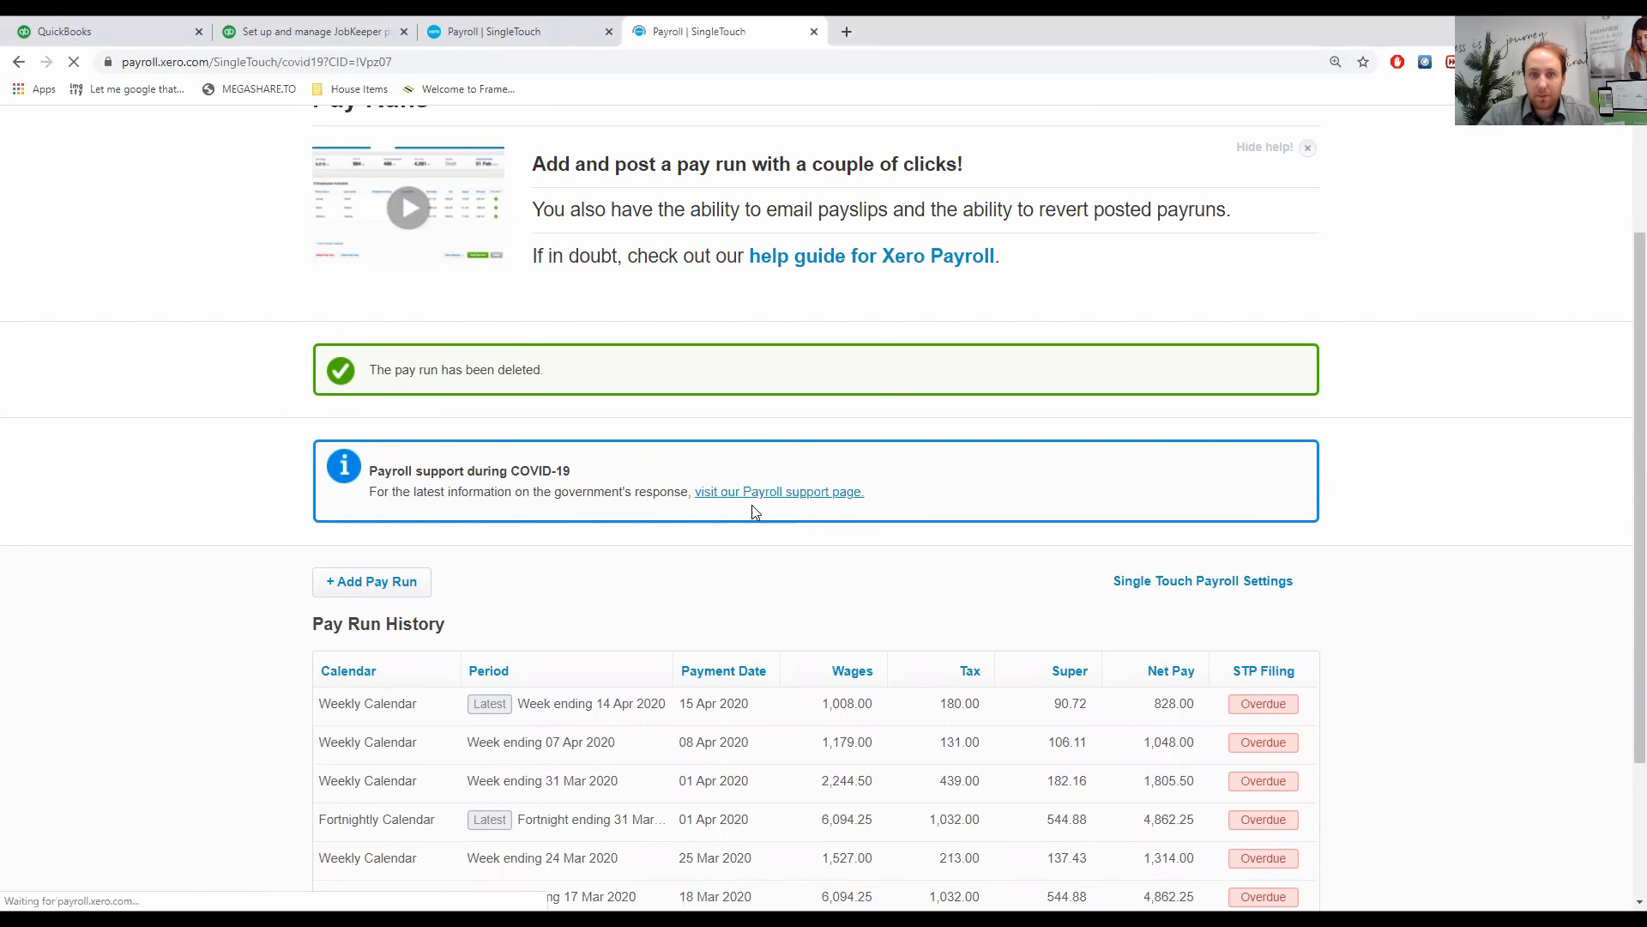
{"action": "left_click", "coordinate": [778, 491]}
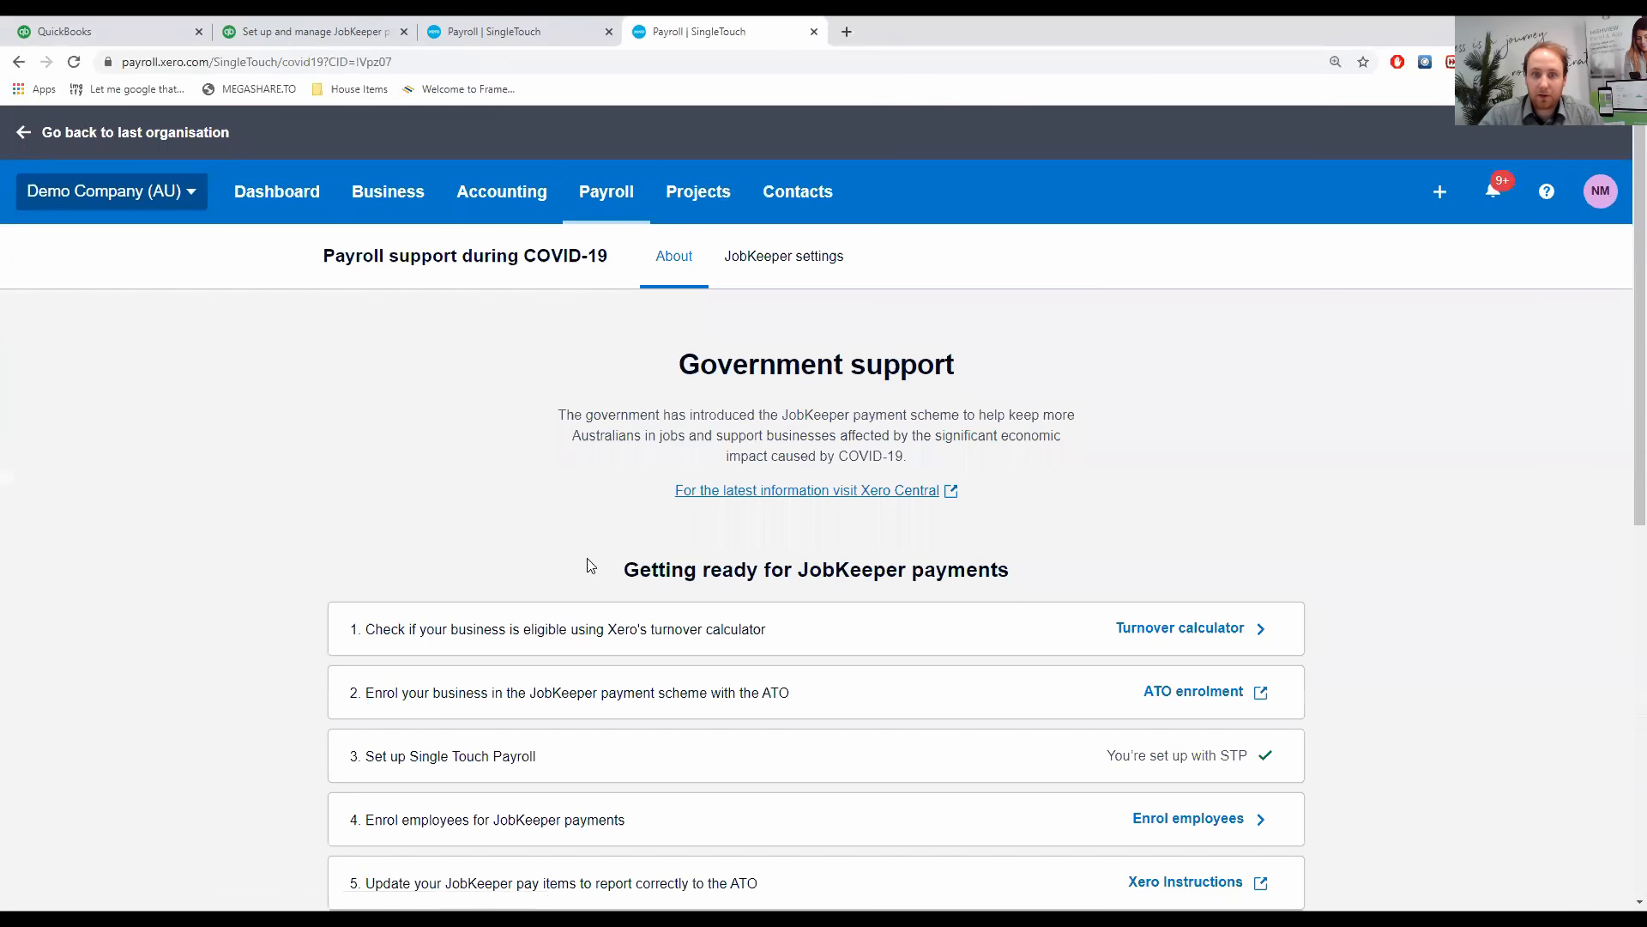
{"action": "scroll", "scroll_direction": "down", "scroll_amount": 3}
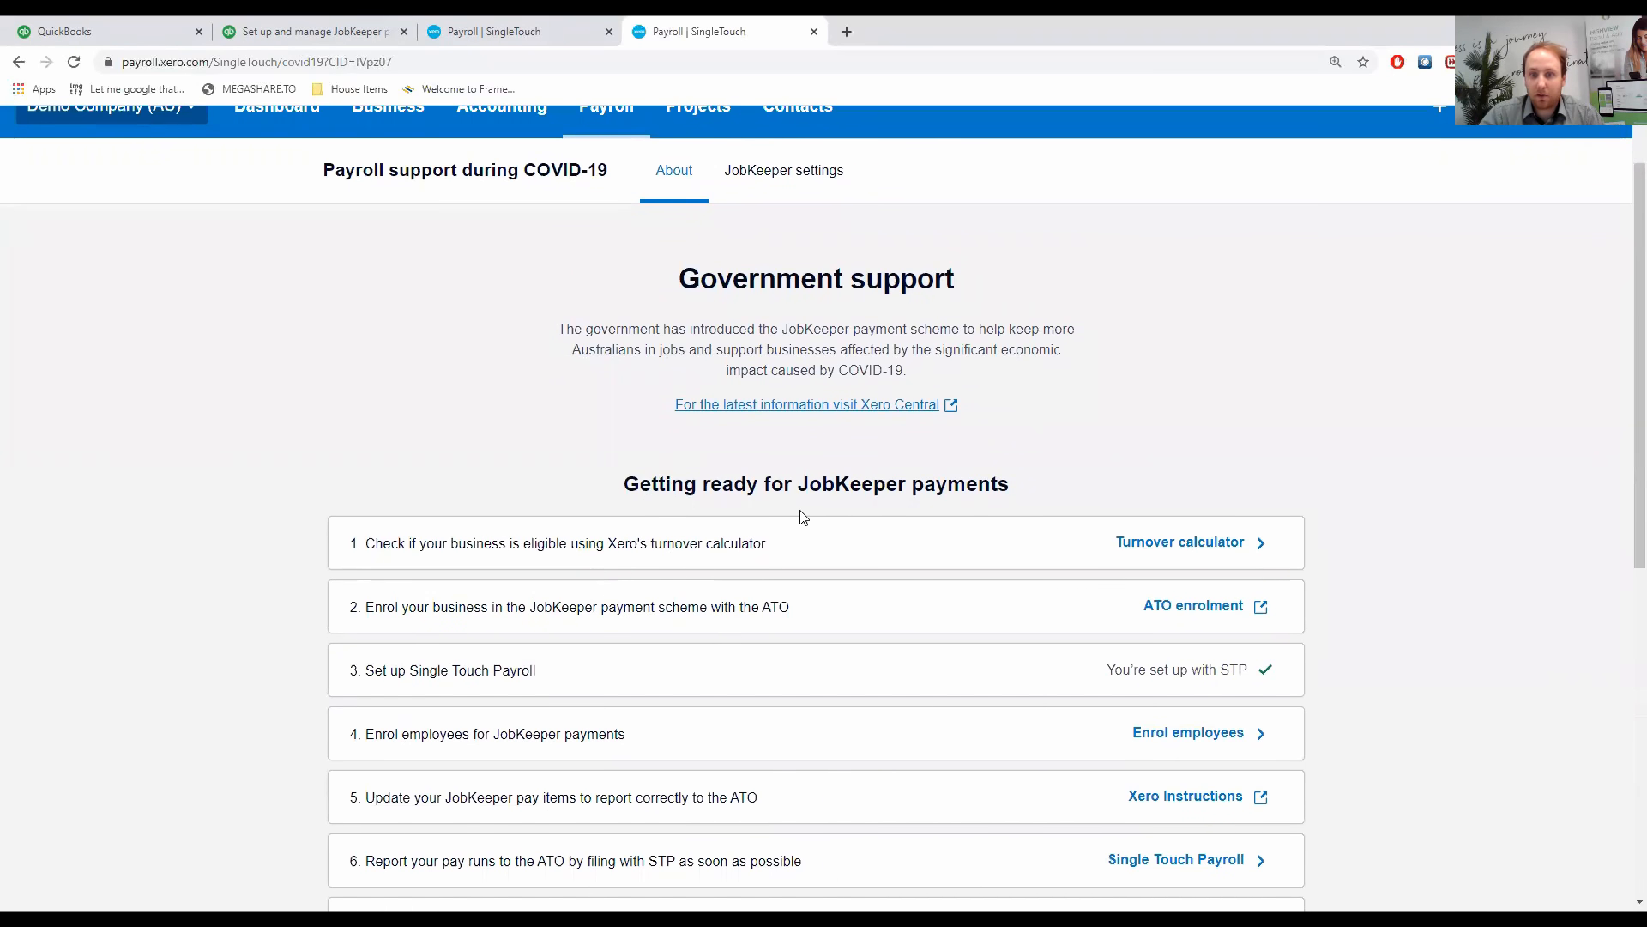
{"action": "mouse_move", "coordinate": [667, 584]}
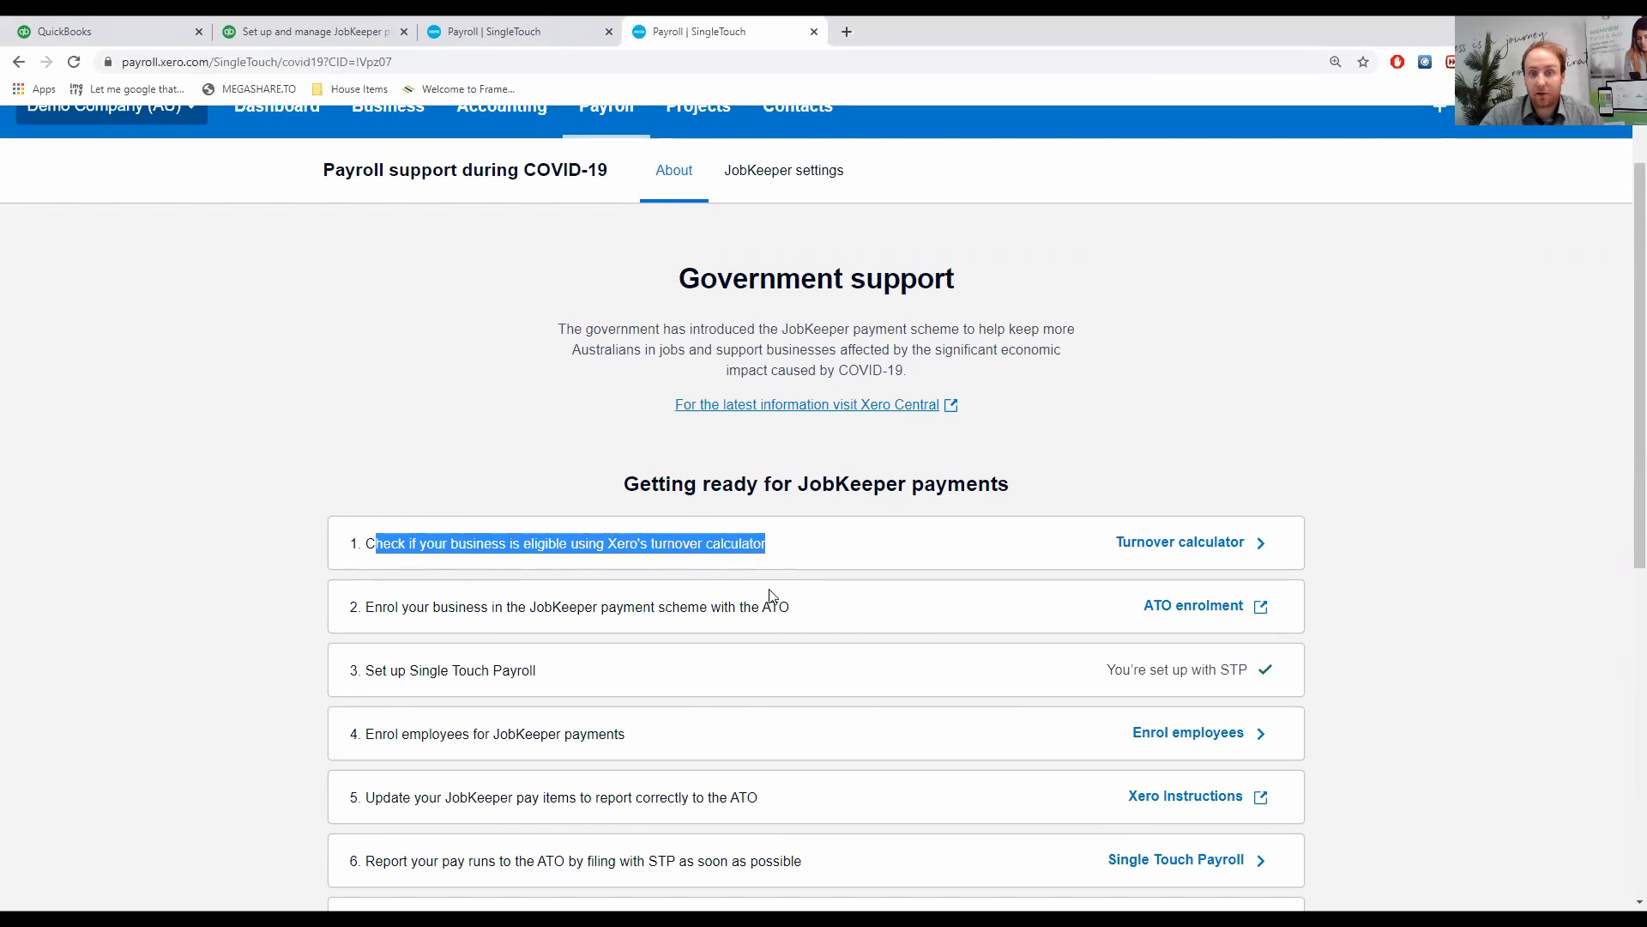
{"action": "mouse_move", "coordinate": [773, 557]}
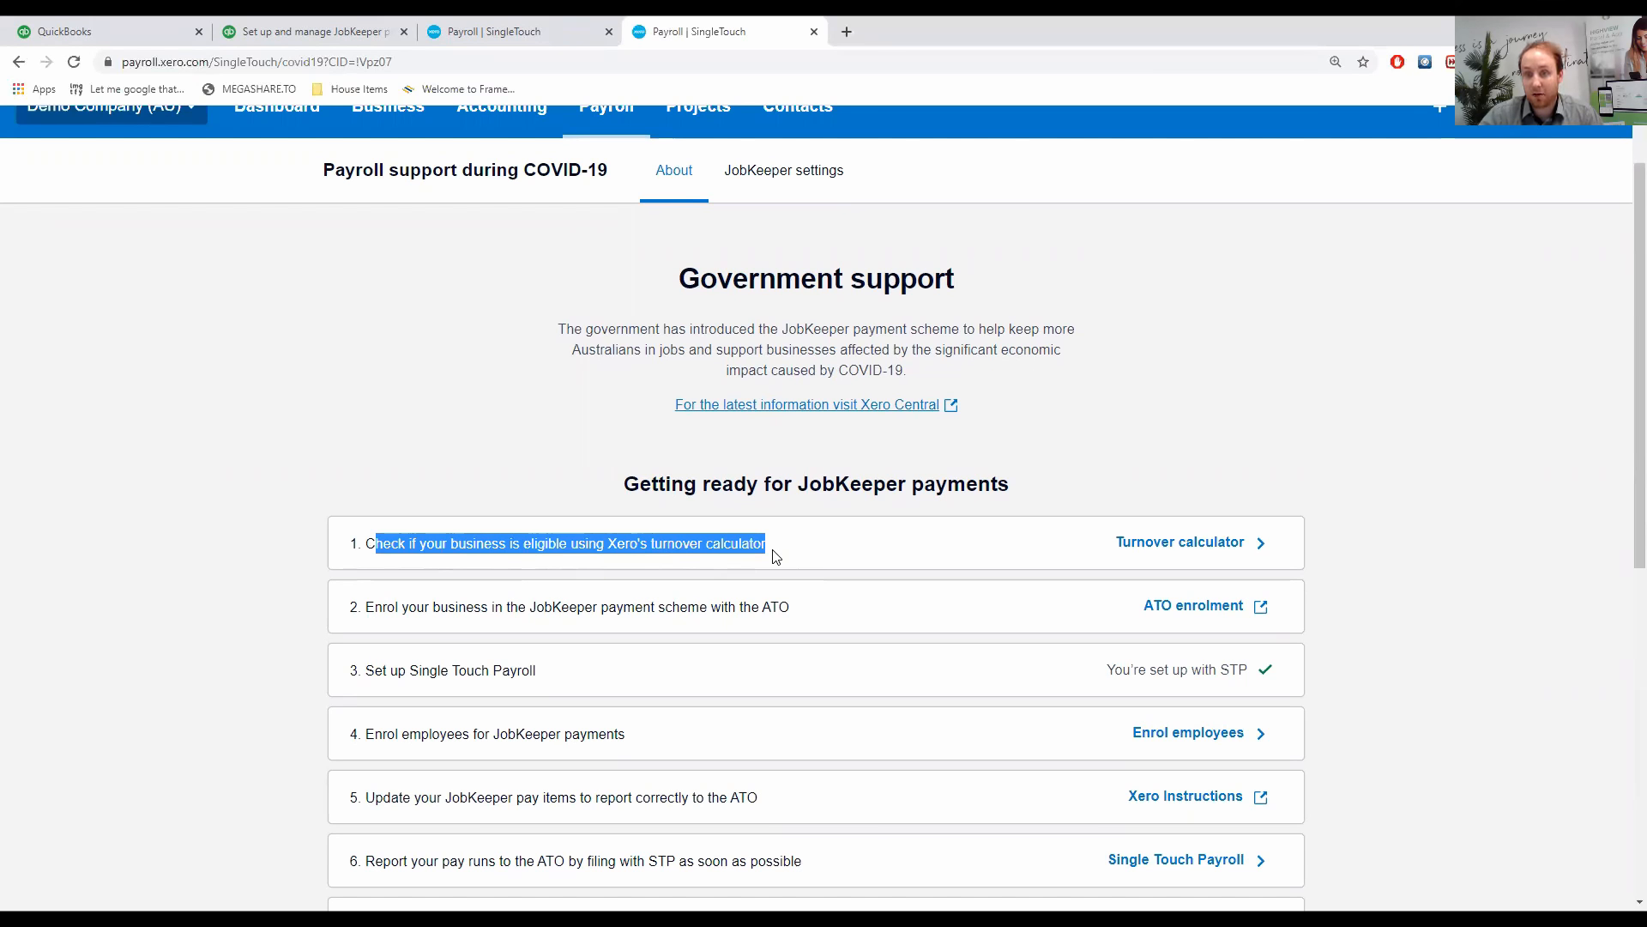
{"action": "mouse_move", "coordinate": [1137, 557]}
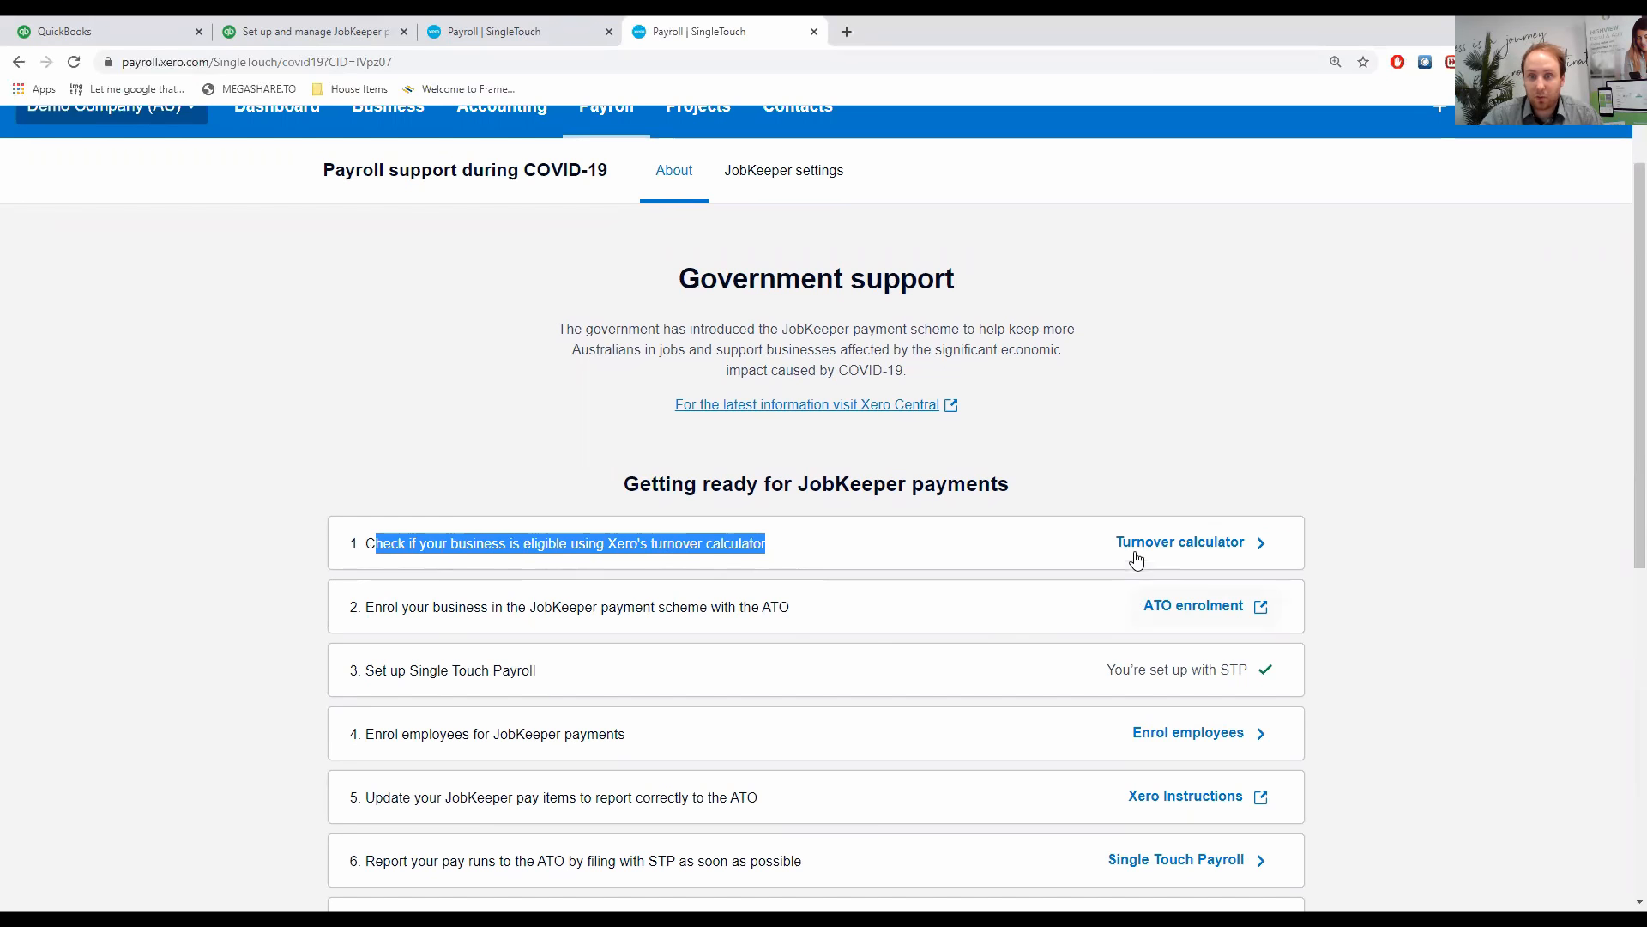
{"action": "mouse_move", "coordinate": [1178, 511]}
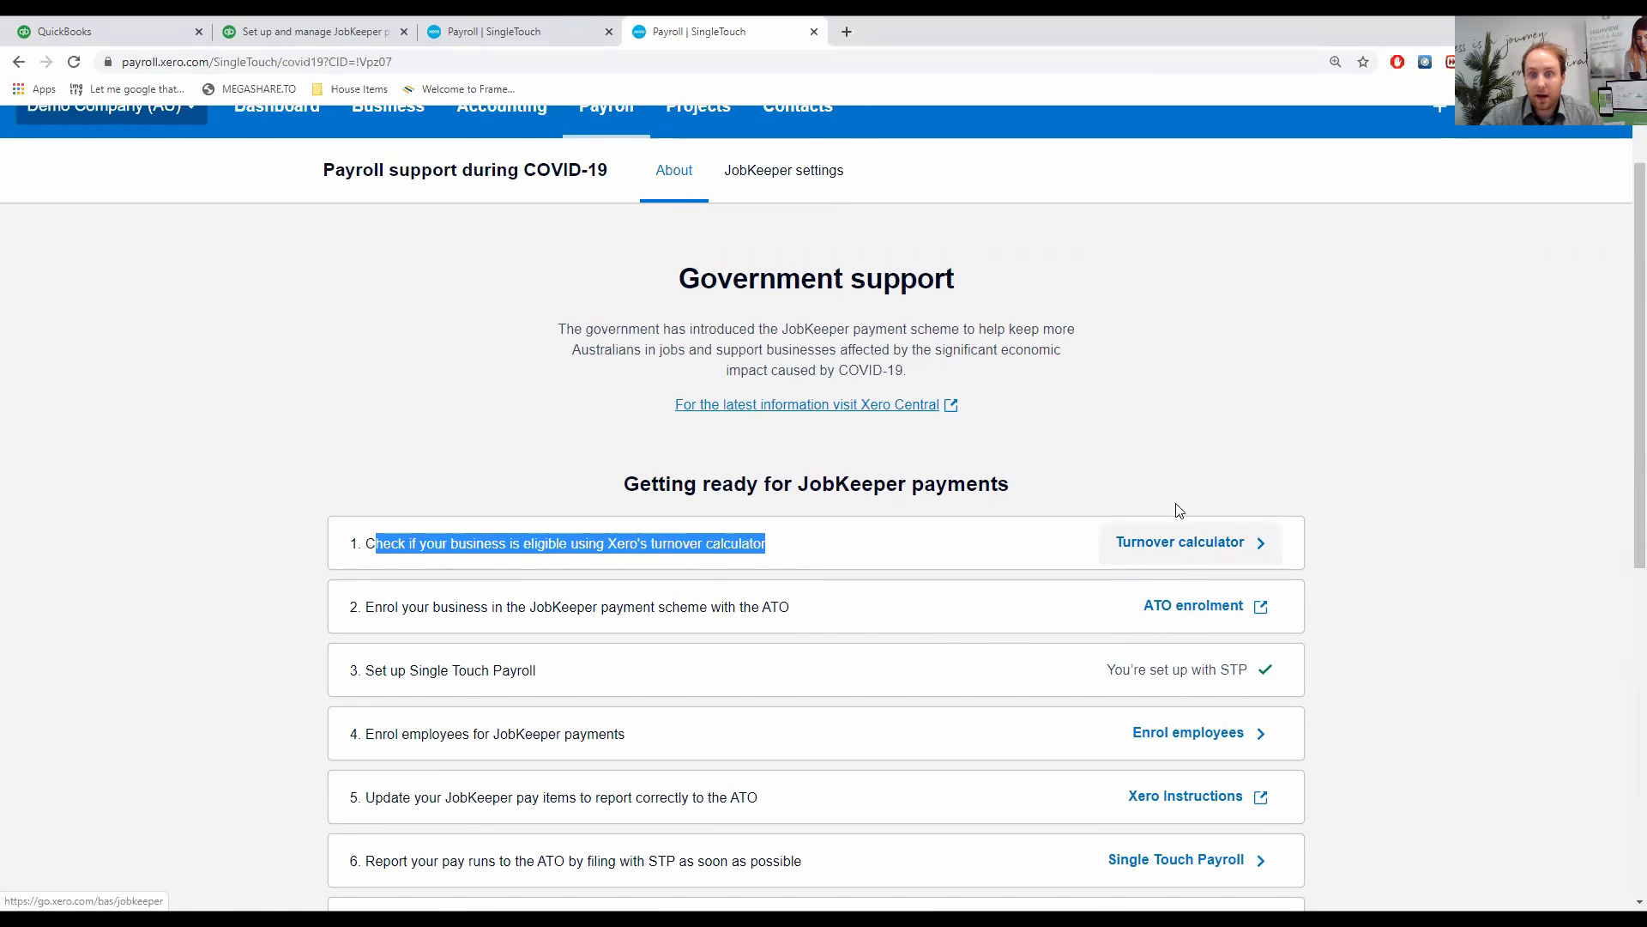
{"action": "mouse_move", "coordinate": [1166, 554]}
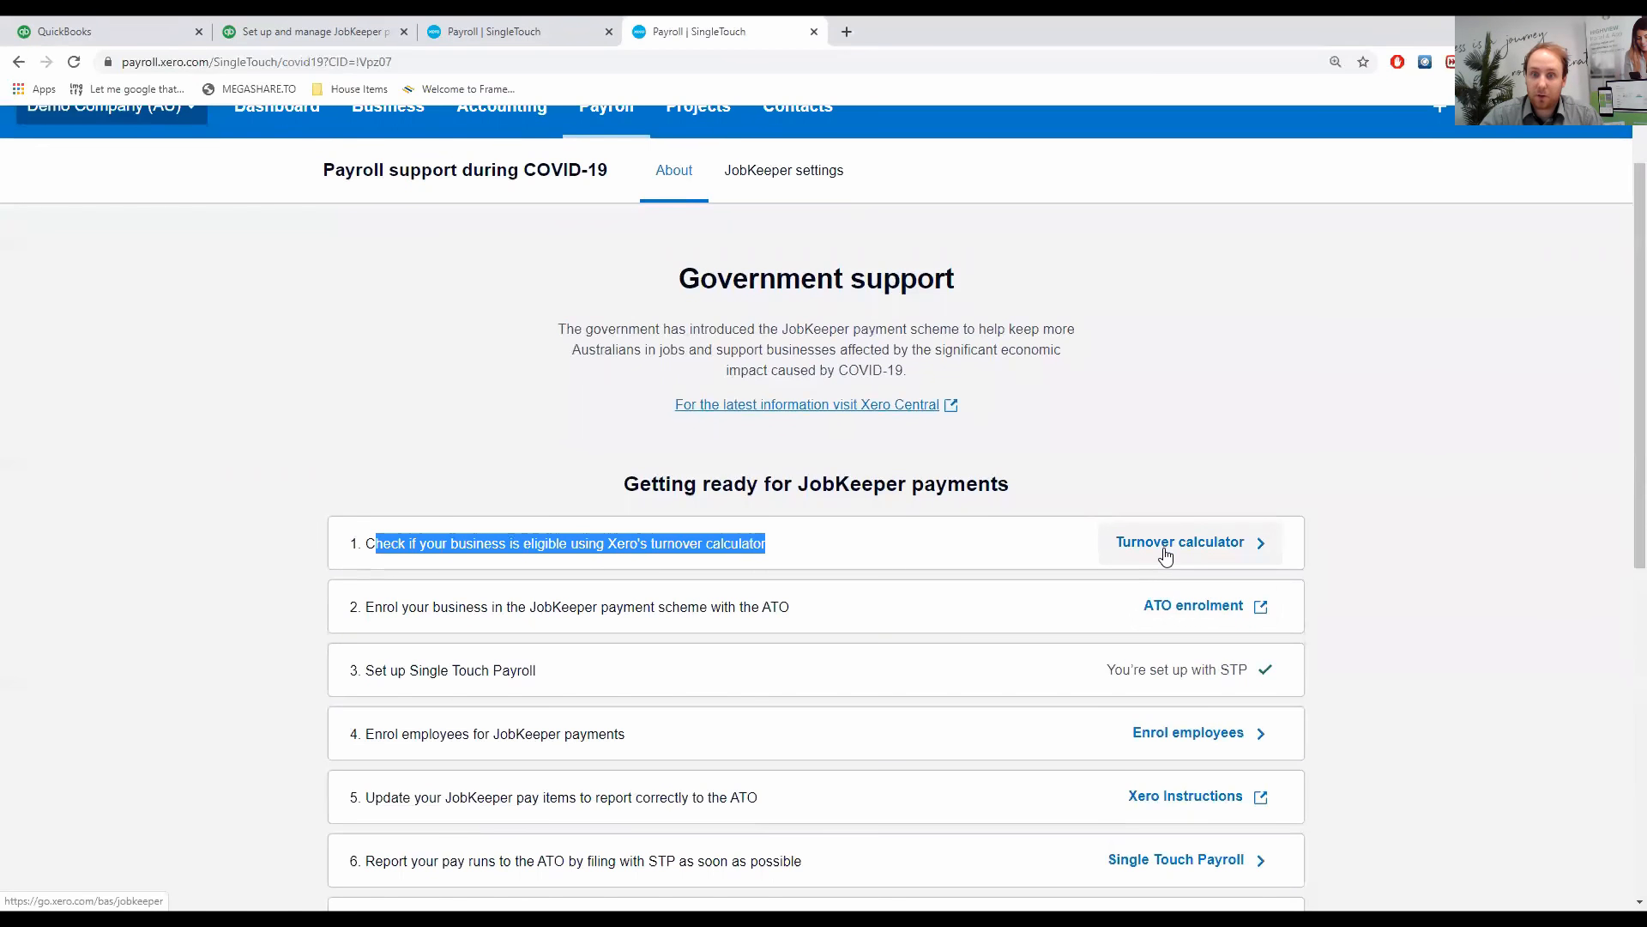
Launch the checklist step 1 turnover calculator, showing March turnover down 39% (24,545).
{"action": "left_click", "coordinate": [1188, 542]}
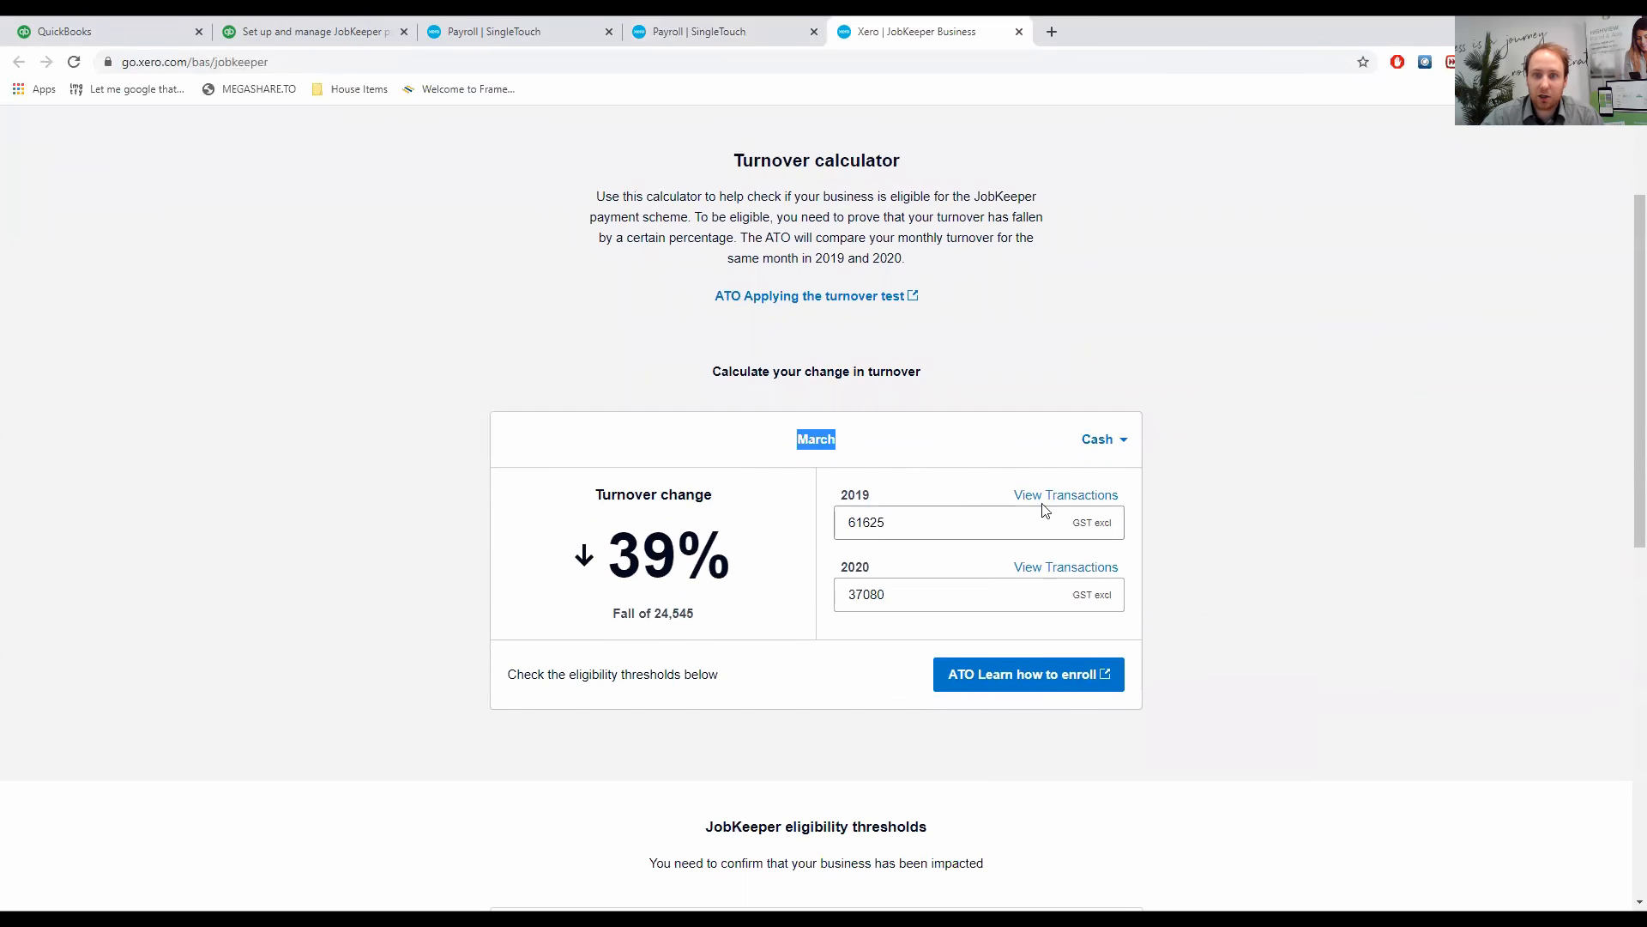
{"action": "mouse_move", "coordinate": [1132, 443]}
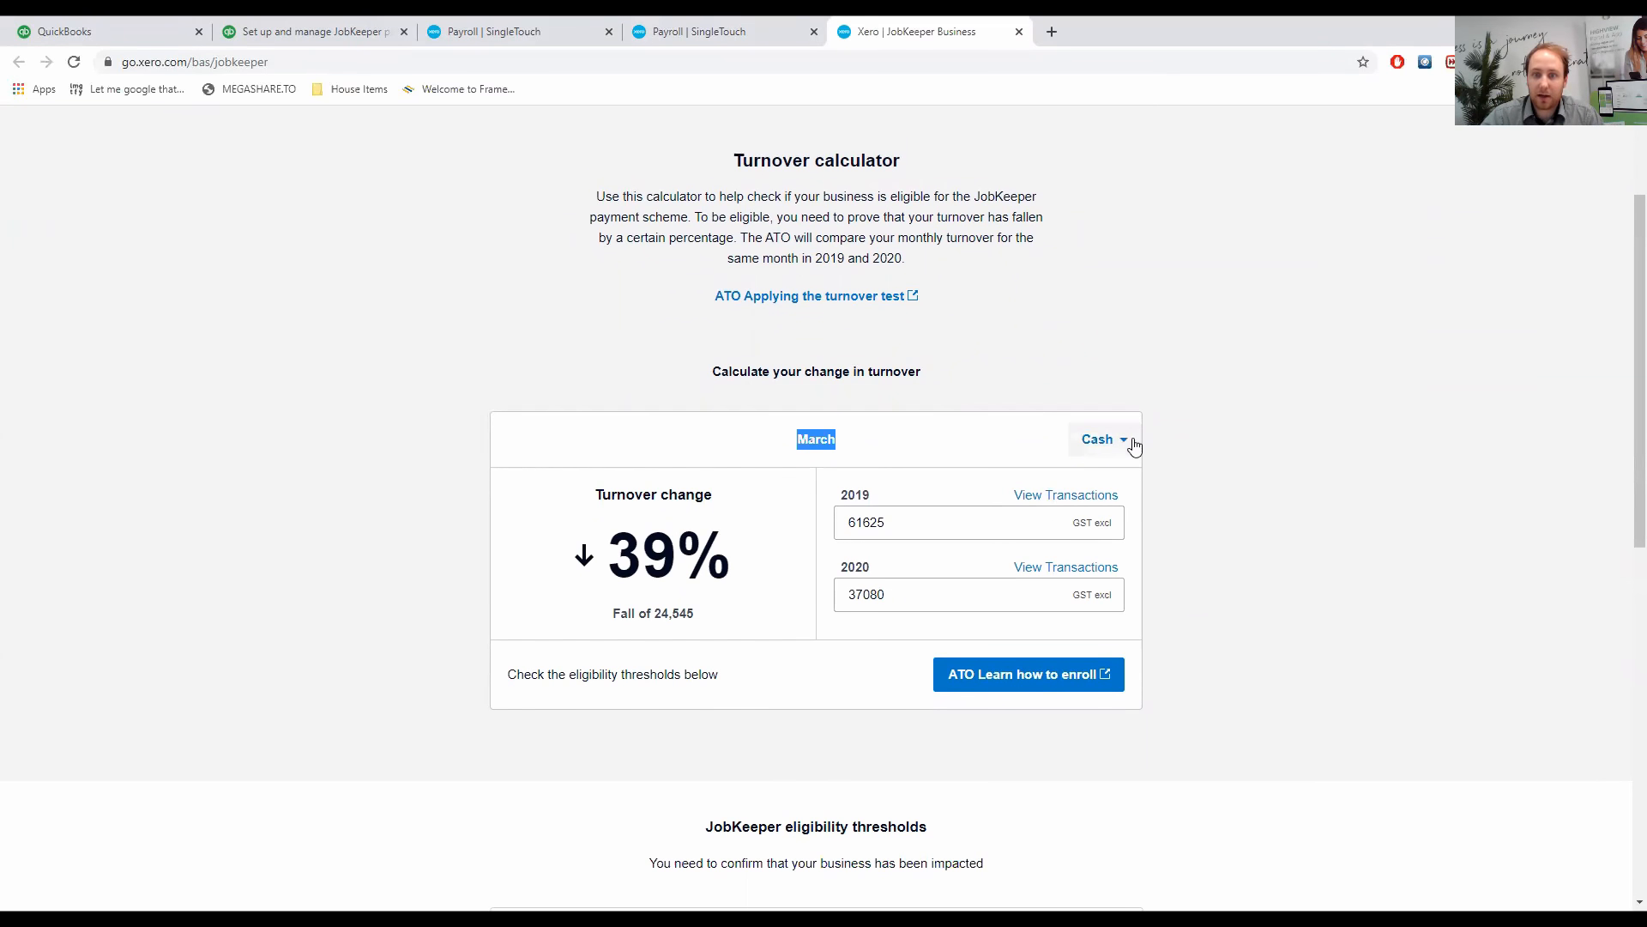
{"action": "mouse_move", "coordinate": [1124, 446]}
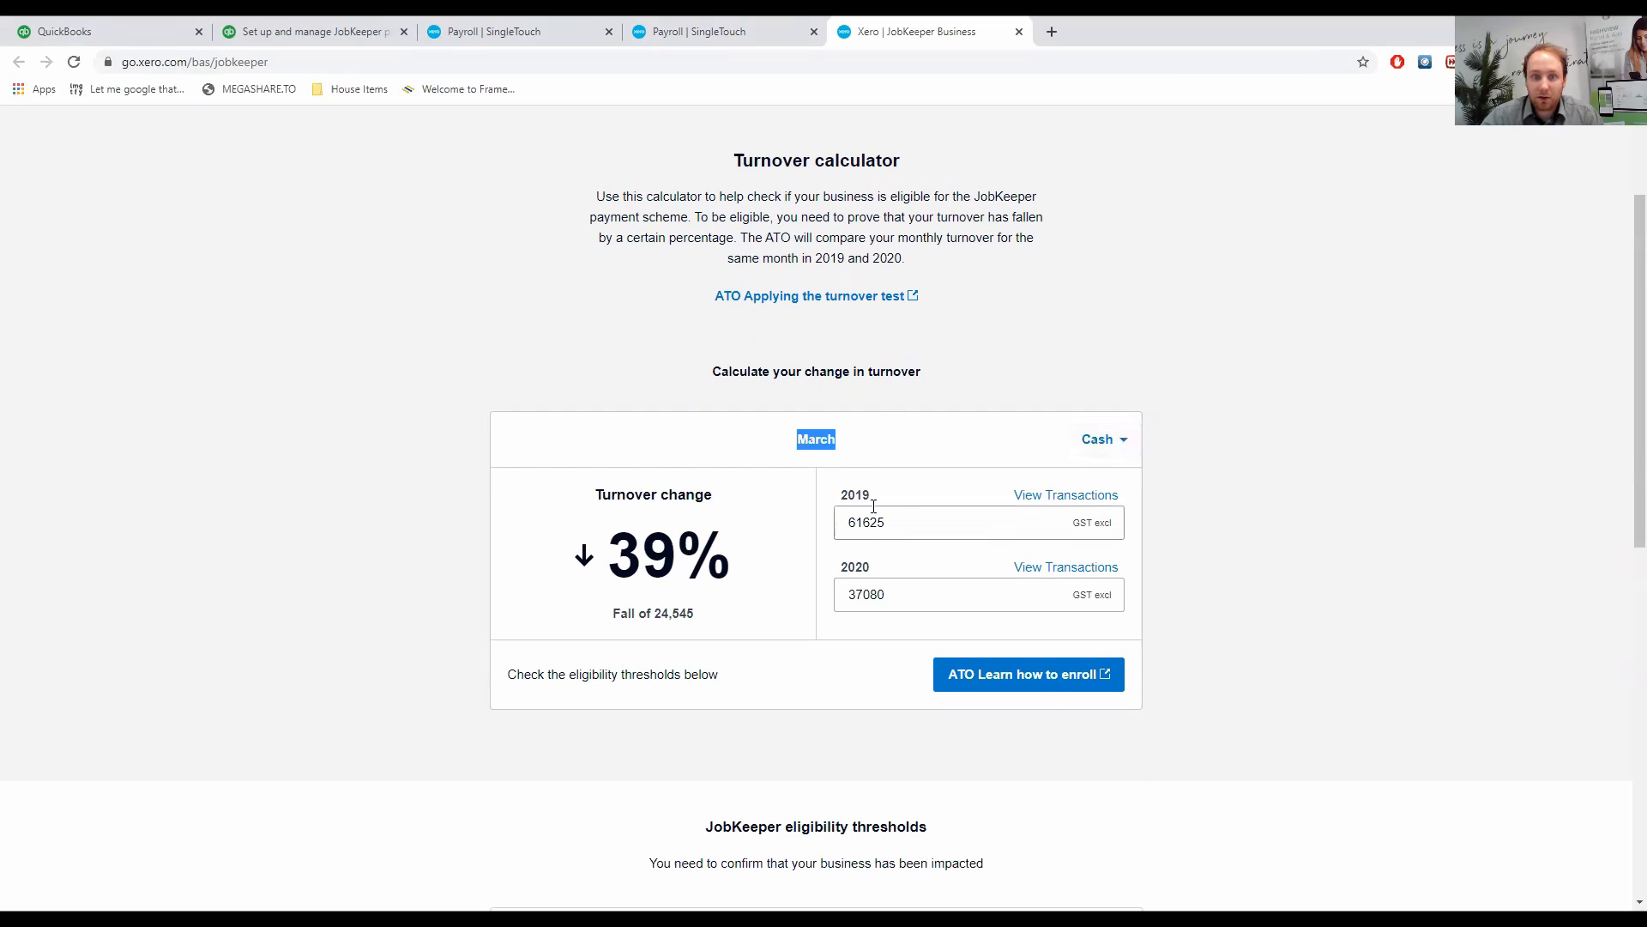
{"action": "mouse_move", "coordinate": [945, 526]}
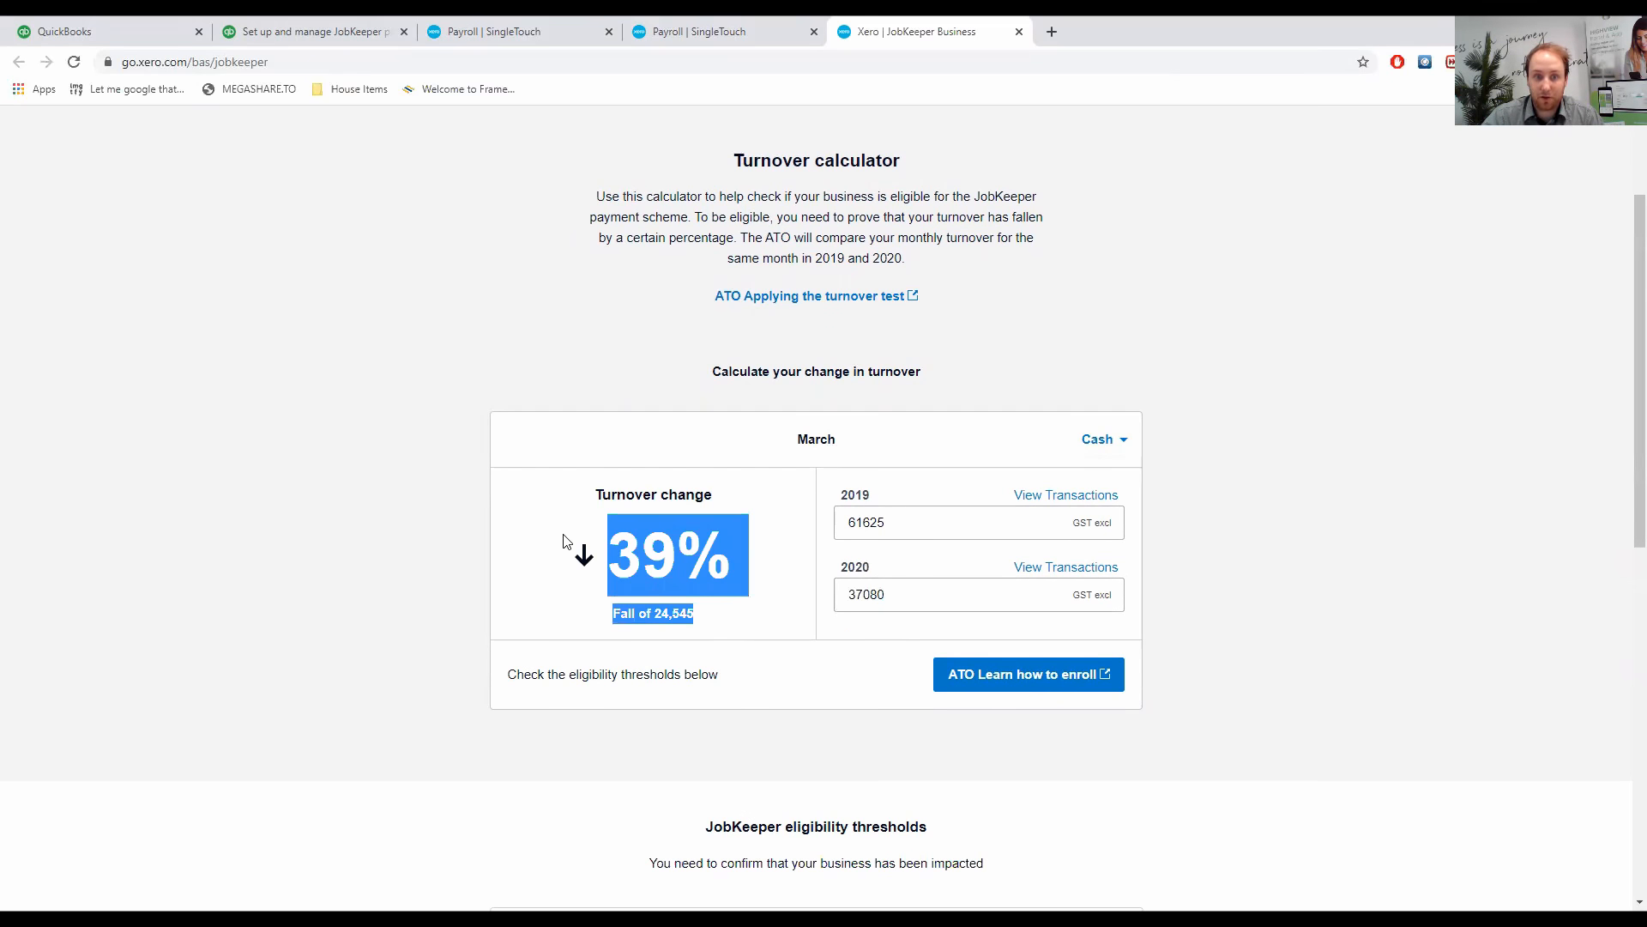
{"action": "mouse_move", "coordinate": [584, 557]}
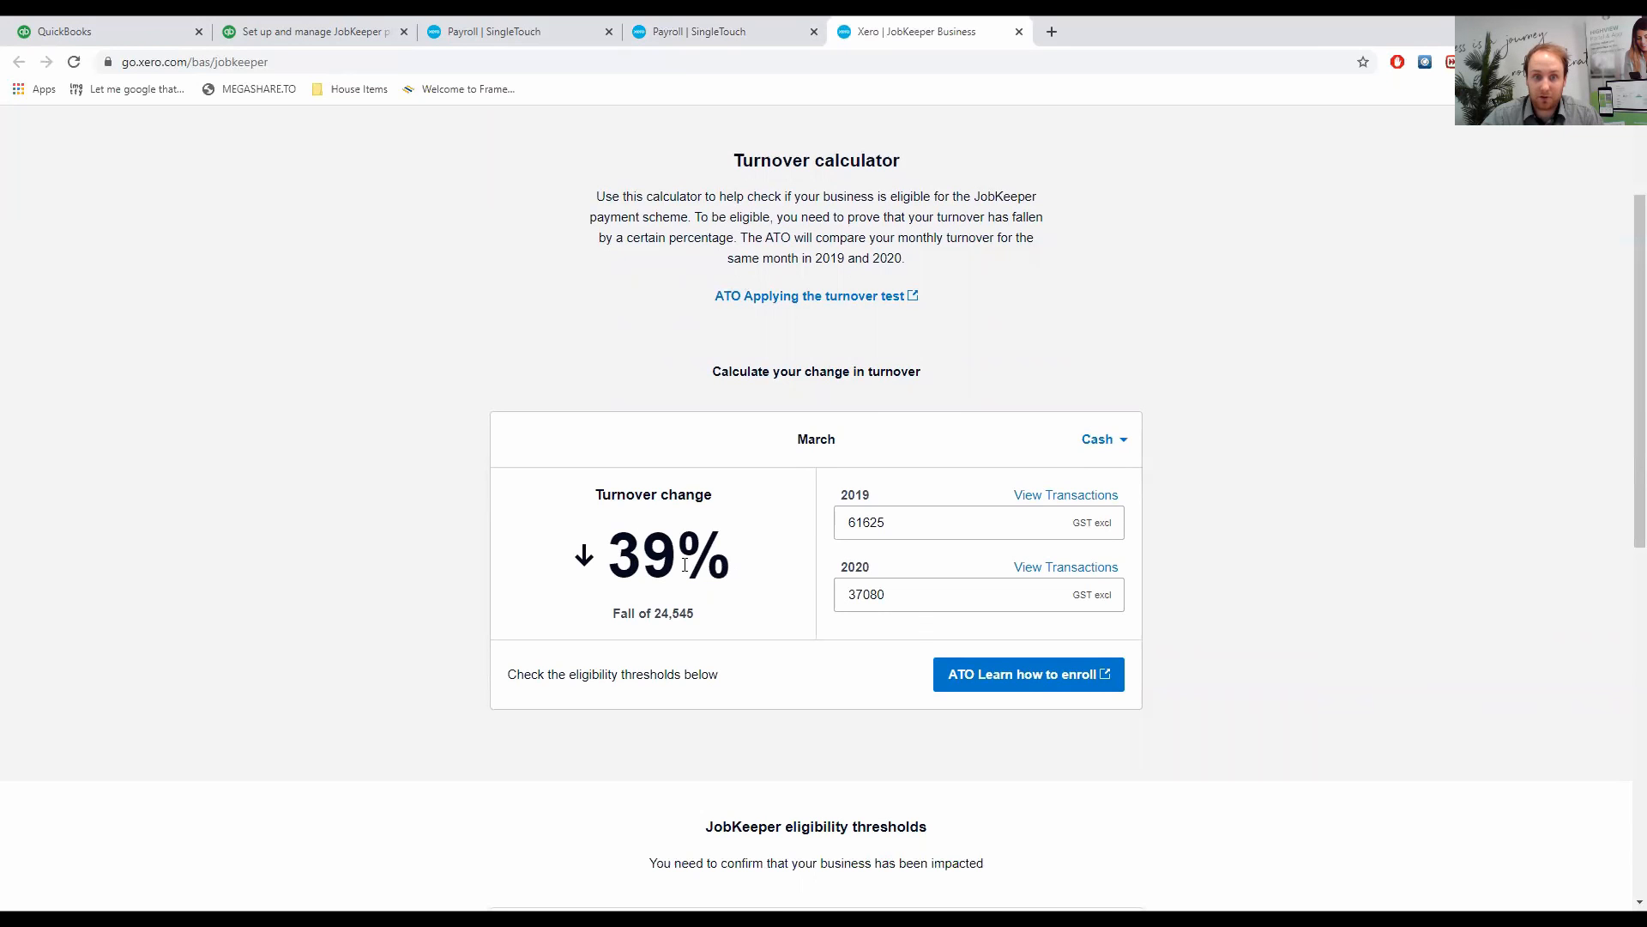
{"action": "mouse_move", "coordinate": [549, 486]}
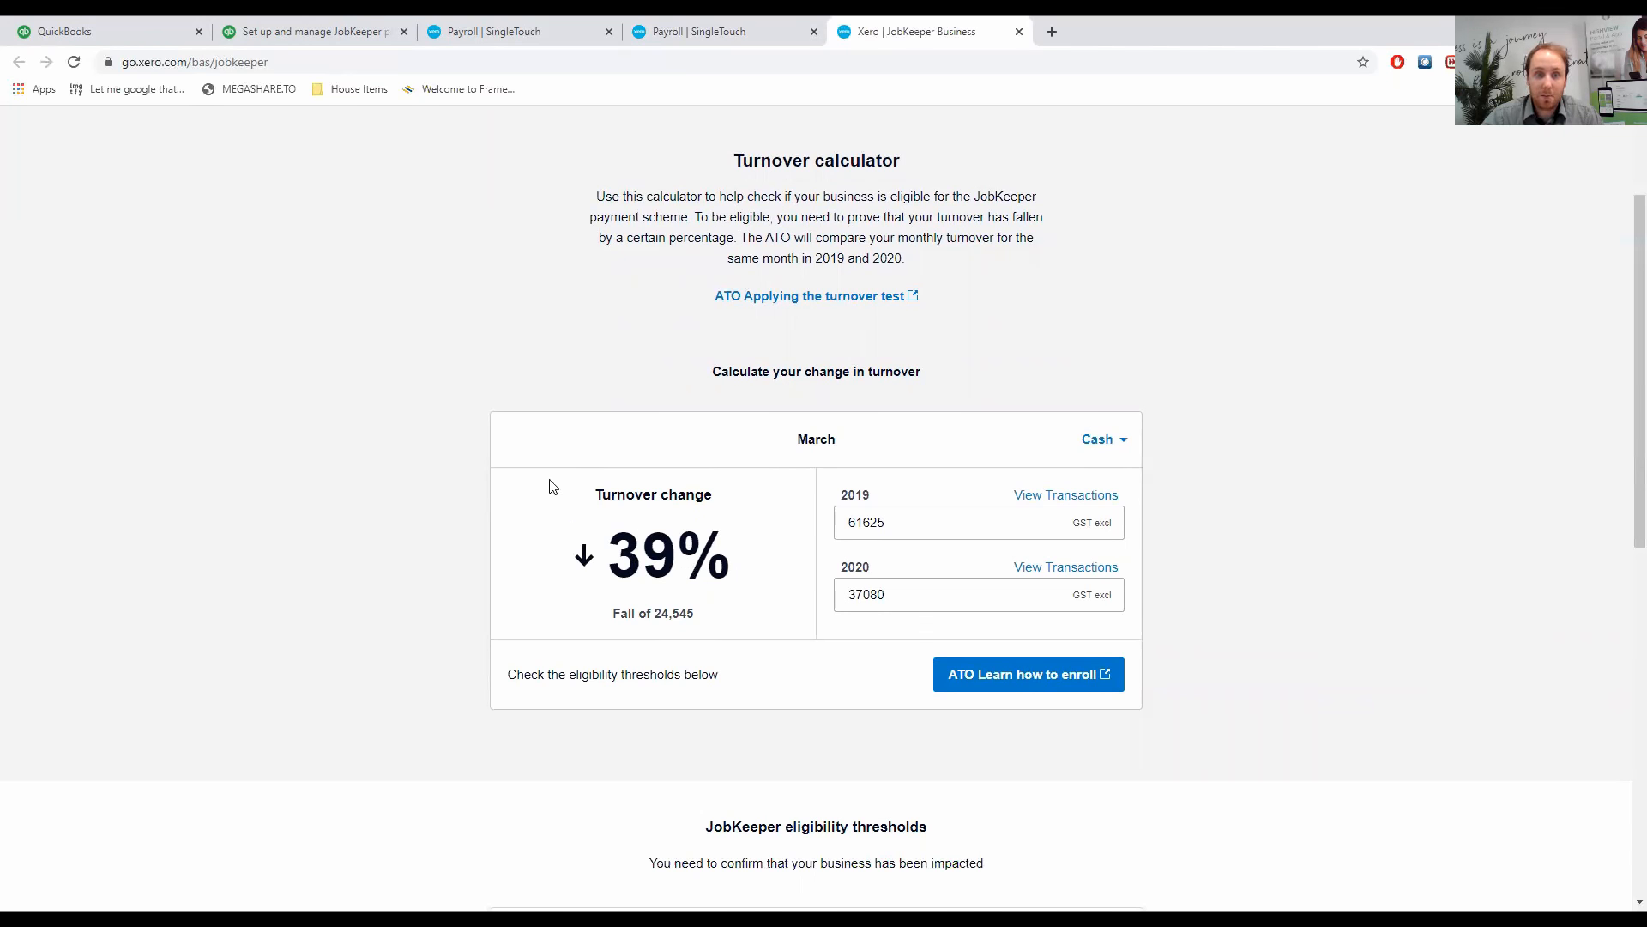
{"action": "mouse_move", "coordinate": [744, 571]}
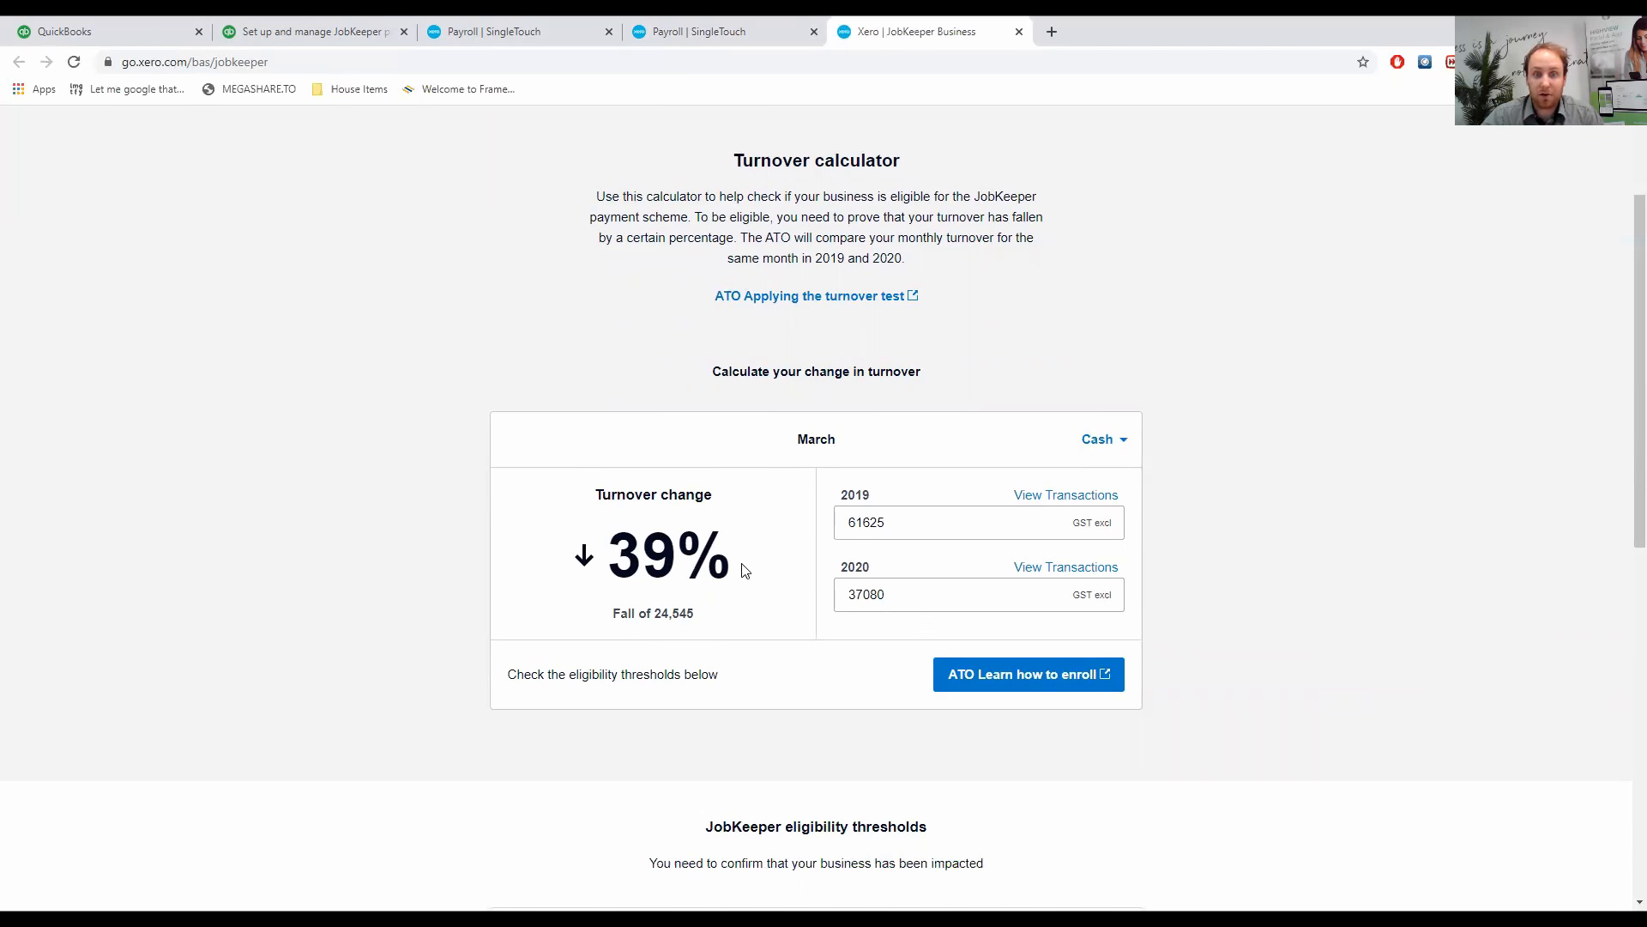
{"action": "mouse_move", "coordinate": [986, 574]}
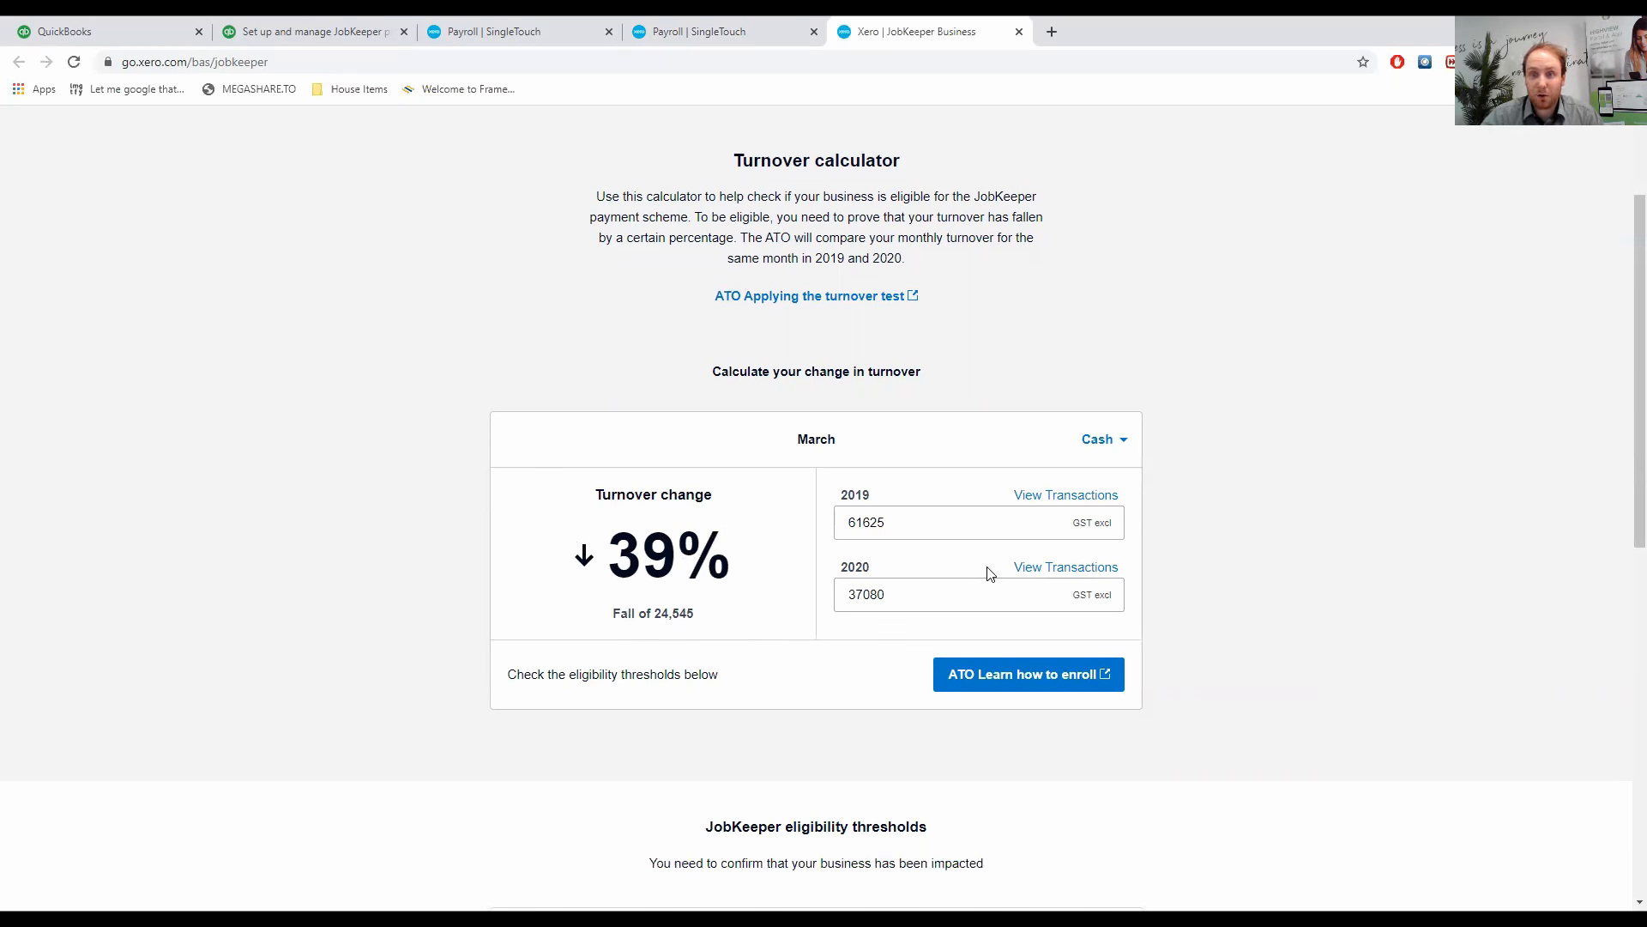
{"action": "mouse_move", "coordinate": [1067, 502]}
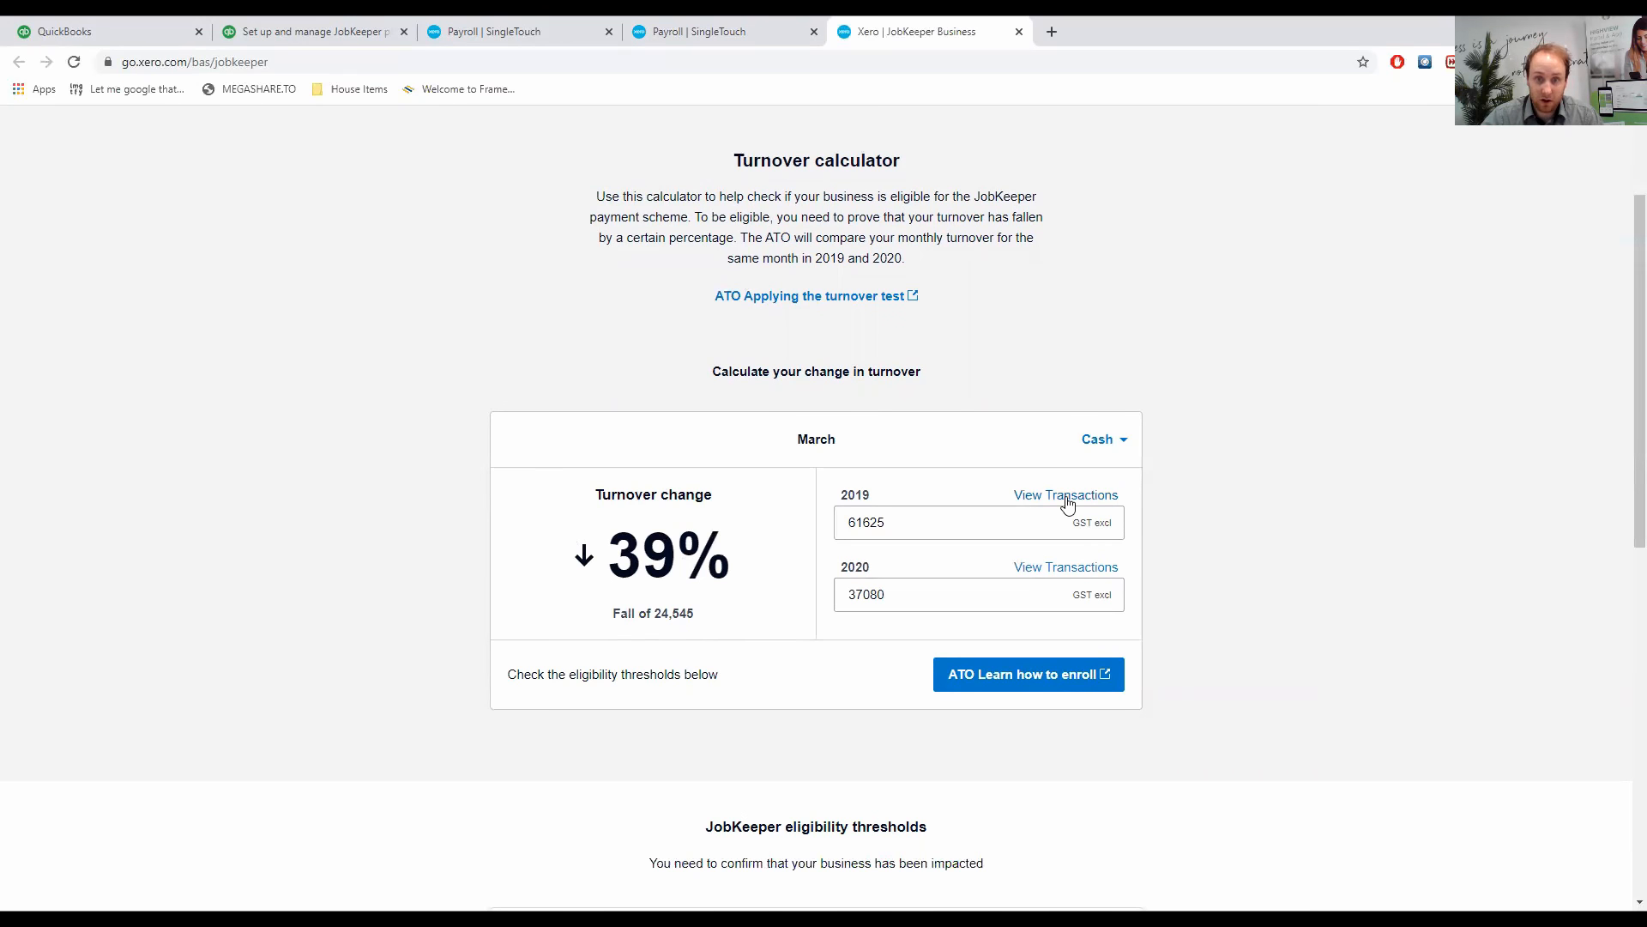
{"action": "mouse_move", "coordinate": [984, 570]}
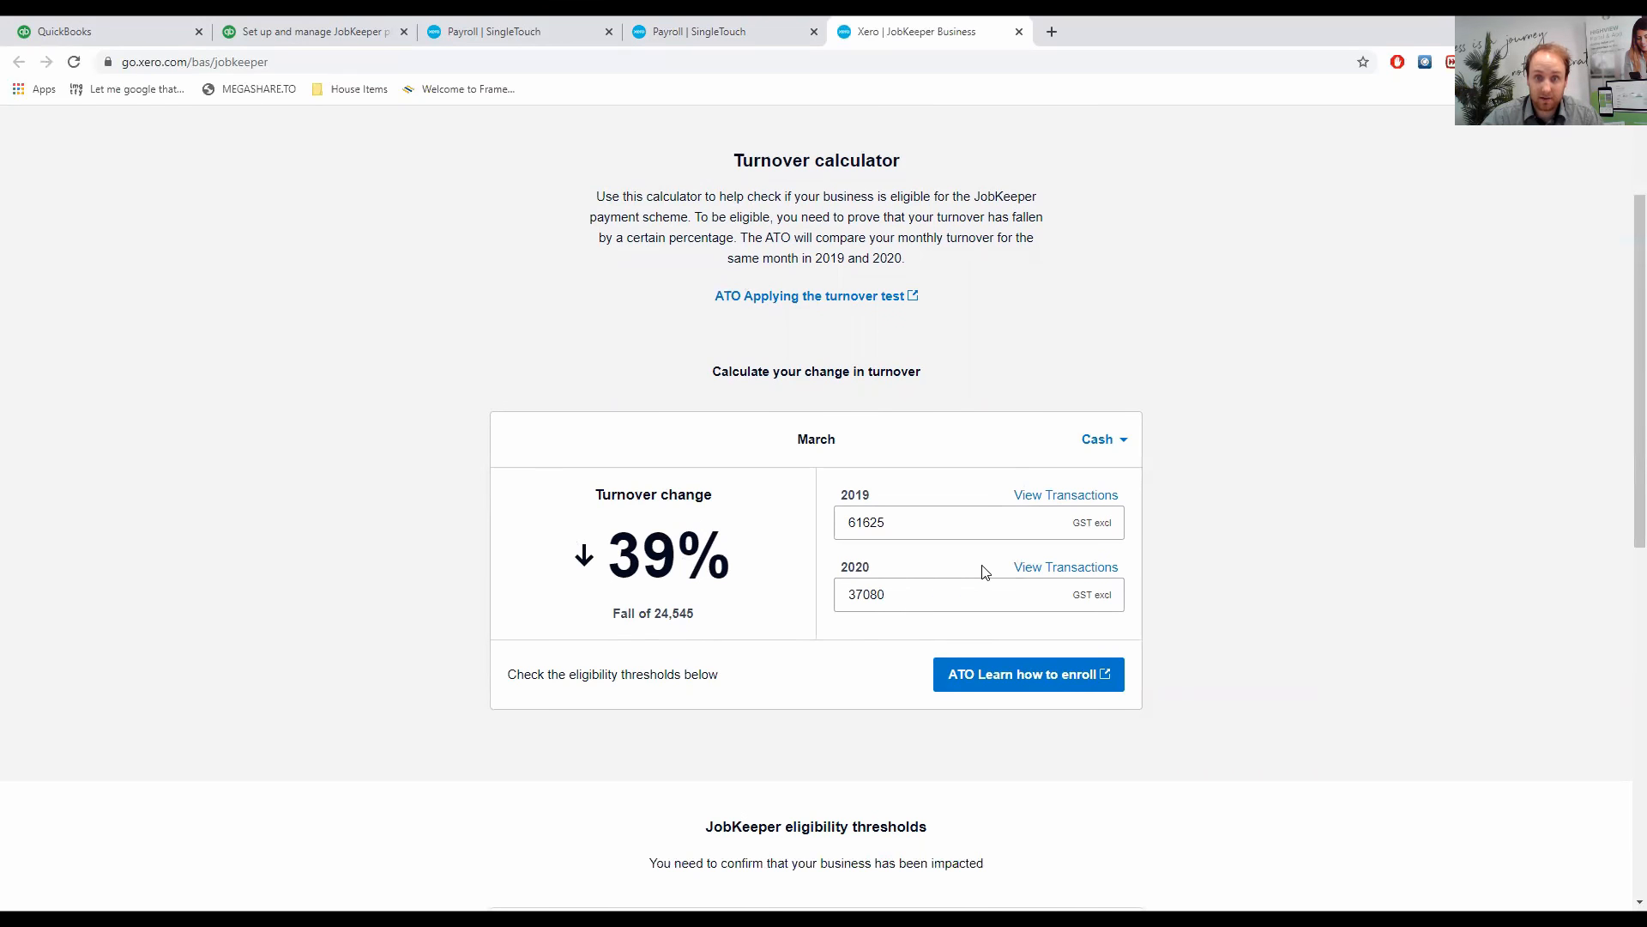
Switch the turnover calculator from Cash to Accruals basis and highlight the 38% fall.
{"action": "left_click", "coordinate": [1101, 439]}
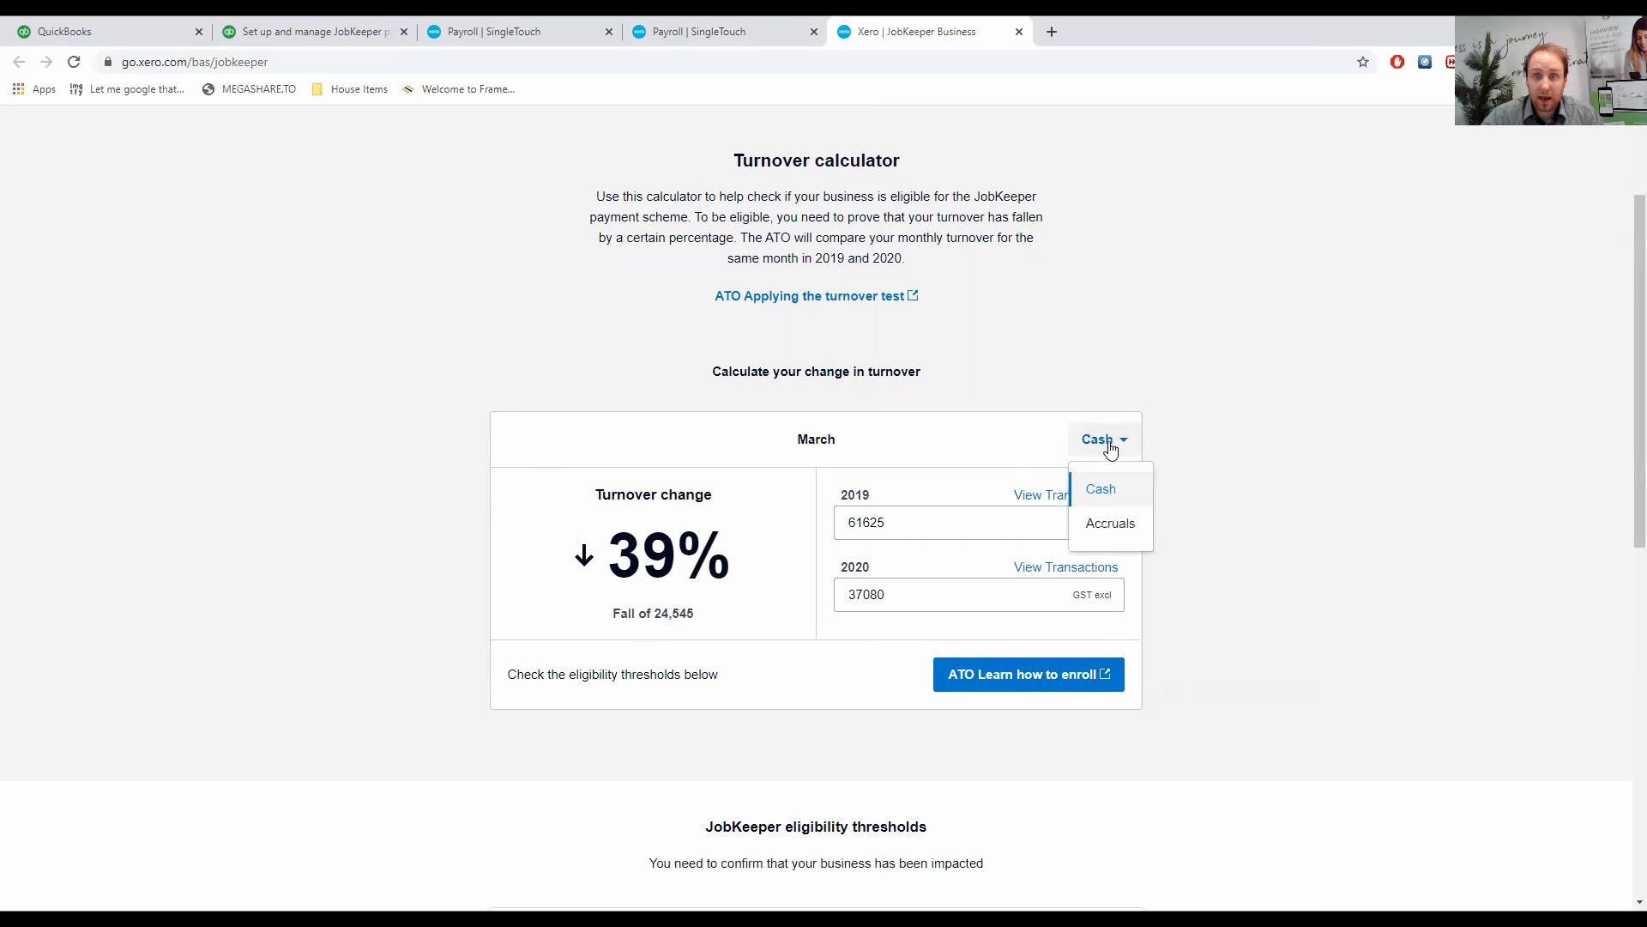
{"action": "mouse_move", "coordinate": [1110, 523]}
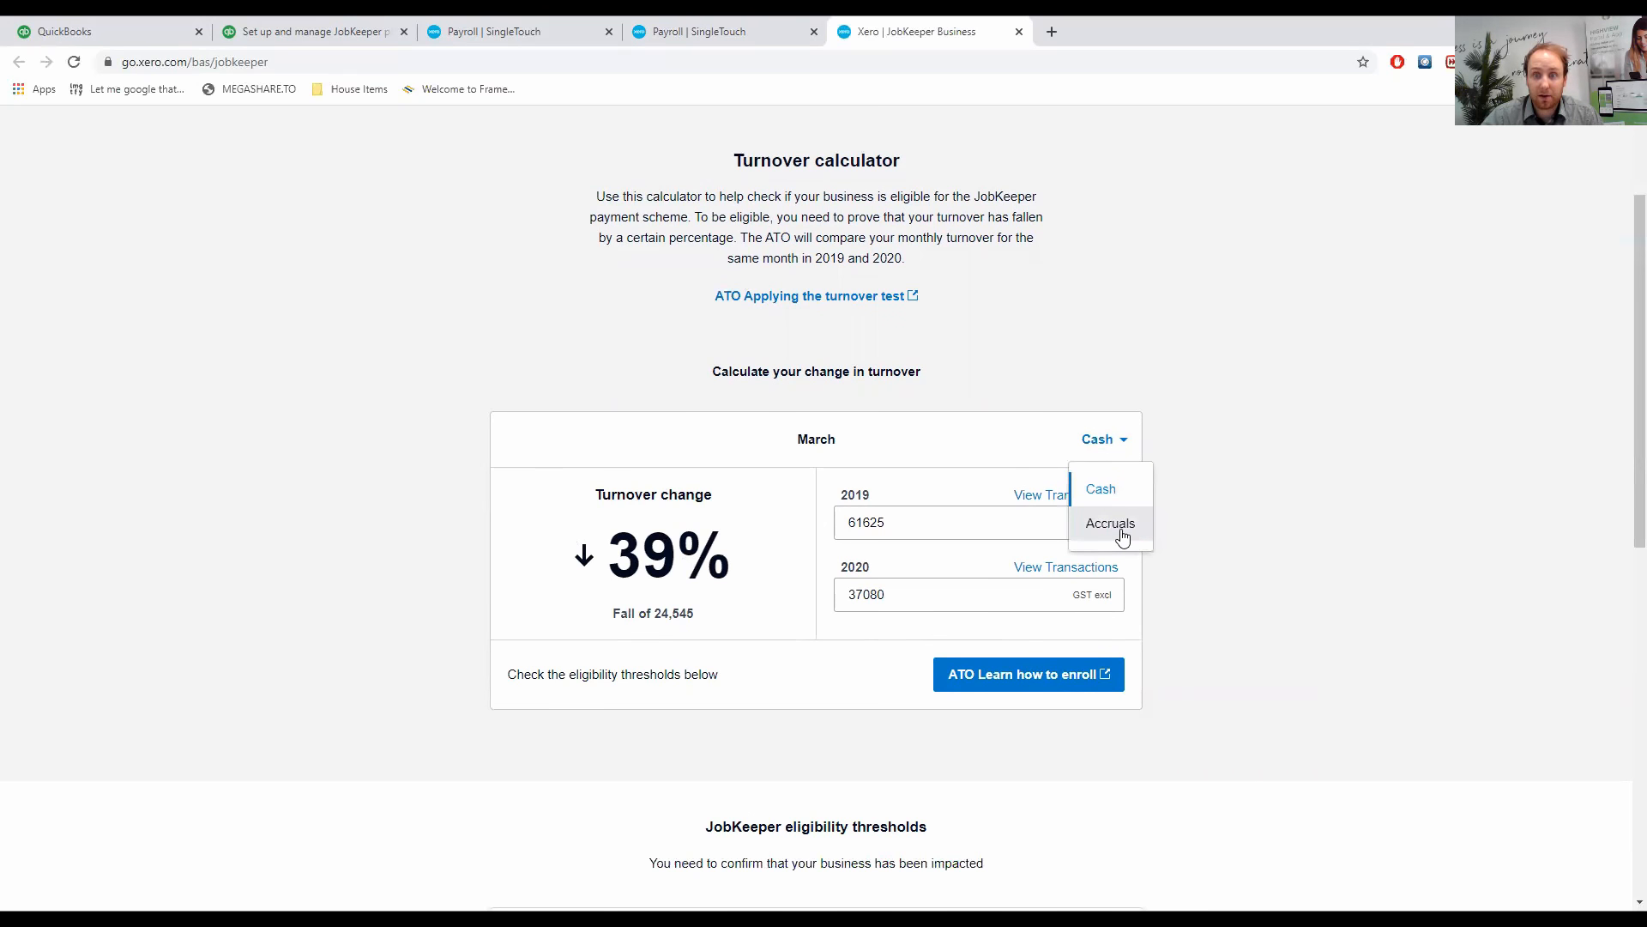
{"action": "left_click", "coordinate": [1110, 524]}
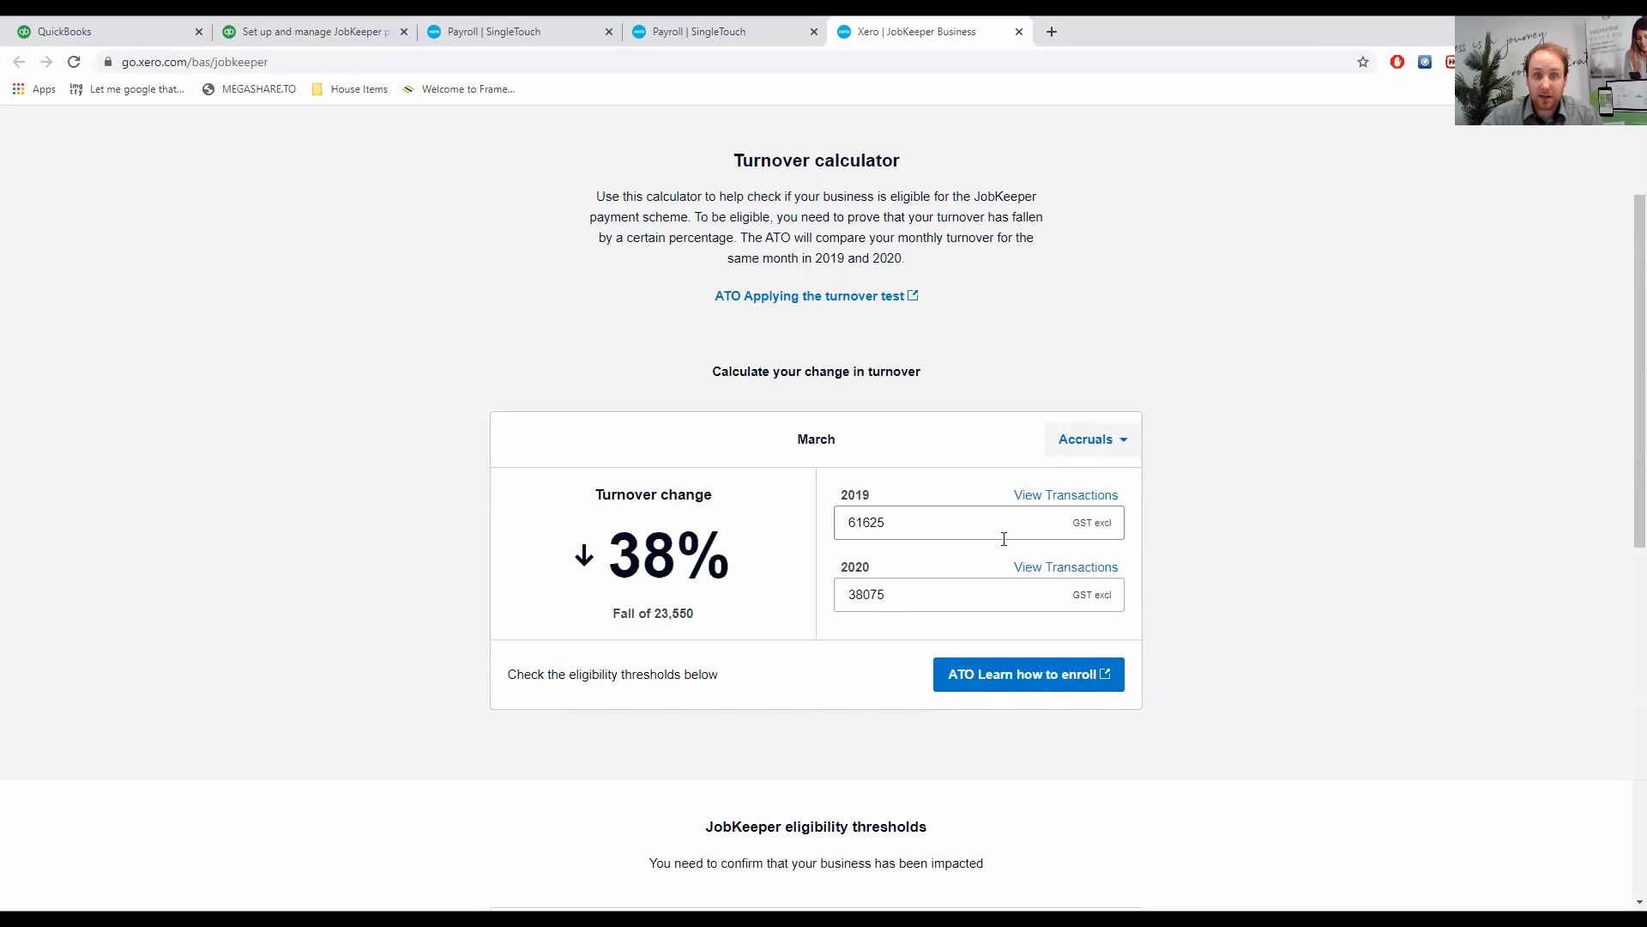
{"action": "mouse_move", "coordinate": [822, 560]}
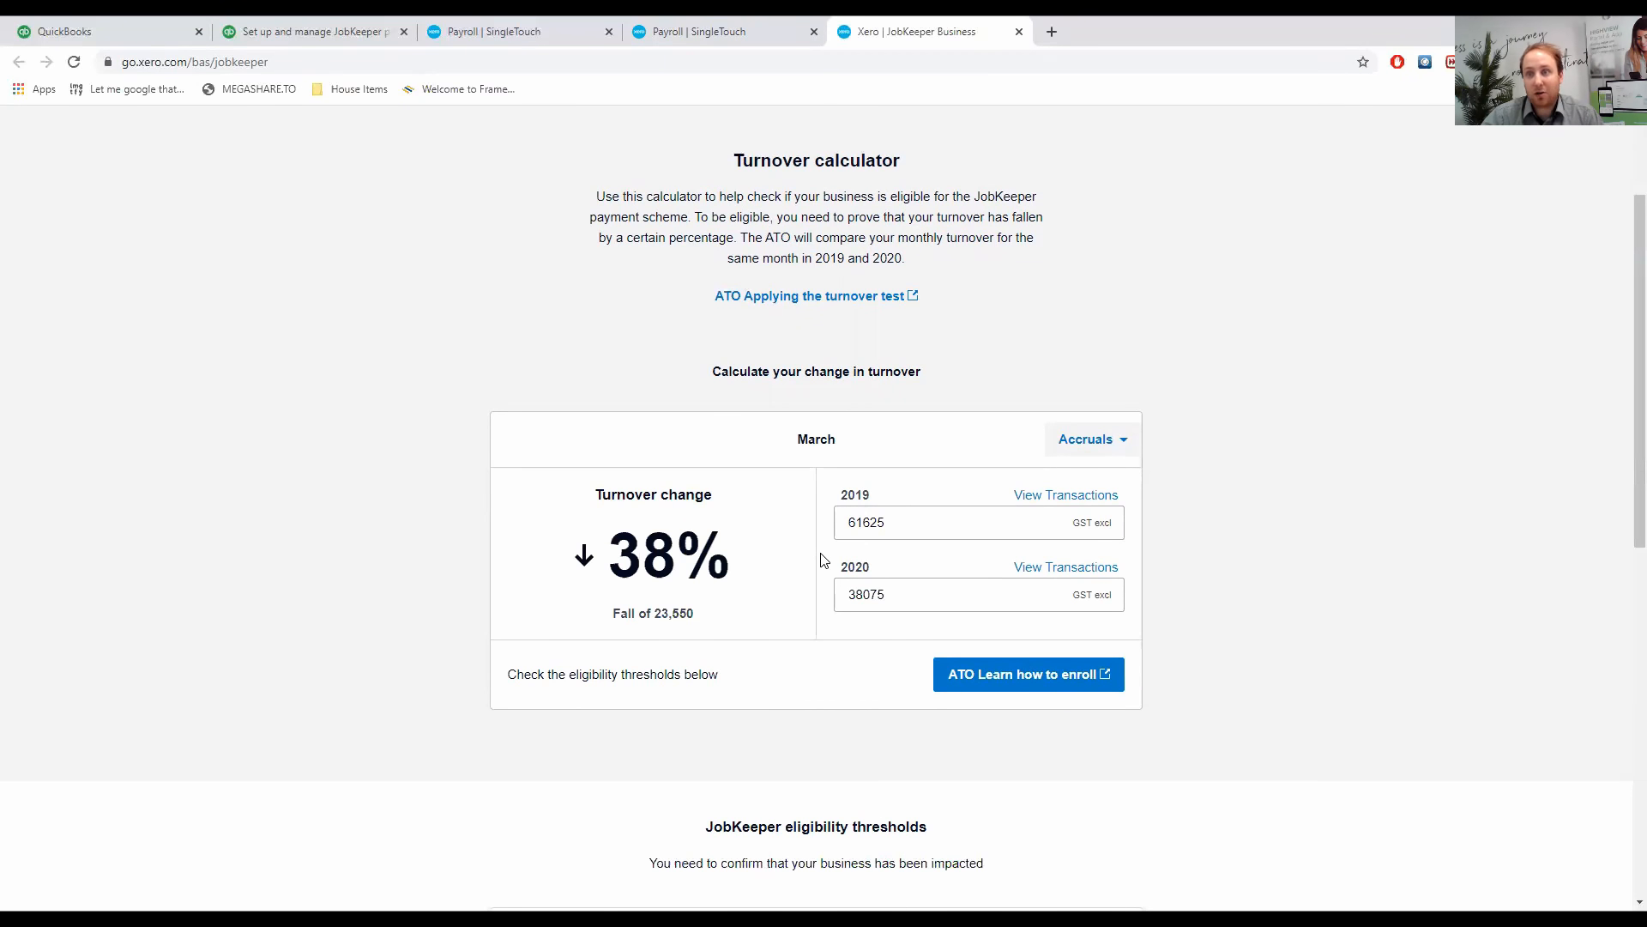
{"action": "left_click", "coordinate": [890, 594]}
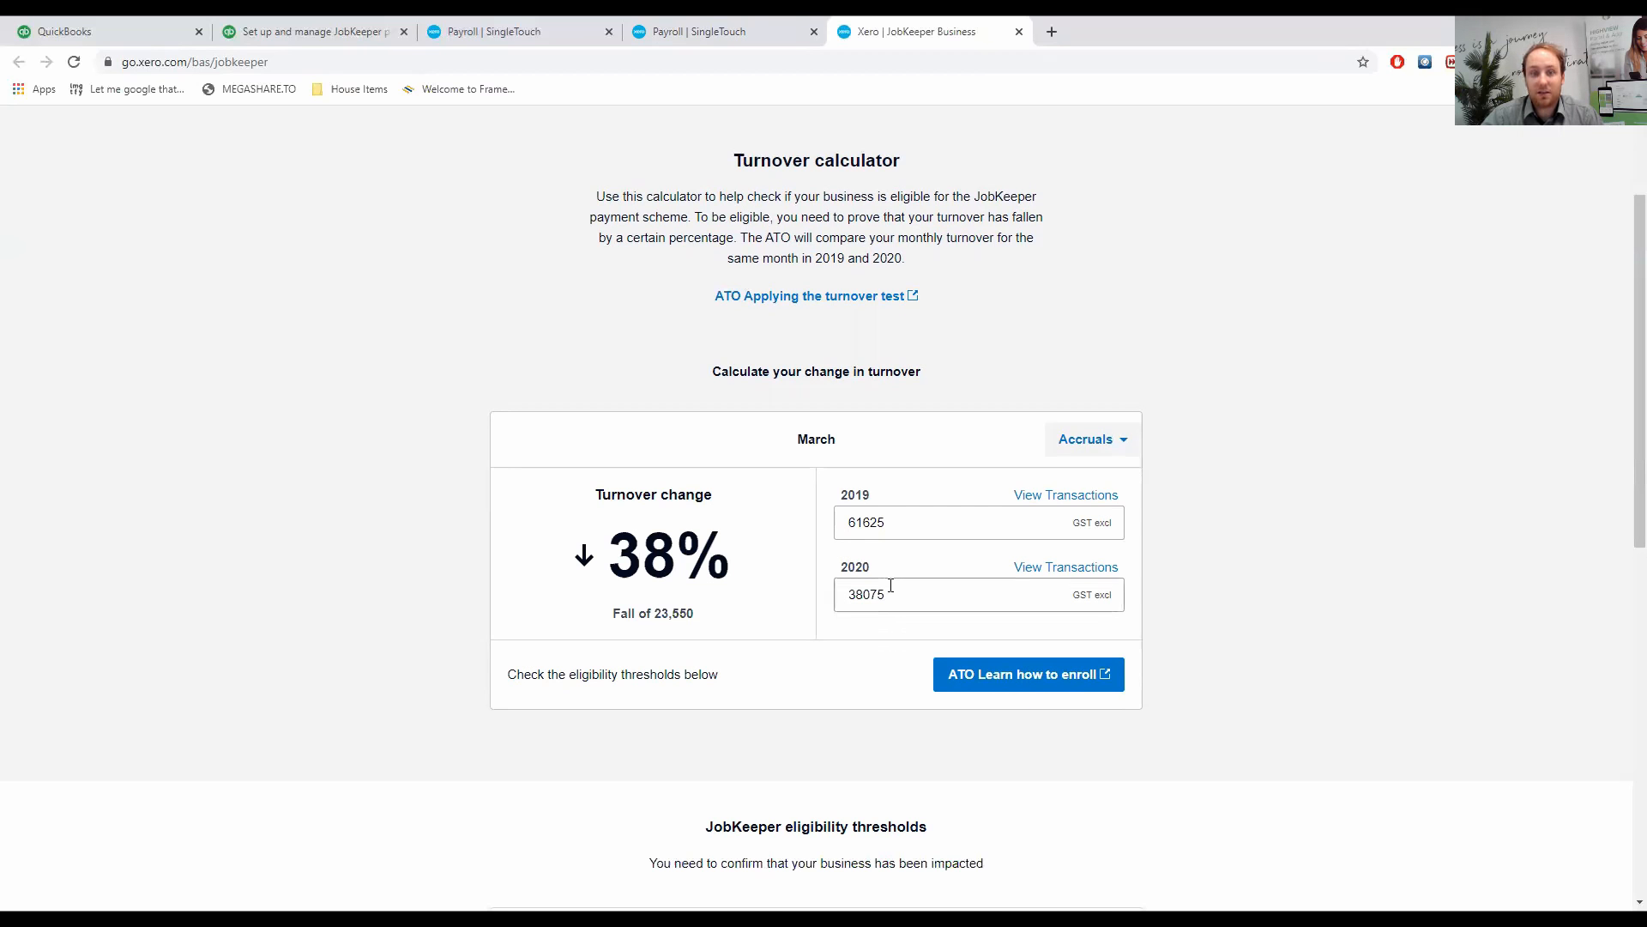
{"action": "mouse_move", "coordinate": [909, 562]}
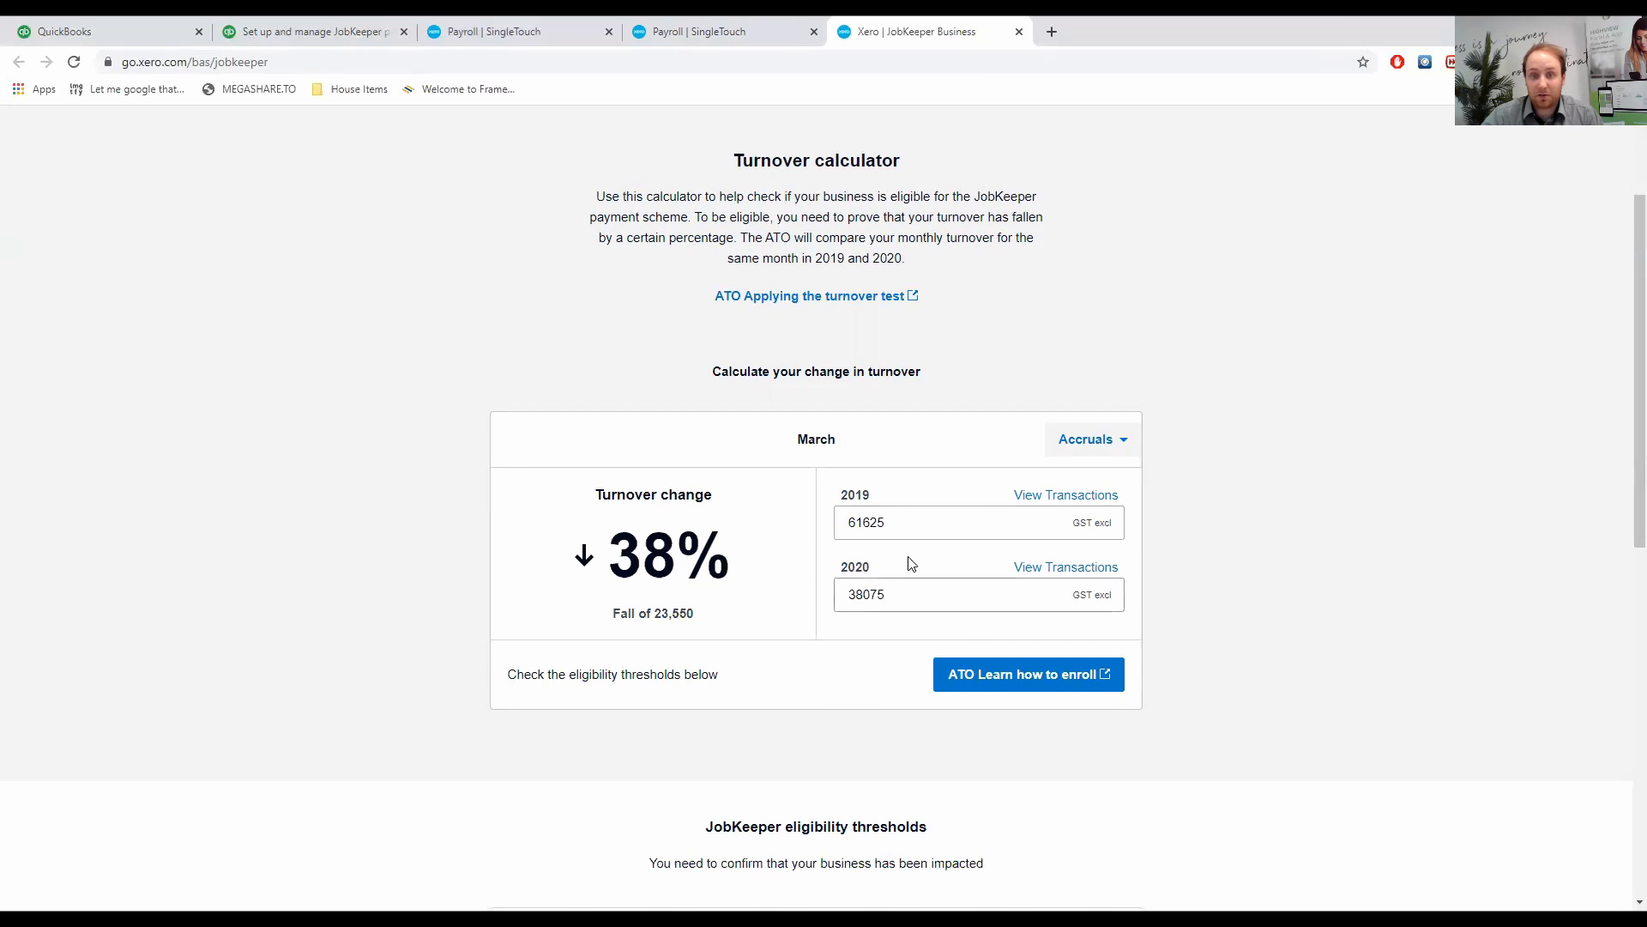
{"action": "mouse_move", "coordinate": [896, 579]}
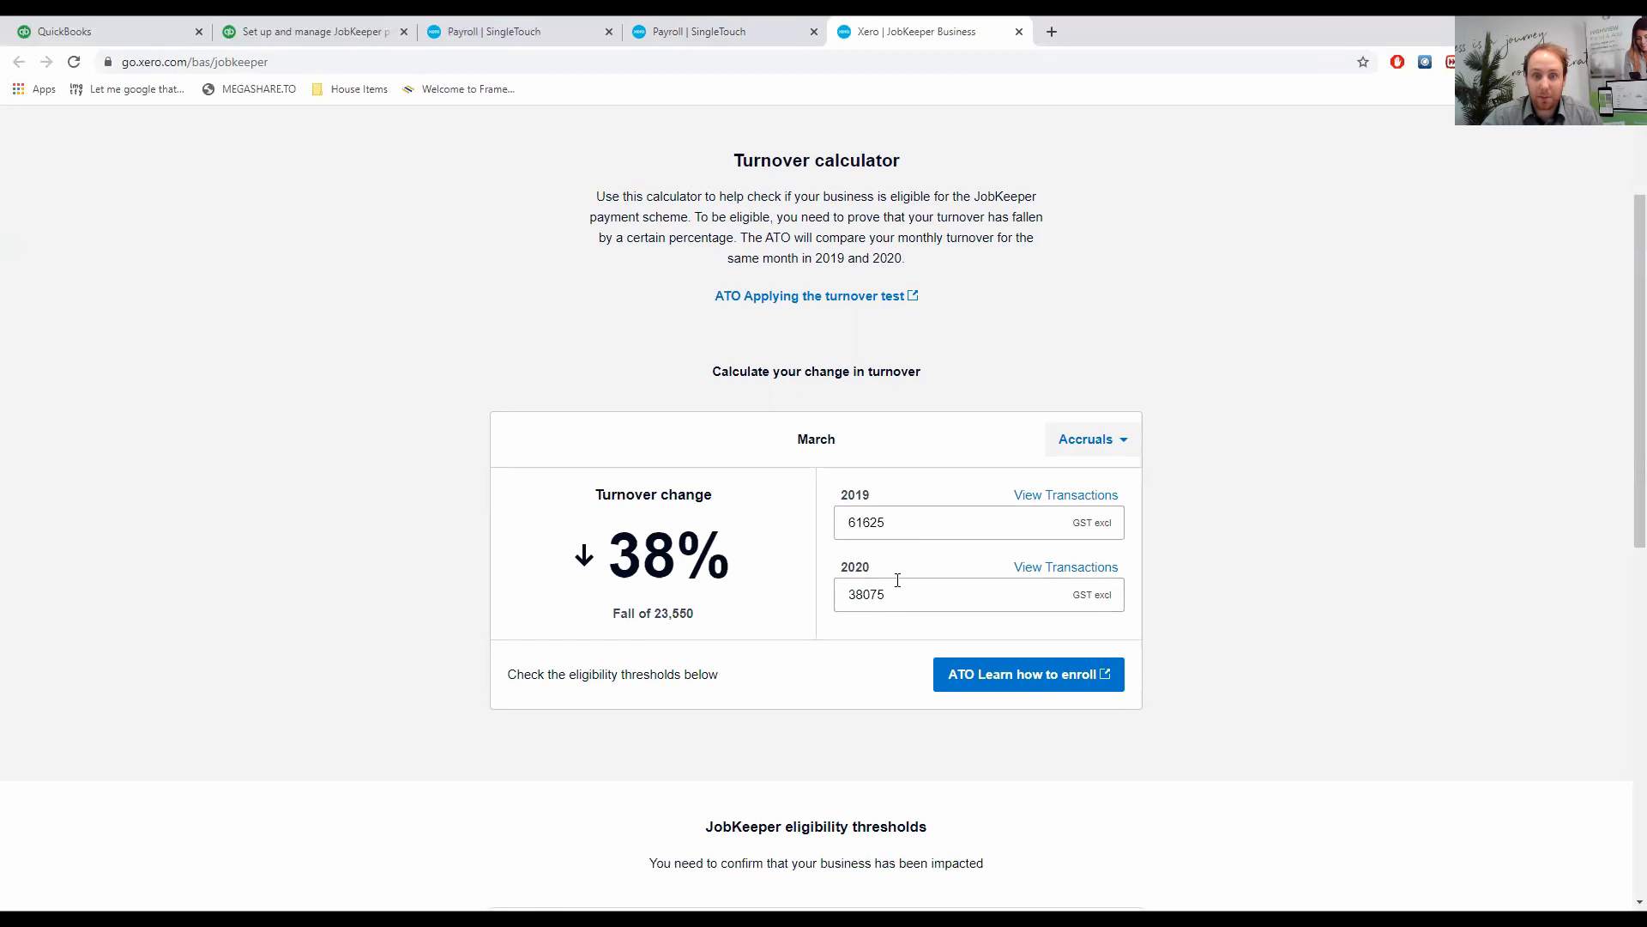
{"action": "double_click", "coordinate": [668, 556]}
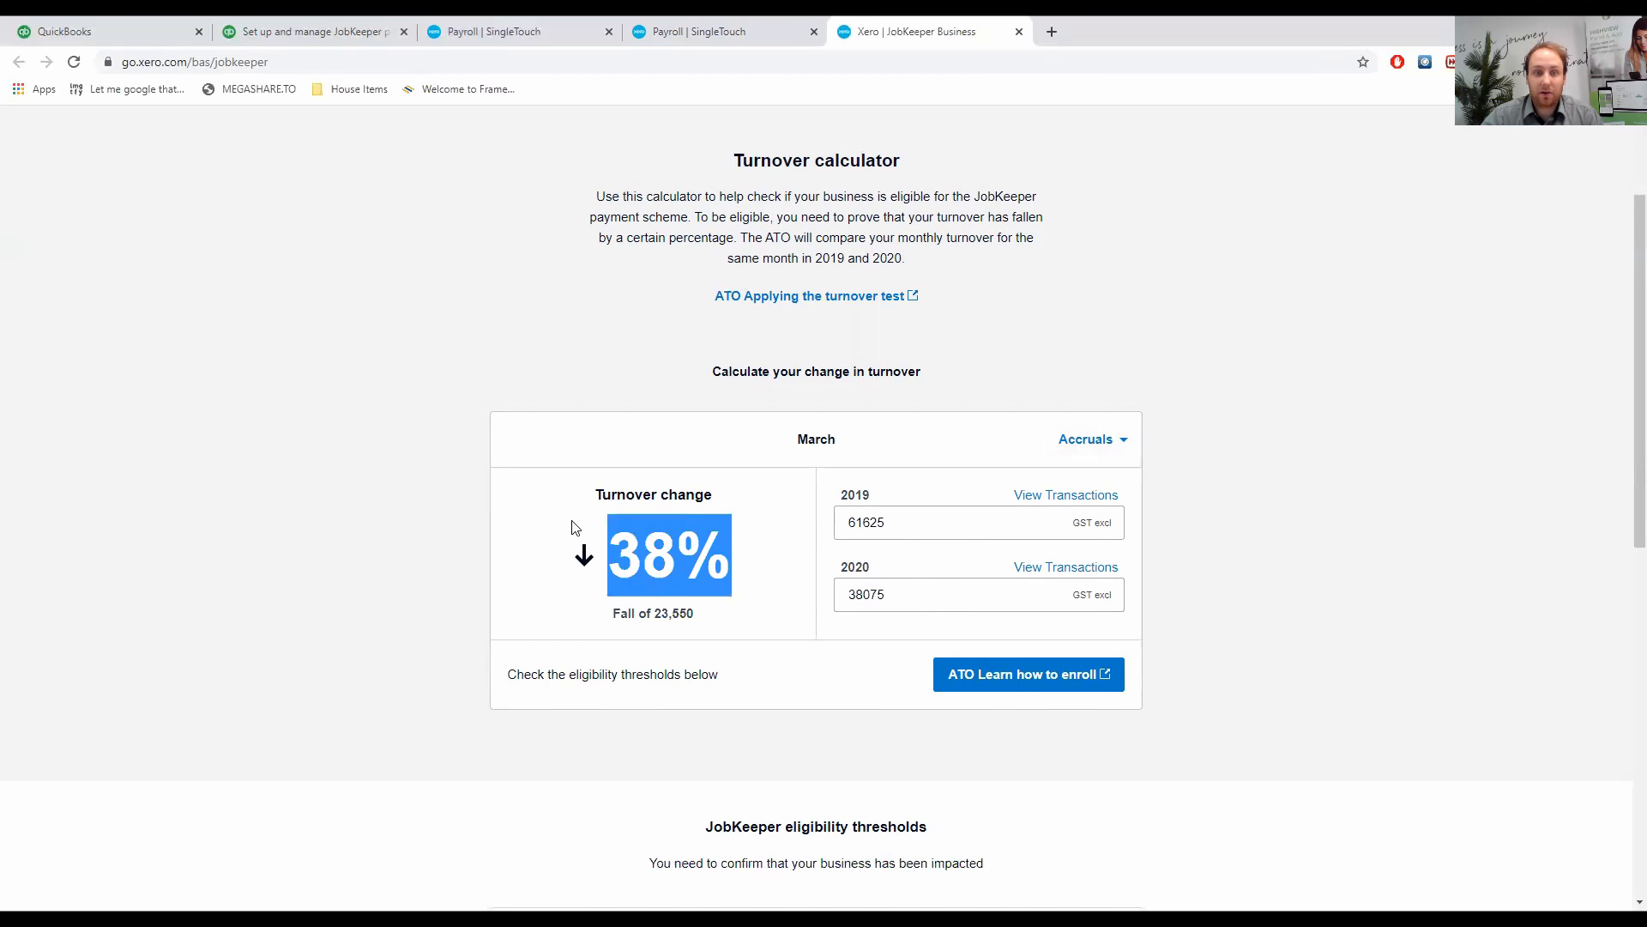
{"action": "mouse_move", "coordinate": [631, 558]}
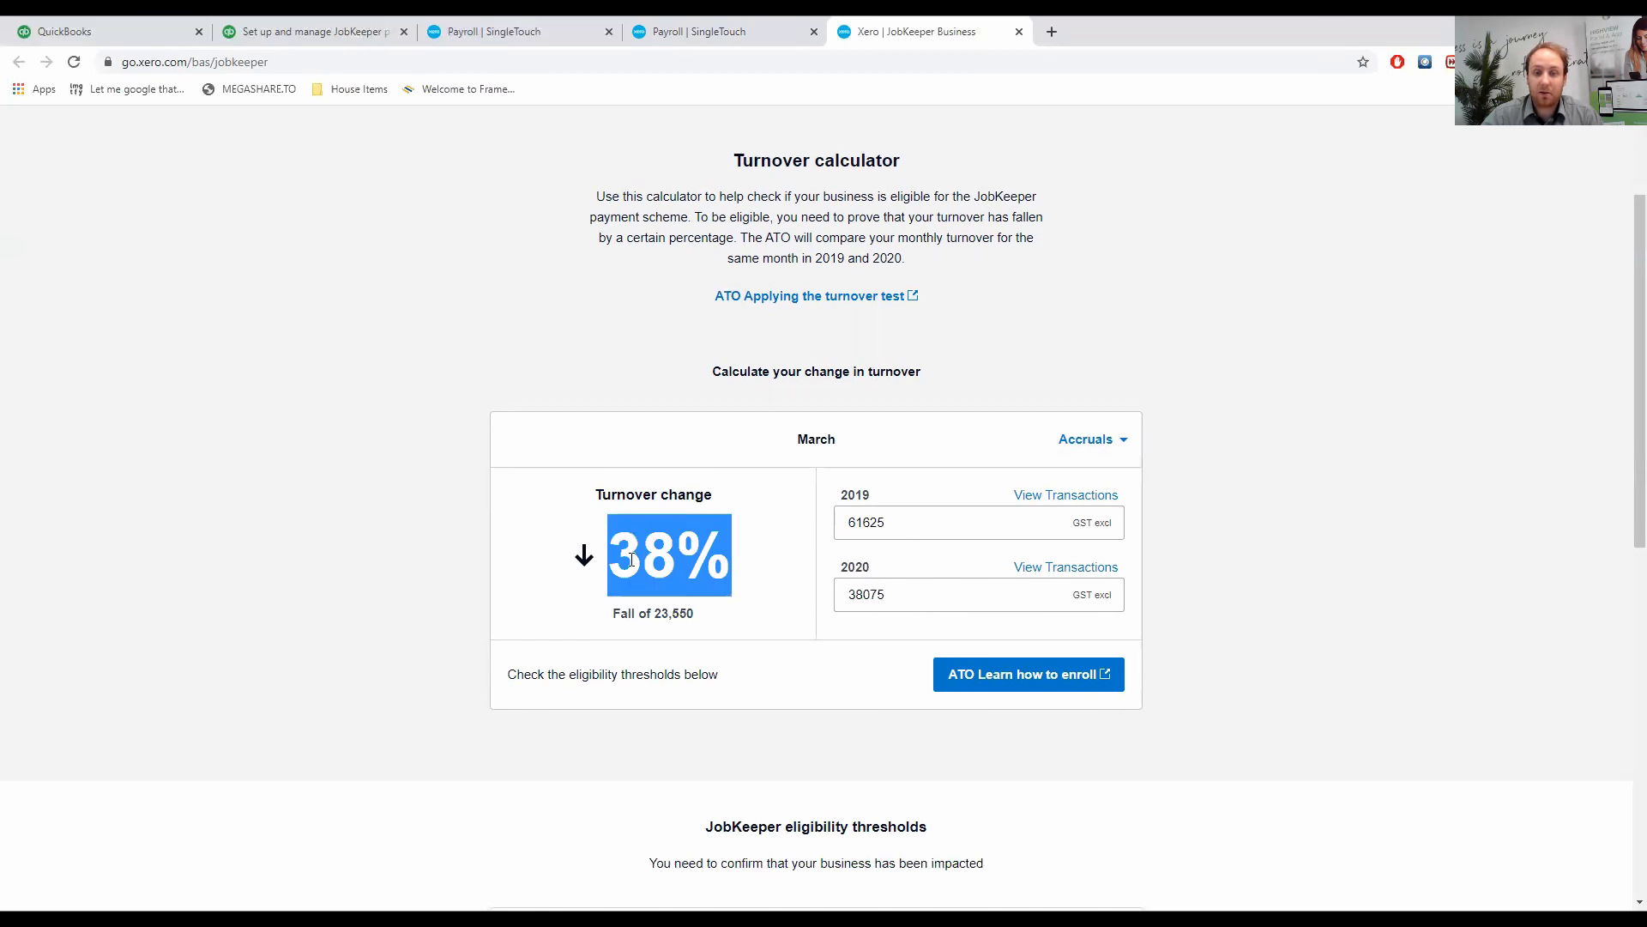
{"action": "mouse_move", "coordinate": [1012, 497]}
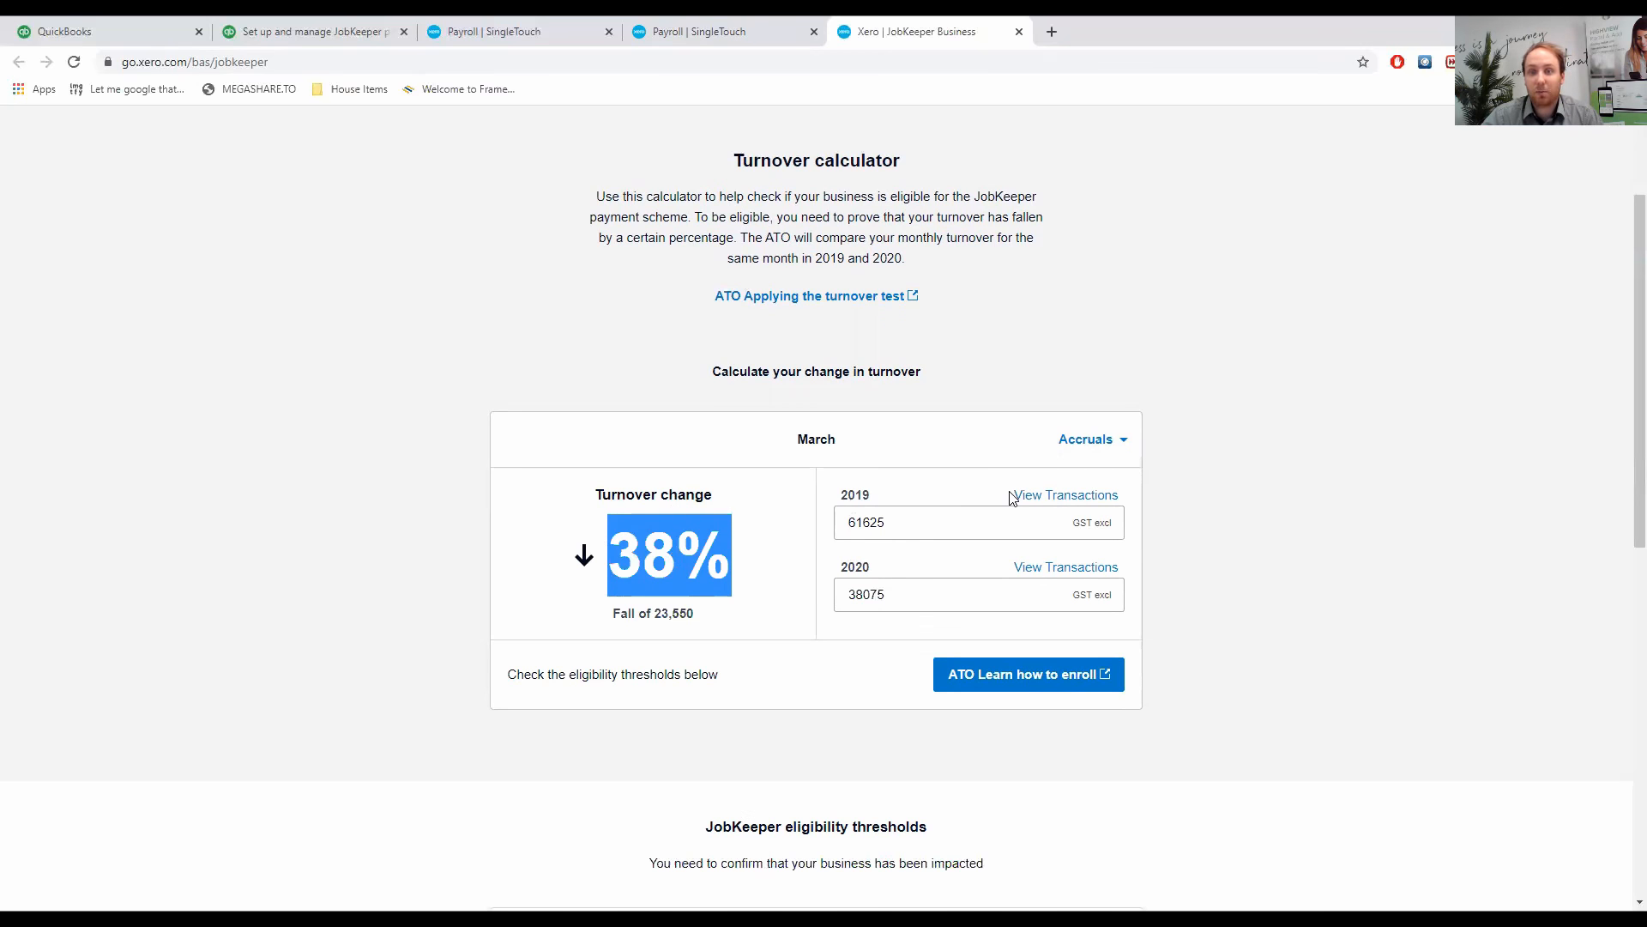
{"action": "mouse_move", "coordinate": [936, 656]}
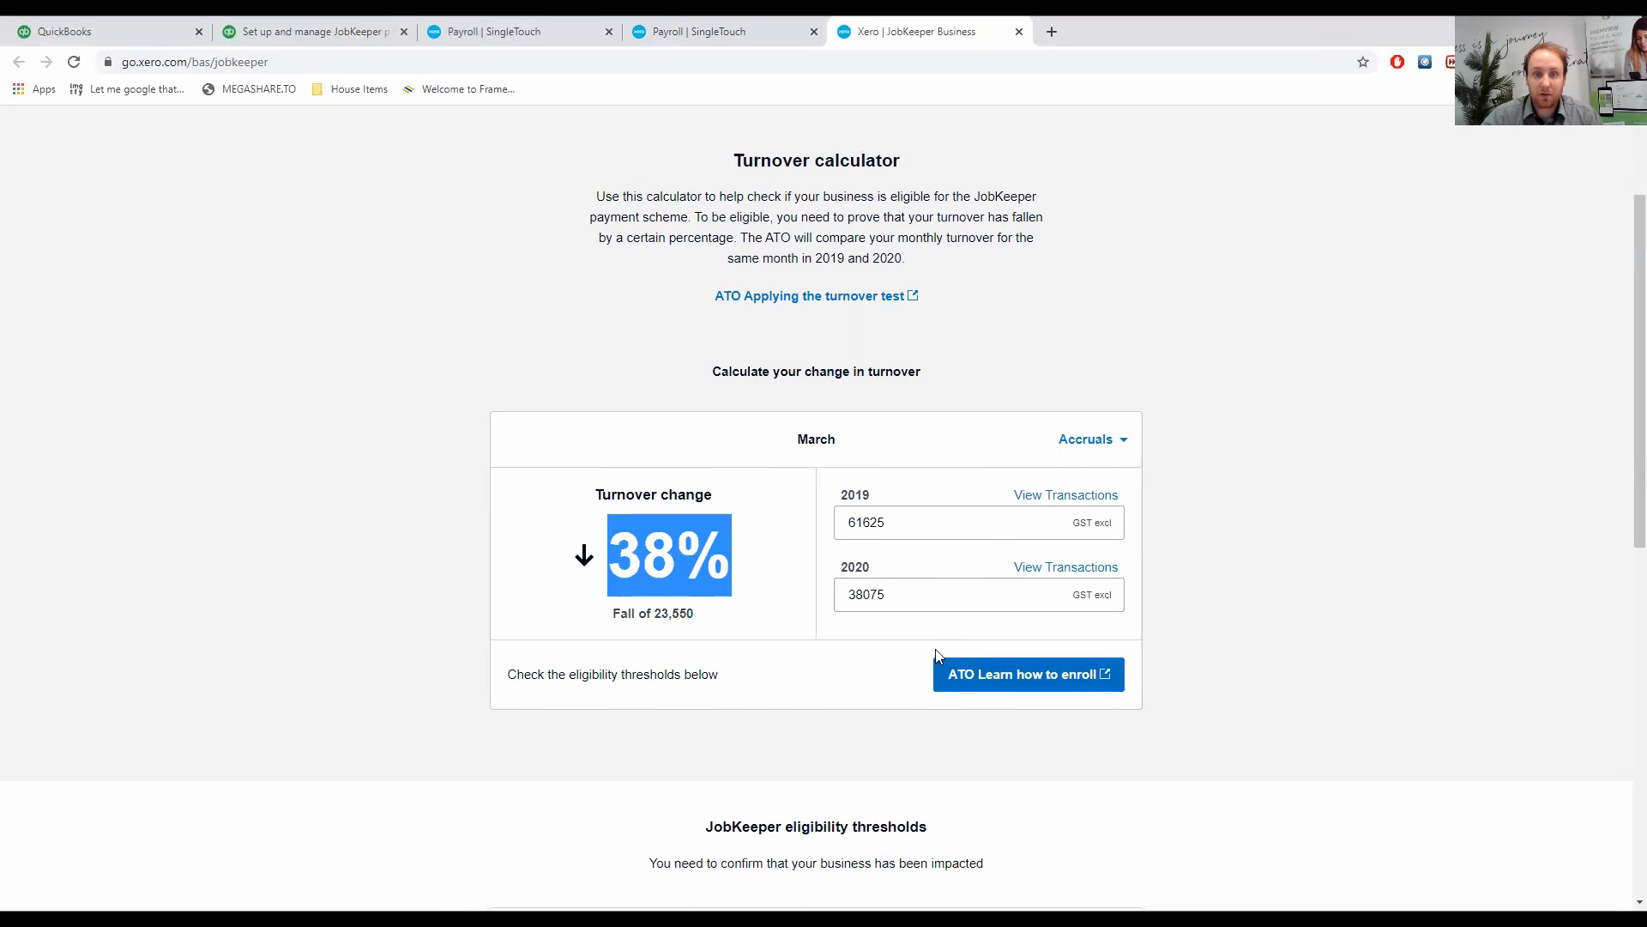
Return via Payroll > Pay Runs to the COVID-19 payroll support page.
{"action": "scroll", "scroll_direction": "up", "scroll_amount": 3}
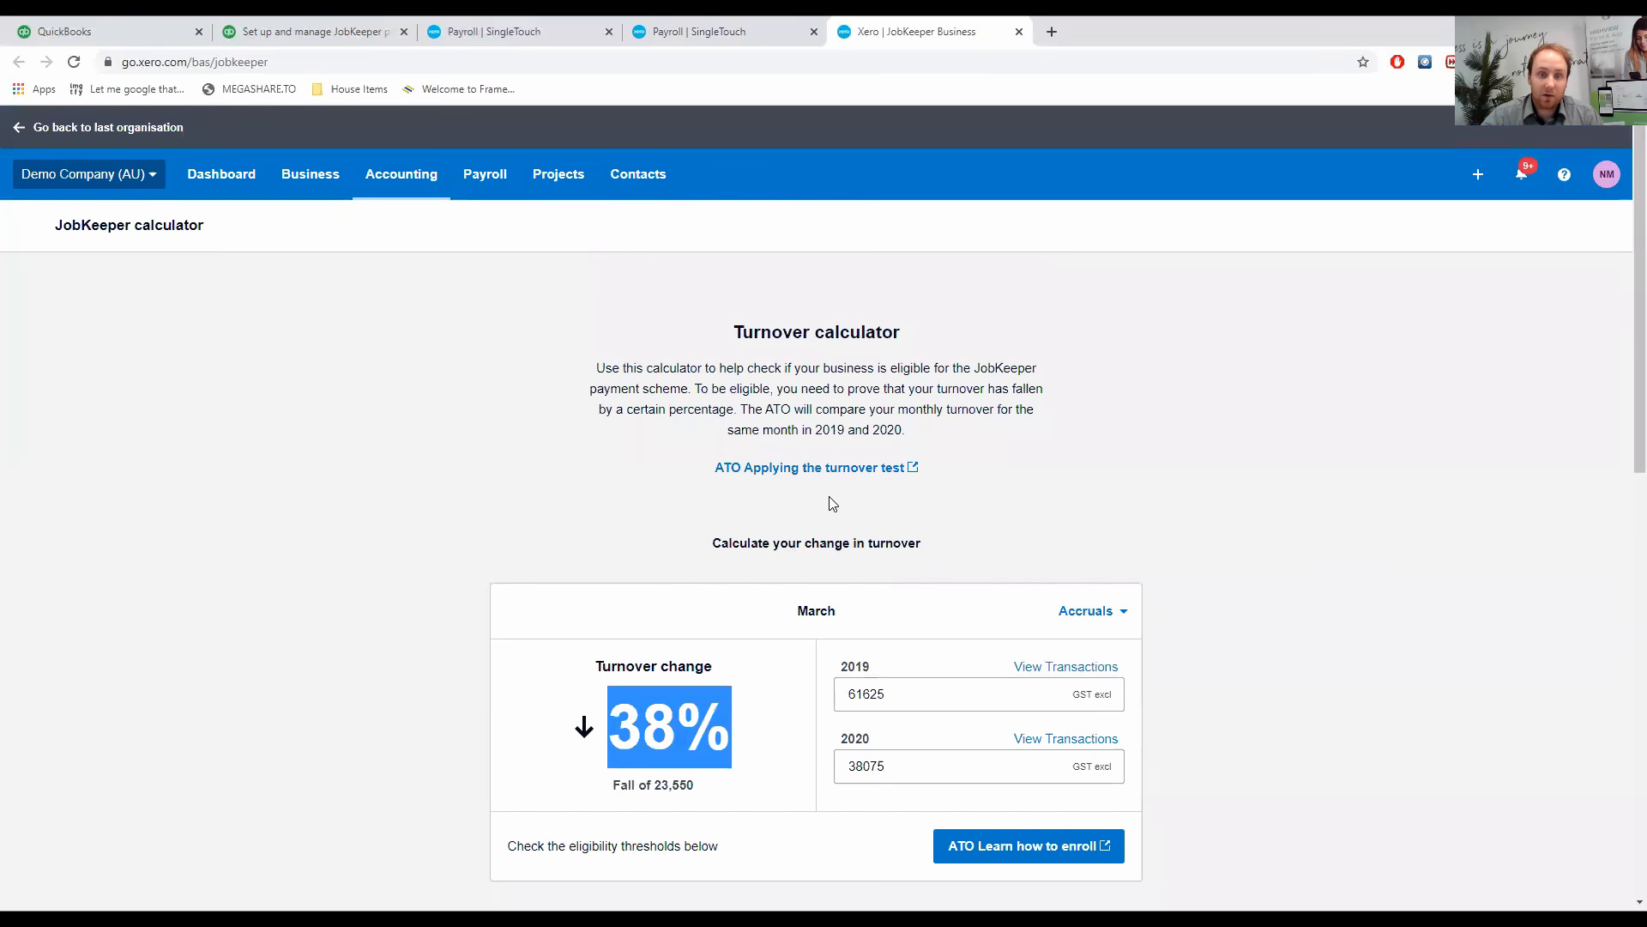
{"action": "mouse_move", "coordinate": [402, 173]}
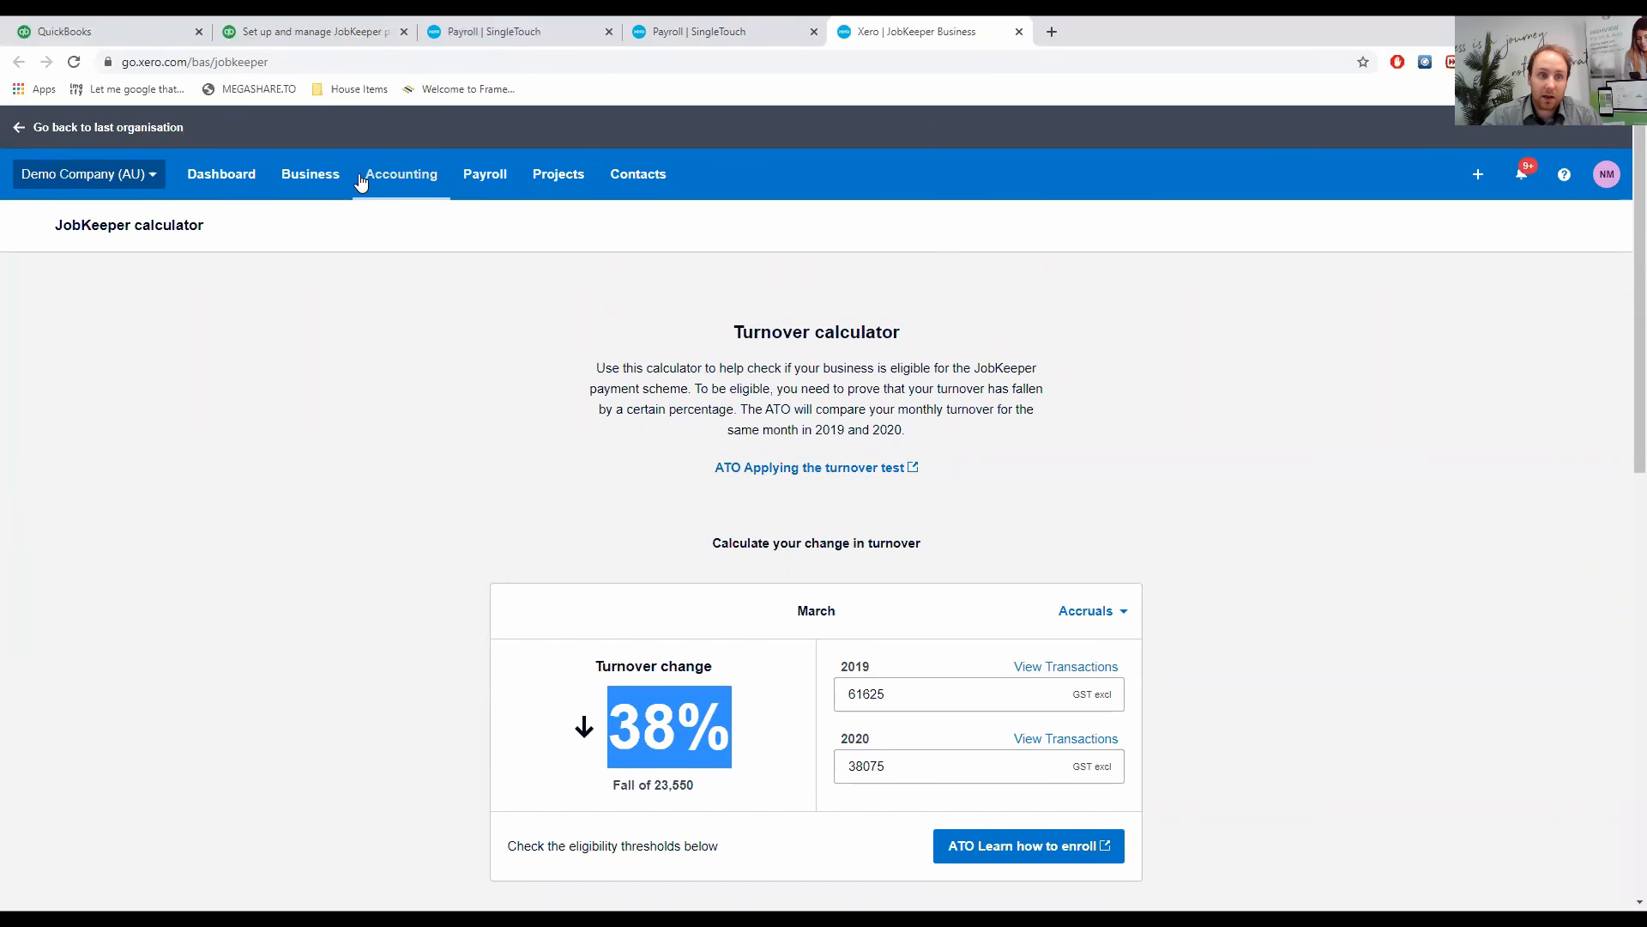
{"action": "left_click", "coordinate": [402, 174]}
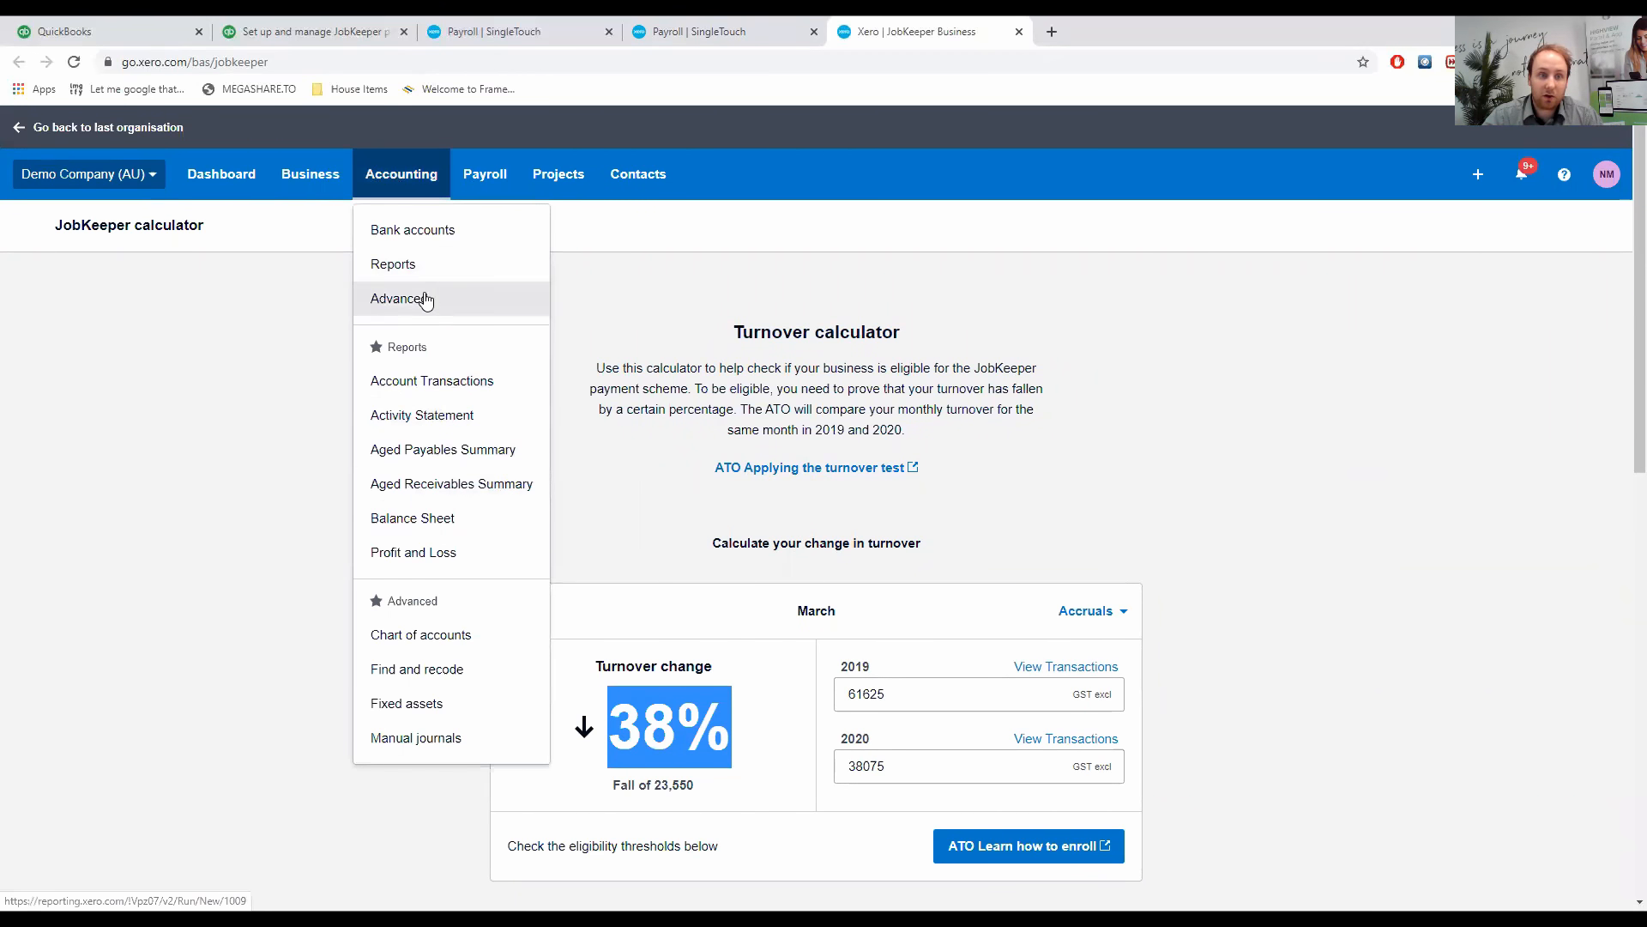
{"action": "left_click", "coordinate": [484, 174]}
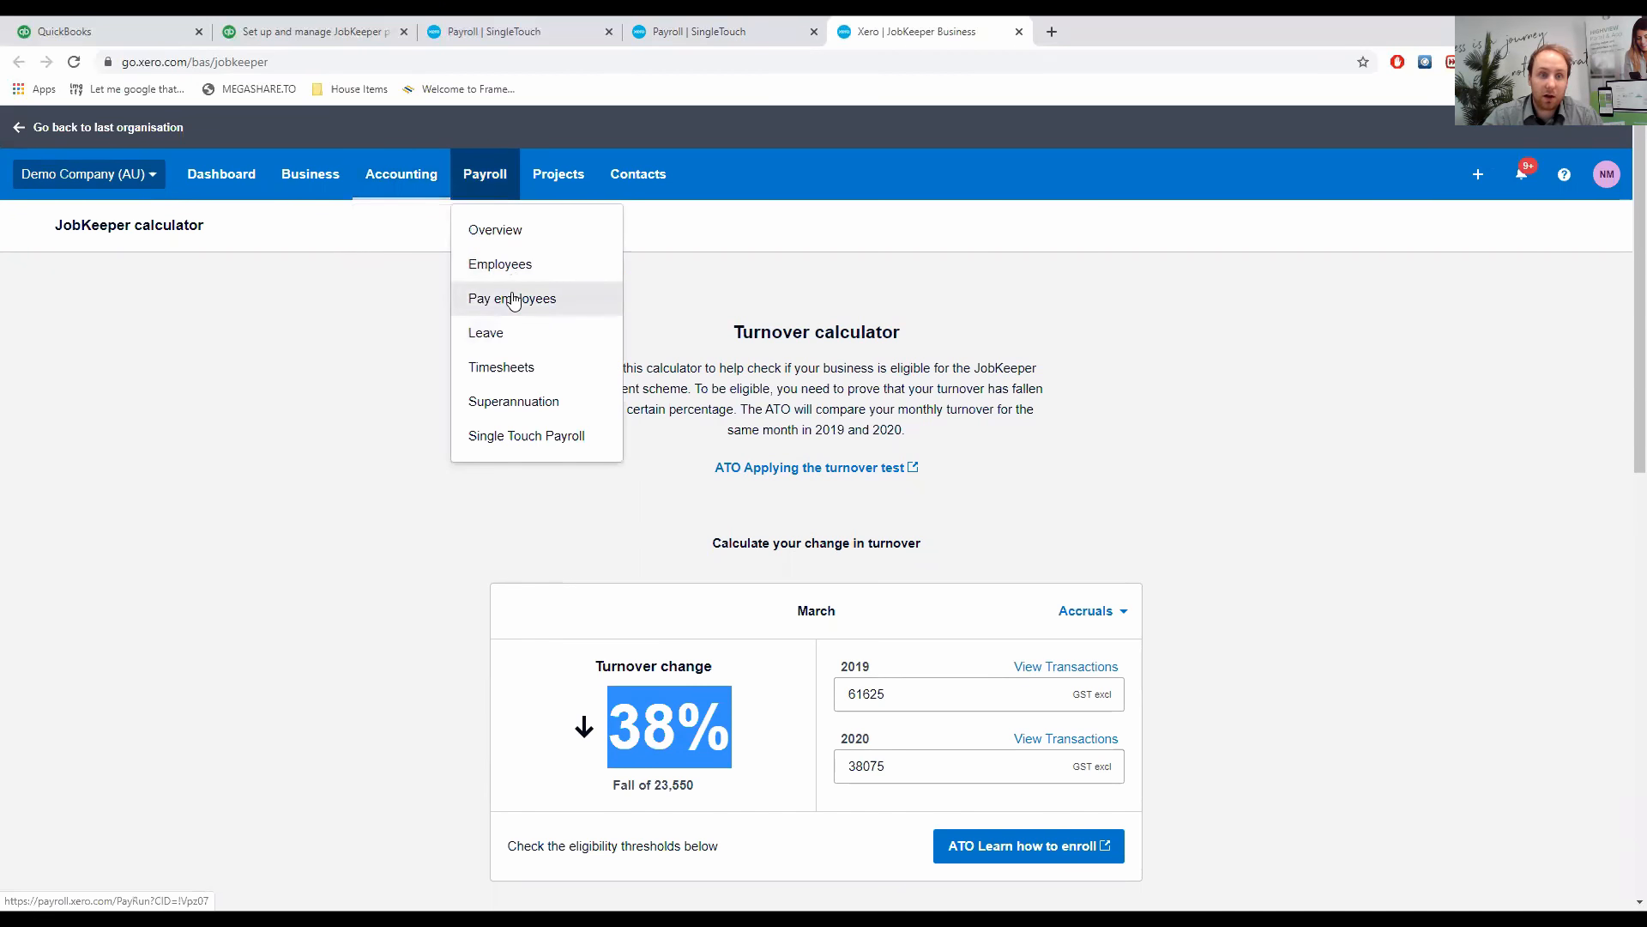
{"action": "left_click", "coordinate": [511, 299]}
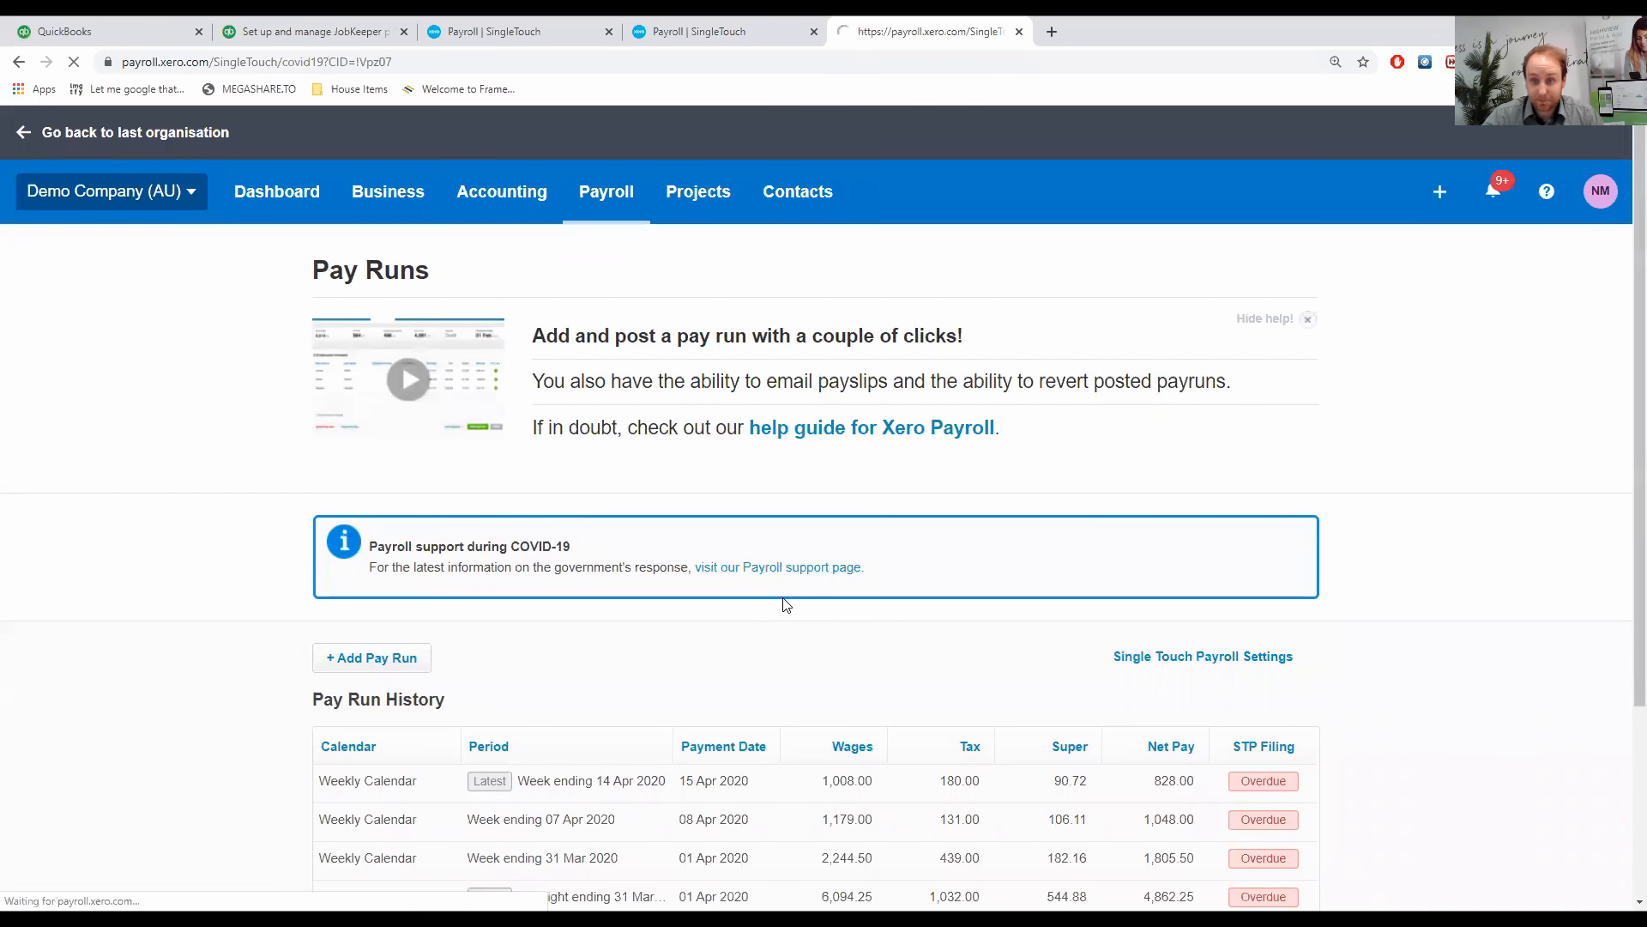
{"action": "left_click", "coordinate": [777, 566]}
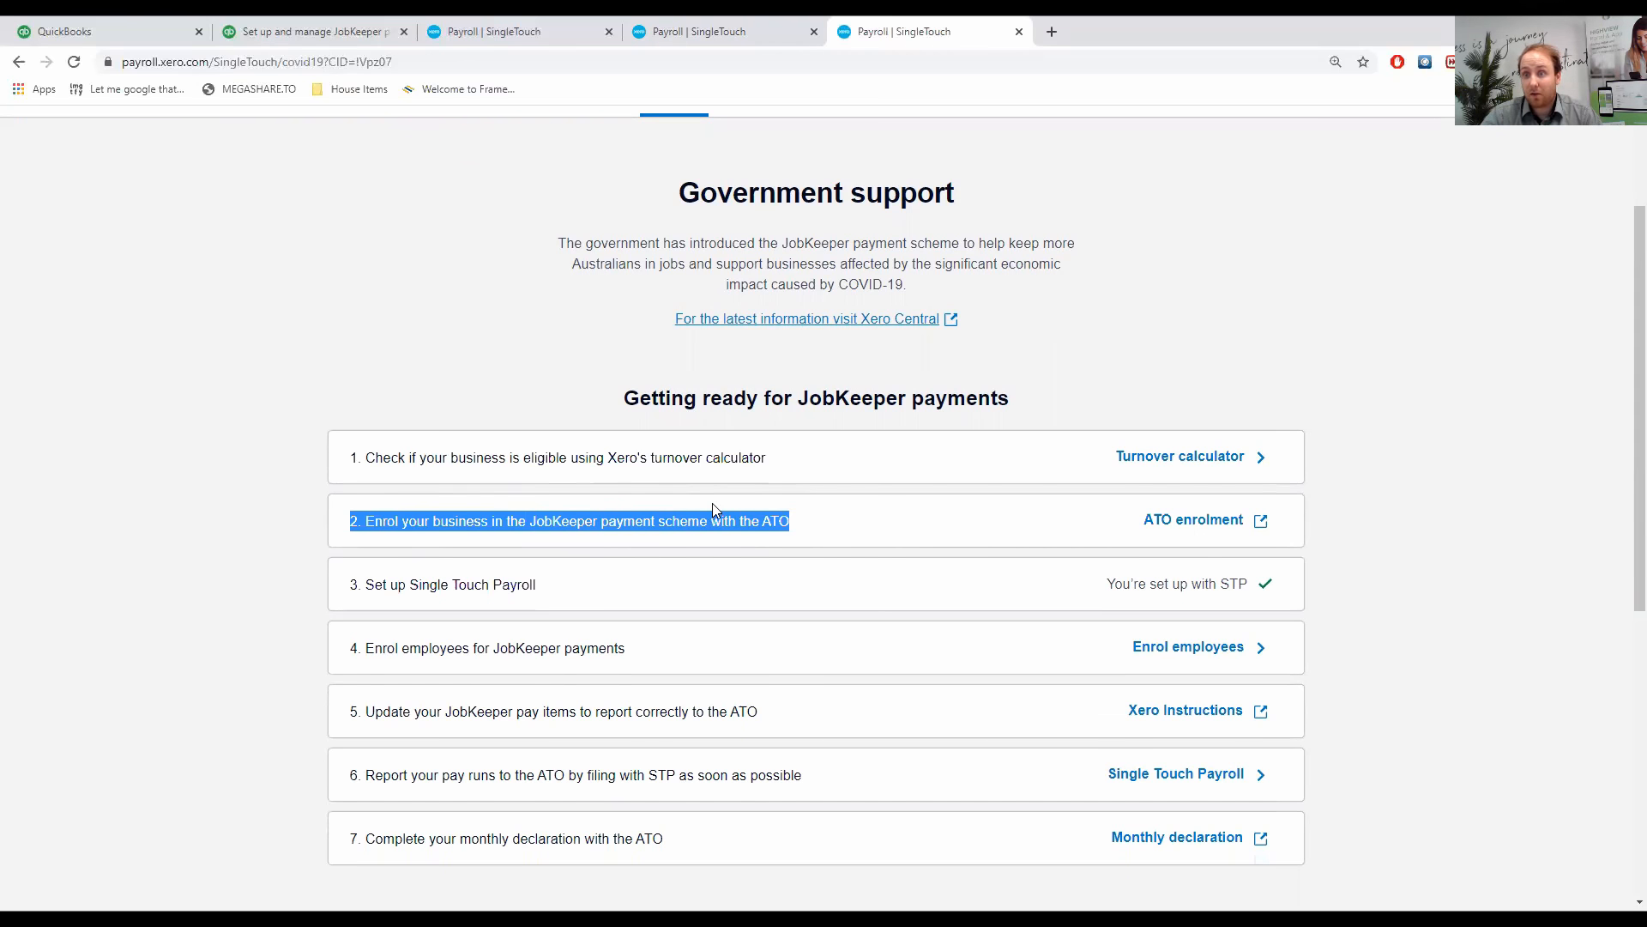
{"action": "mouse_move", "coordinate": [1158, 581]}
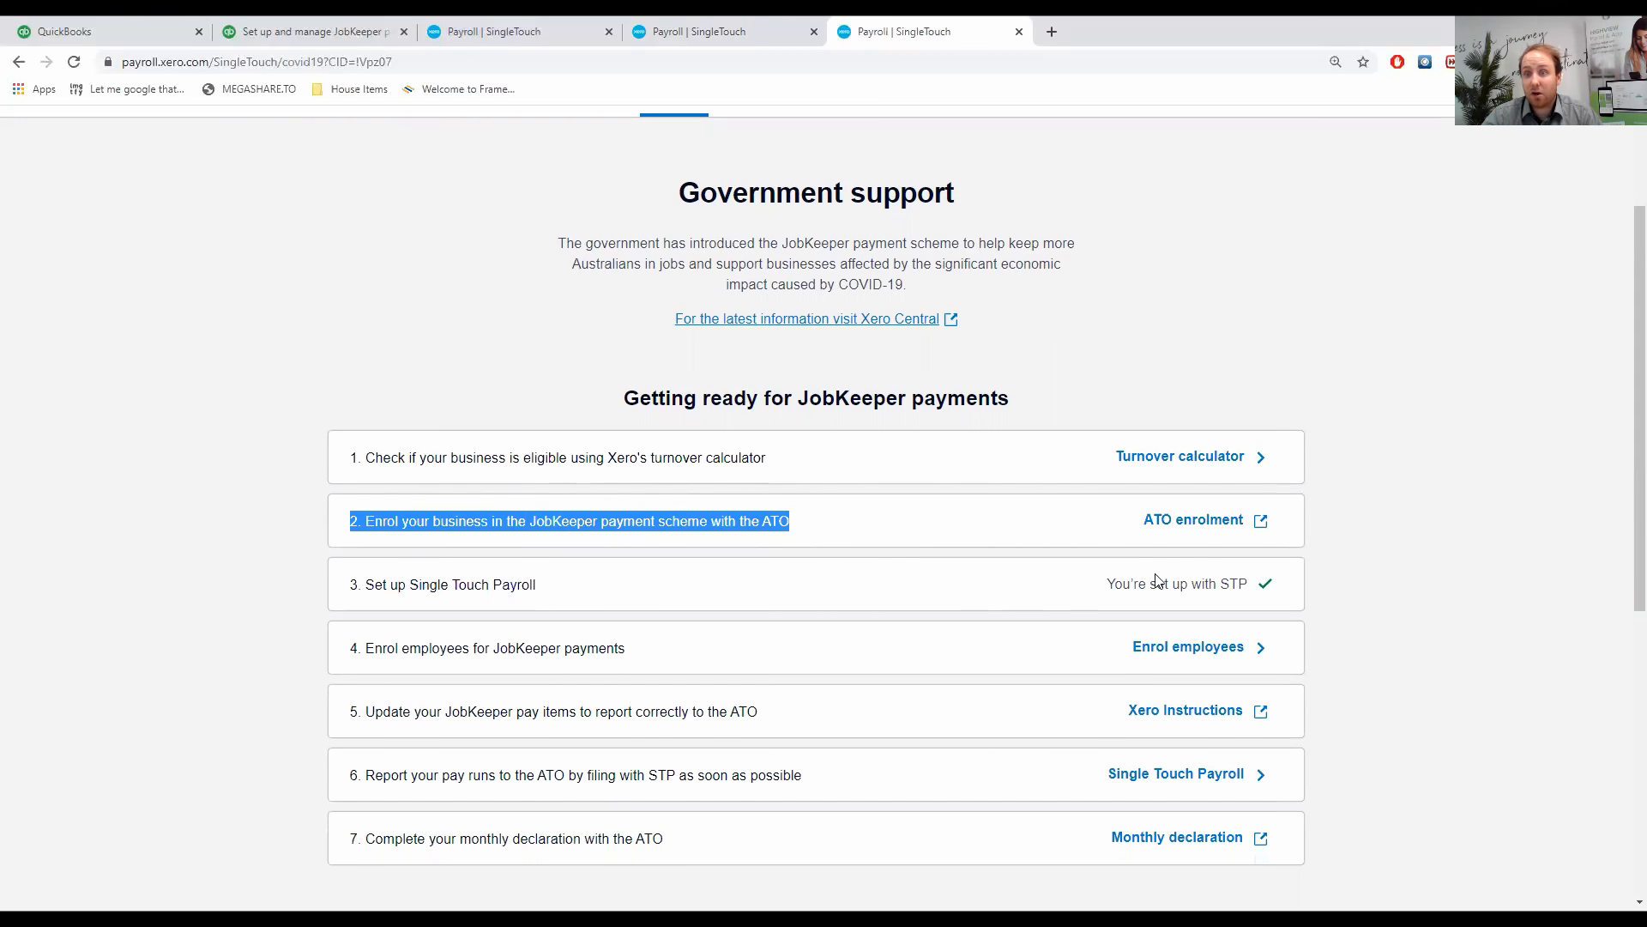
{"action": "mouse_move", "coordinate": [1193, 519]}
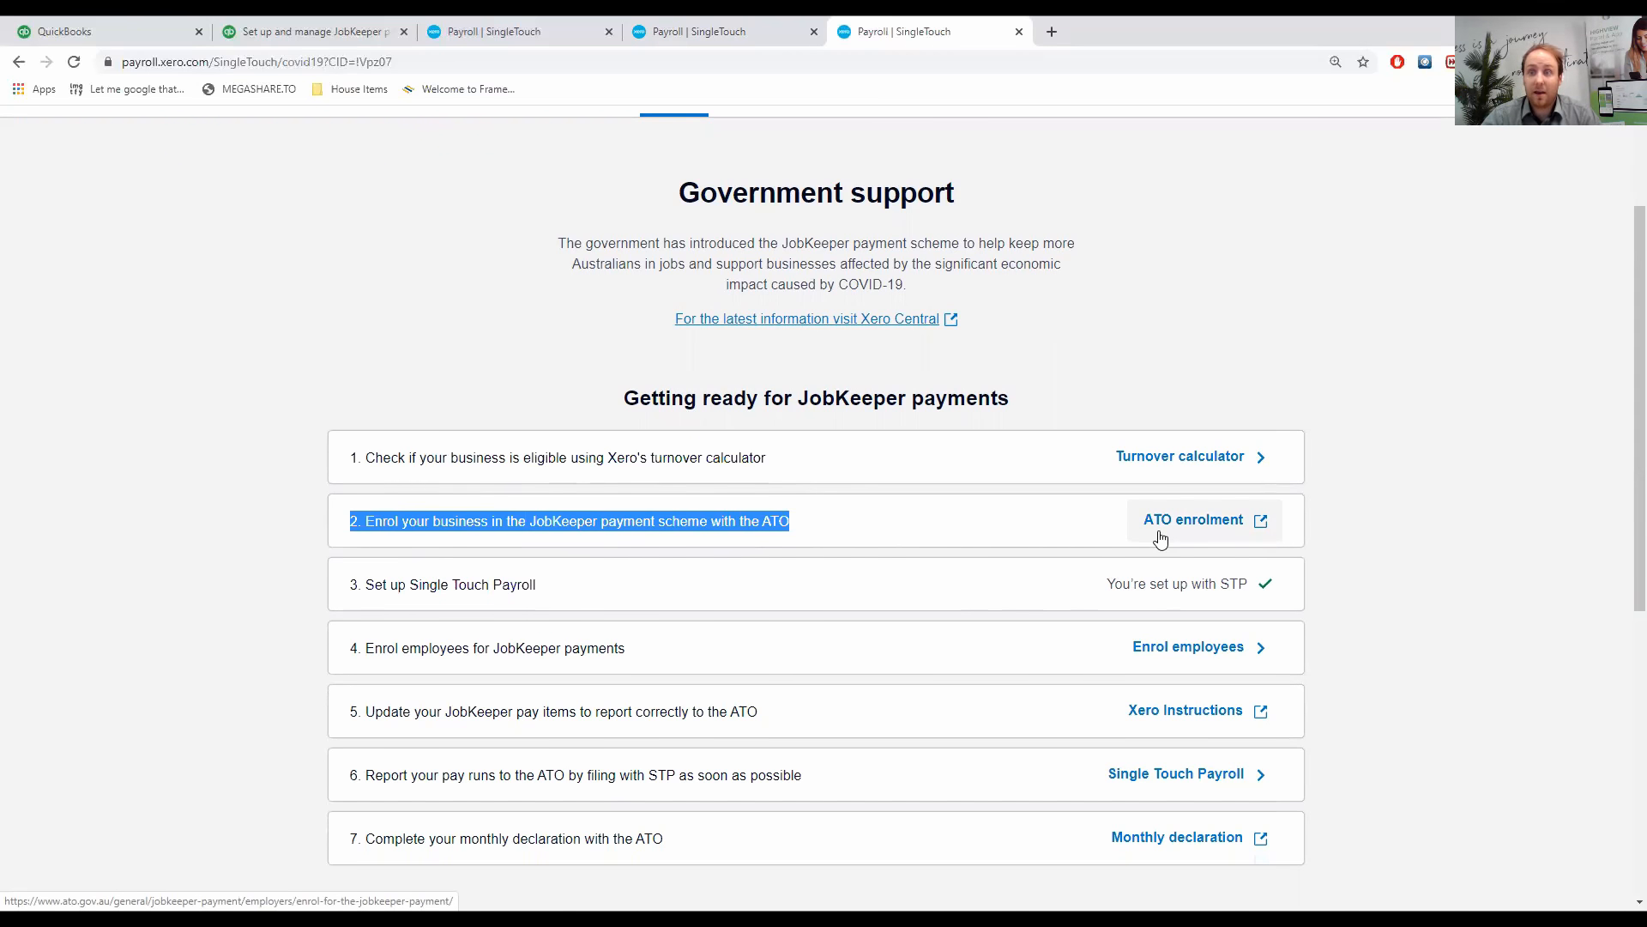
{"action": "mouse_move", "coordinate": [1184, 525]}
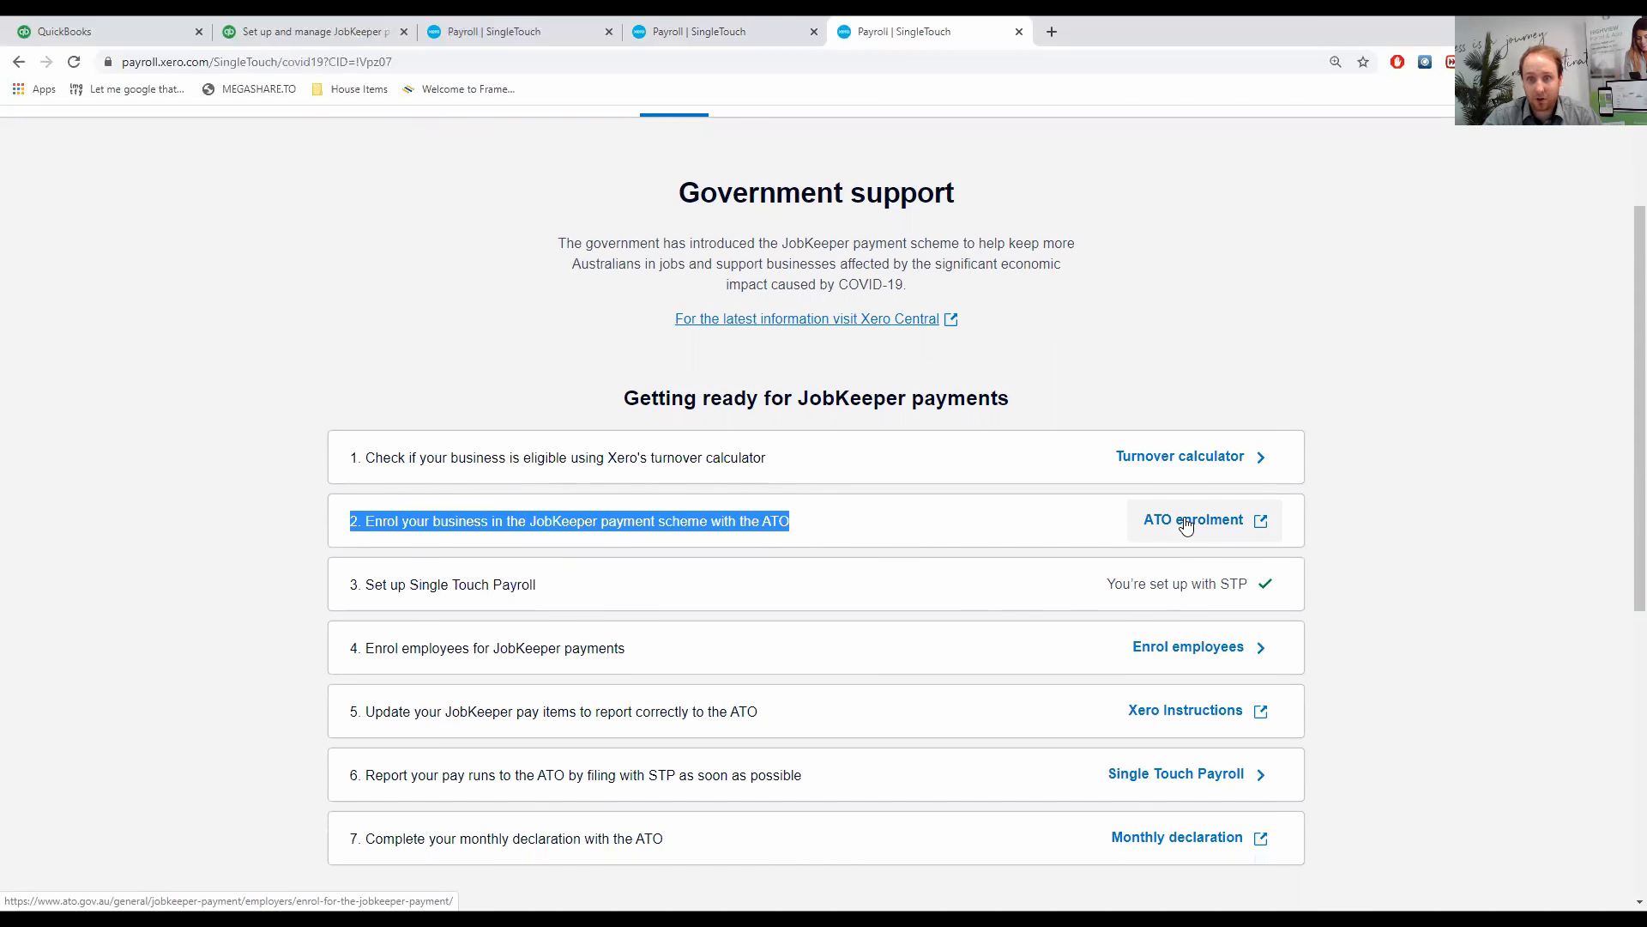
{"action": "mouse_move", "coordinate": [1311, 535]}
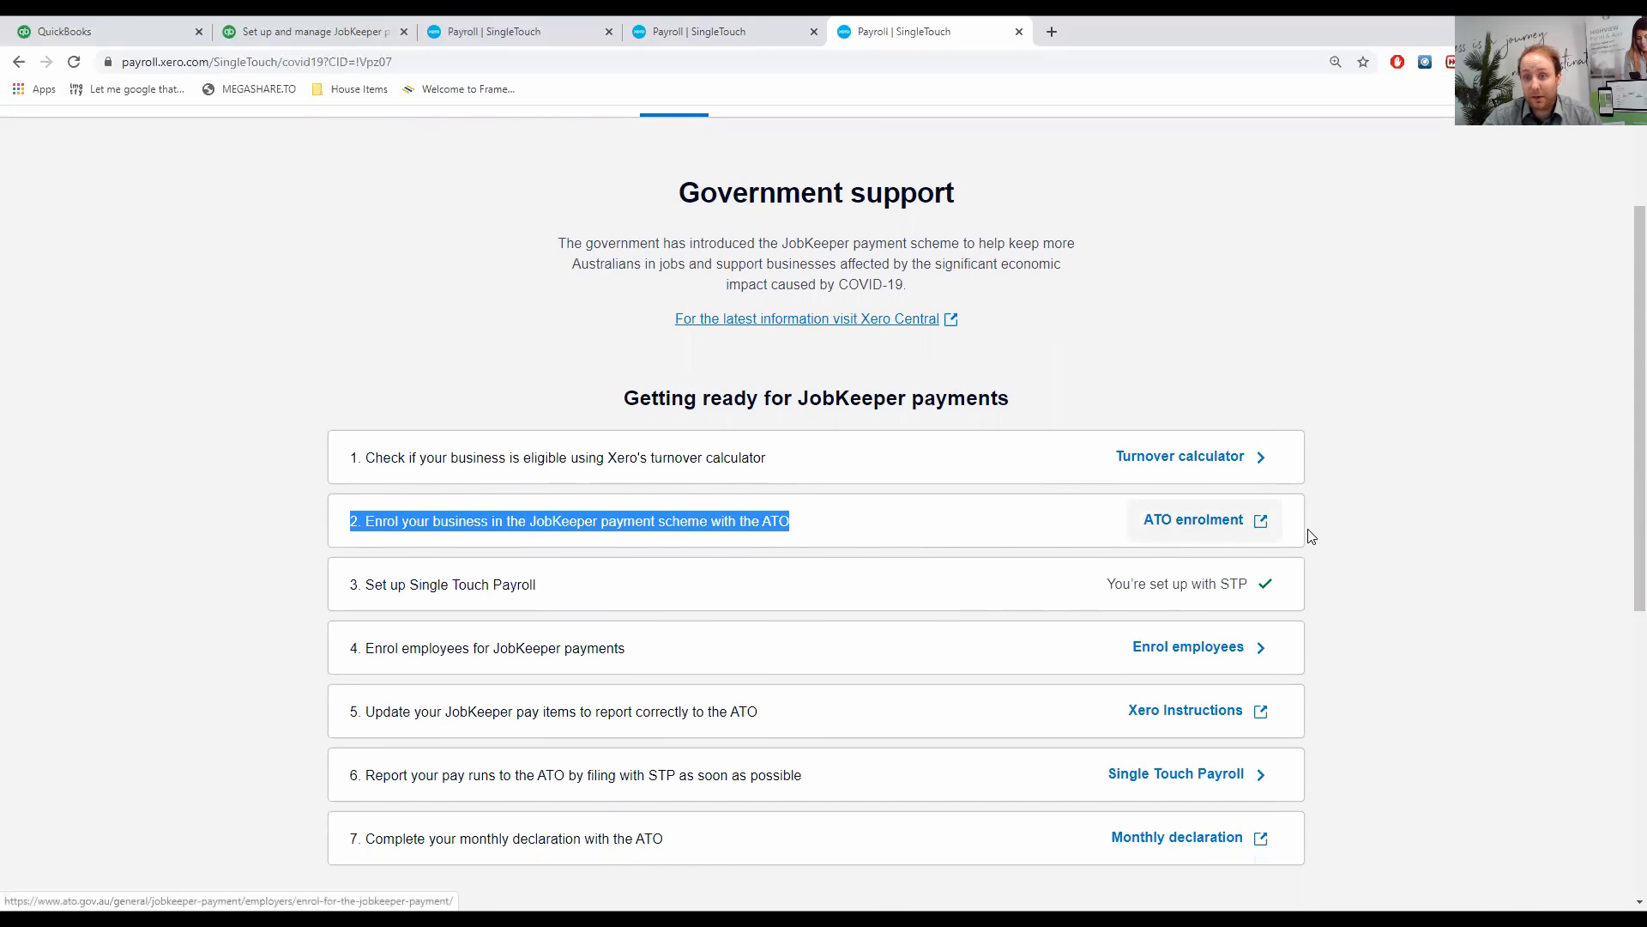
{"action": "mouse_move", "coordinate": [1250, 547]}
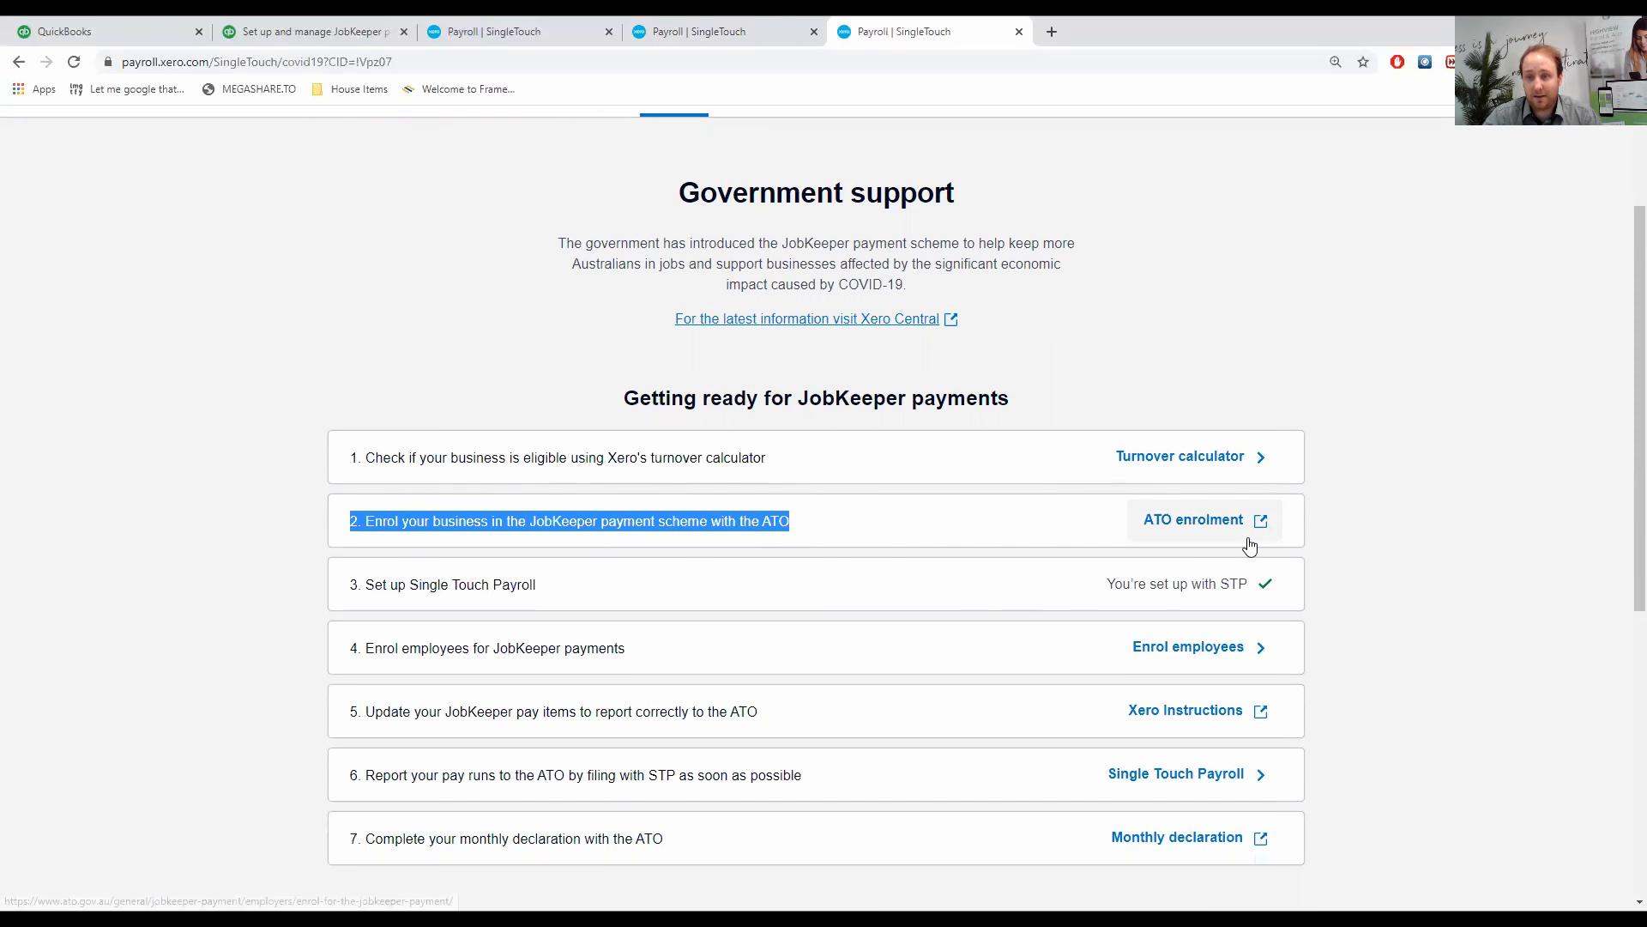
{"action": "mouse_move", "coordinate": [646, 515]}
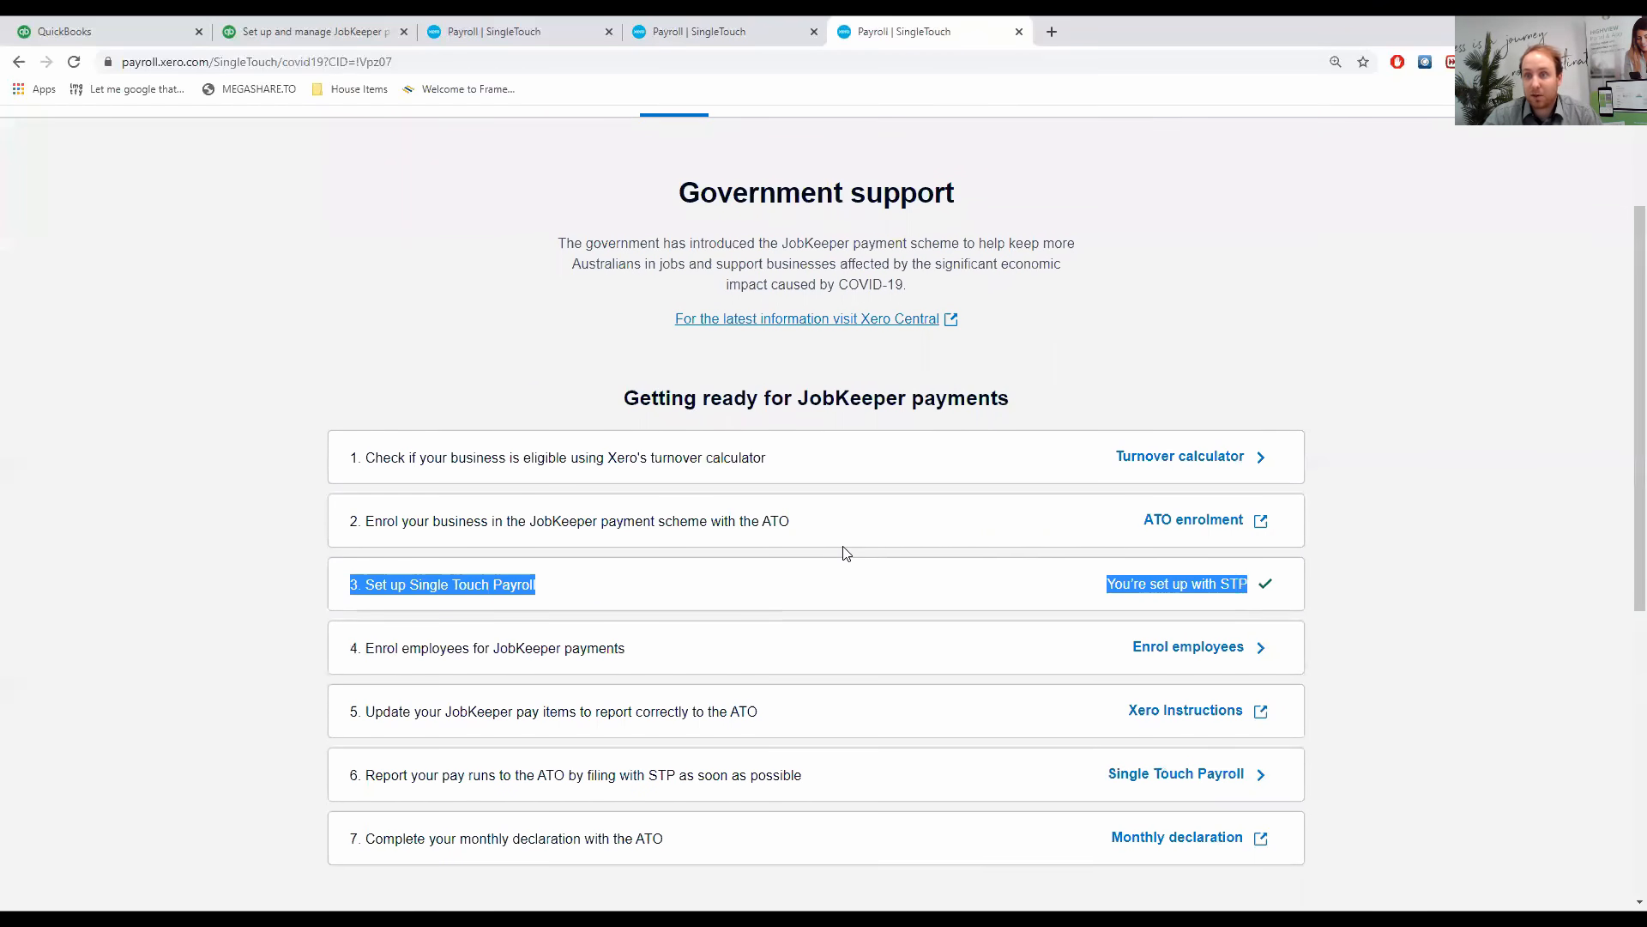
{"action": "mouse_move", "coordinate": [780, 564]}
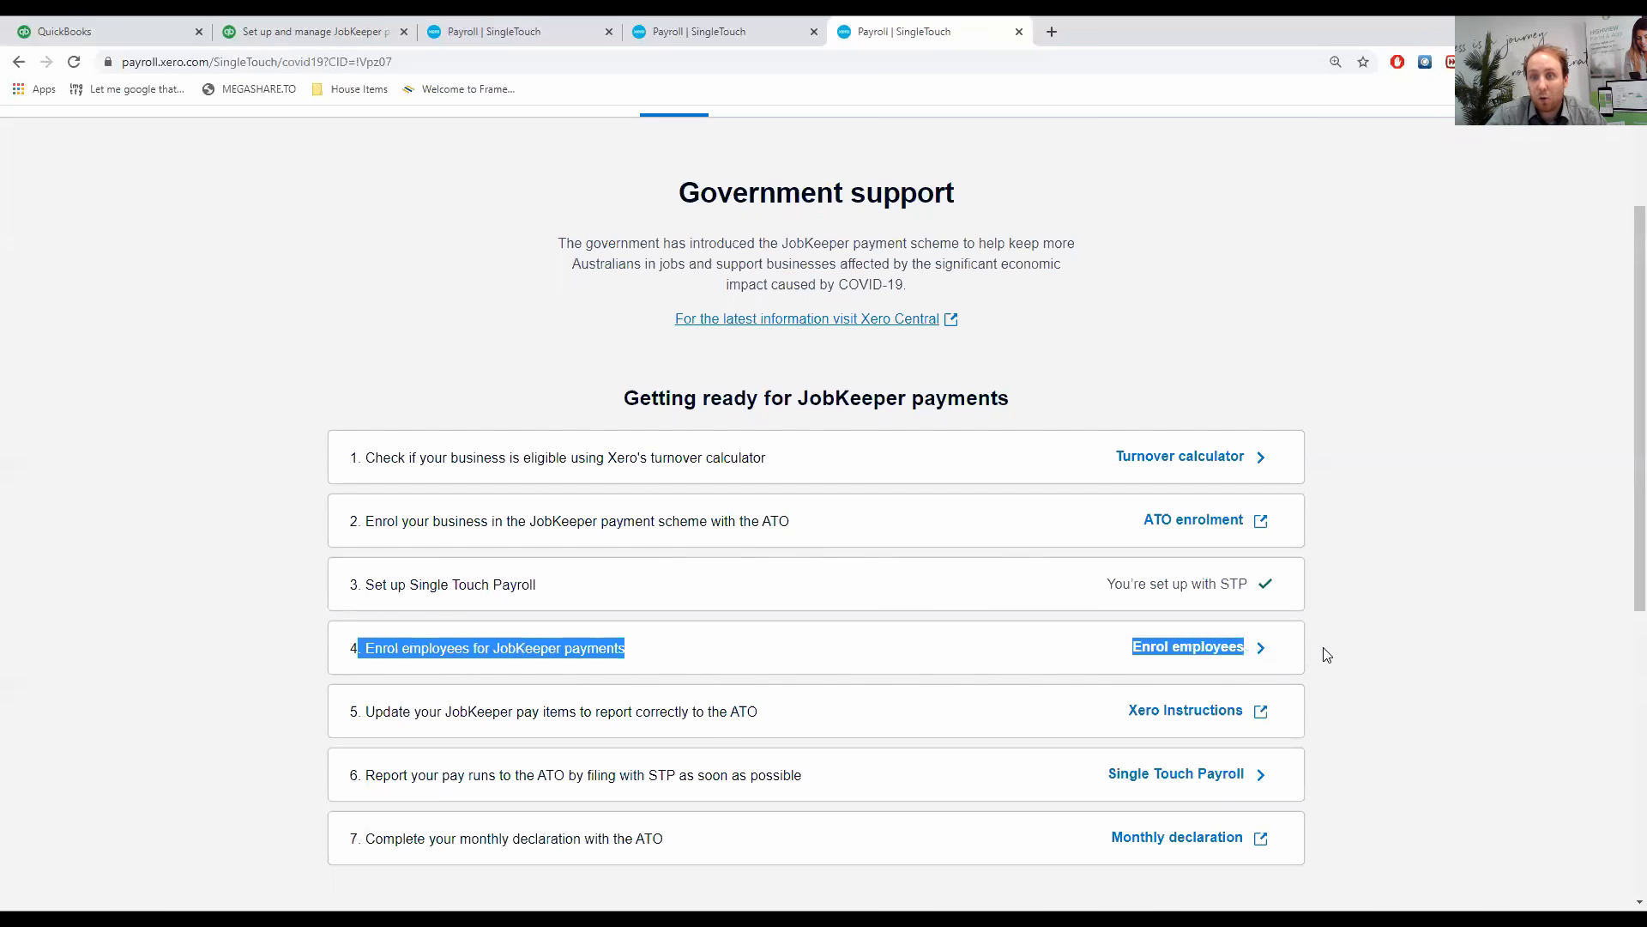
{"action": "mouse_move", "coordinate": [1053, 599]}
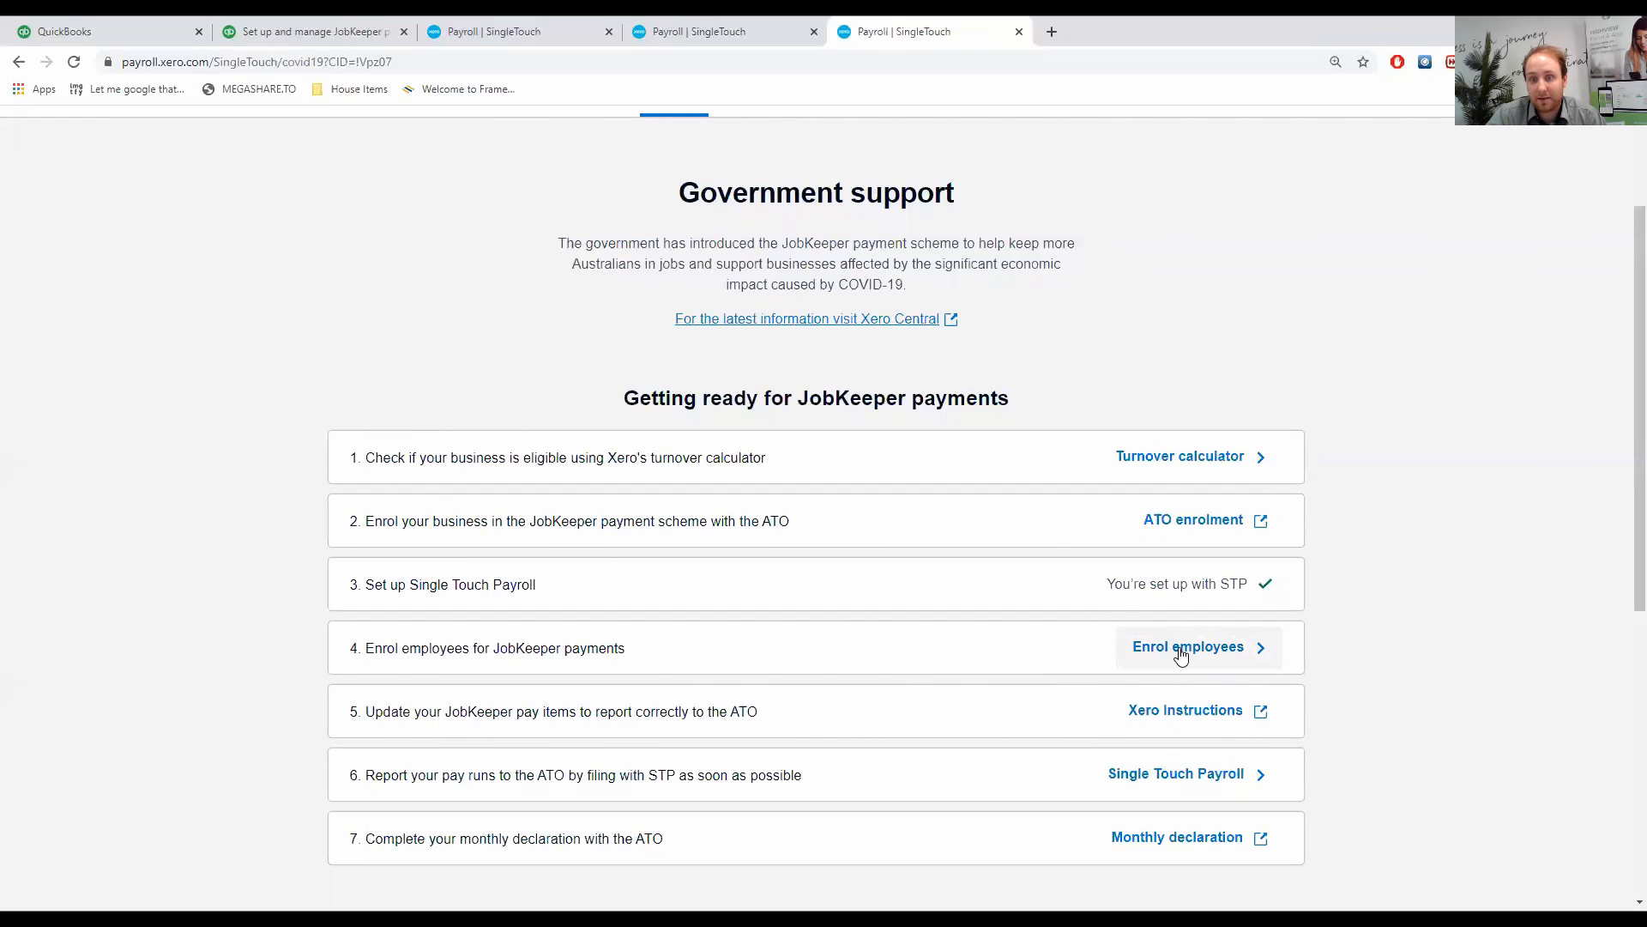
{"action": "left_click", "coordinate": [1187, 646]}
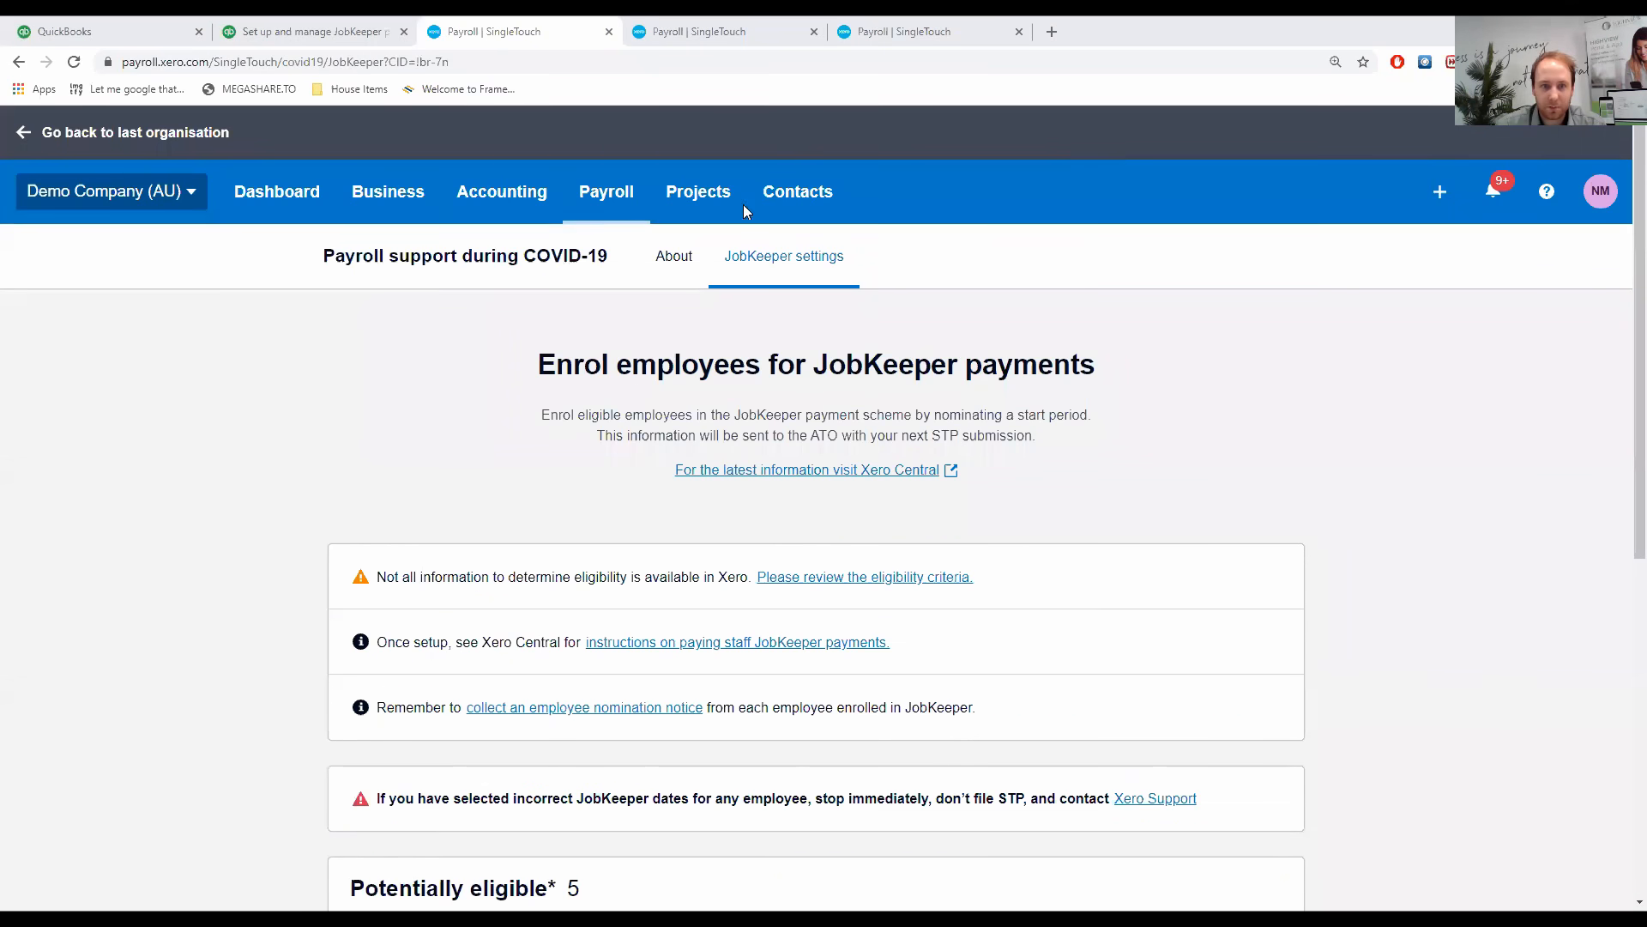
{"action": "mouse_move", "coordinate": [532, 370]}
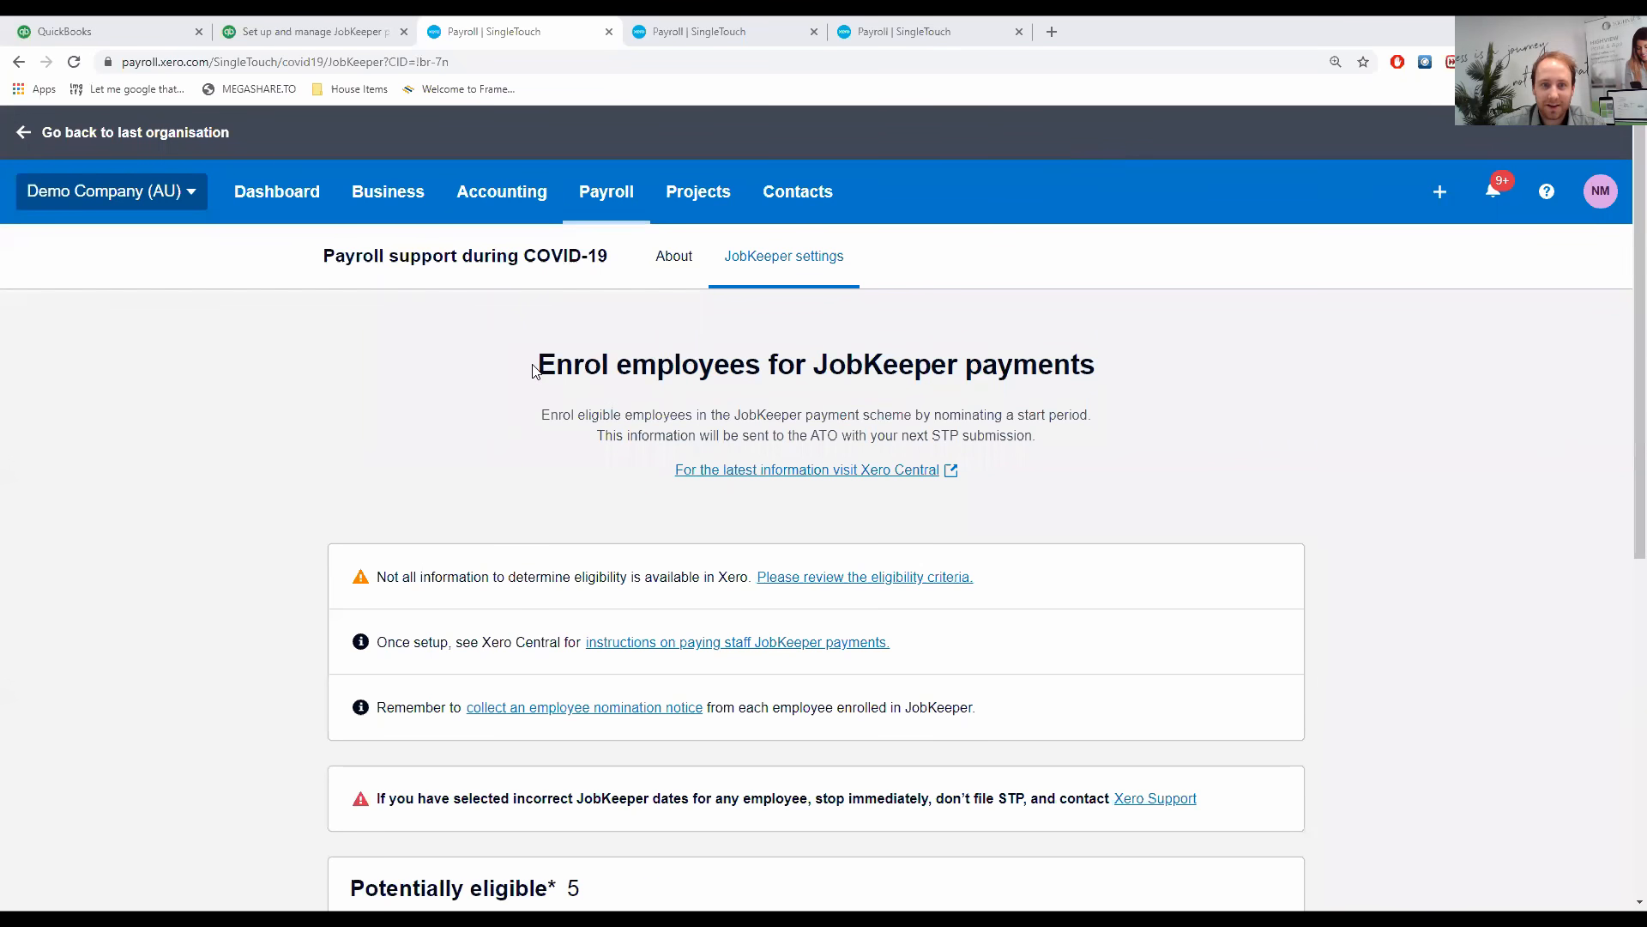
{"action": "triple_click", "coordinate": [814, 365]}
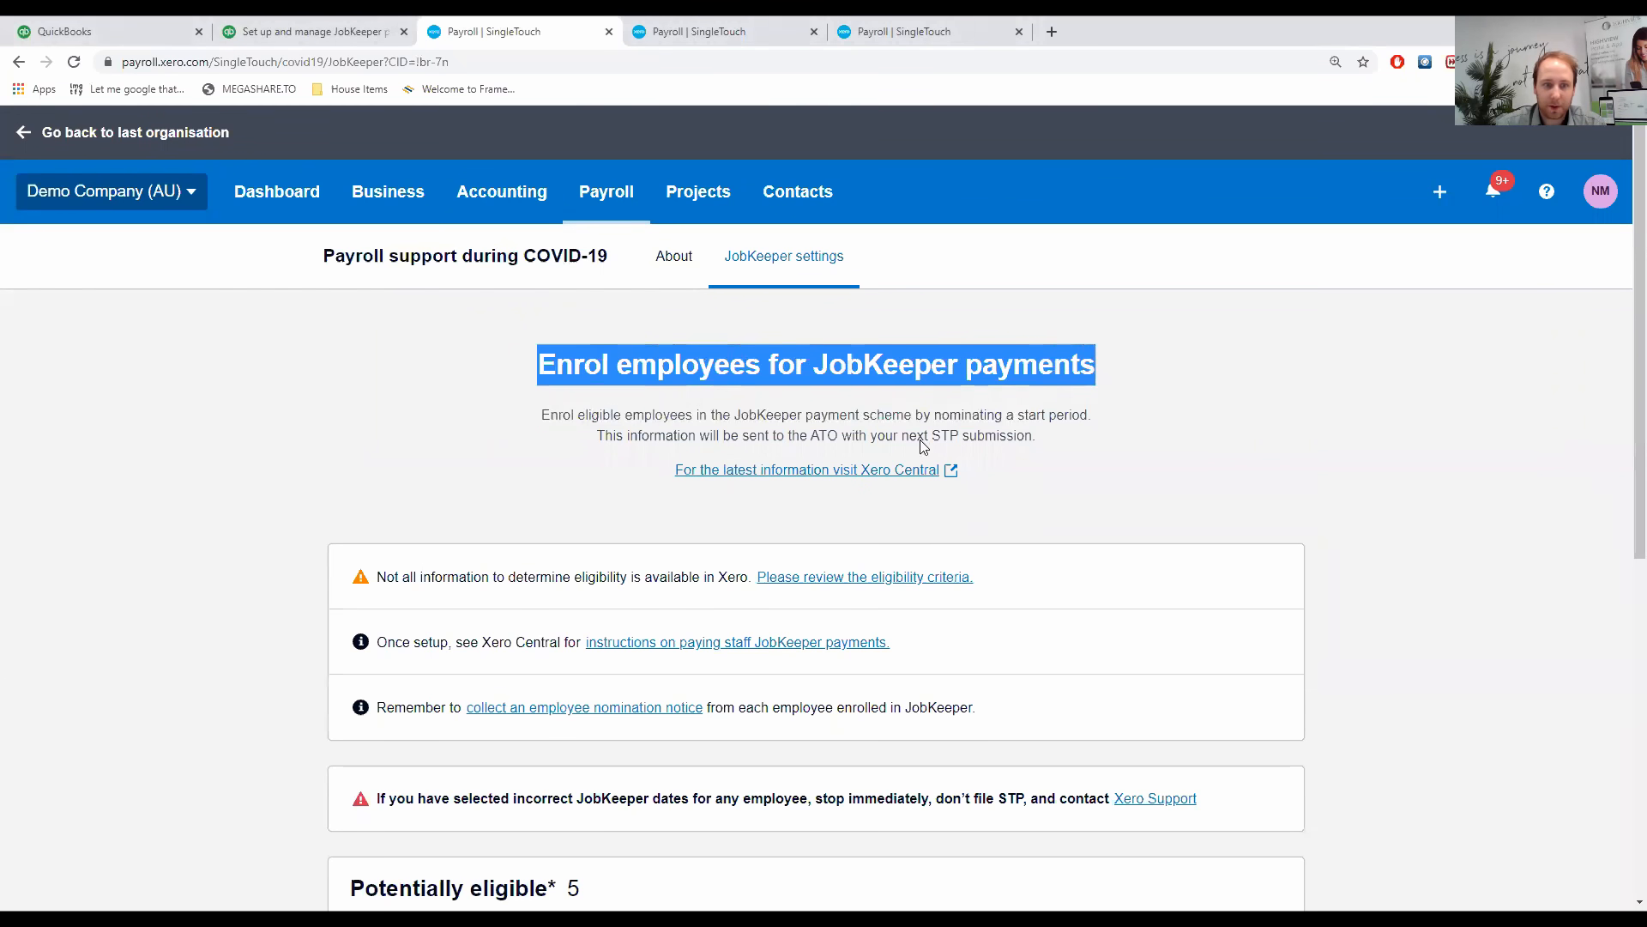
{"action": "scroll", "scroll_direction": "down", "scroll_amount": 3}
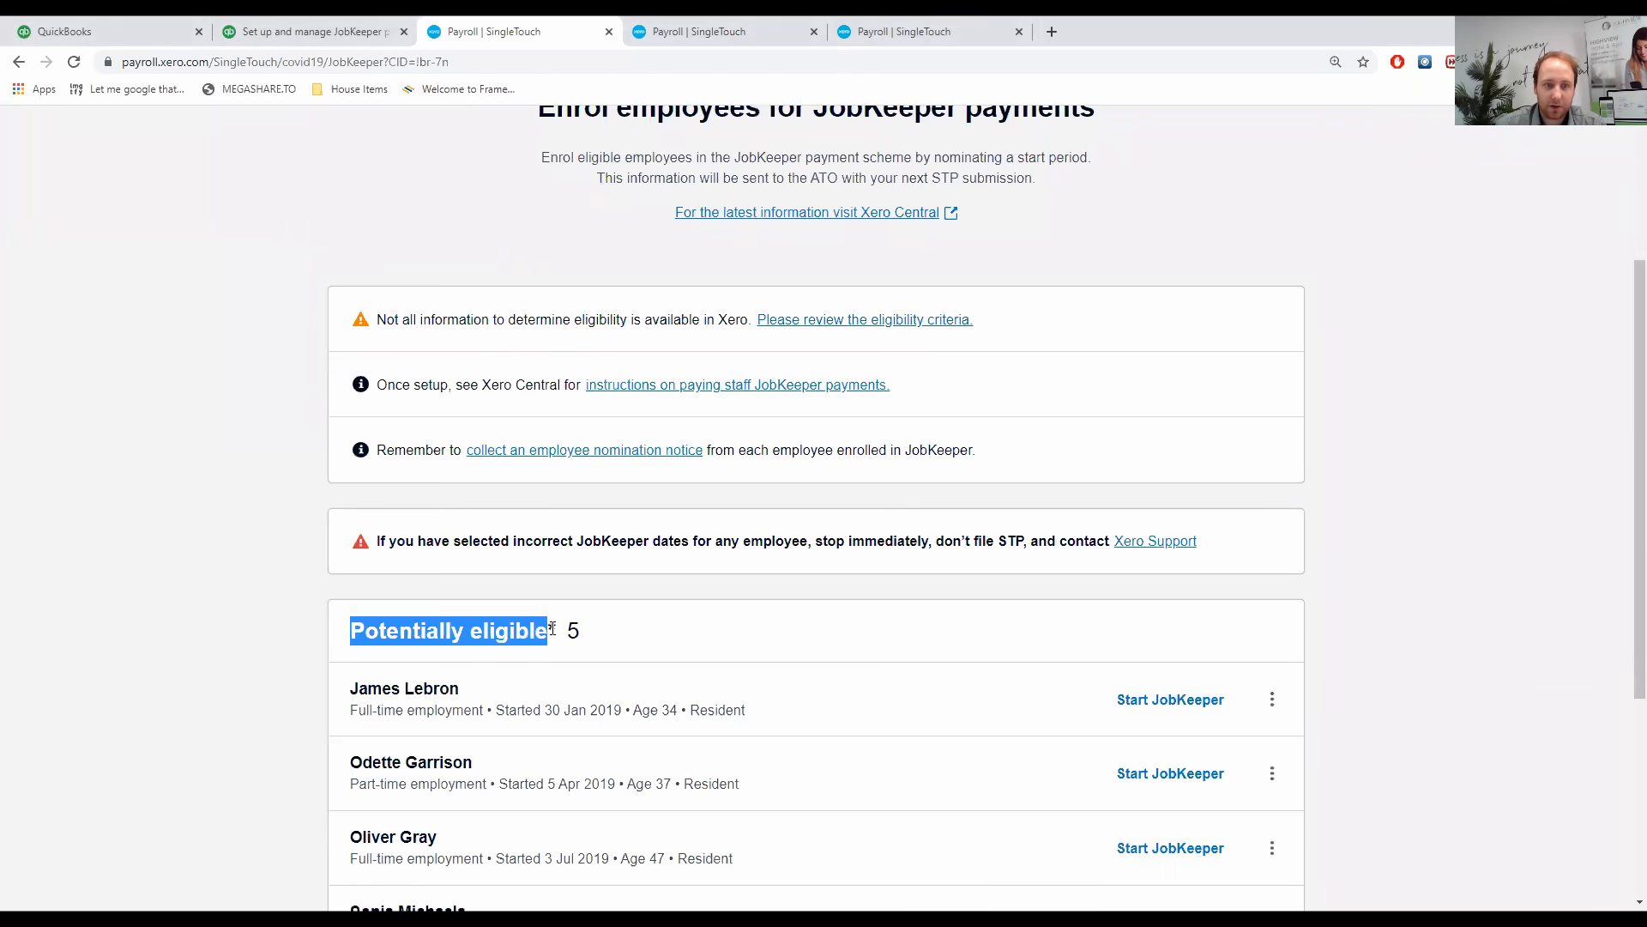
{"action": "scroll", "scroll_direction": "down", "scroll_amount": 3}
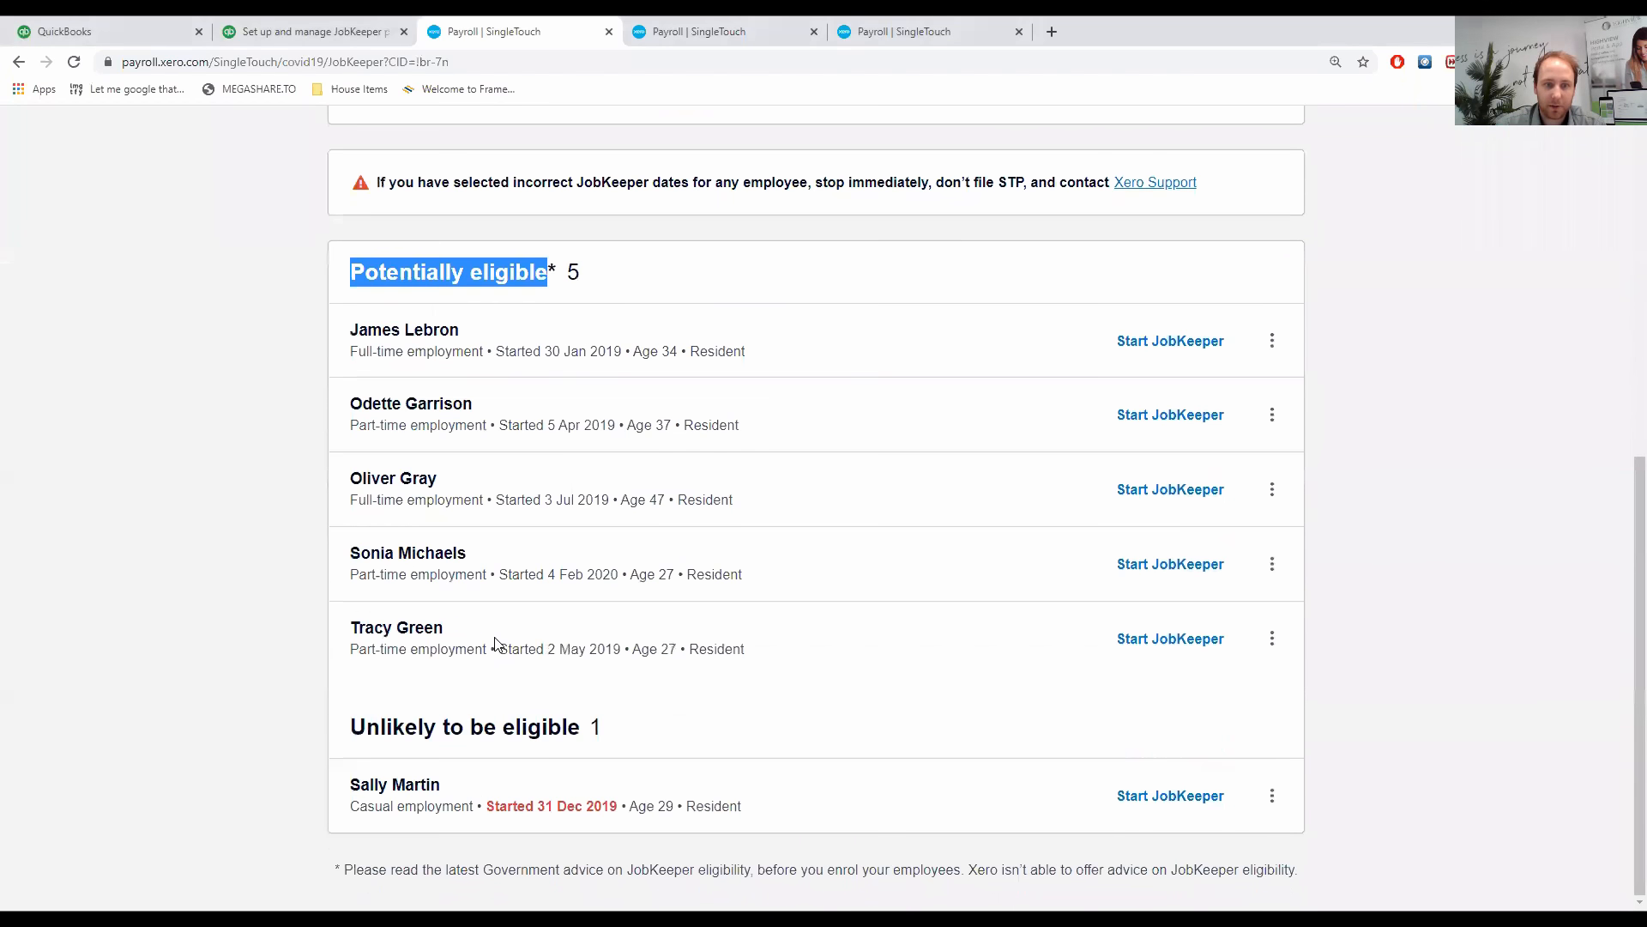
{"action": "double_click", "coordinate": [463, 726]}
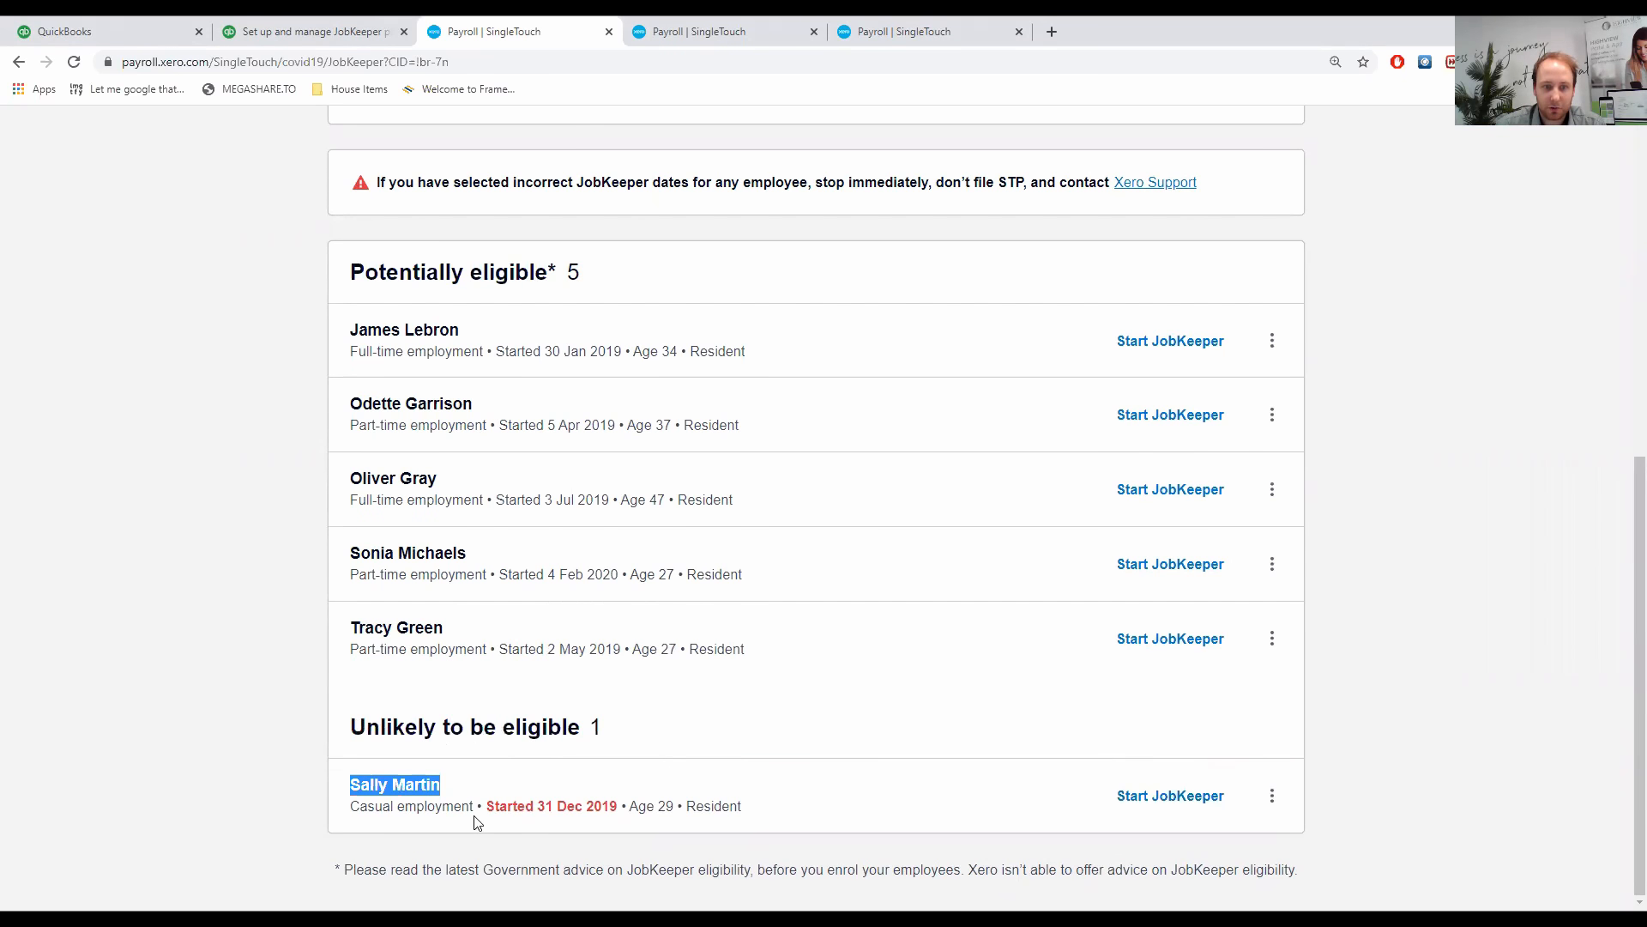
{"action": "mouse_move", "coordinate": [525, 820]}
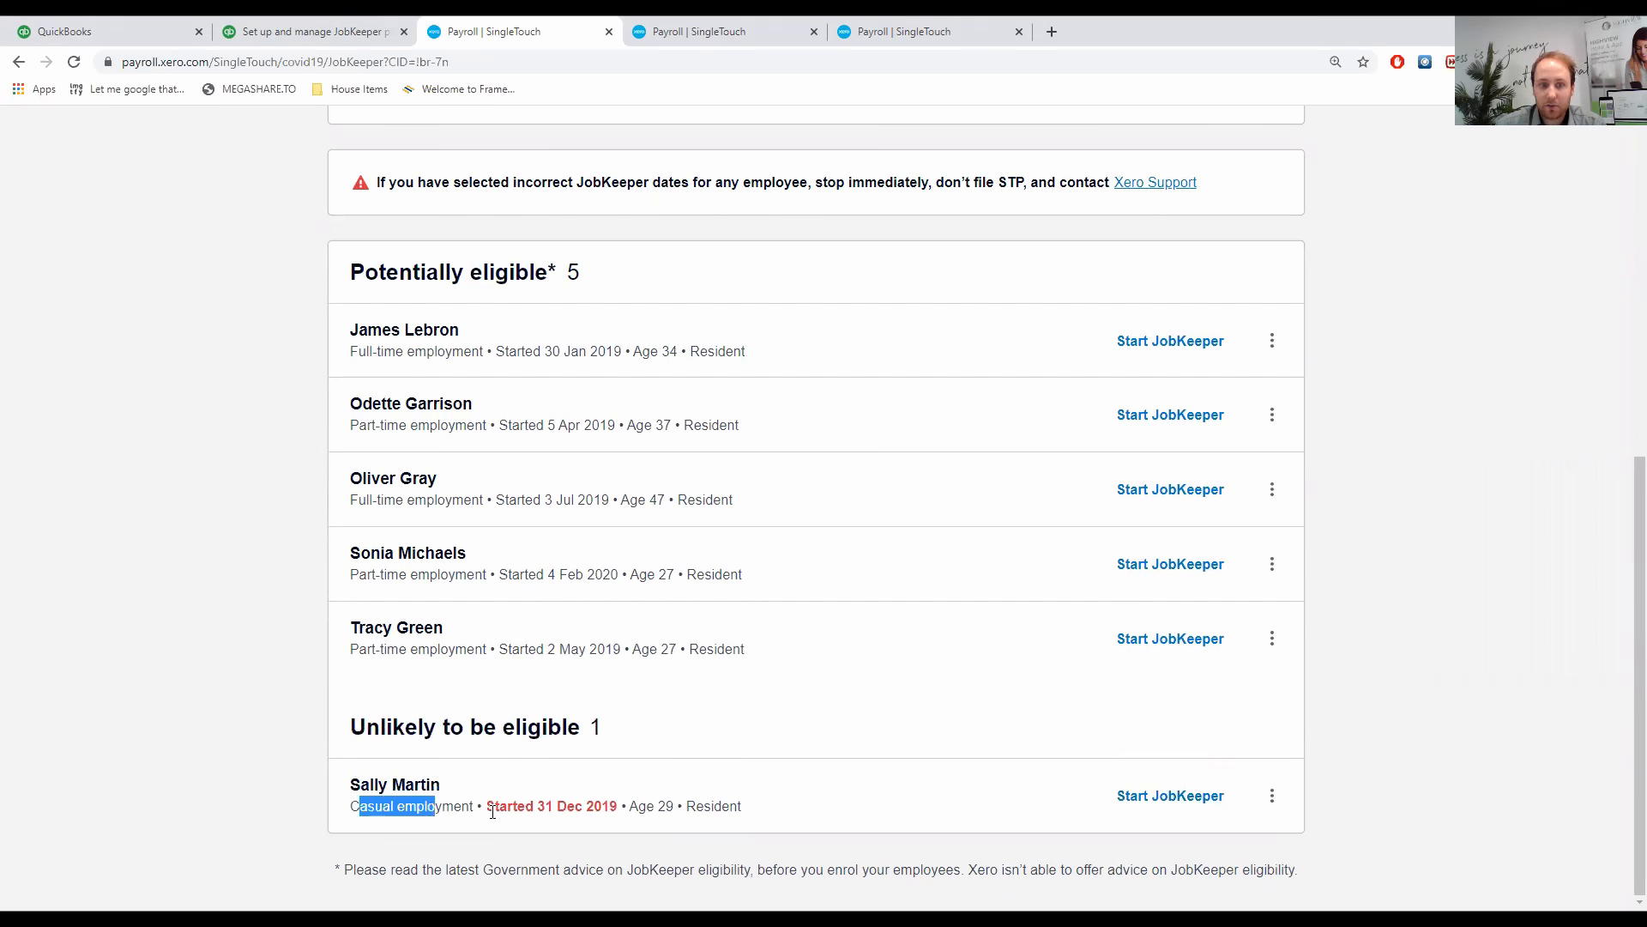
{"action": "mouse_move", "coordinate": [525, 799]}
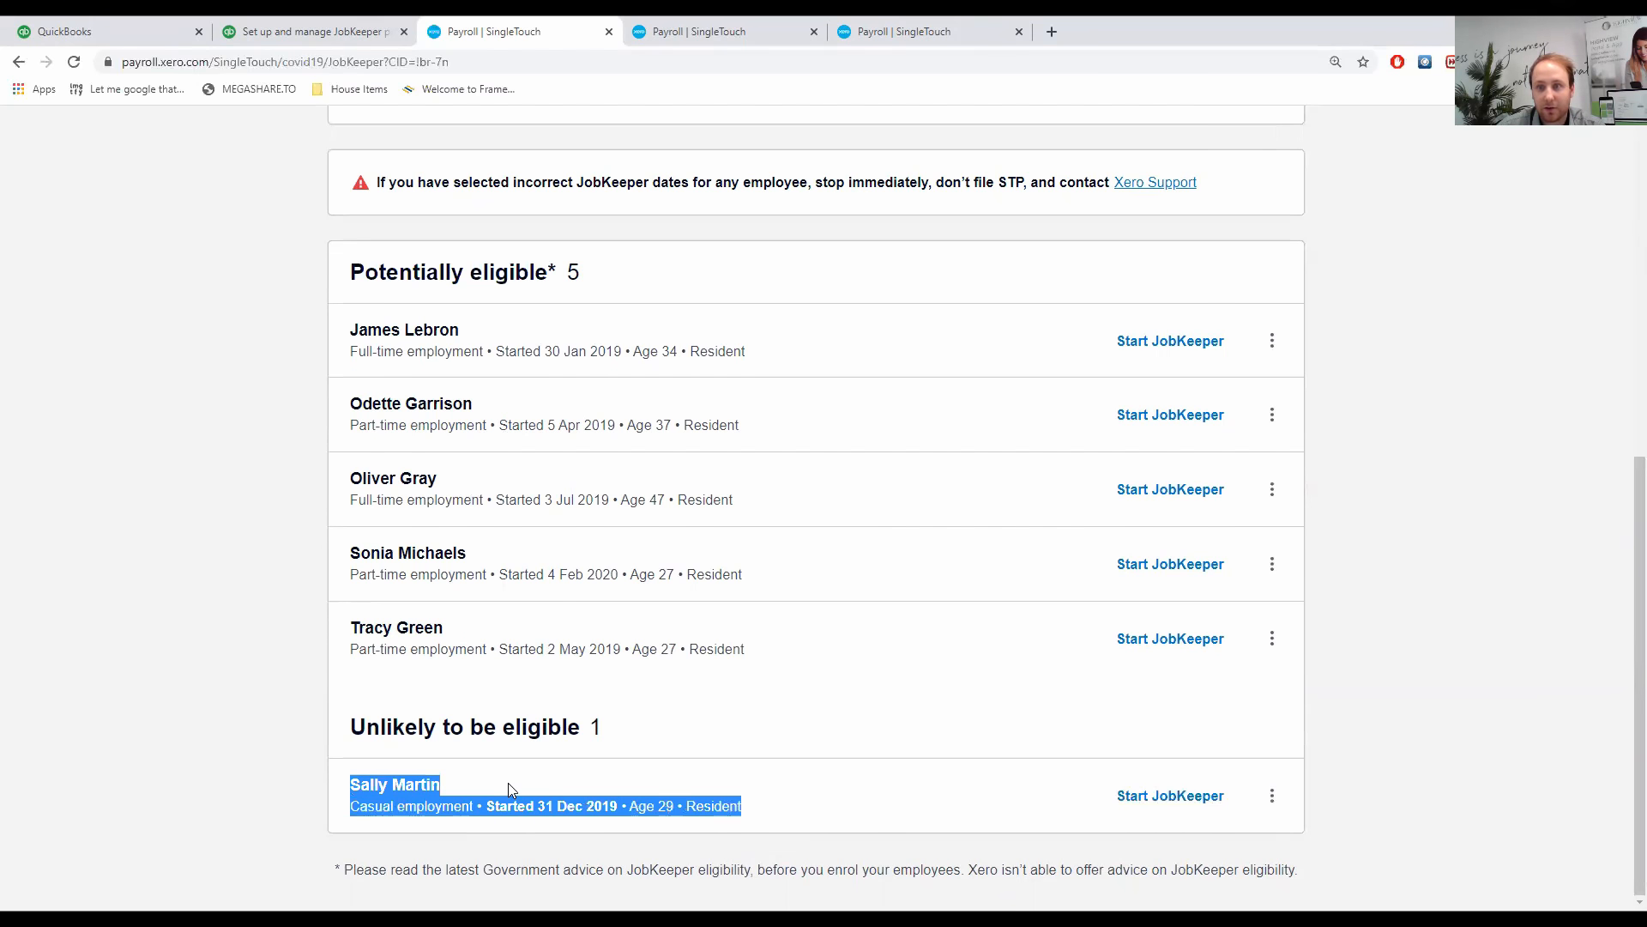
{"action": "mouse_move", "coordinate": [450, 787]}
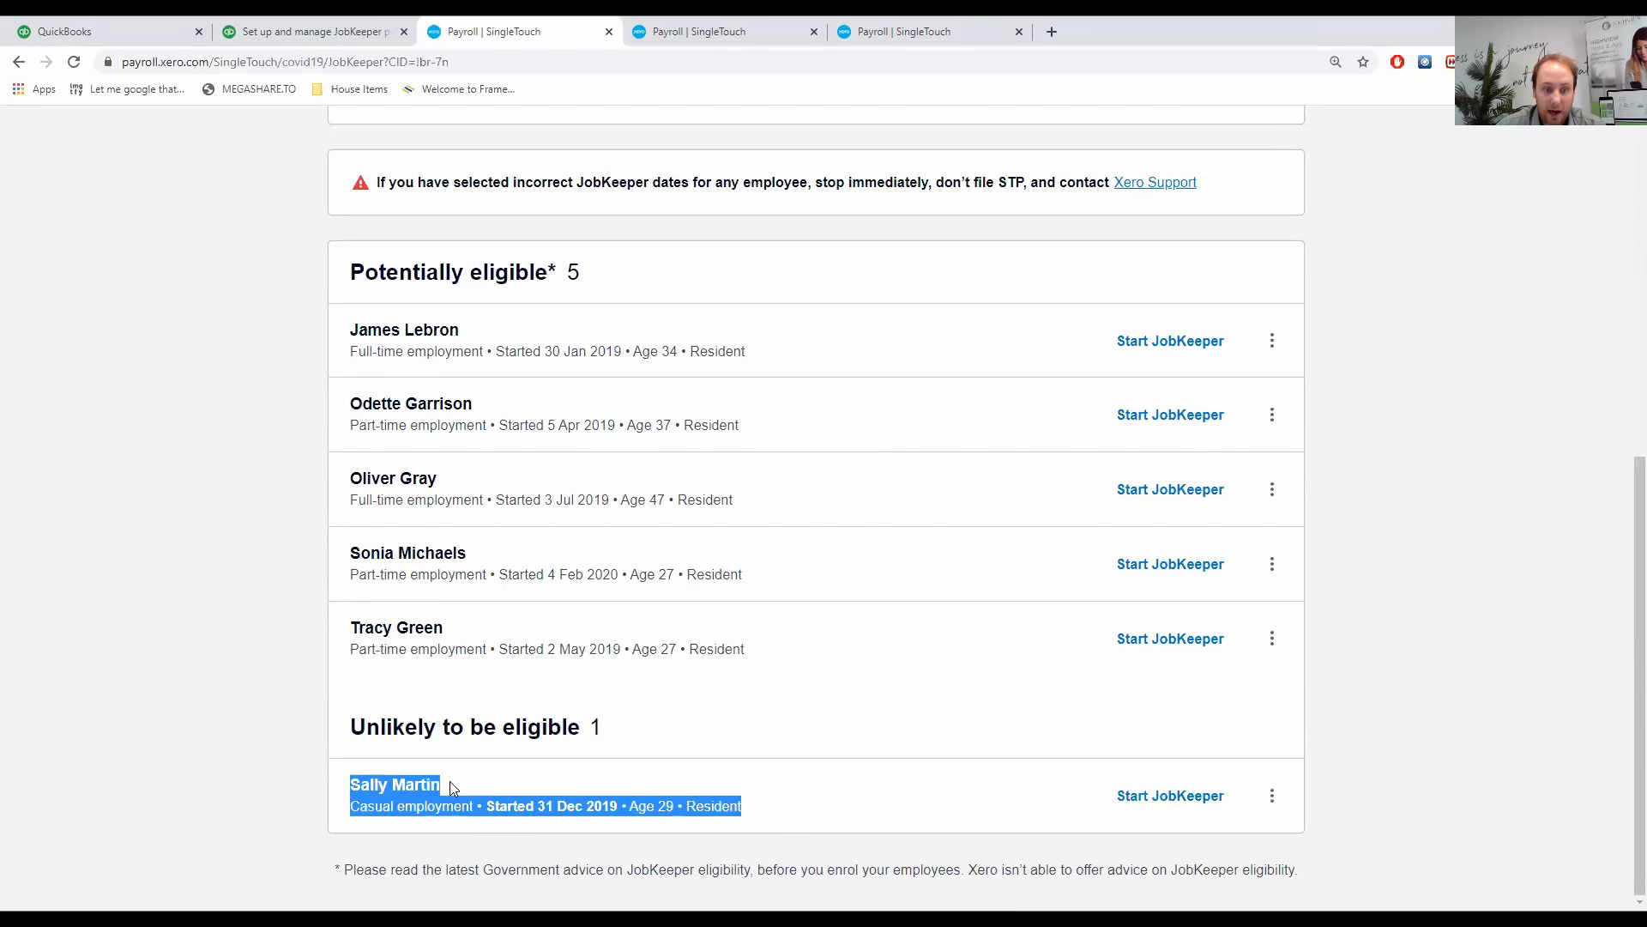
{"action": "mouse_move", "coordinate": [769, 605]}
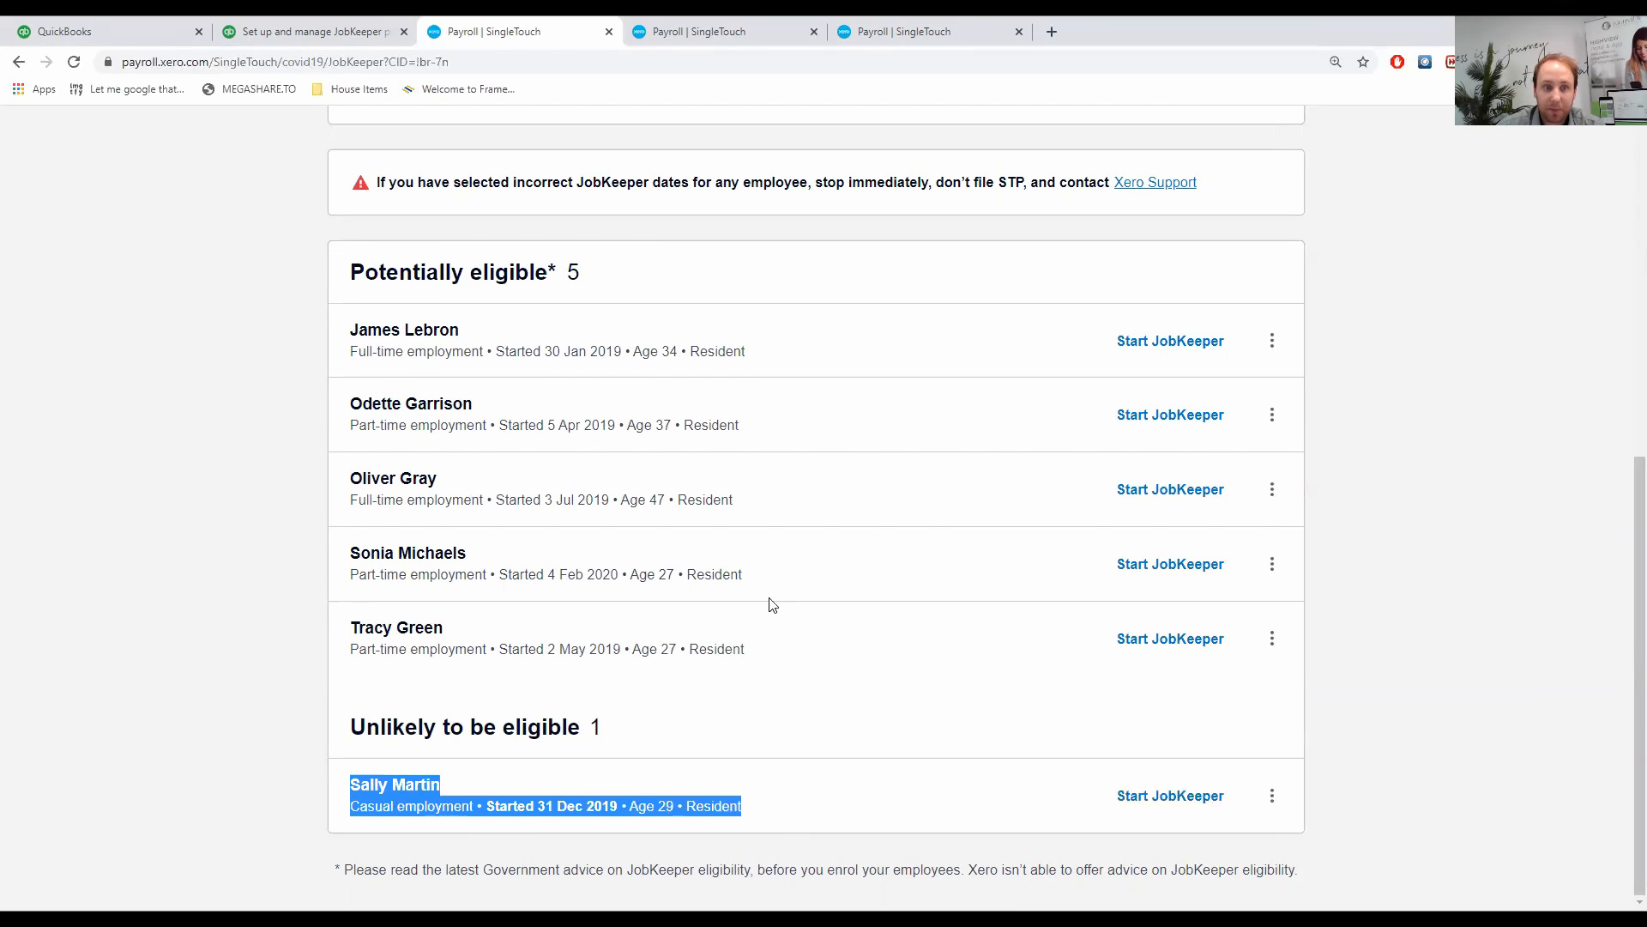
{"action": "mouse_move", "coordinate": [403, 426]}
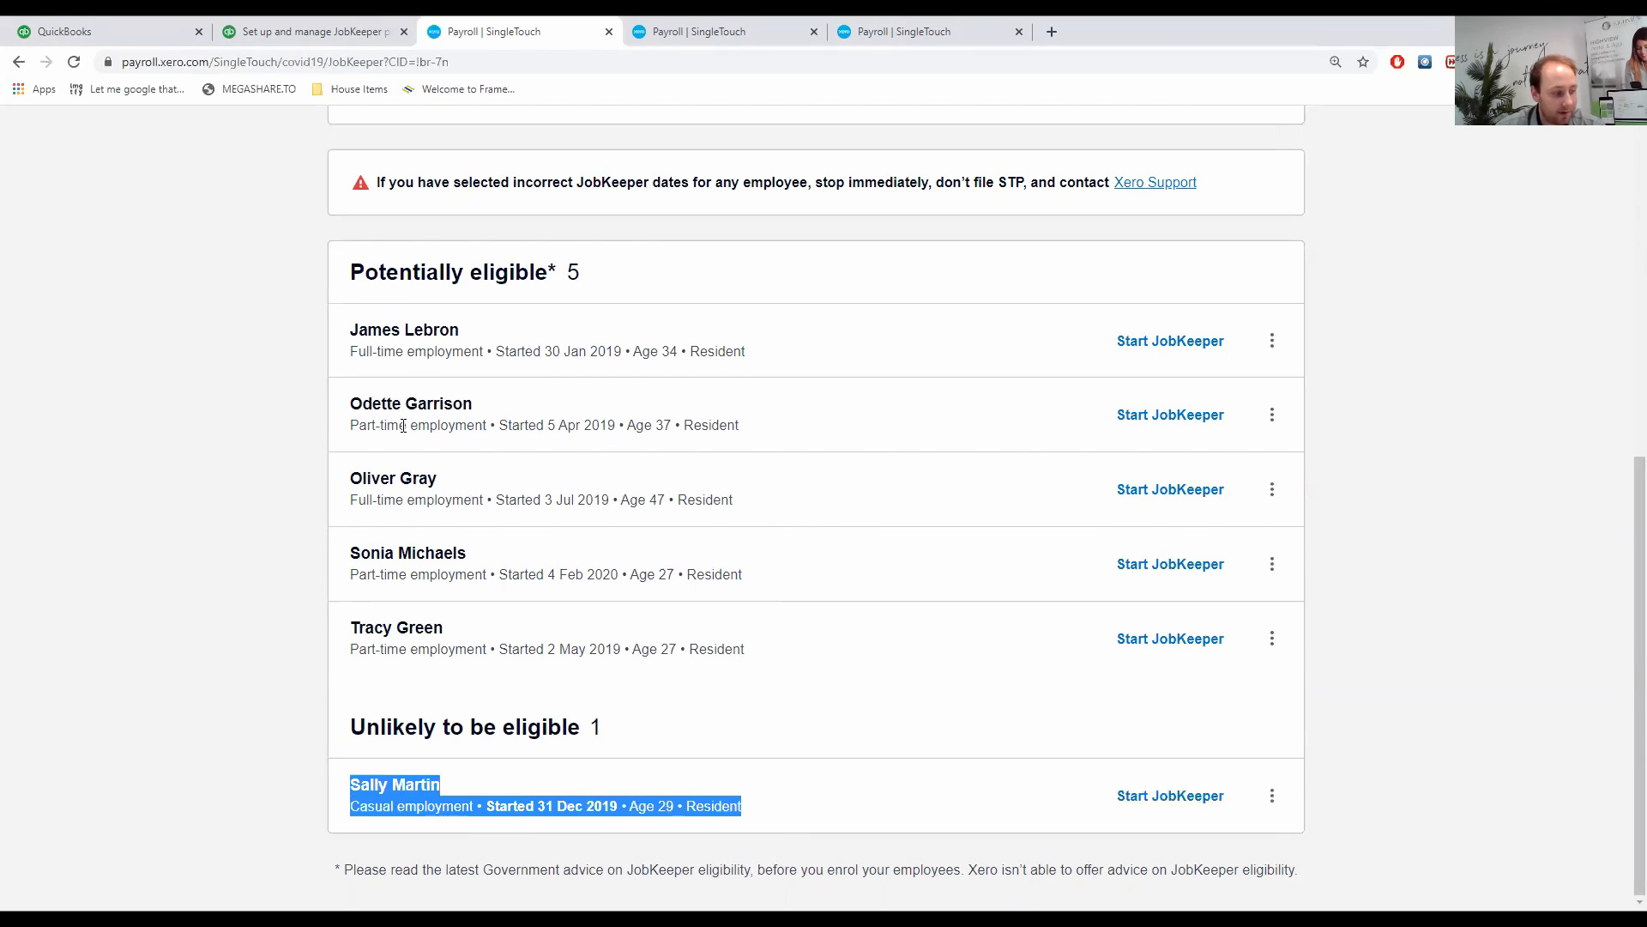
{"action": "mouse_move", "coordinate": [1147, 431]}
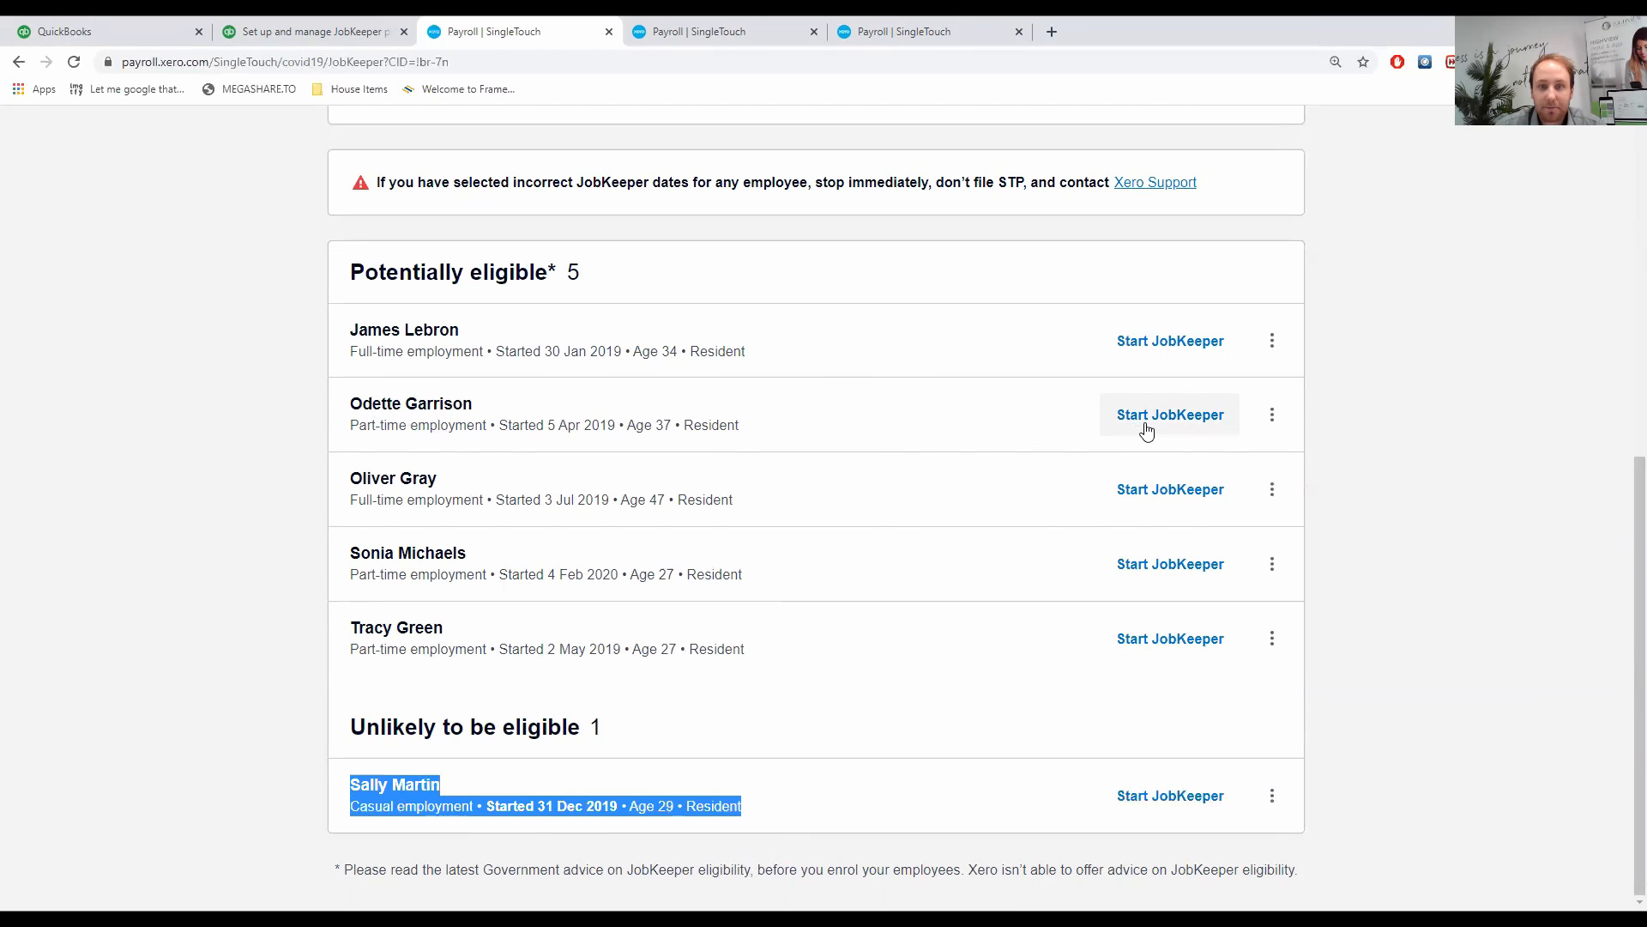
{"action": "left_click", "coordinate": [1169, 414]}
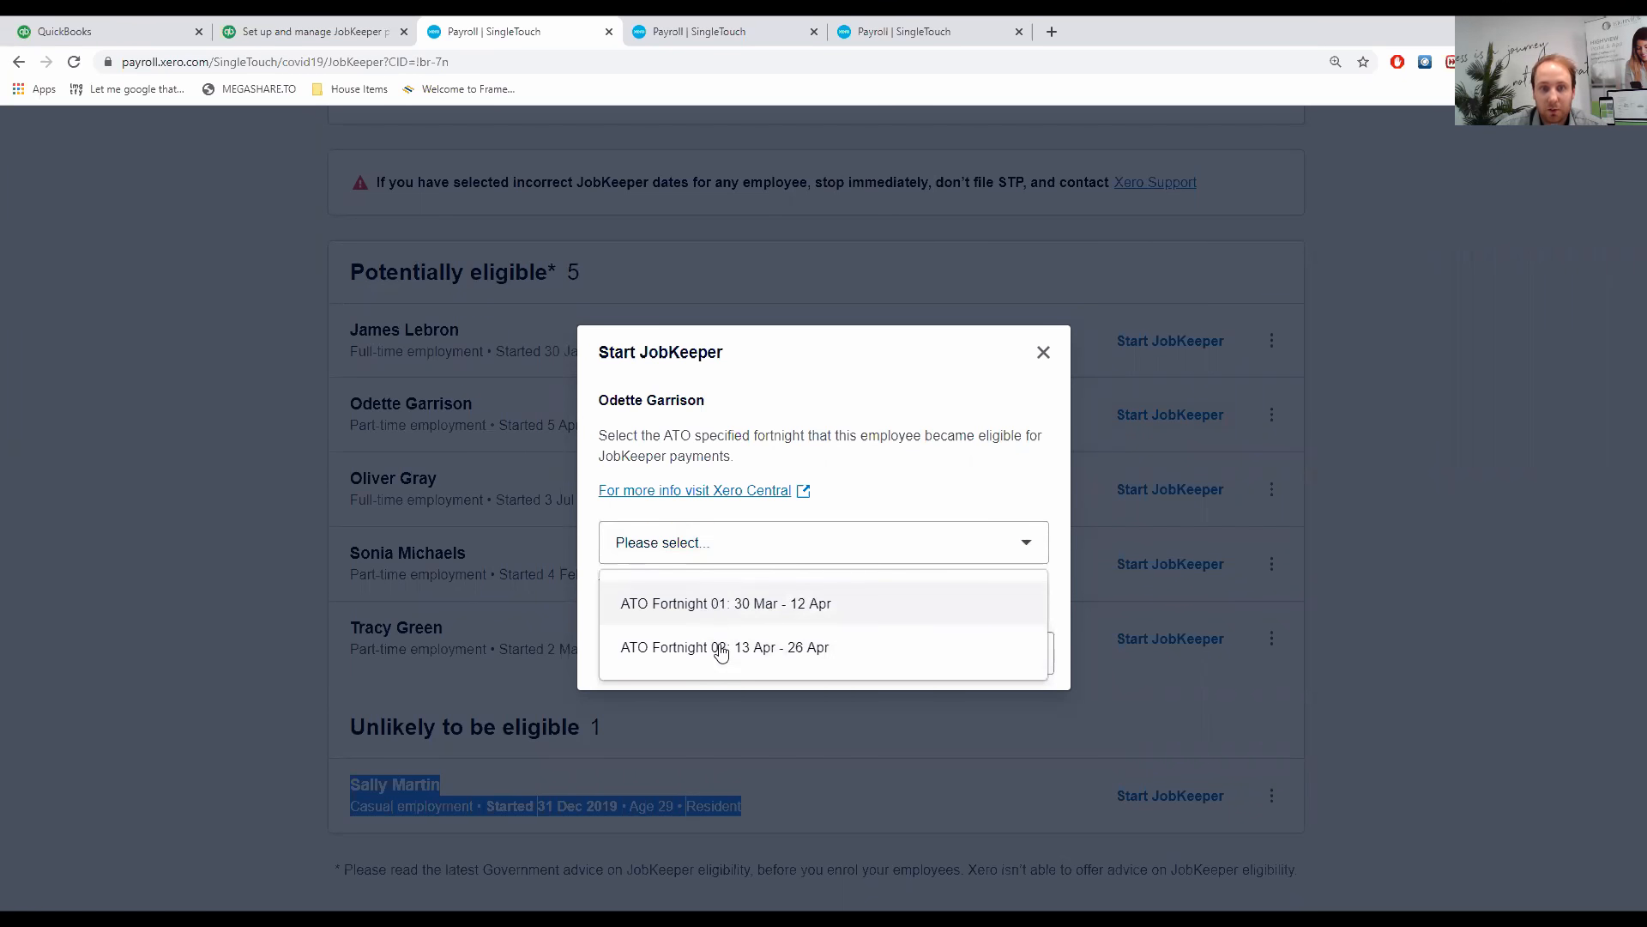
{"action": "mouse_move", "coordinate": [669, 662]}
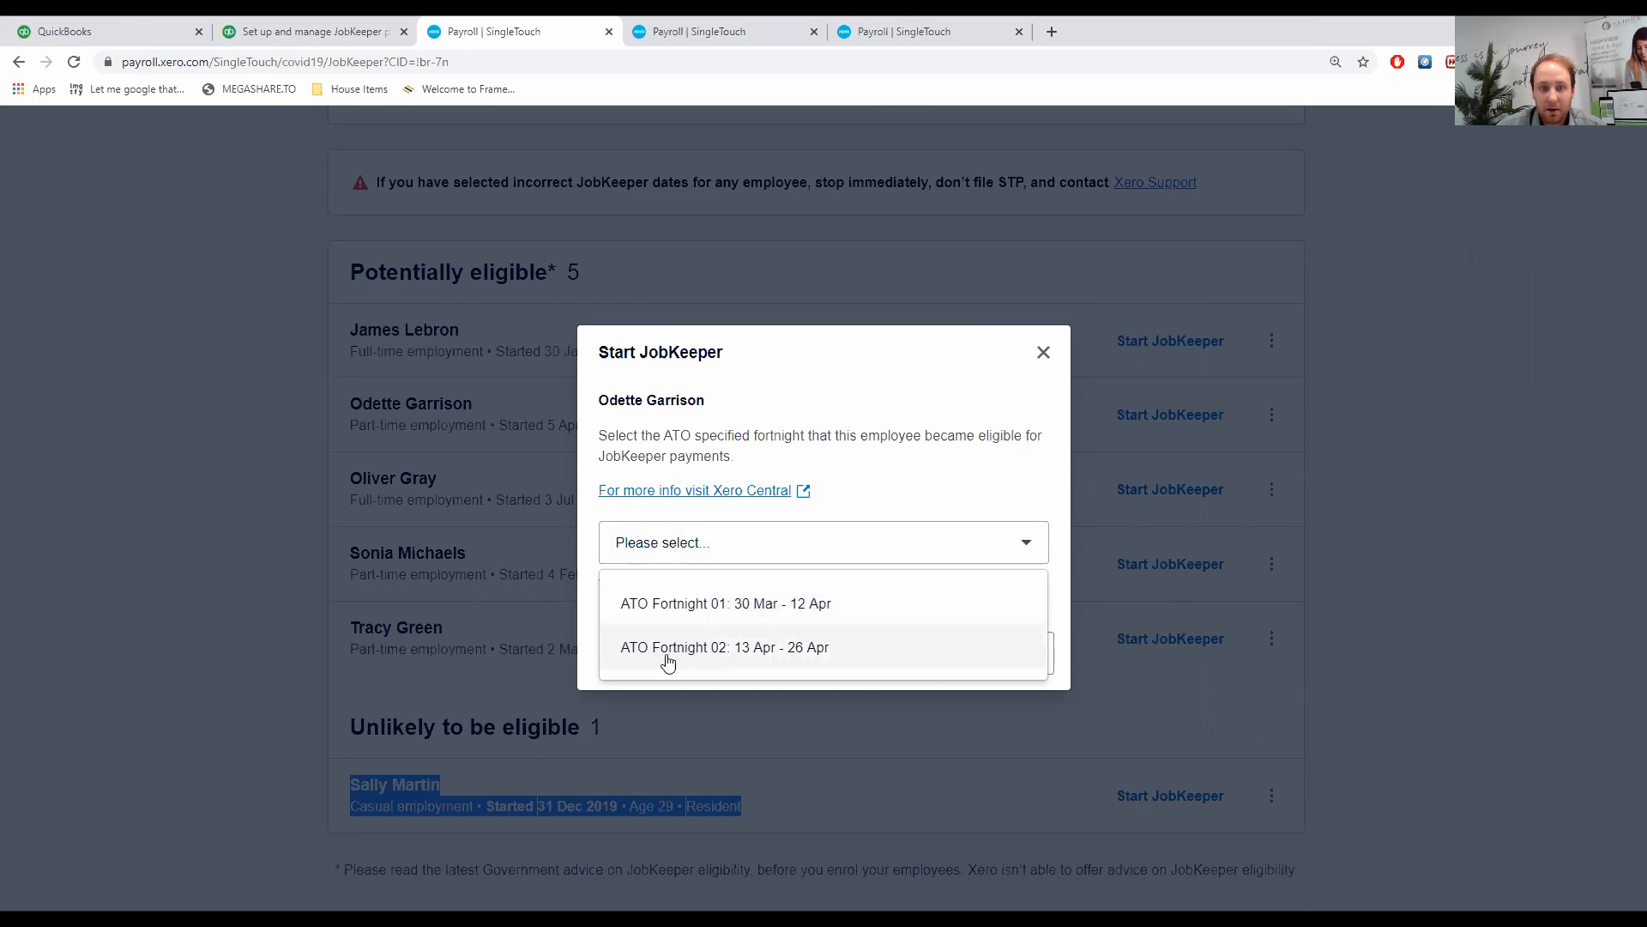
{"action": "mouse_move", "coordinate": [789, 644]}
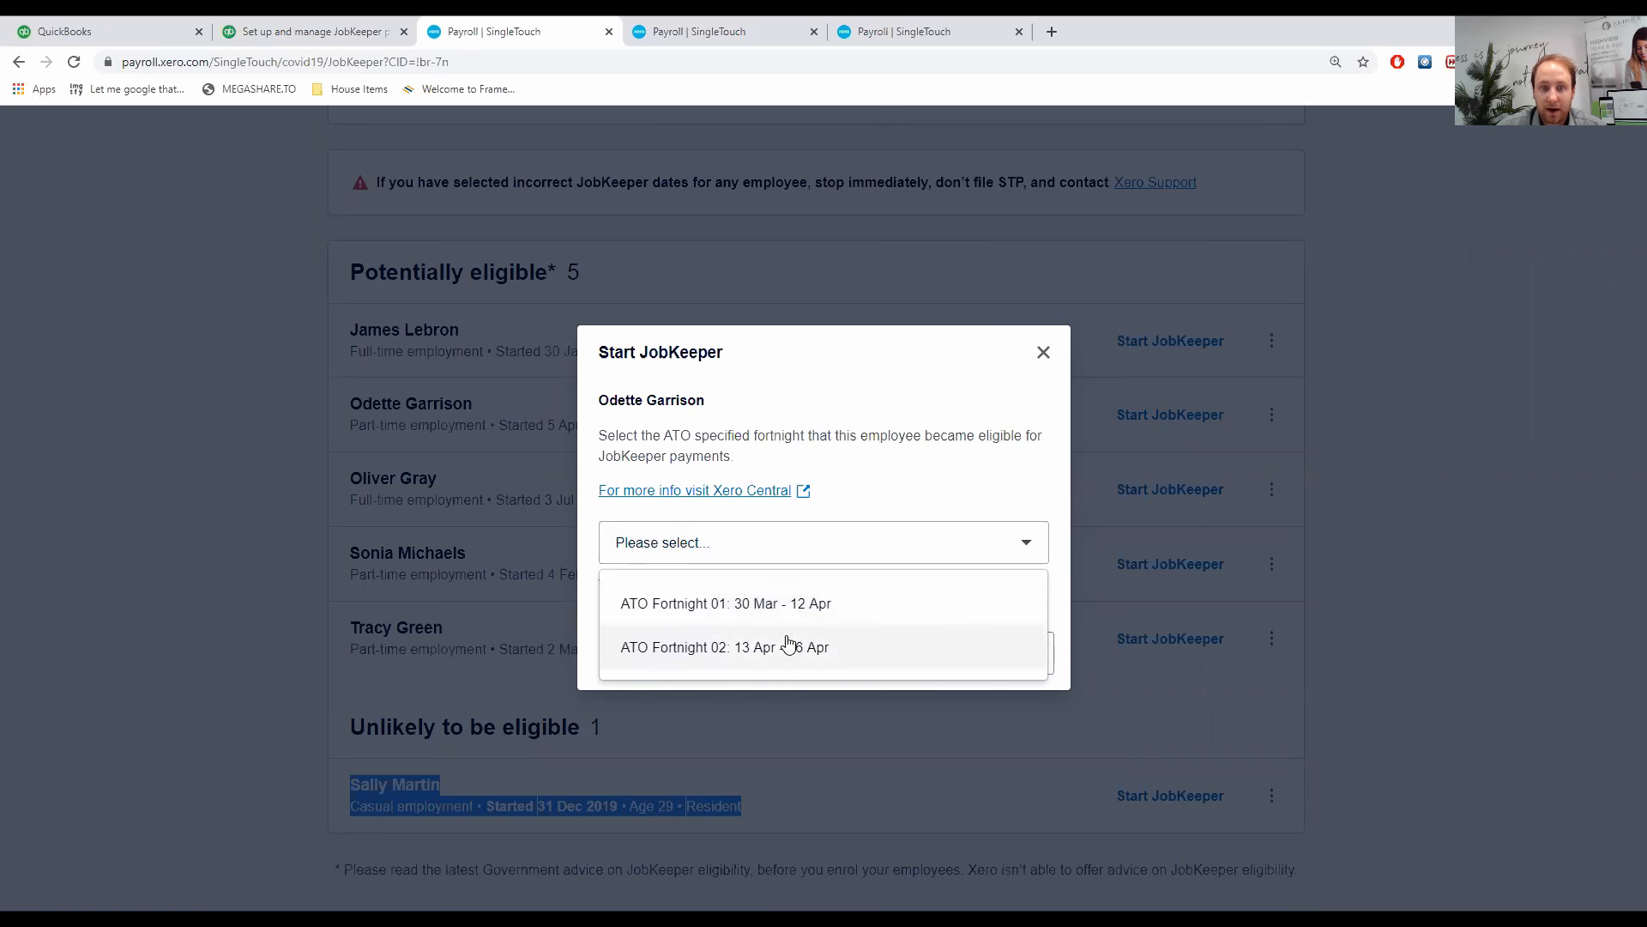
{"action": "mouse_move", "coordinate": [725, 603]}
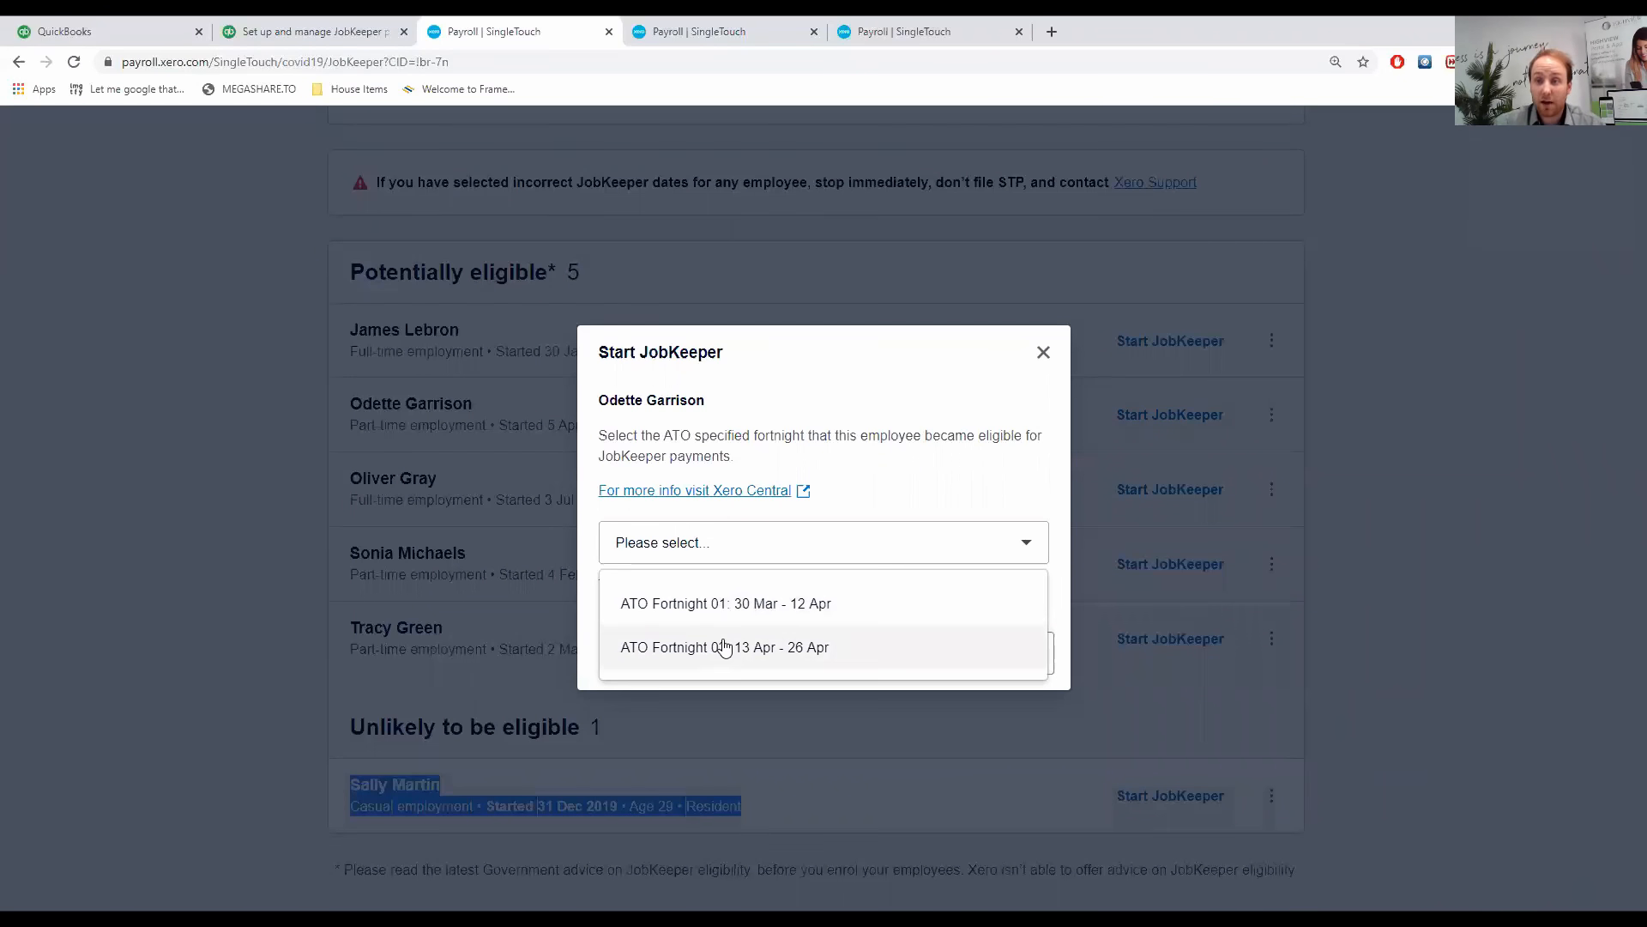
{"action": "mouse_move", "coordinate": [705, 744]}
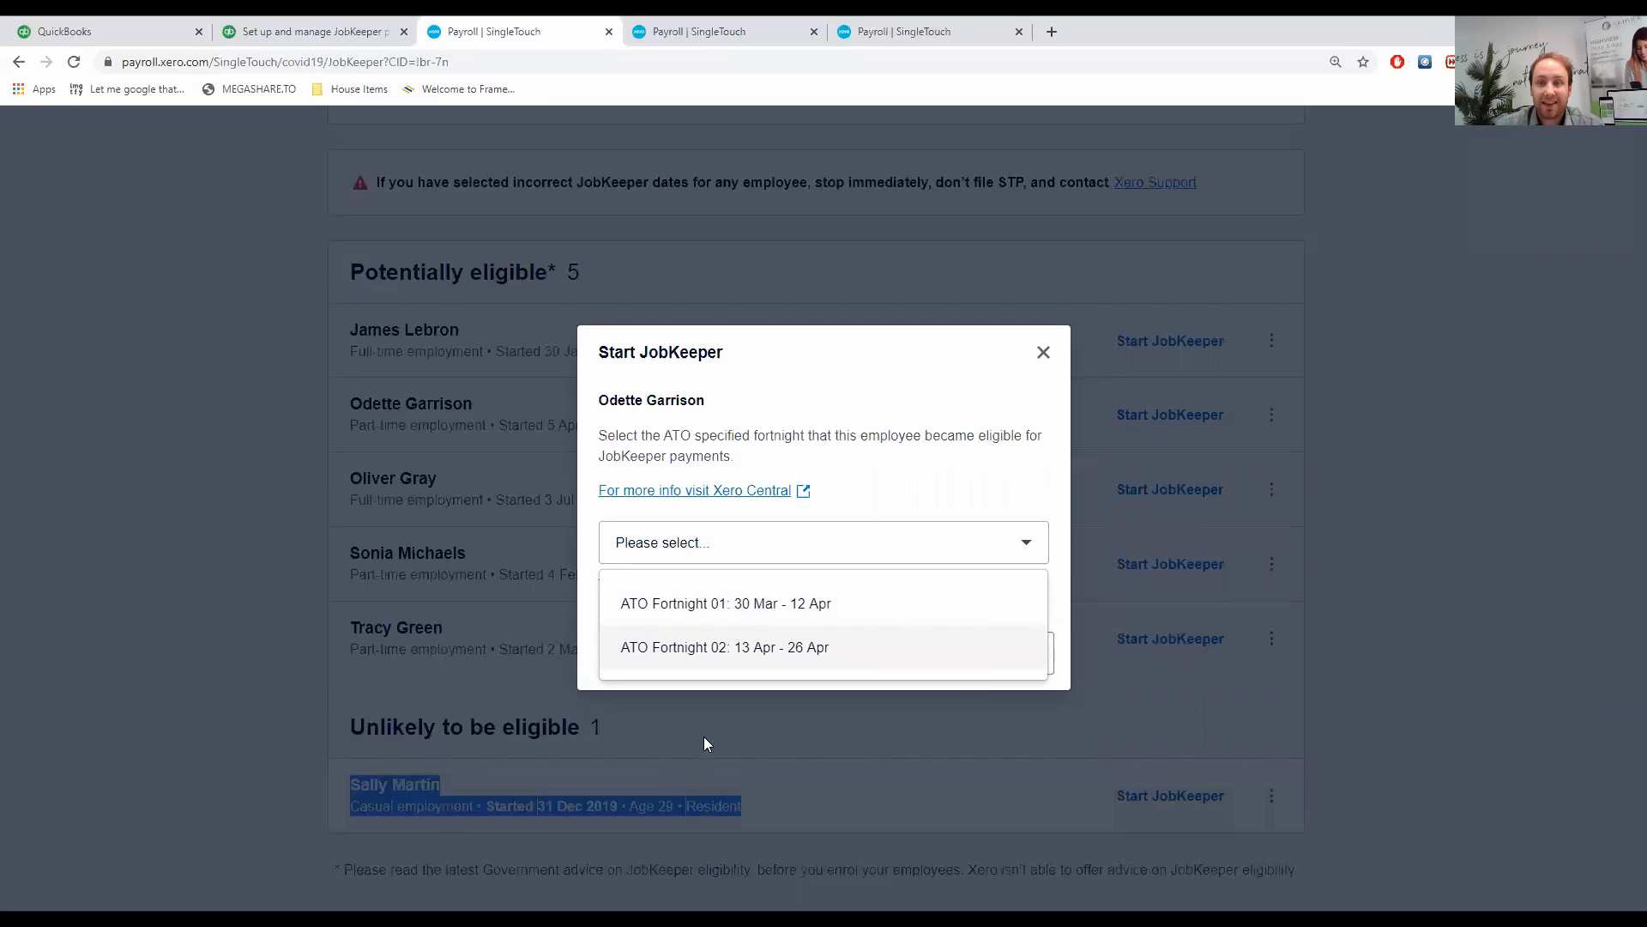
{"action": "mouse_move", "coordinate": [757, 655]}
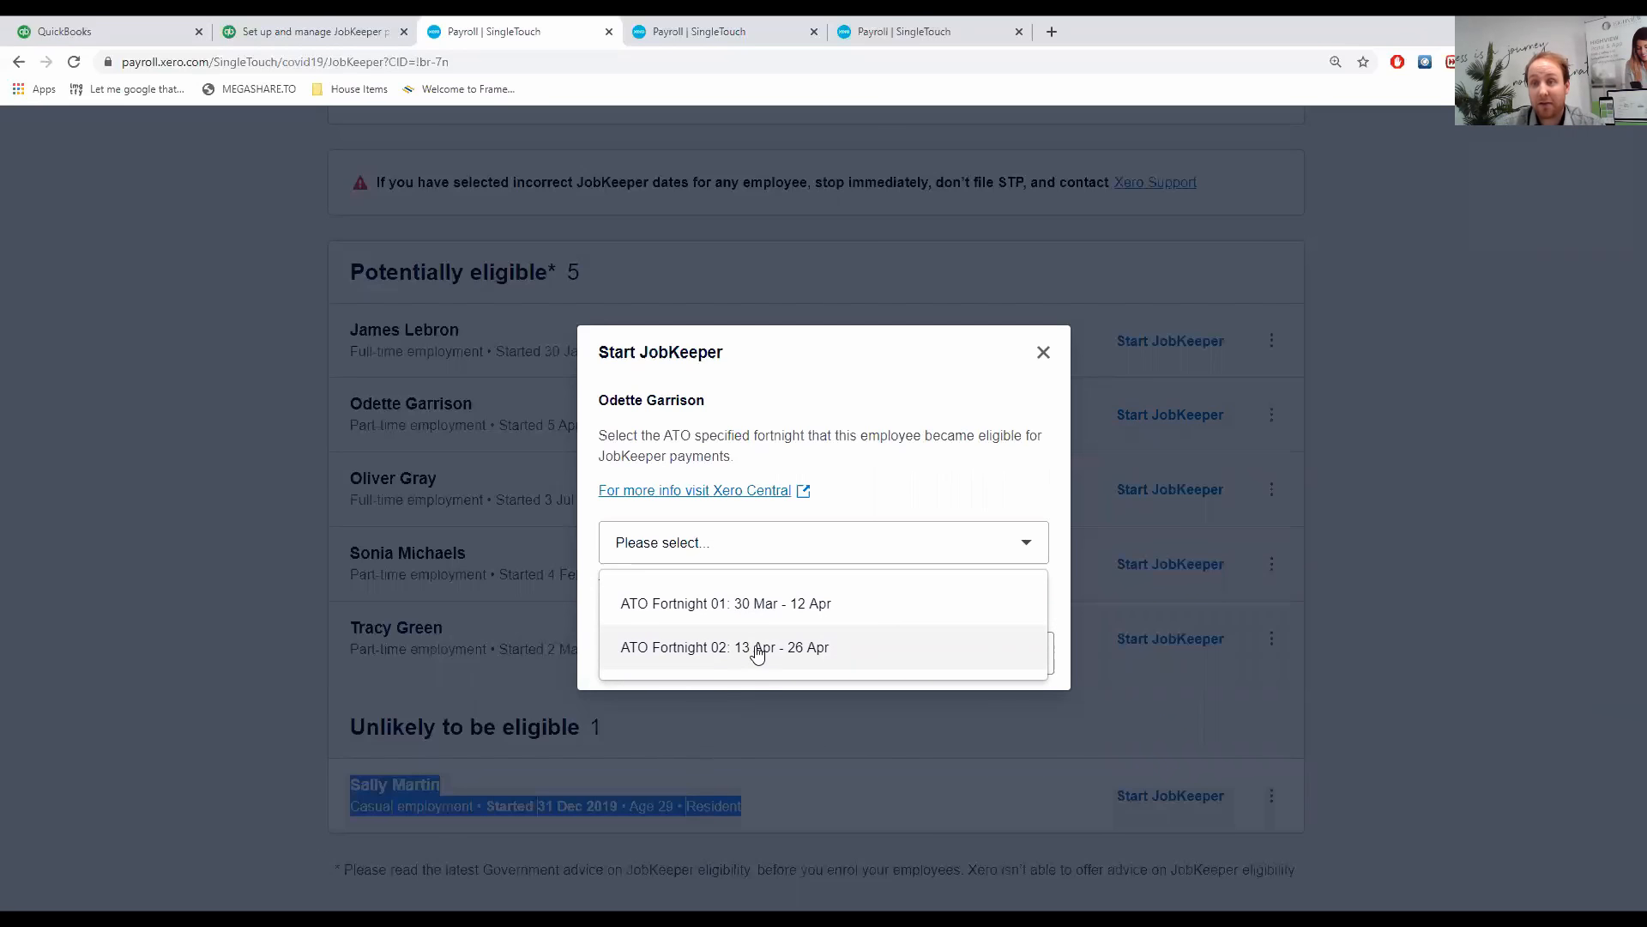
{"action": "mouse_move", "coordinate": [765, 737]}
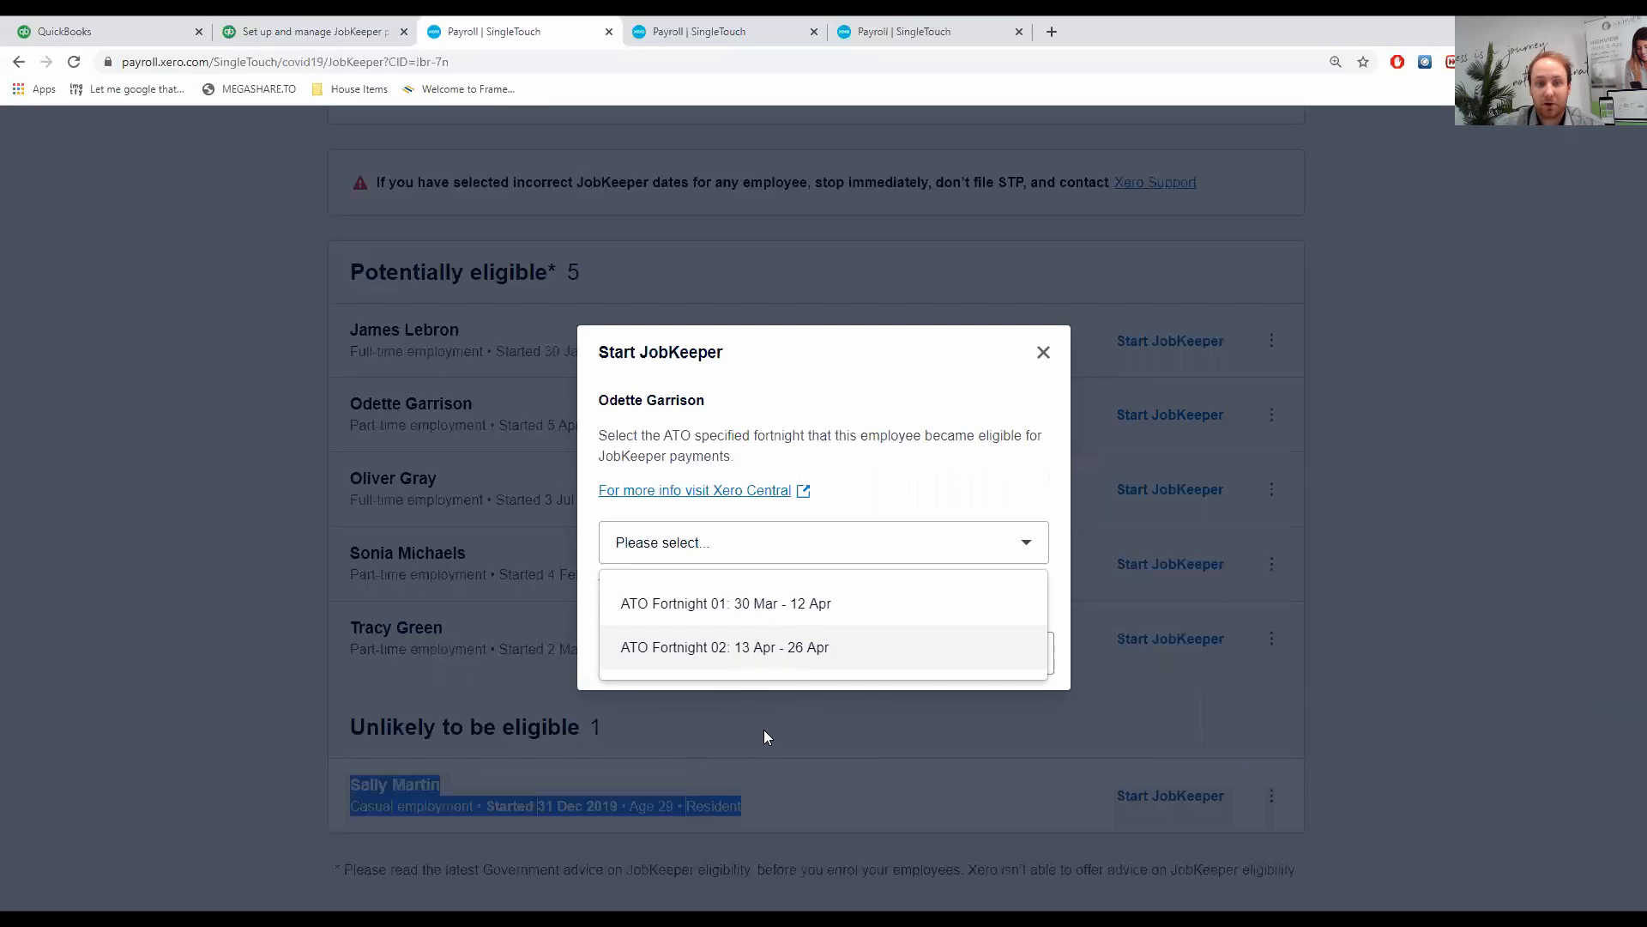
{"action": "mouse_move", "coordinate": [763, 712]}
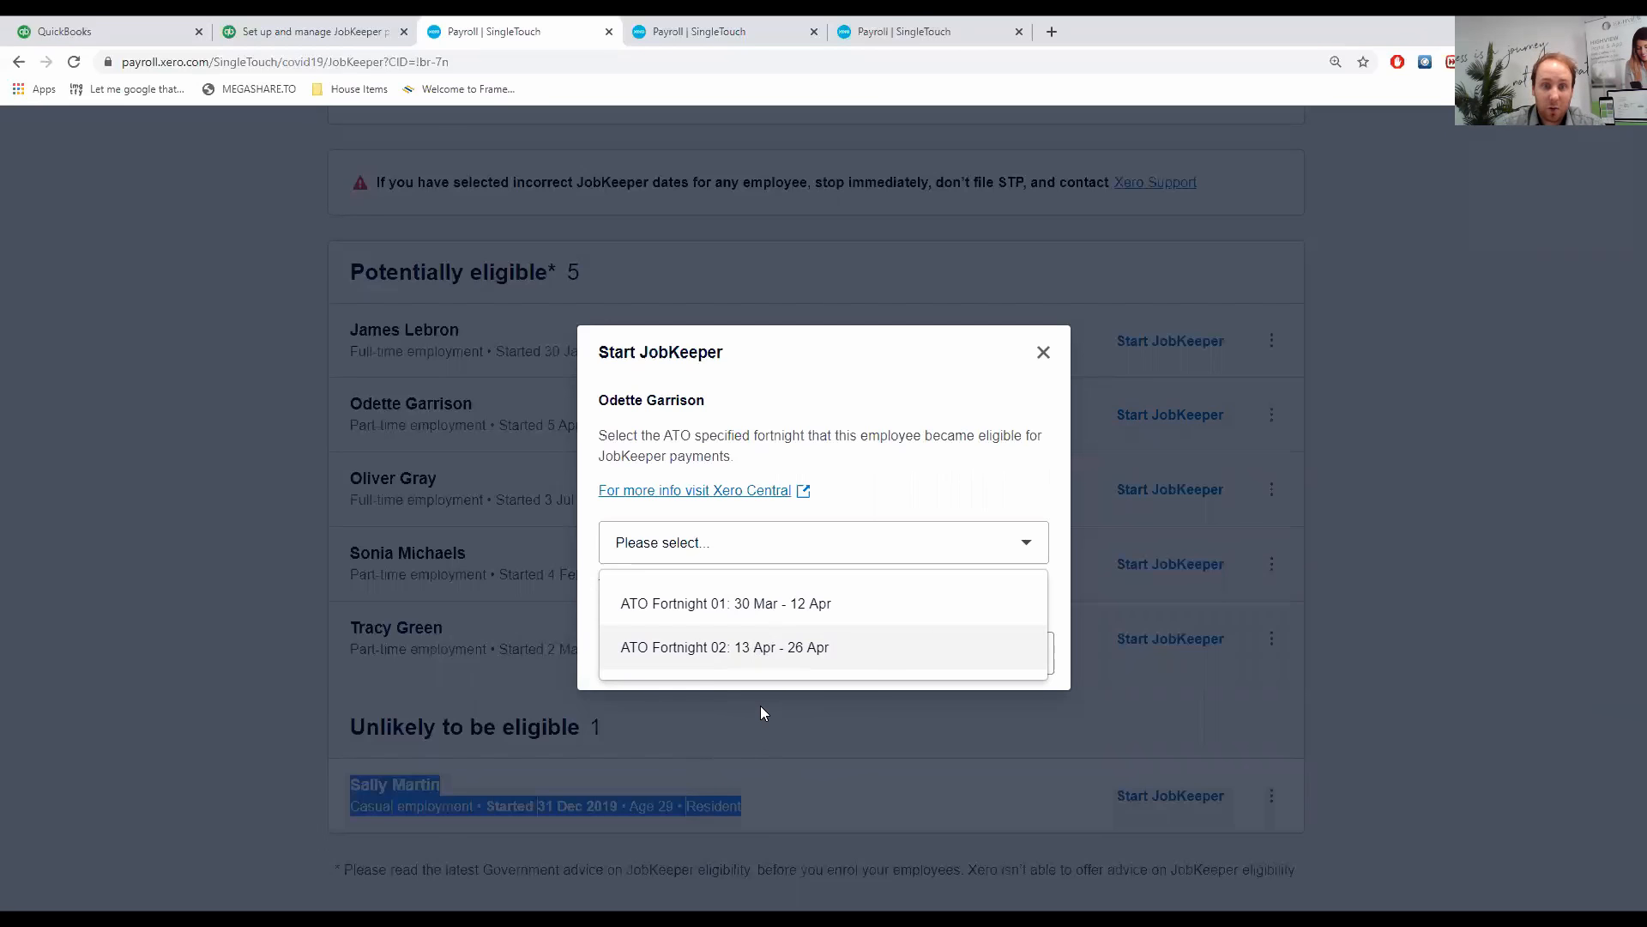
{"action": "mouse_move", "coordinate": [772, 603]}
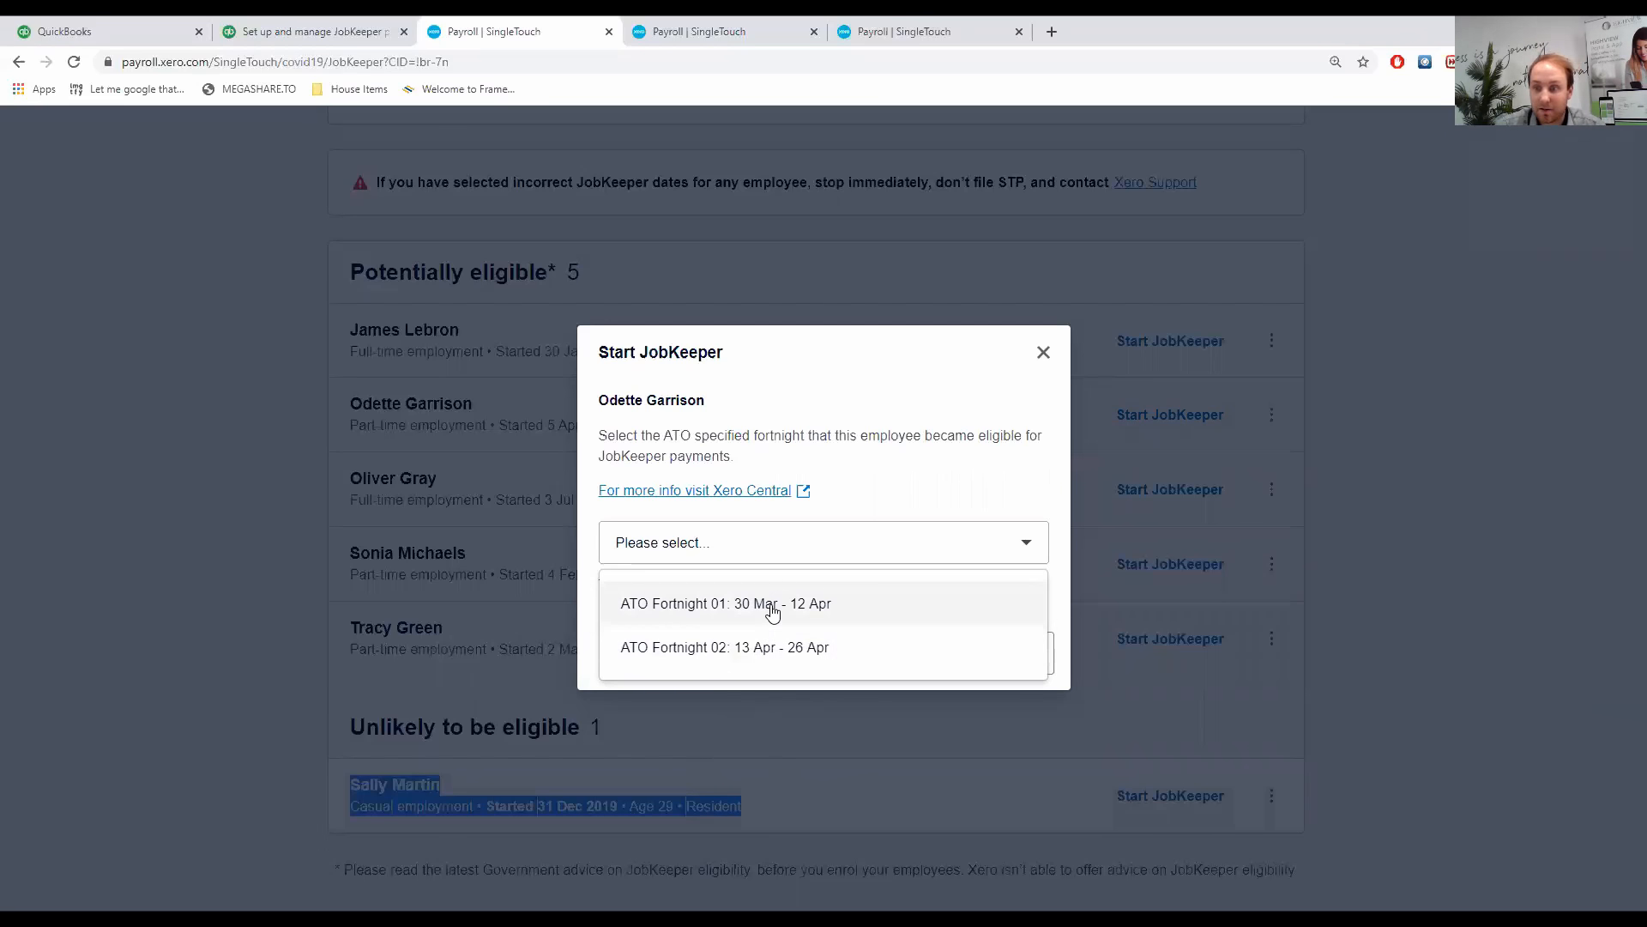
{"action": "mouse_move", "coordinate": [783, 614]}
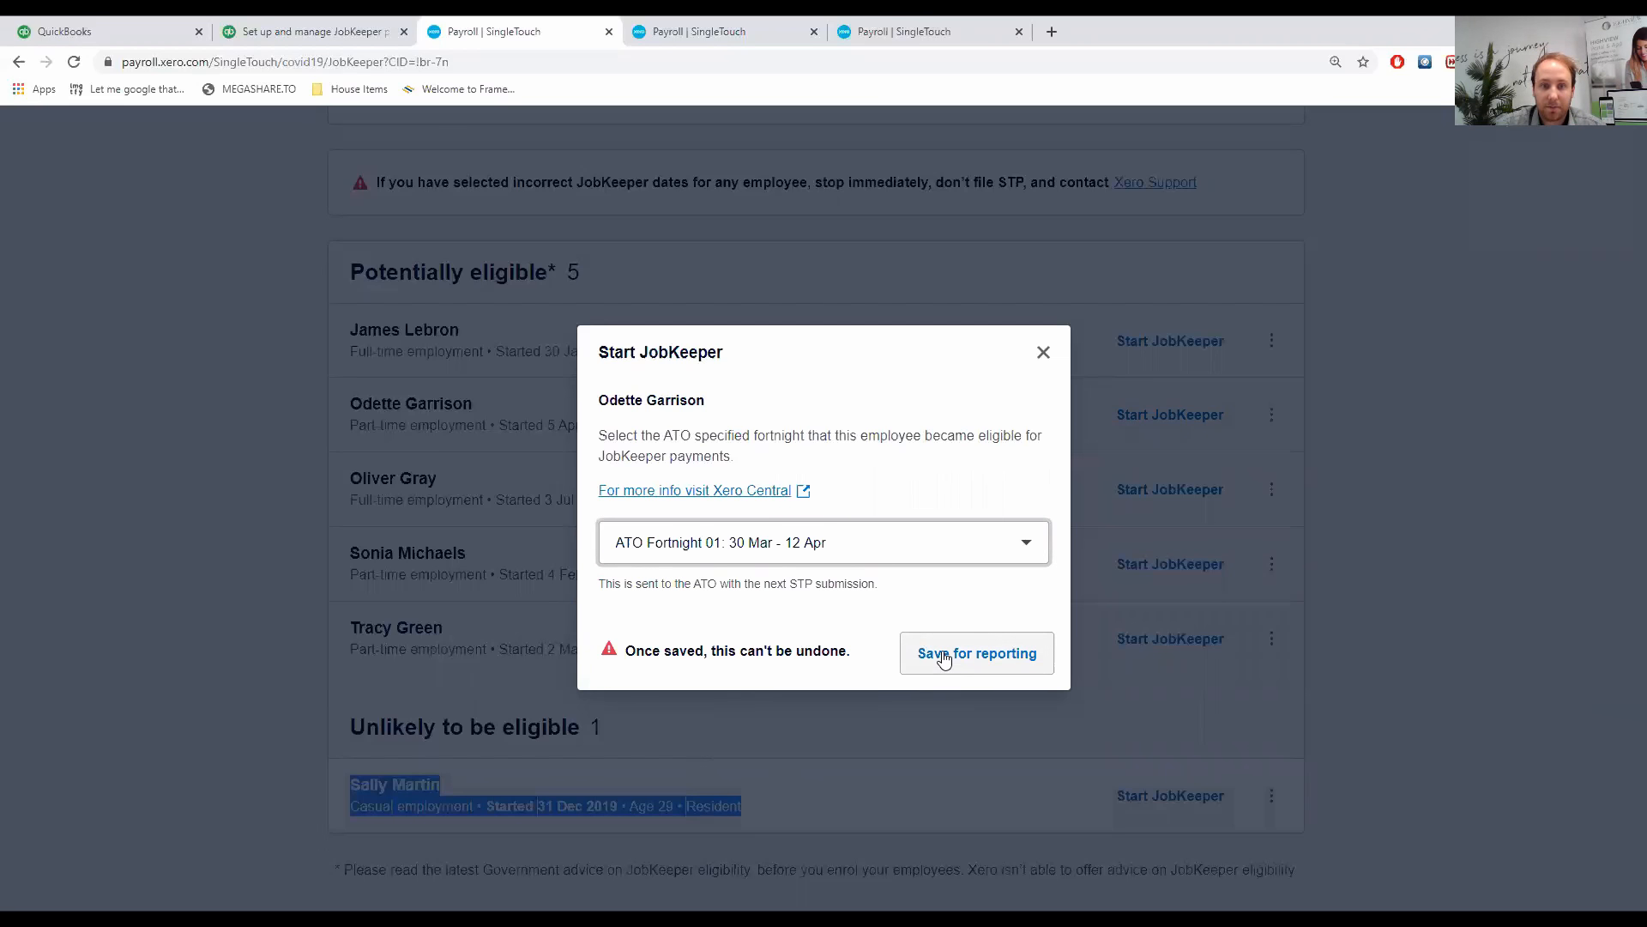
{"action": "left_click", "coordinate": [975, 653]}
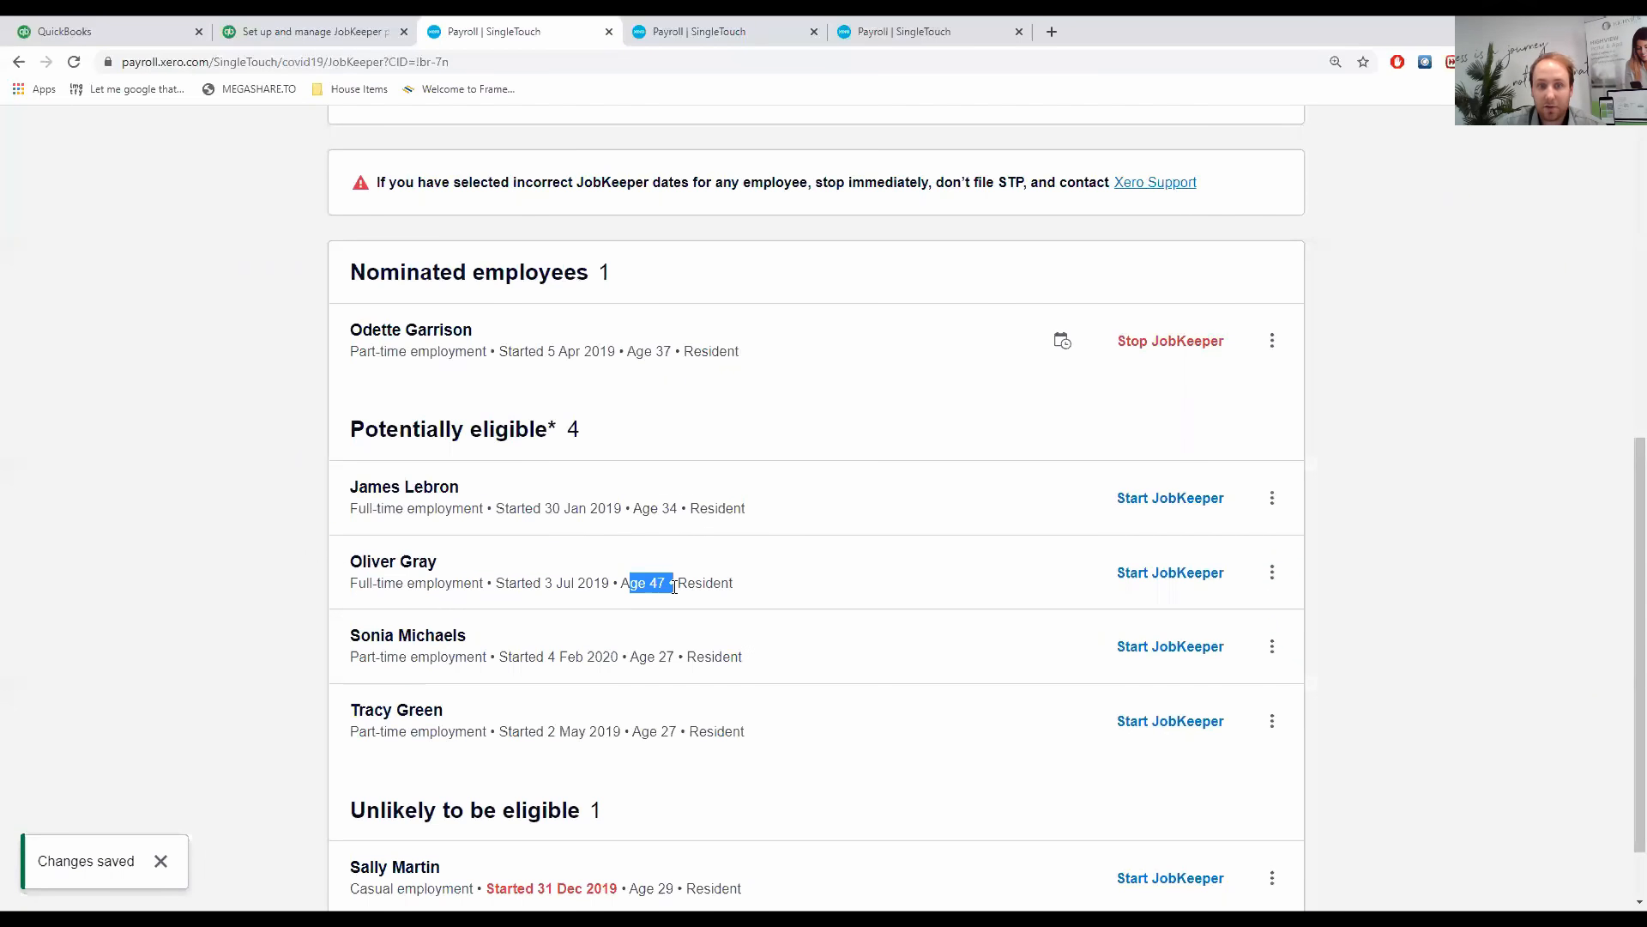
{"action": "left_click", "coordinate": [1170, 571]}
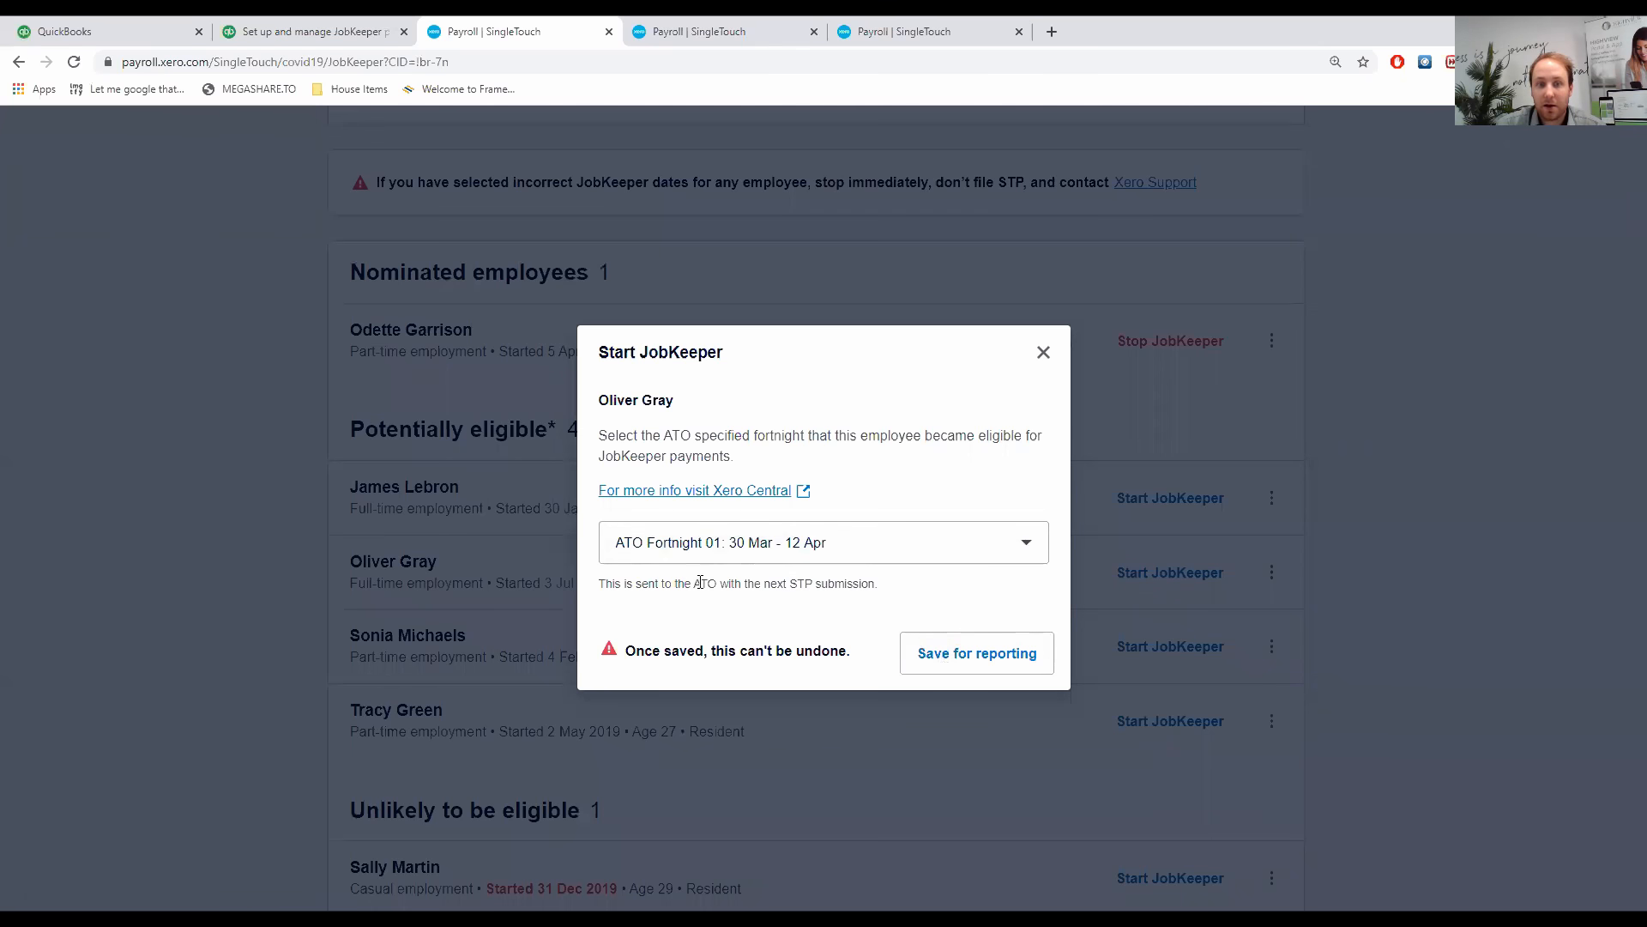
{"action": "mouse_move", "coordinate": [1011, 542]}
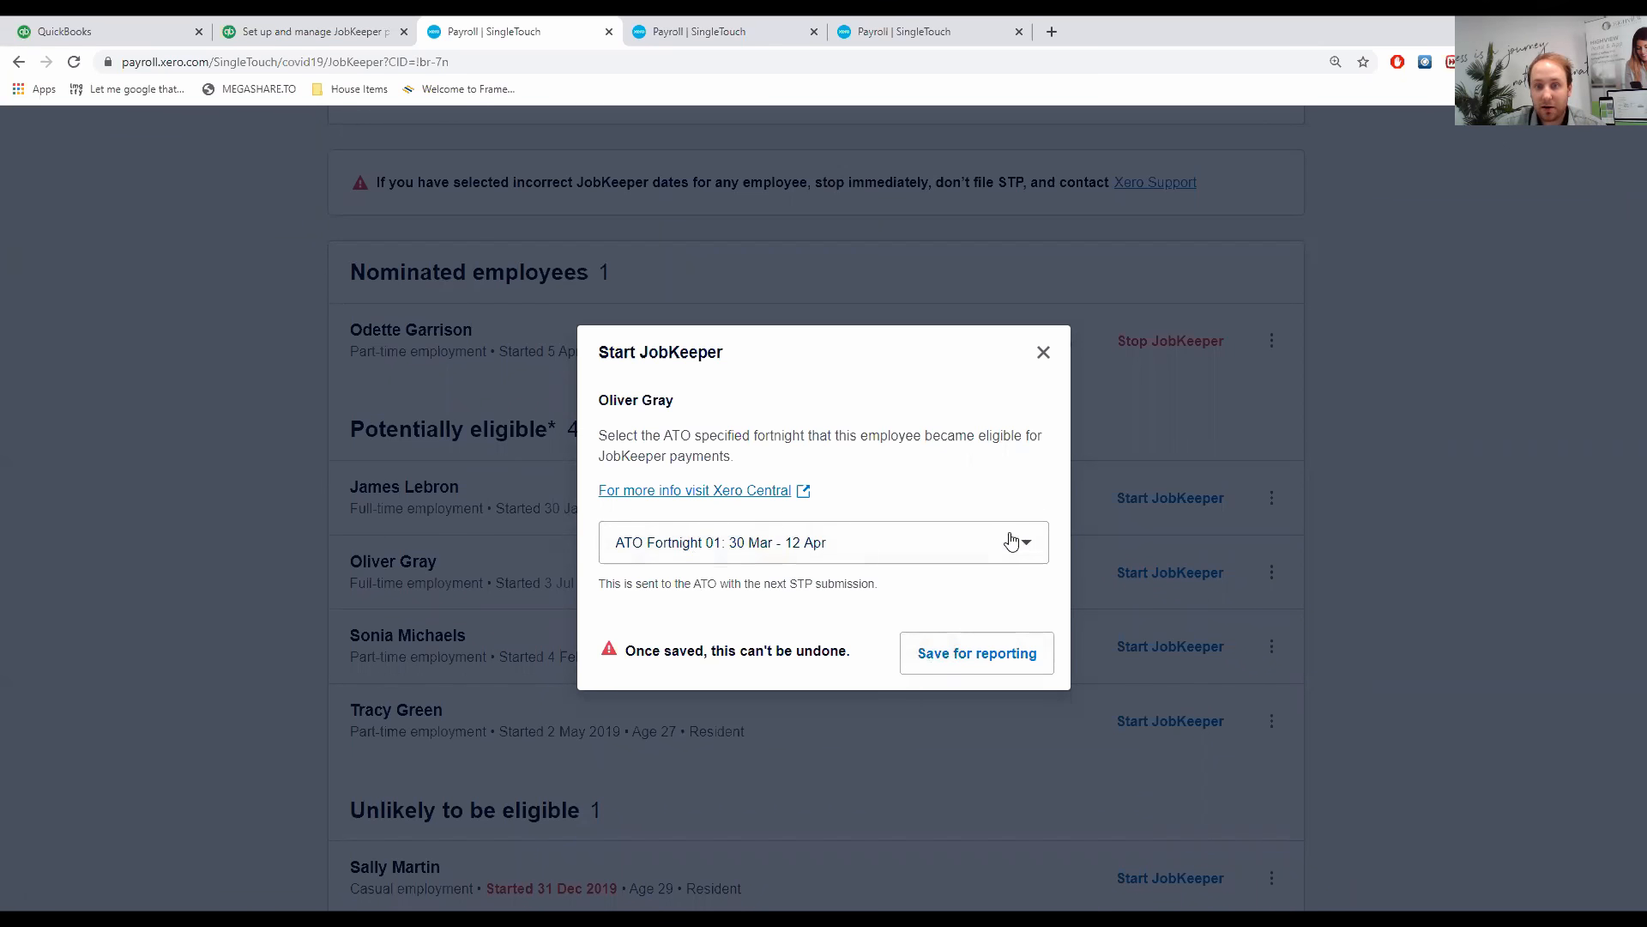
{"action": "left_click", "coordinate": [974, 652]}
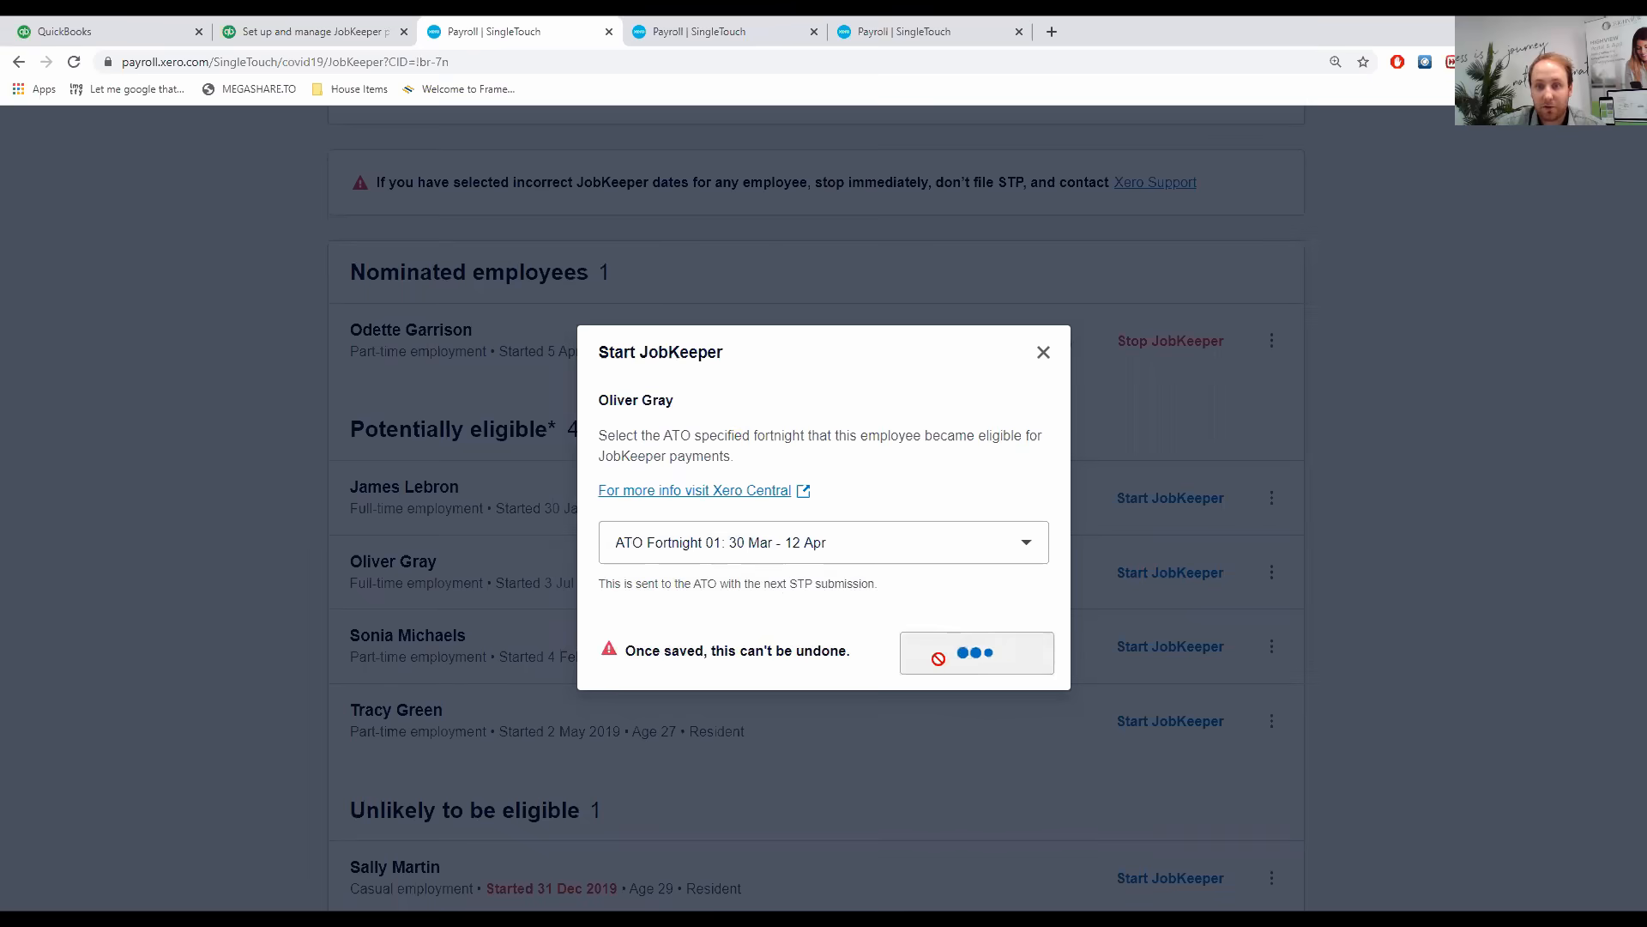
{"action": "left_click", "coordinate": [974, 652]}
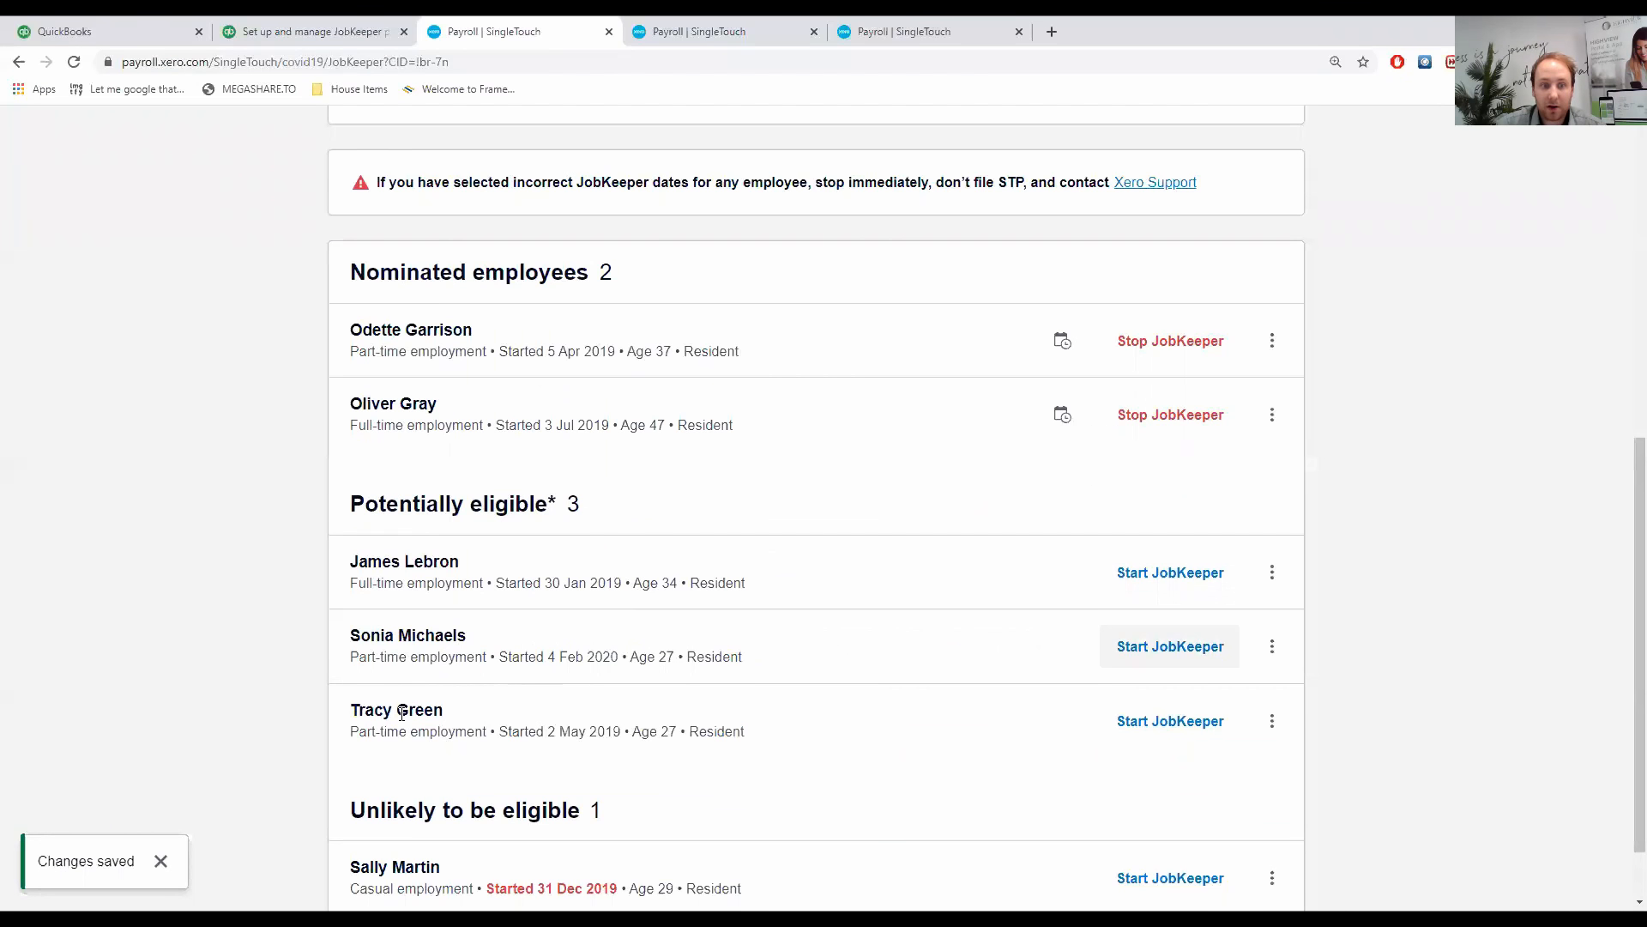
{"action": "mouse_move", "coordinate": [871, 757]}
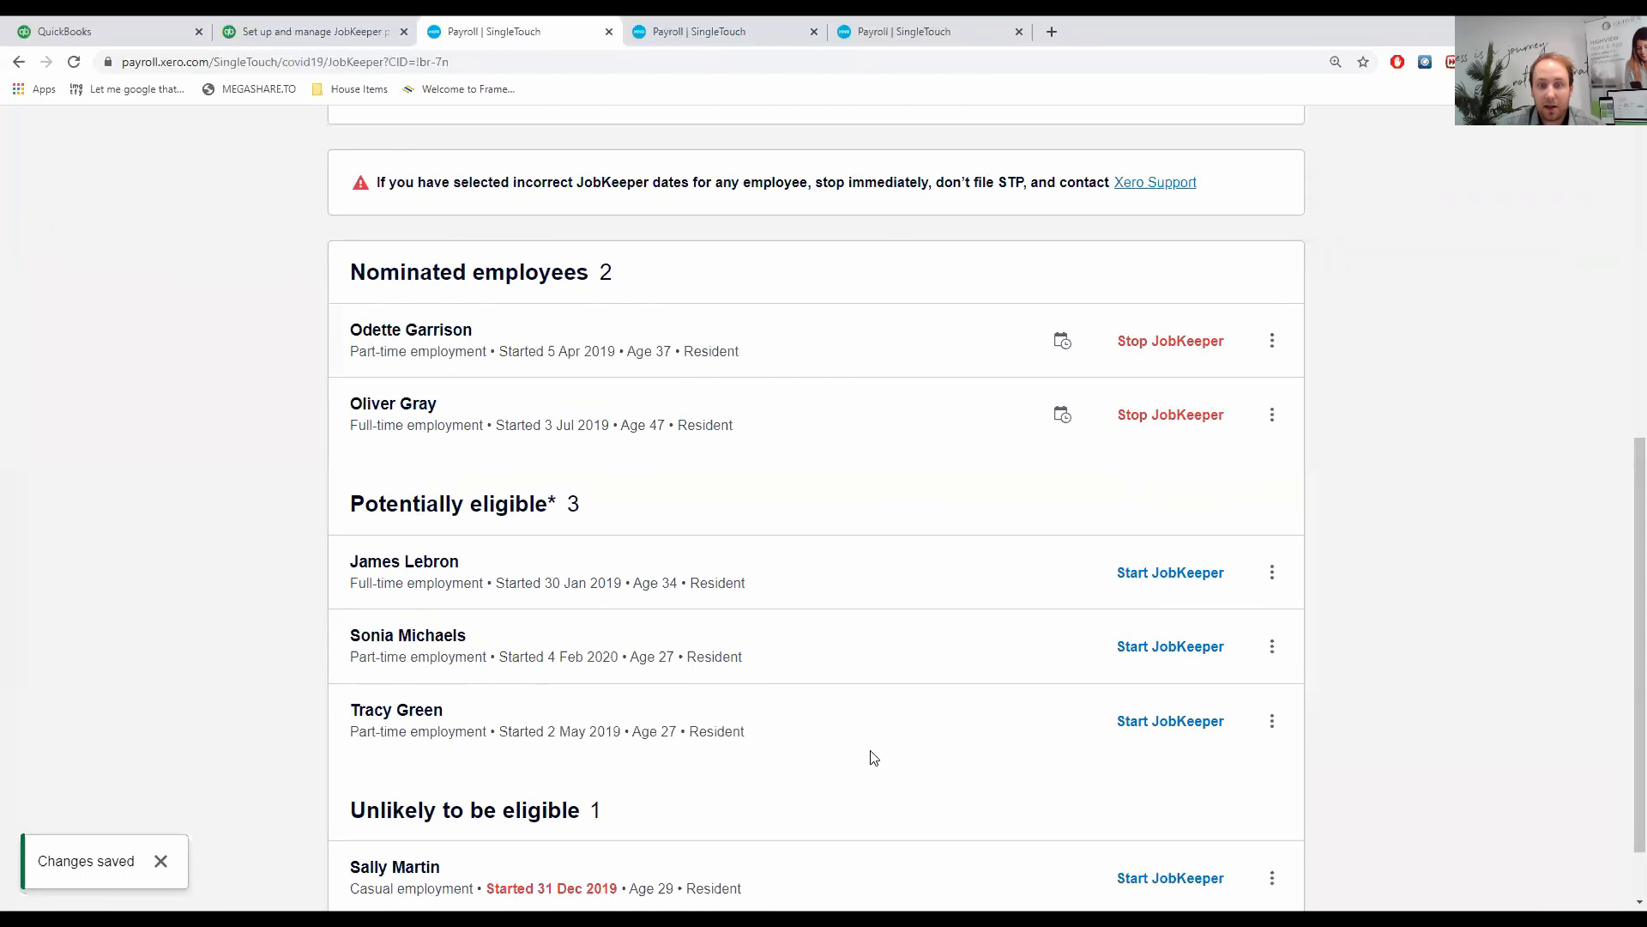
{"action": "left_click", "coordinate": [1169, 721]}
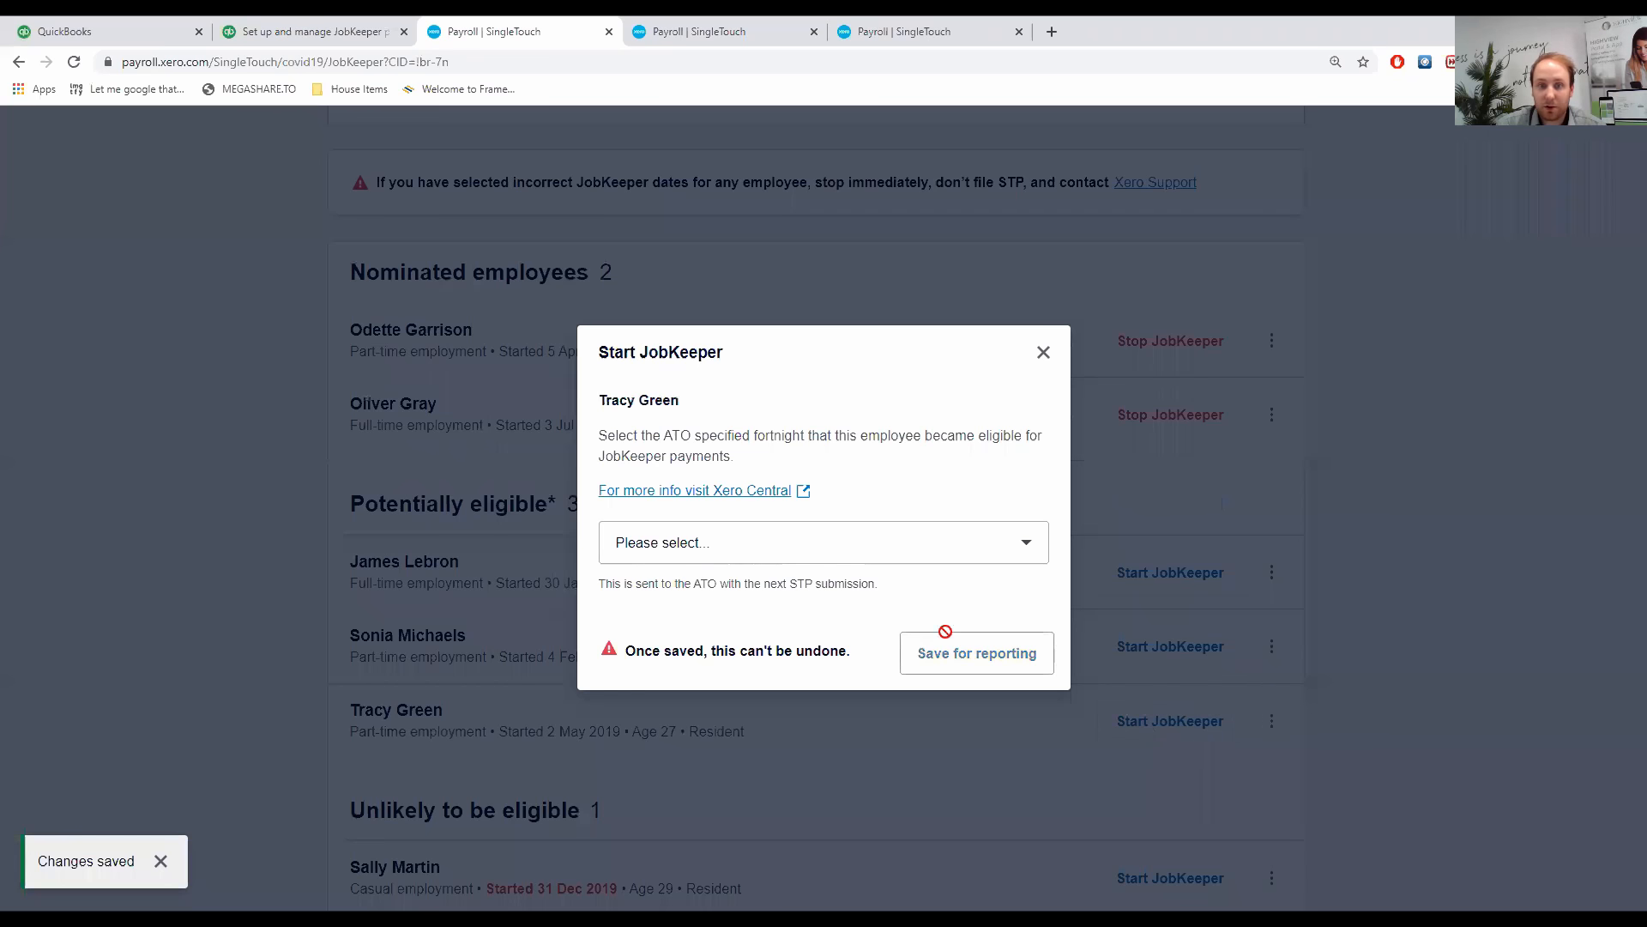
{"action": "left_click", "coordinate": [823, 543]}
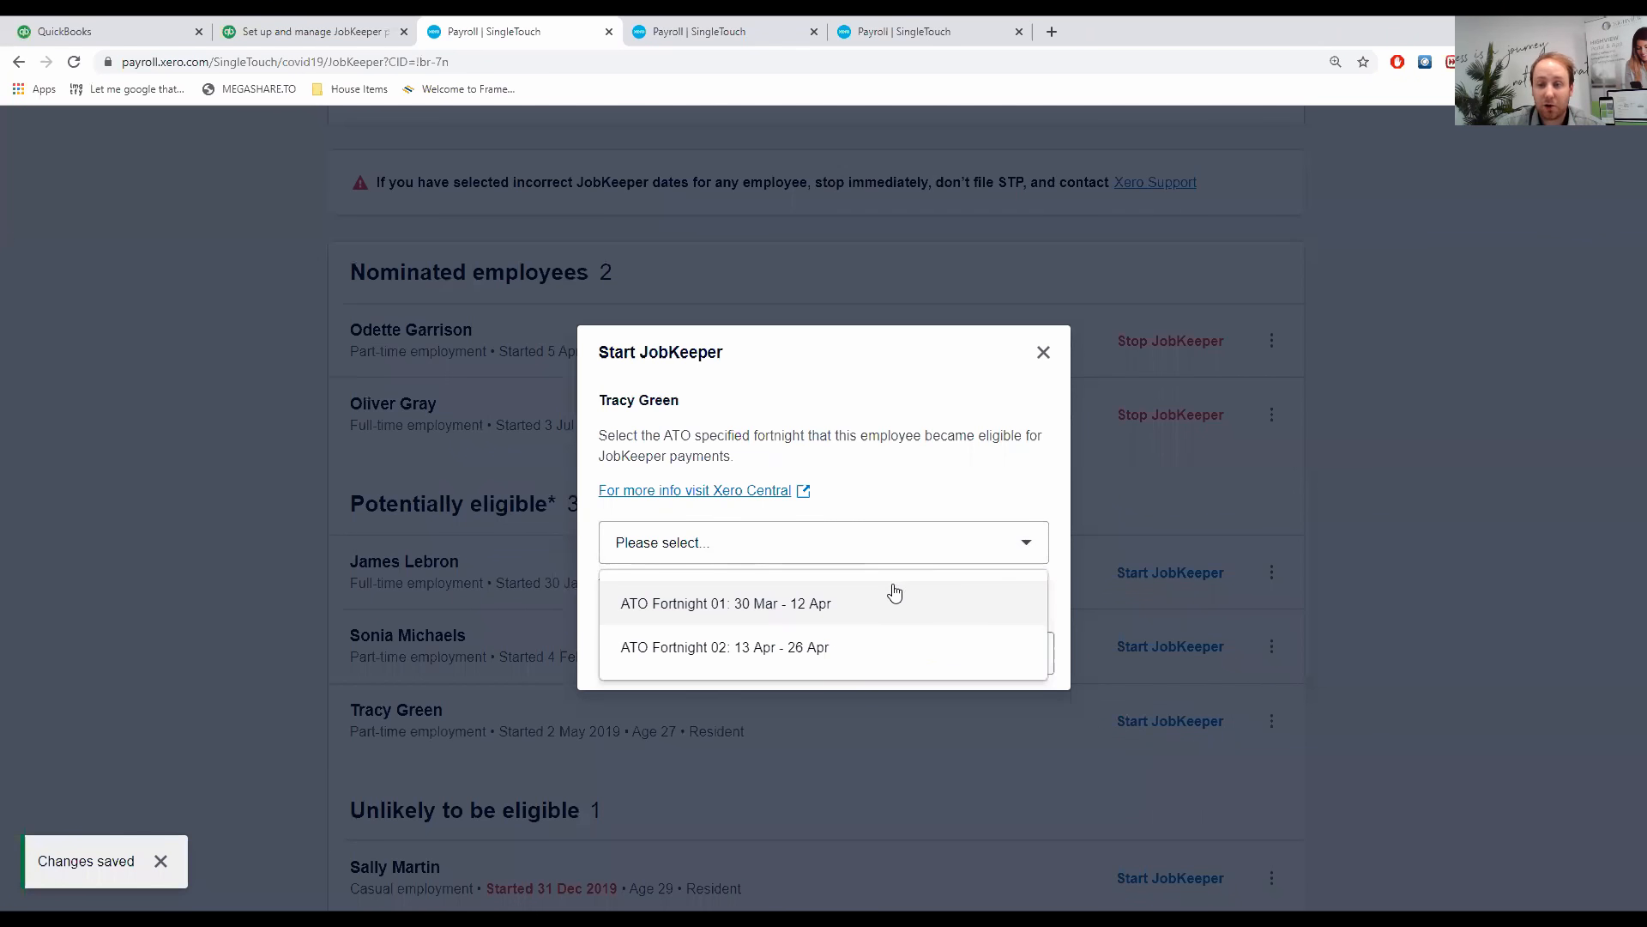
{"action": "mouse_move", "coordinate": [820, 609]}
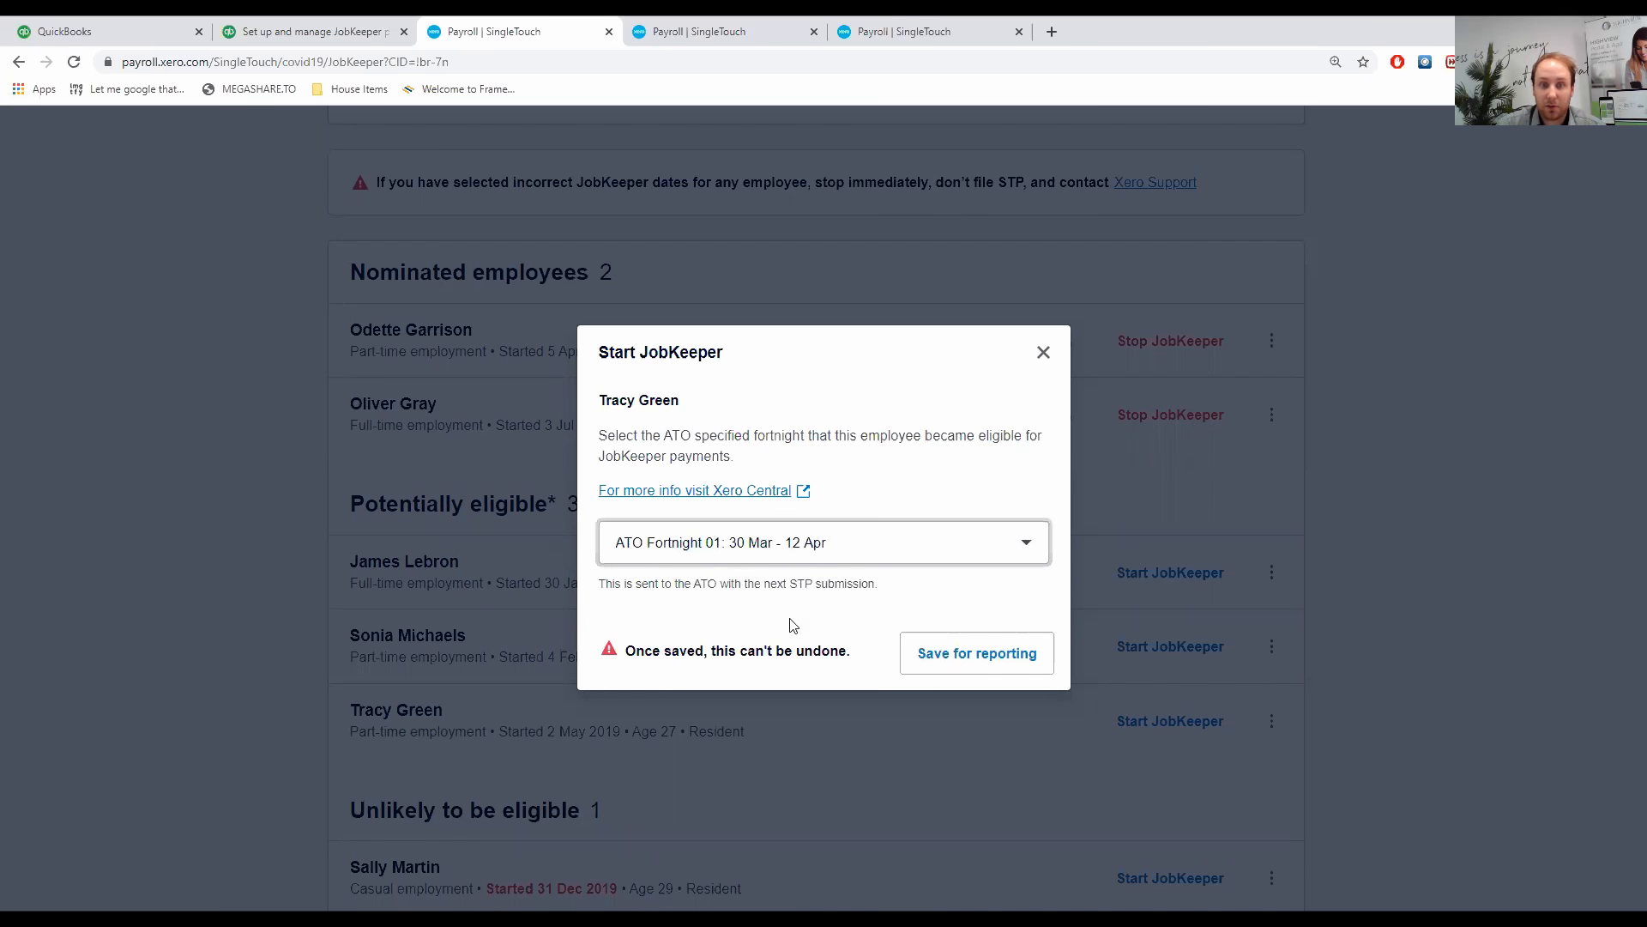
{"action": "left_click", "coordinate": [975, 653]}
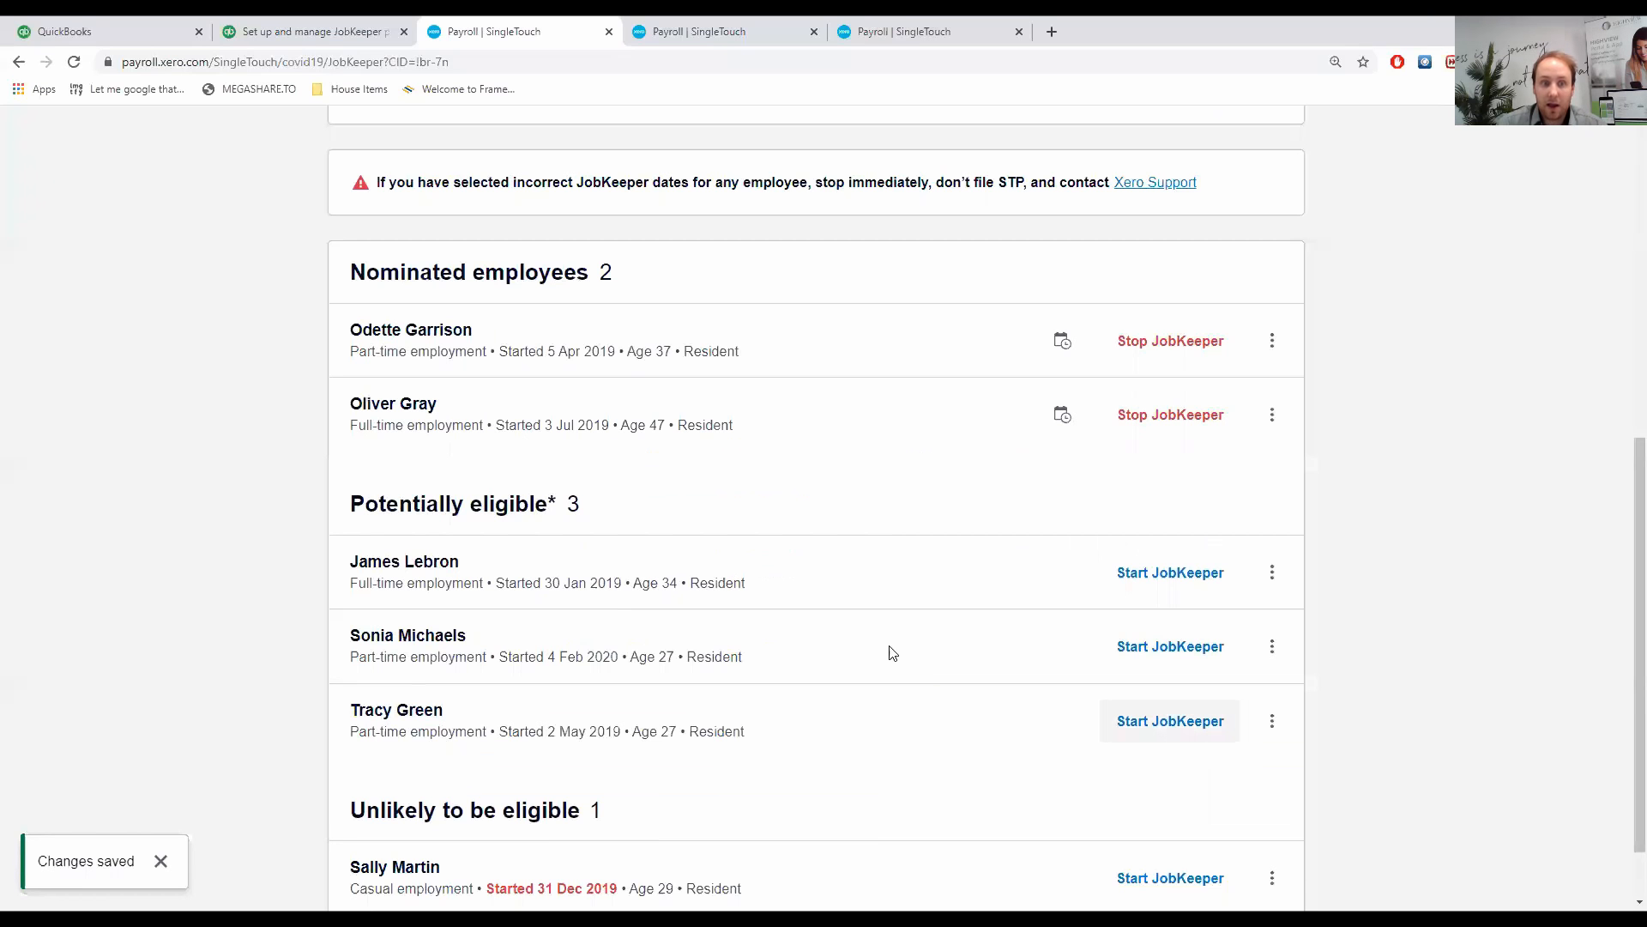
{"action": "left_click", "coordinate": [1169, 721]}
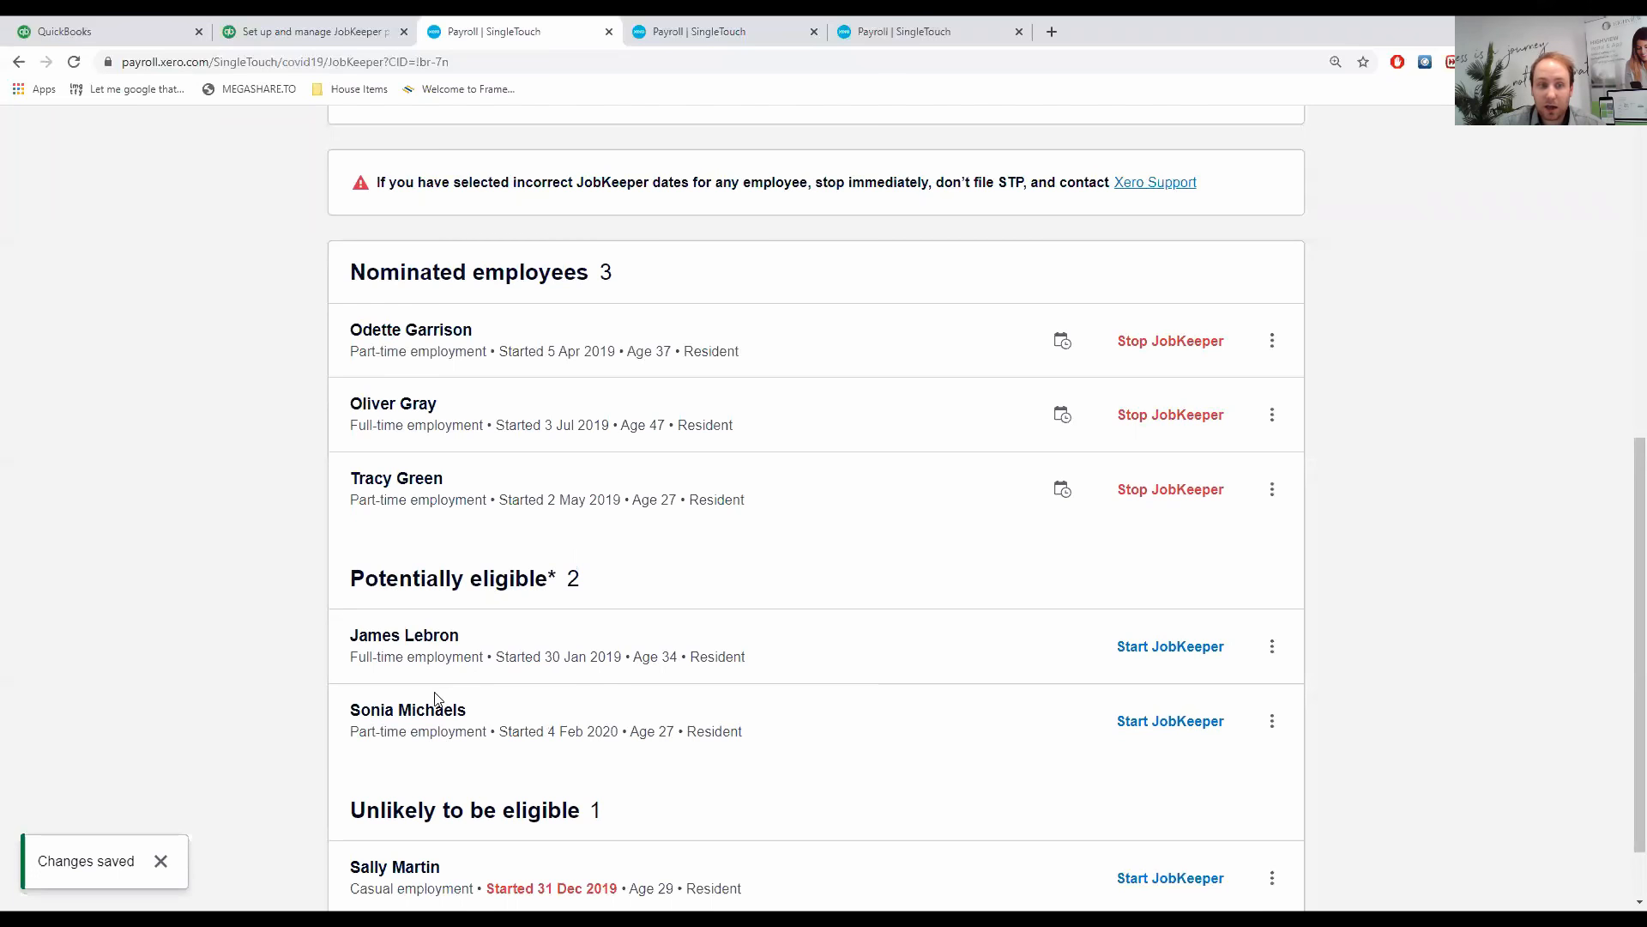
{"action": "mouse_move", "coordinate": [342, 743]}
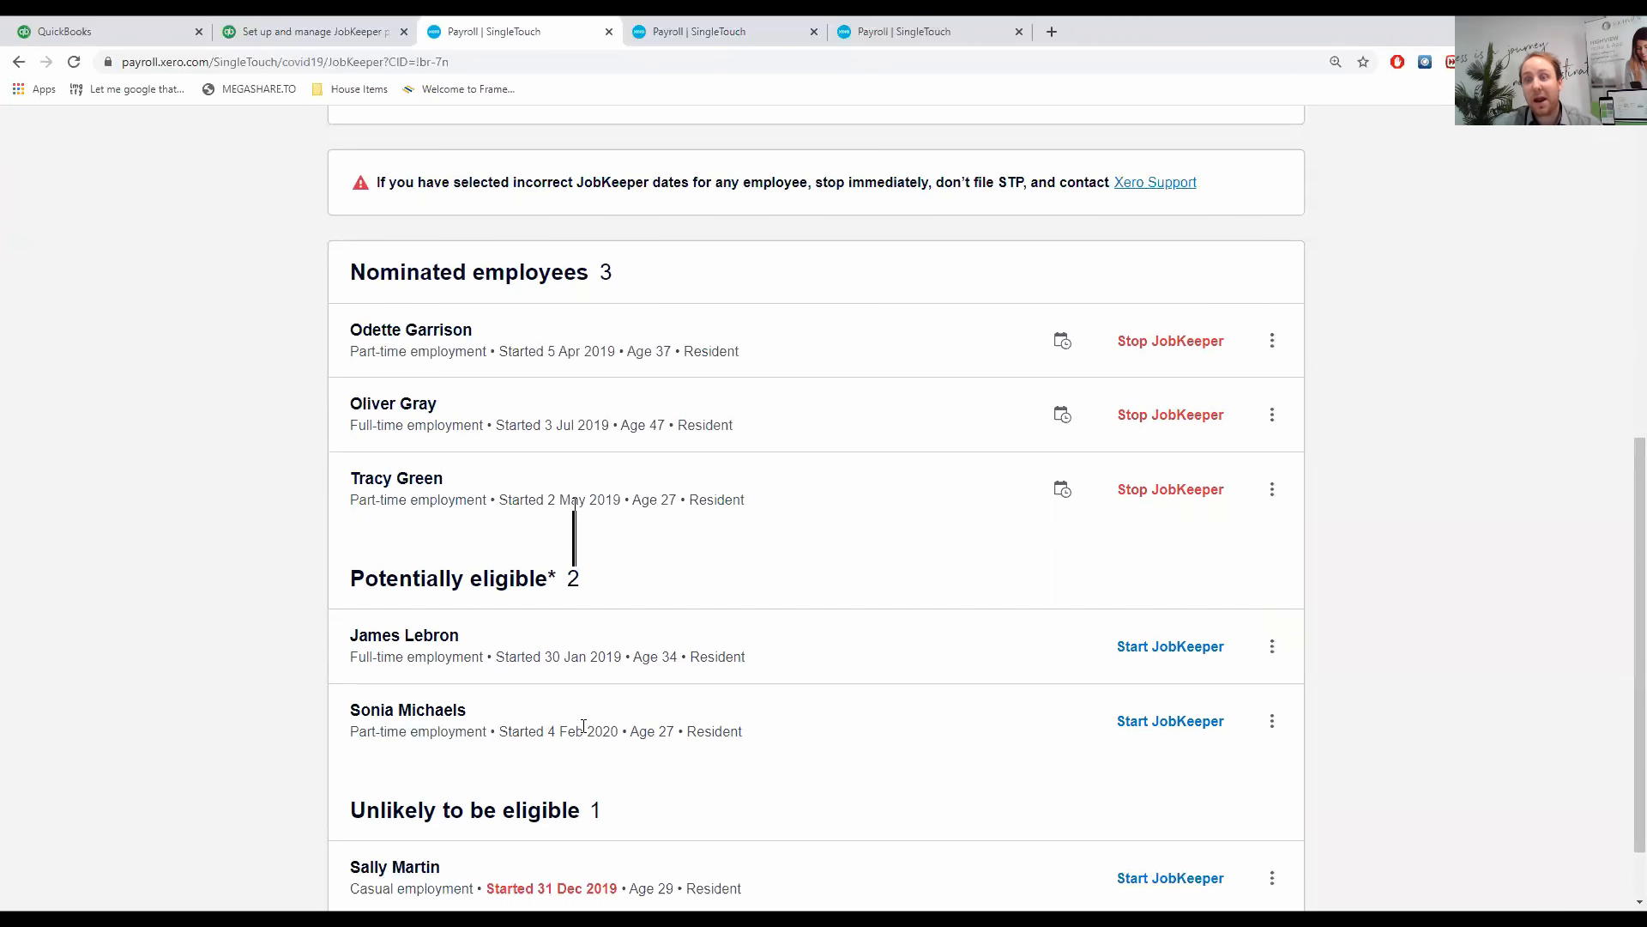
{"action": "mouse_move", "coordinate": [338, 734]}
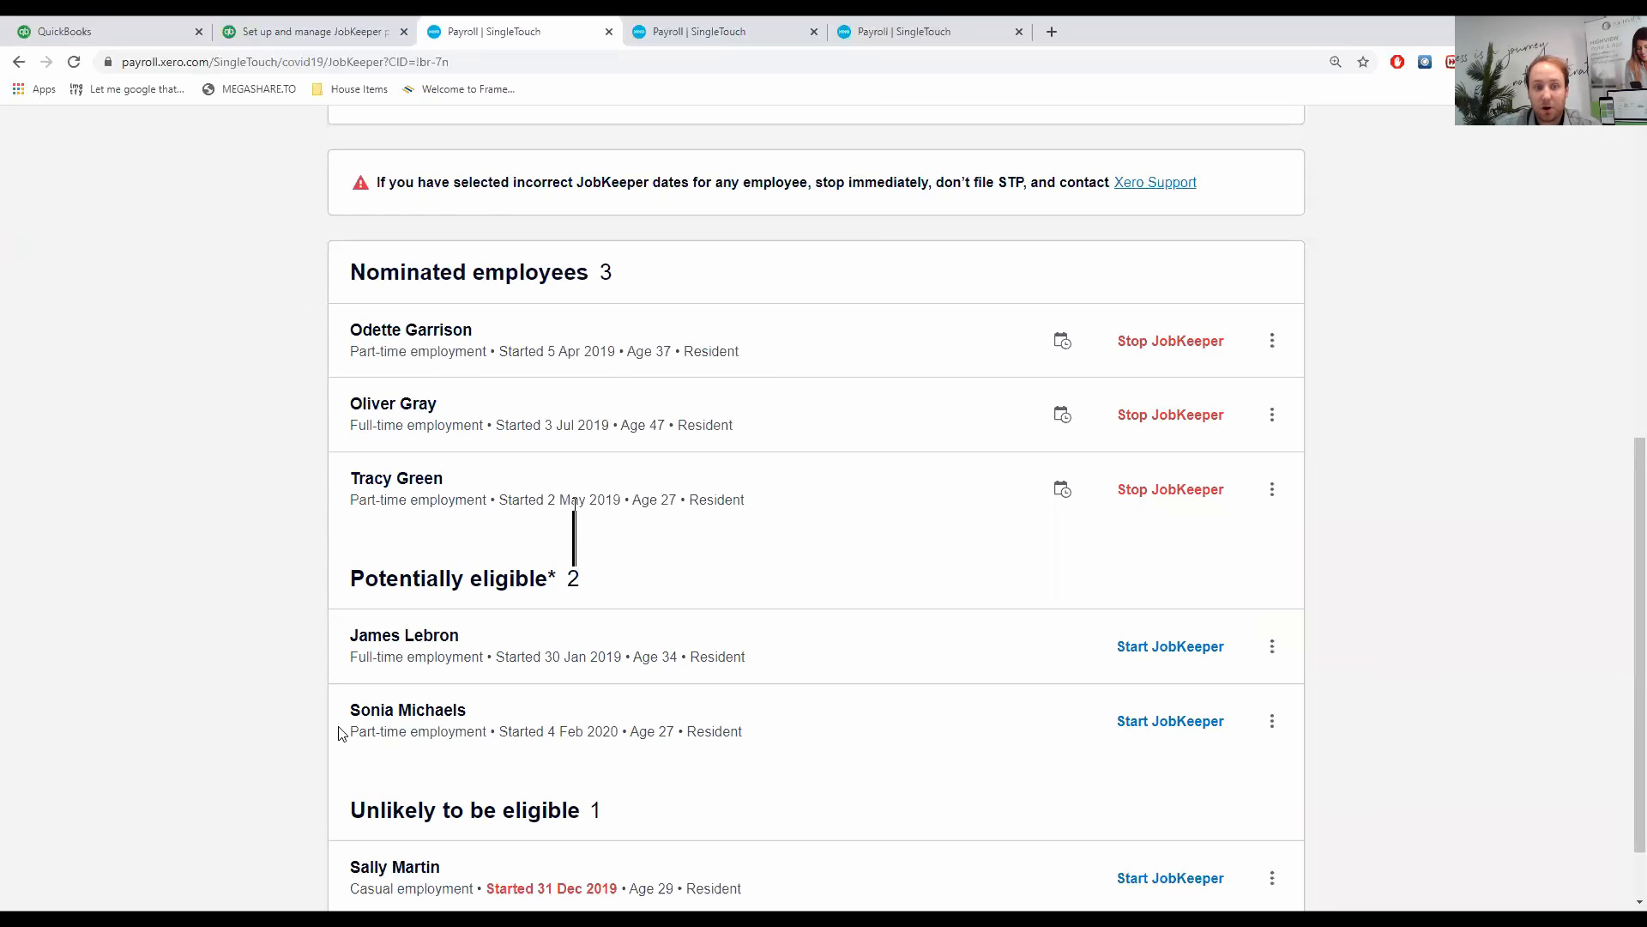
{"action": "mouse_move", "coordinate": [752, 776]}
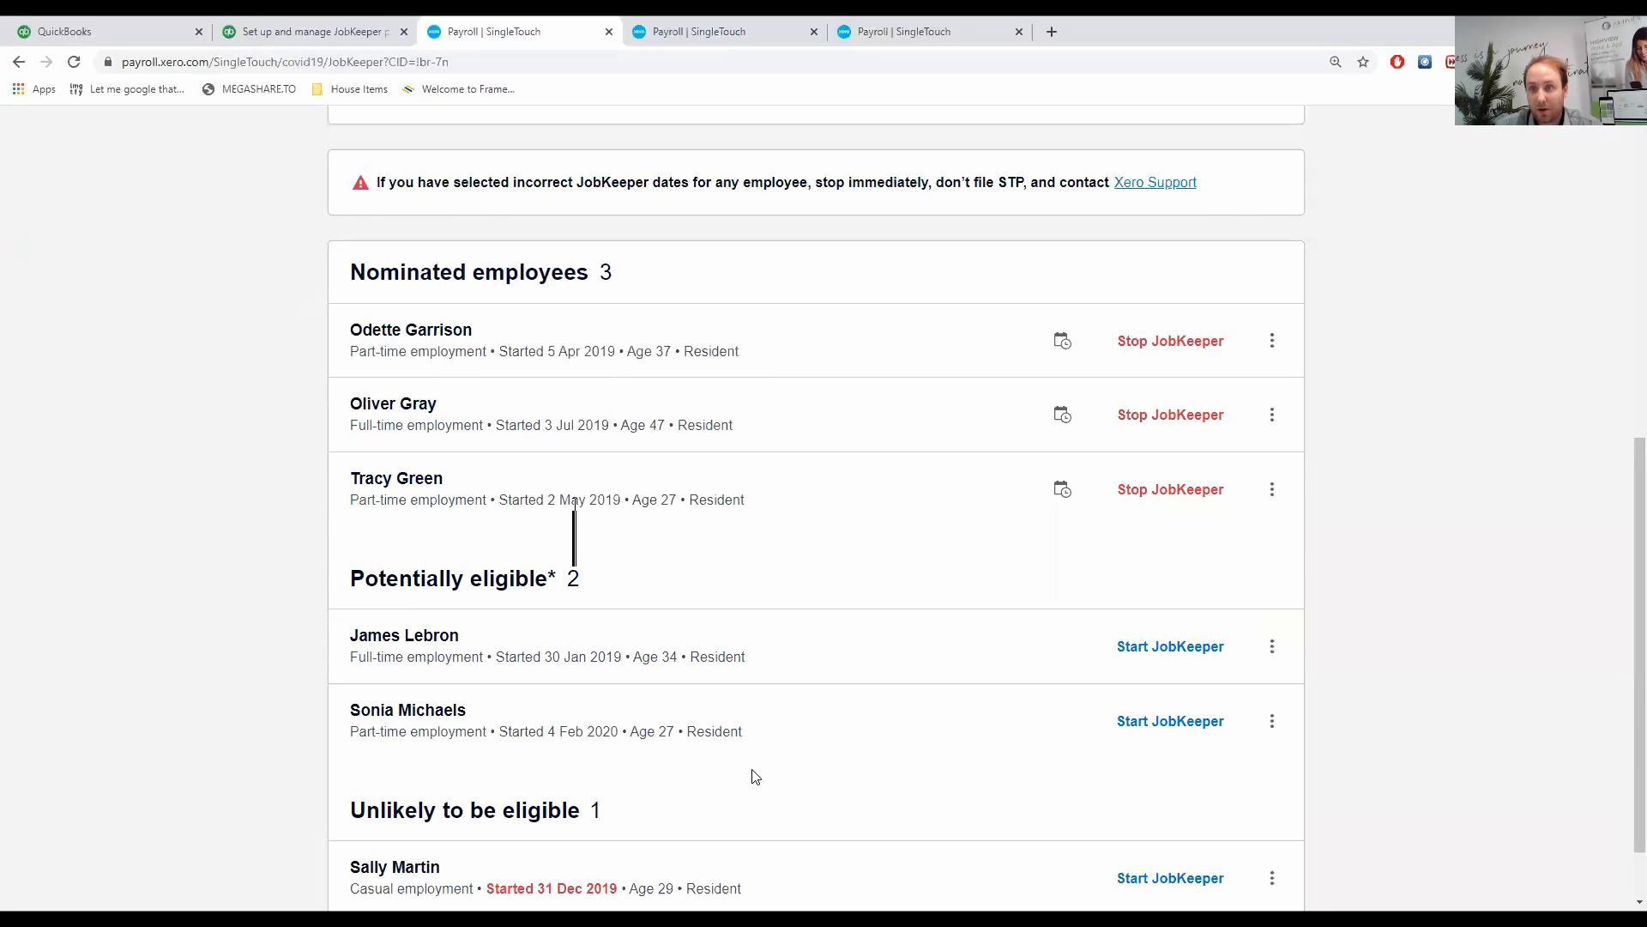
{"action": "mouse_move", "coordinate": [1083, 663]}
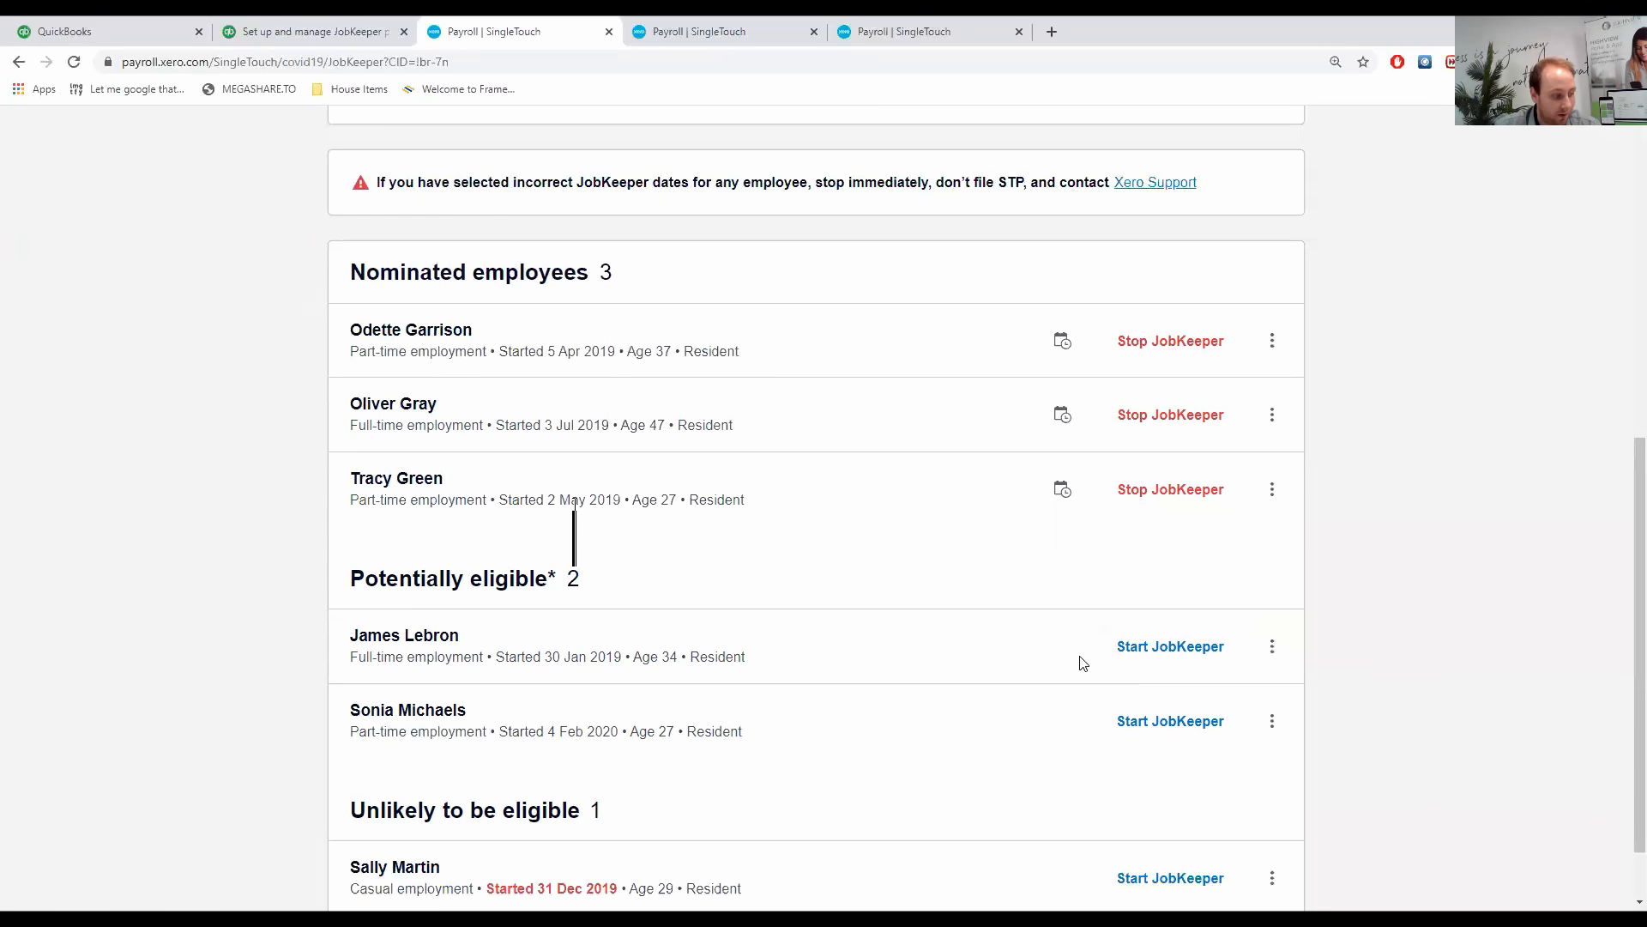
{"action": "mouse_move", "coordinate": [752, 598]}
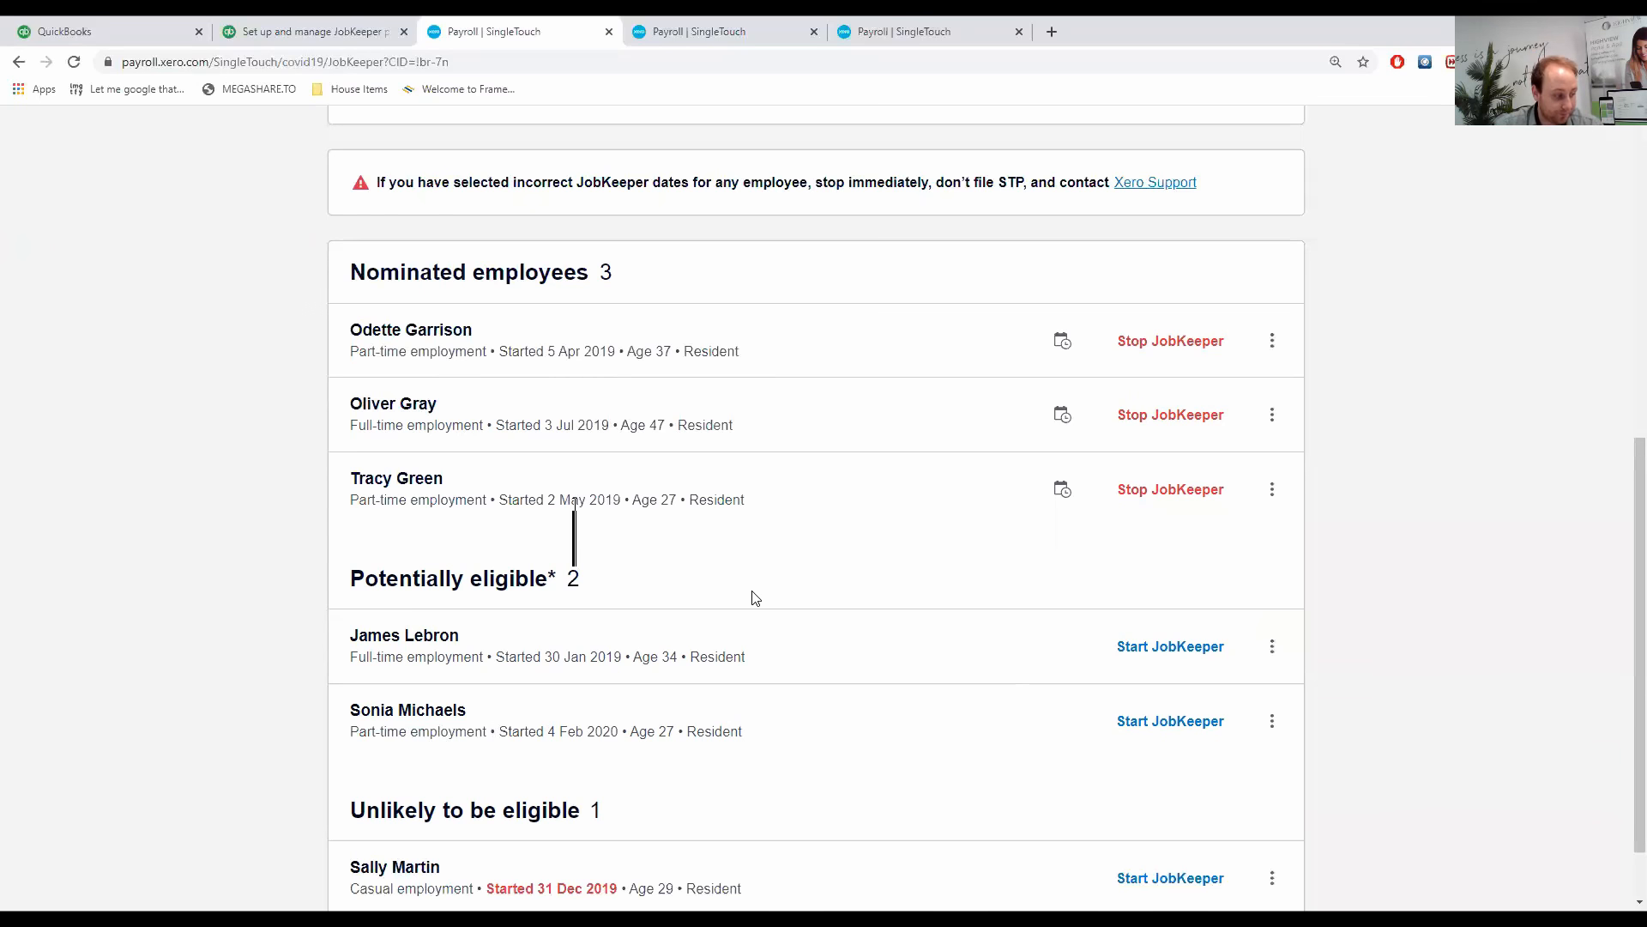
{"action": "mouse_move", "coordinate": [344, 309]}
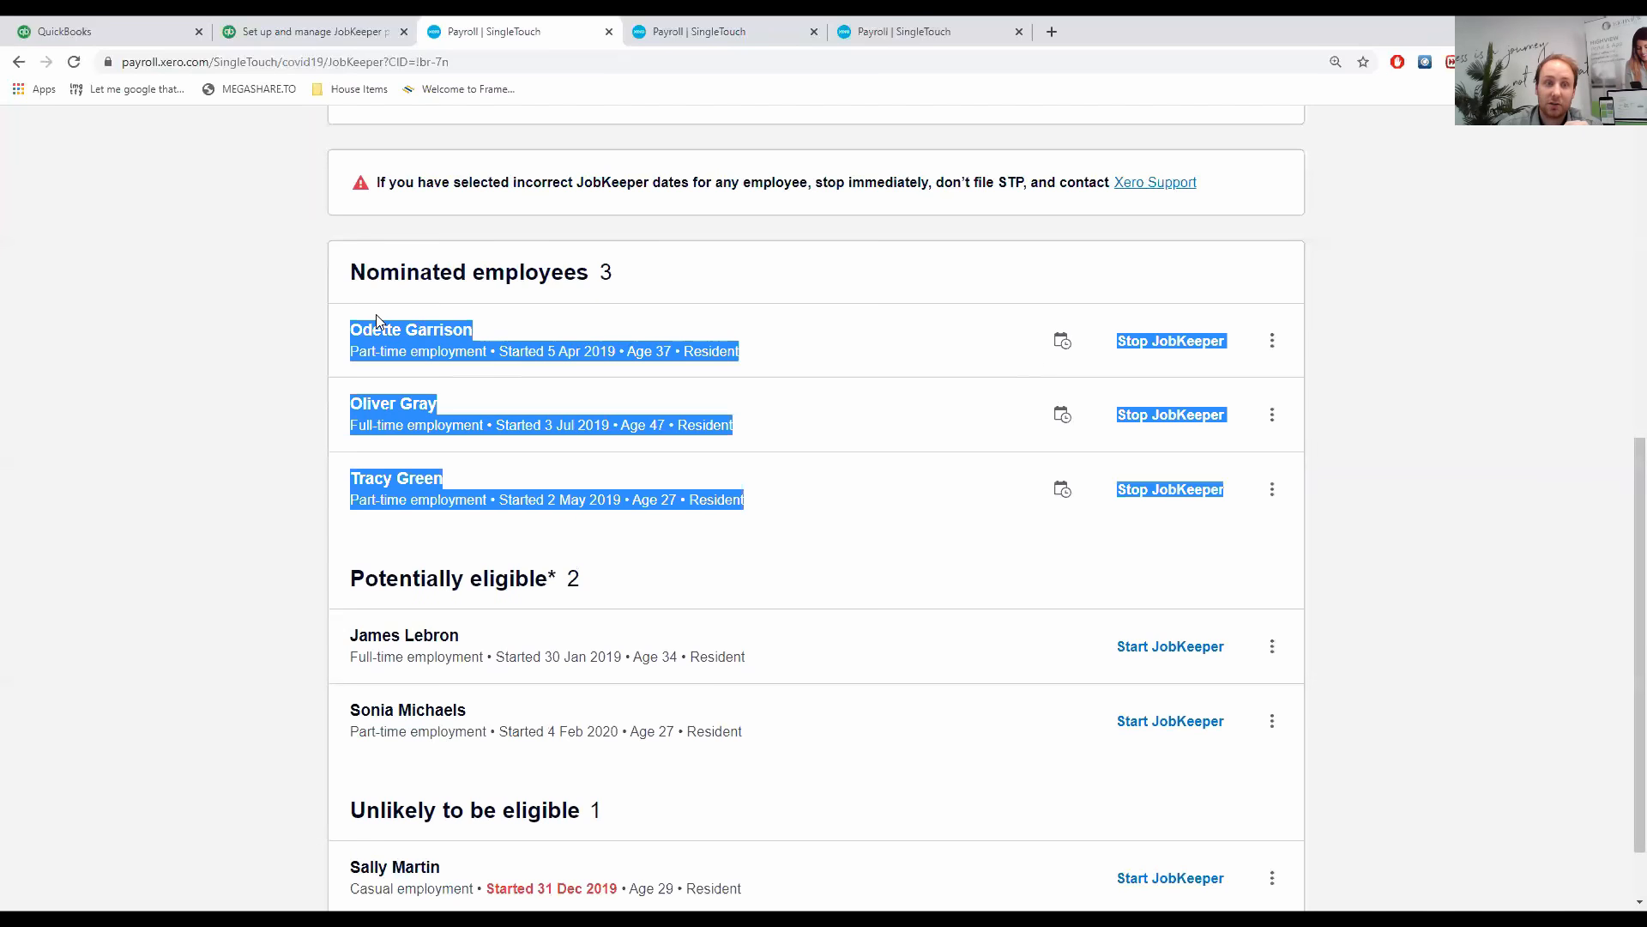
{"action": "mouse_move", "coordinate": [397, 348]}
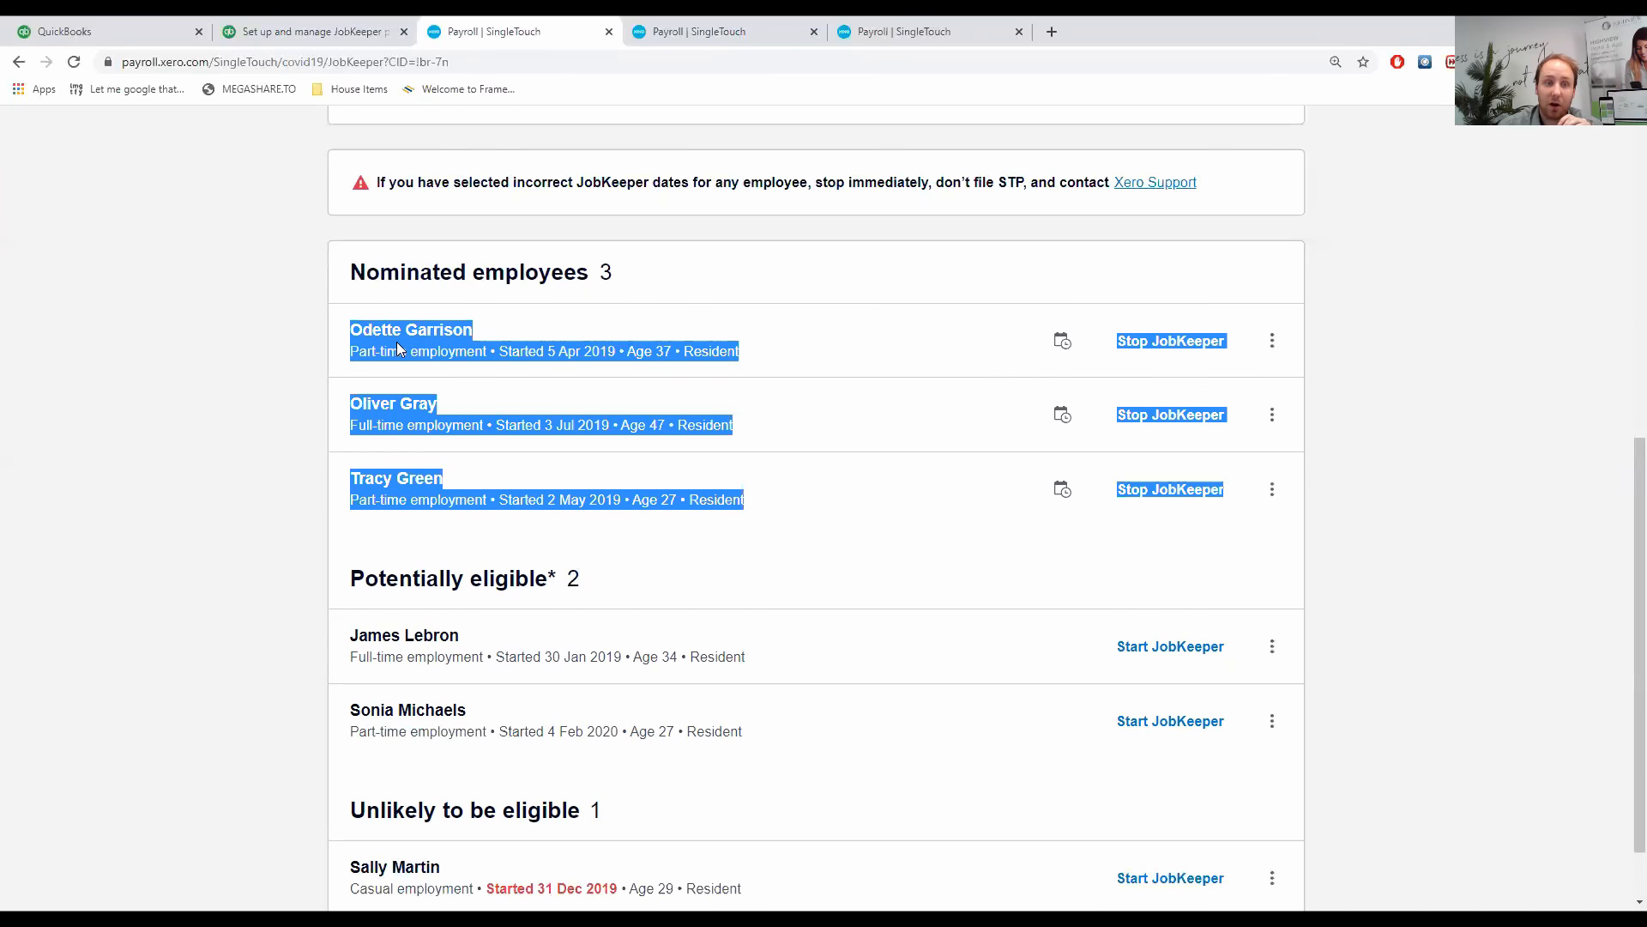
{"action": "mouse_move", "coordinate": [572, 429]}
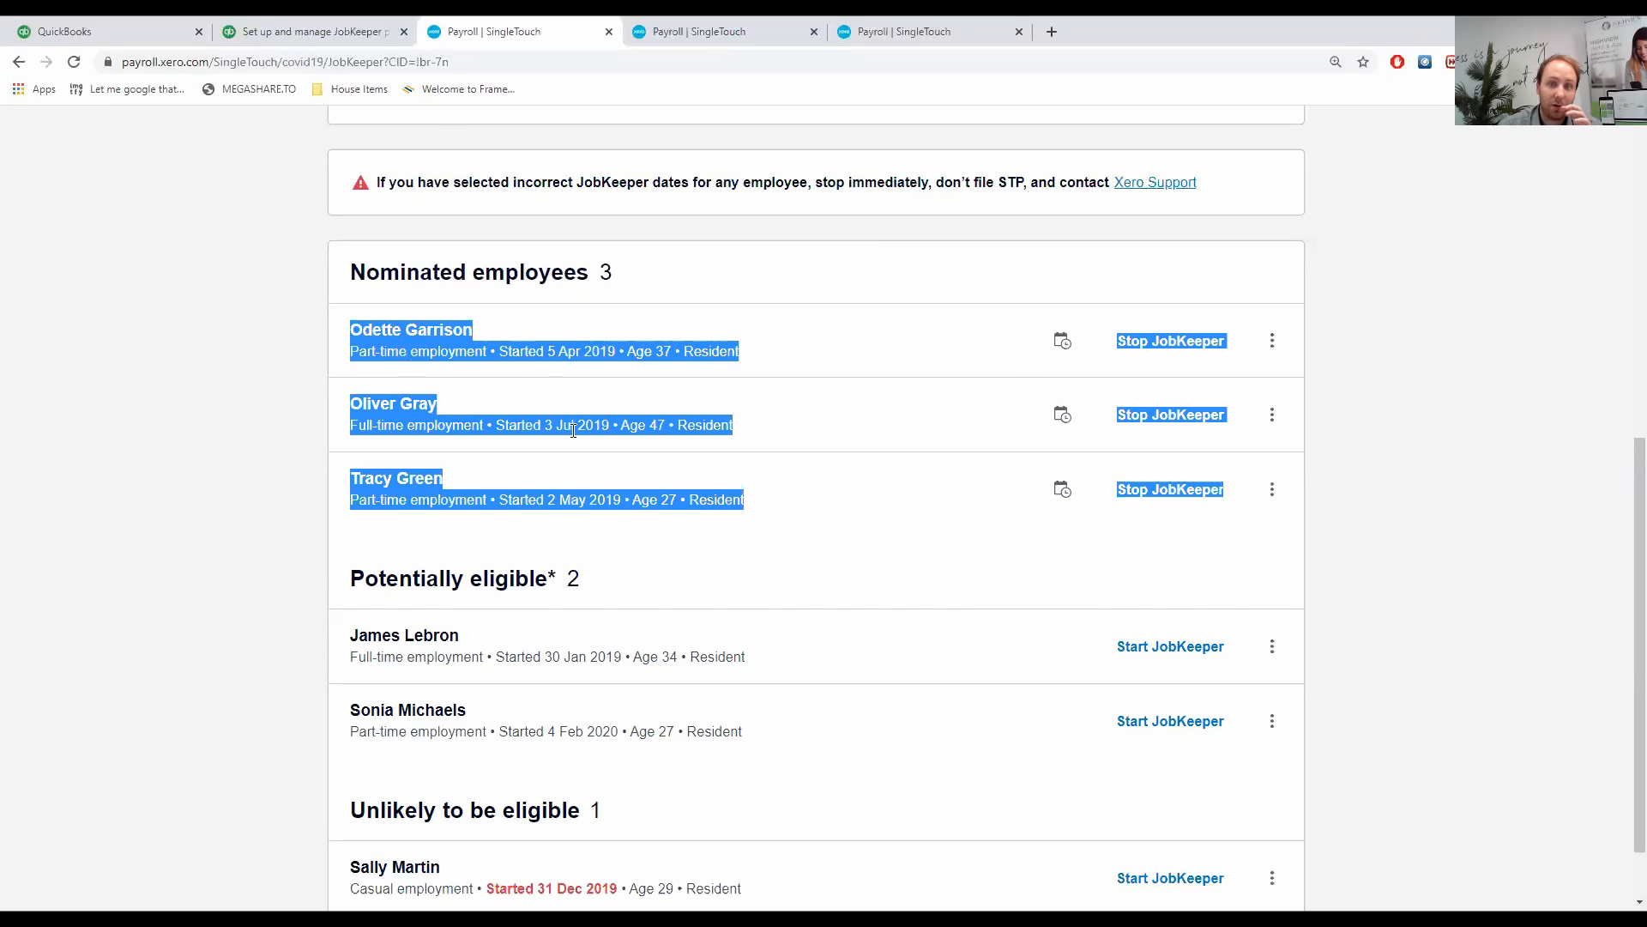
{"action": "mouse_move", "coordinate": [1028, 390]}
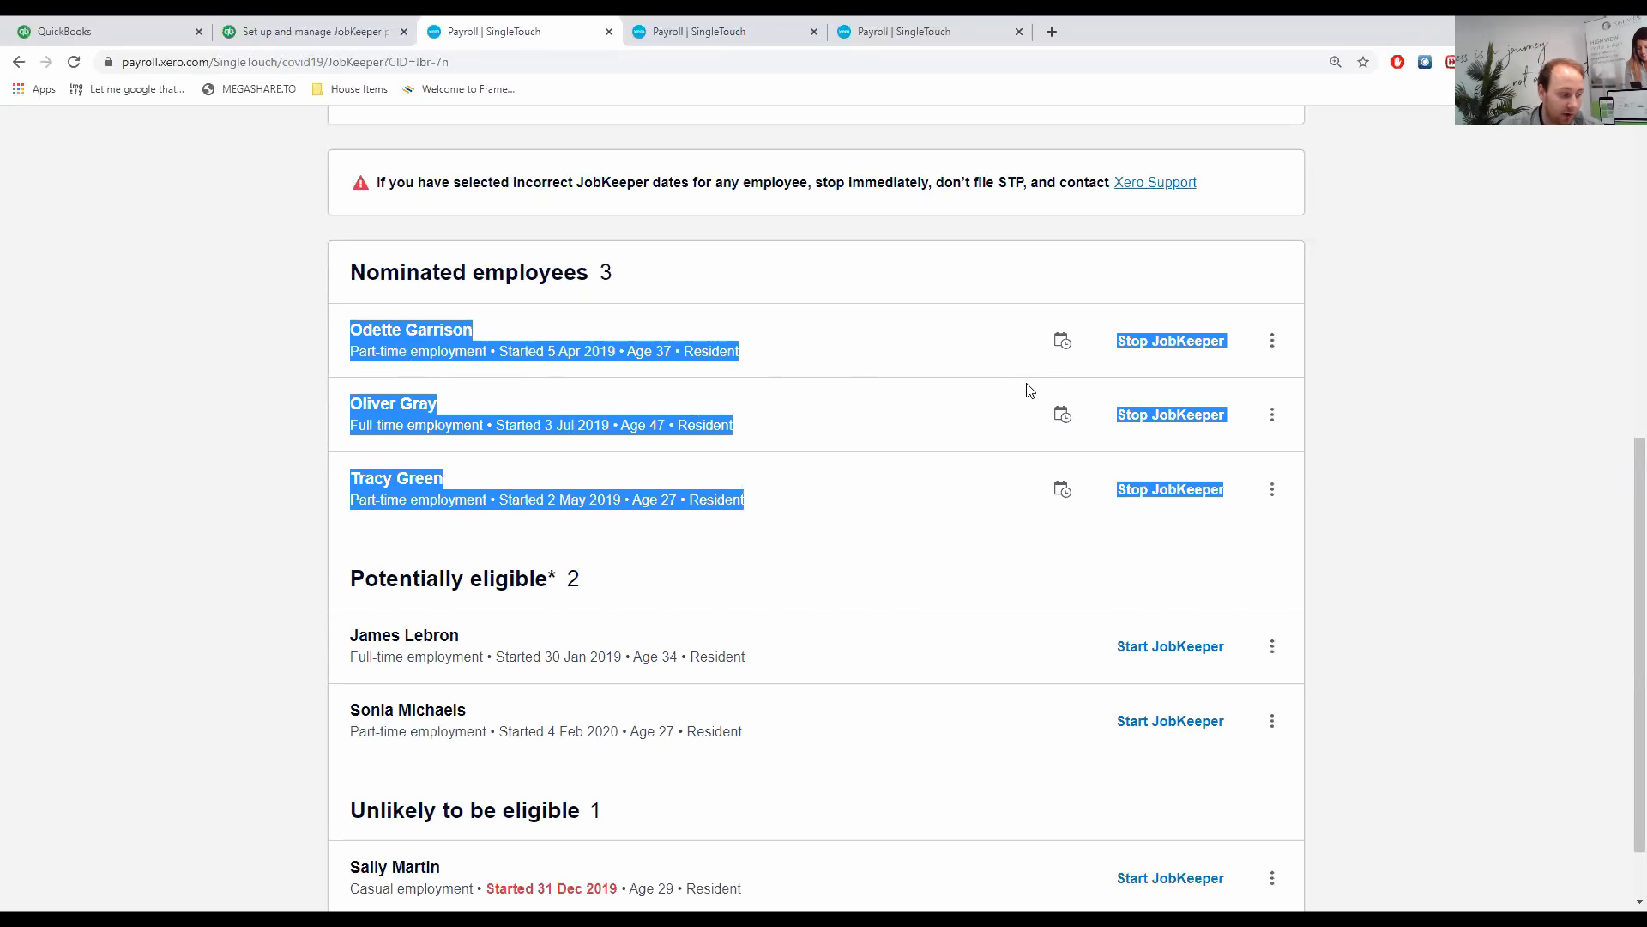
{"action": "mouse_move", "coordinate": [1150, 353]}
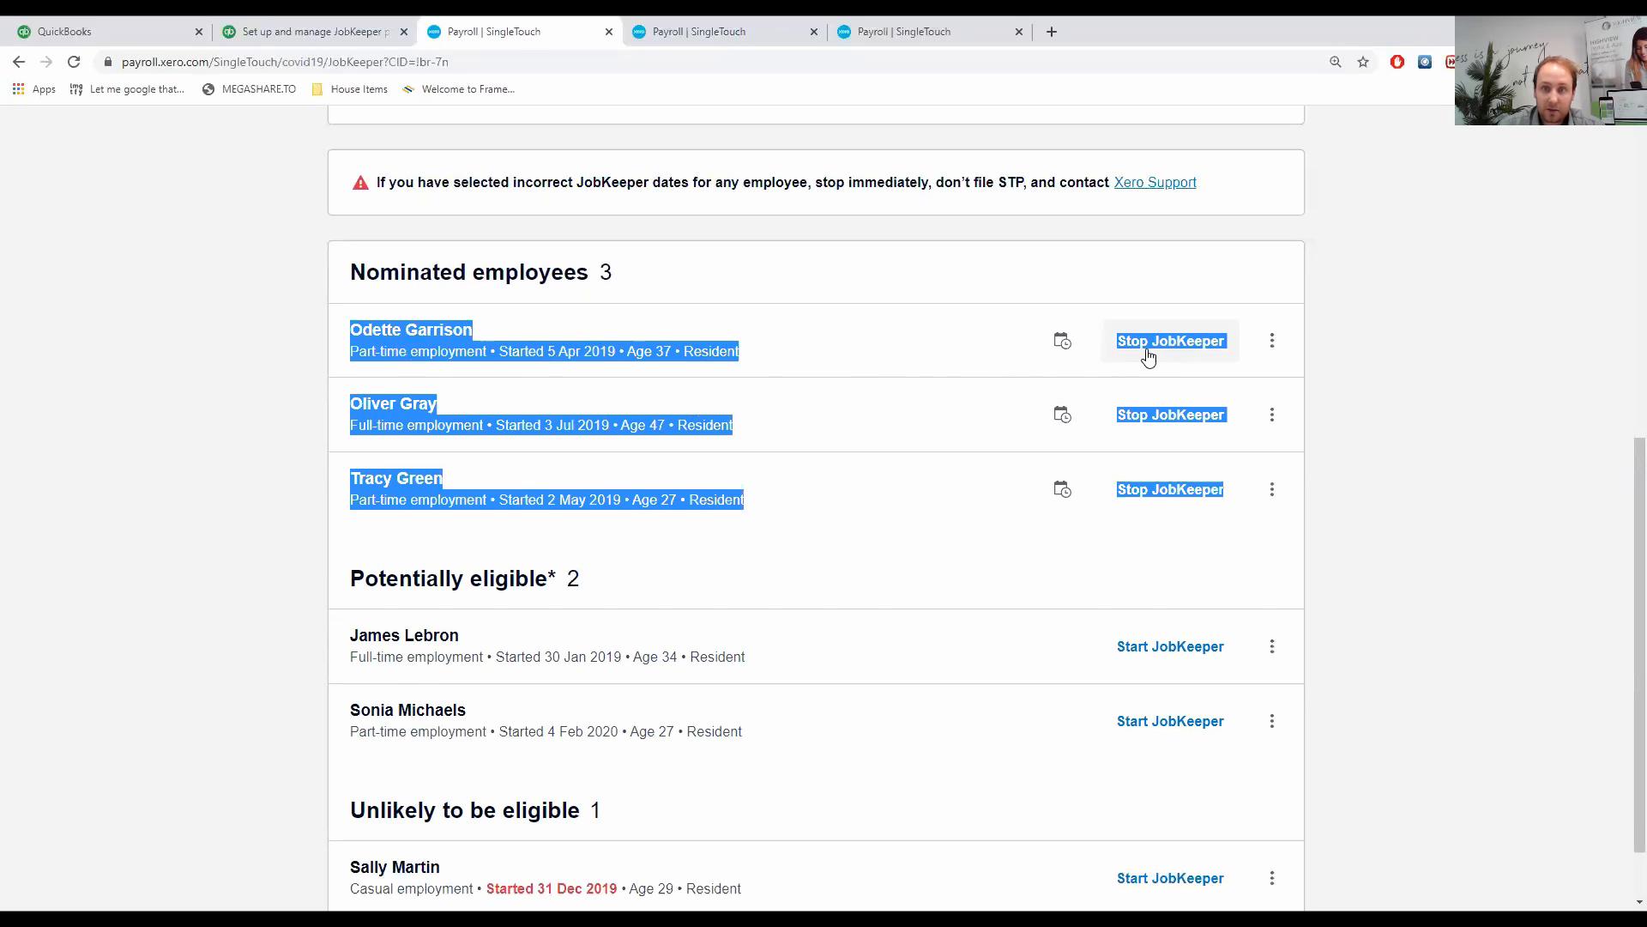
{"action": "mouse_move", "coordinate": [968, 454]}
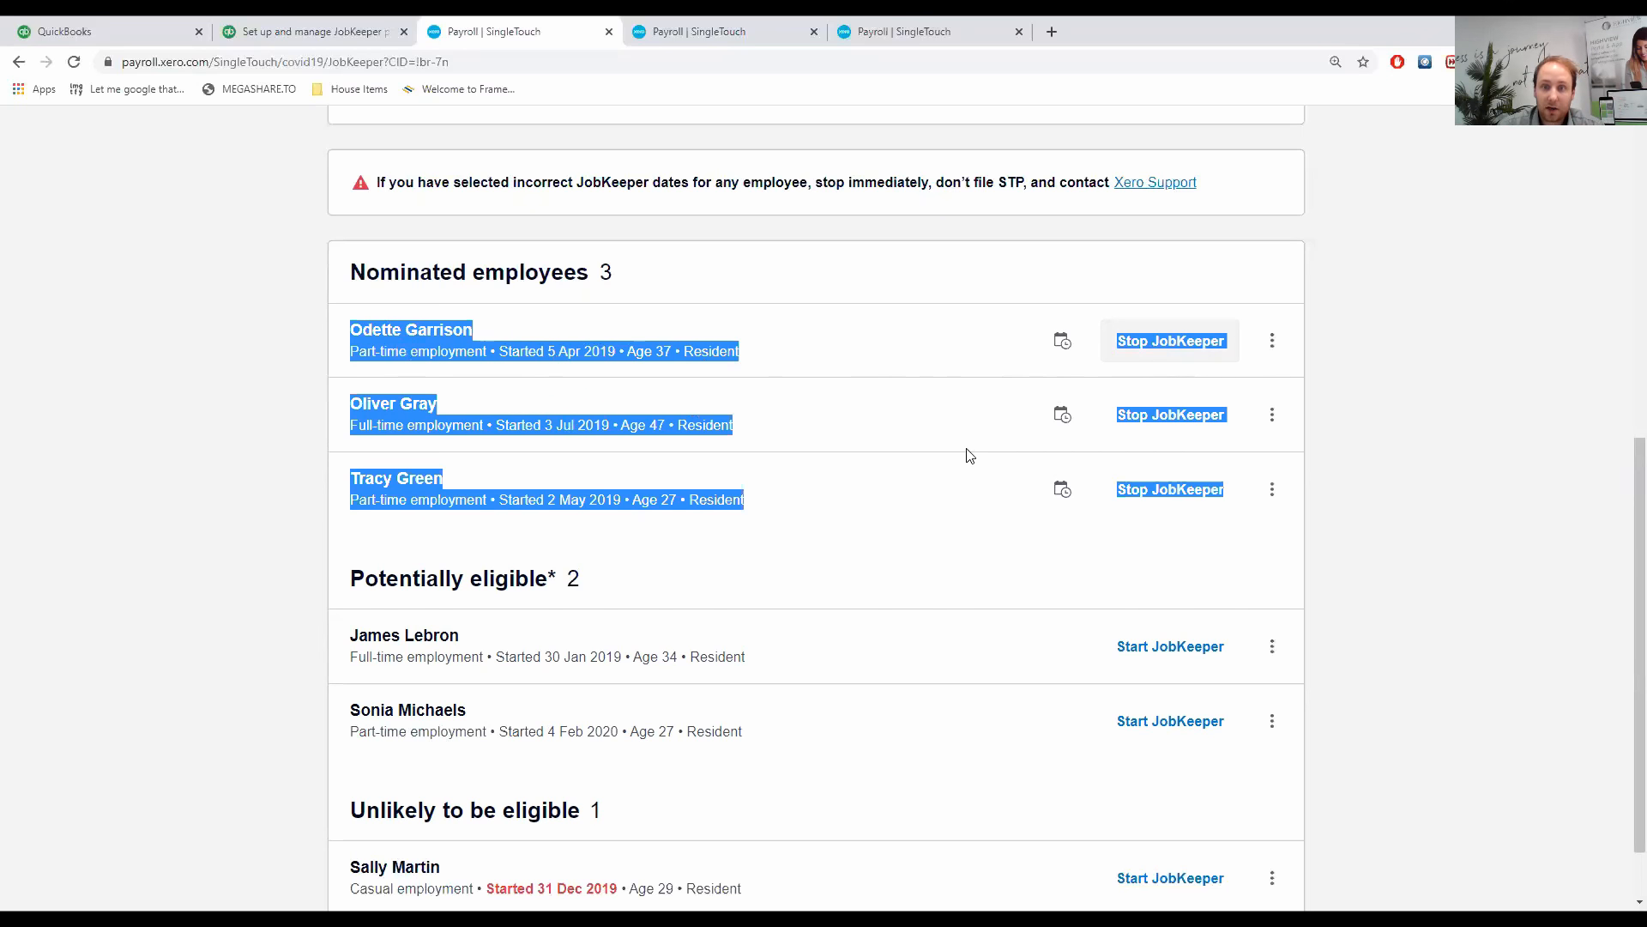
{"action": "mouse_move", "coordinate": [1152, 655]}
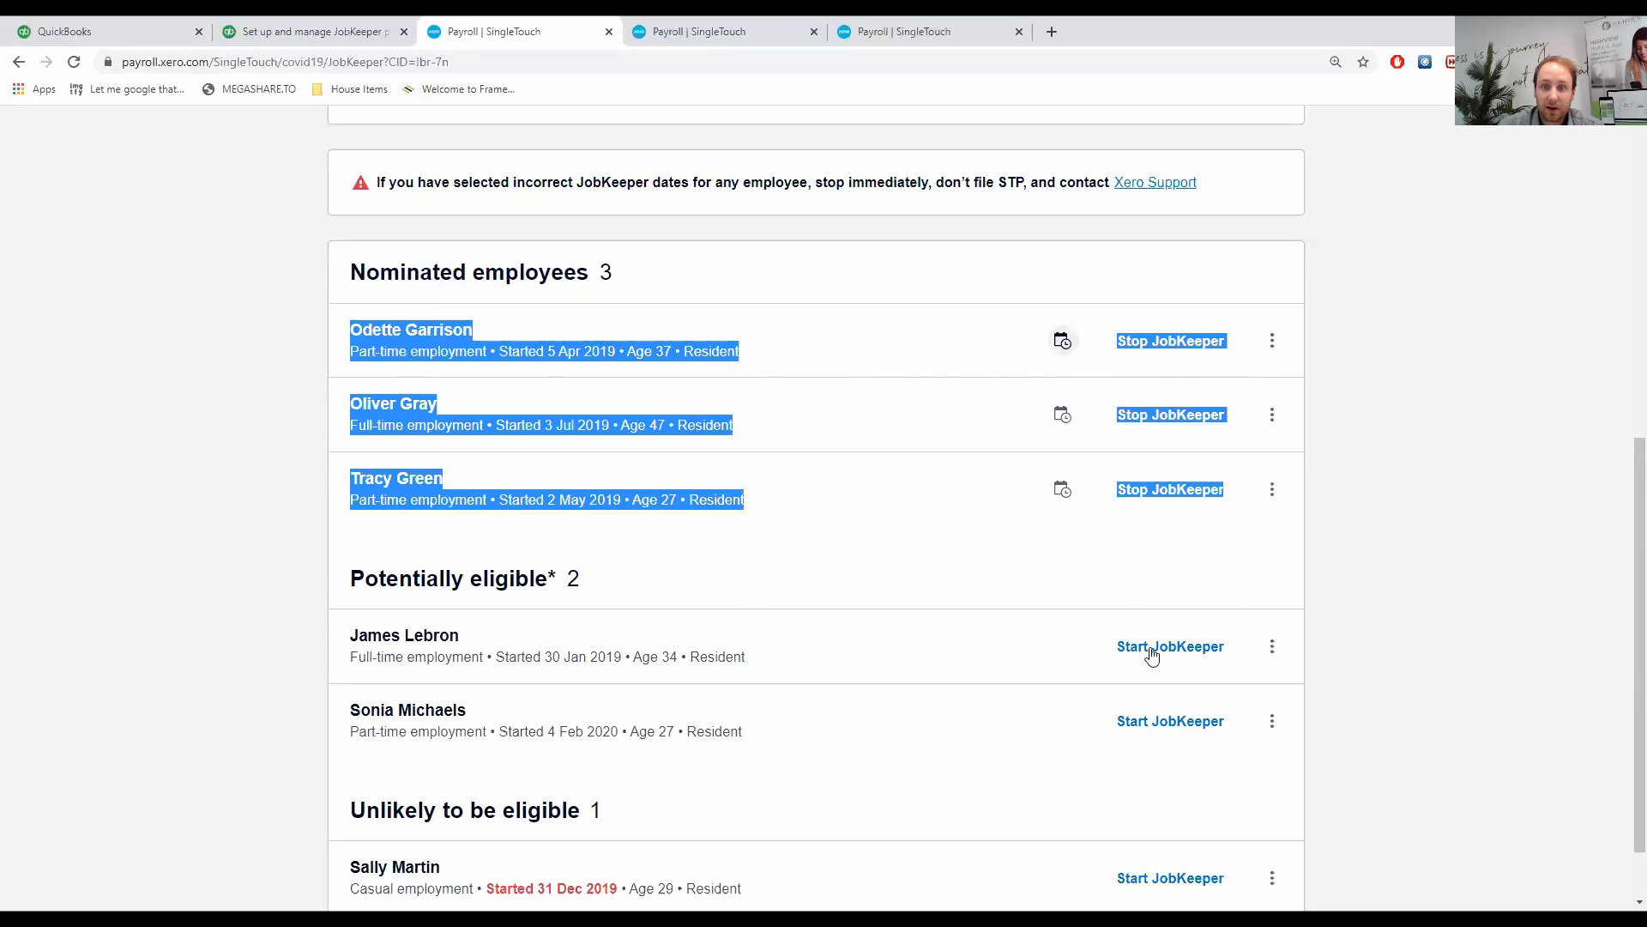
{"action": "left_click", "coordinate": [1170, 721]}
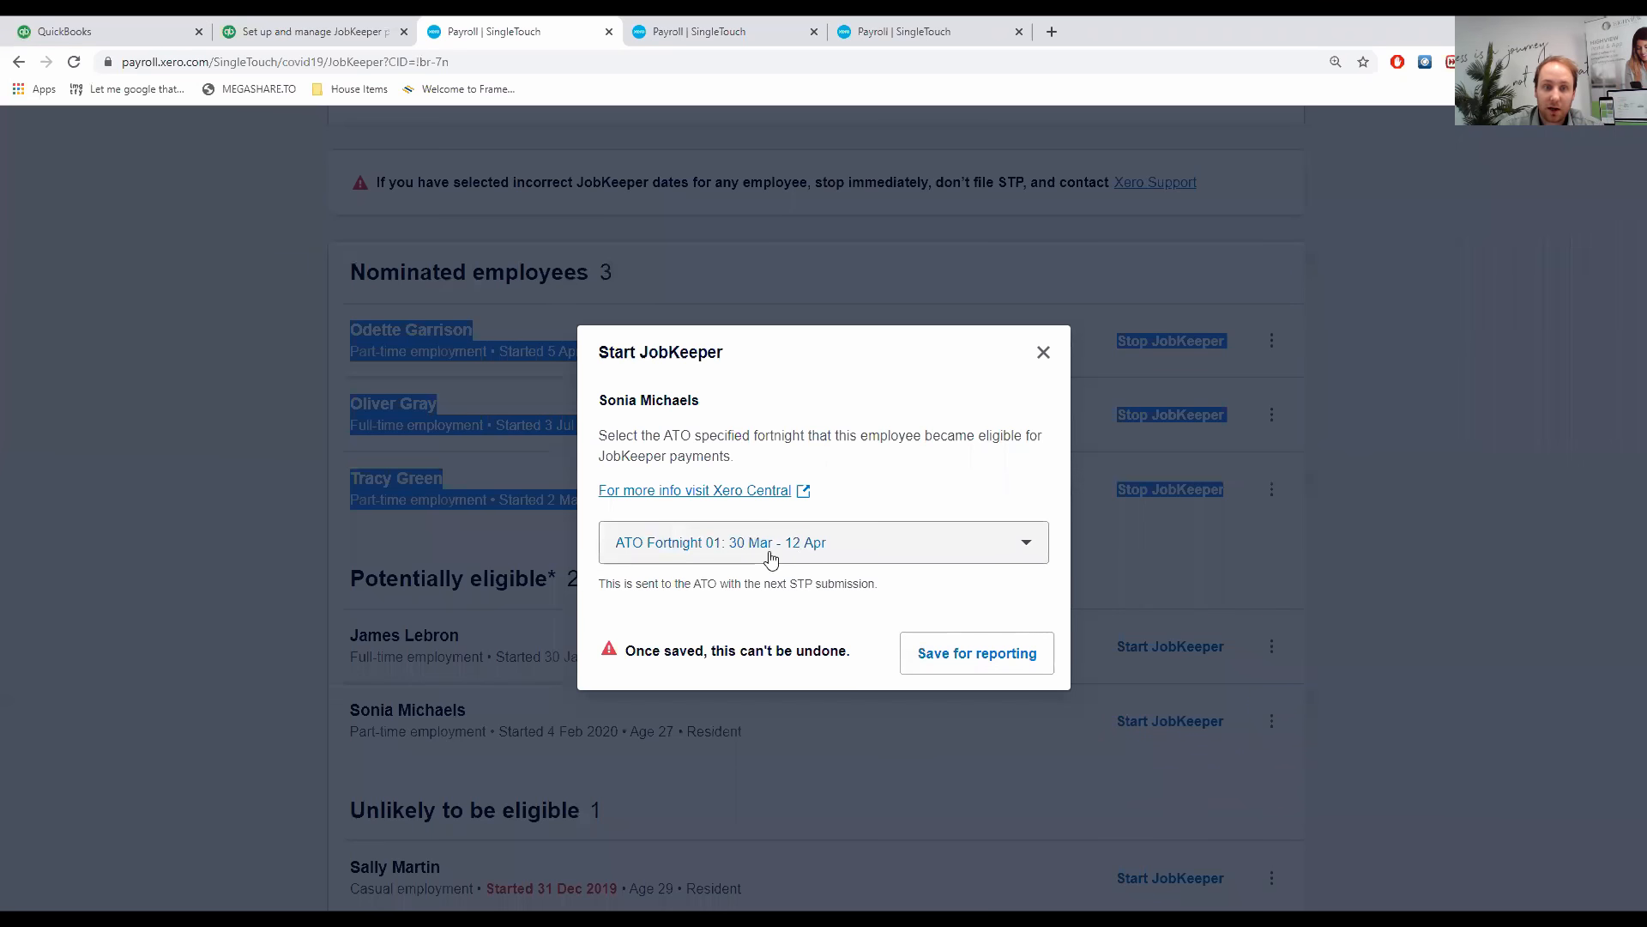
{"action": "left_click", "coordinate": [823, 542]}
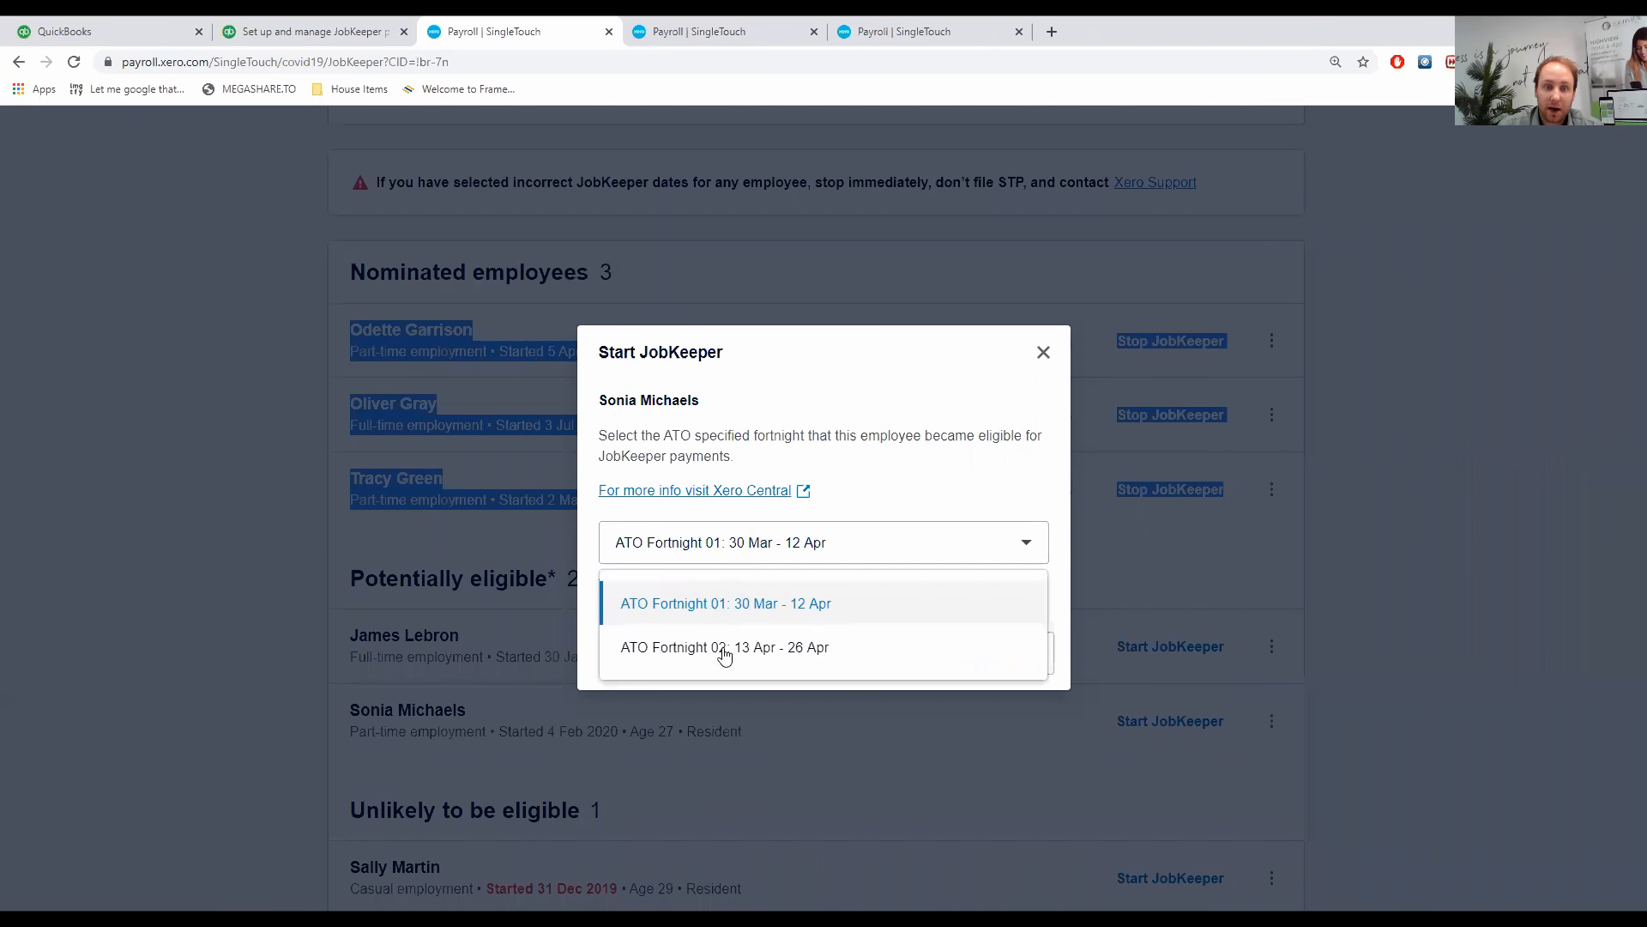
{"action": "mouse_move", "coordinate": [822, 617]}
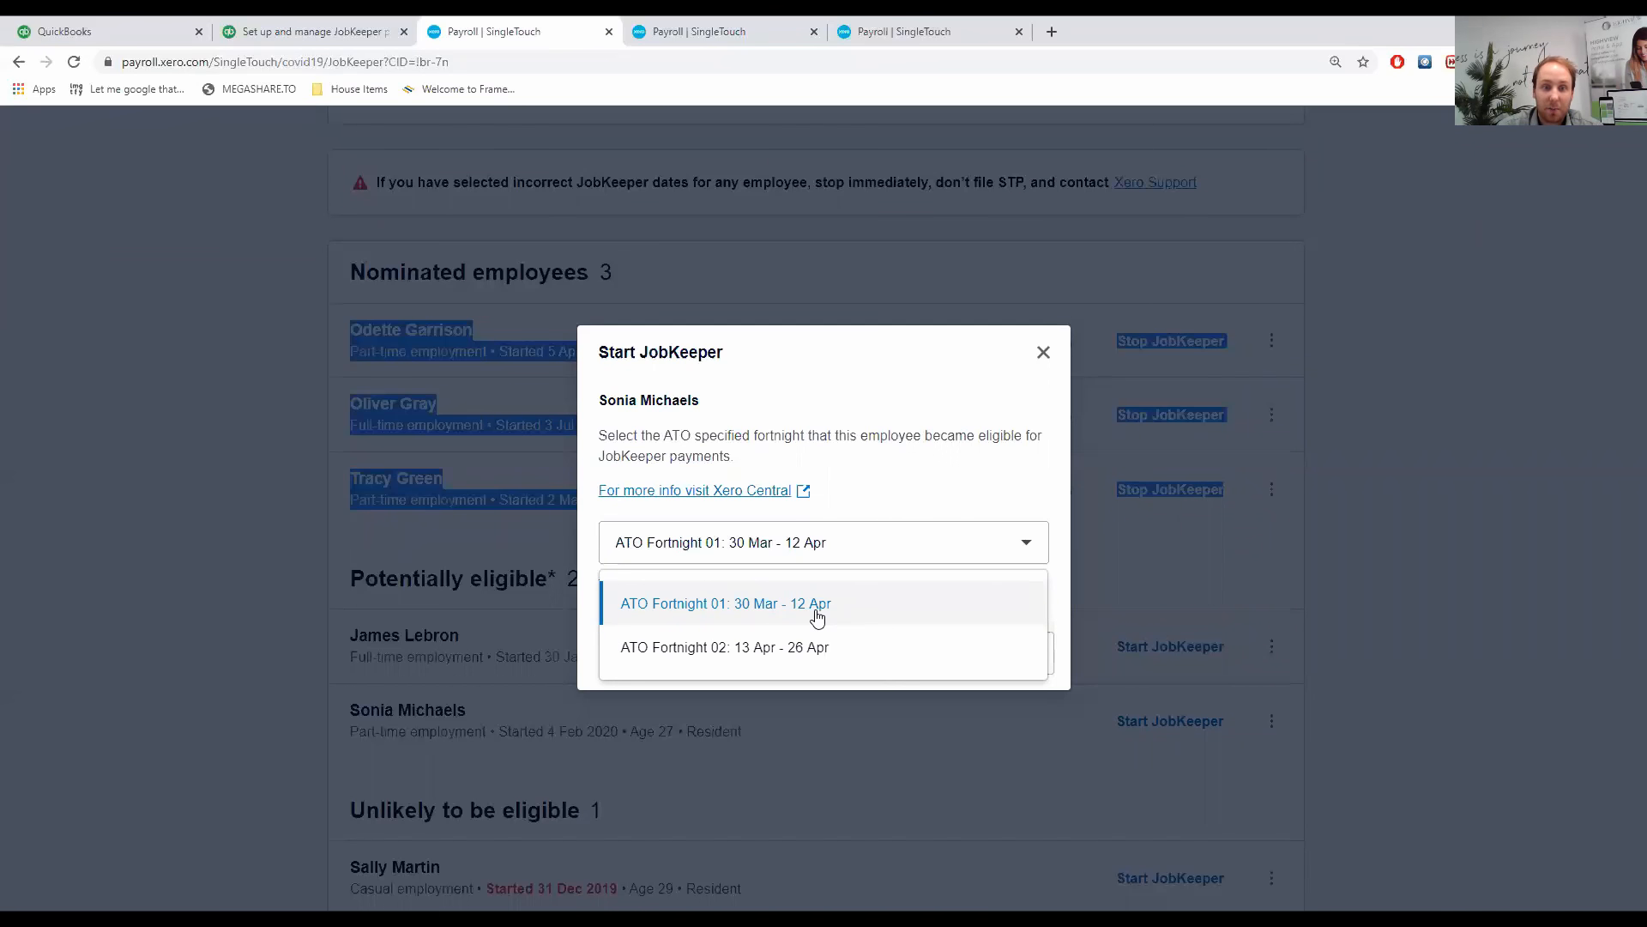
{"action": "mouse_move", "coordinate": [740, 647]}
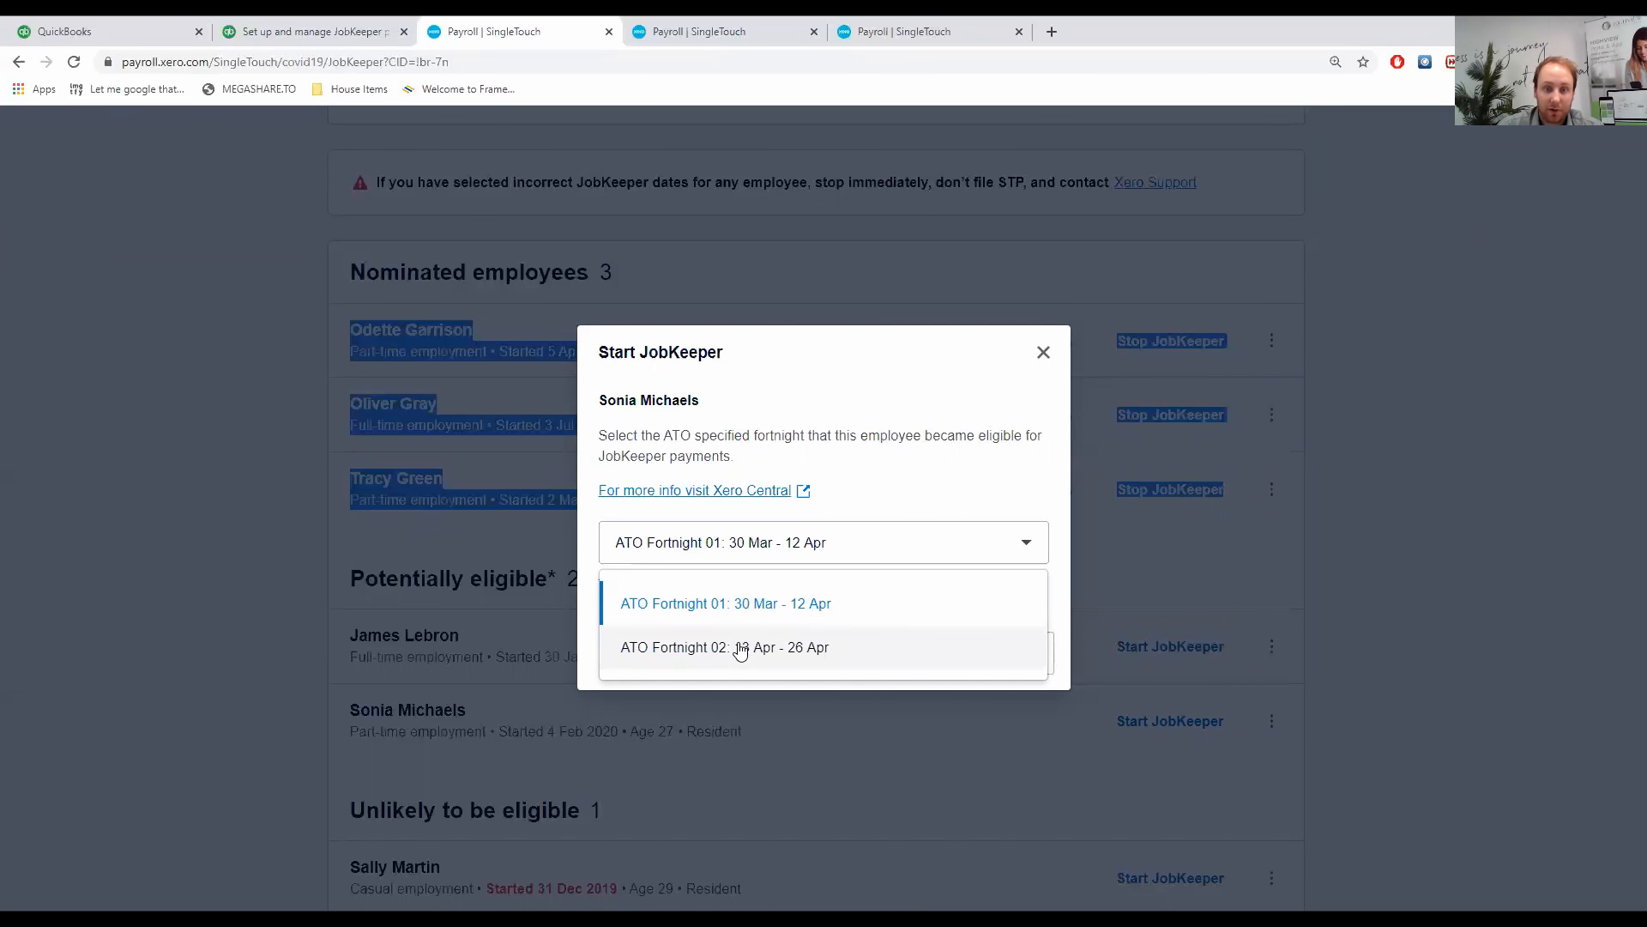
{"action": "mouse_move", "coordinate": [746, 586]}
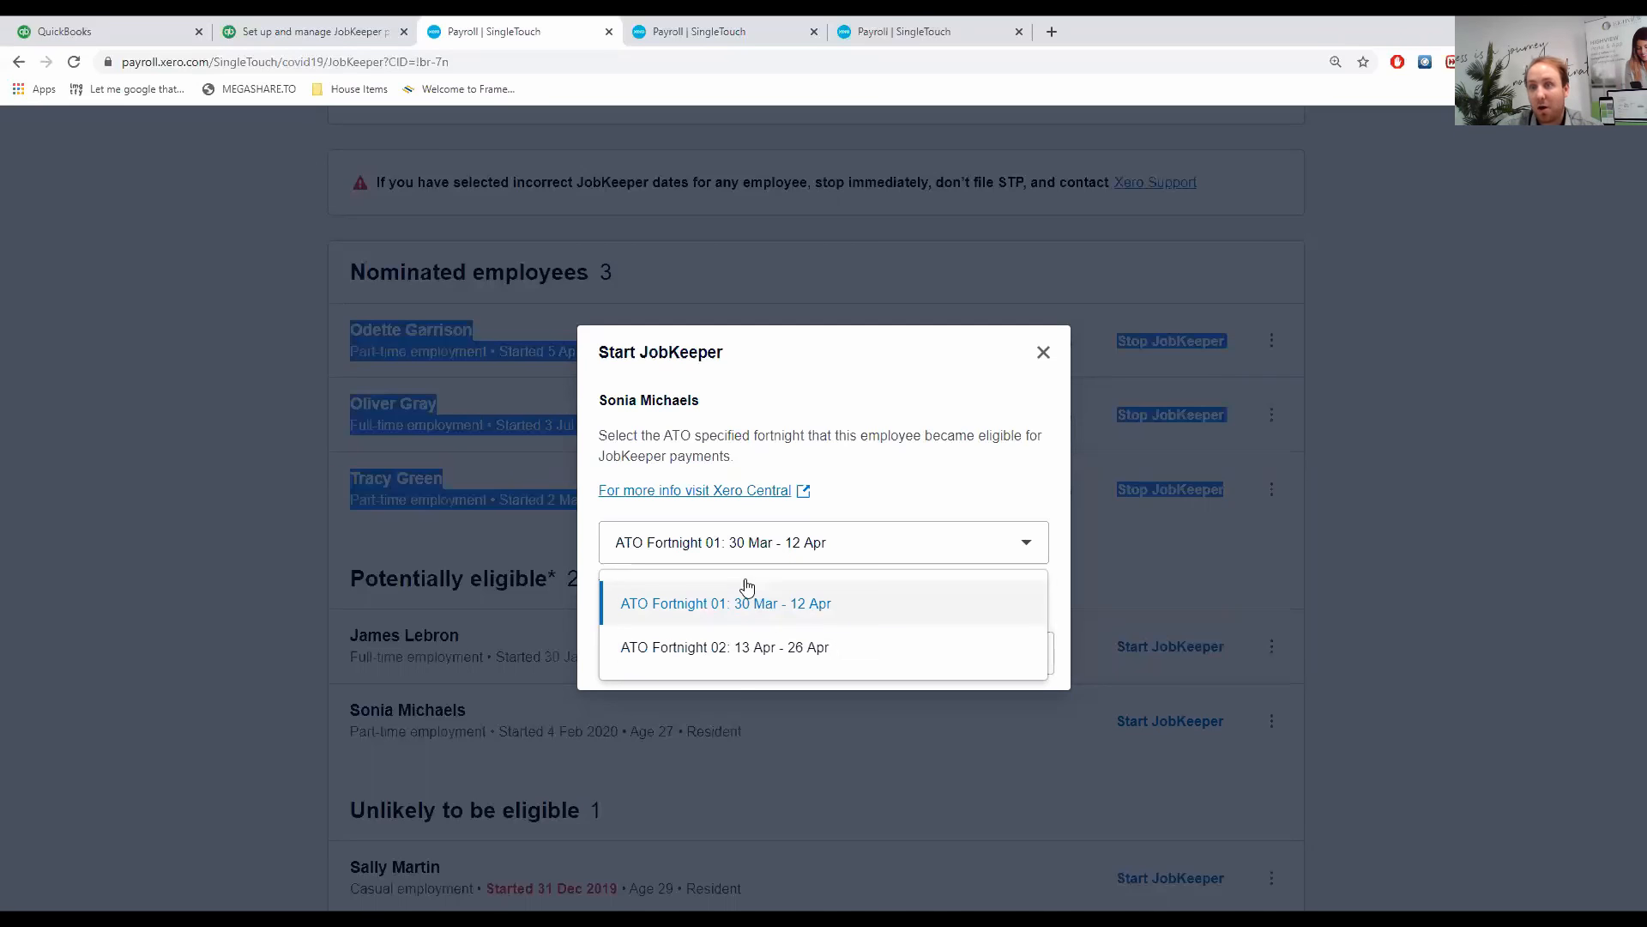
{"action": "mouse_move", "coordinate": [823, 610]}
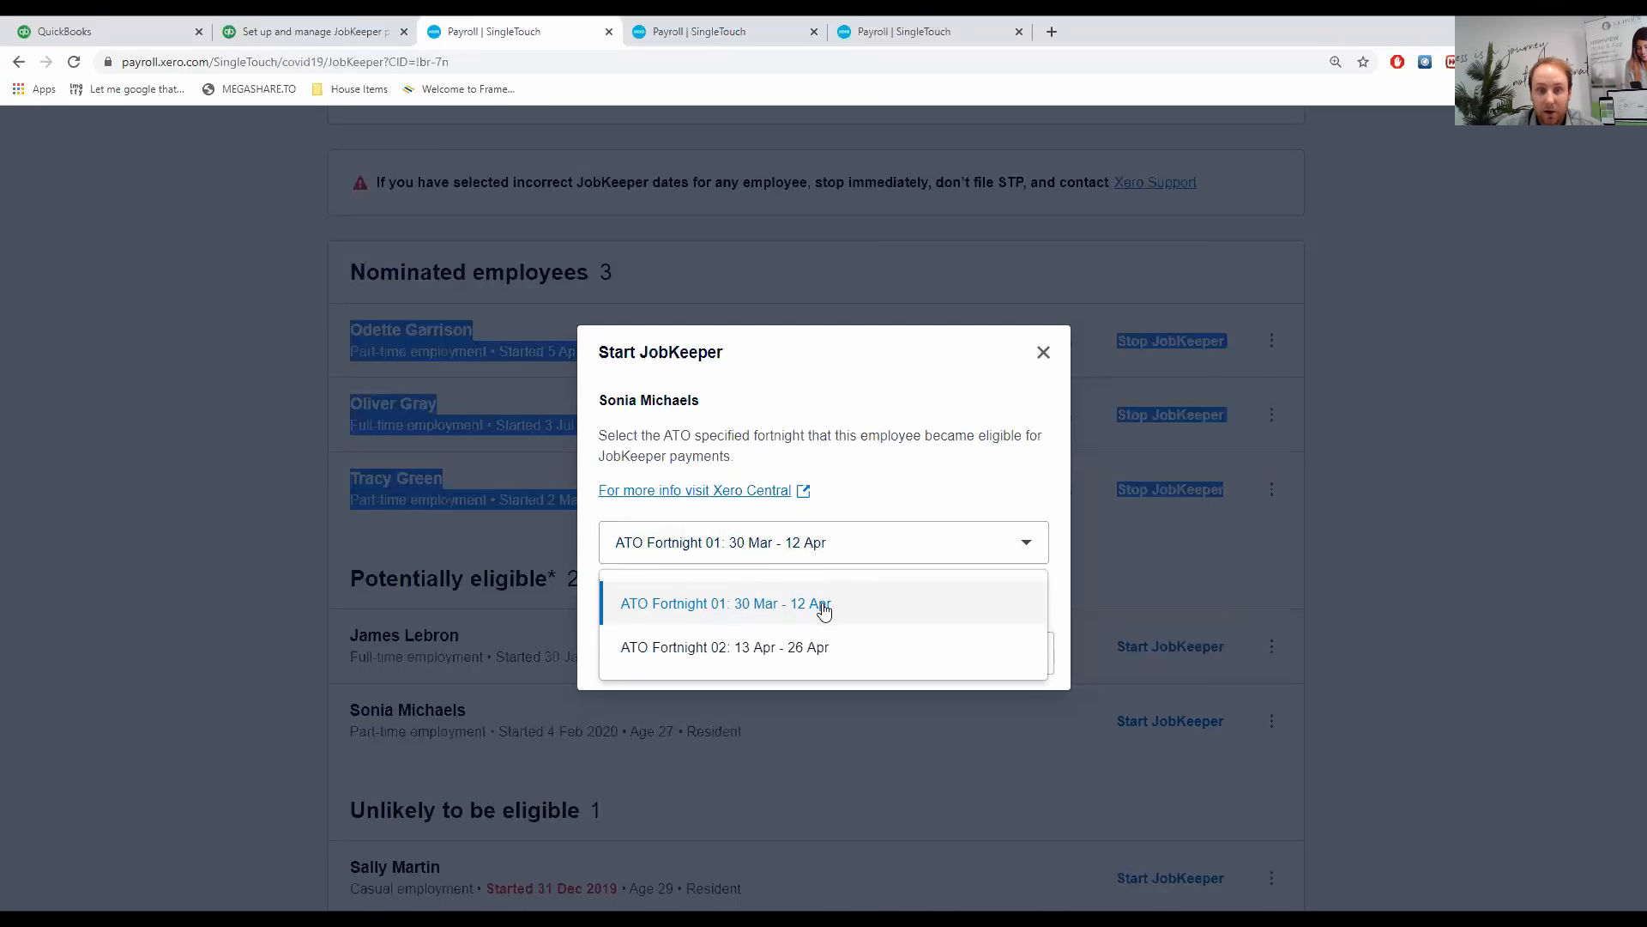
{"action": "mouse_move", "coordinate": [794, 620]}
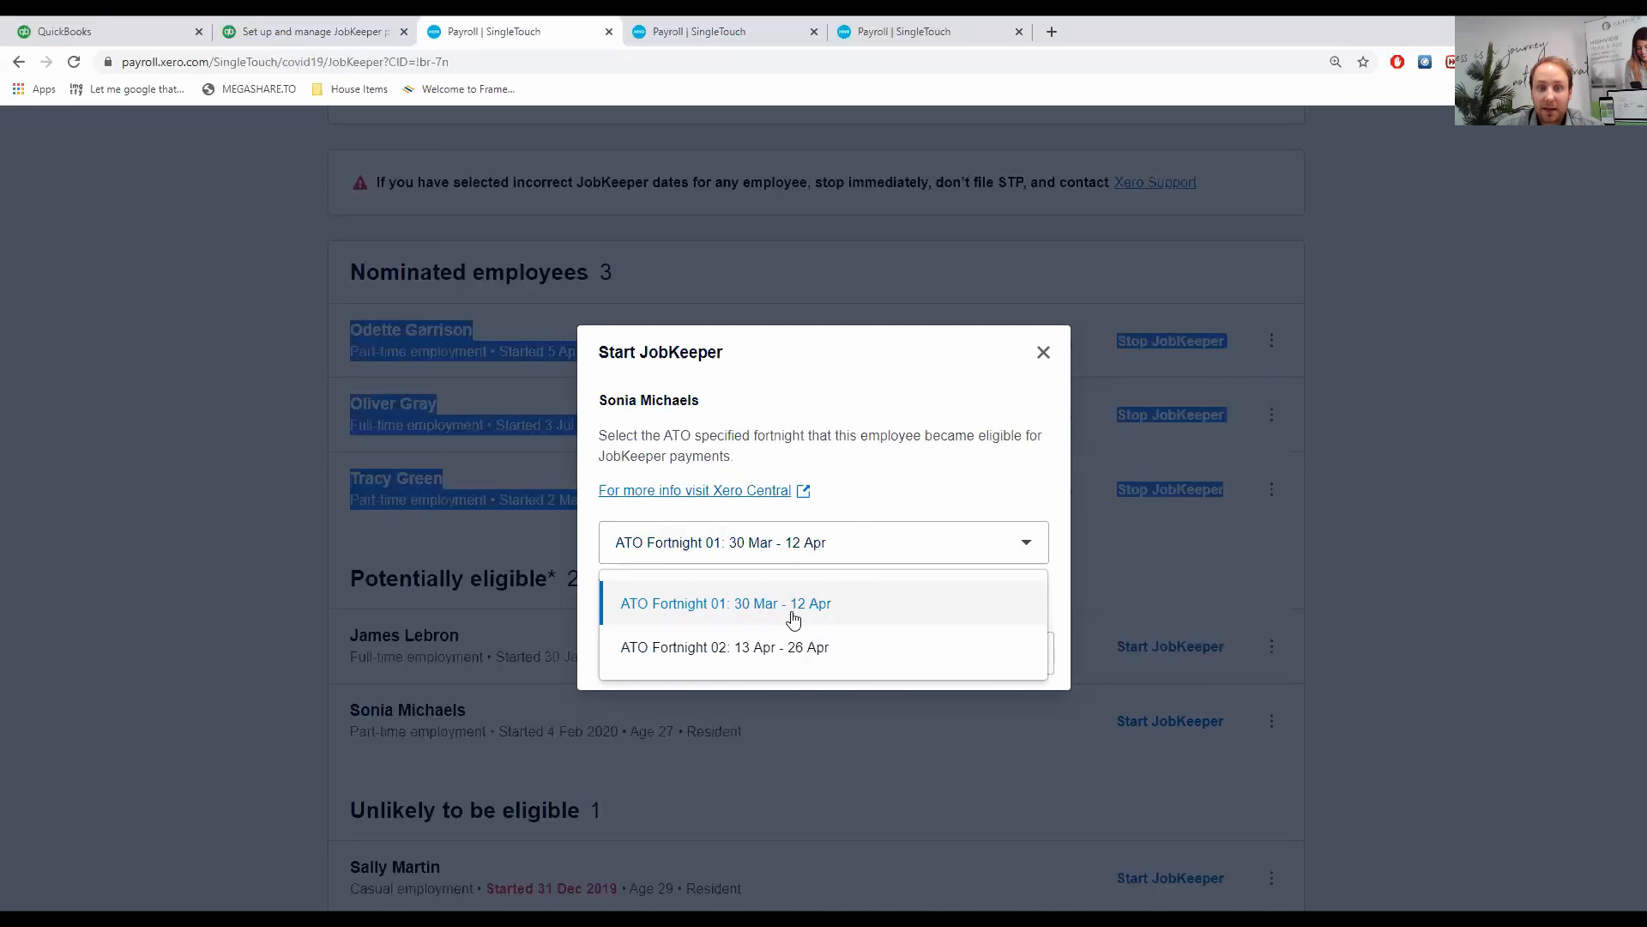
{"action": "mouse_move", "coordinate": [809, 619]}
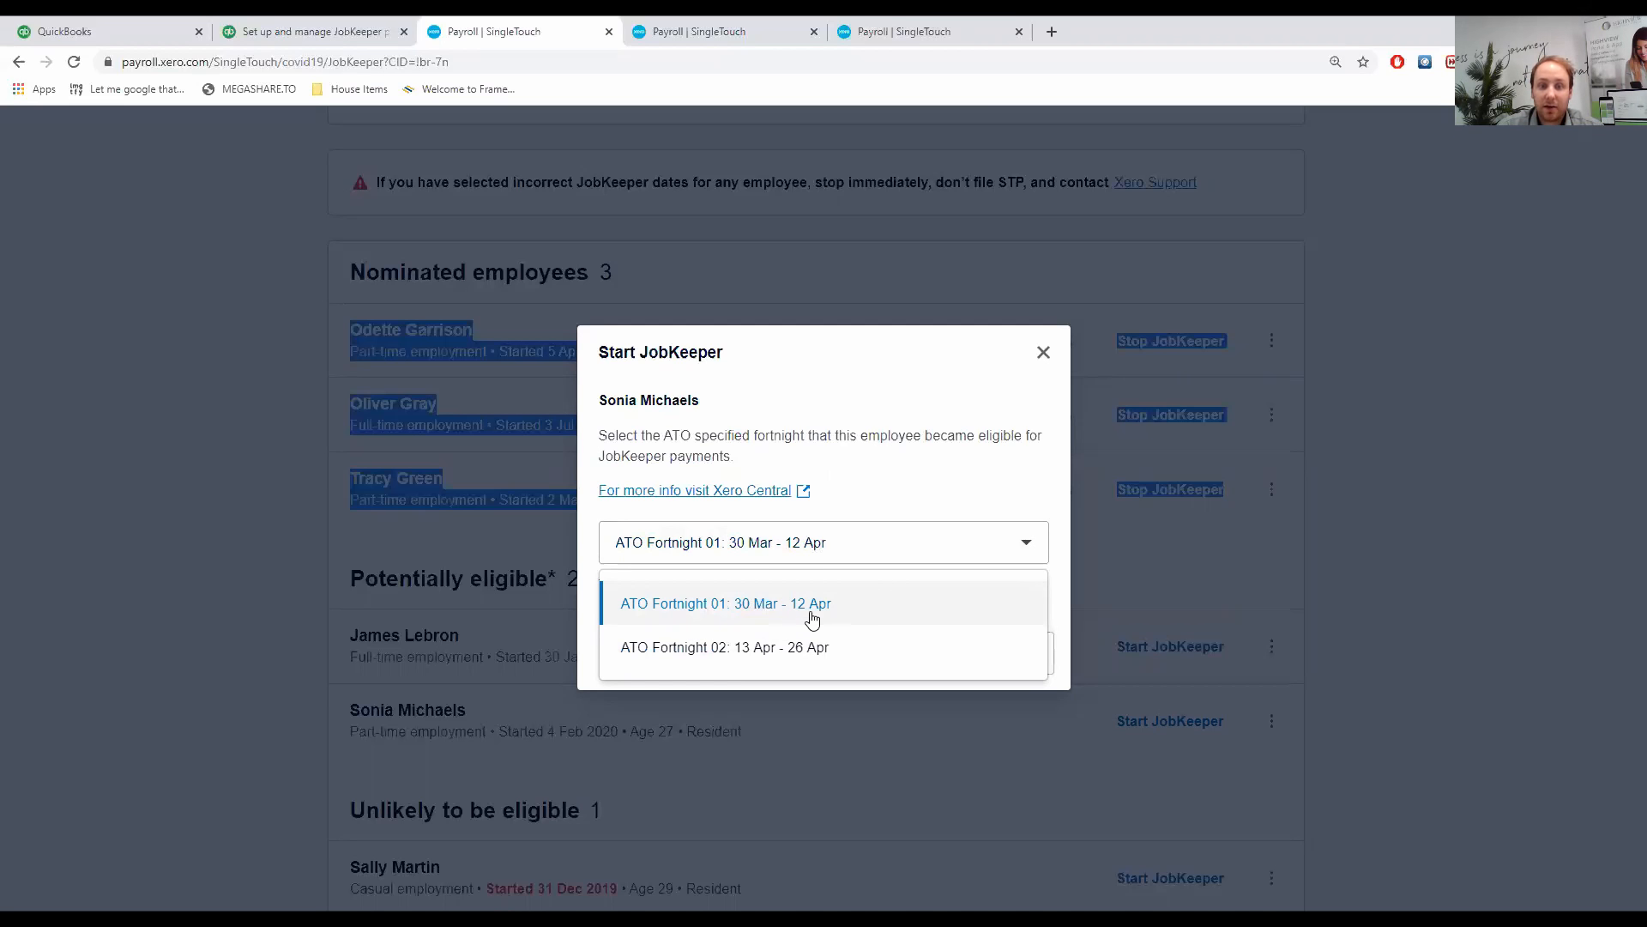
{"action": "mouse_move", "coordinate": [823, 609]}
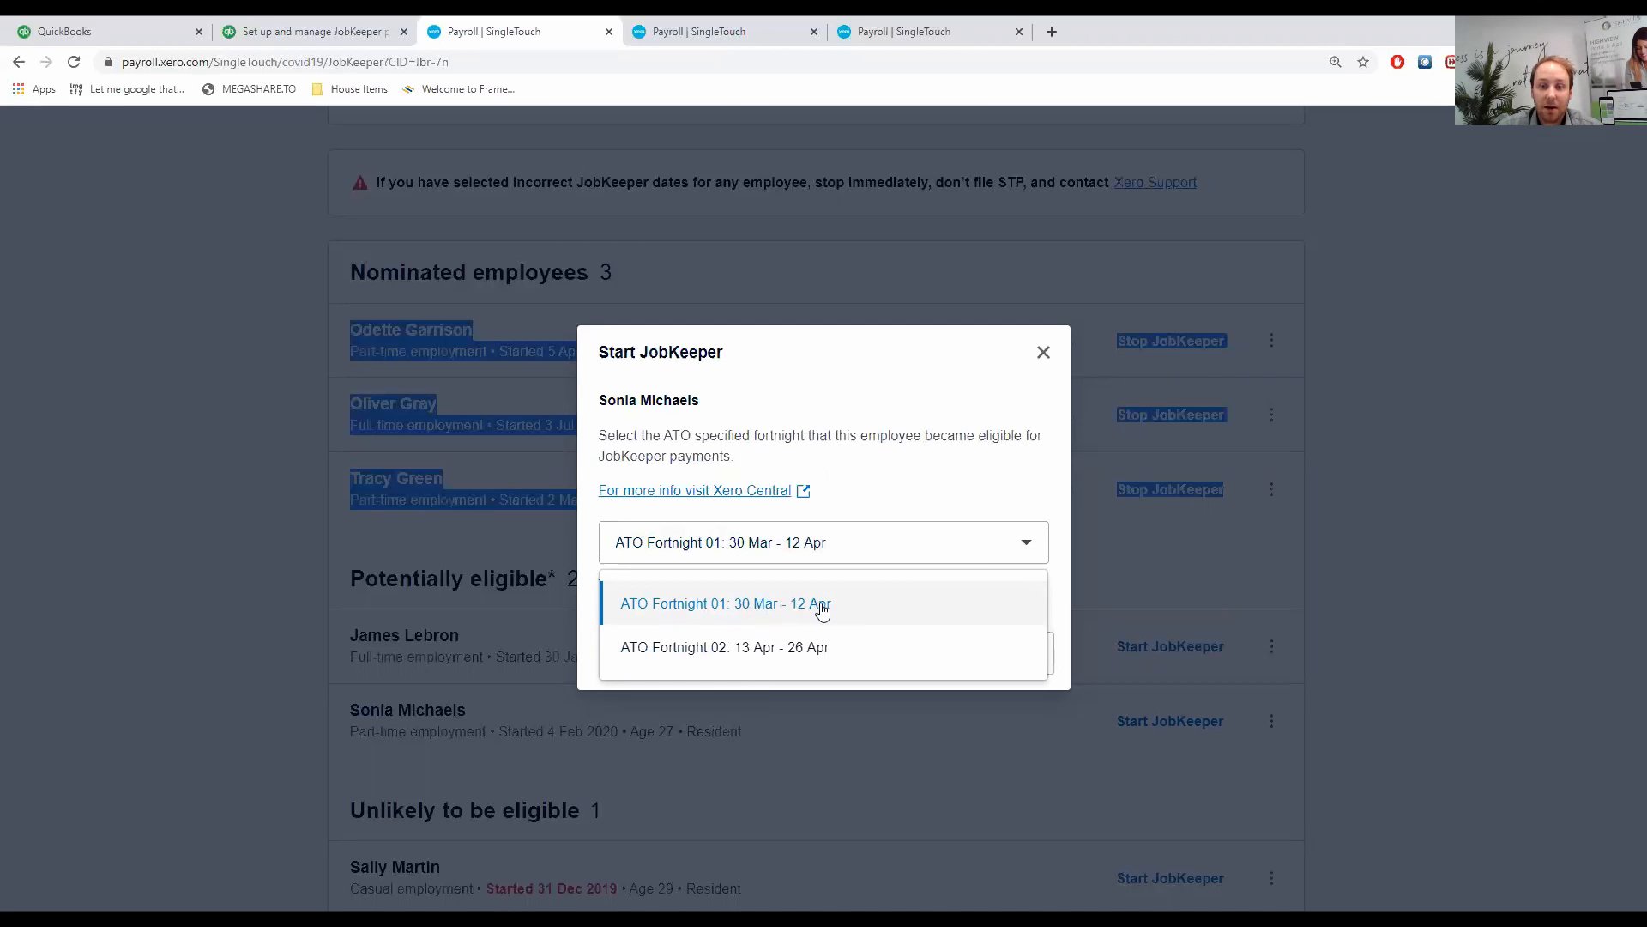
{"action": "mouse_move", "coordinate": [812, 610]}
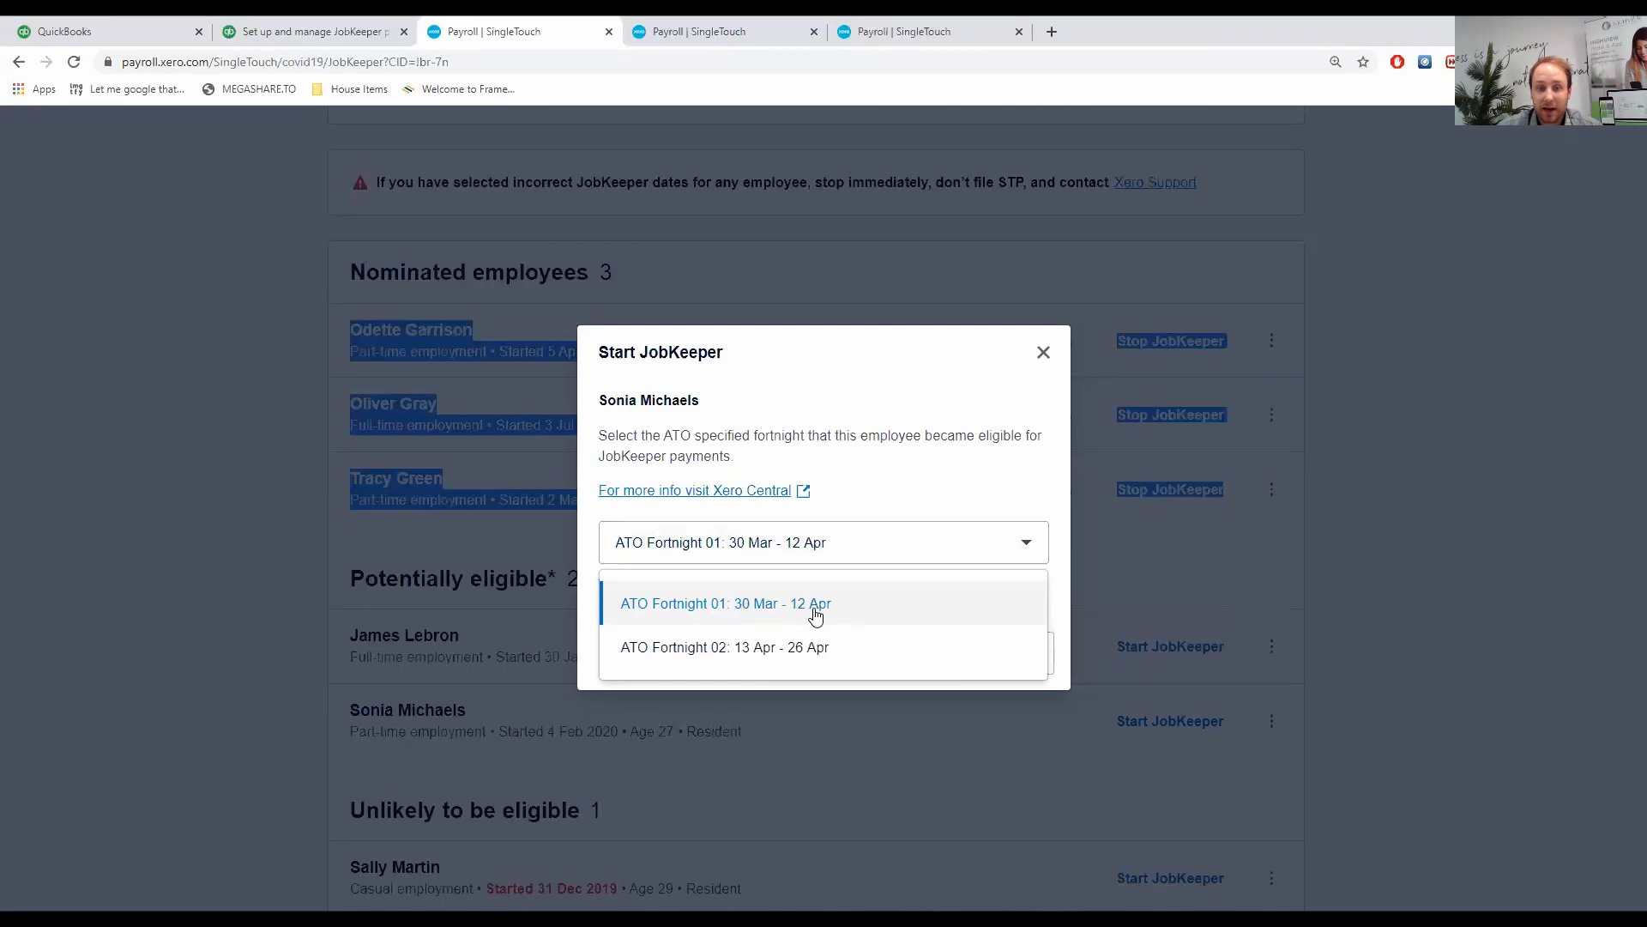
{"action": "mouse_move", "coordinate": [731, 623]}
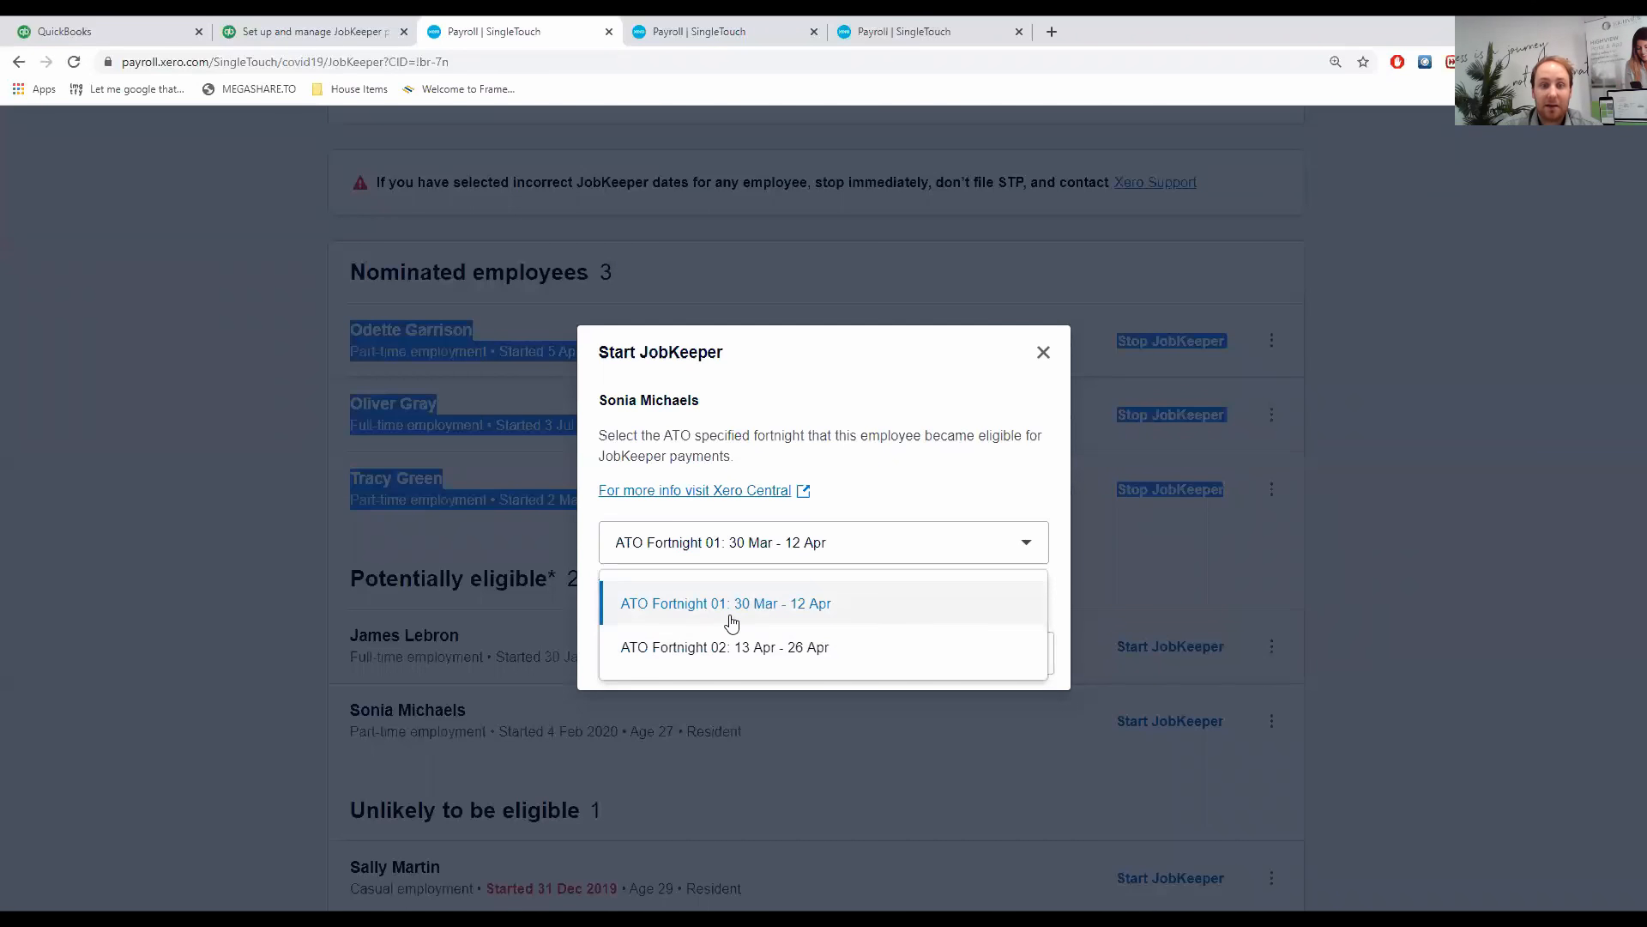
{"action": "mouse_move", "coordinate": [777, 622]}
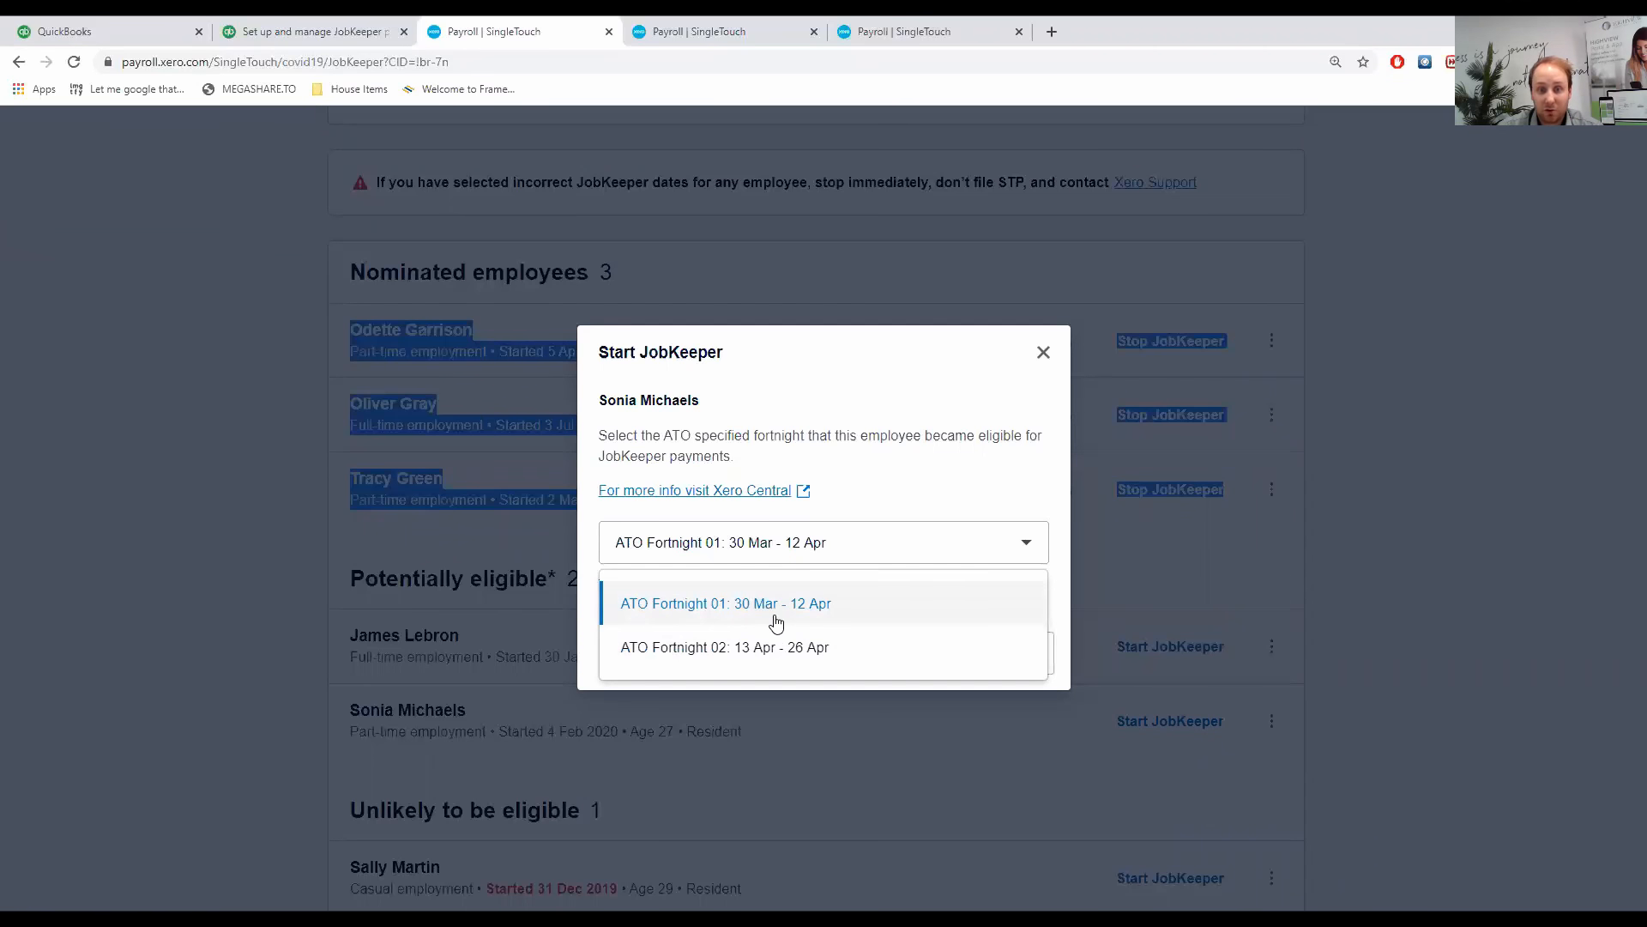
{"action": "mouse_move", "coordinate": [786, 664]}
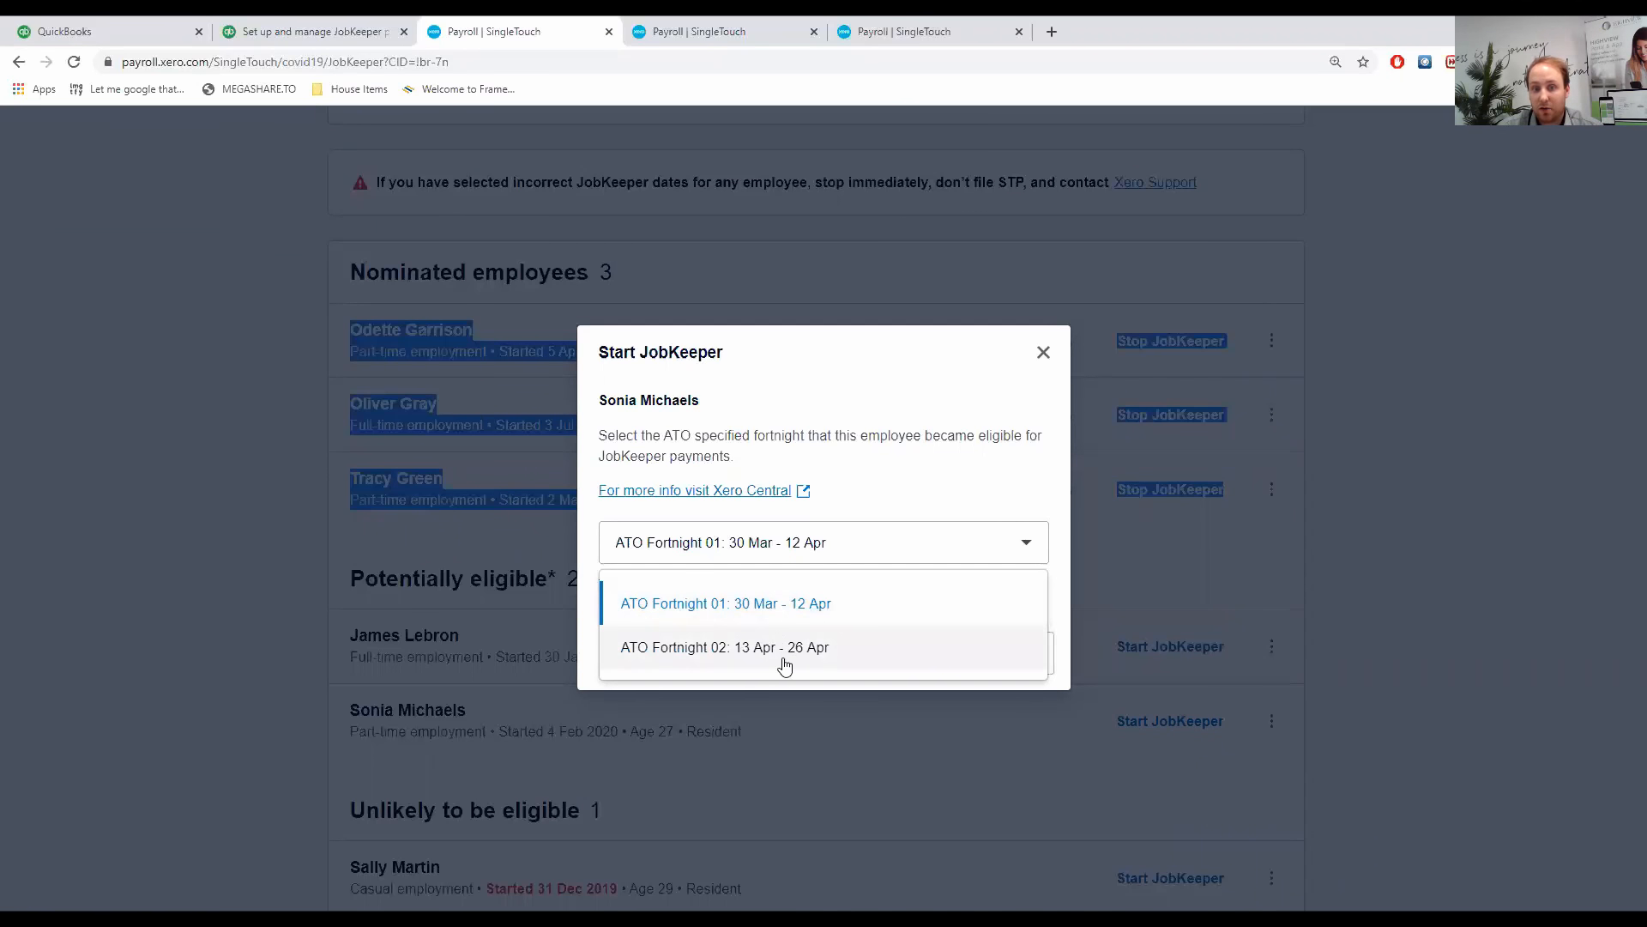
{"action": "mouse_move", "coordinate": [717, 648]}
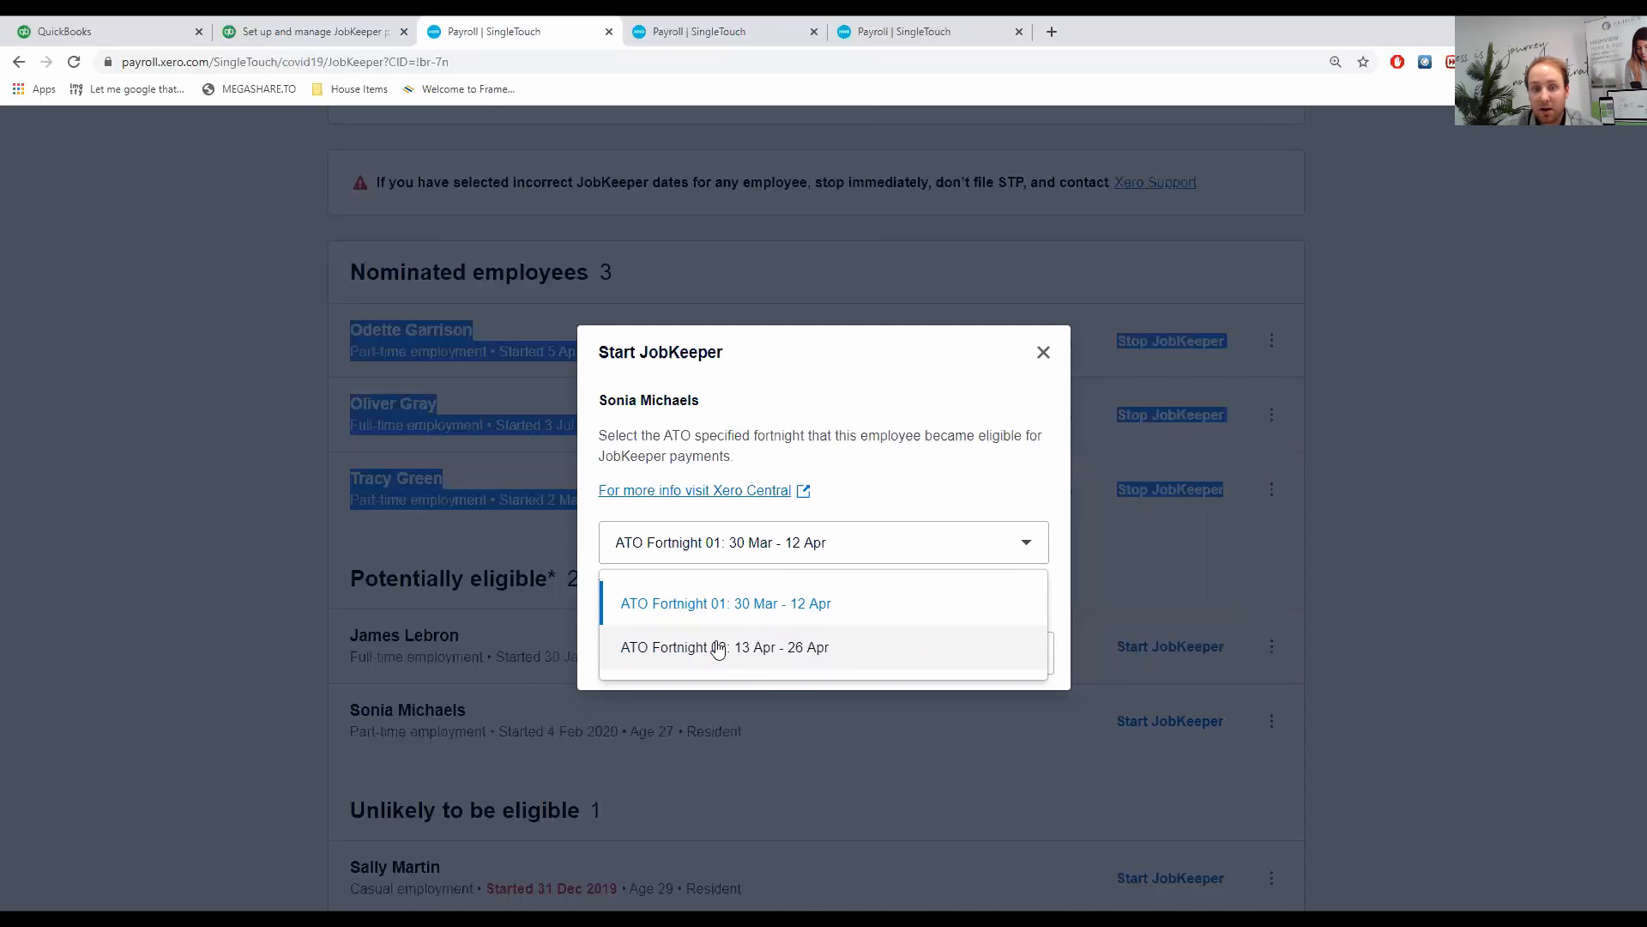
{"action": "mouse_move", "coordinate": [764, 617]}
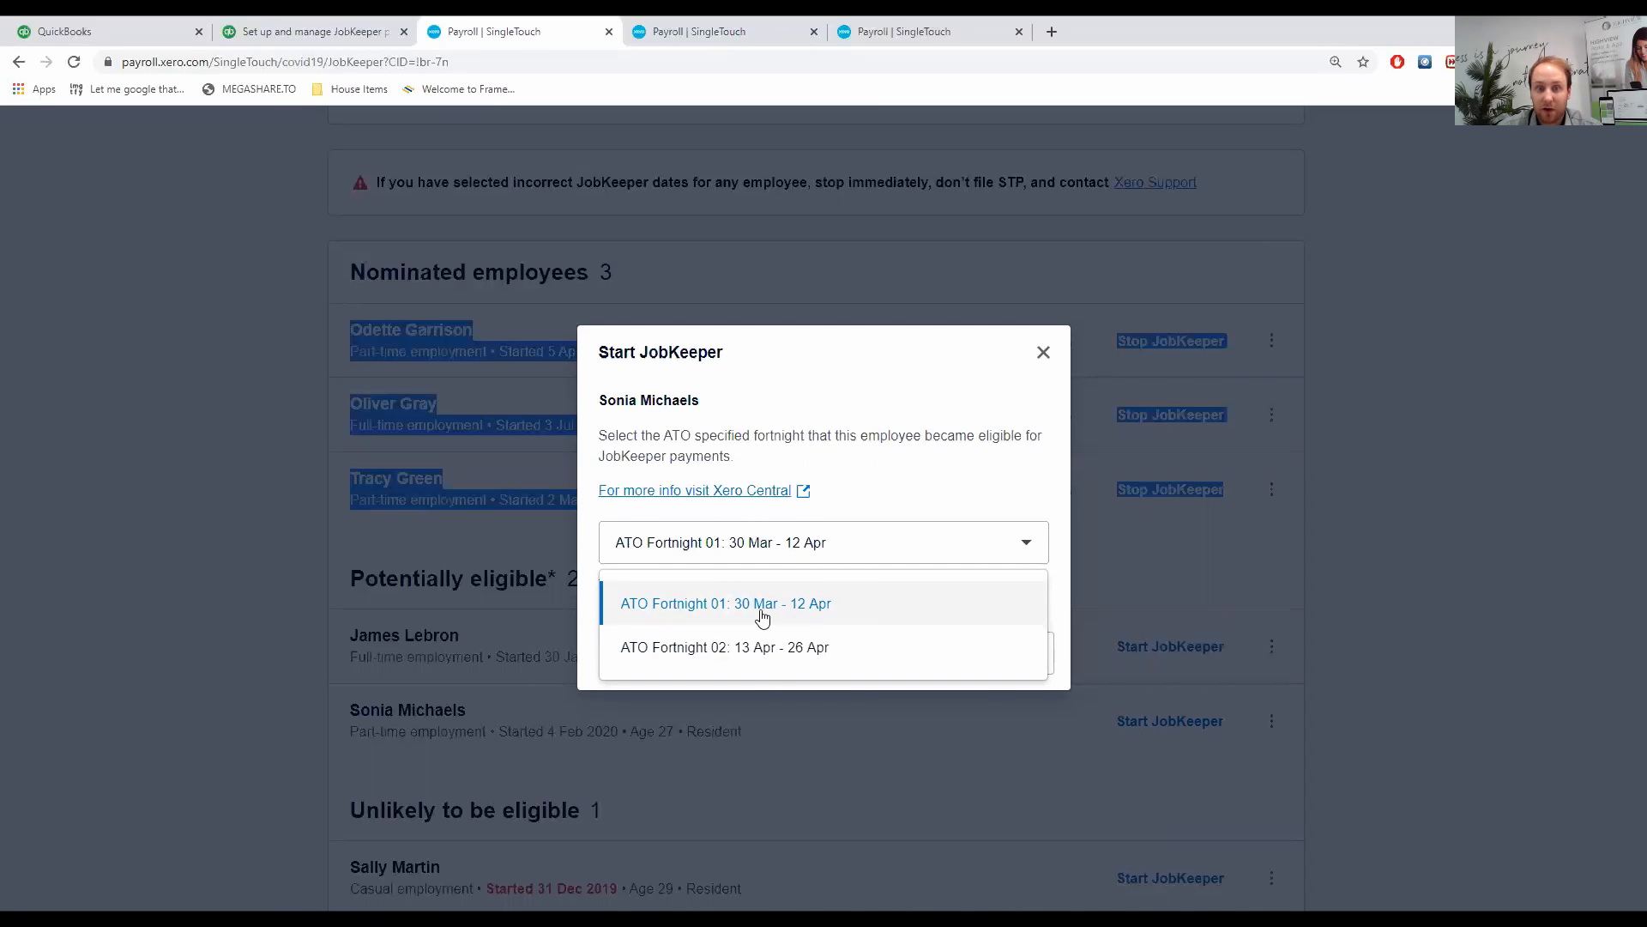
{"action": "mouse_move", "coordinate": [860, 553]}
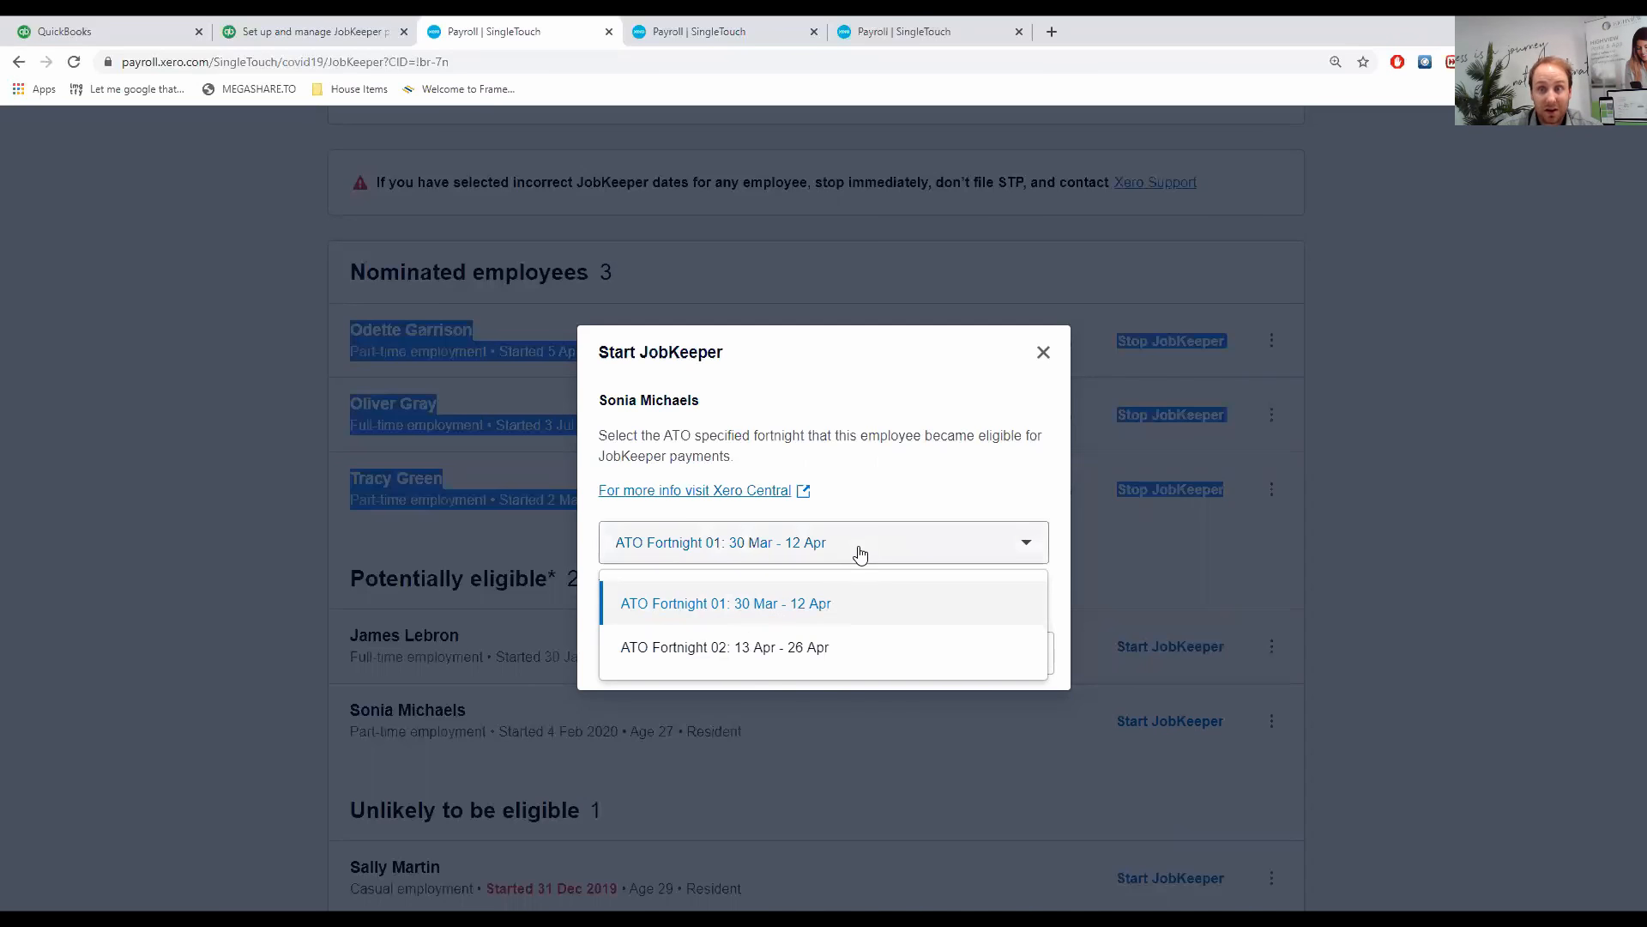
{"action": "left_click", "coordinate": [725, 604]}
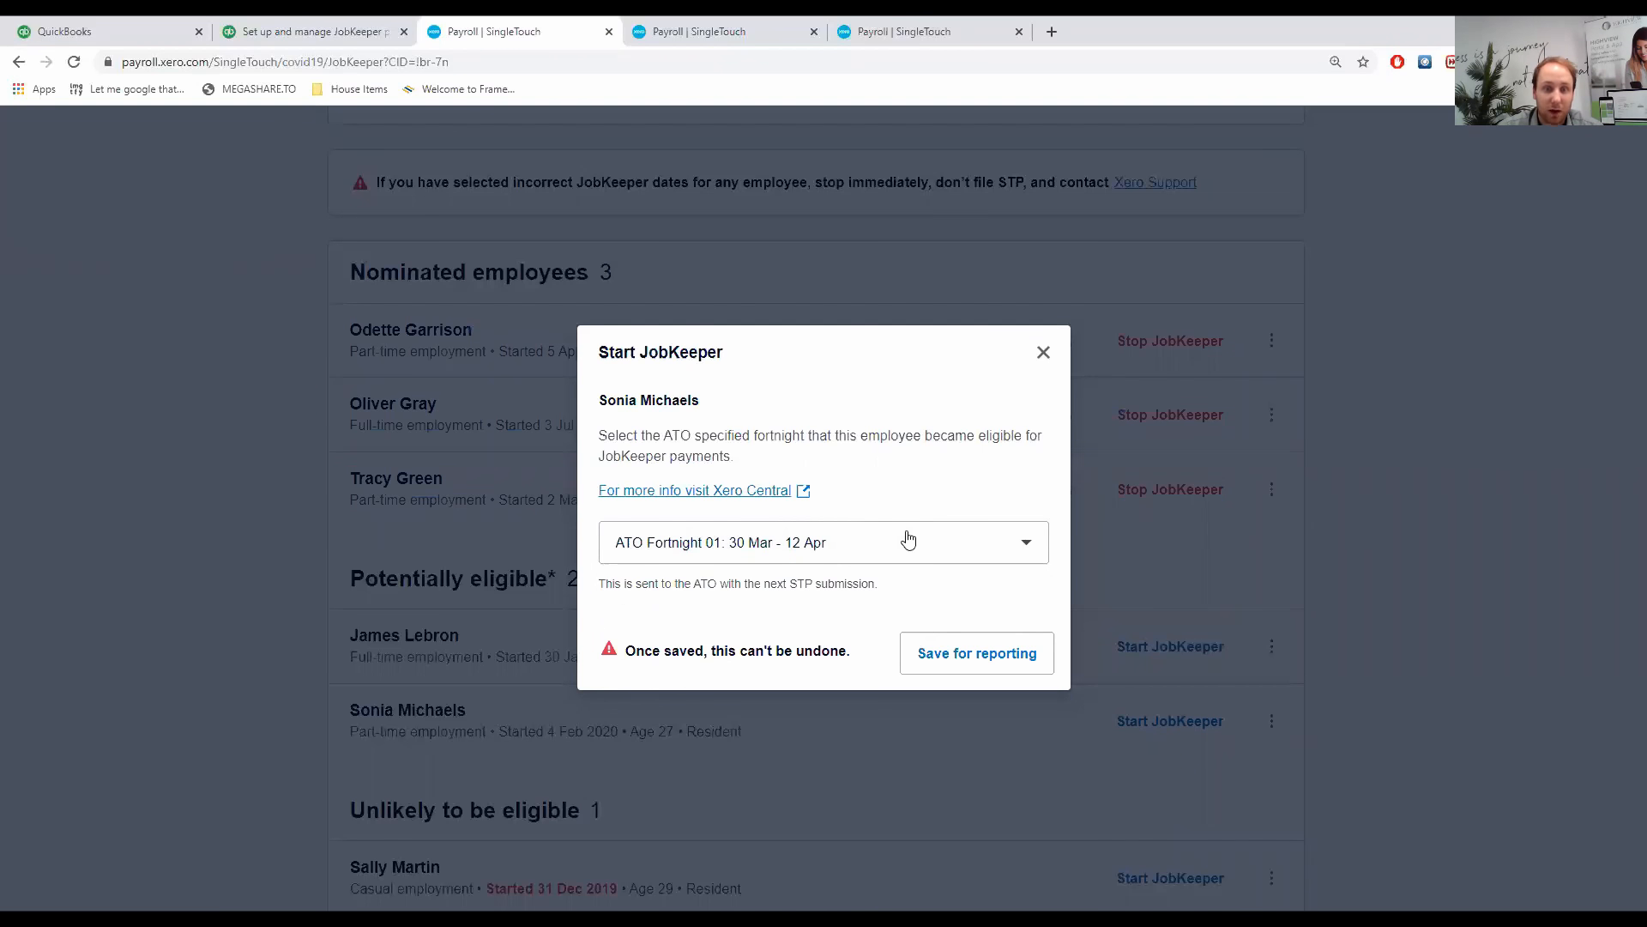
{"action": "mouse_move", "coordinate": [1042, 352]}
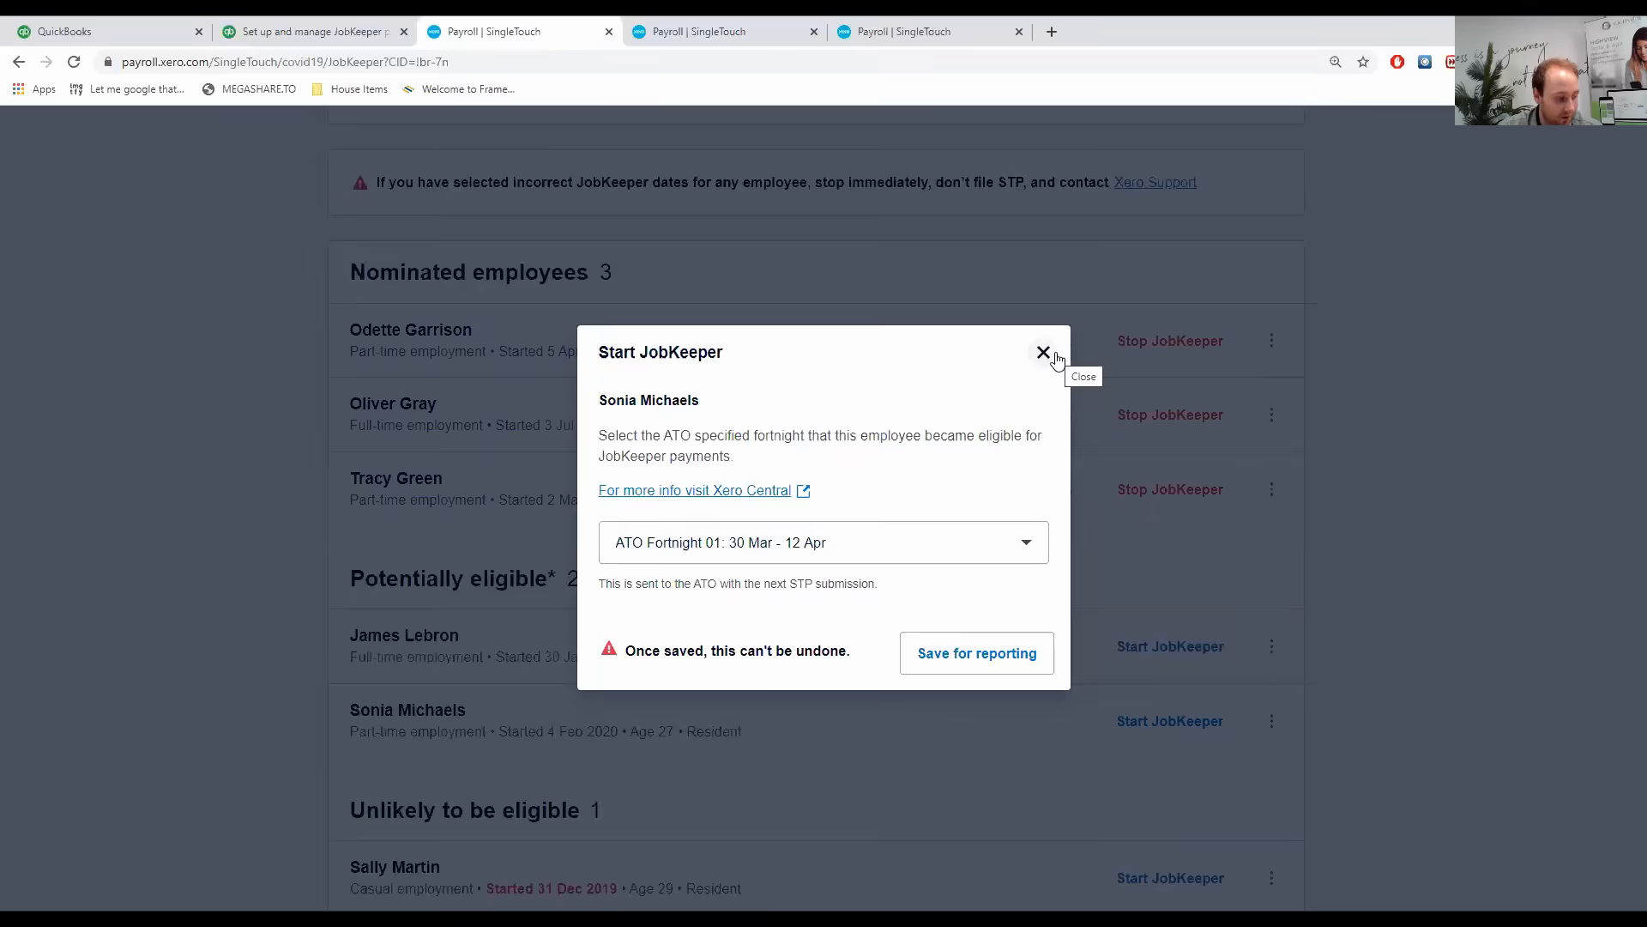
{"action": "left_click", "coordinate": [1042, 352]}
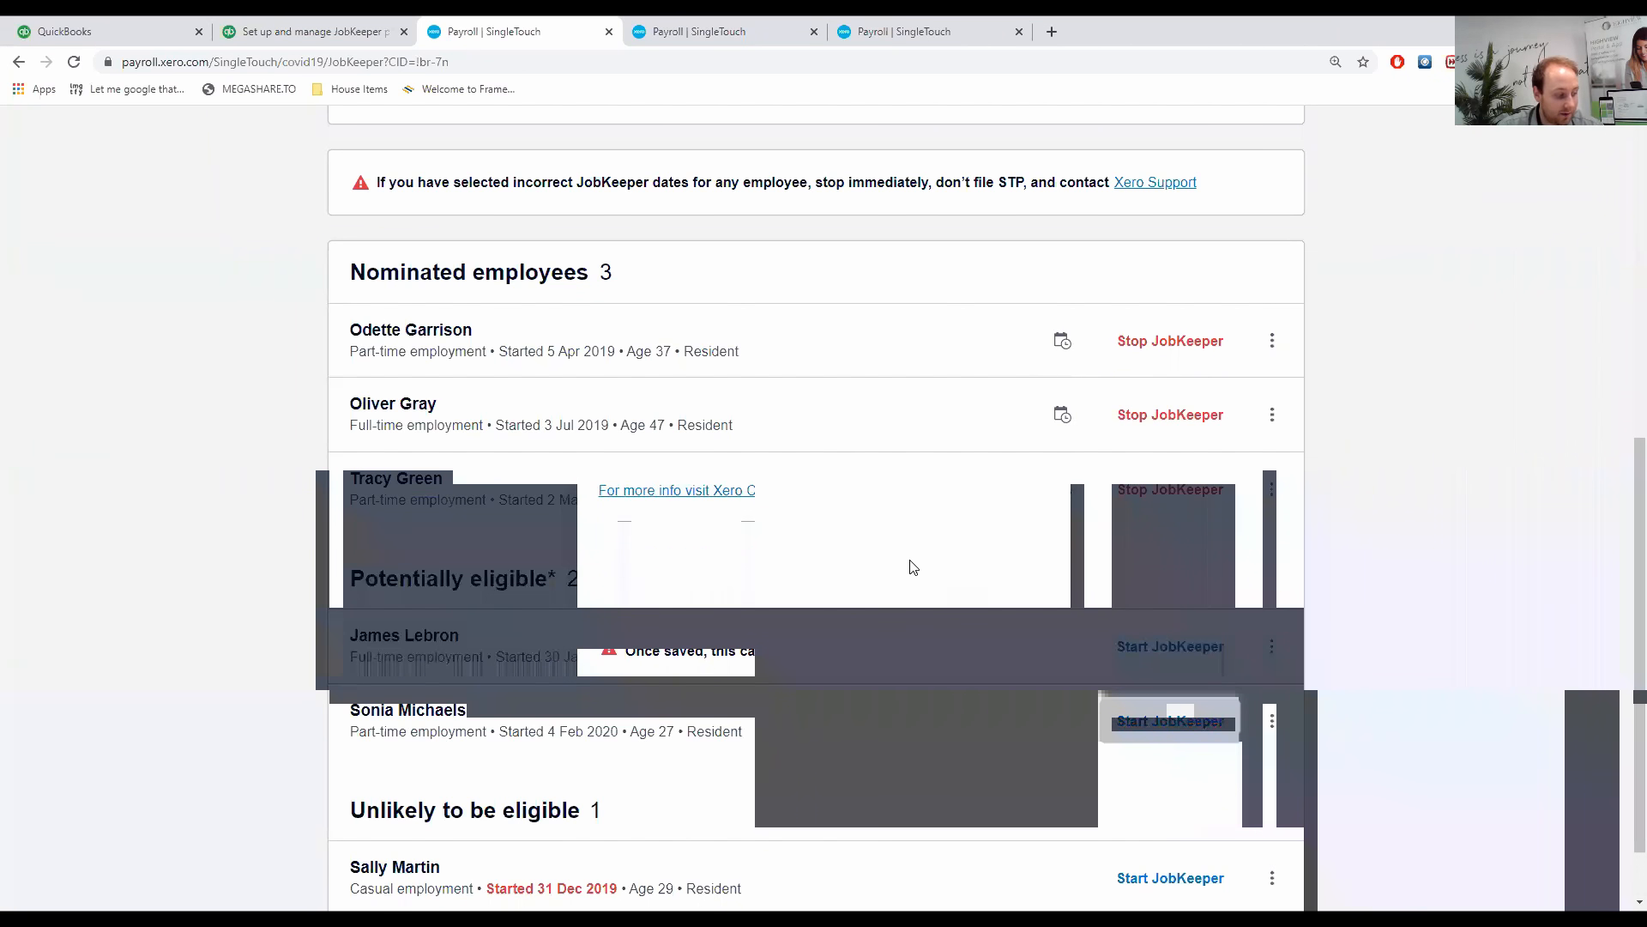
{"action": "mouse_move", "coordinate": [898, 593]}
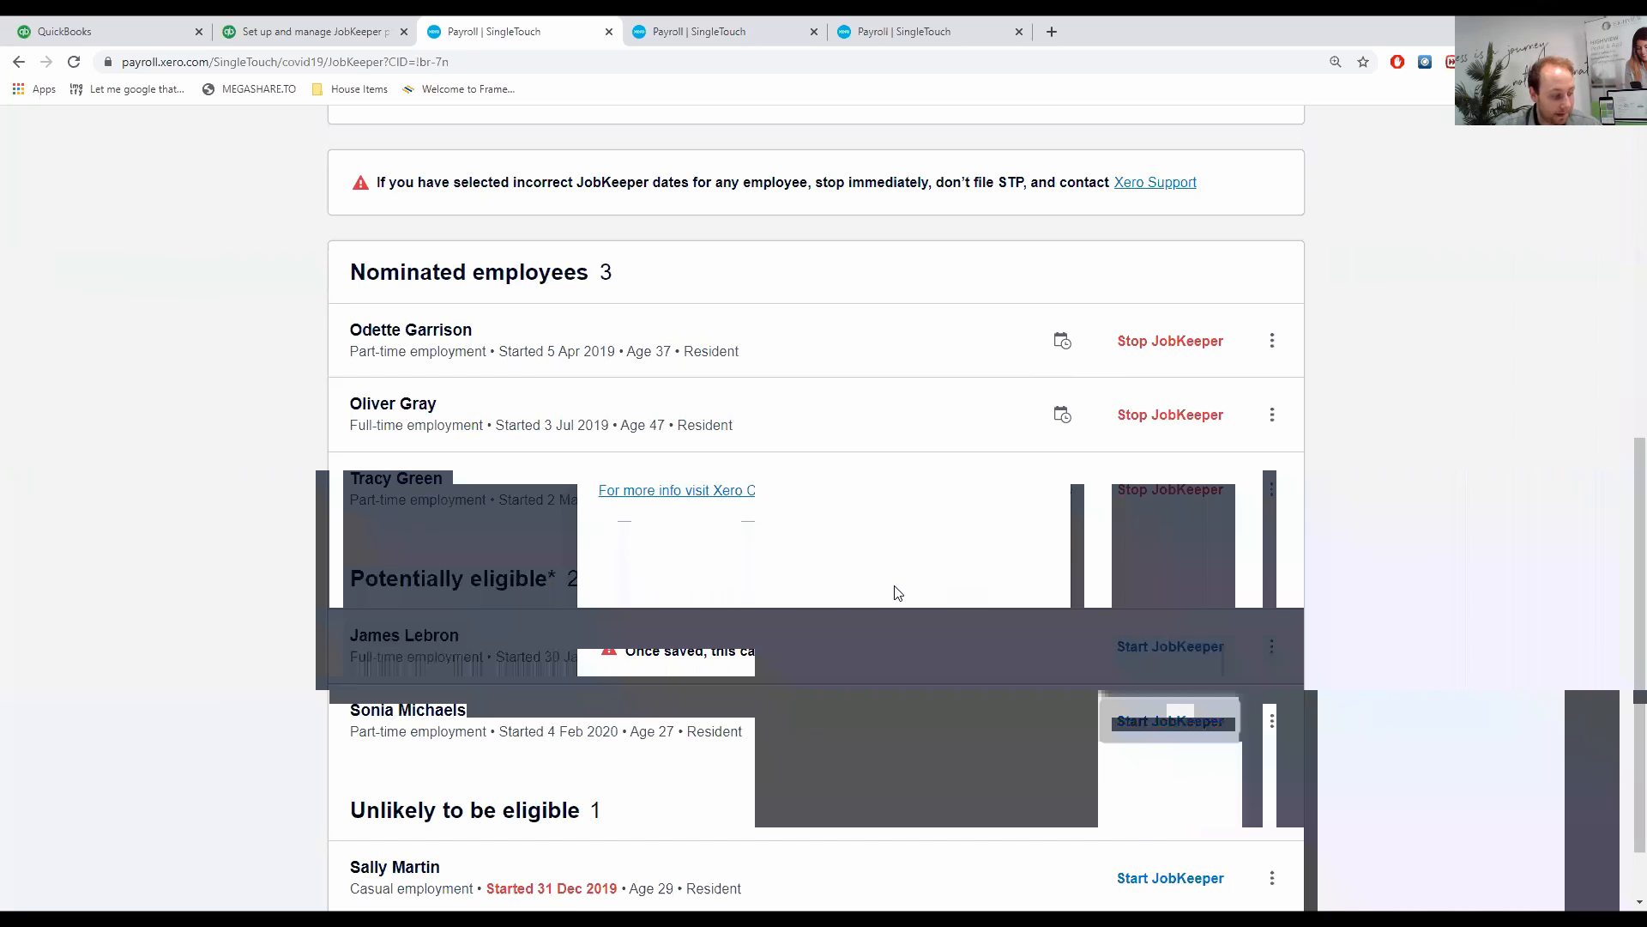
{"action": "mouse_move", "coordinate": [894, 589]}
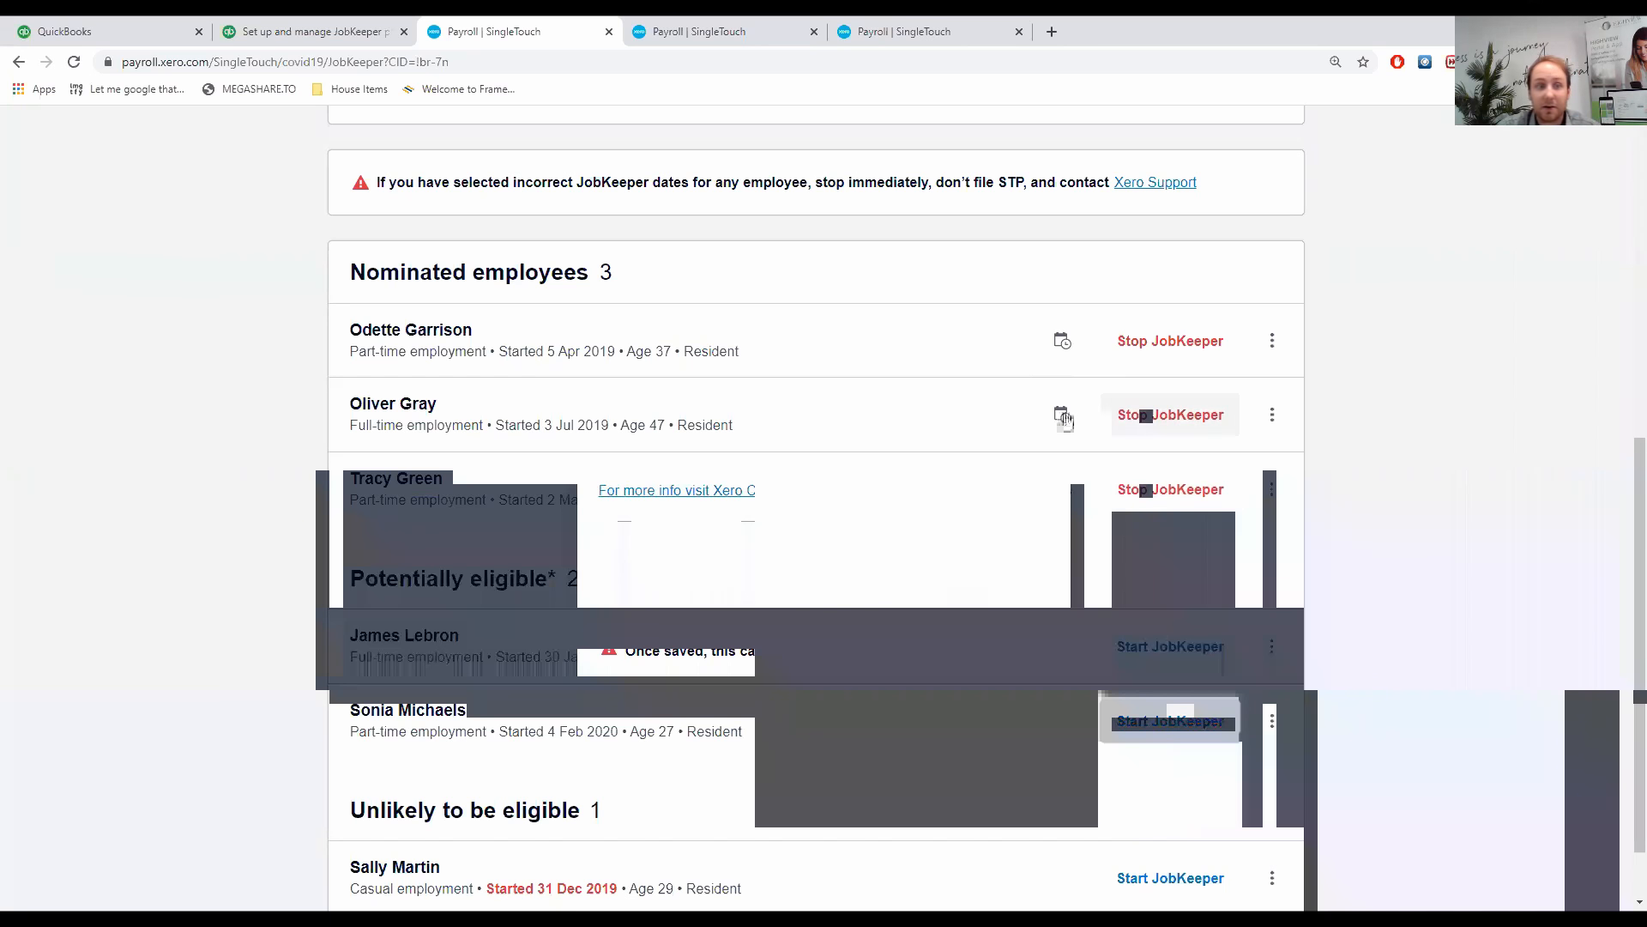
{"action": "mouse_move", "coordinate": [1104, 346]}
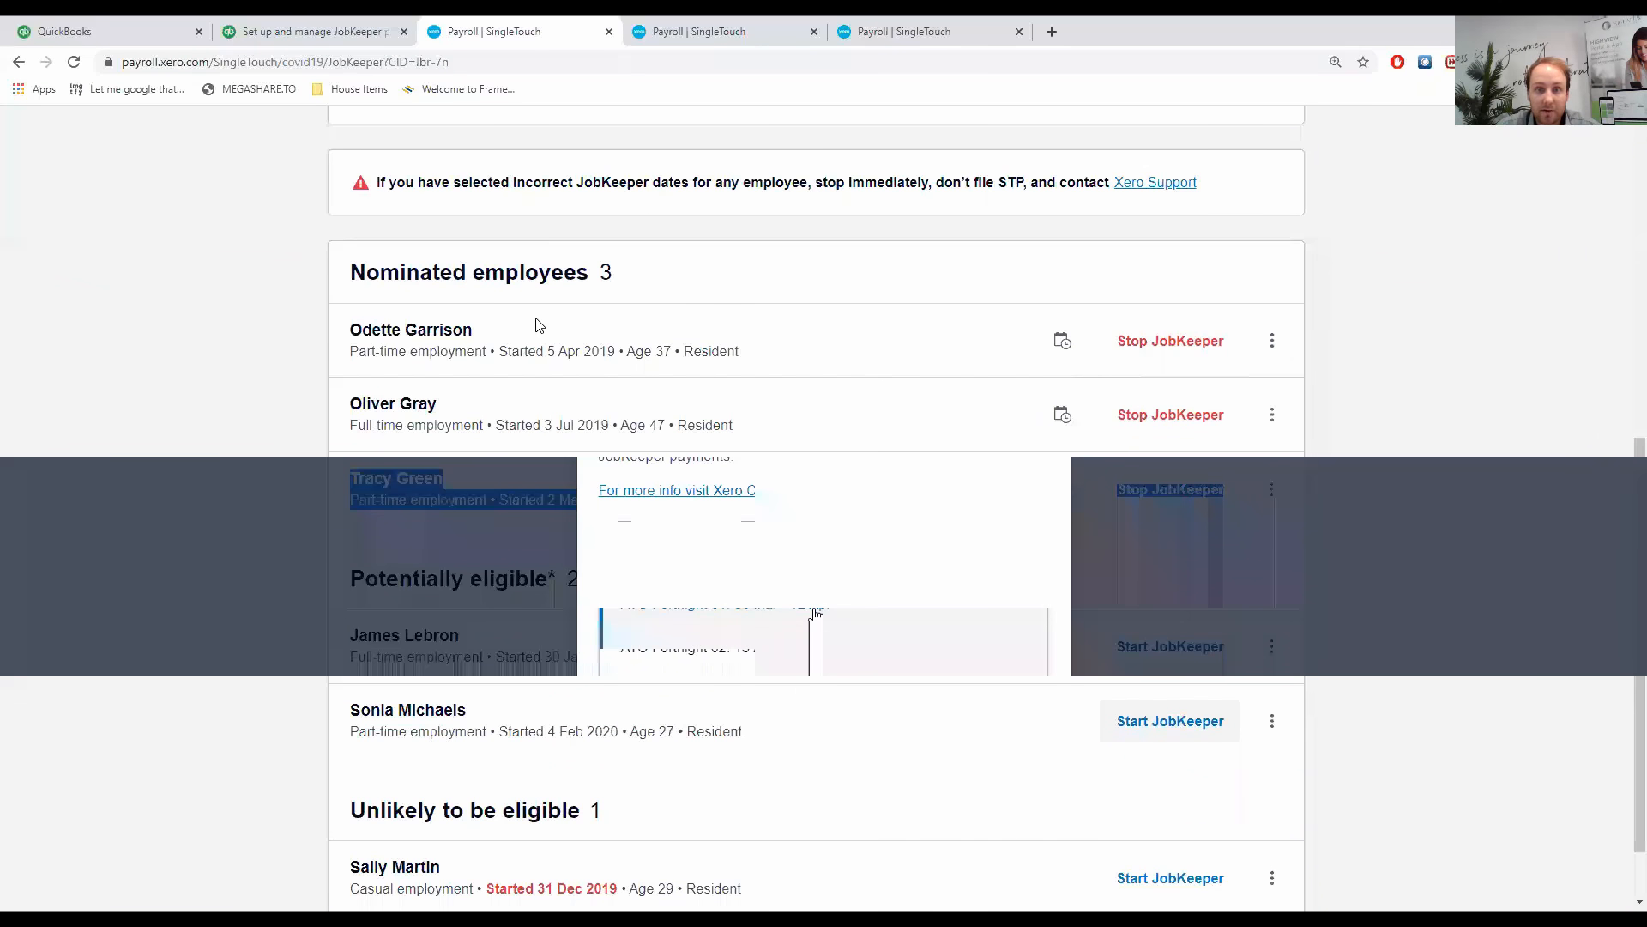
{"action": "mouse_move", "coordinate": [1273, 341]}
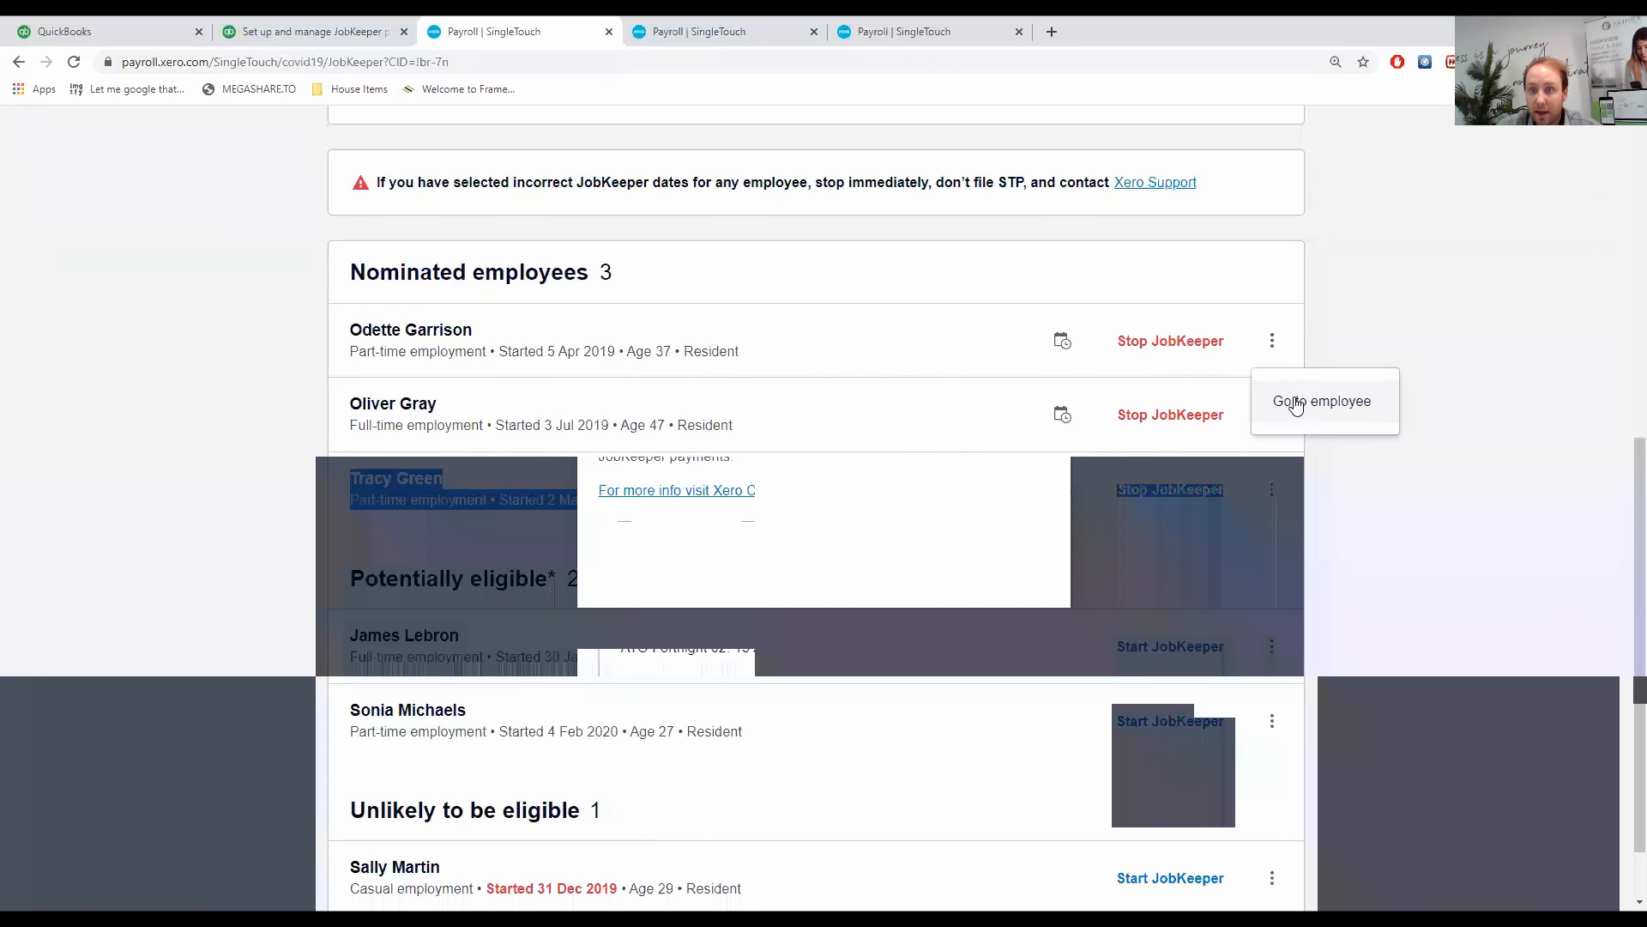
{"action": "left_click", "coordinate": [1321, 400]}
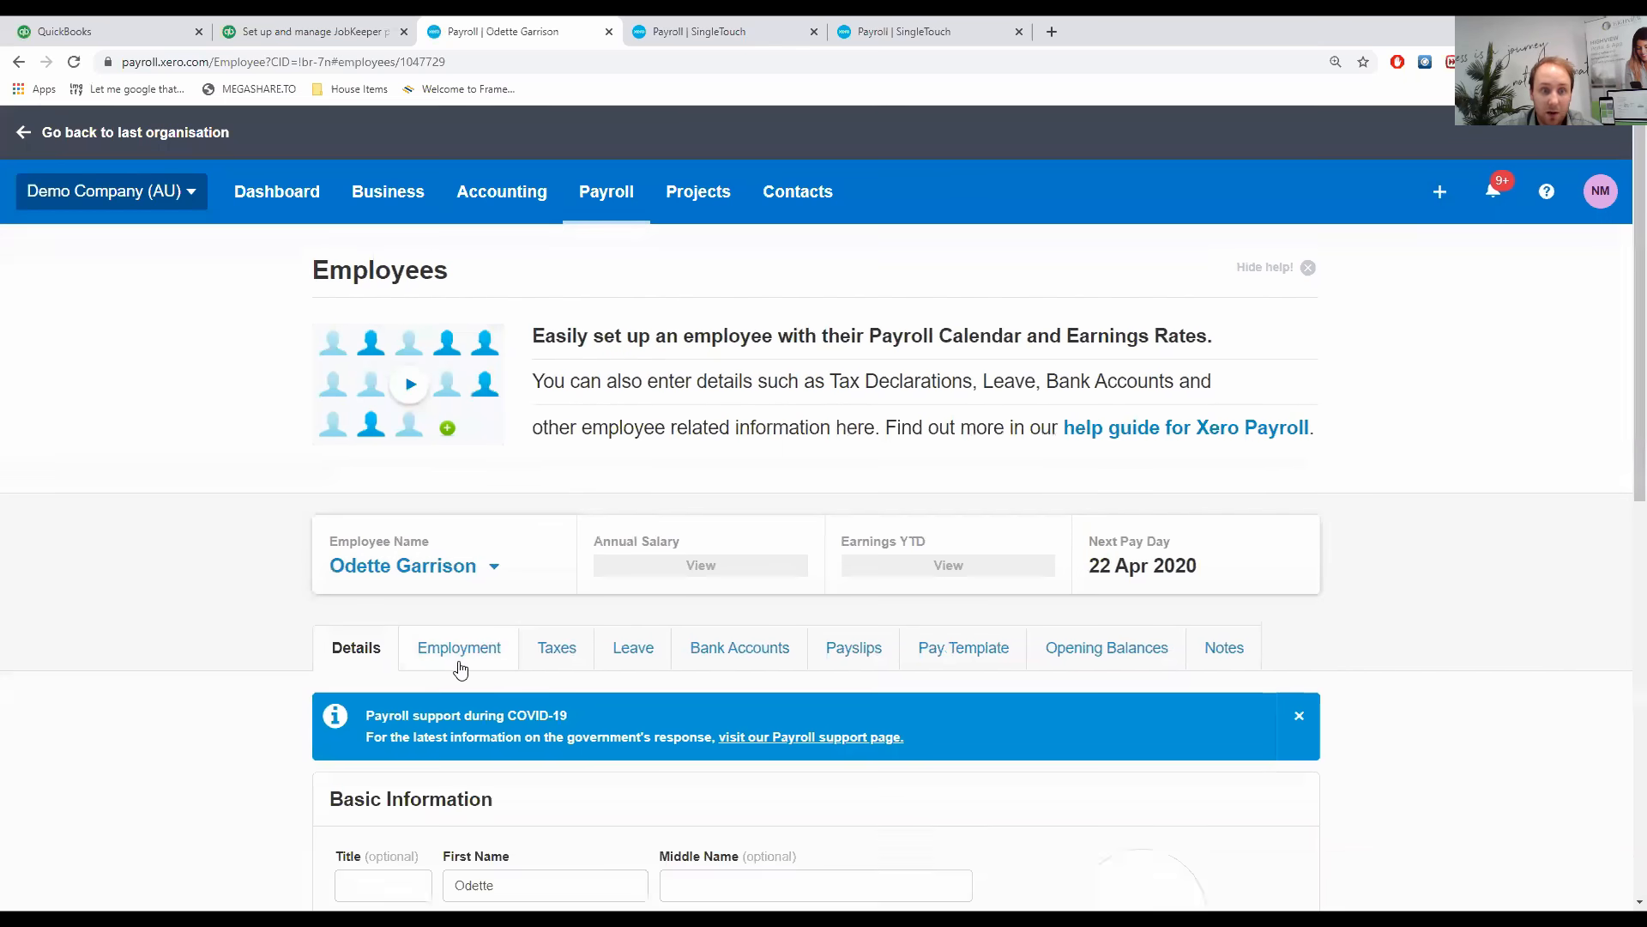
Check Odette Garrison's weekly payroll calendar under Employment, then go to Pay Runs.
{"action": "left_click", "coordinate": [458, 647]}
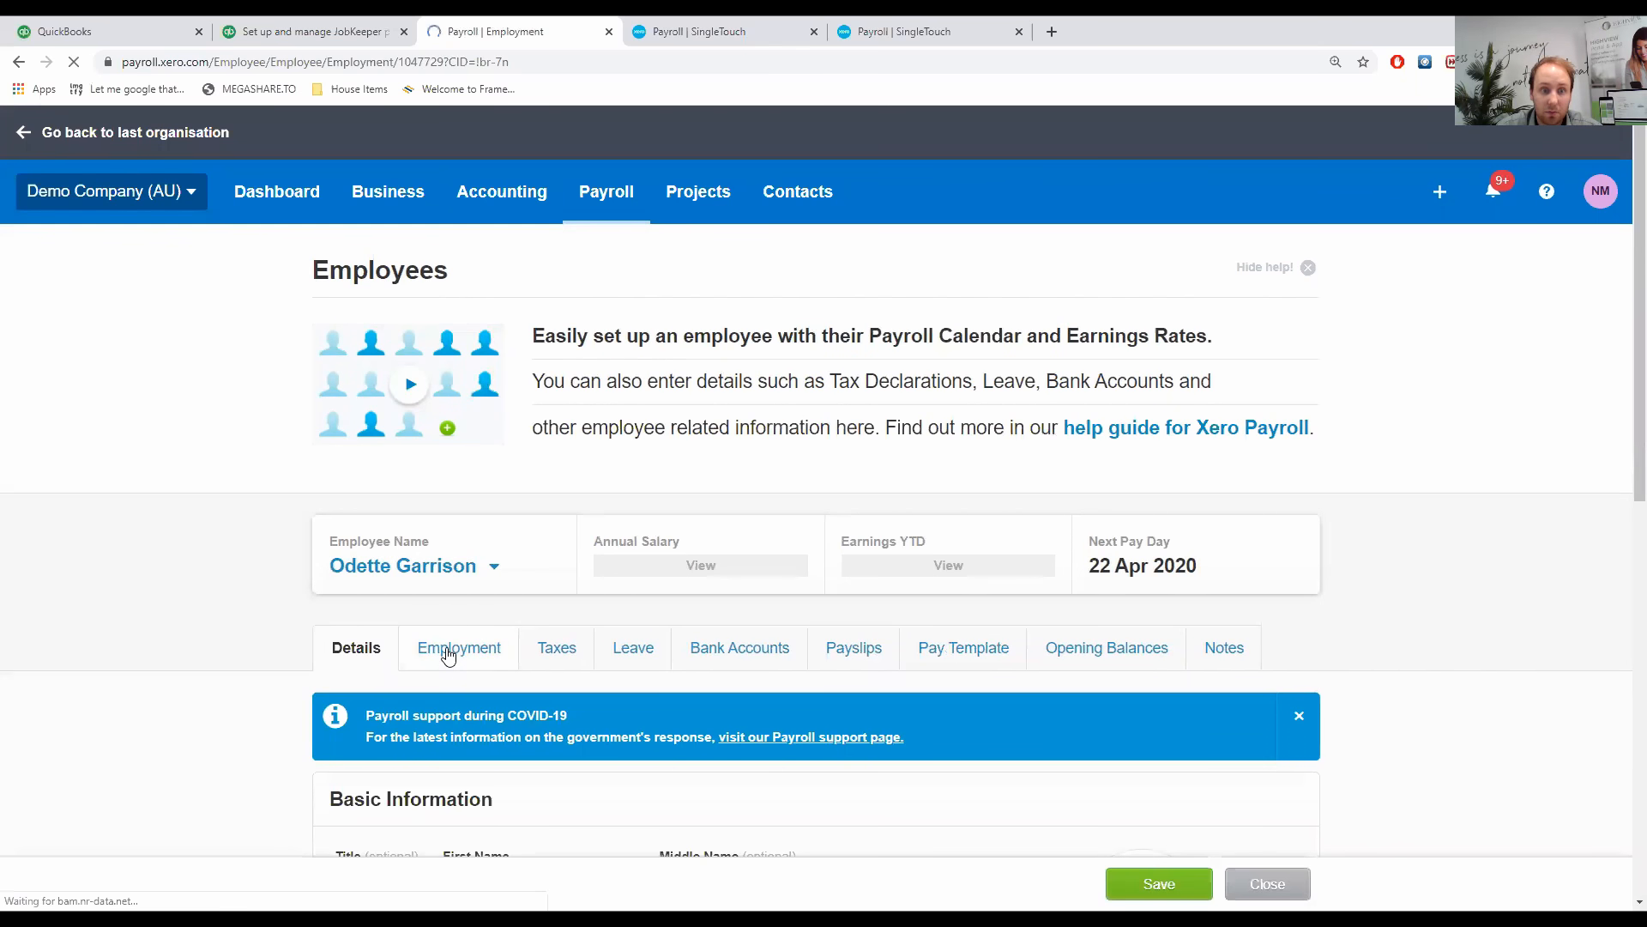
{"action": "left_click", "coordinate": [458, 647]}
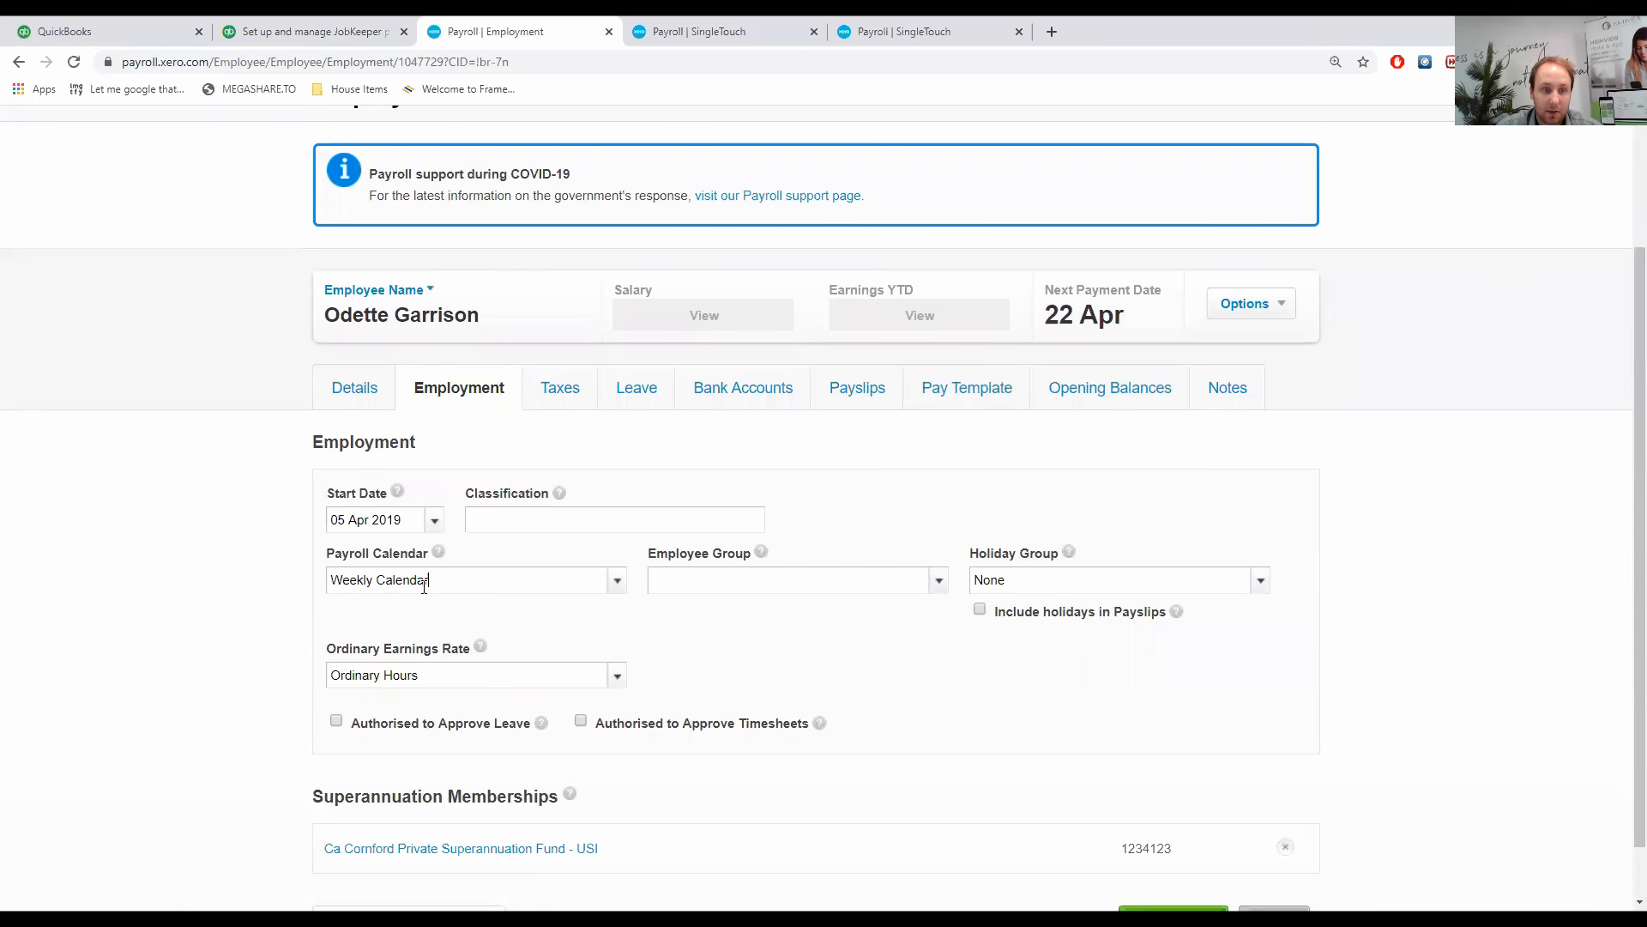
{"action": "scroll", "scroll_direction": "up", "scroll_amount": 3}
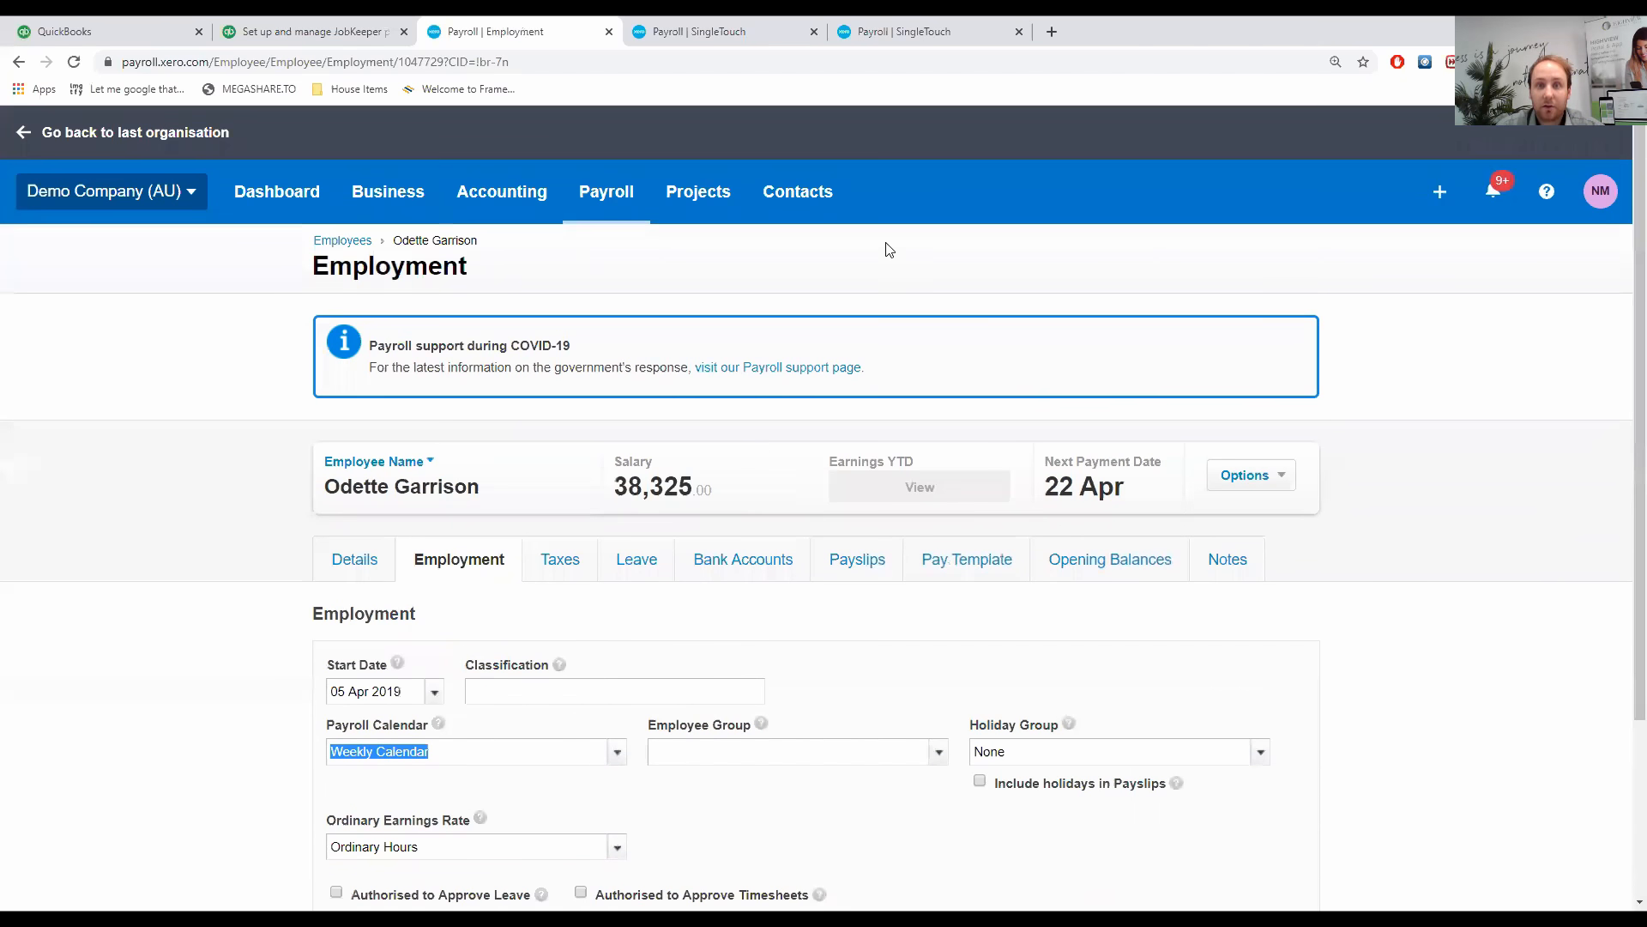
{"action": "left_click", "coordinate": [605, 192]}
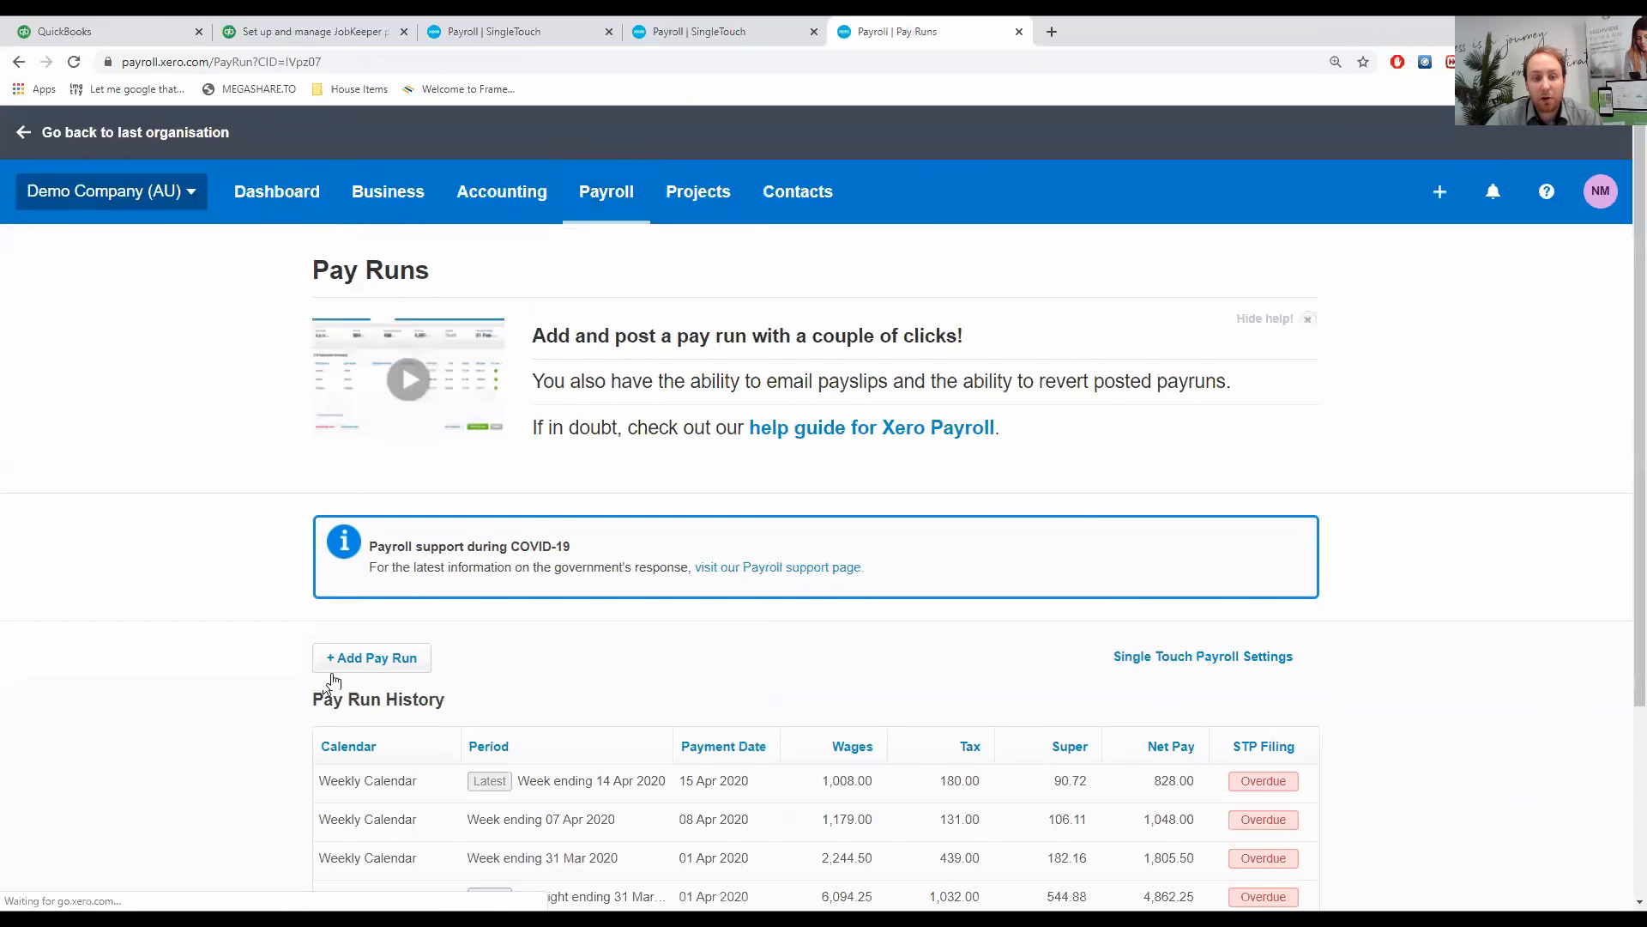
Create a draft Weekly Calendar pay run for week ending 21 Apr 2020.
{"action": "left_click", "coordinate": [370, 656]}
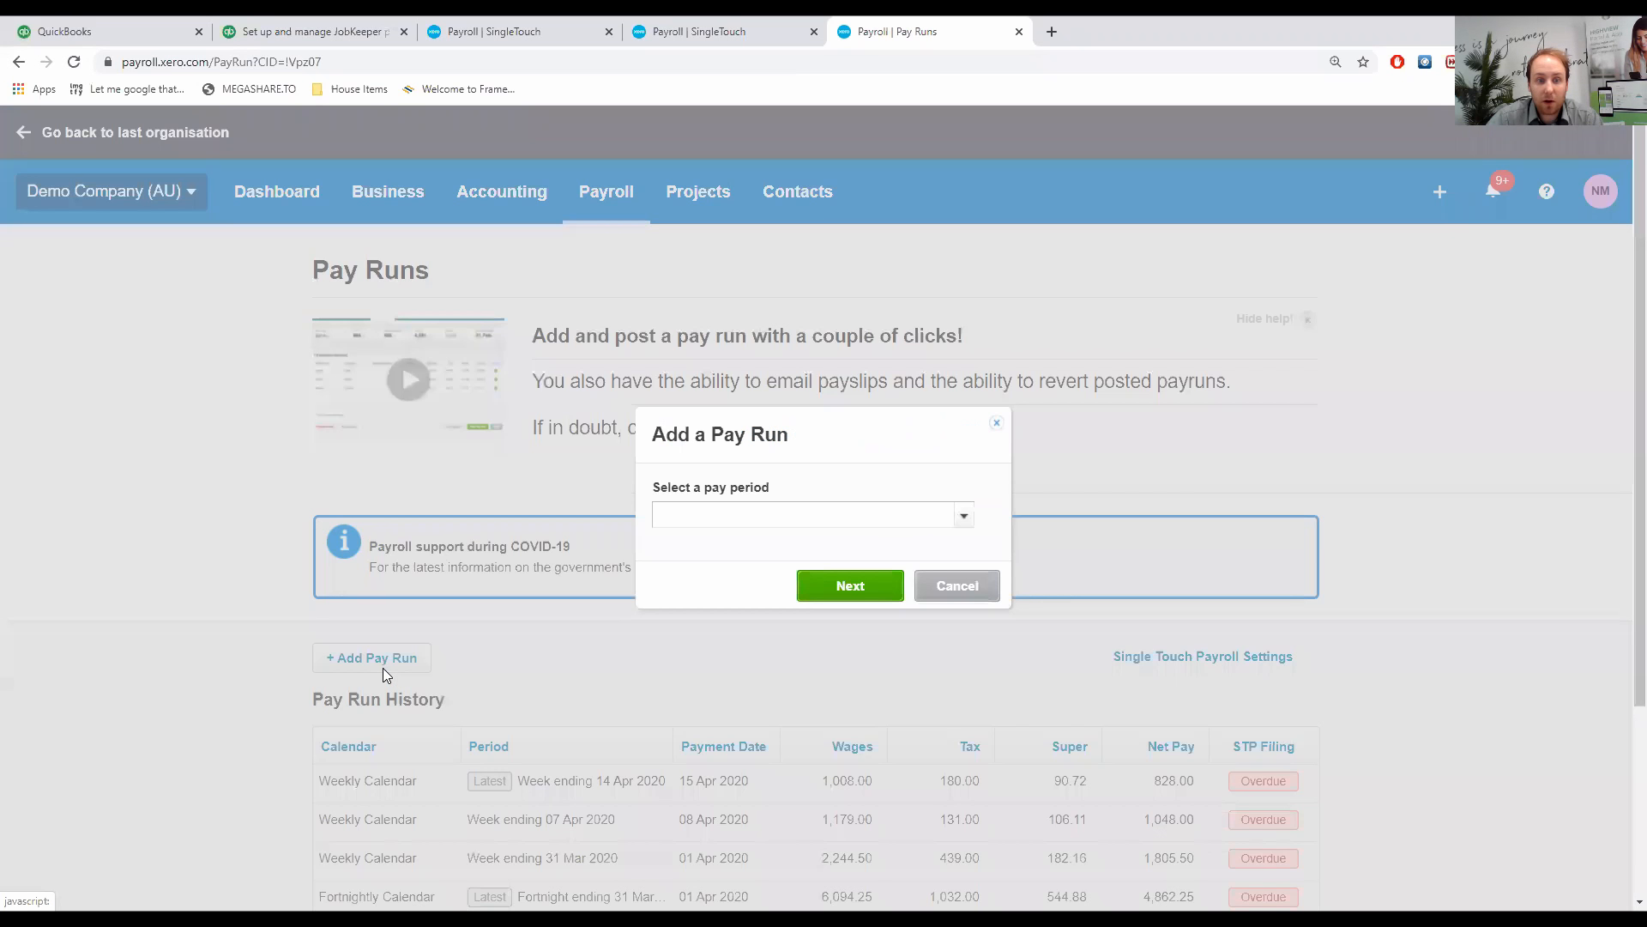
{"action": "left_click", "coordinate": [957, 515]}
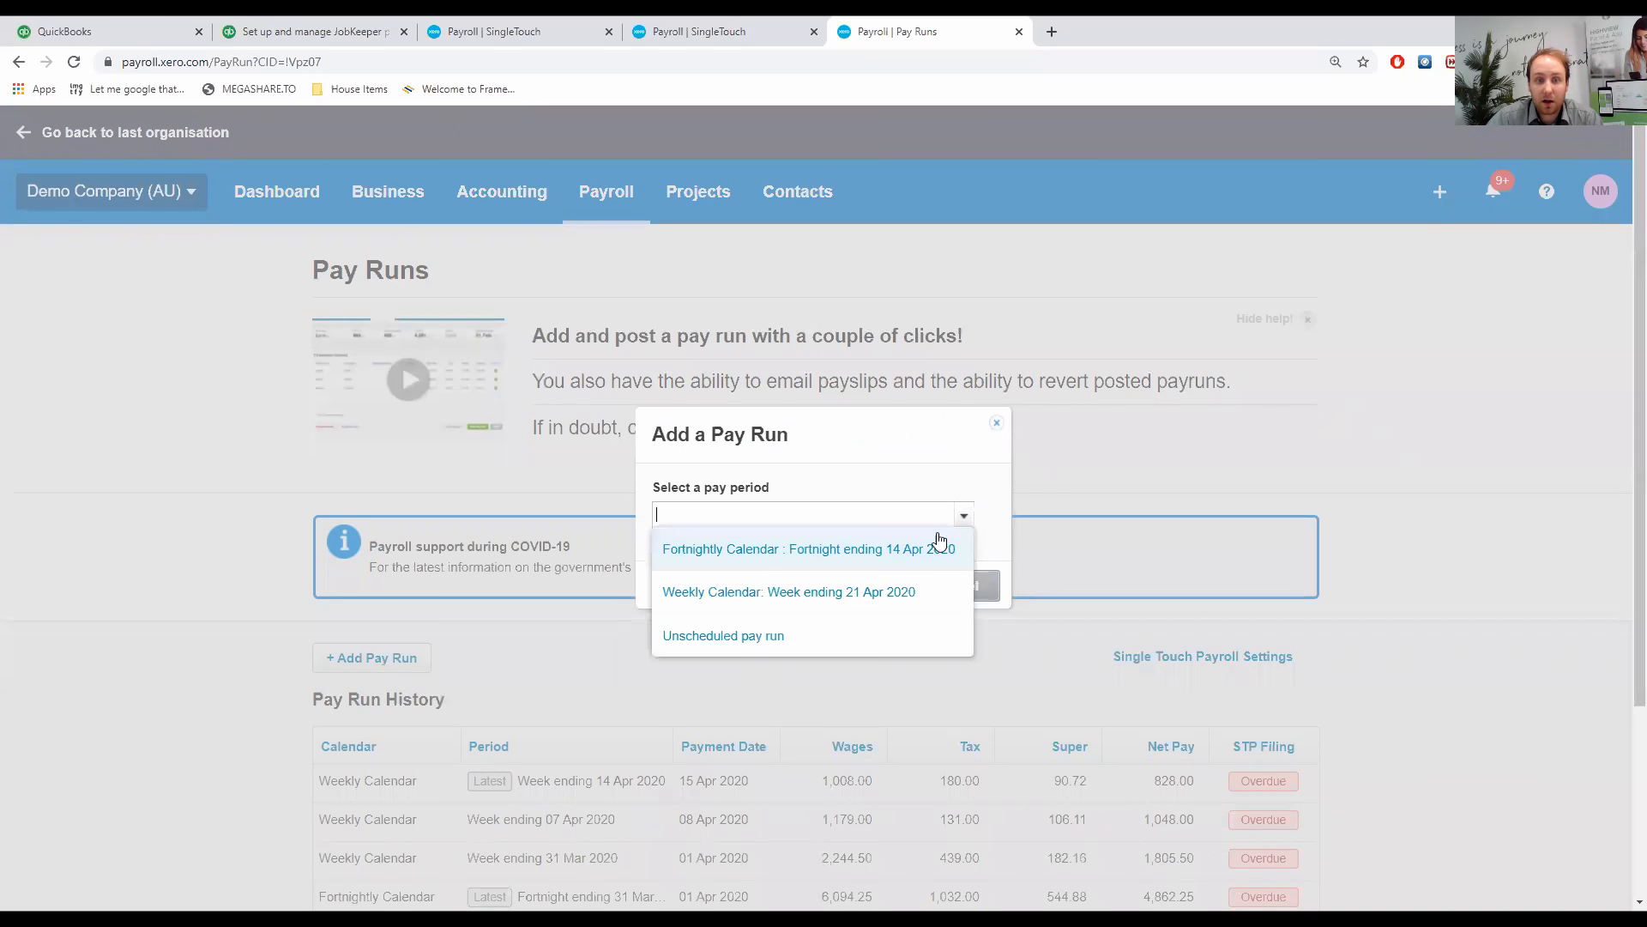
{"action": "mouse_move", "coordinate": [793, 599]}
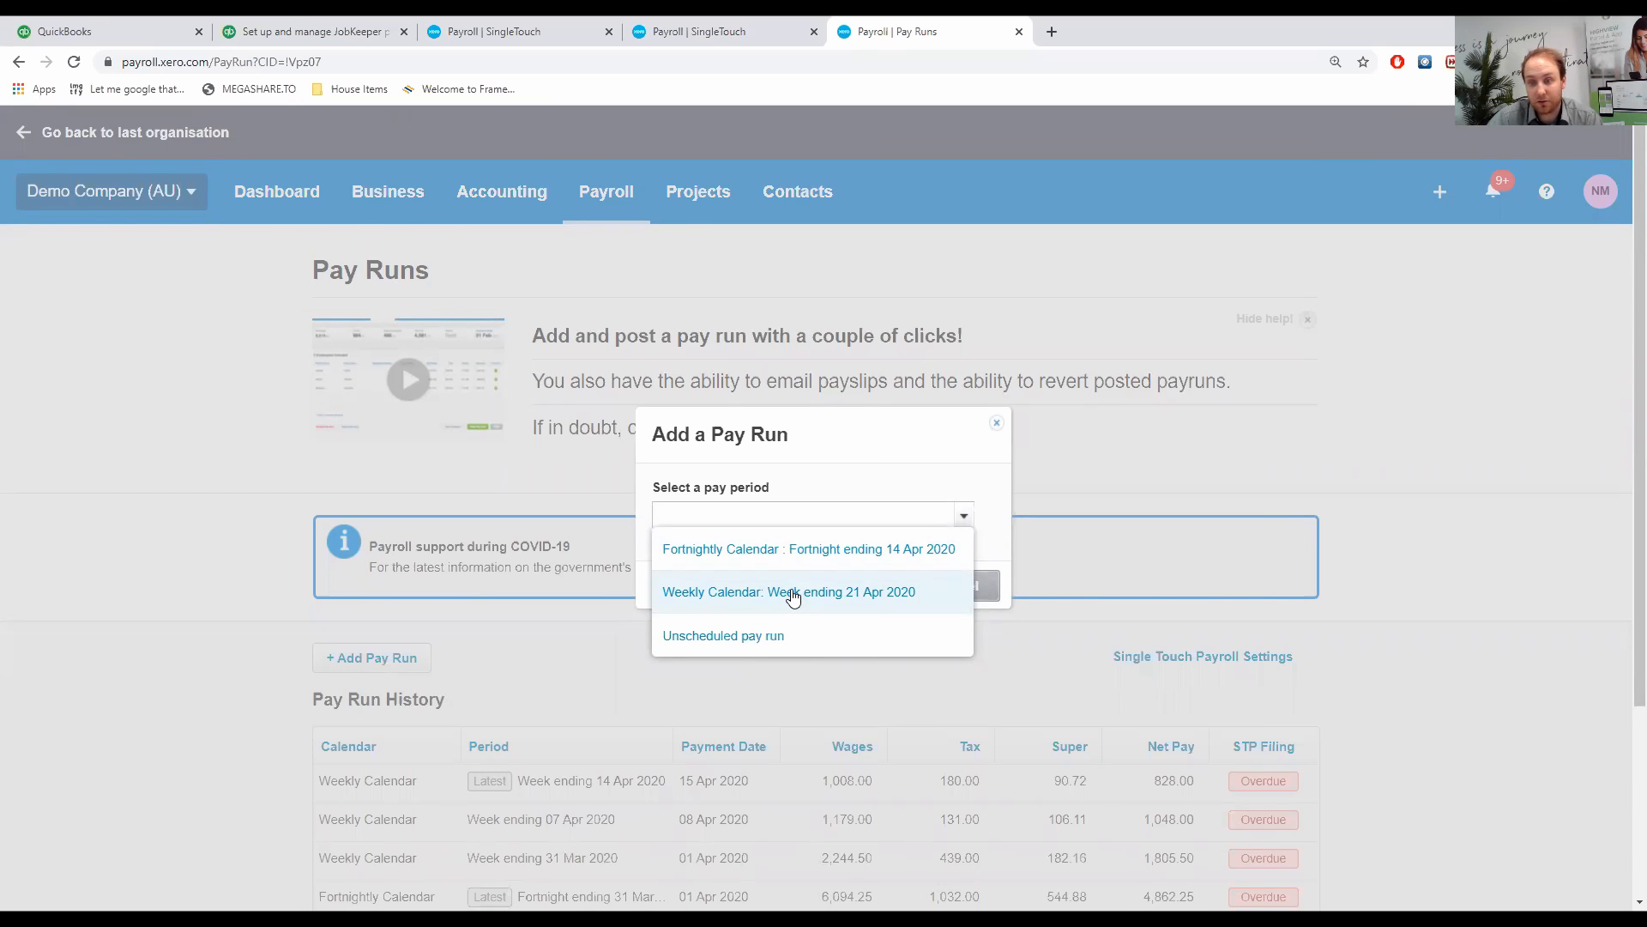
{"action": "left_click", "coordinate": [790, 591]}
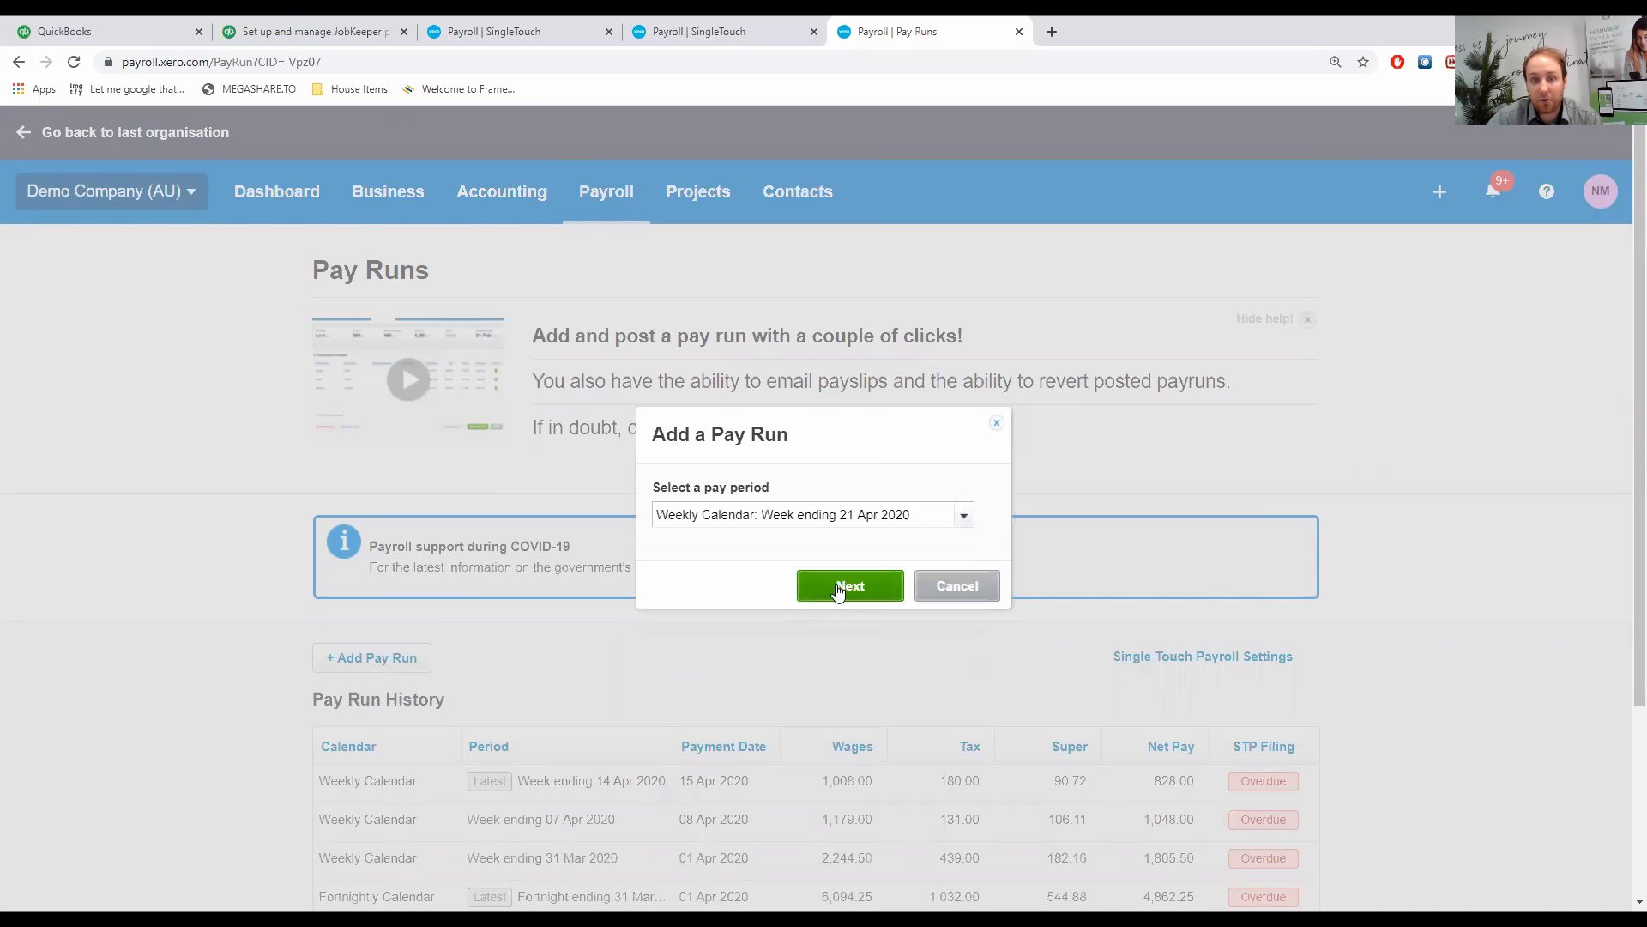
{"action": "left_click", "coordinate": [849, 585]}
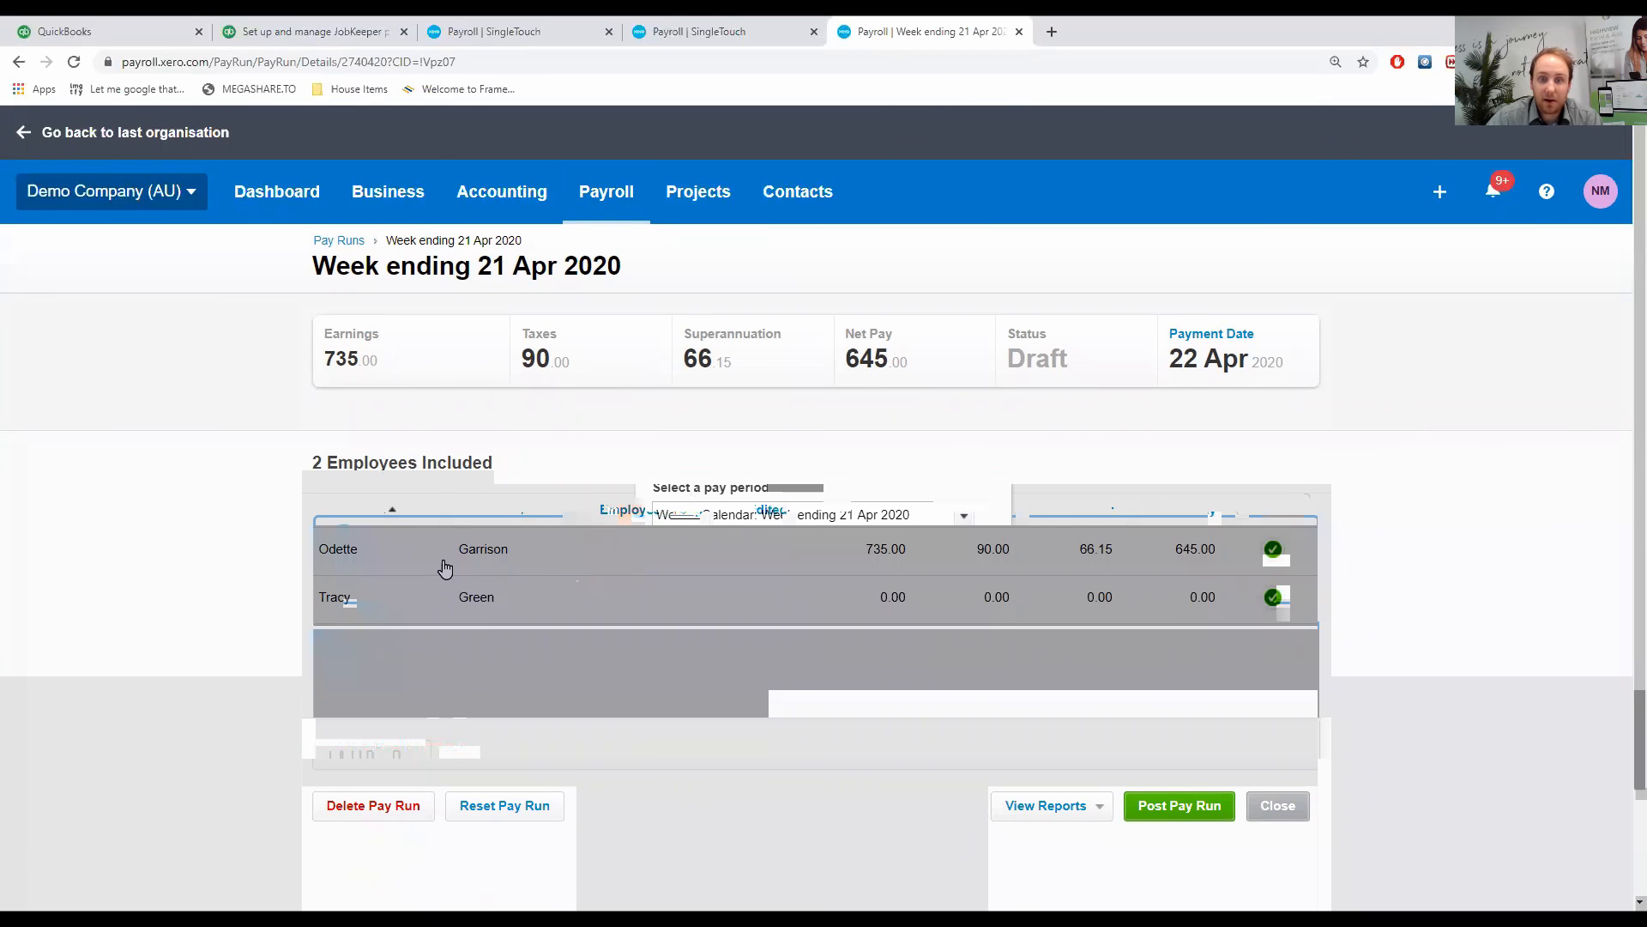
{"action": "mouse_move", "coordinate": [866, 556]}
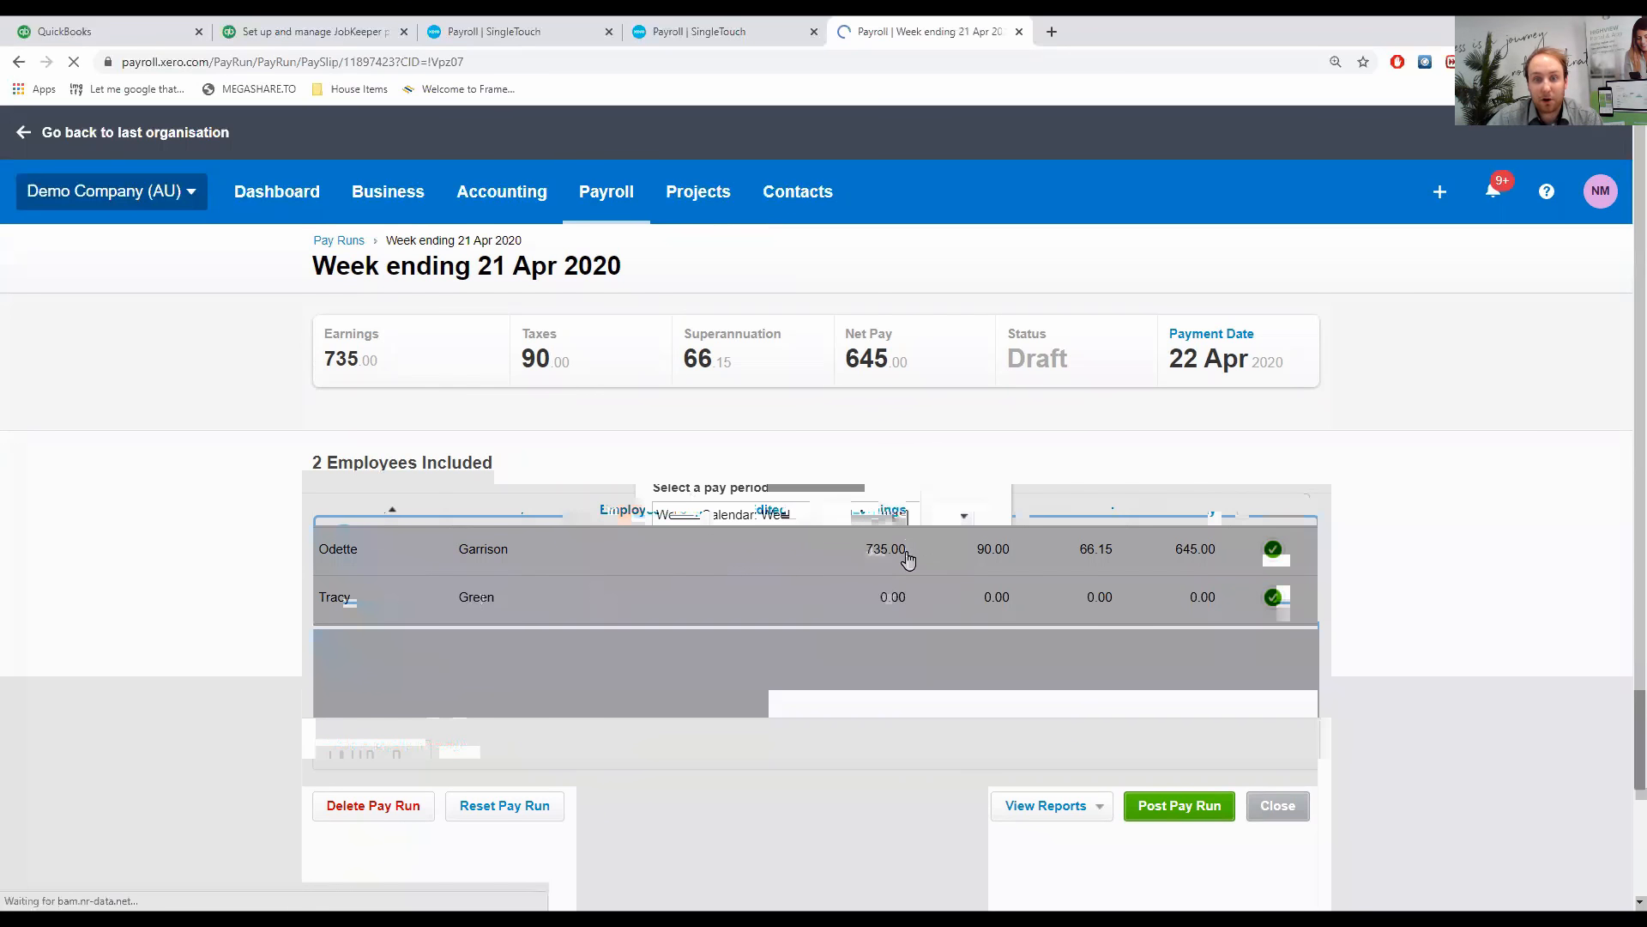
{"action": "left_click", "coordinate": [420, 548]}
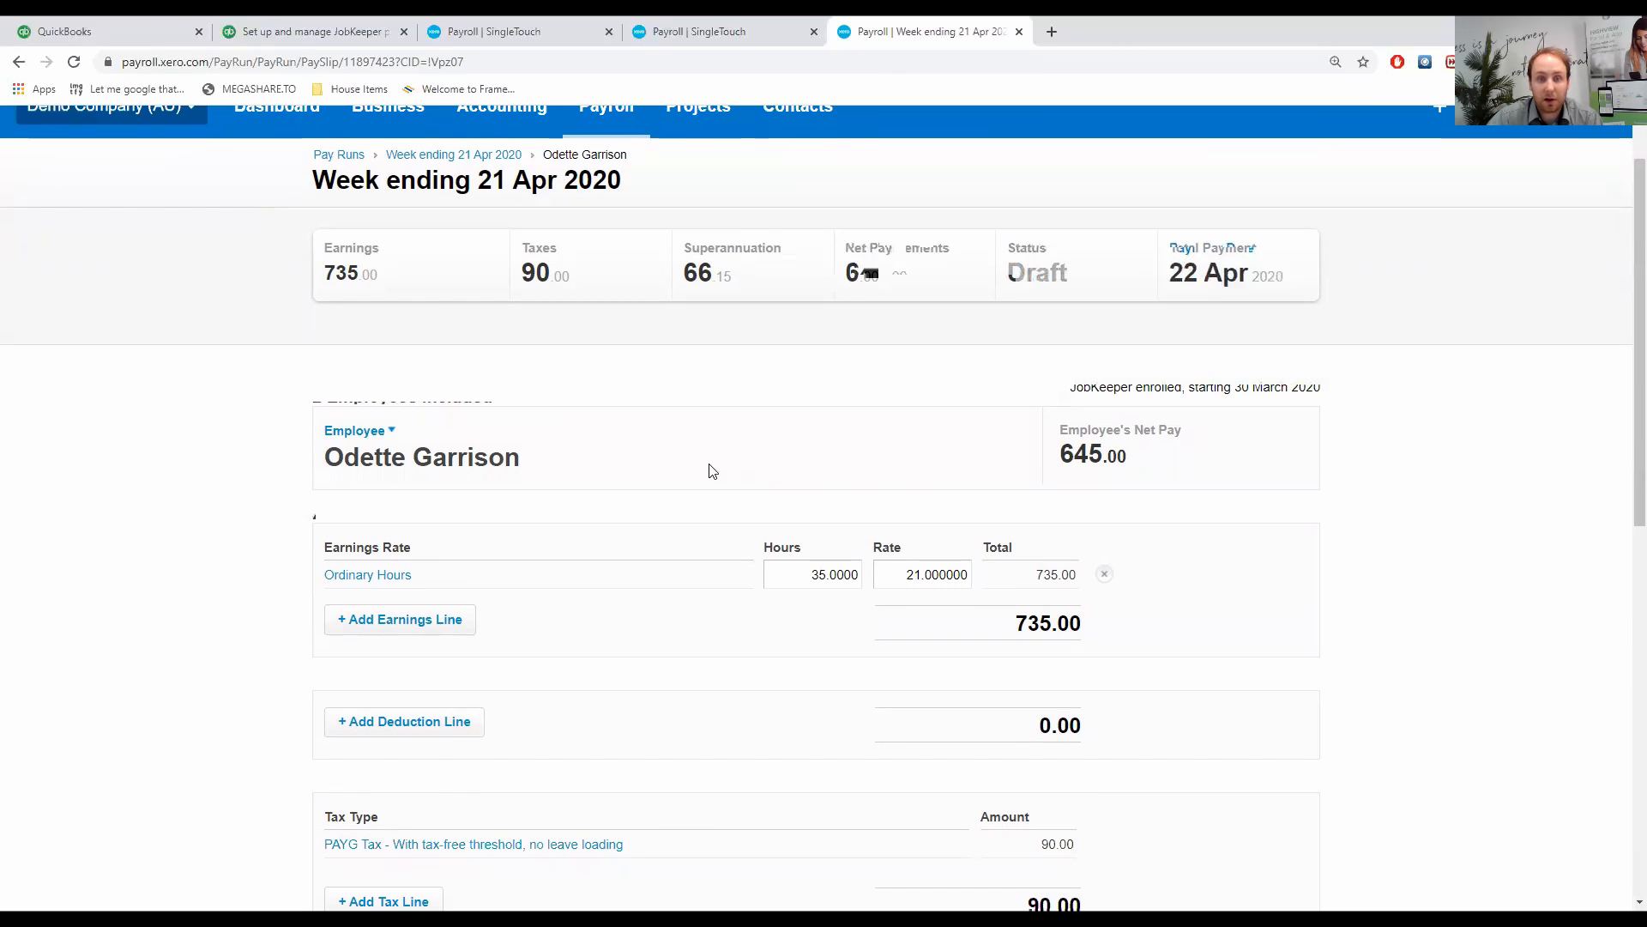
{"action": "mouse_move", "coordinate": [1070, 392]}
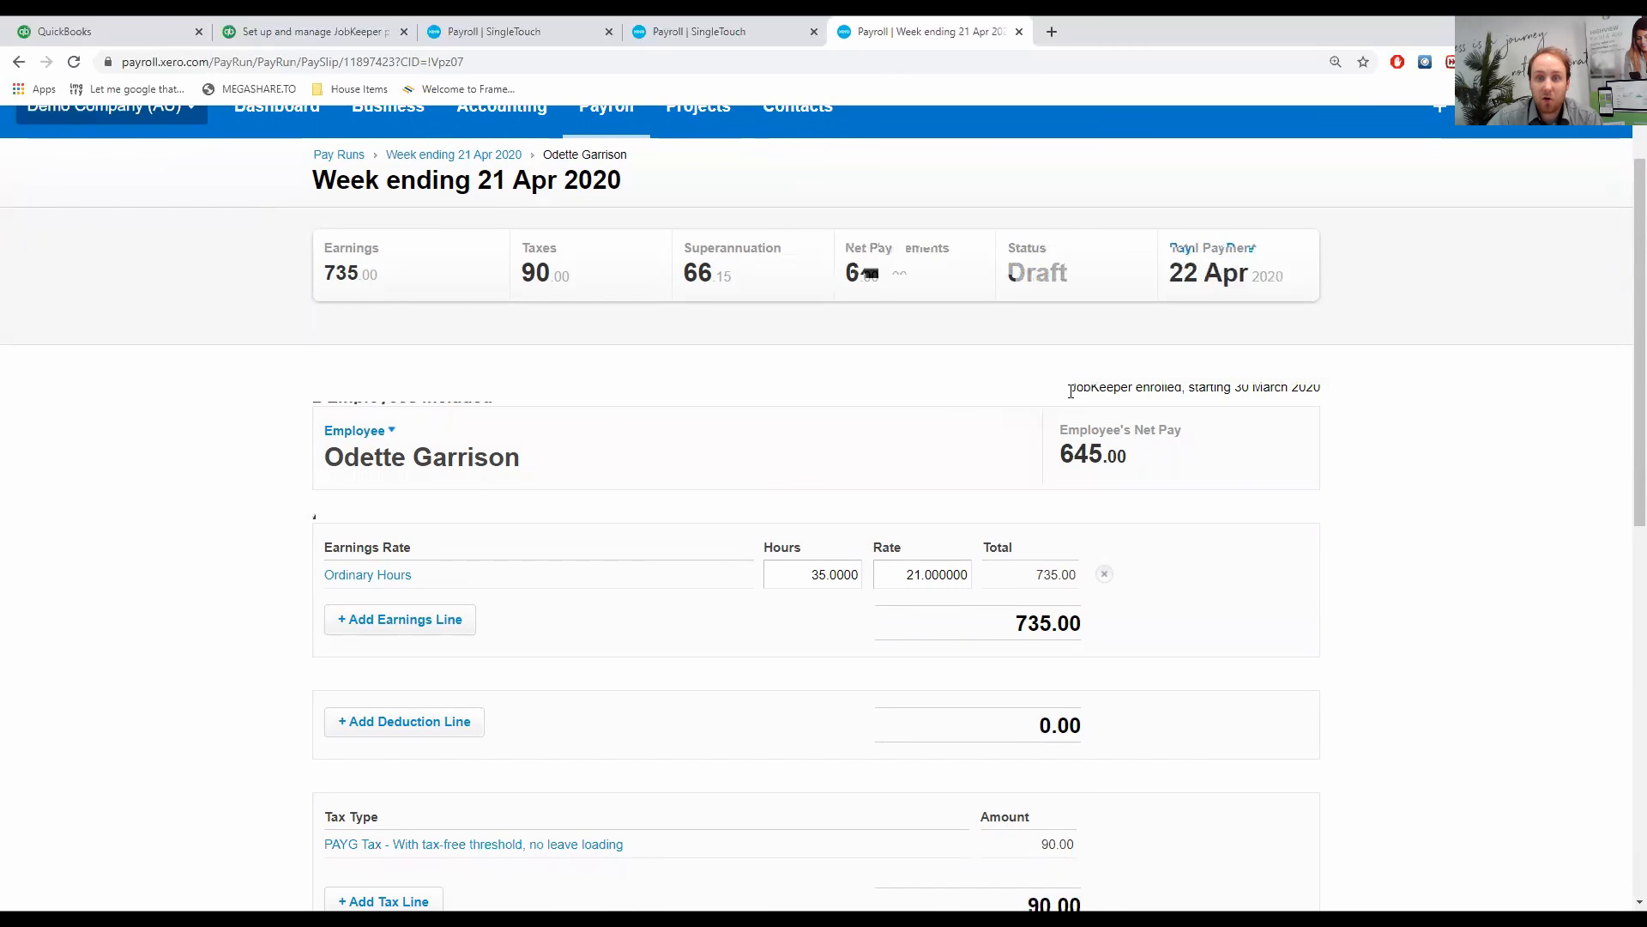
{"action": "triple_click", "coordinate": [1194, 387]}
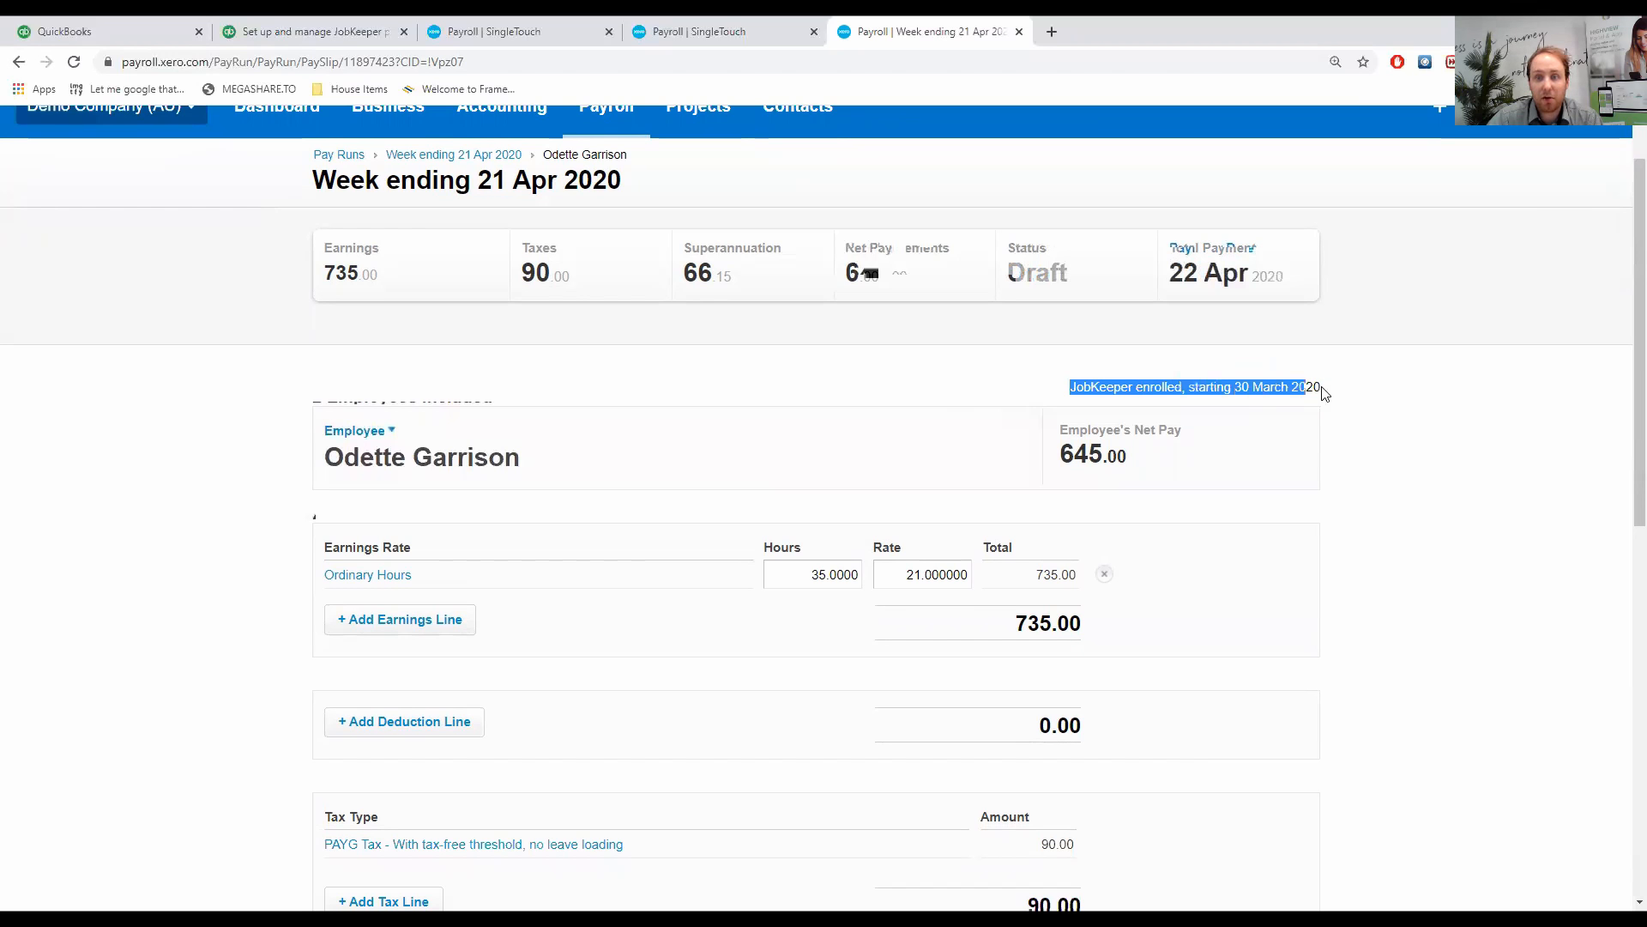
{"action": "mouse_move", "coordinate": [1282, 424]}
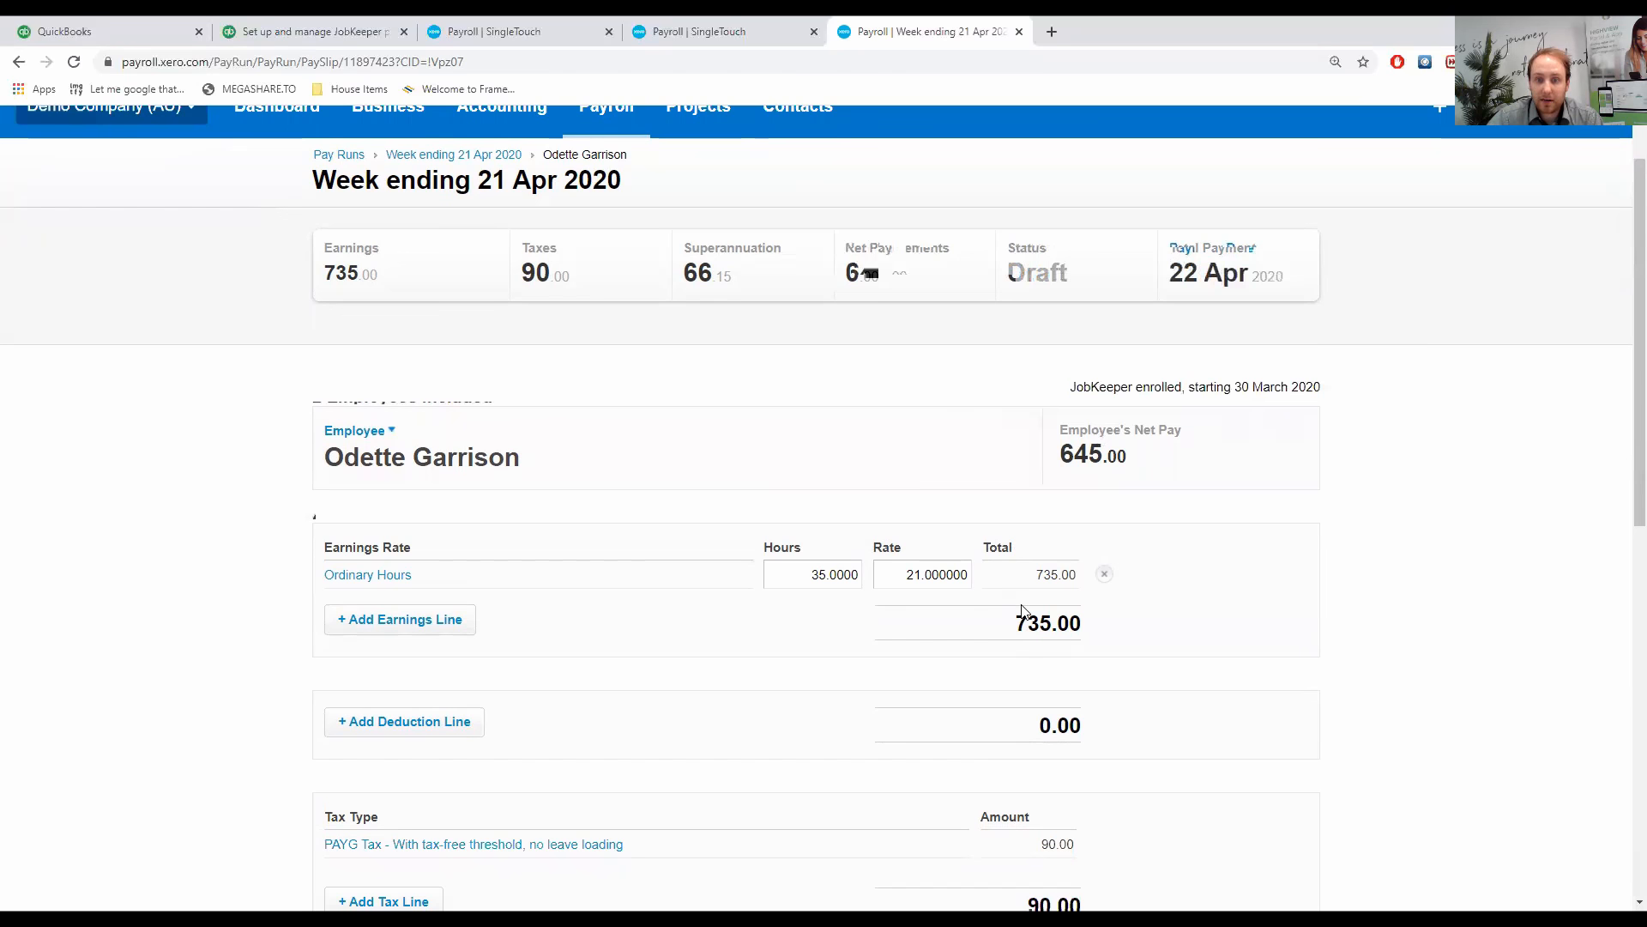
{"action": "double_click", "coordinate": [368, 574]}
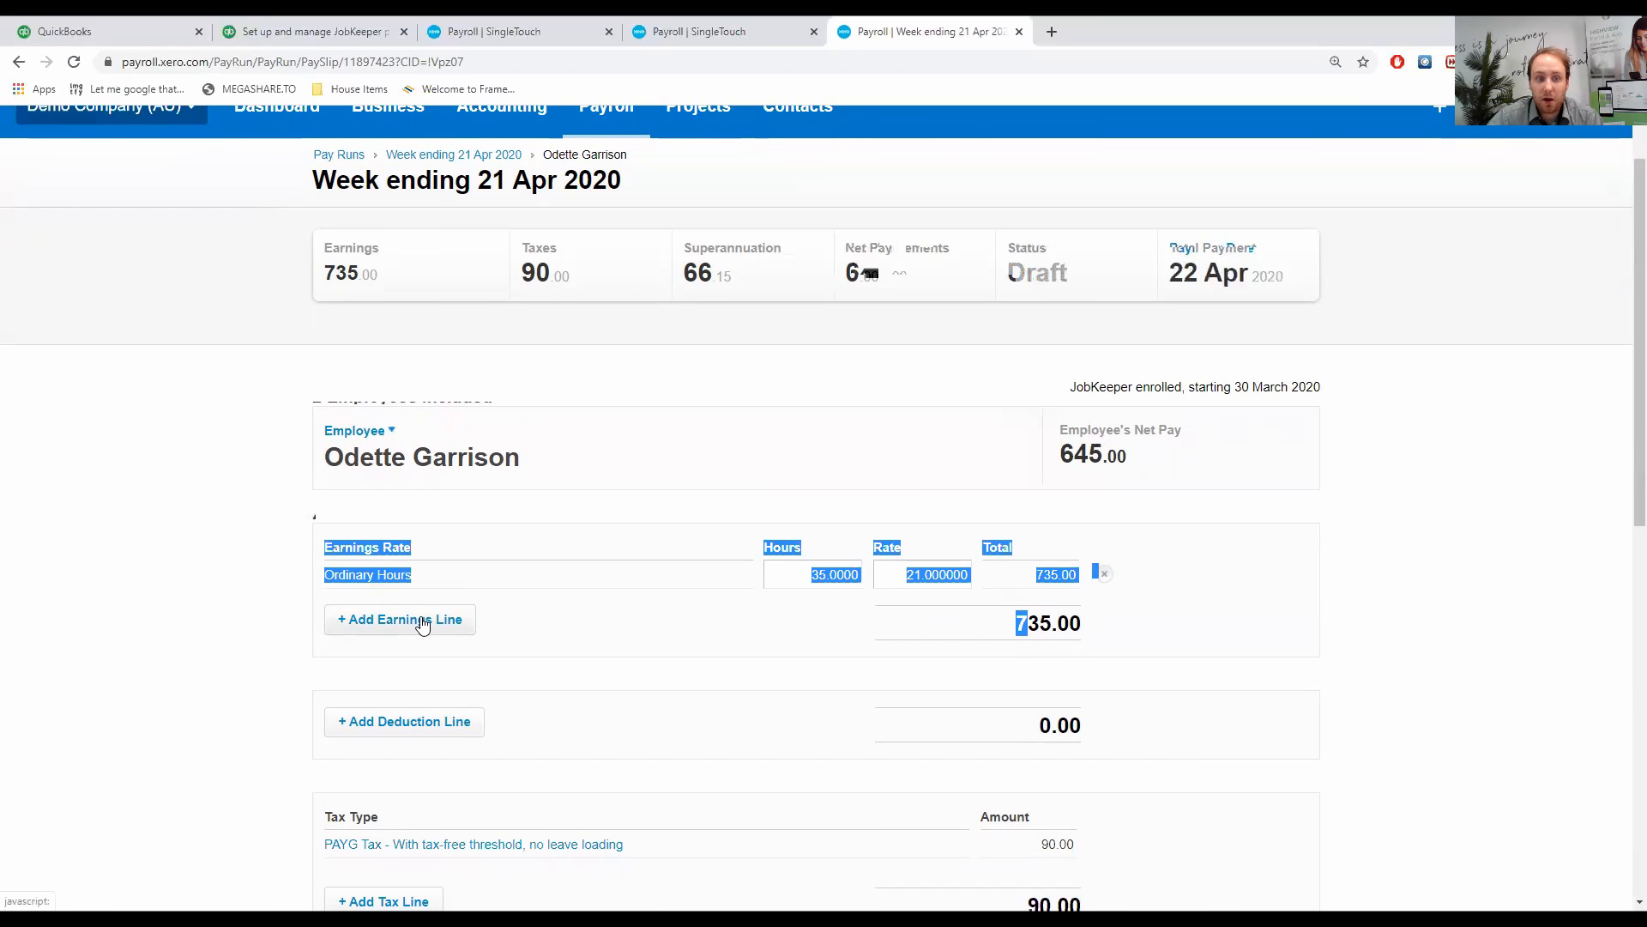
Add a 15.00 JobKeeper Payment top up line to Odette's payslip, net pay 654.00.
{"action": "left_click", "coordinate": [399, 619]}
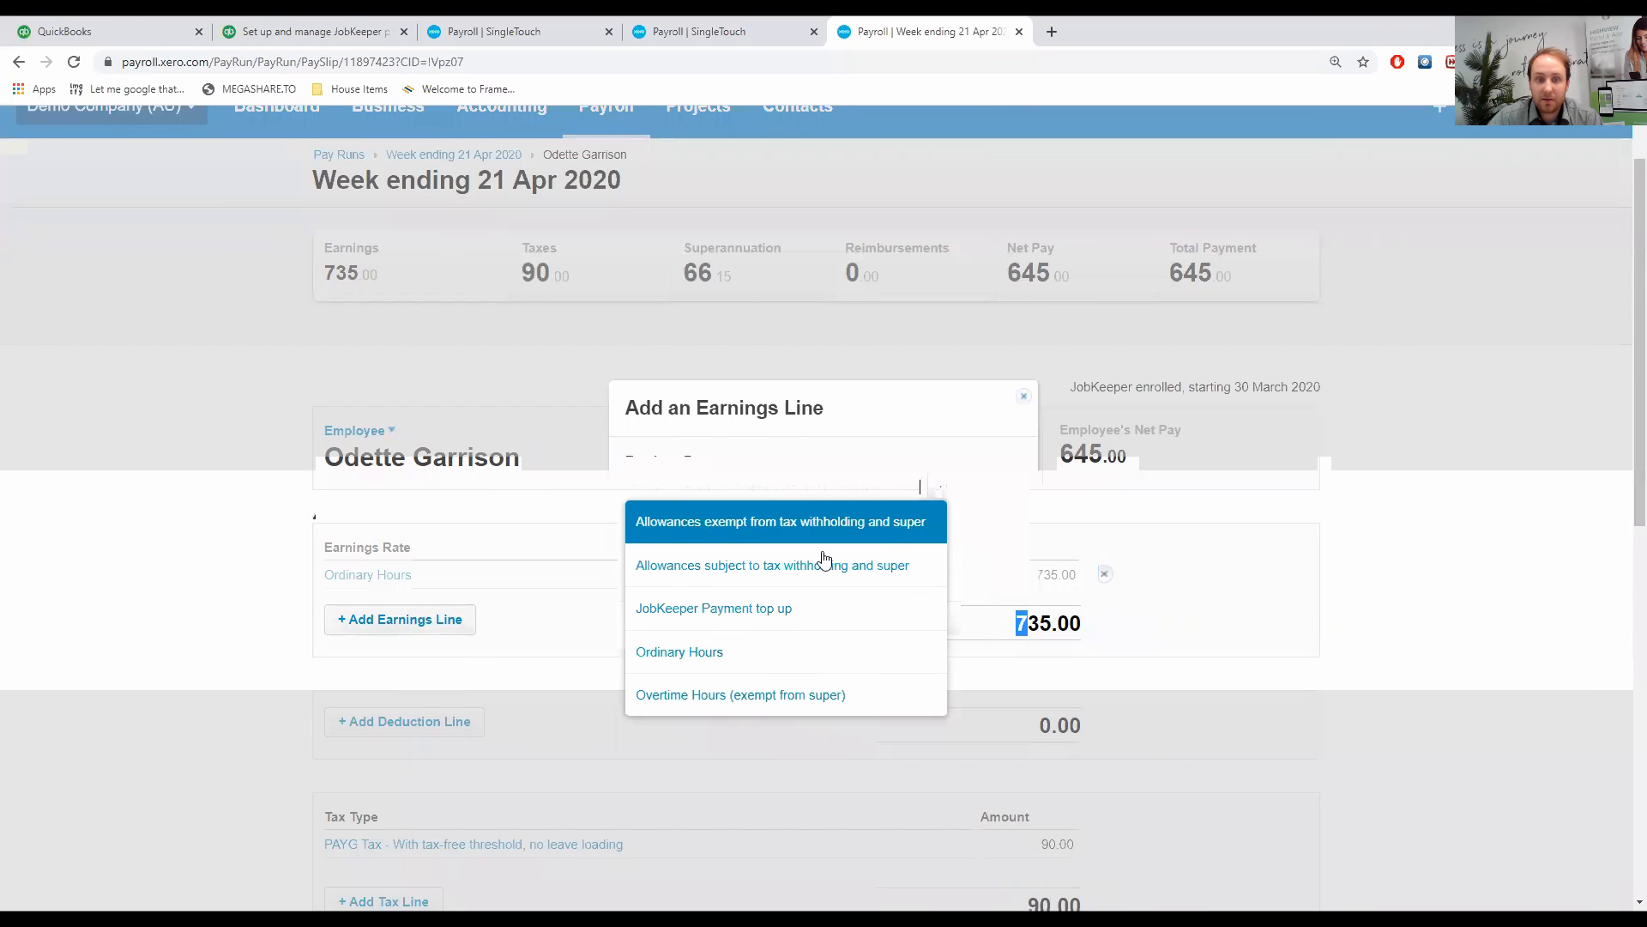
{"action": "mouse_move", "coordinate": [659, 614]}
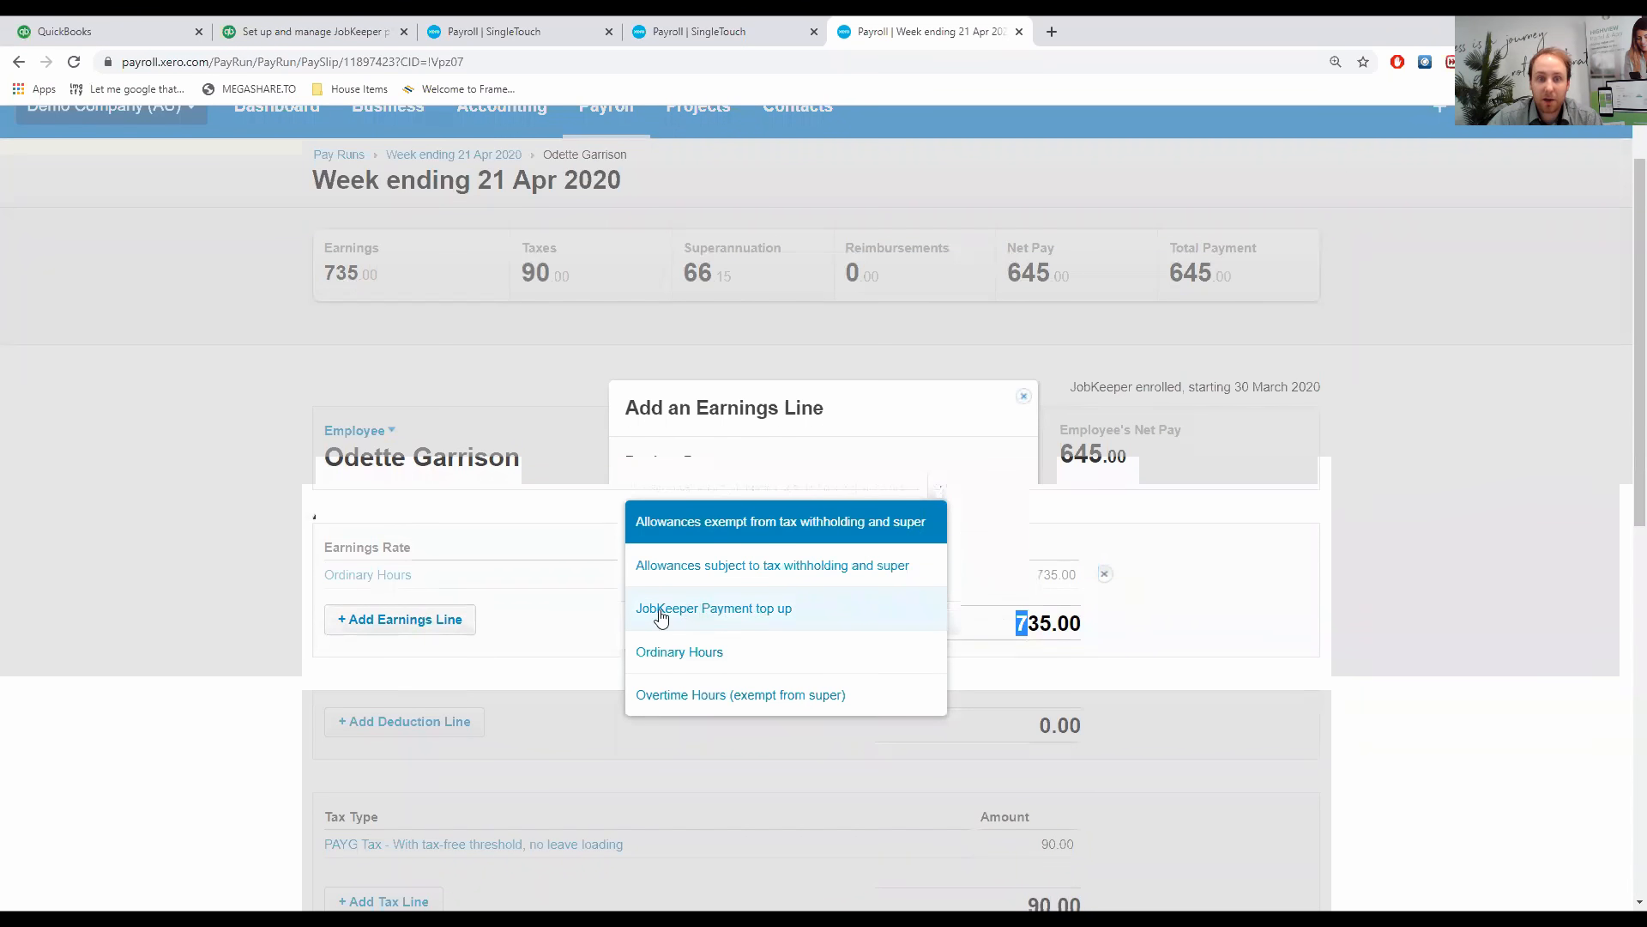
{"action": "left_click", "coordinate": [713, 607]}
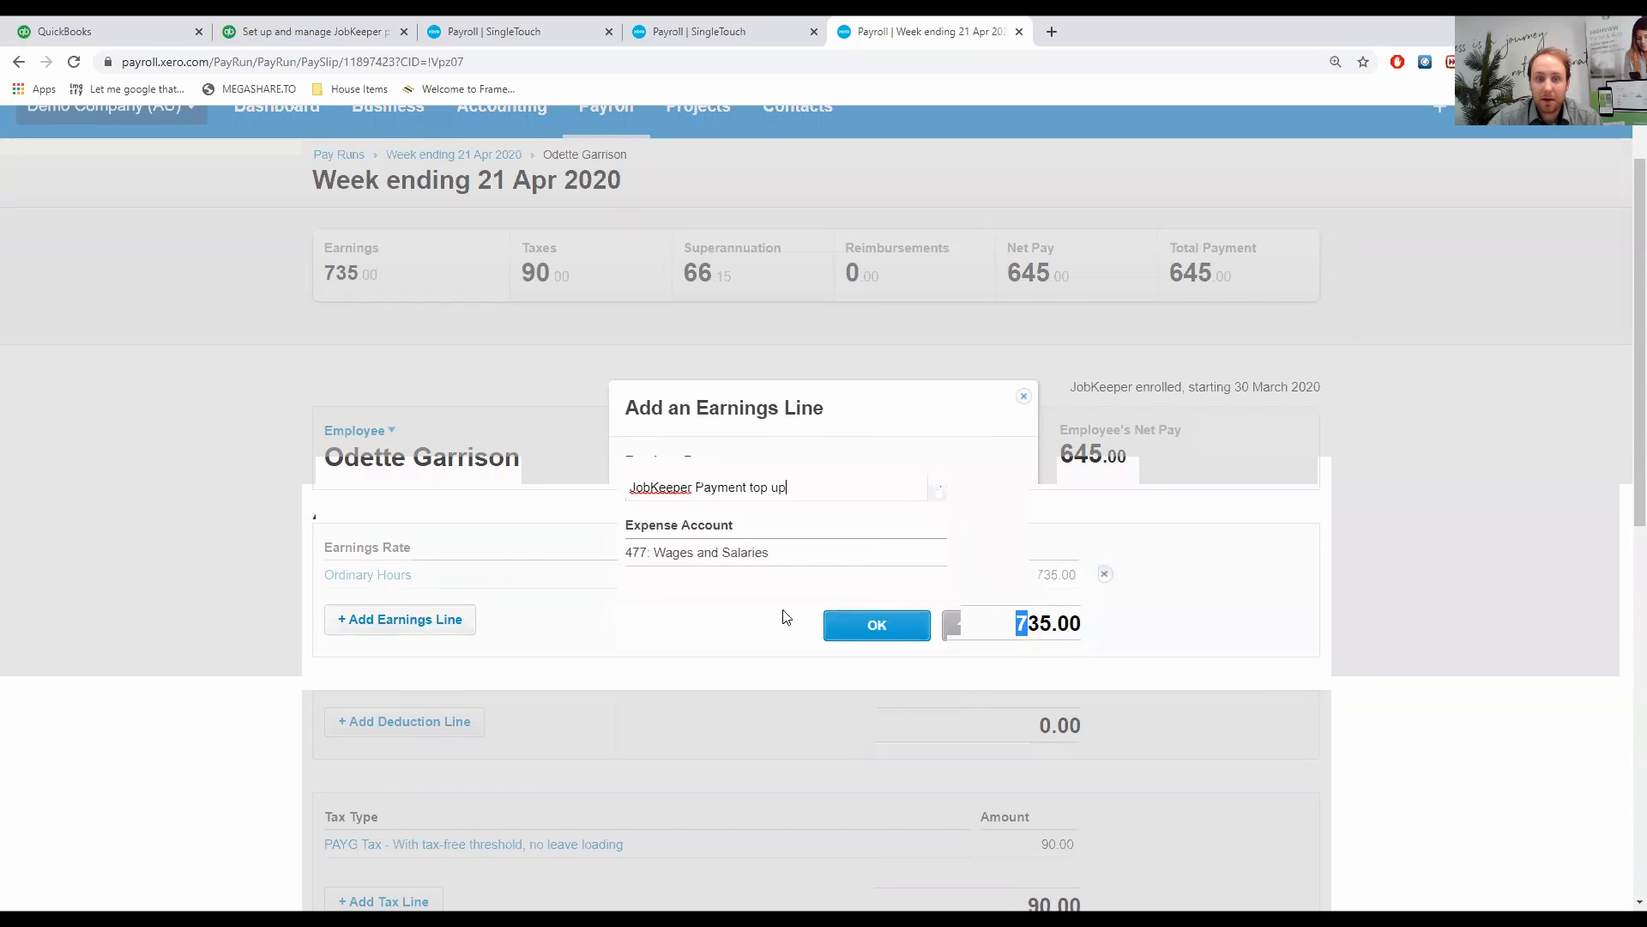
{"action": "mouse_move", "coordinate": [876, 624]}
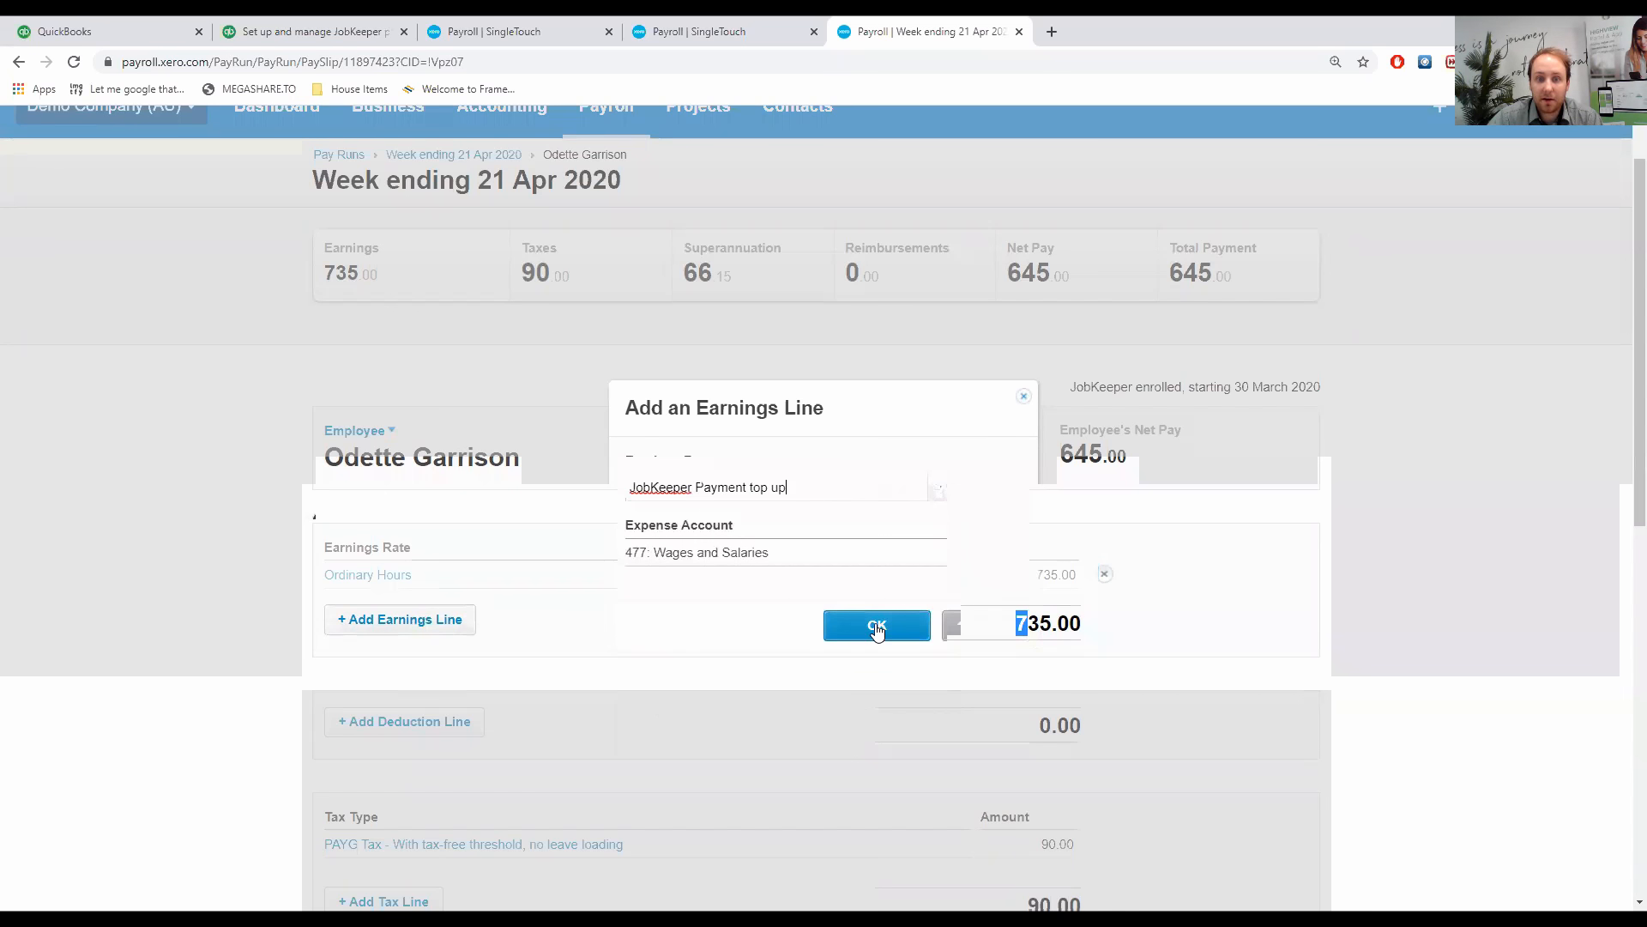
{"action": "left_click", "coordinate": [876, 626]}
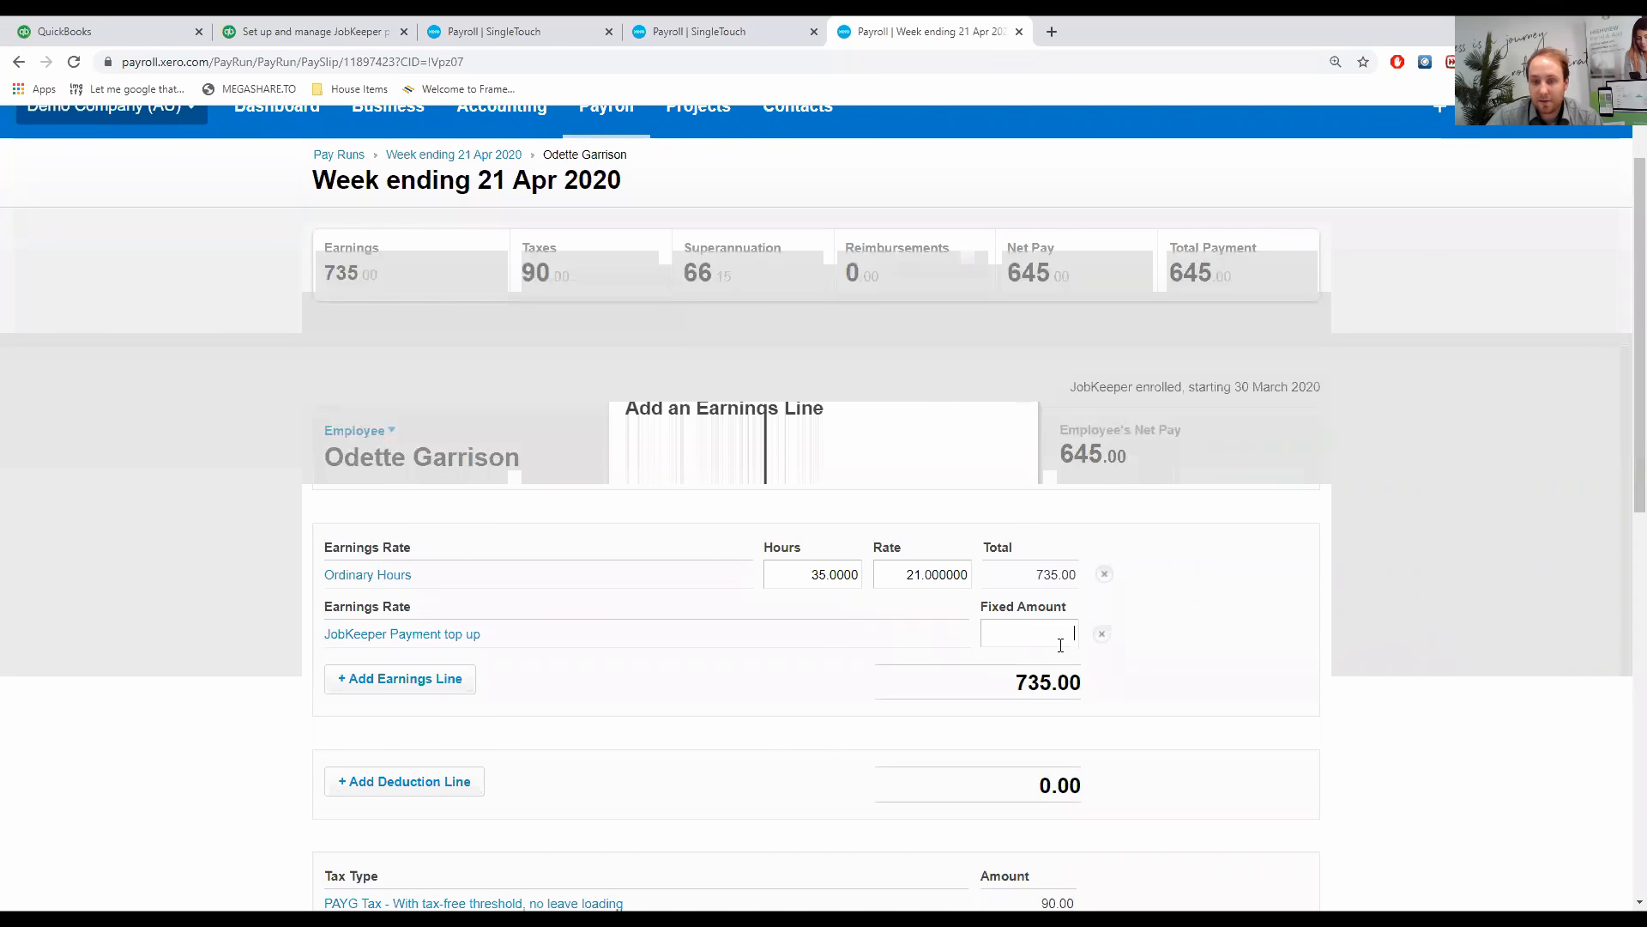
{"action": "scroll", "scroll_direction": "down", "scroll_amount": 3}
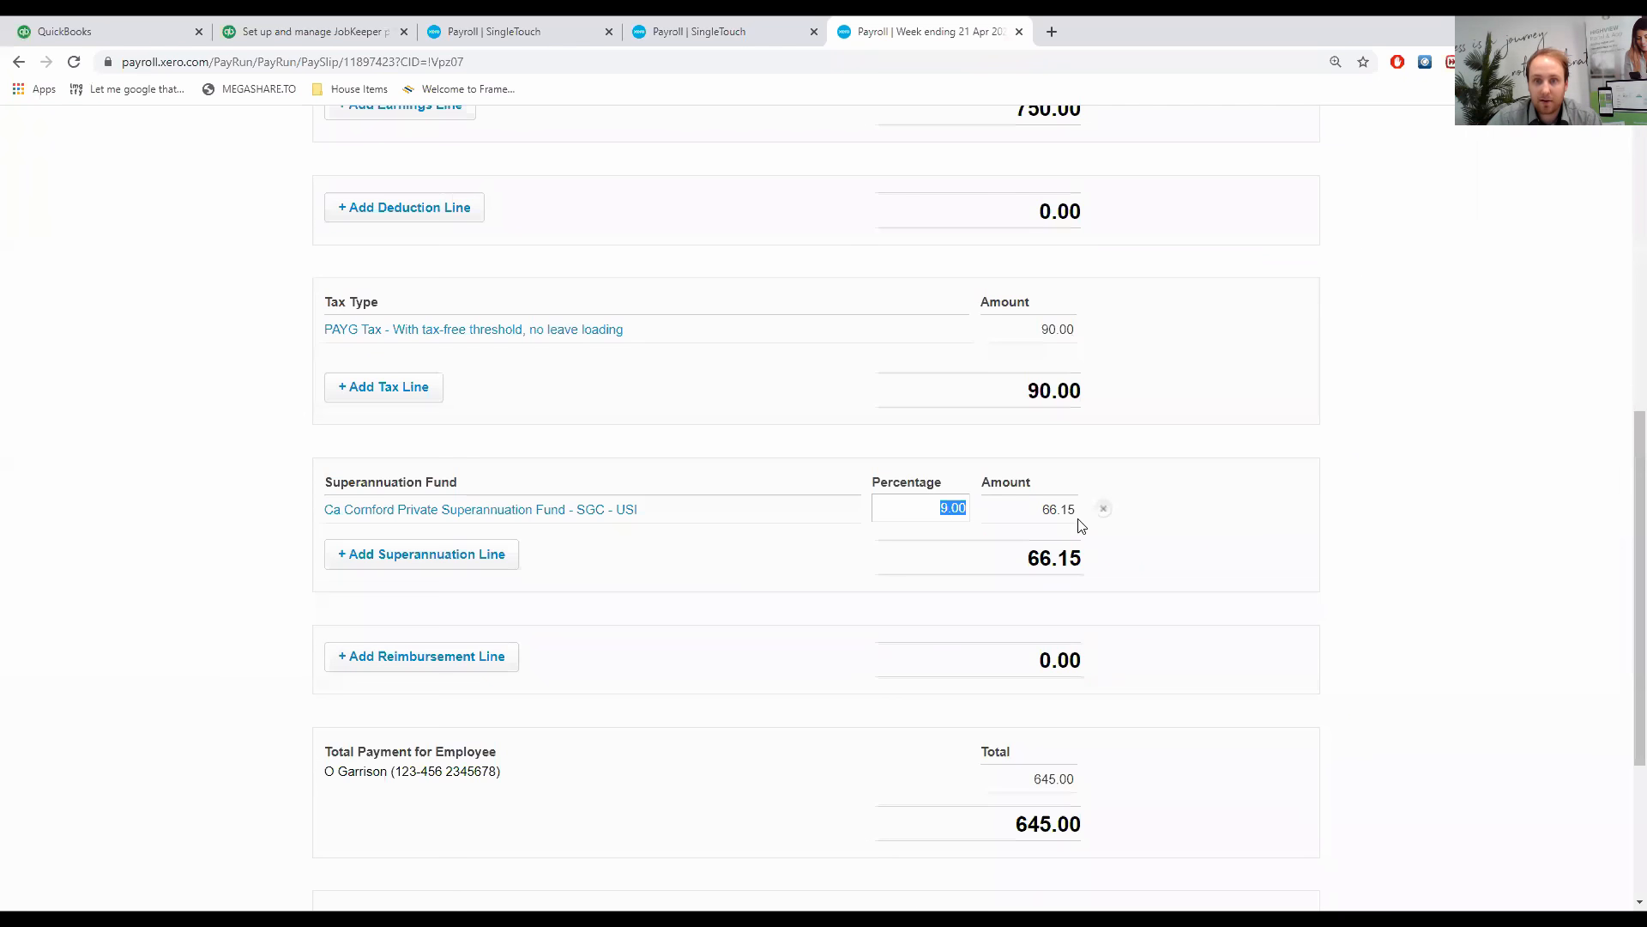
{"action": "scroll", "scroll_direction": "up", "scroll_amount": 3}
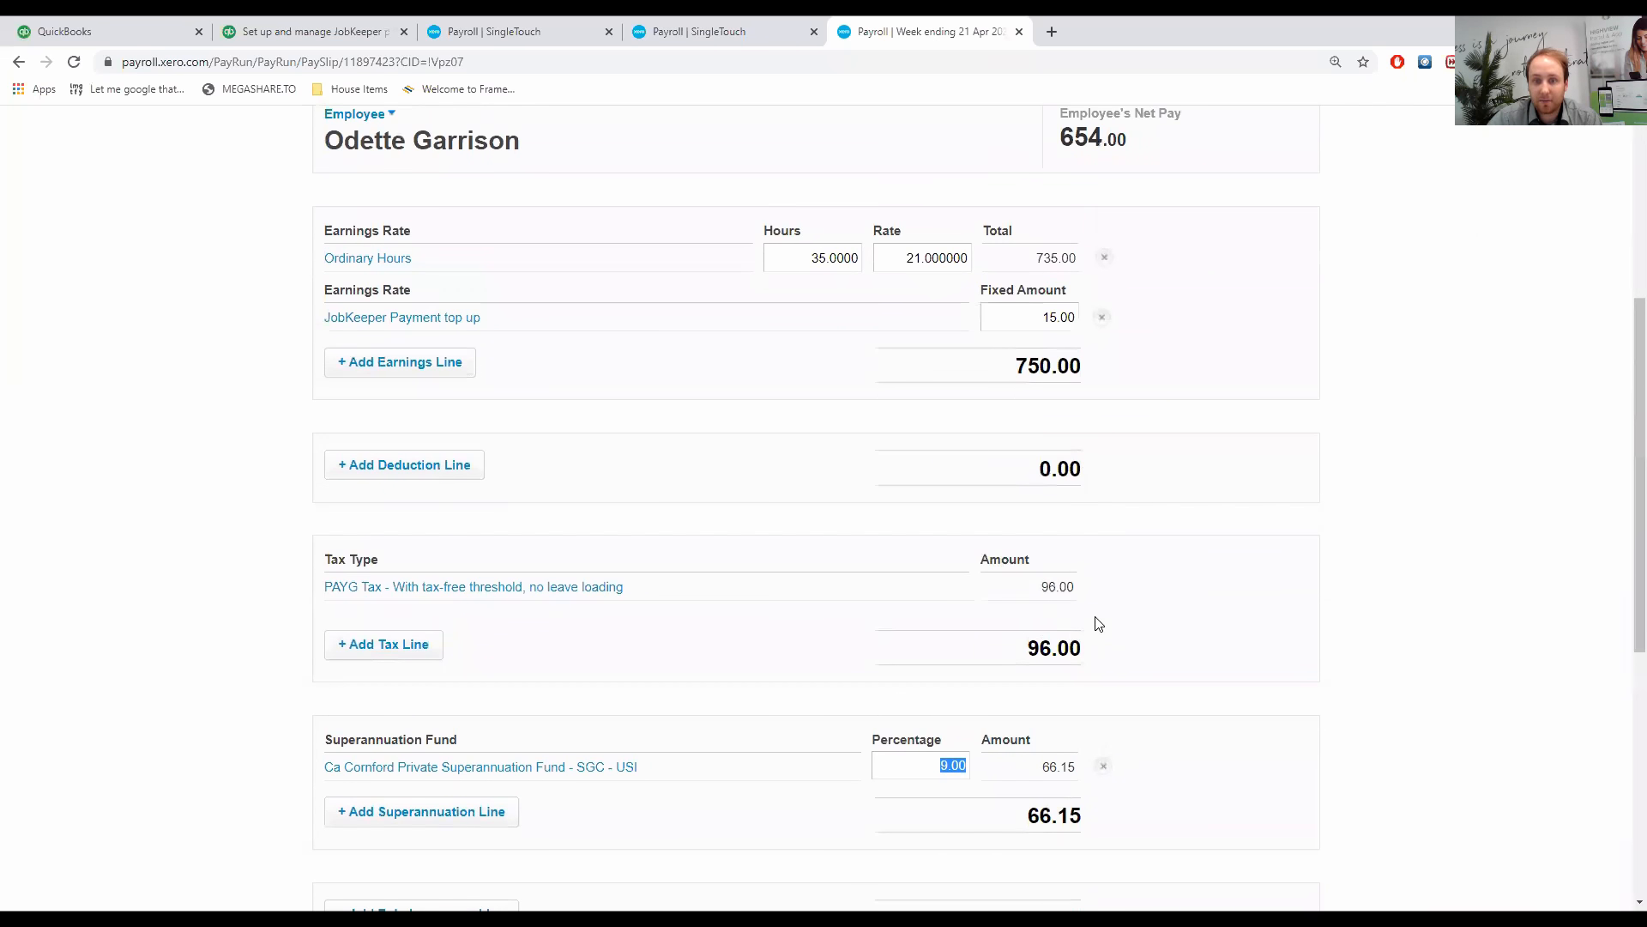
Replace the superannuation line with a 9.50% statutory-rate line to Ca Cornford fund.
{"action": "left_click", "coordinate": [1104, 765]}
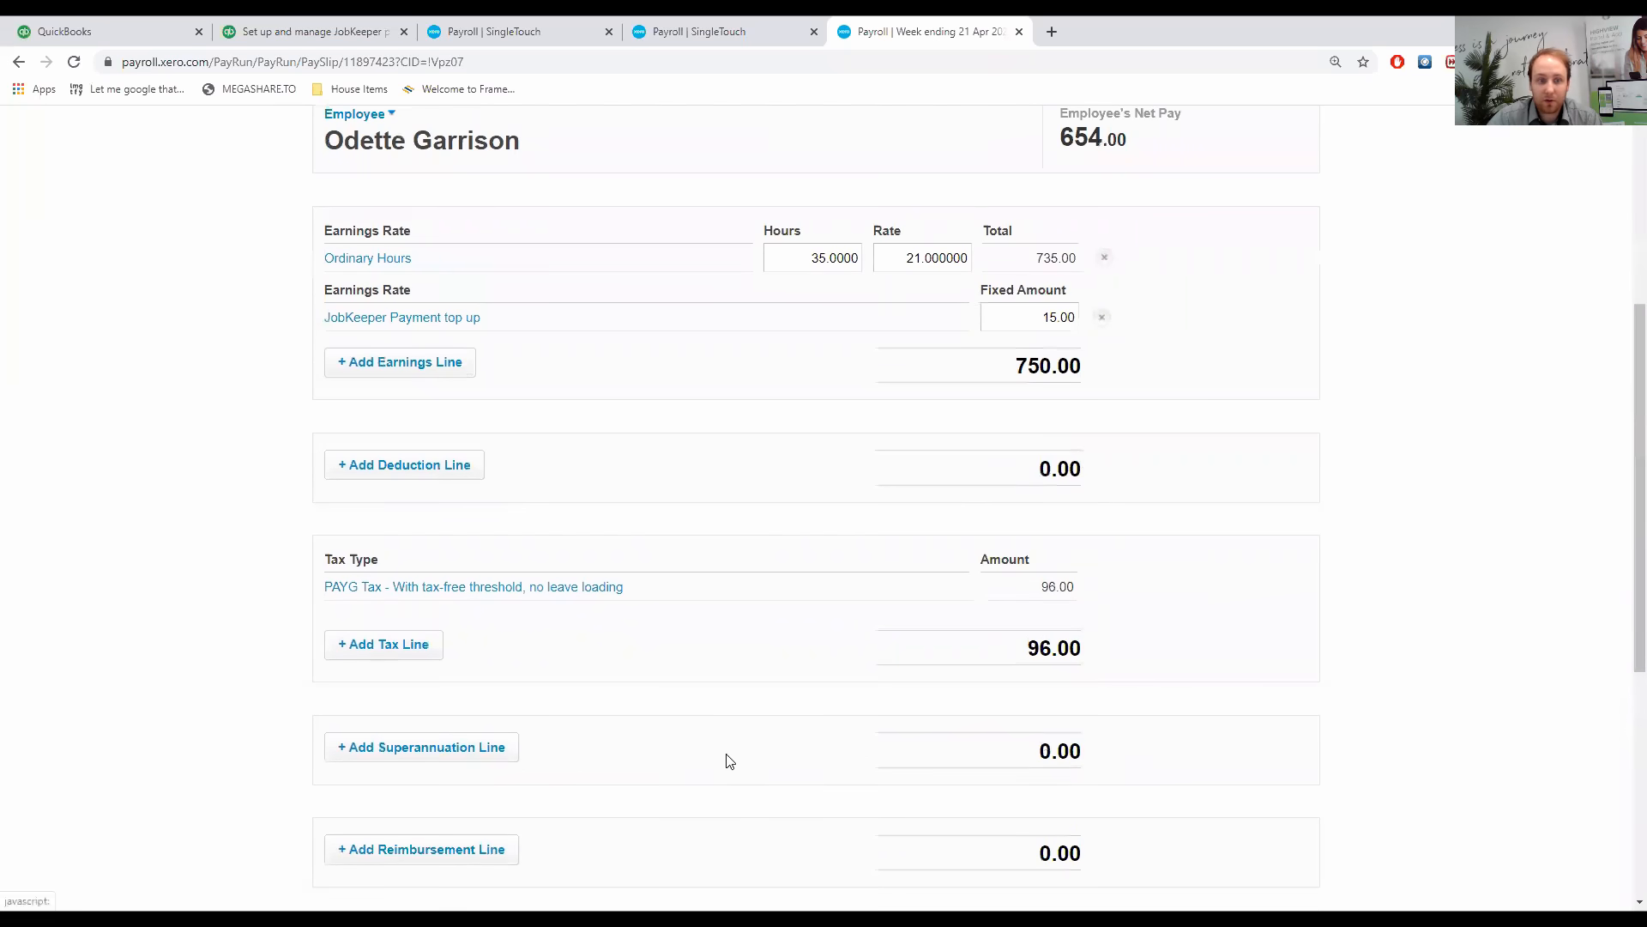
{"action": "left_click", "coordinate": [420, 748]}
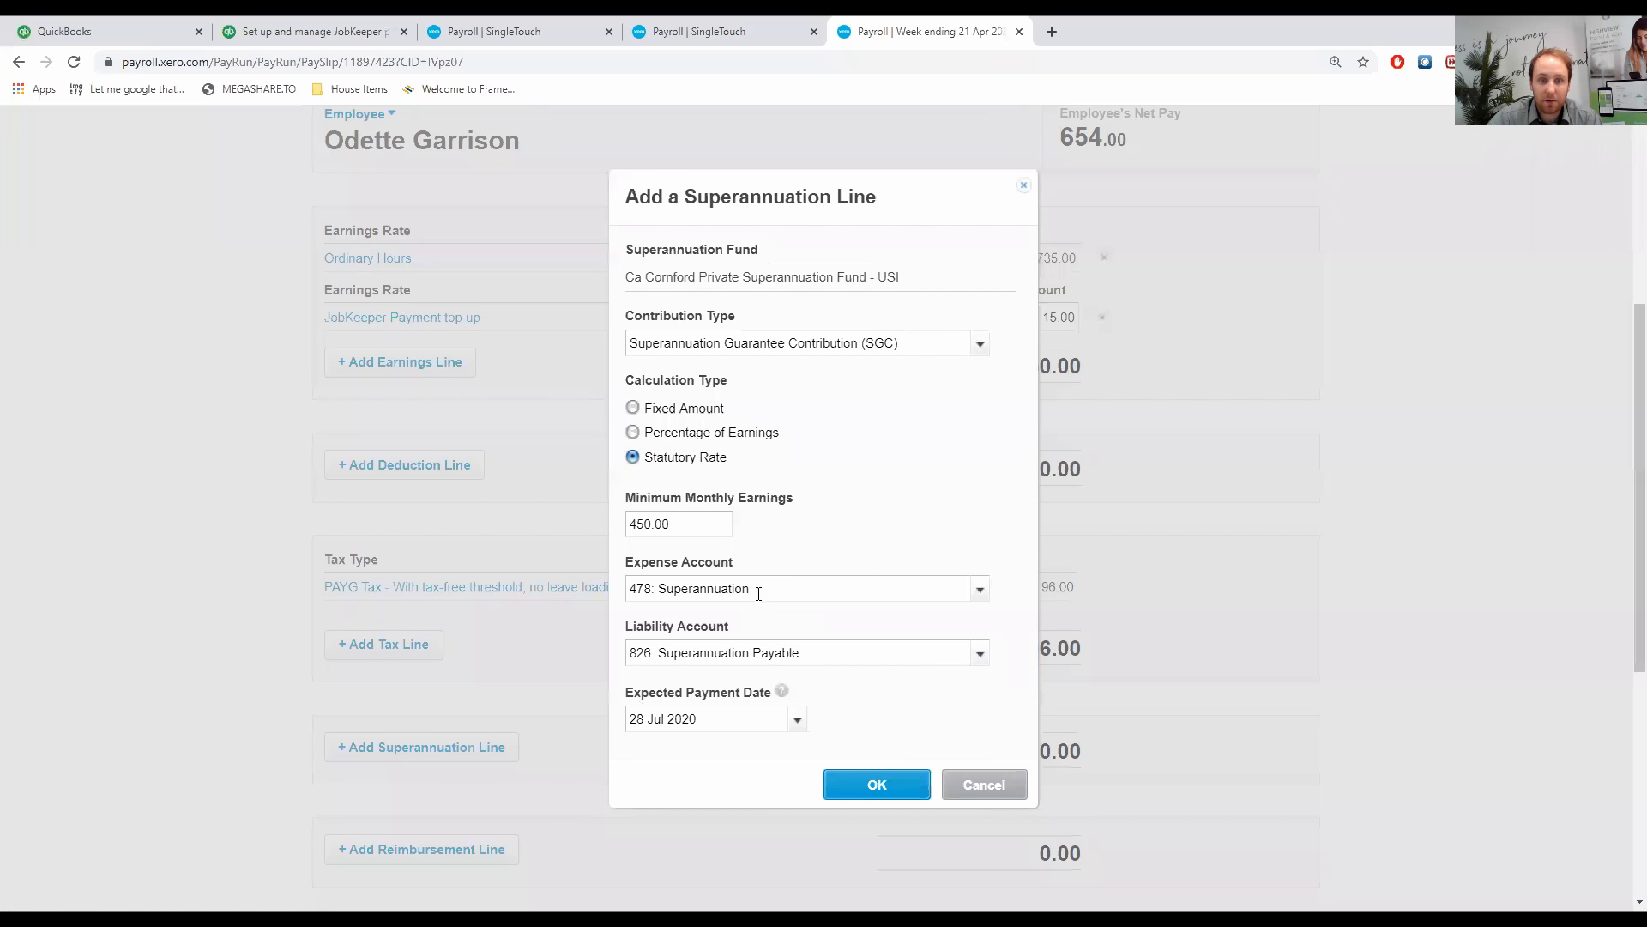
{"action": "left_click", "coordinate": [876, 784]}
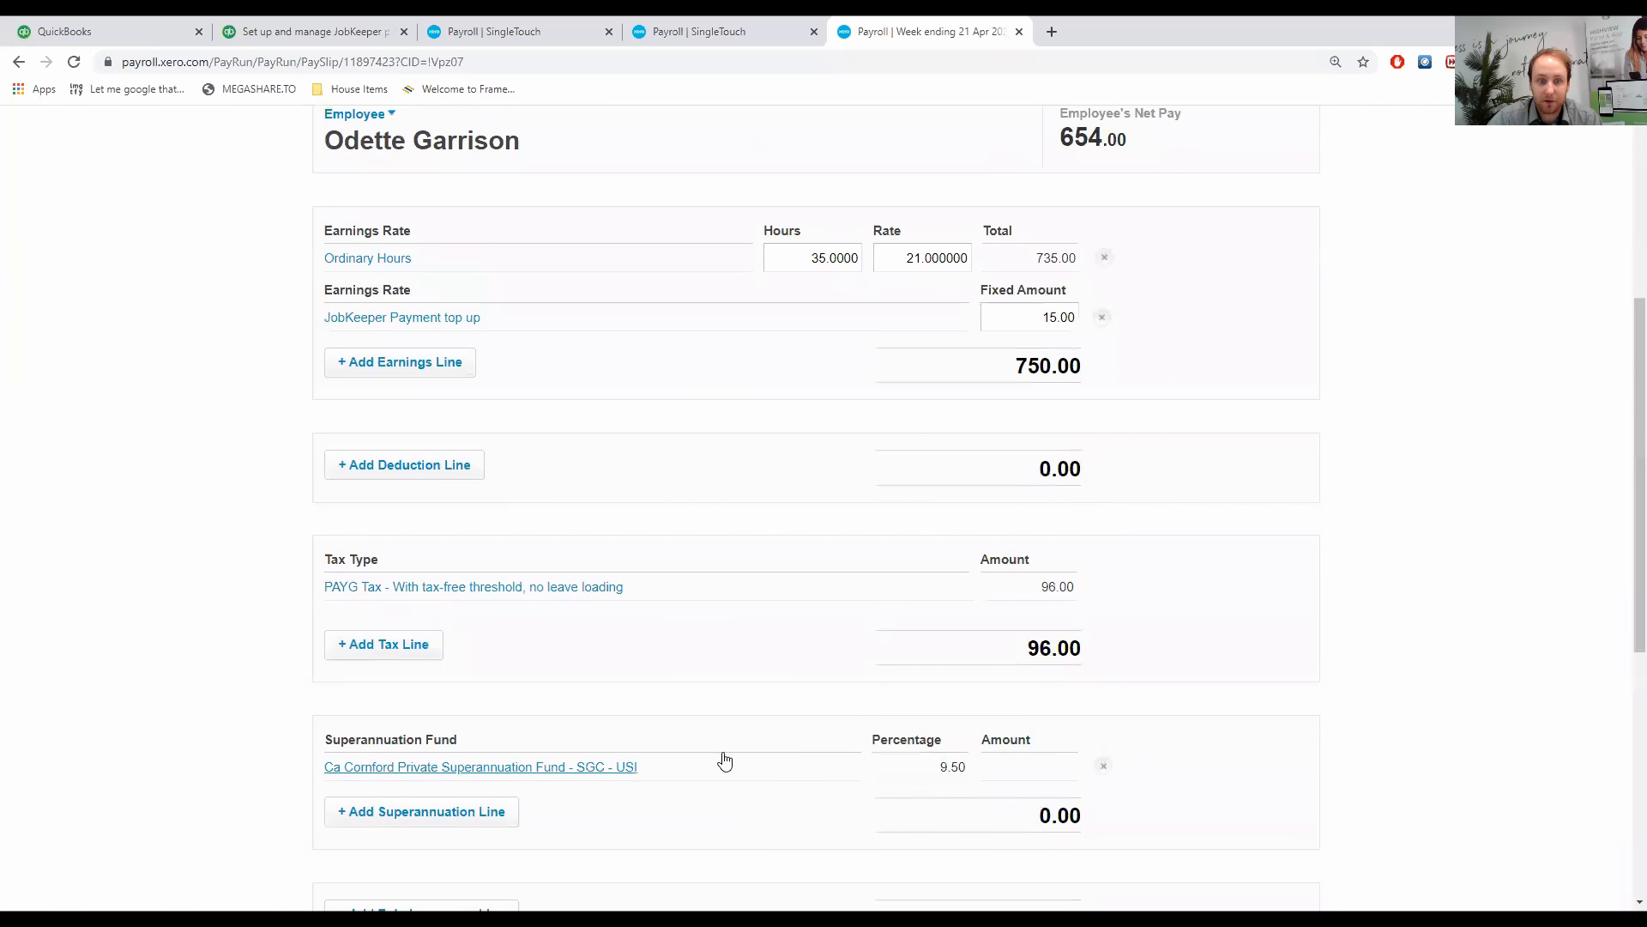
{"action": "mouse_move", "coordinate": [996, 731]}
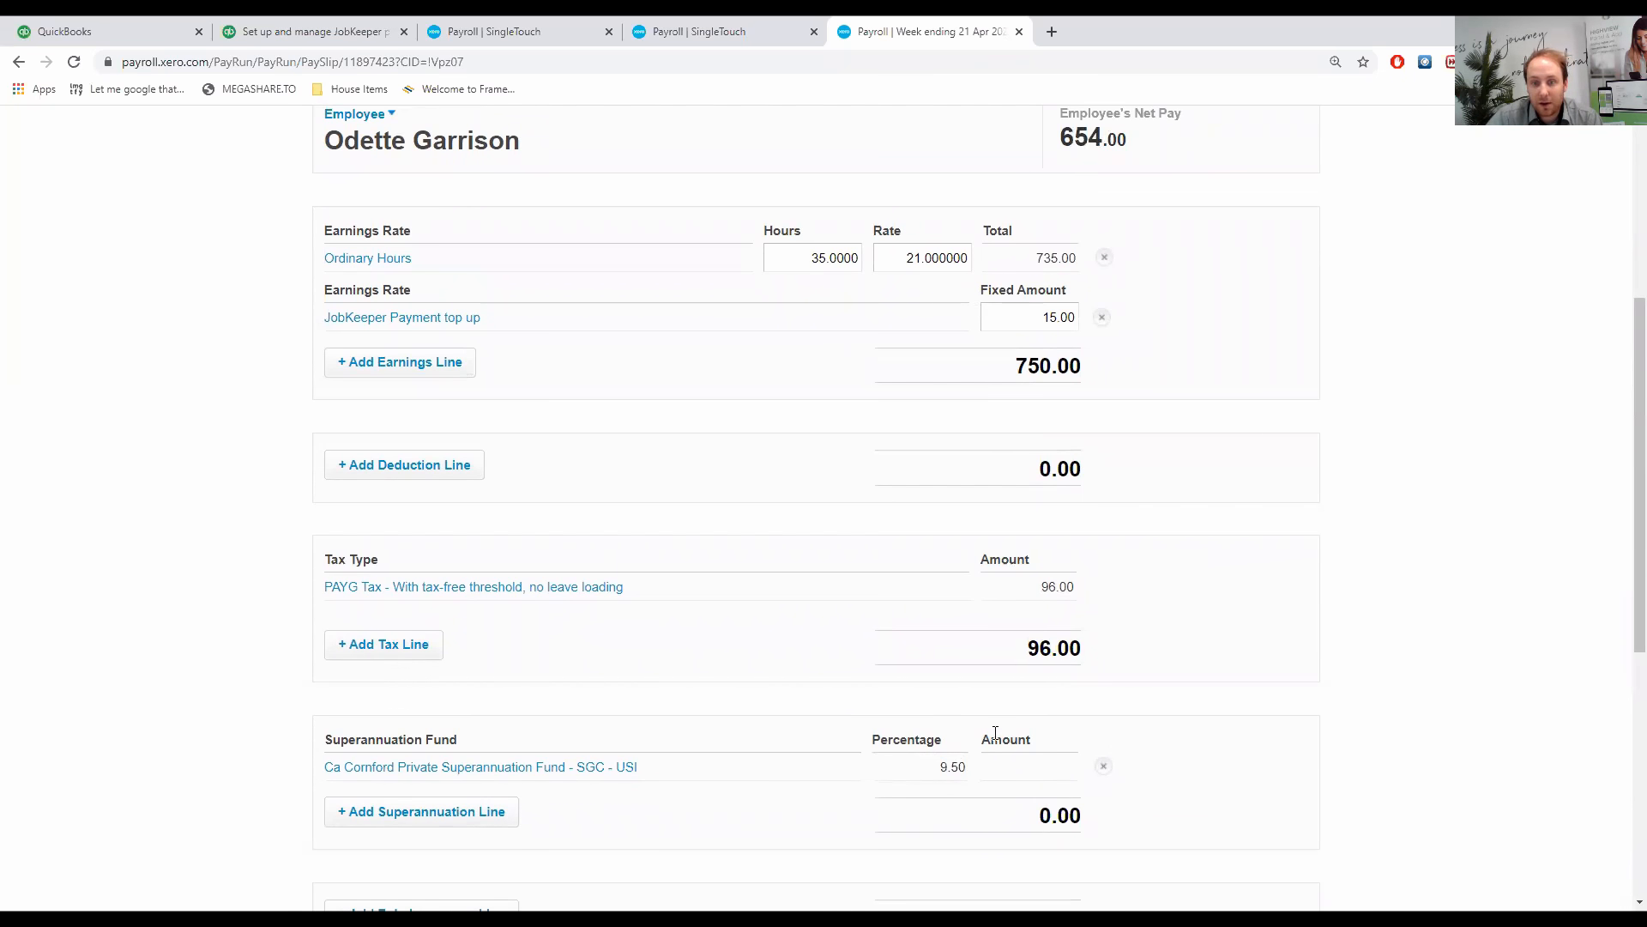
{"action": "mouse_move", "coordinate": [931, 801]}
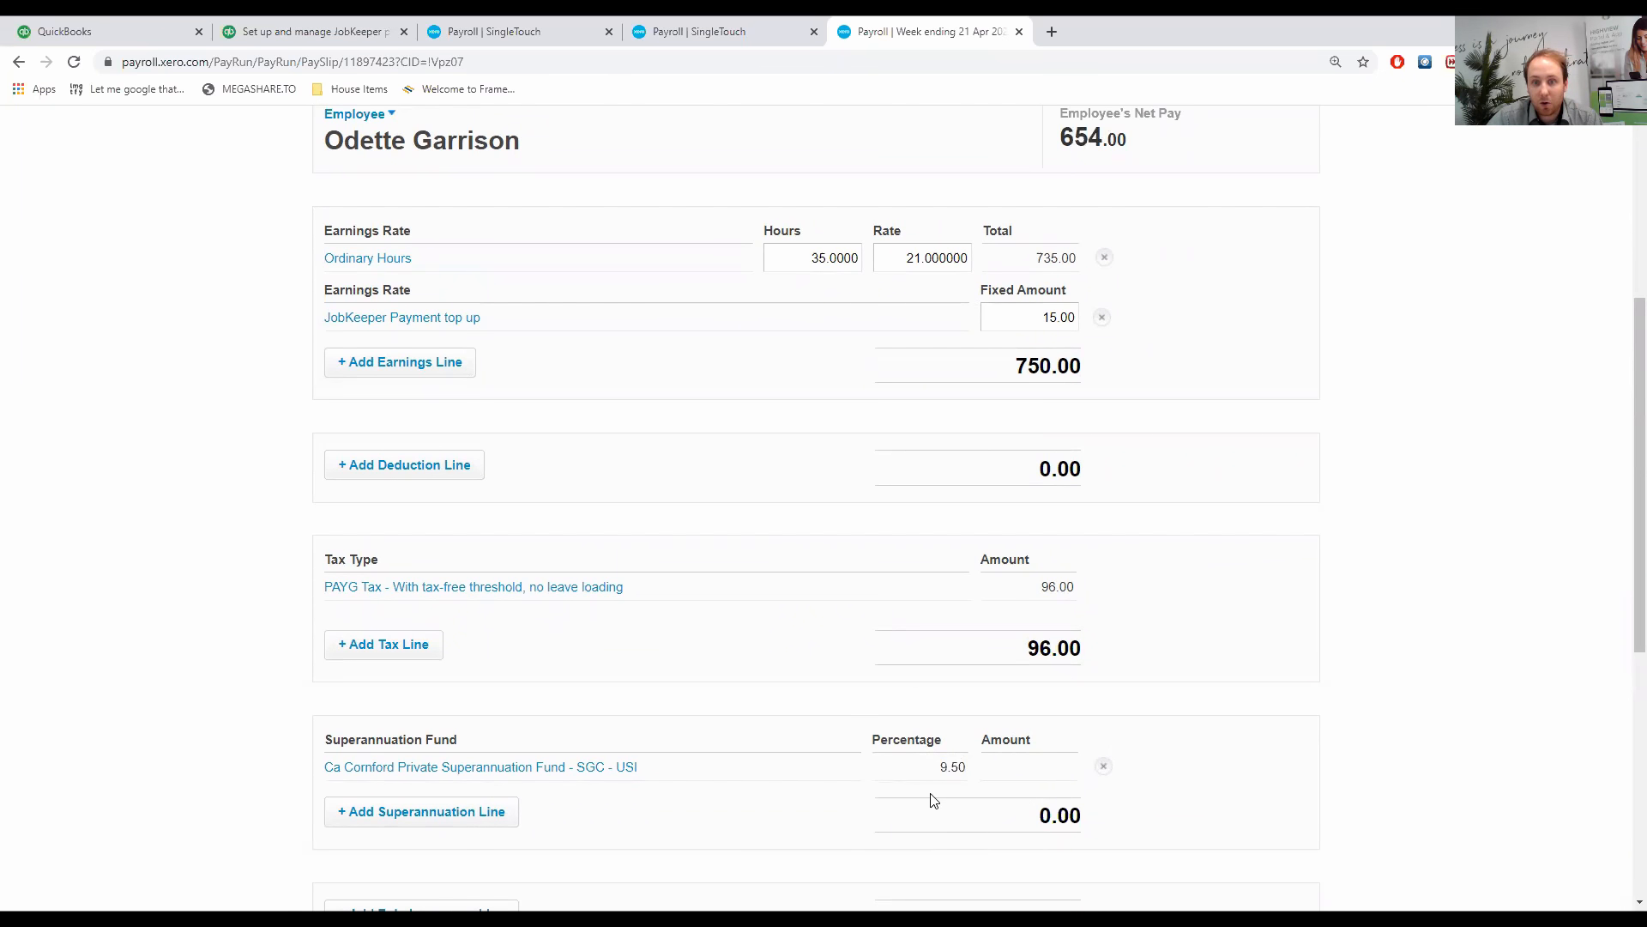
{"action": "mouse_move", "coordinate": [949, 754]}
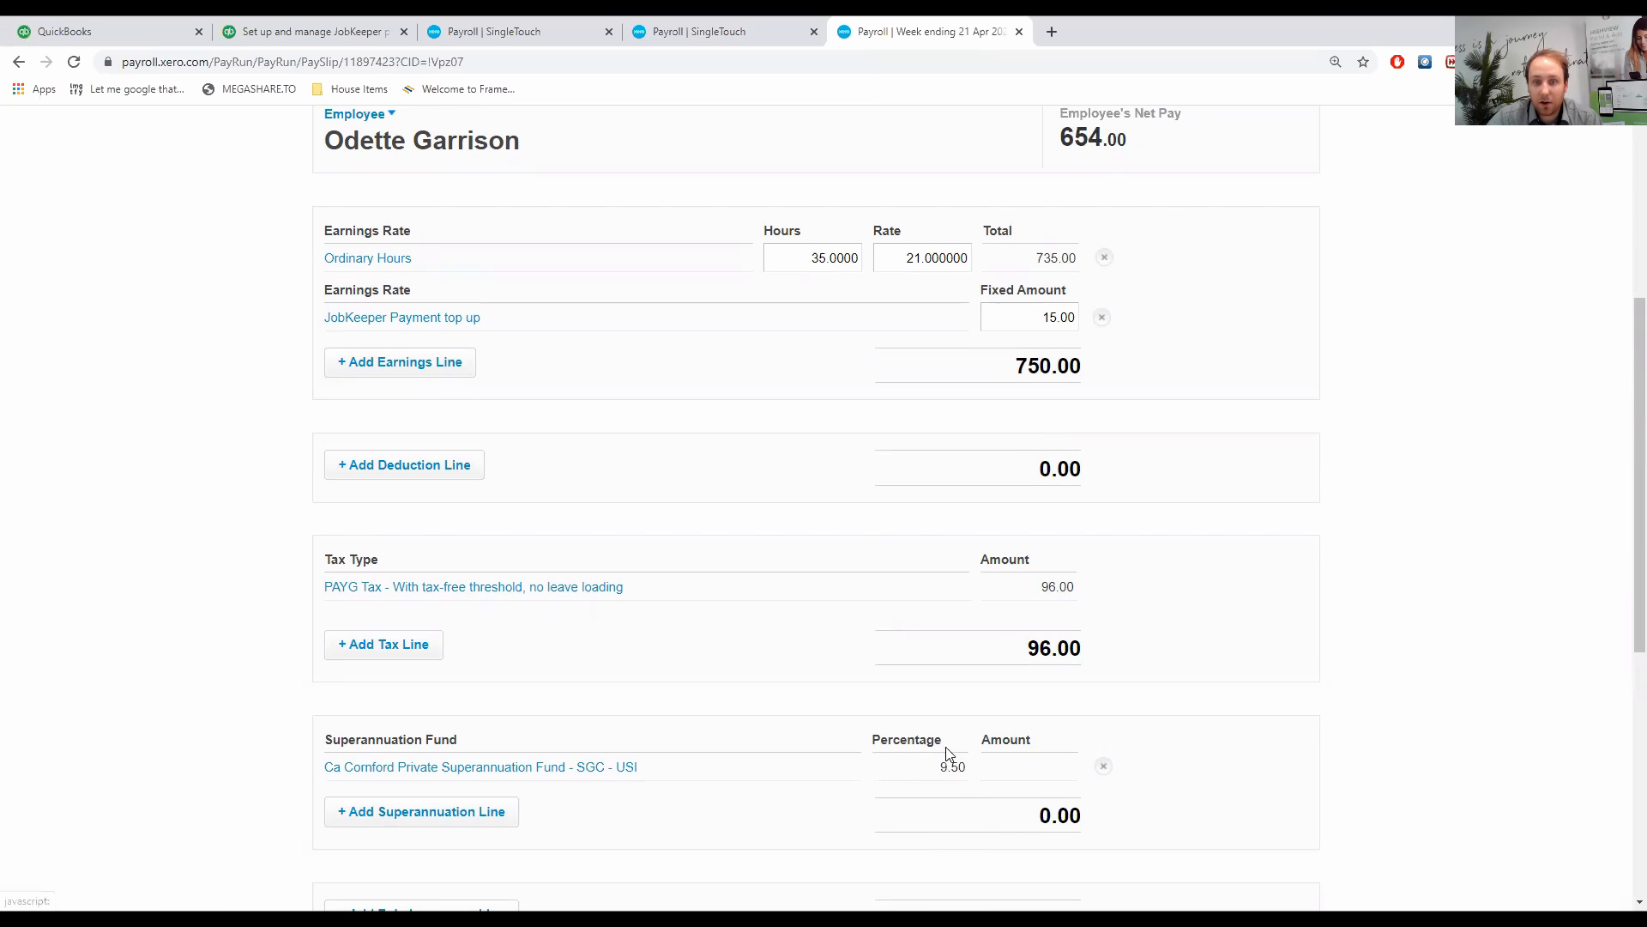
{"action": "scroll", "scroll_direction": "up", "scroll_amount": 3}
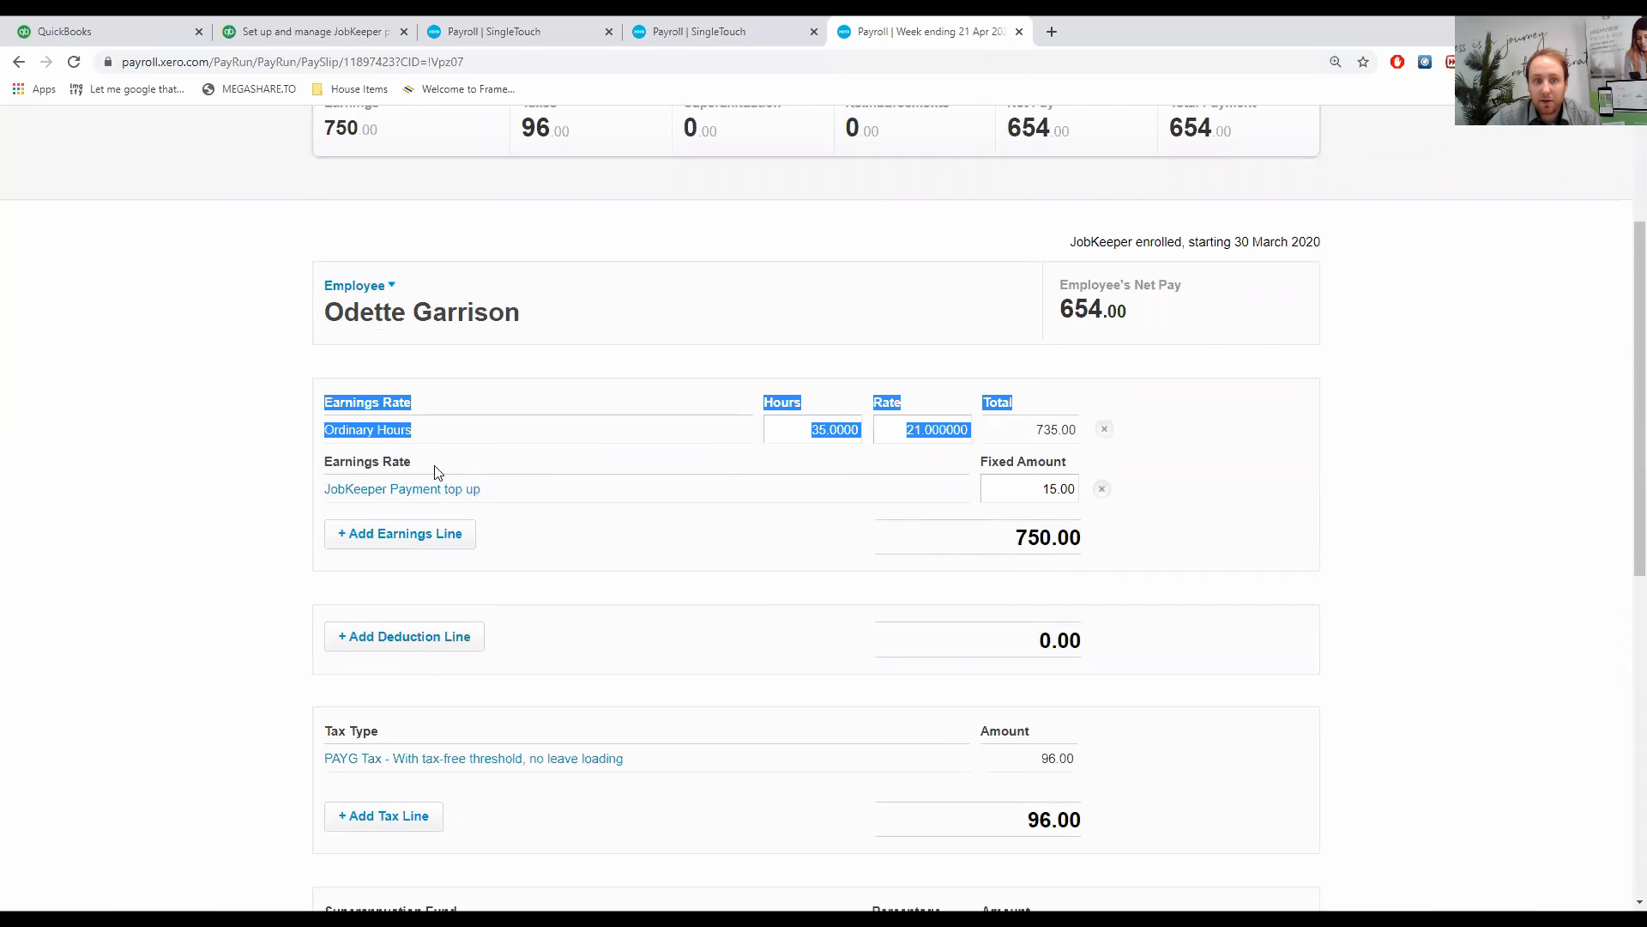
{"action": "scroll", "scroll_direction": "up", "scroll_amount": 3}
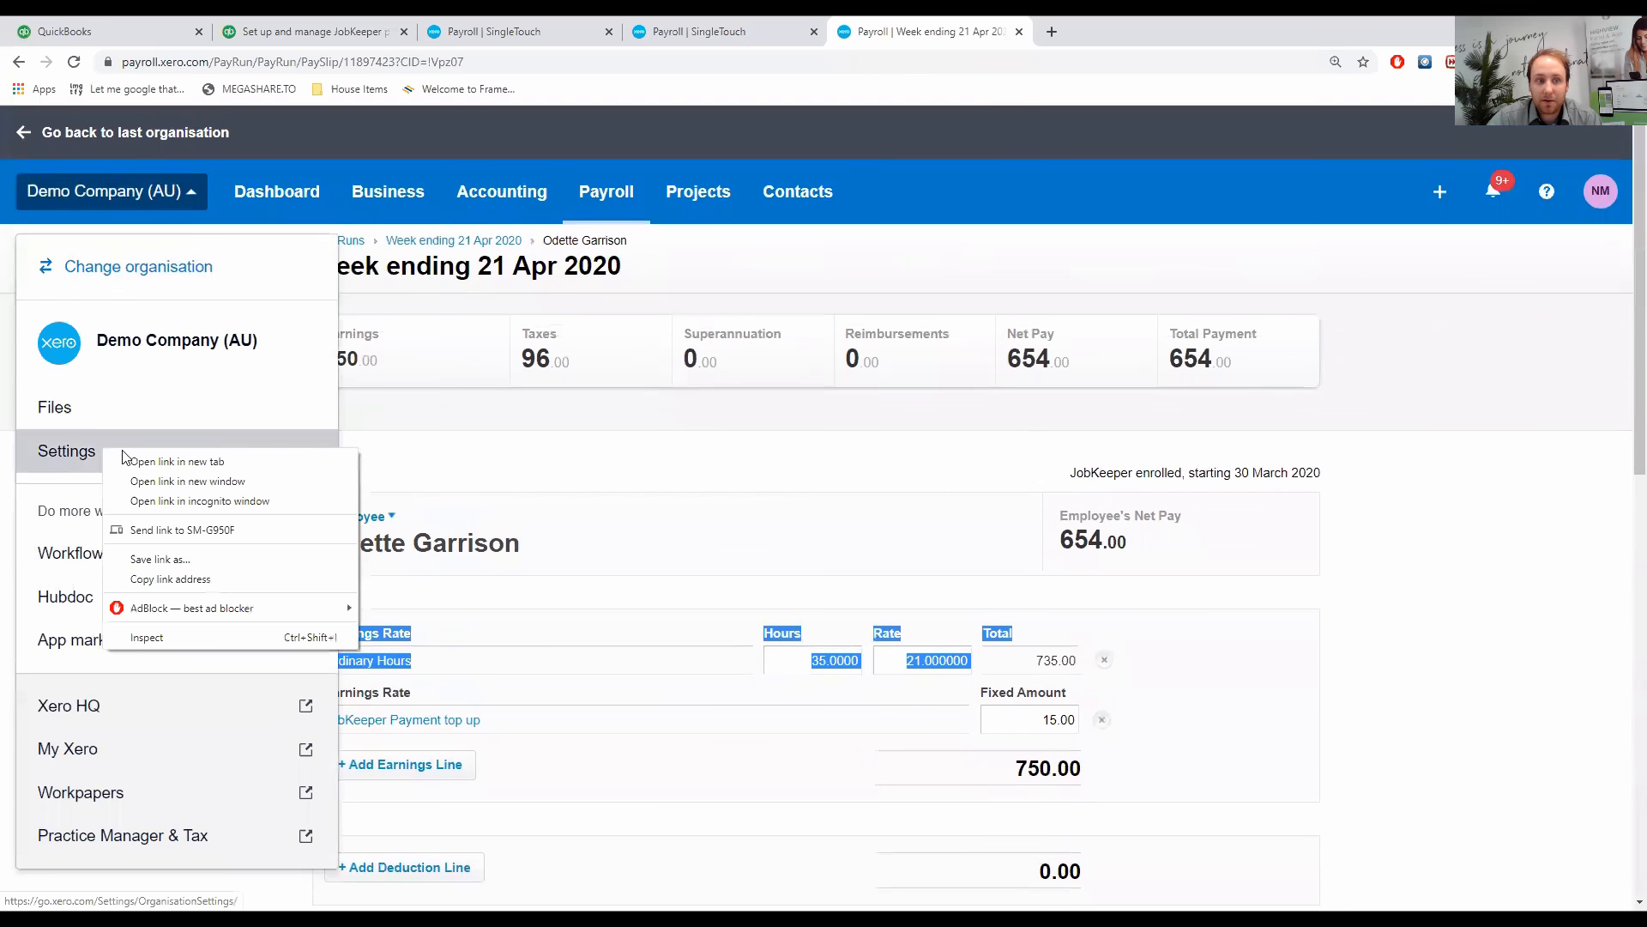
Open Payroll Settings on the Pay Items earnings list showing JobKeeper Payment top up.
{"action": "left_click", "coordinate": [179, 460]}
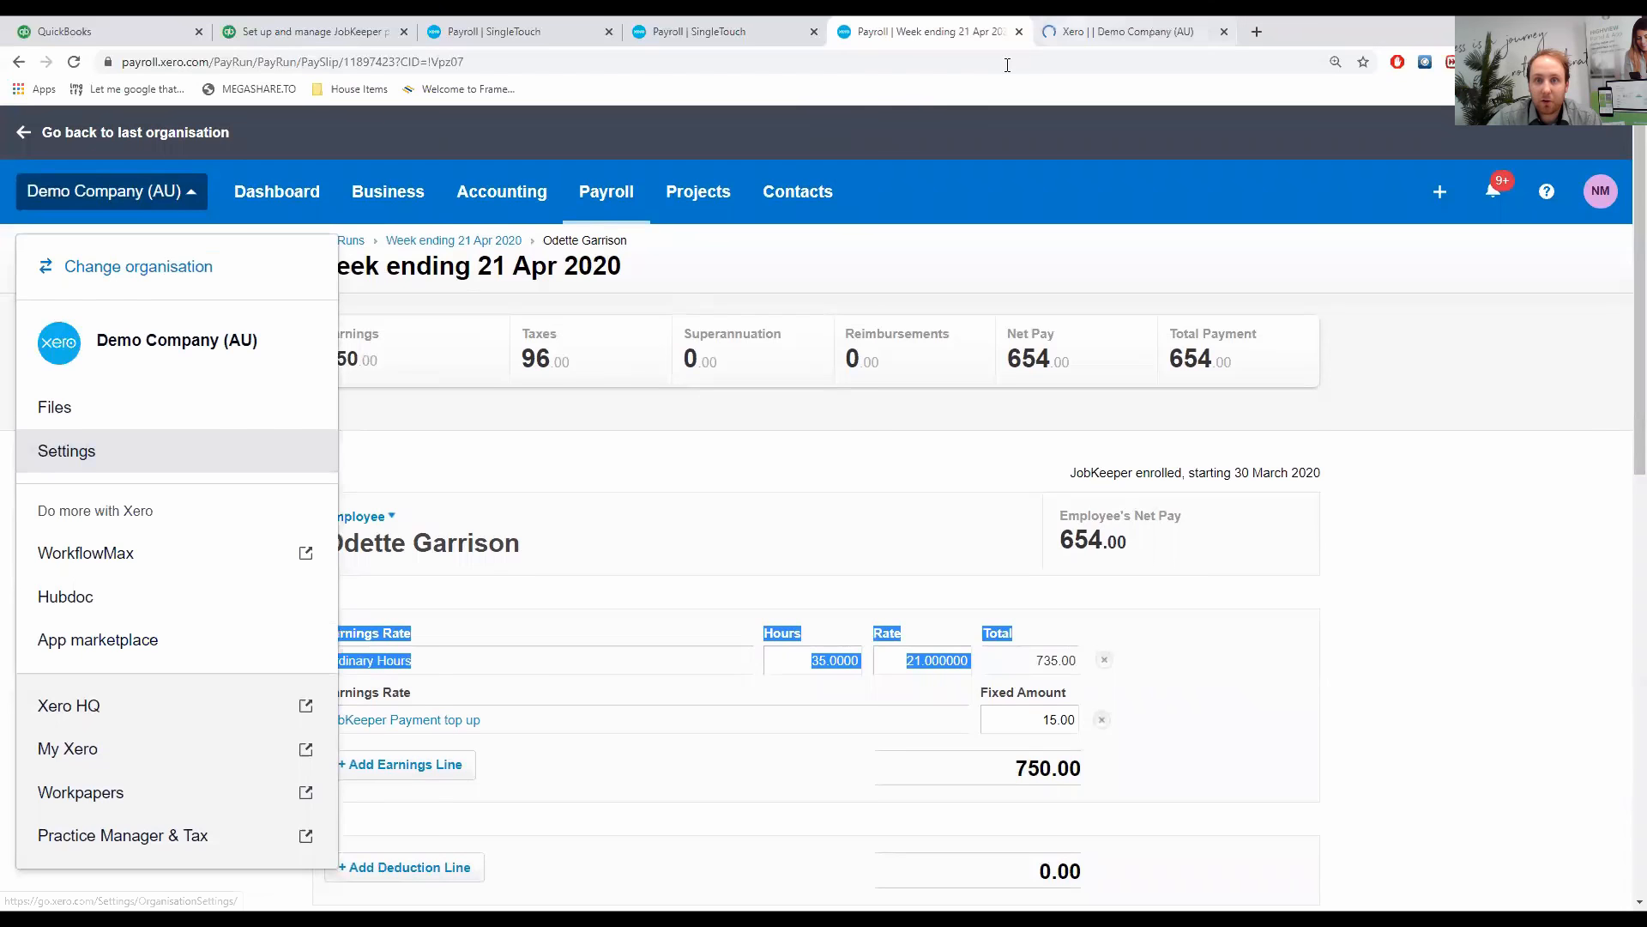
{"action": "left_click", "coordinate": [65, 450]}
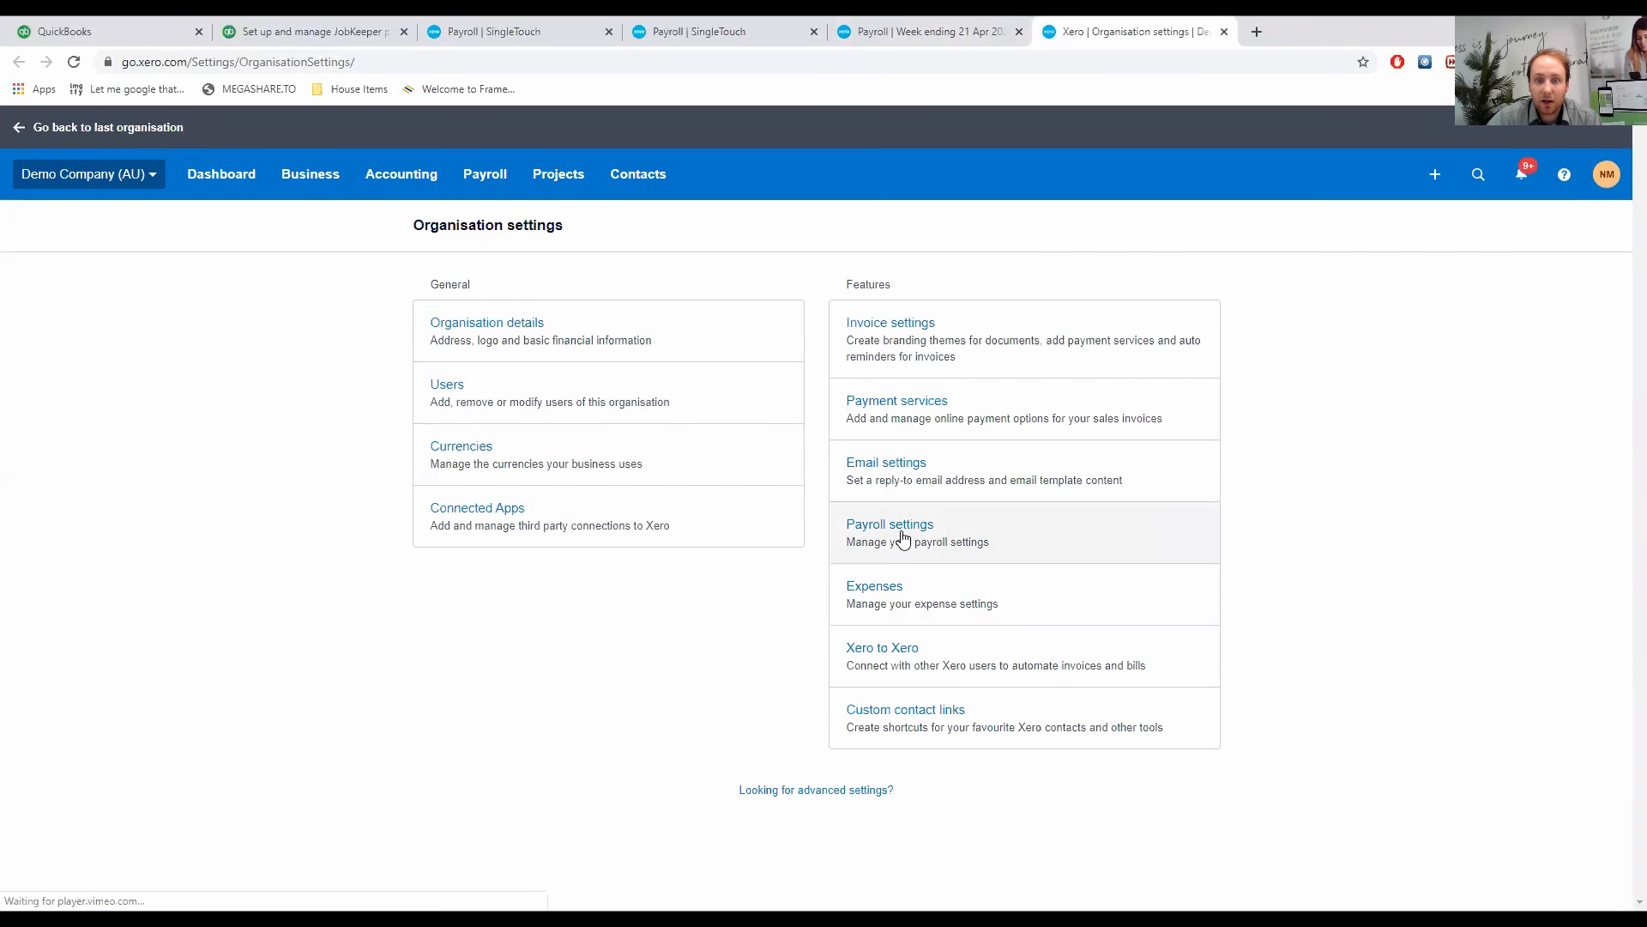
{"action": "left_click", "coordinate": [890, 524]}
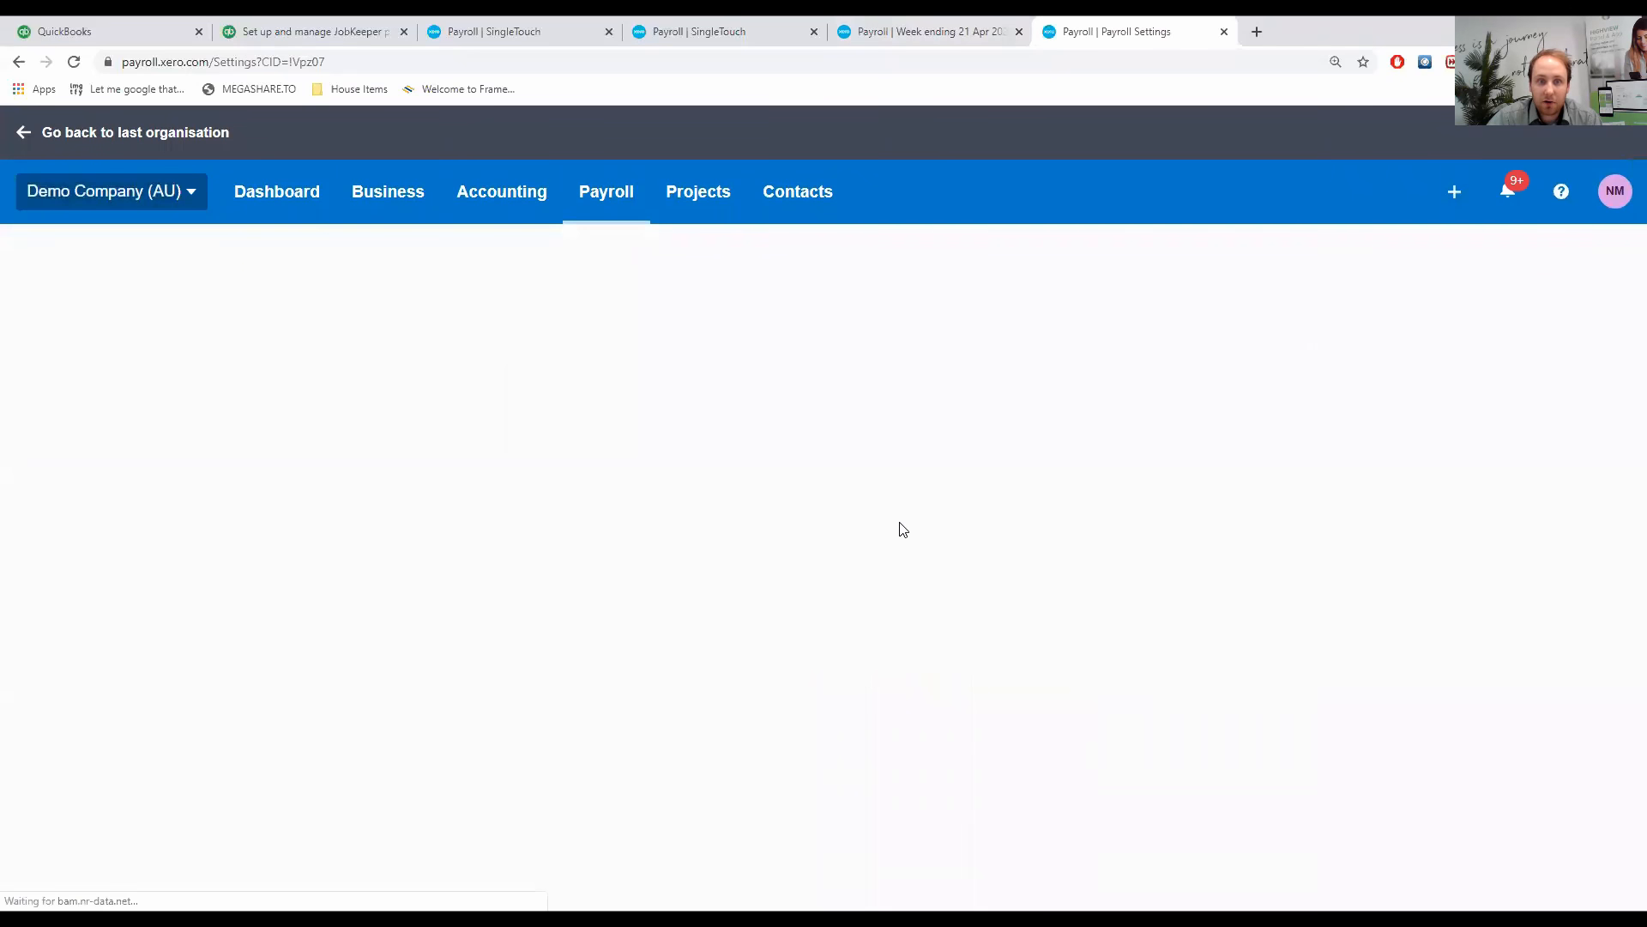
{"action": "mouse_move", "coordinate": [757, 574]}
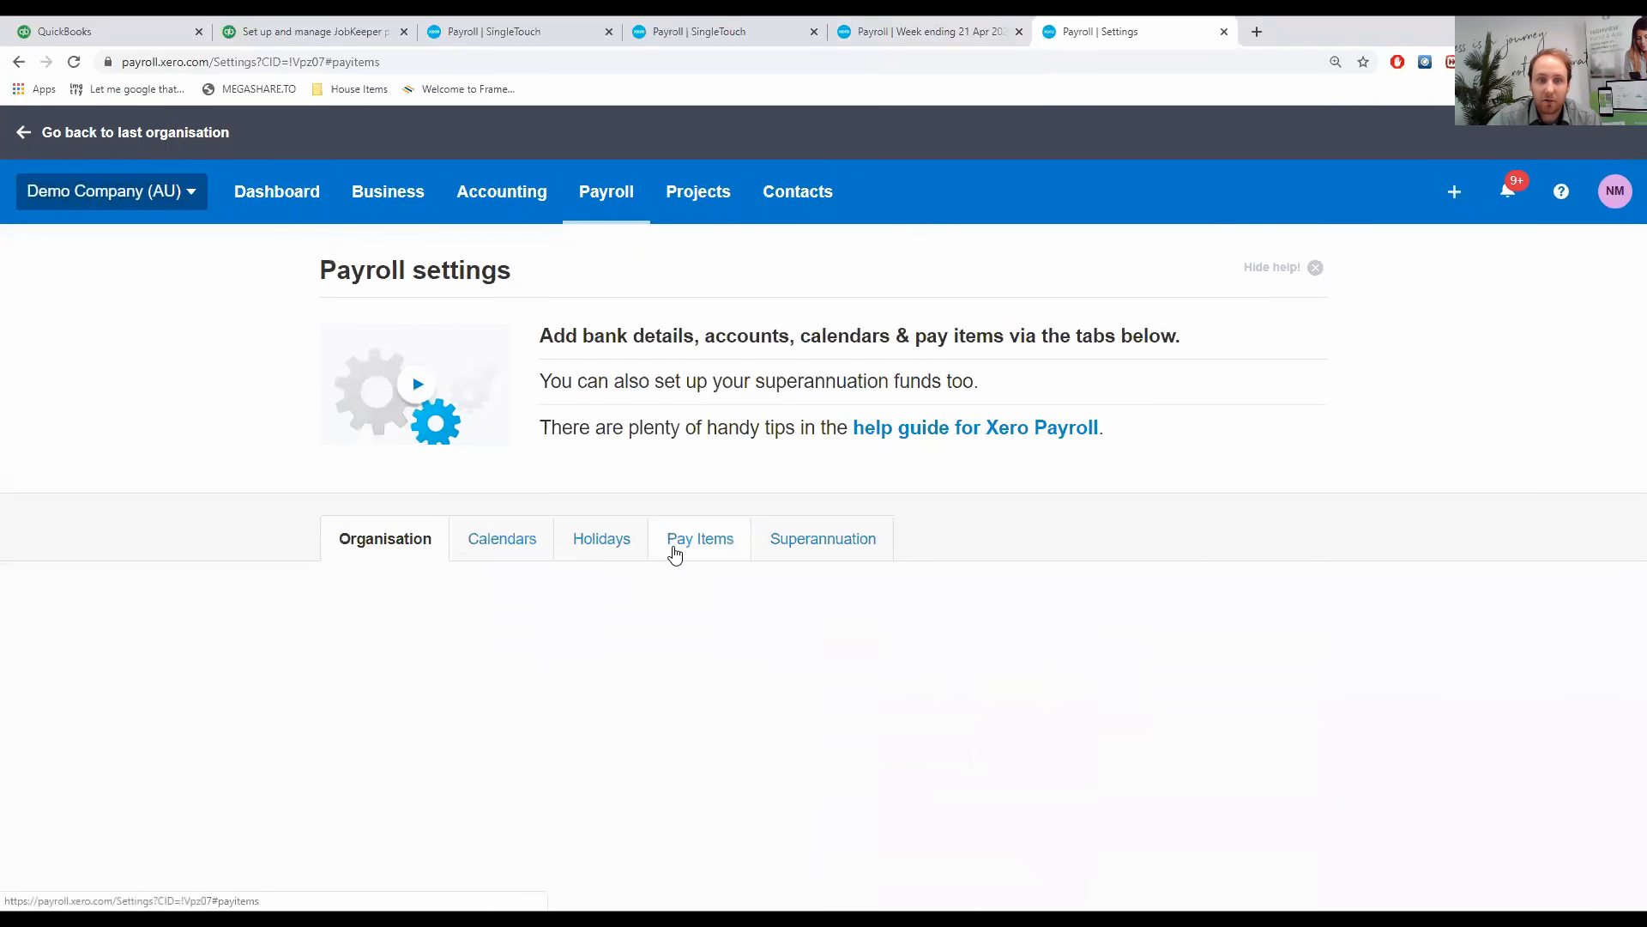
{"action": "left_click", "coordinate": [700, 538]}
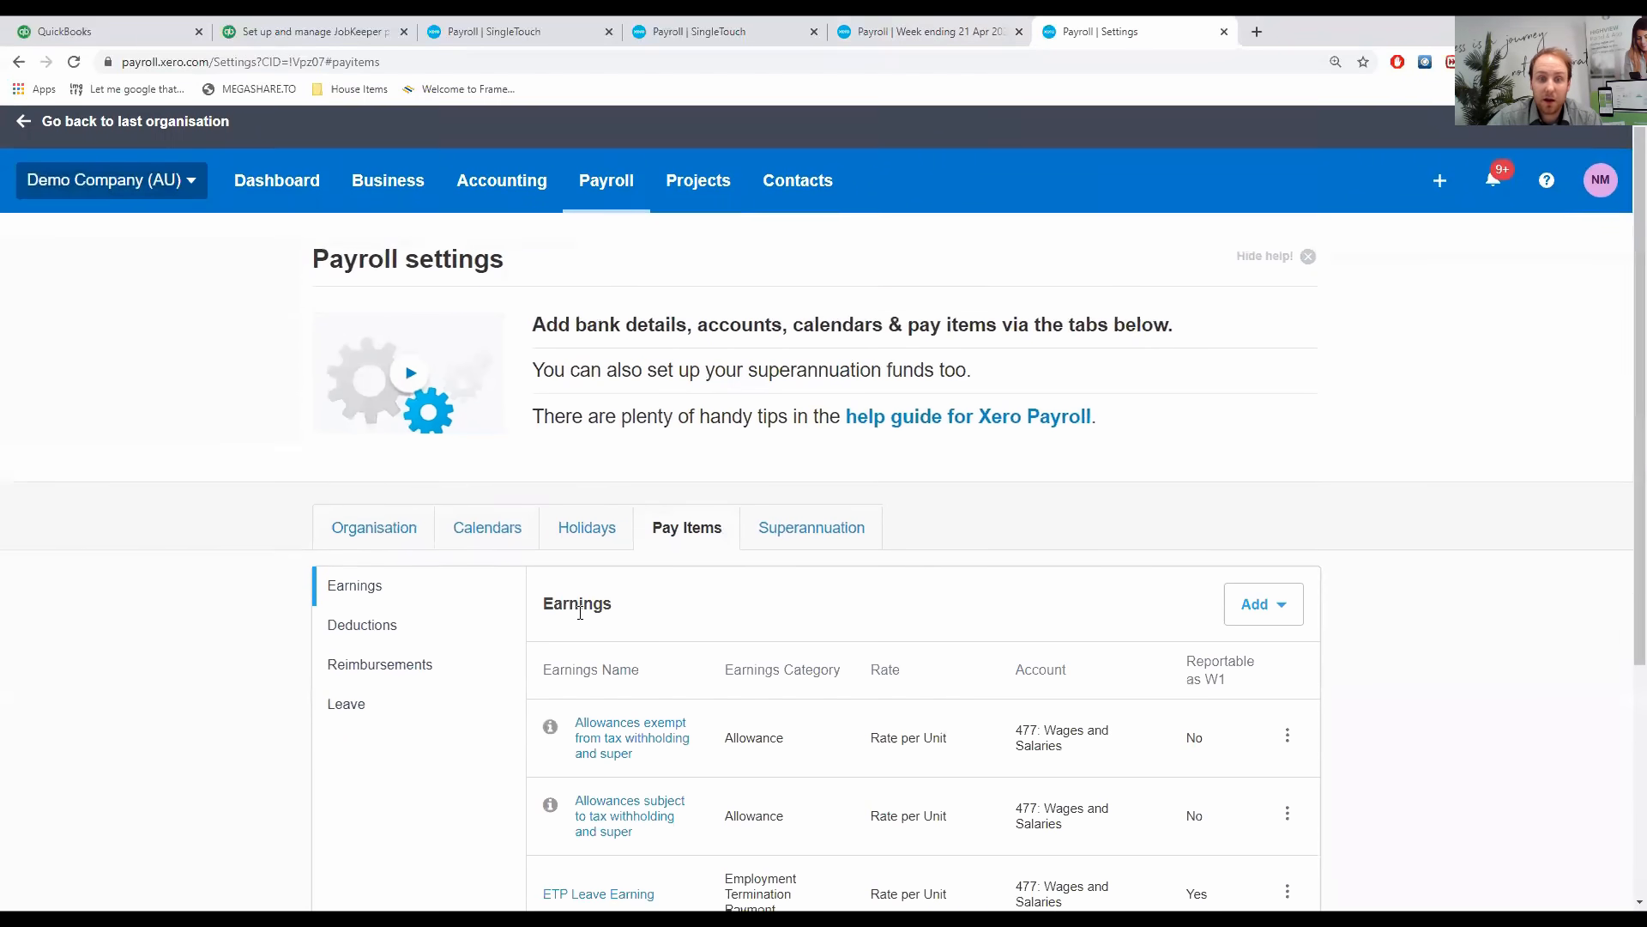
{"action": "scroll", "scroll_direction": "down", "scroll_amount": 3}
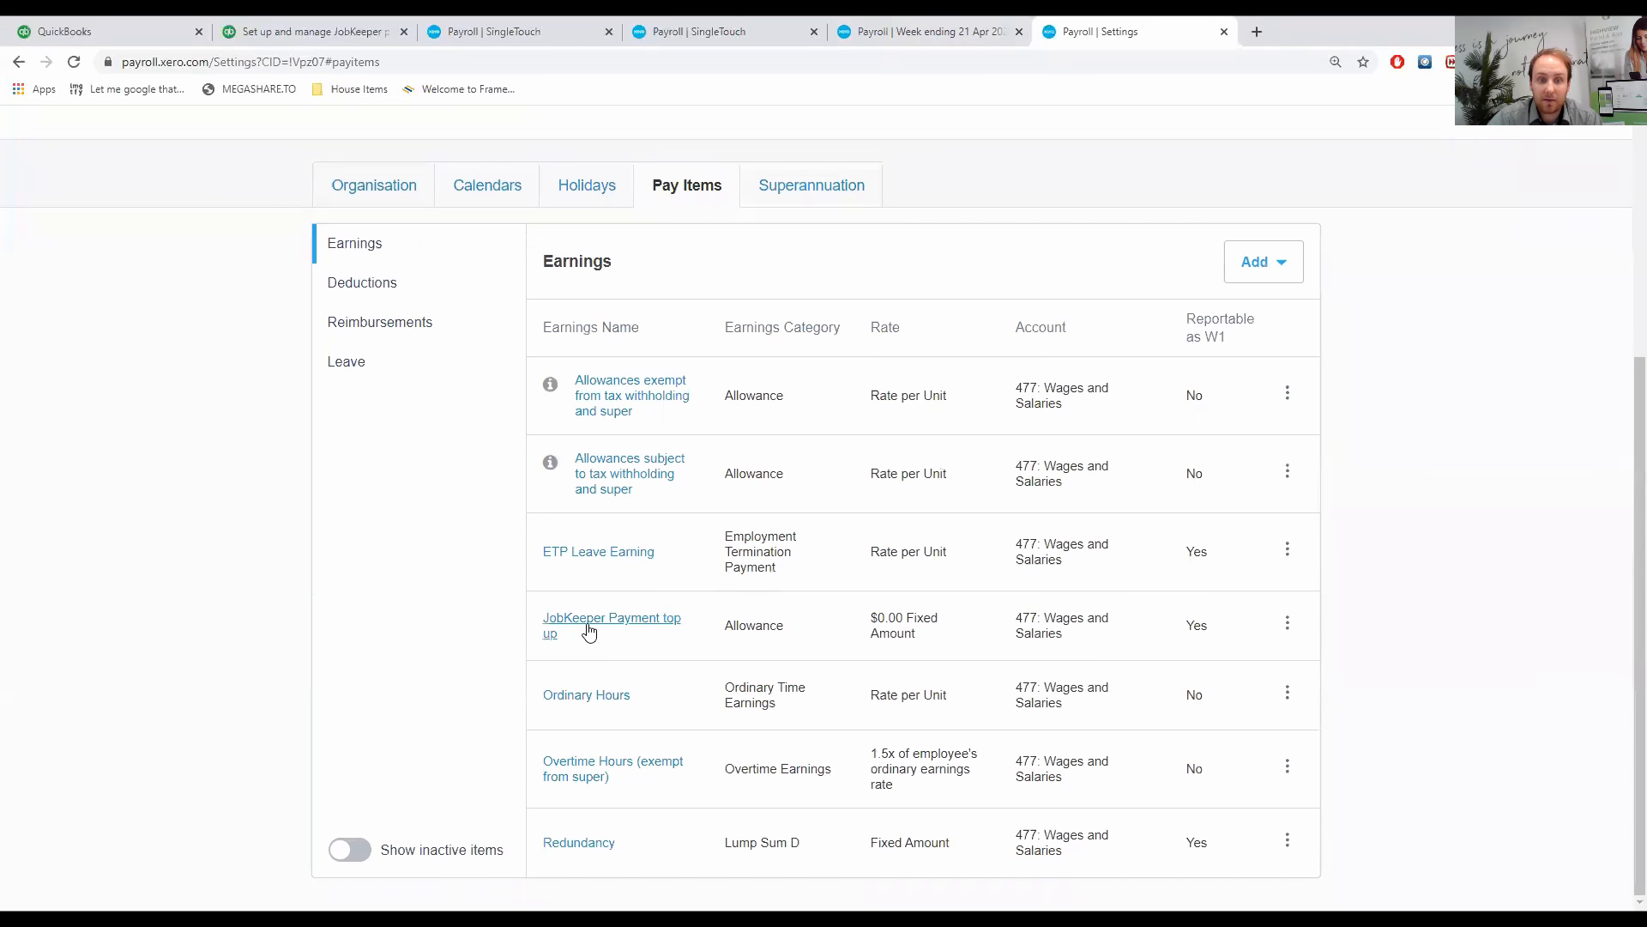
Save JobKeeper Payment top up as JobKeeper type, exempt from Superannuation Guarantee Contribution.
{"action": "left_click", "coordinate": [612, 617]}
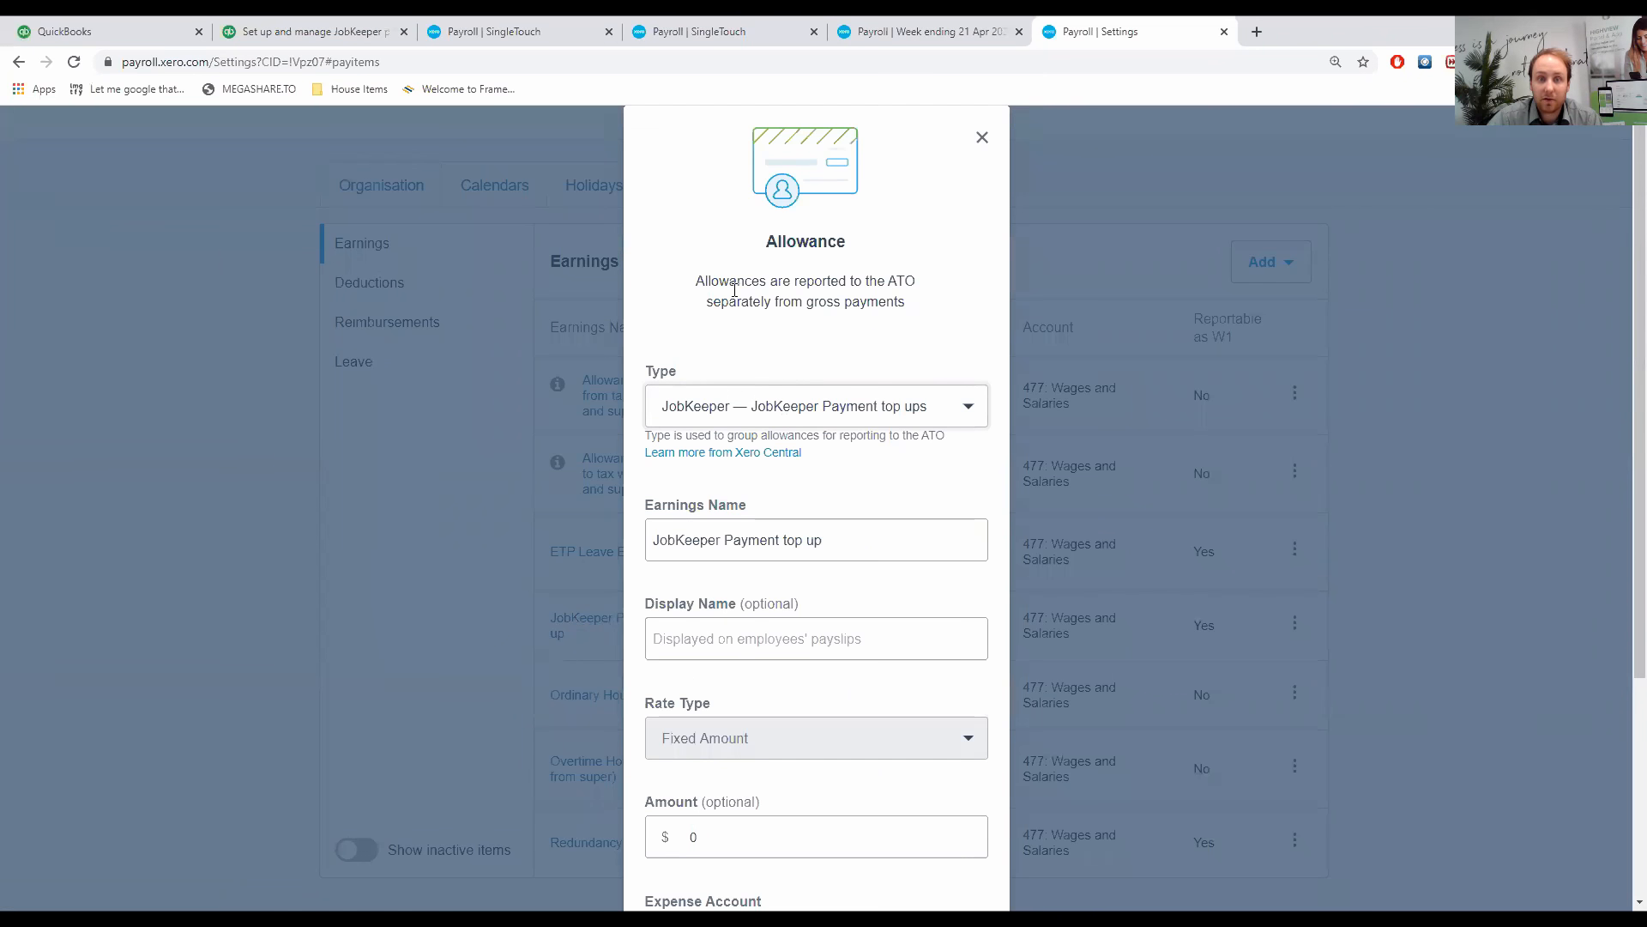
{"action": "double_click", "coordinate": [804, 240]}
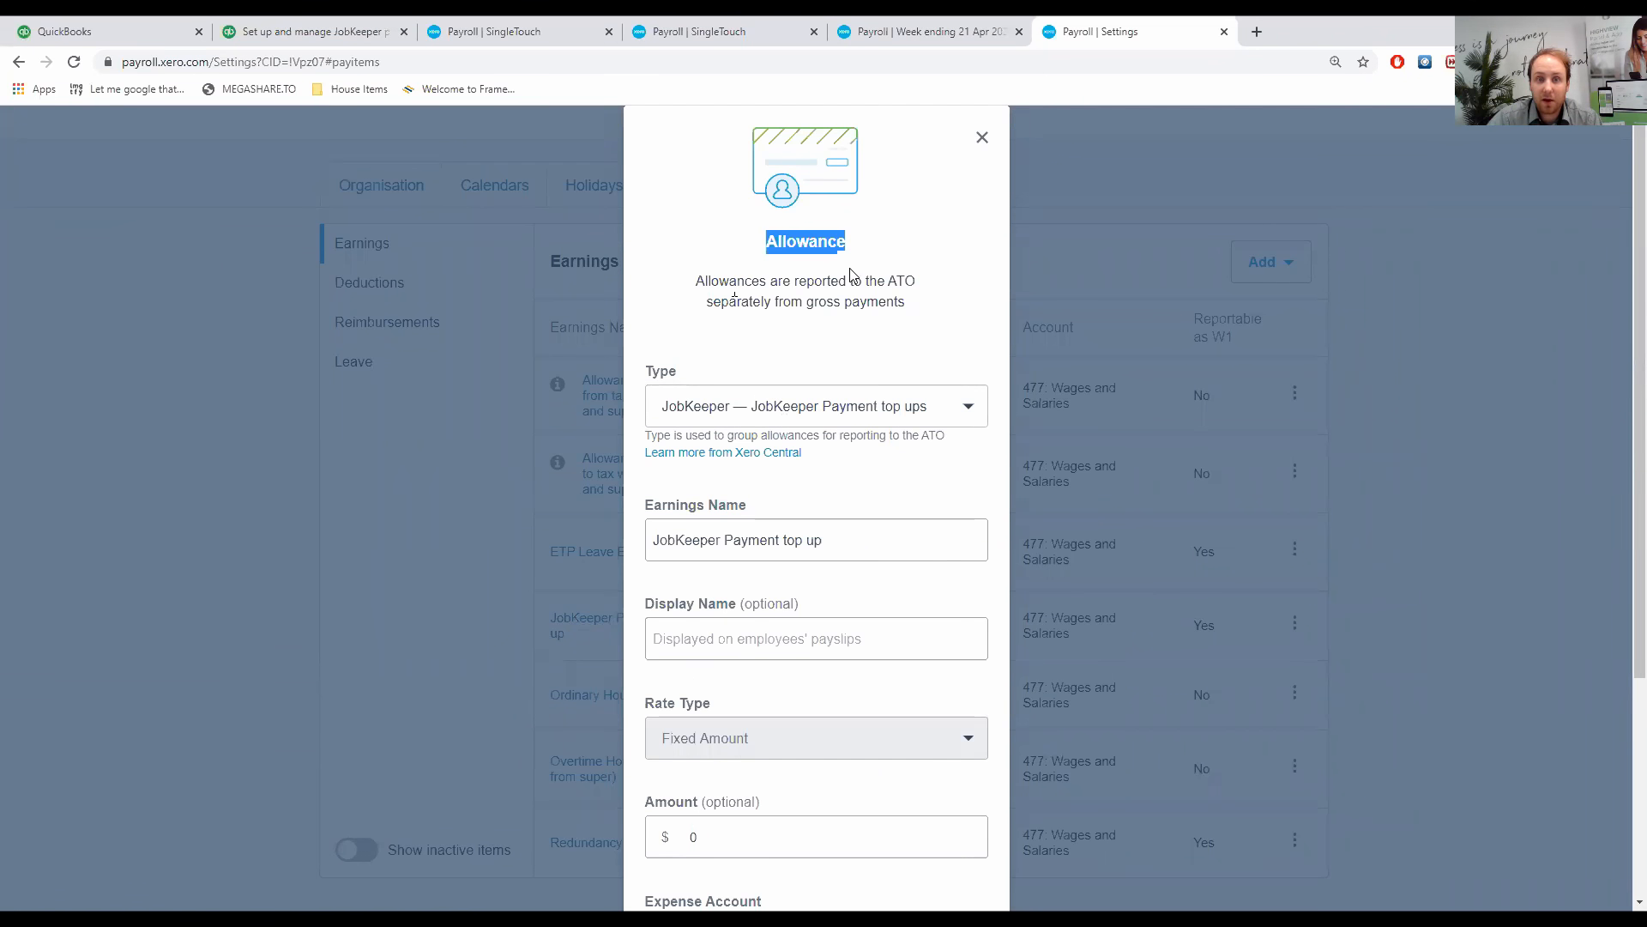
{"action": "left_click", "coordinate": [816, 406]}
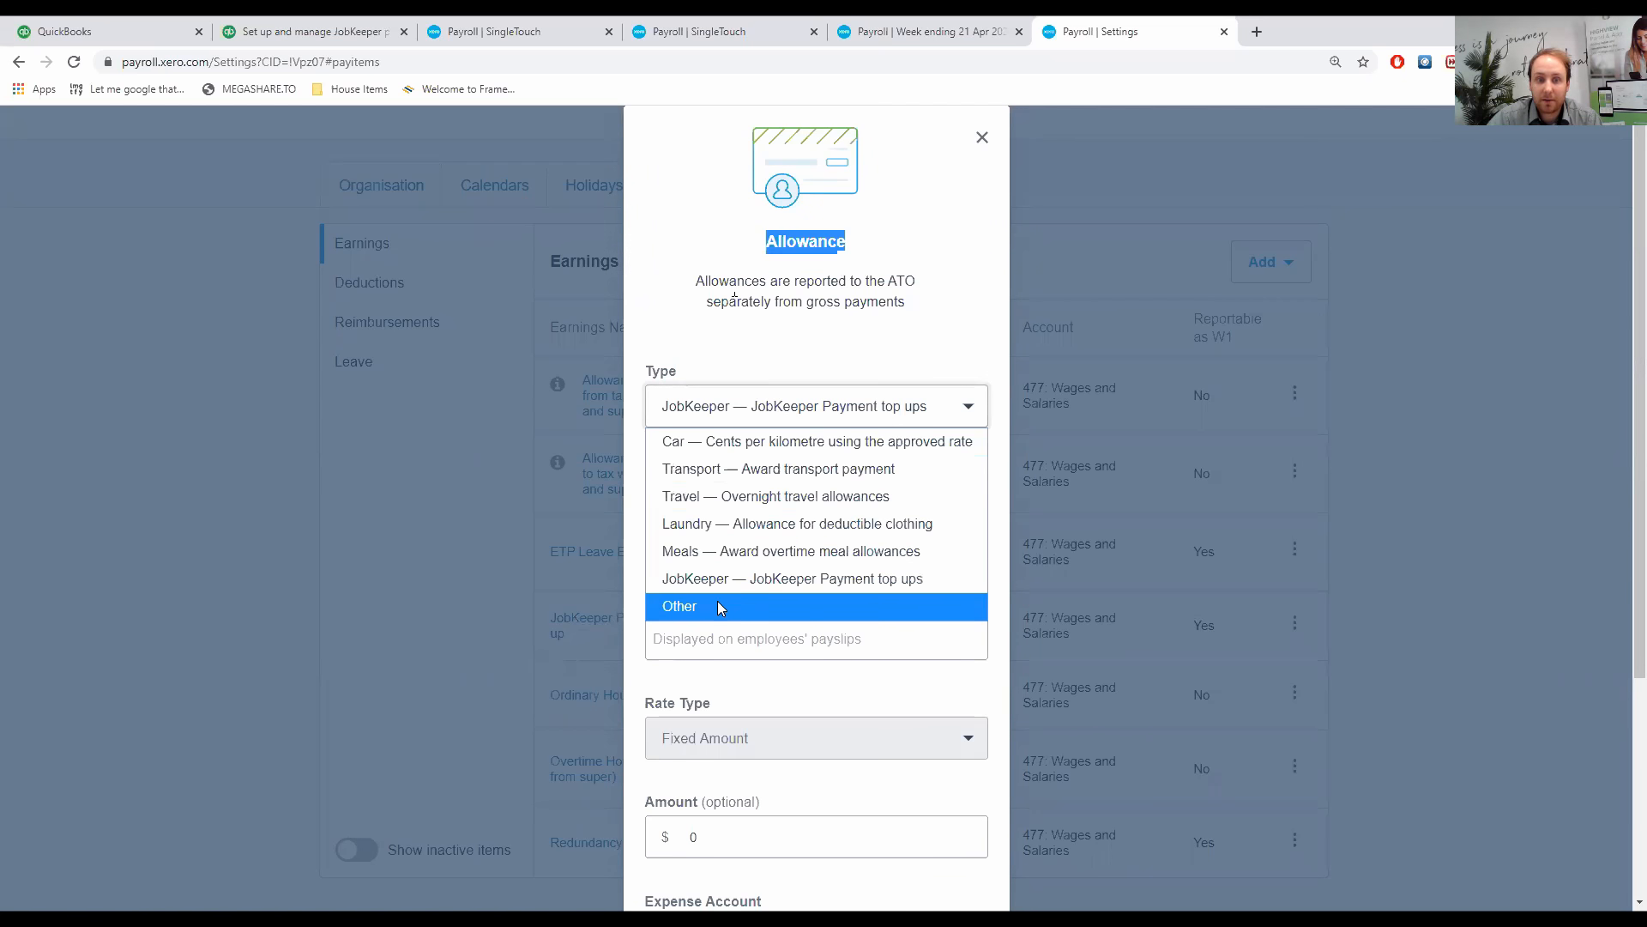
{"action": "mouse_move", "coordinate": [673, 612]}
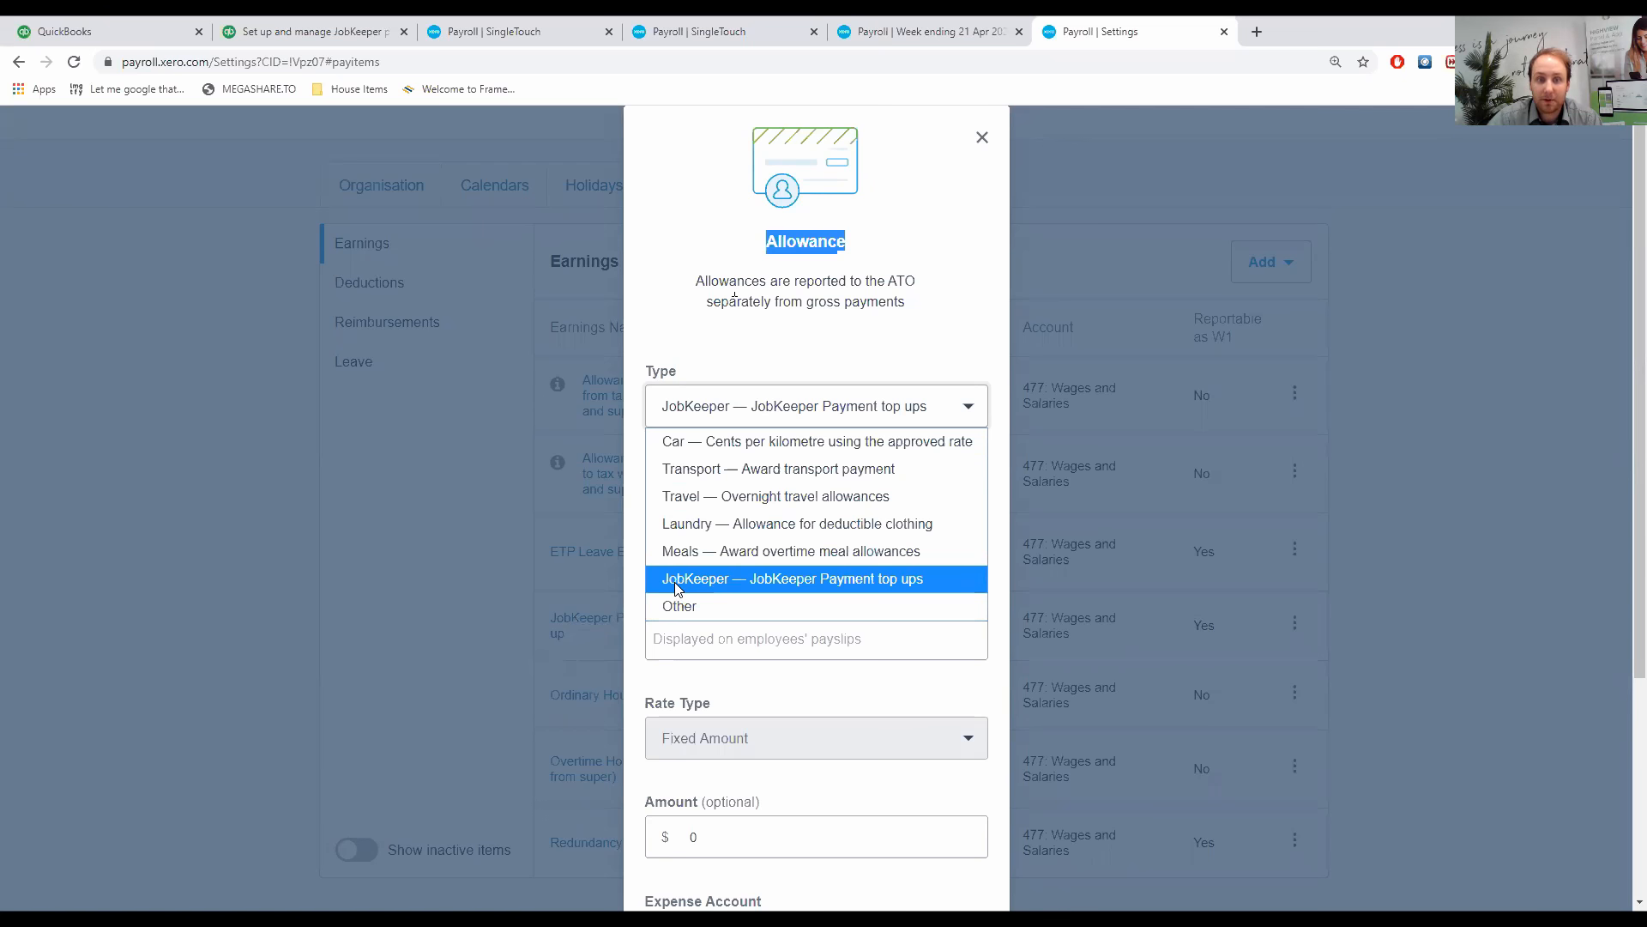
{"action": "left_click", "coordinate": [793, 577]}
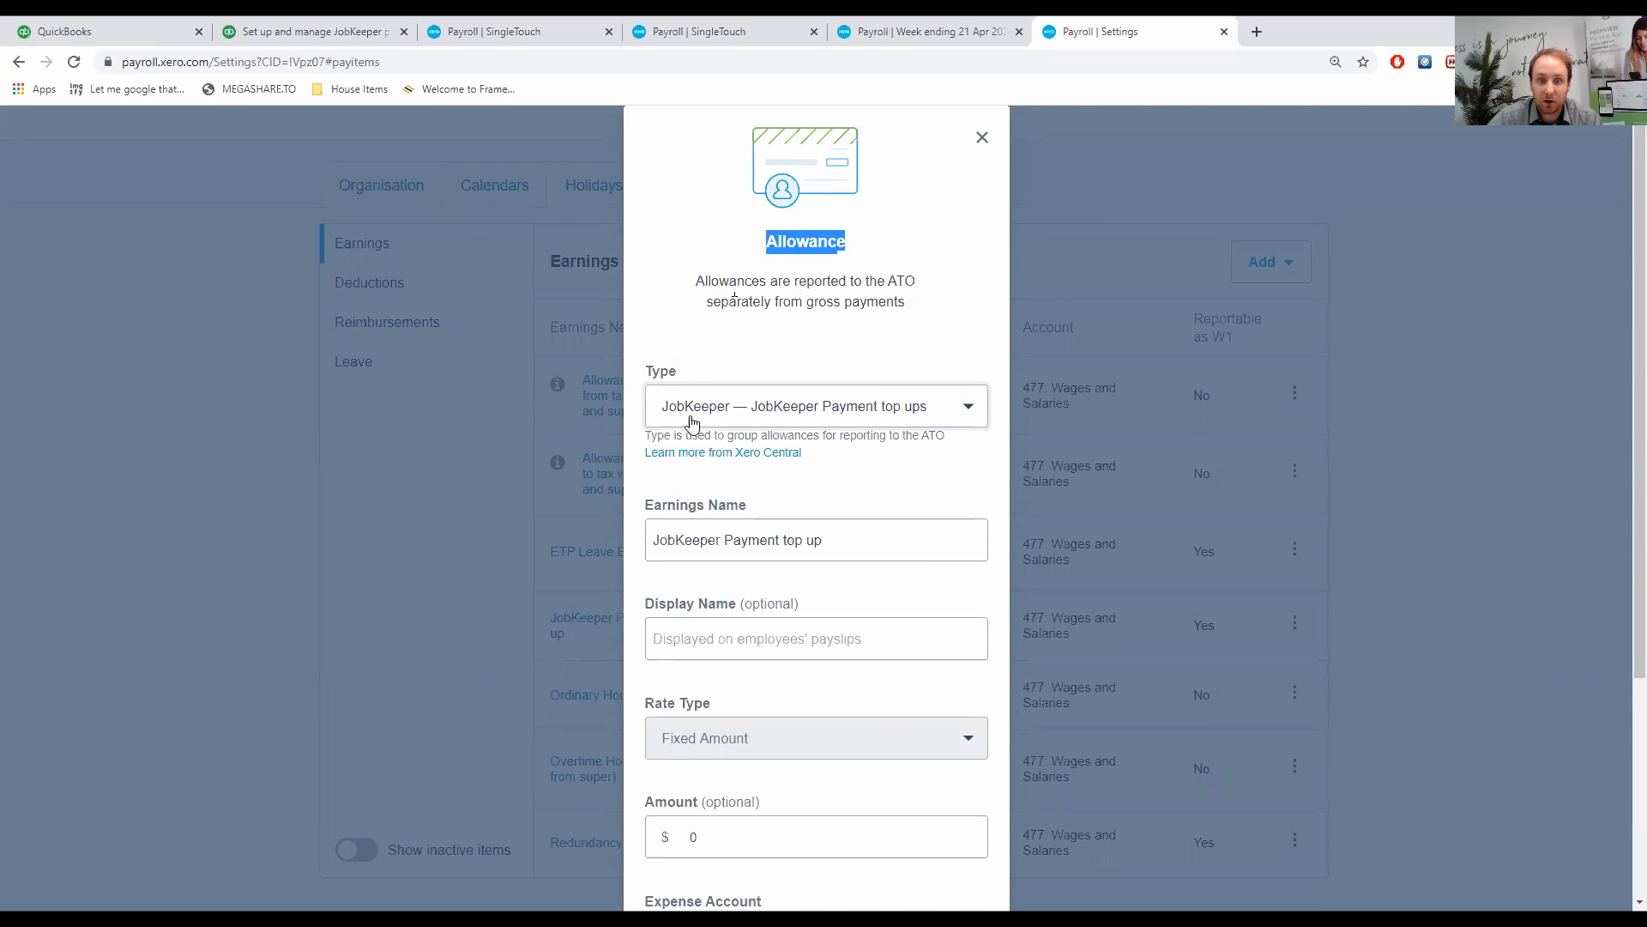
{"action": "scroll", "scroll_direction": "down", "scroll_amount": 3}
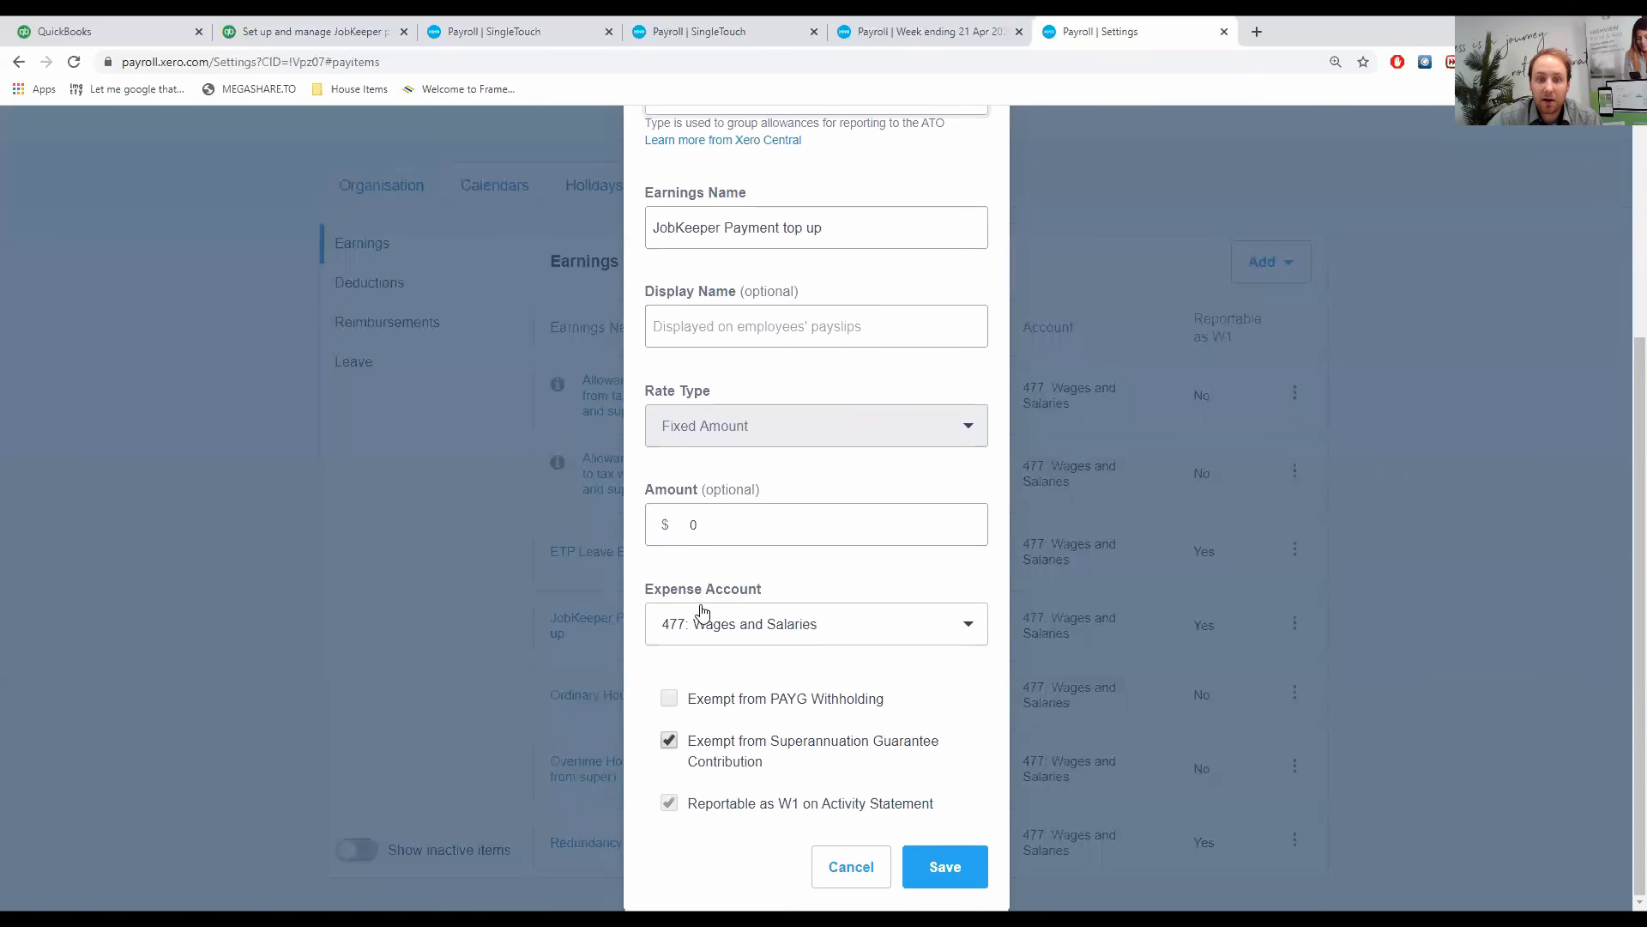
{"action": "mouse_move", "coordinate": [728, 770]}
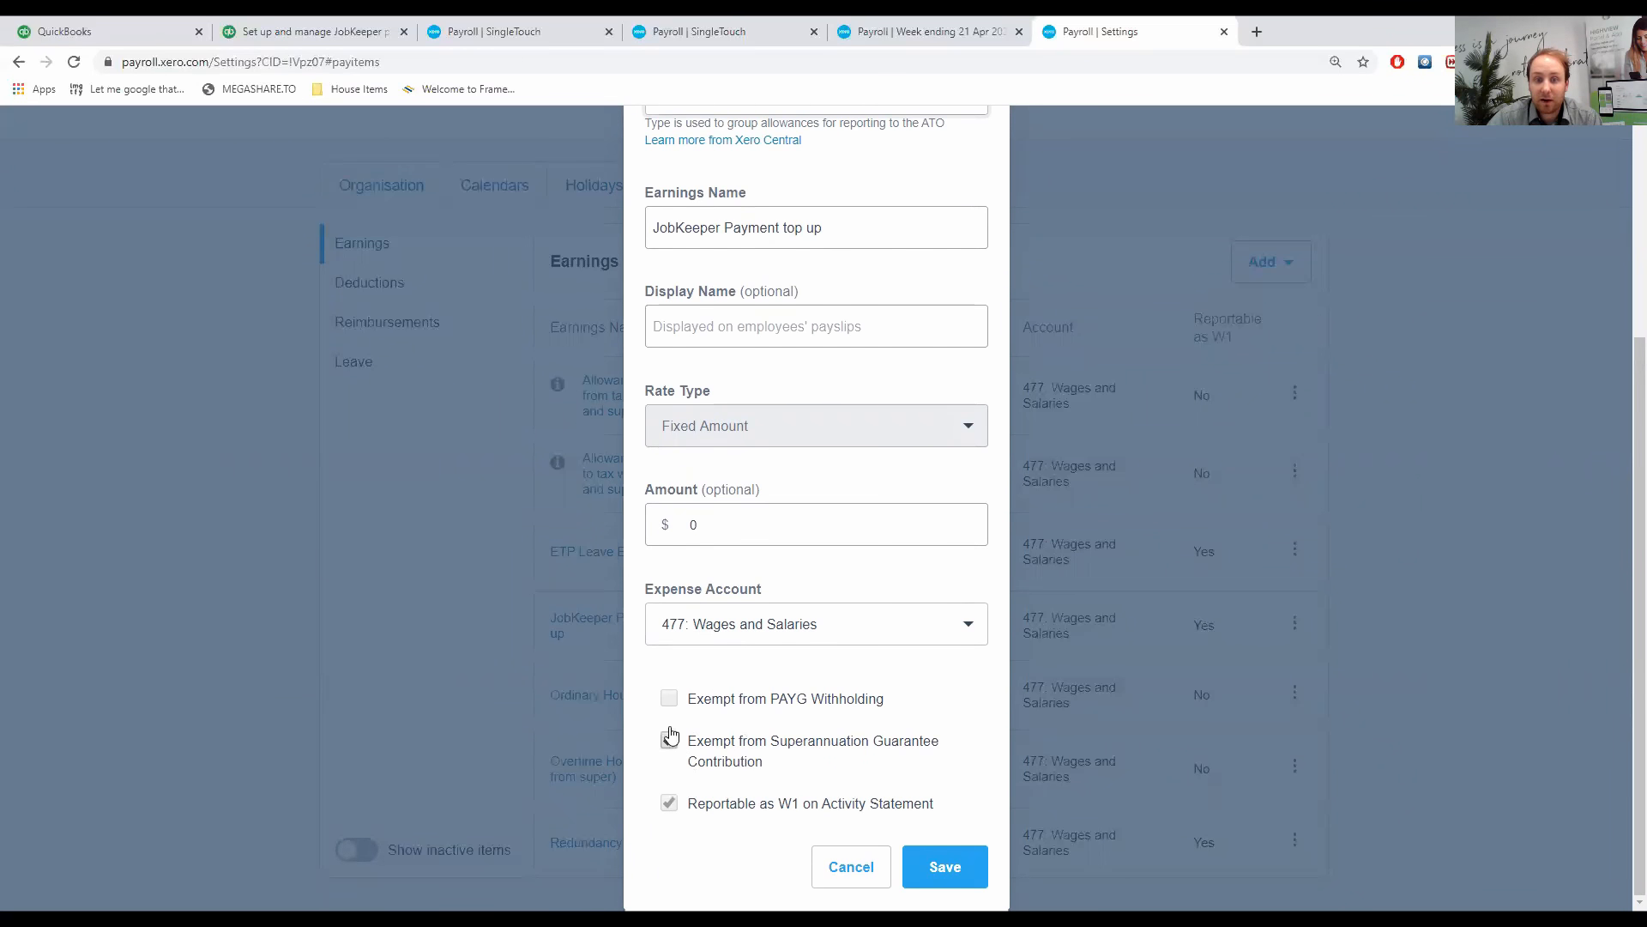
{"action": "left_click", "coordinate": [669, 740]}
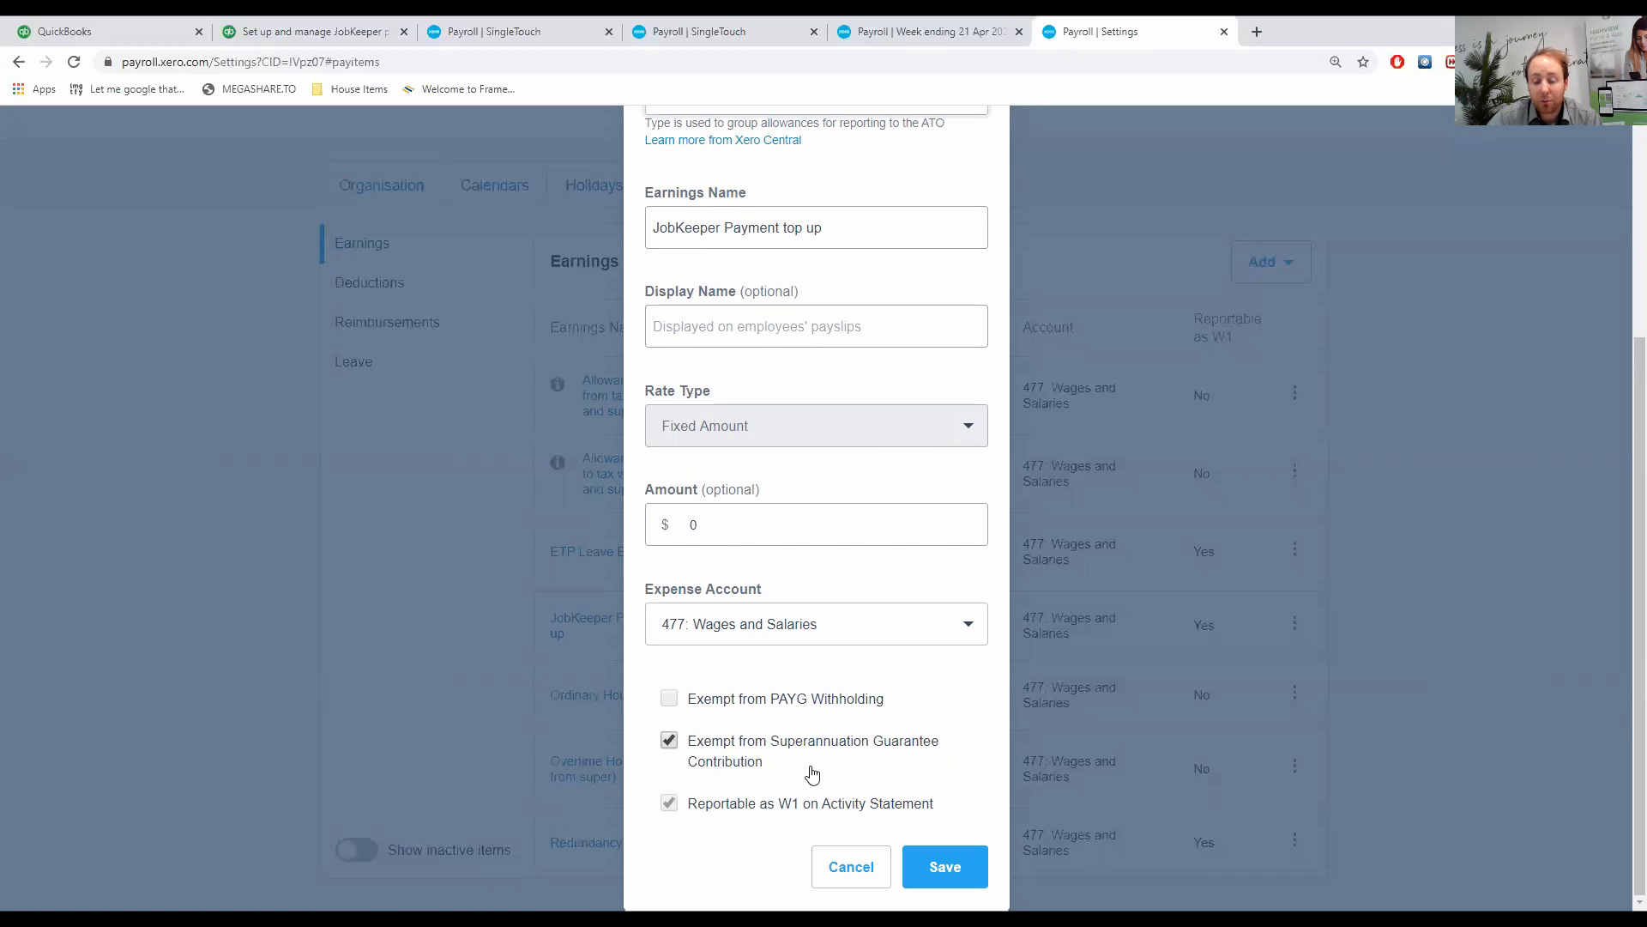
{"action": "mouse_move", "coordinate": [847, 761]}
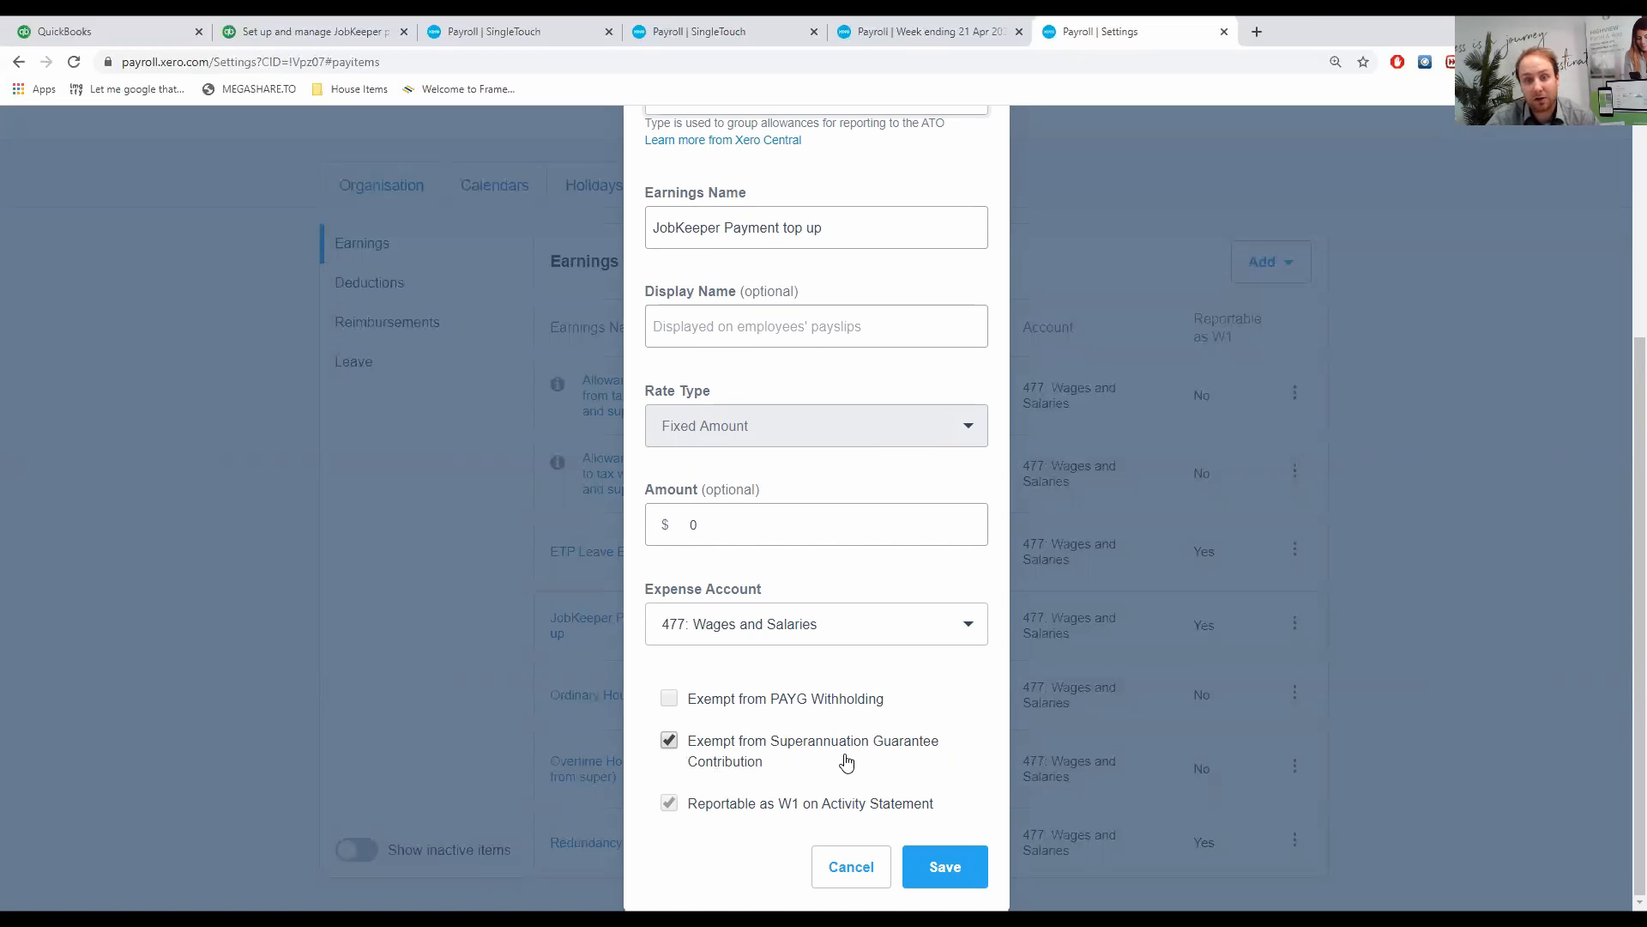
{"action": "mouse_move", "coordinate": [777, 754]}
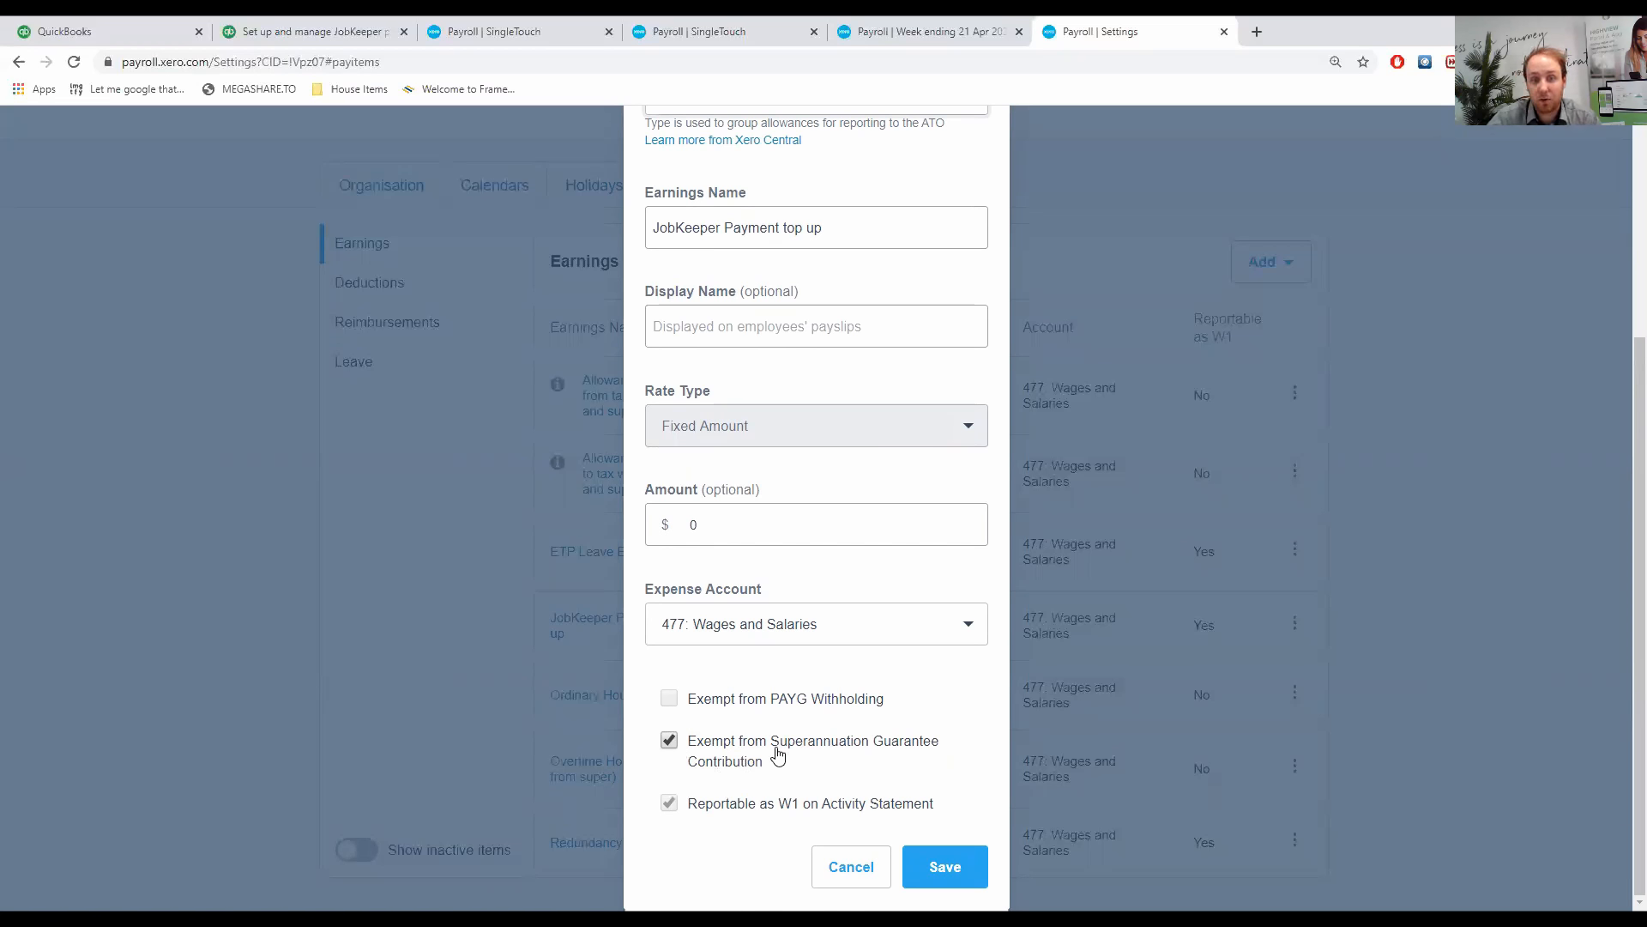
{"action": "mouse_move", "coordinate": [764, 789]}
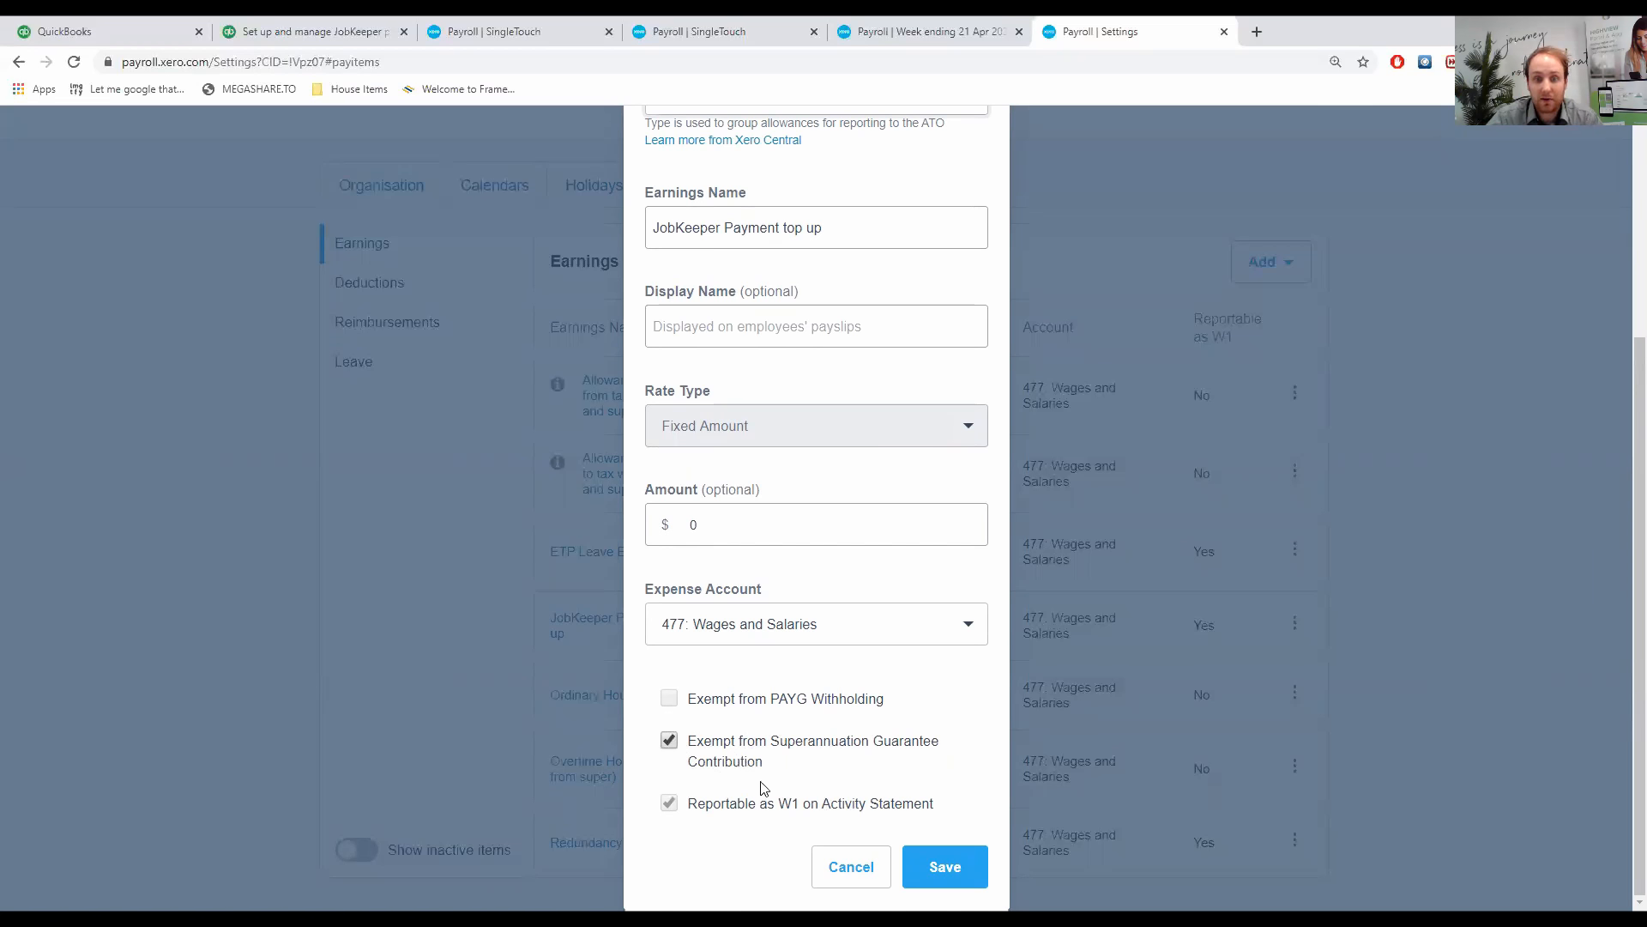
{"action": "left_click", "coordinate": [942, 866]}
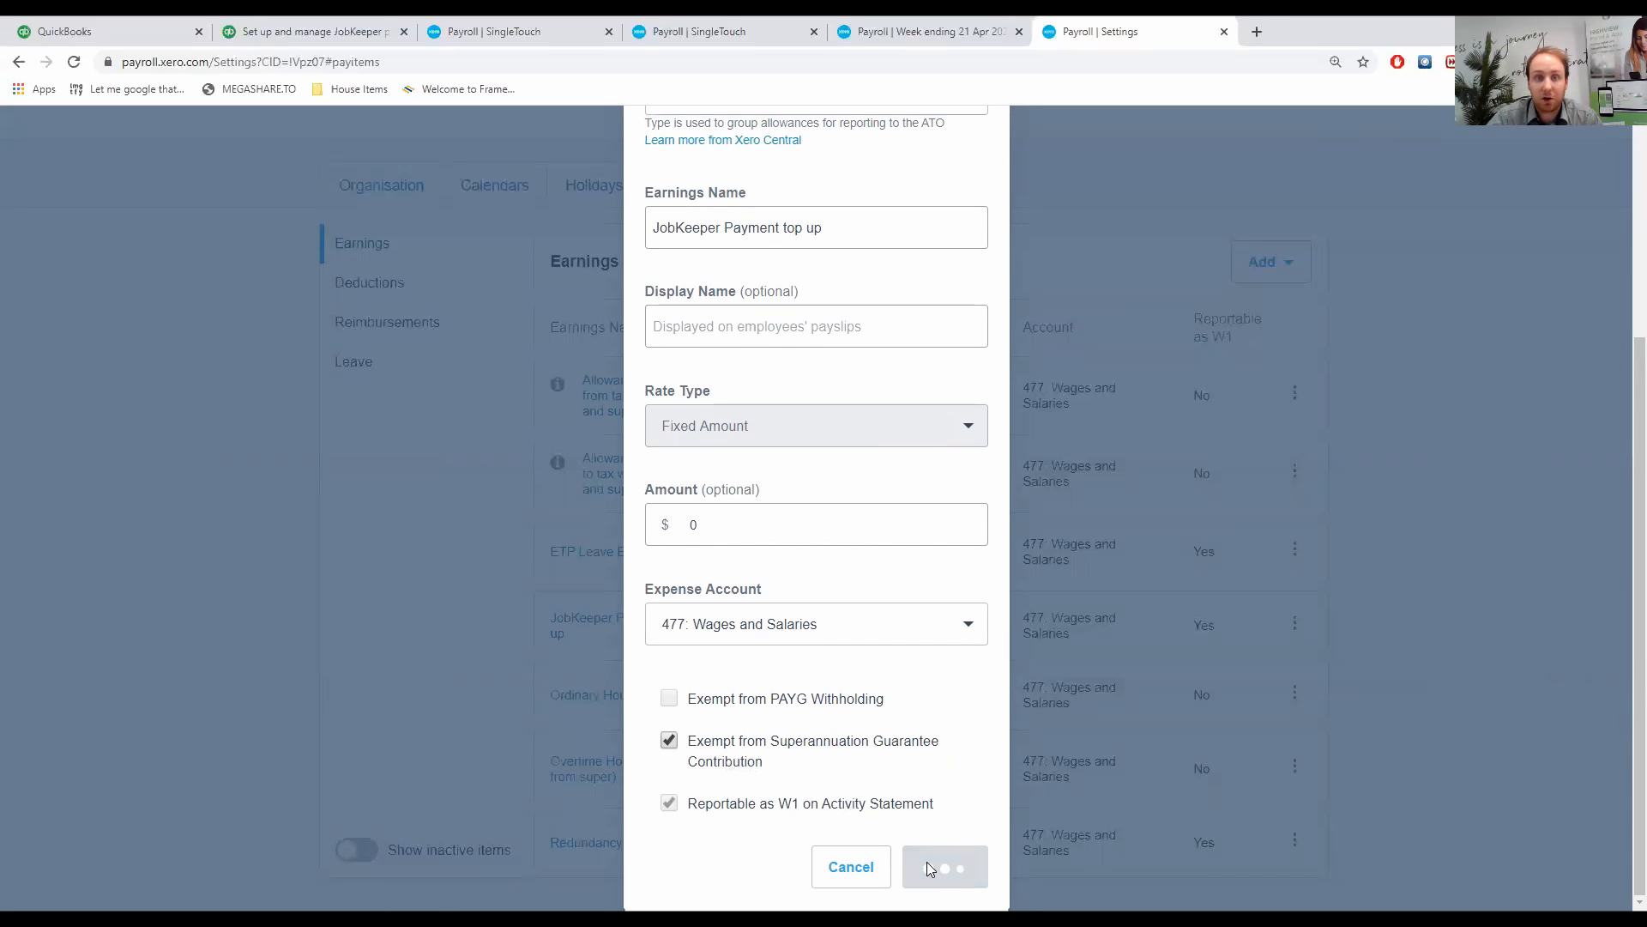
{"action": "left_click", "coordinate": [944, 865]}
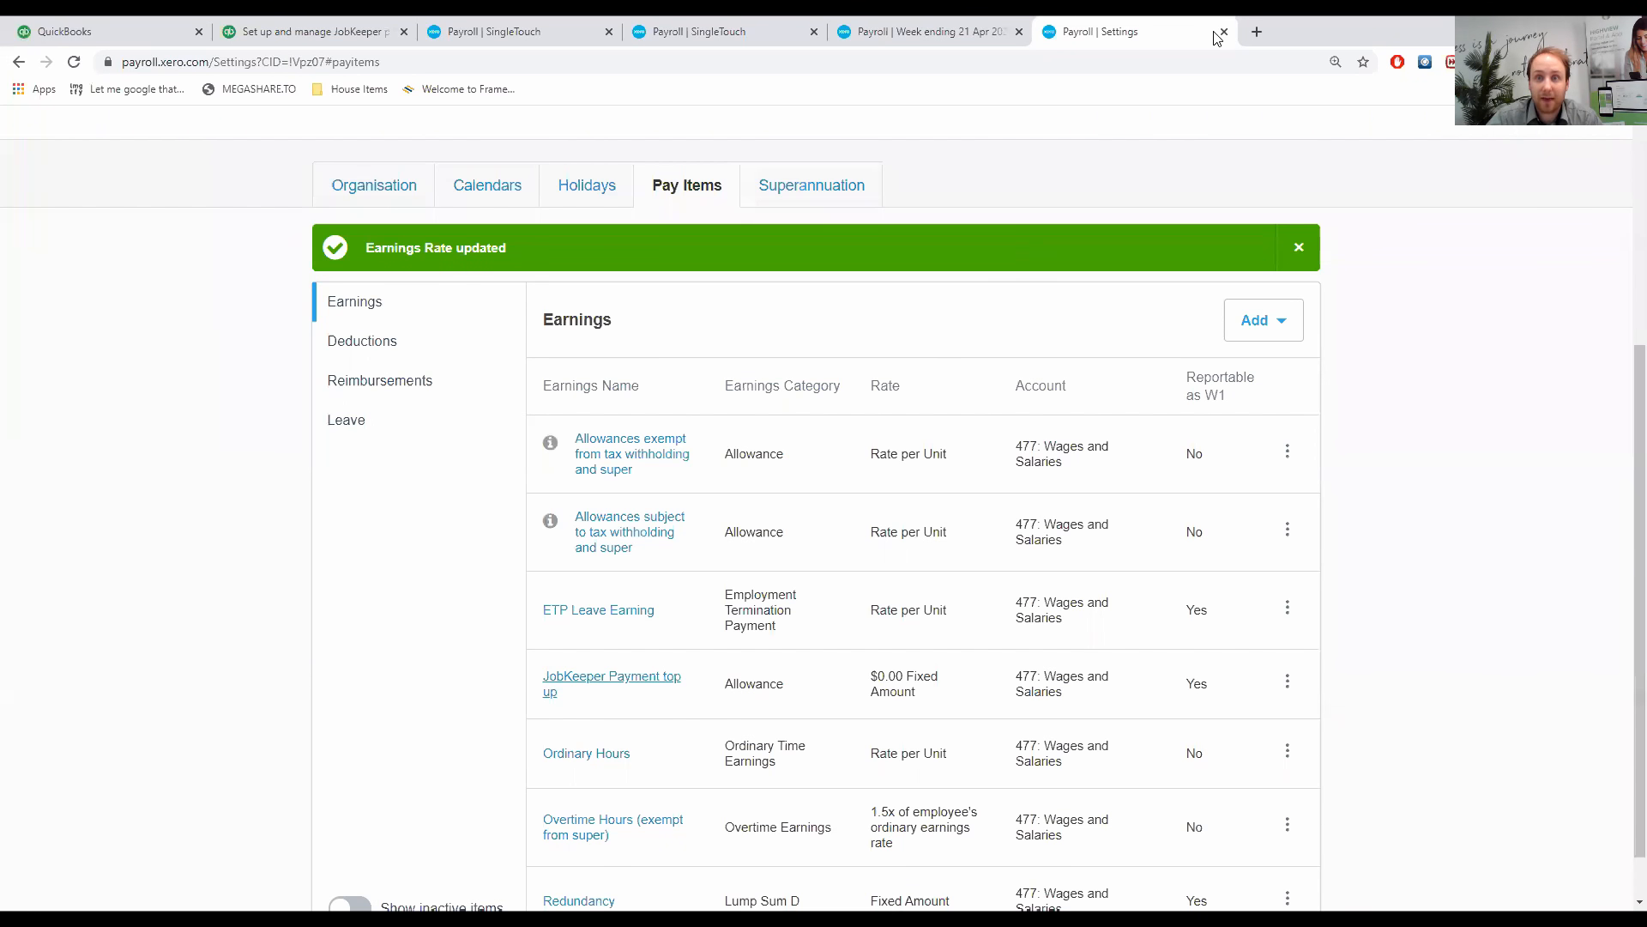
{"action": "left_click", "coordinate": [1222, 32]}
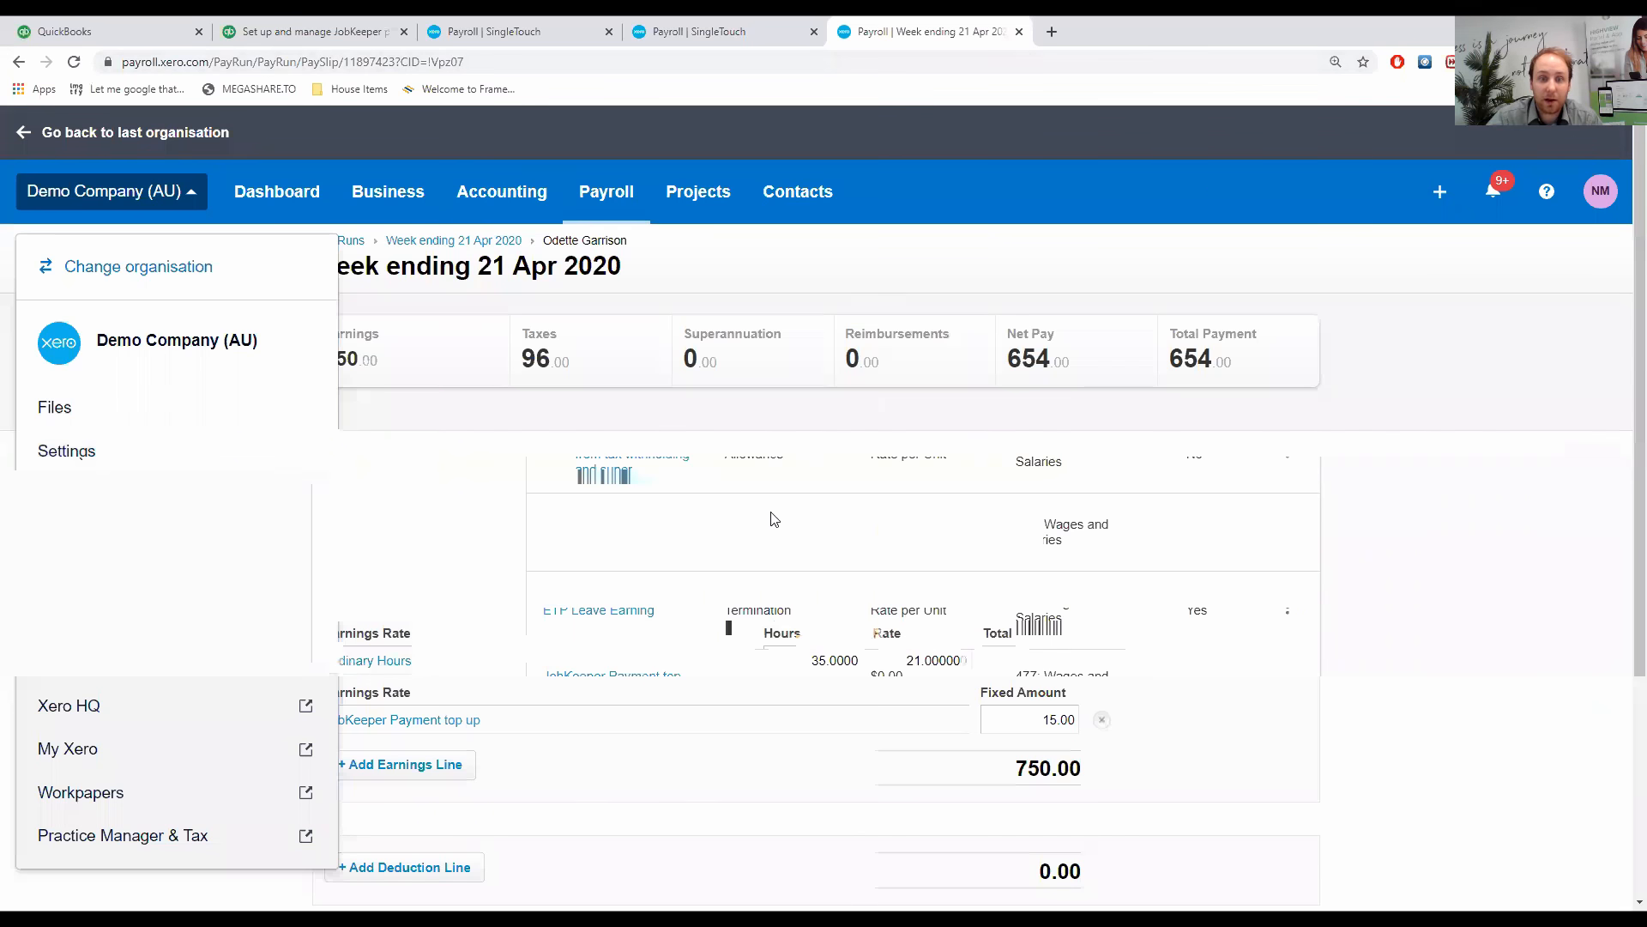
{"action": "left_click", "coordinate": [469, 248]}
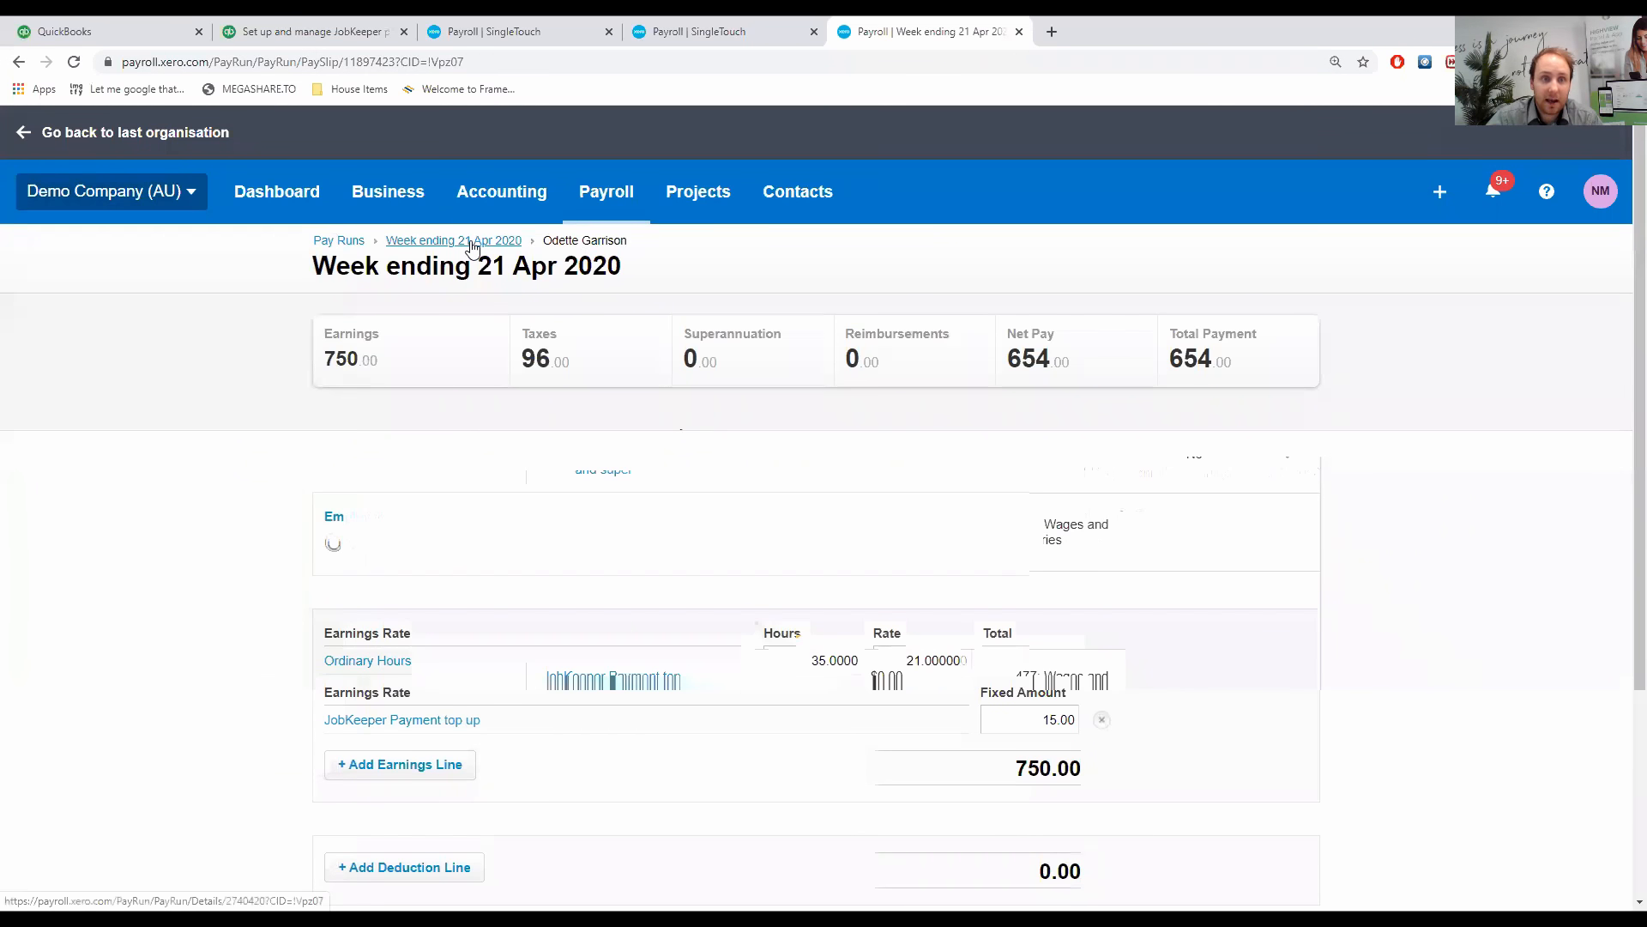
{"action": "left_click", "coordinate": [453, 239]}
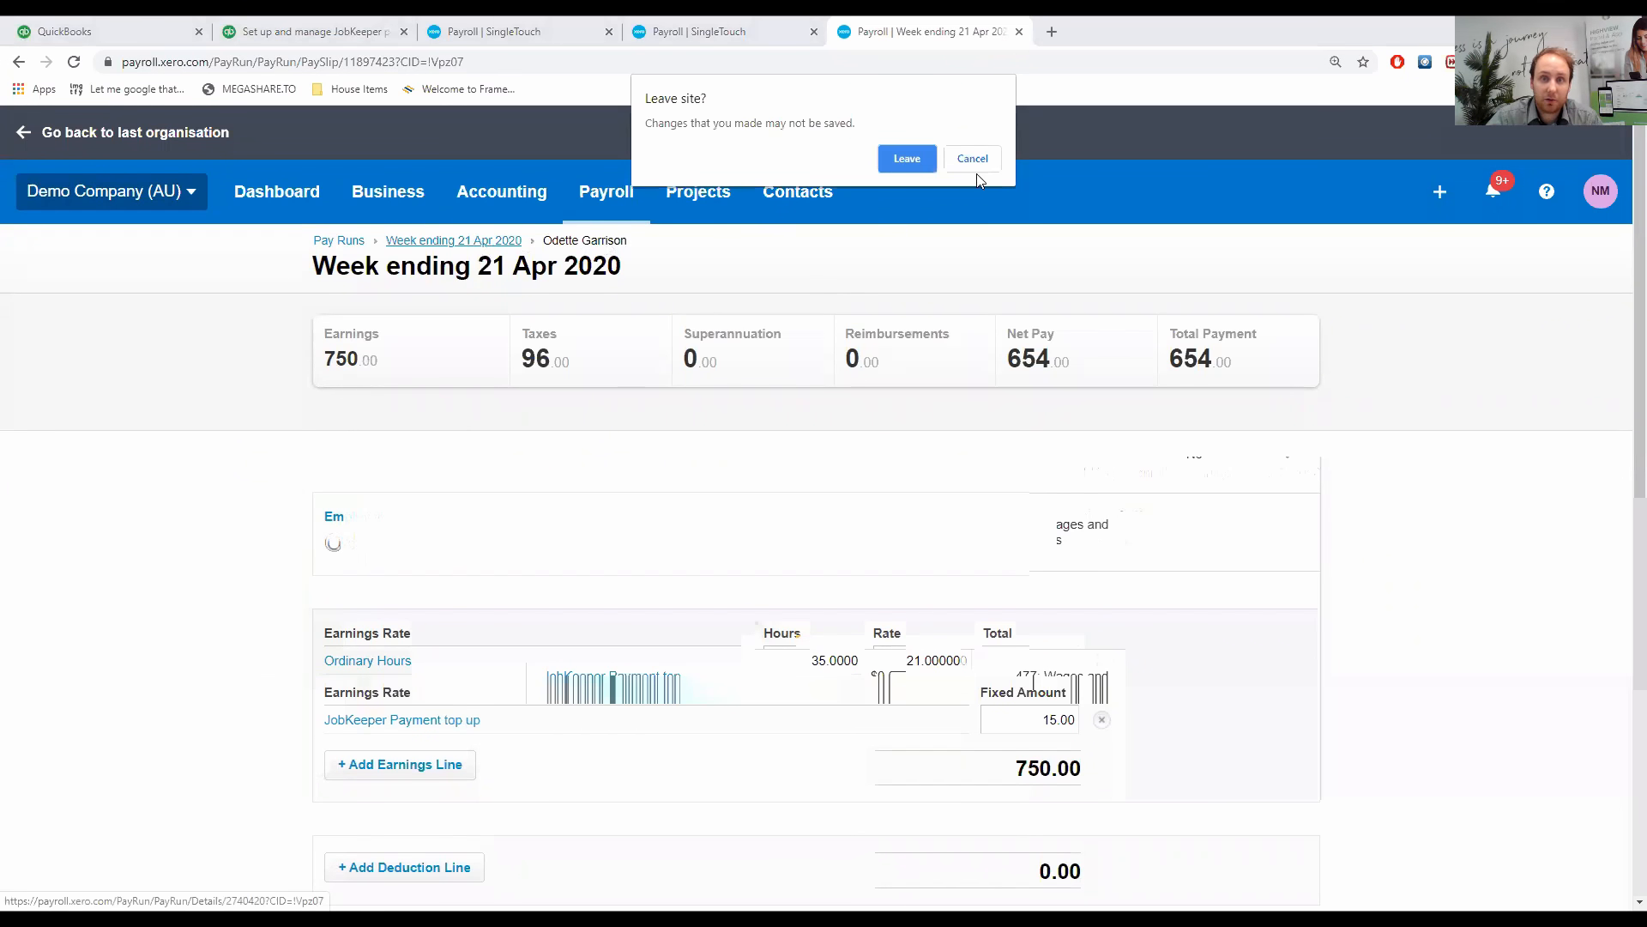
{"action": "left_click", "coordinate": [970, 158]}
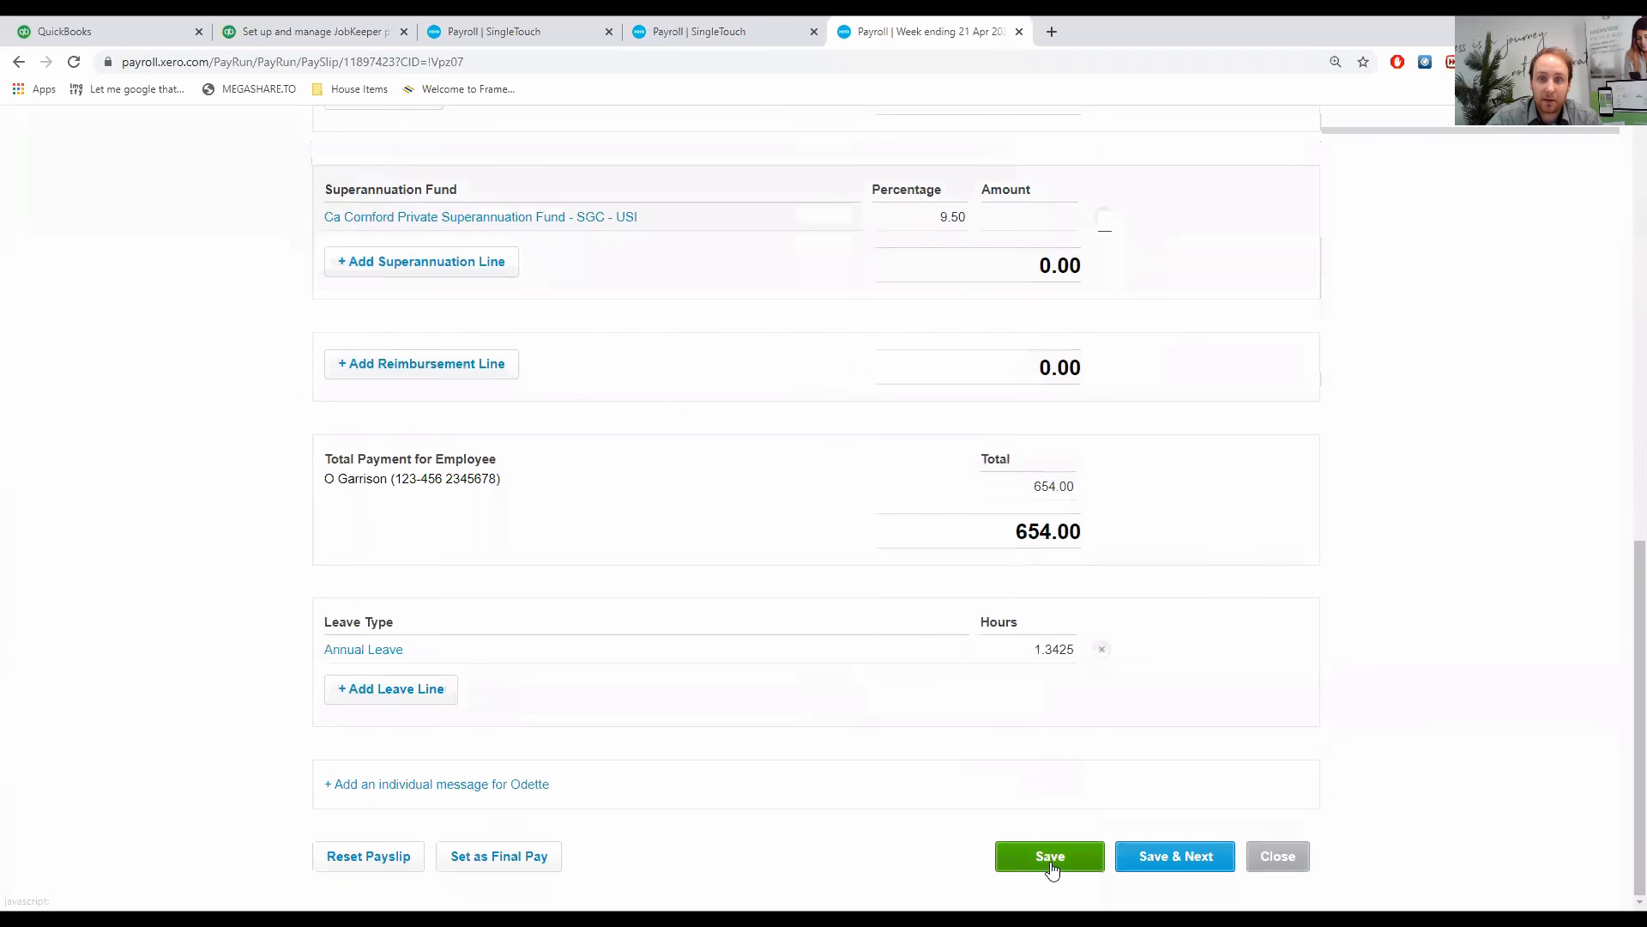
{"action": "left_click", "coordinate": [1048, 856]}
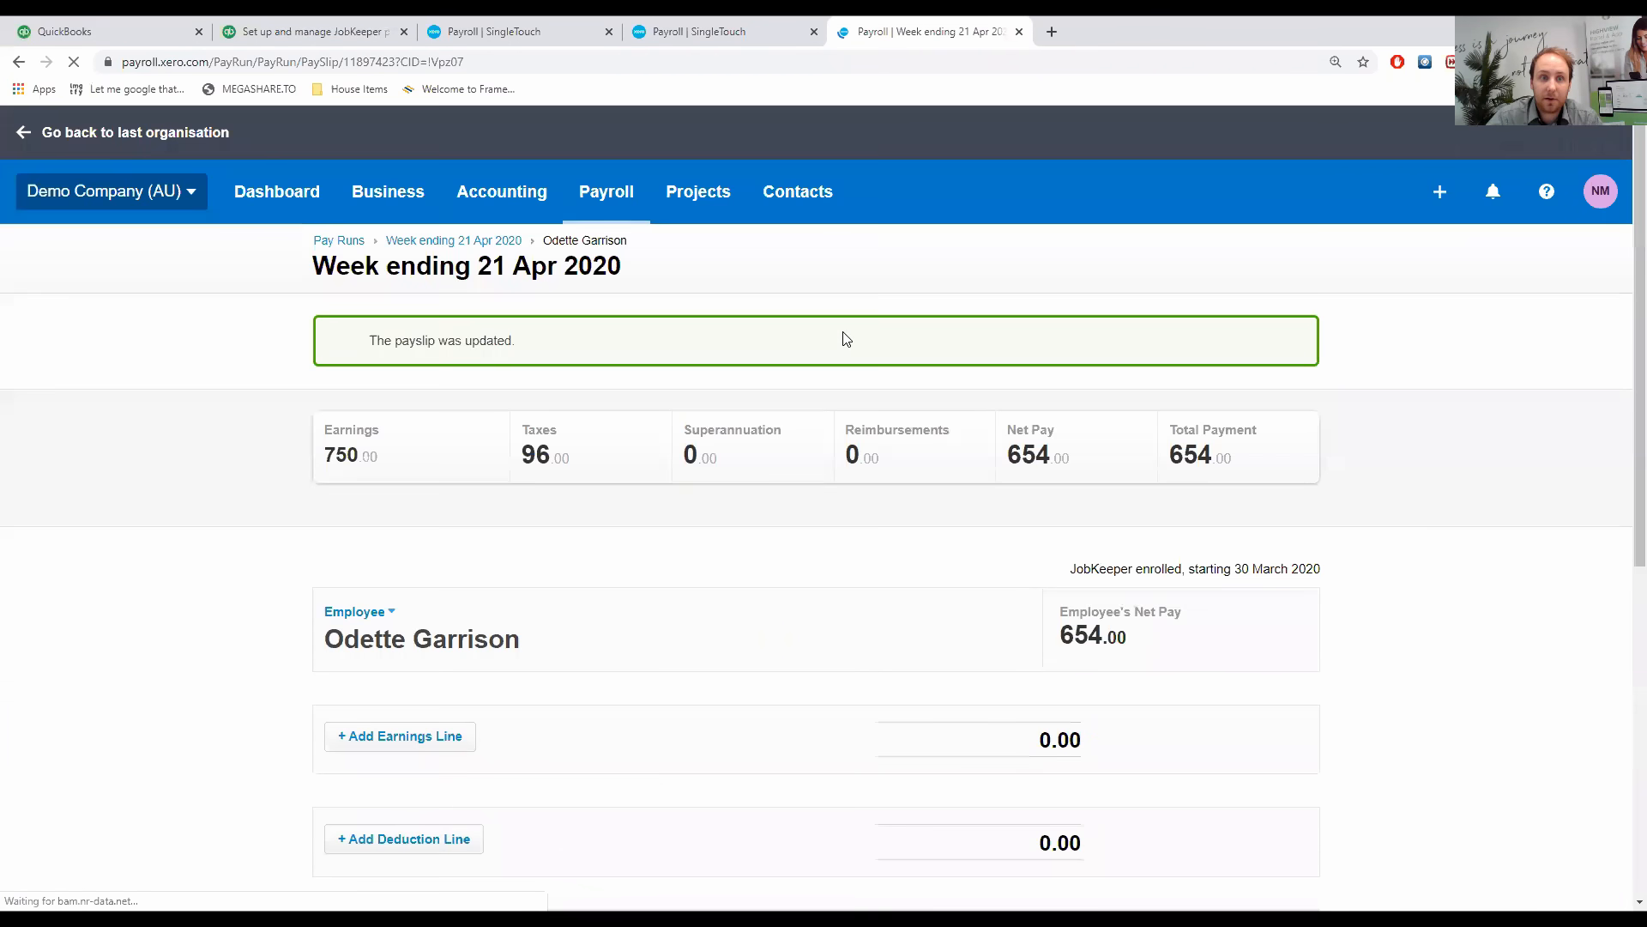
{"action": "scroll", "scroll_direction": "down", "scroll_amount": 3}
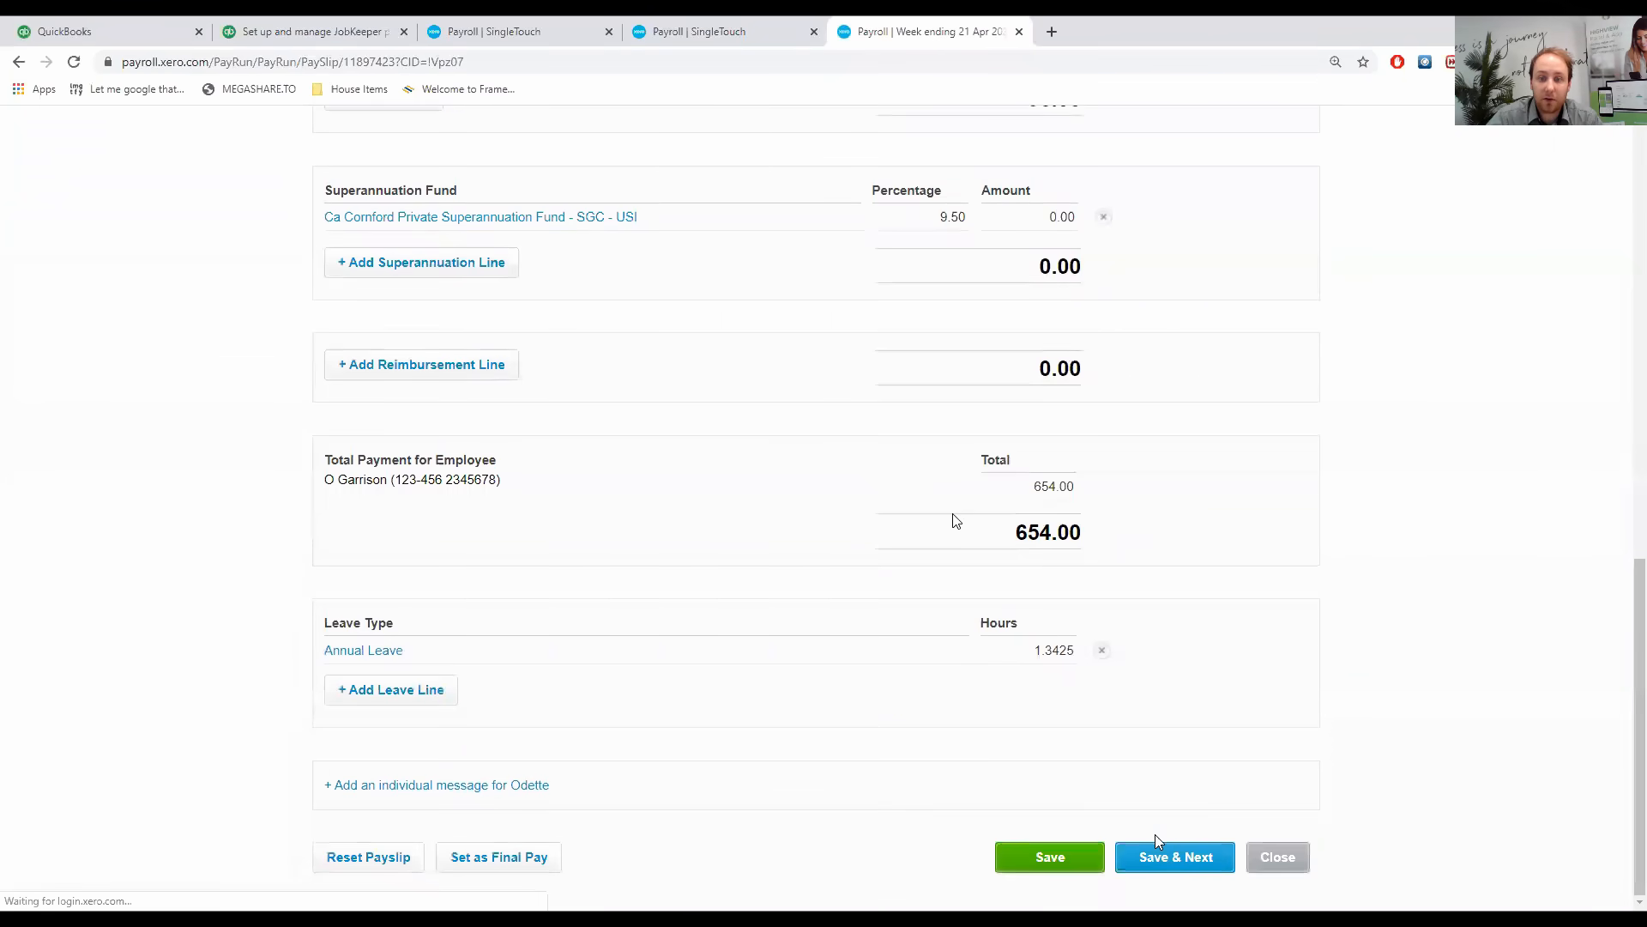
{"action": "left_click", "coordinate": [1174, 856]}
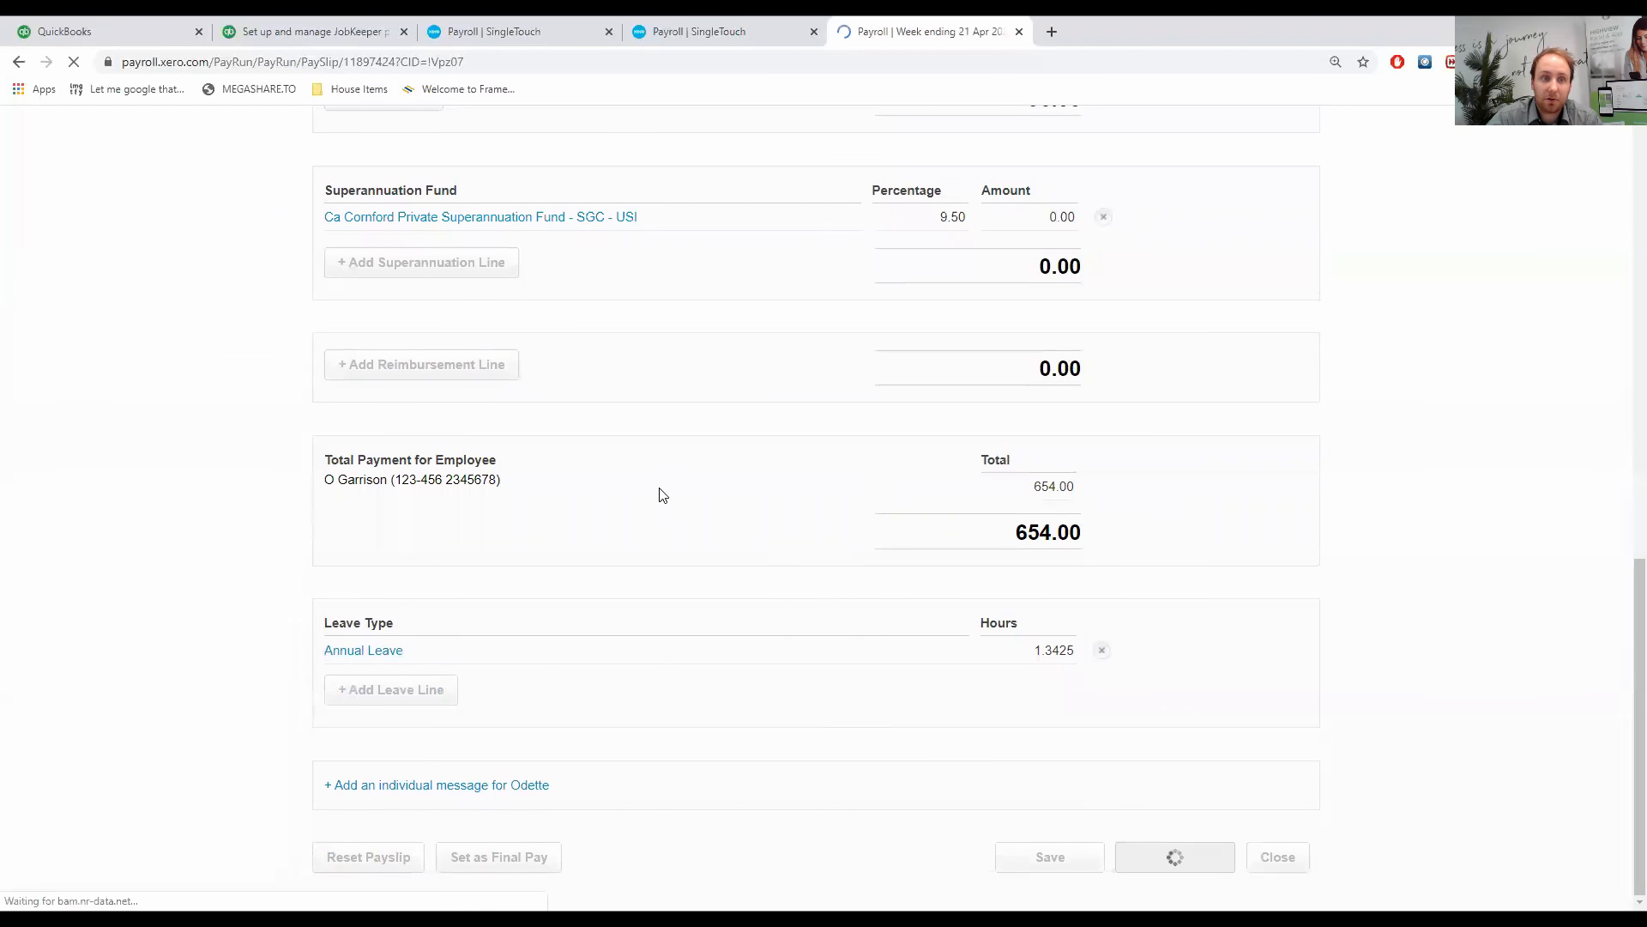
{"action": "left_click", "coordinate": [1047, 856]}
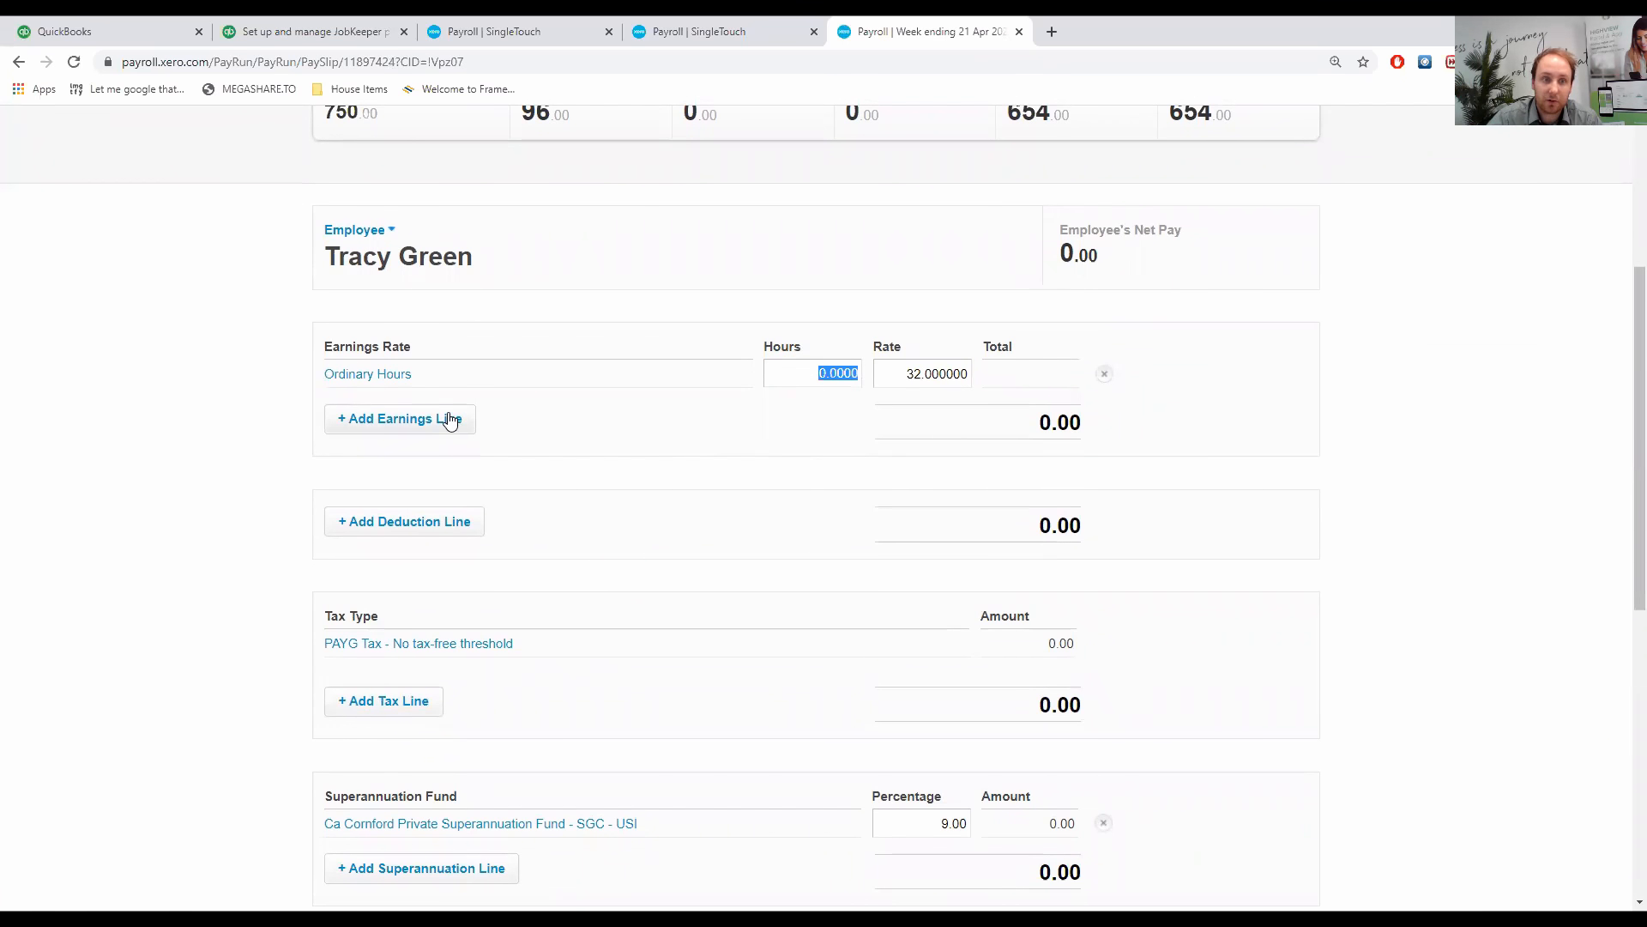
{"action": "left_click", "coordinate": [399, 417]}
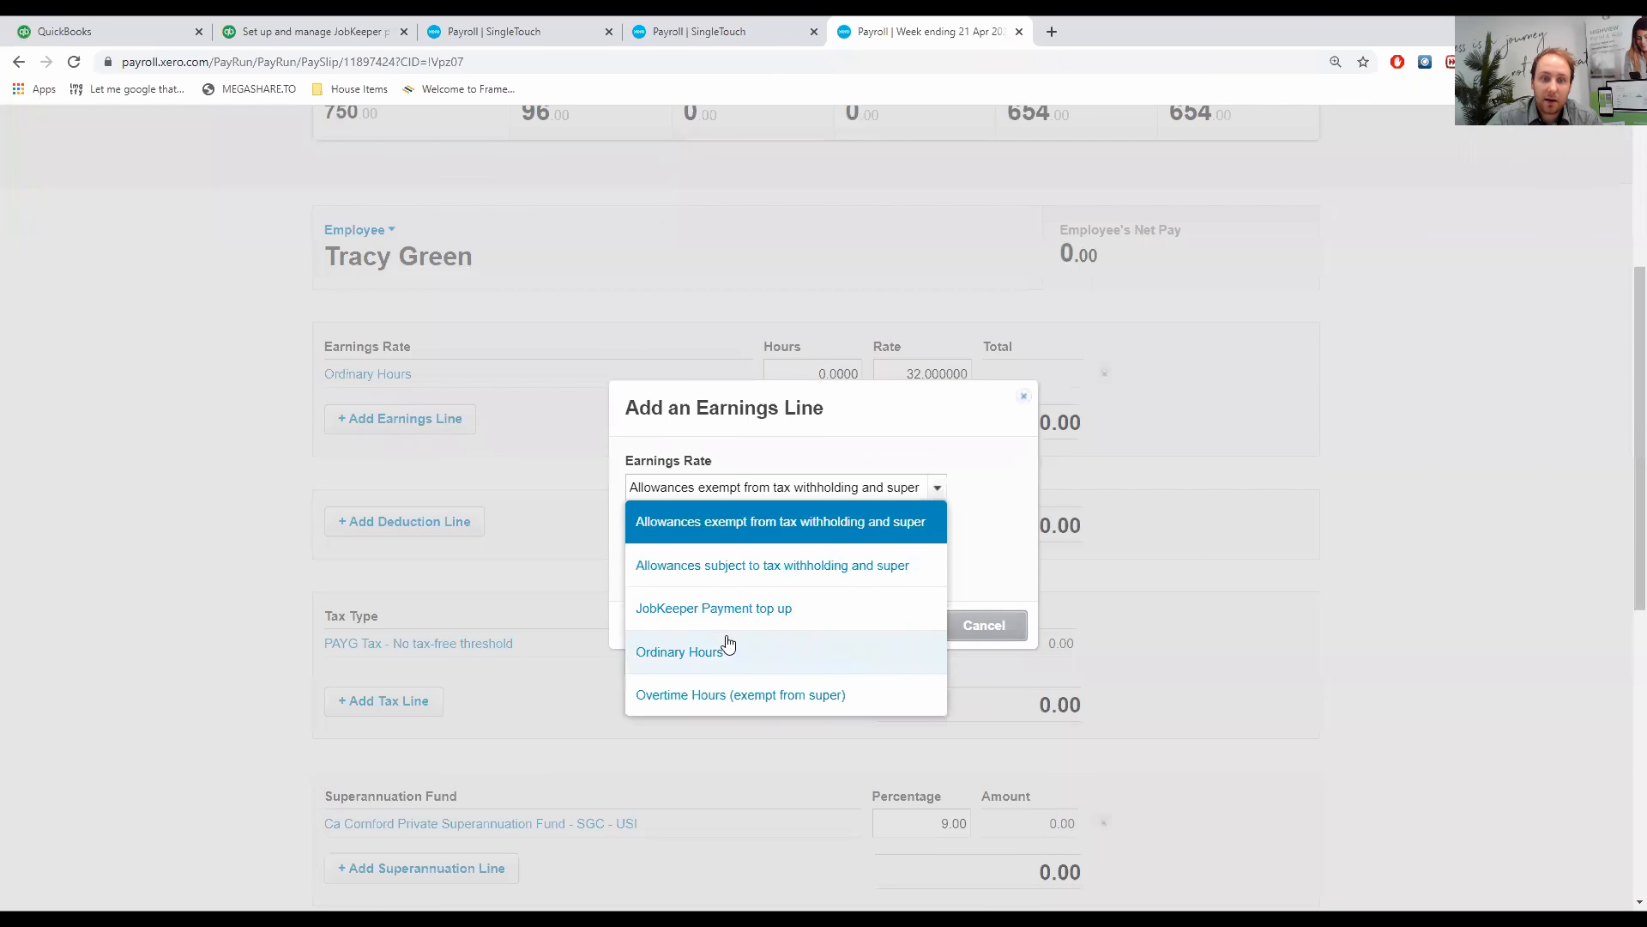
{"action": "left_click", "coordinate": [712, 607]}
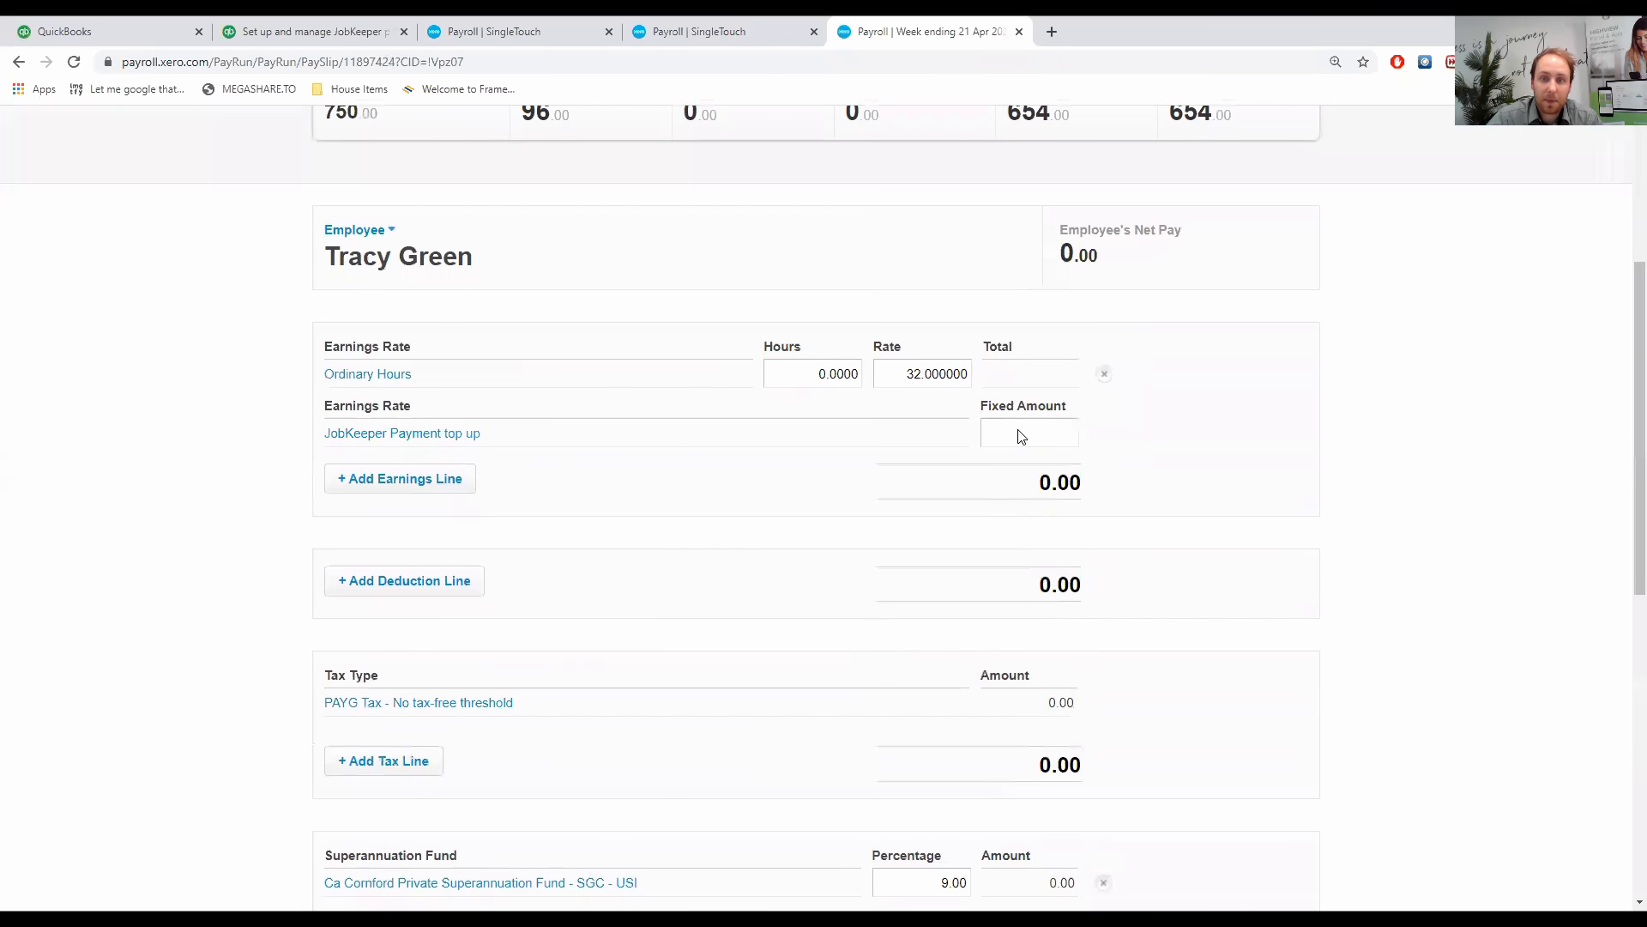
{"action": "left_click", "coordinate": [1029, 433]}
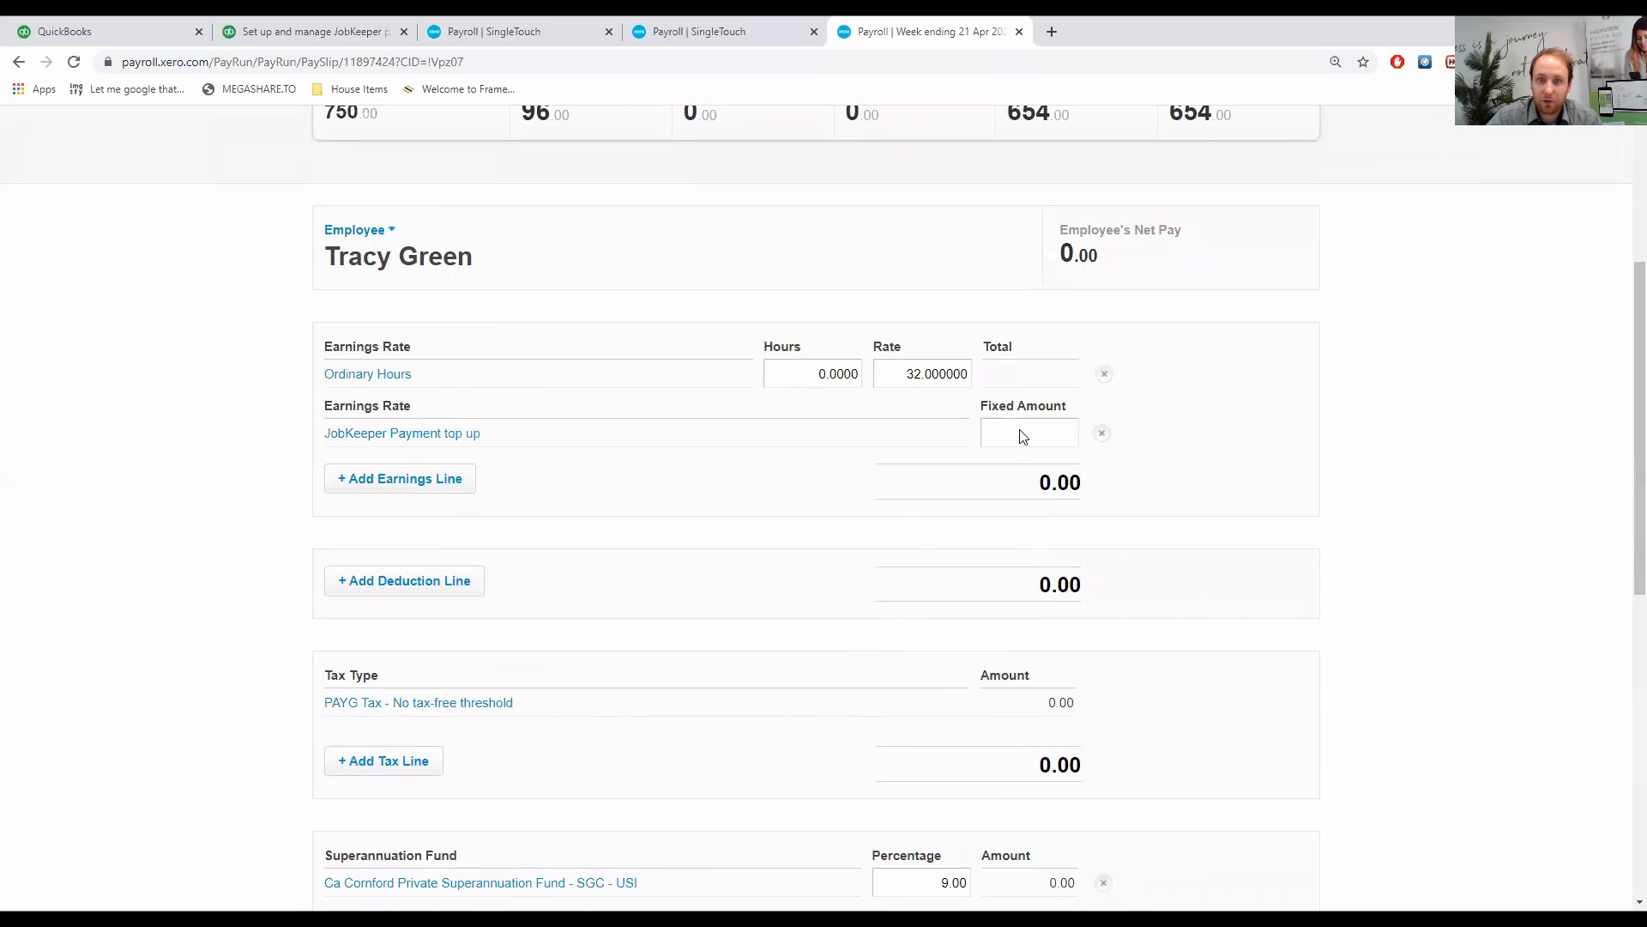
{"action": "type", "text": "750.00"}
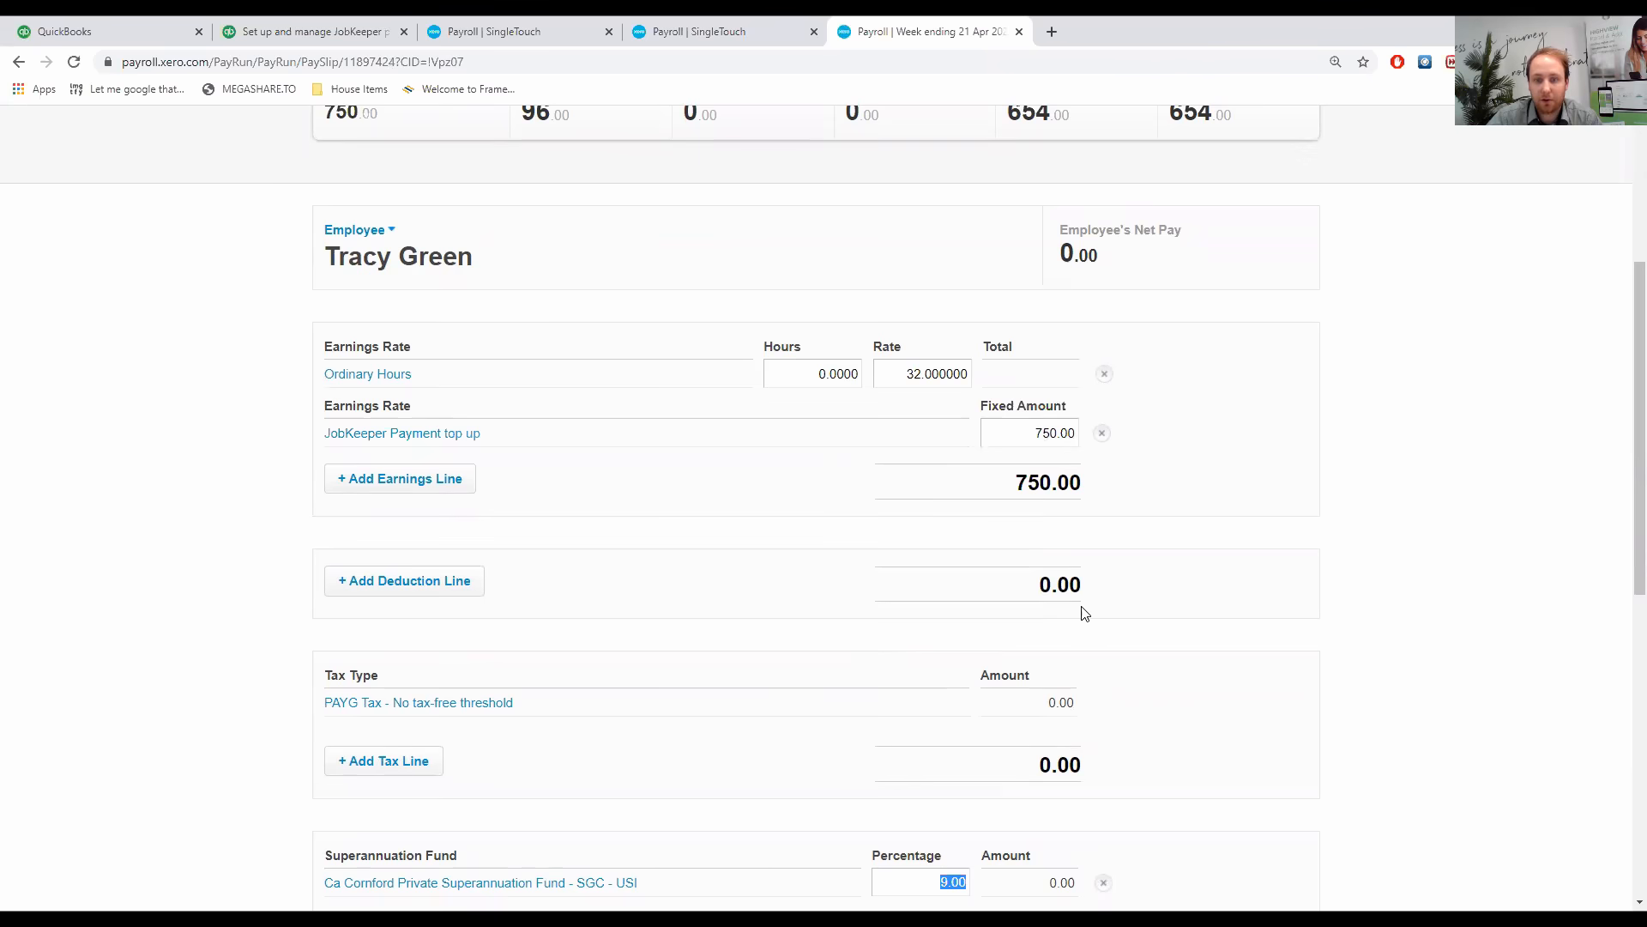
{"action": "scroll", "scroll_direction": "down", "scroll_amount": 3}
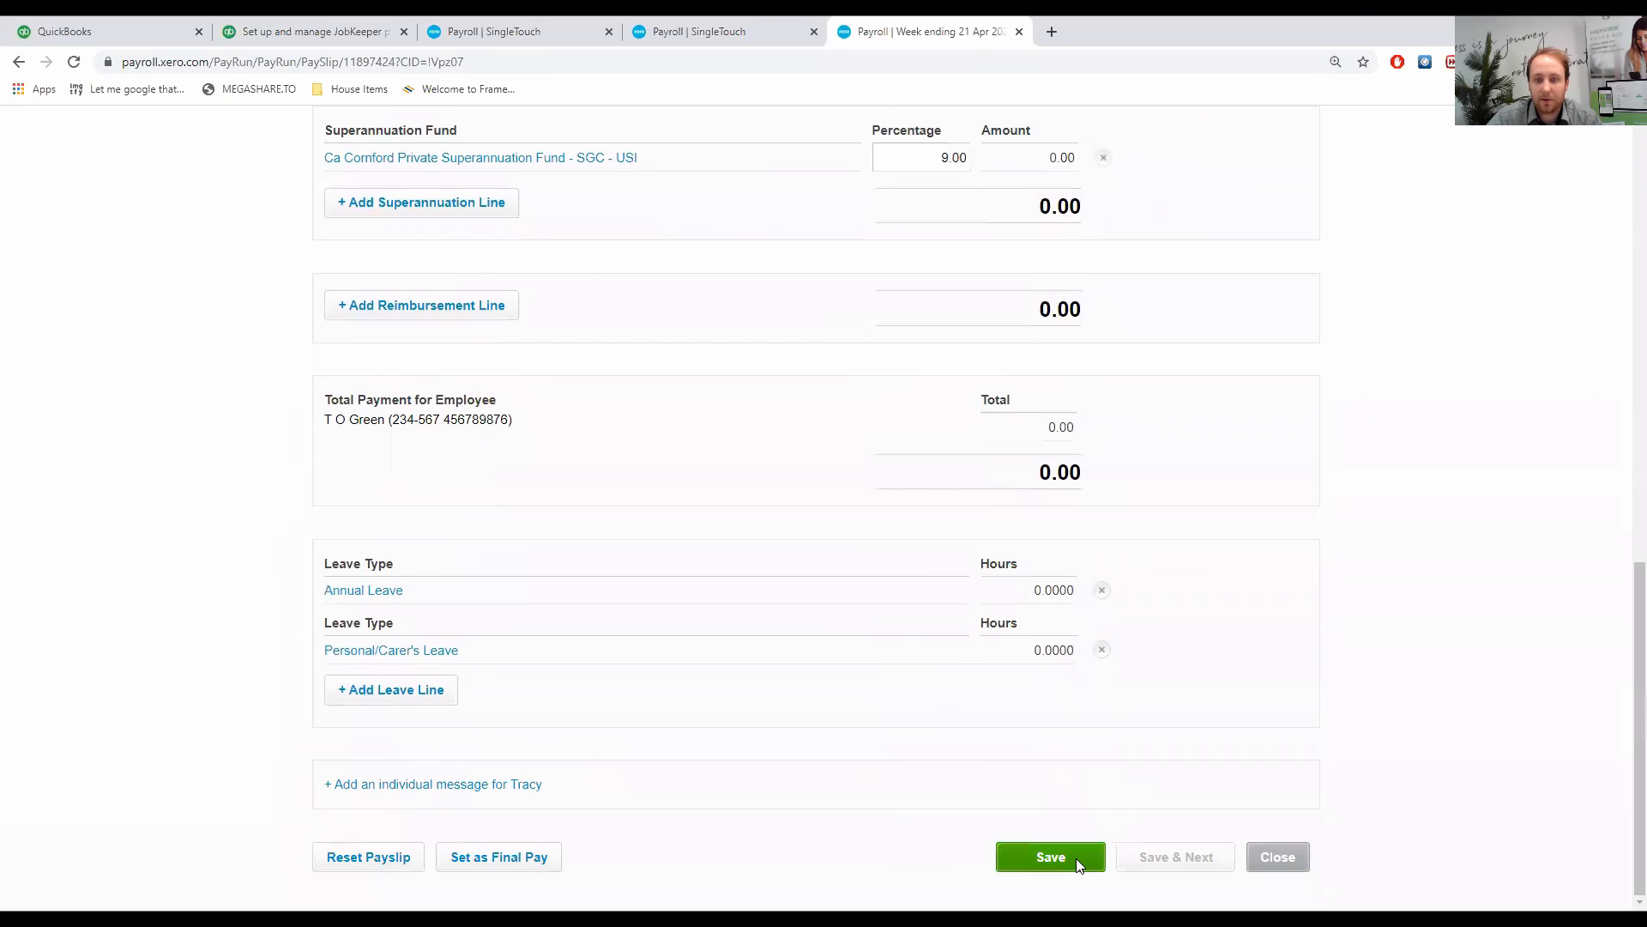
{"action": "left_click", "coordinate": [1049, 856]}
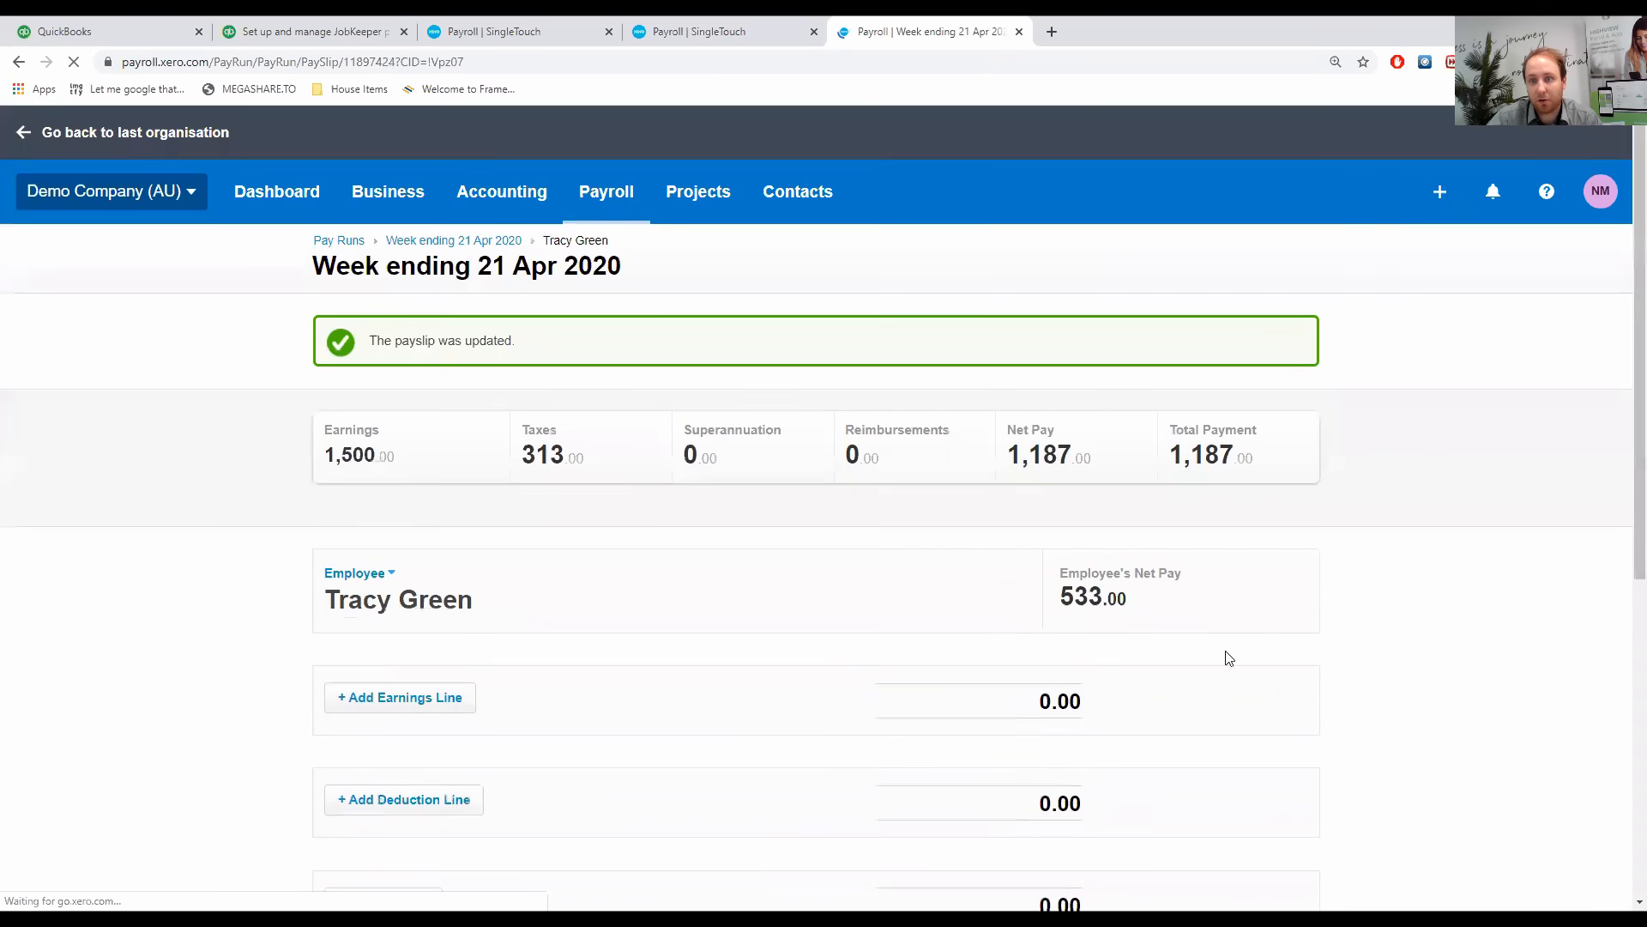
{"action": "scroll", "scroll_direction": "down", "scroll_amount": 3}
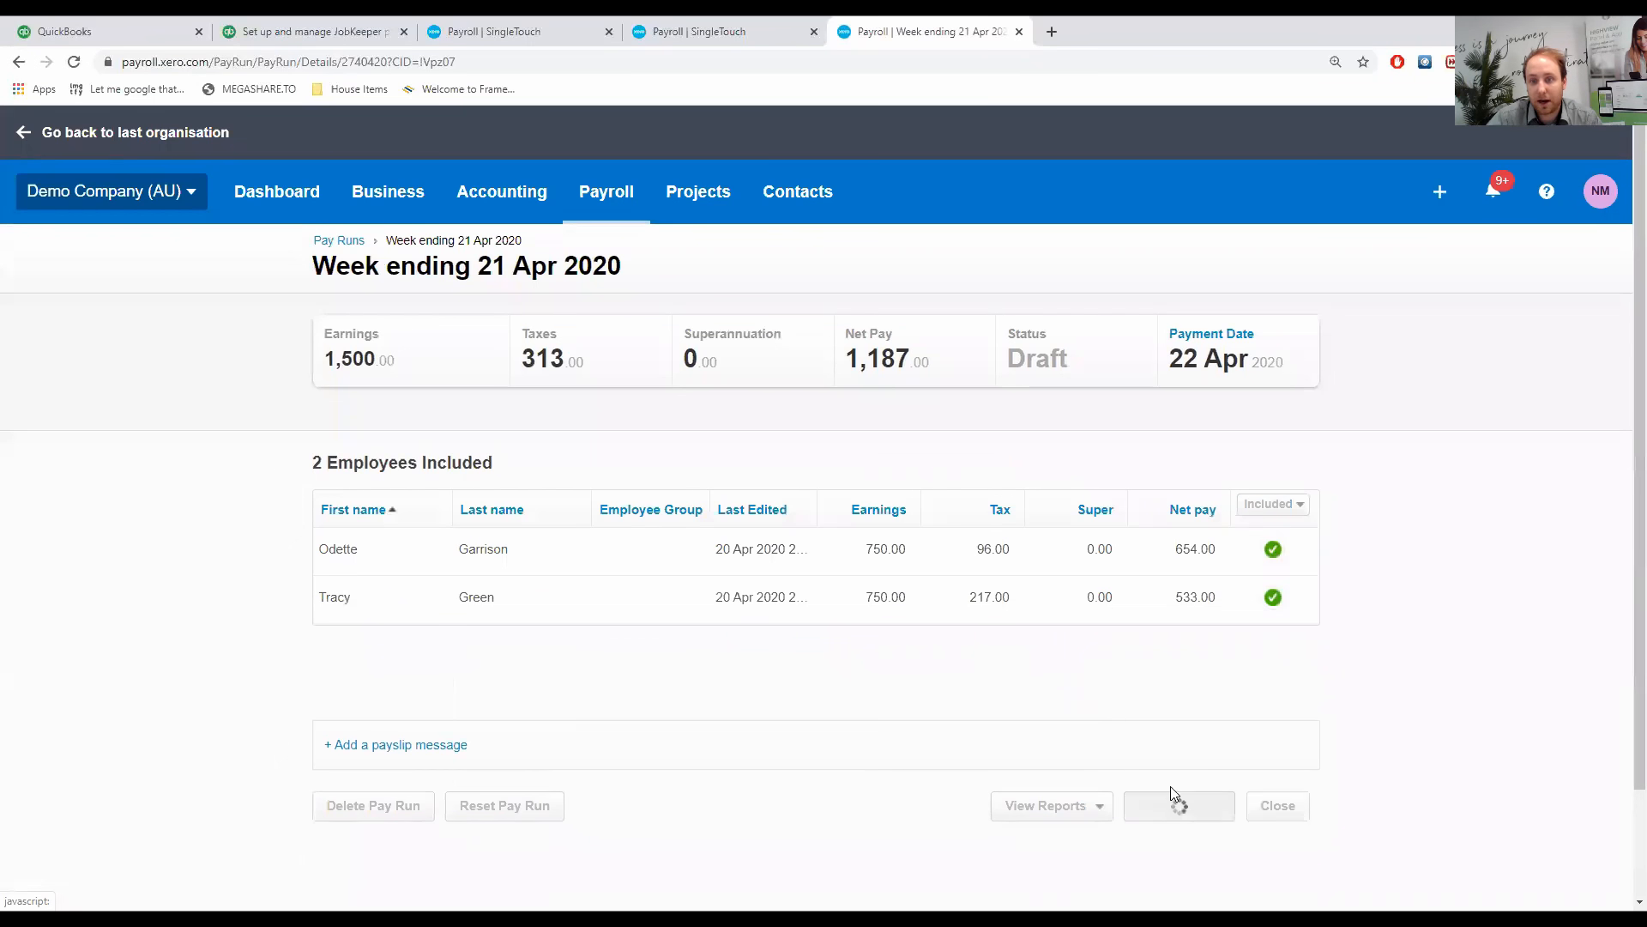
{"action": "left_click", "coordinate": [1179, 804]}
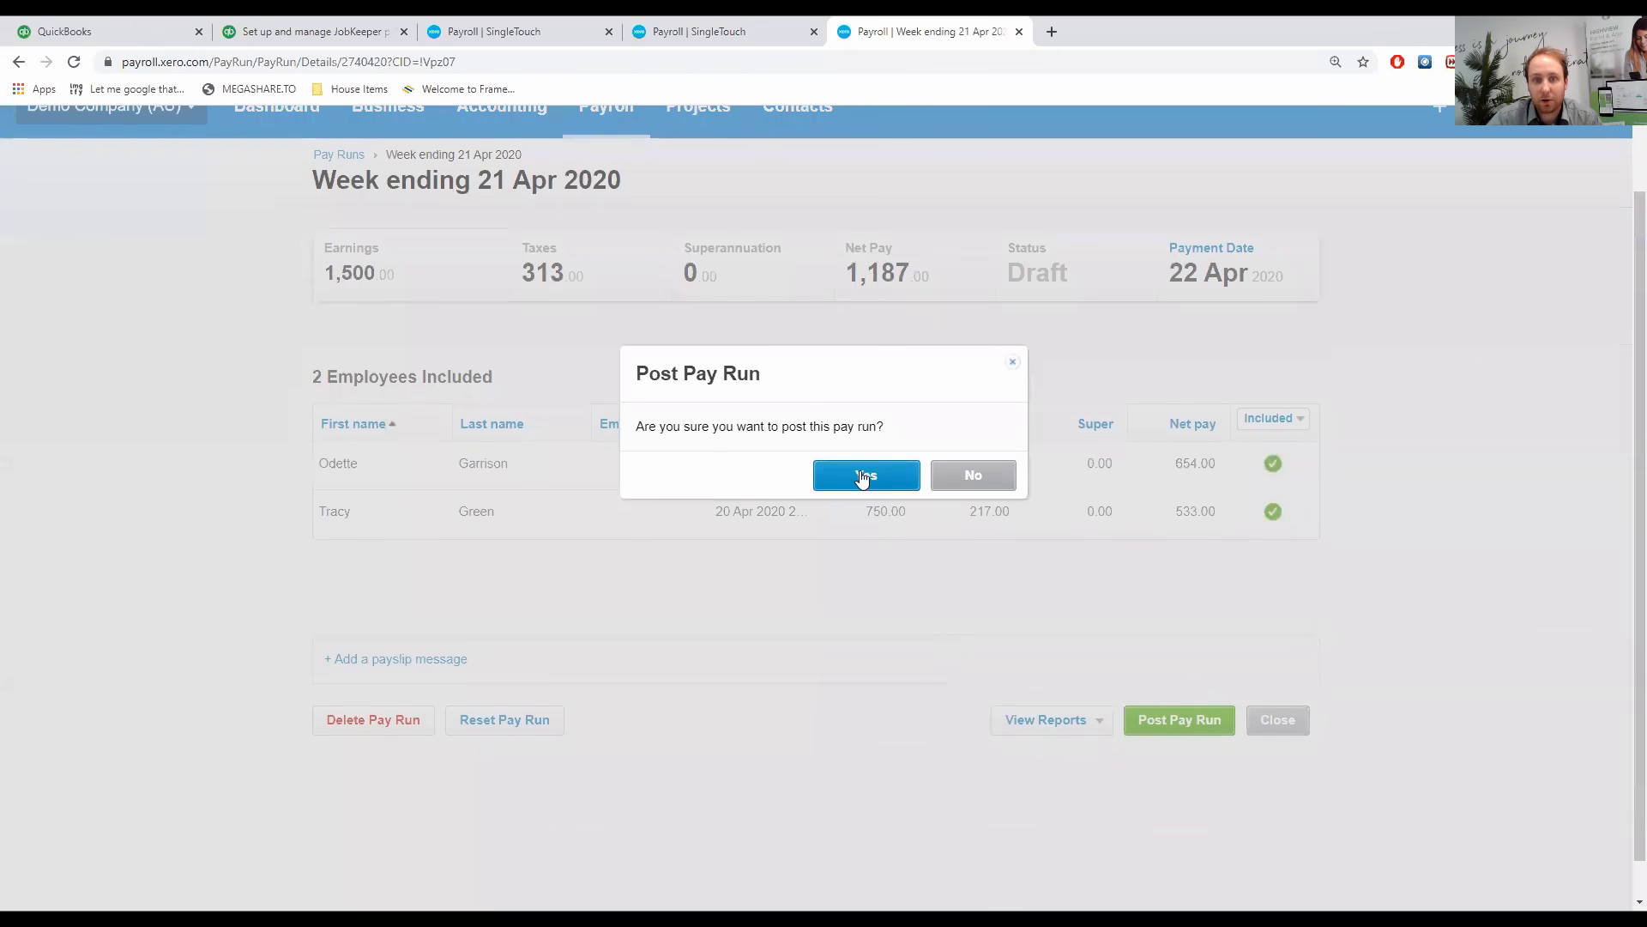
{"action": "left_click", "coordinate": [865, 474]}
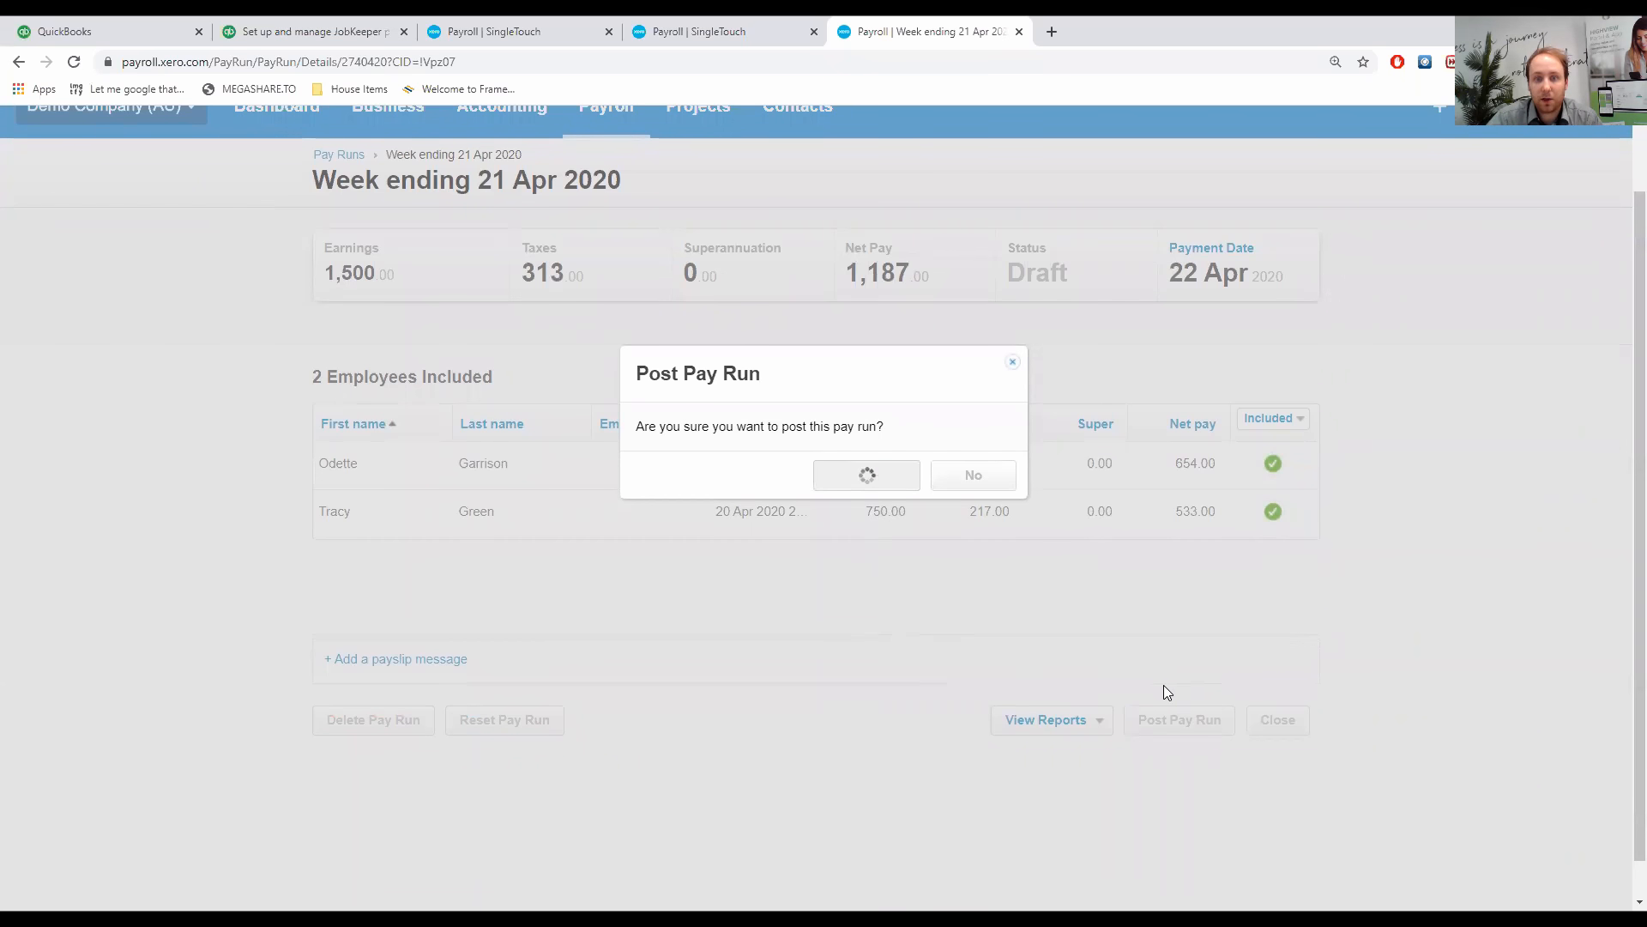
{"action": "left_click", "coordinate": [866, 473]}
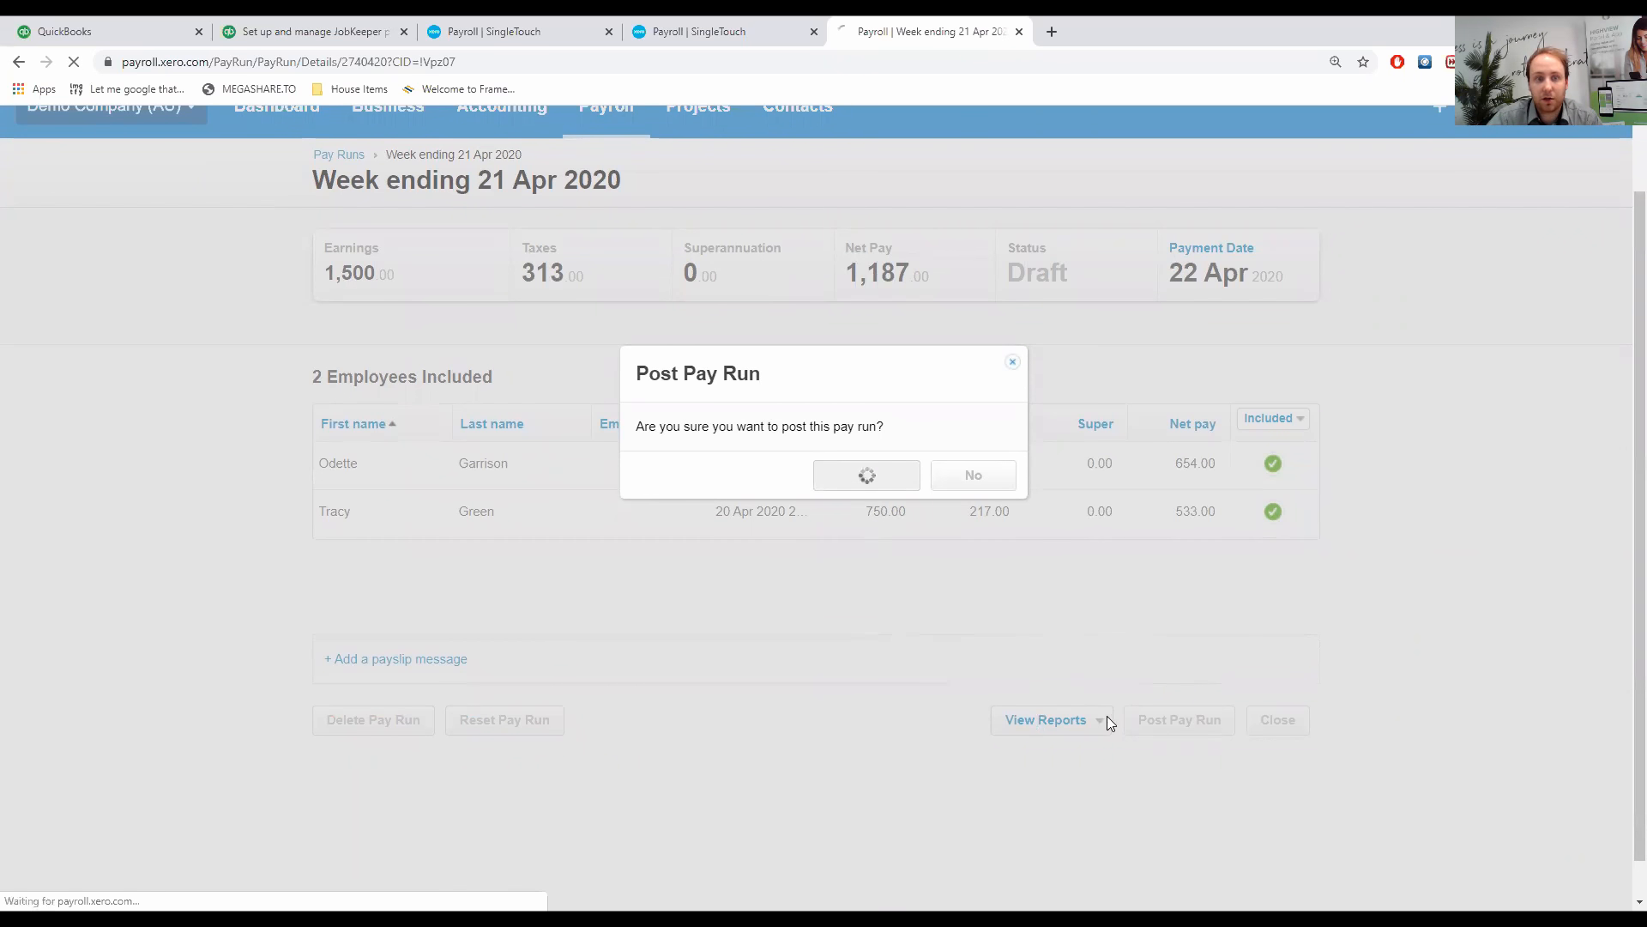
{"action": "left_click", "coordinate": [866, 473]}
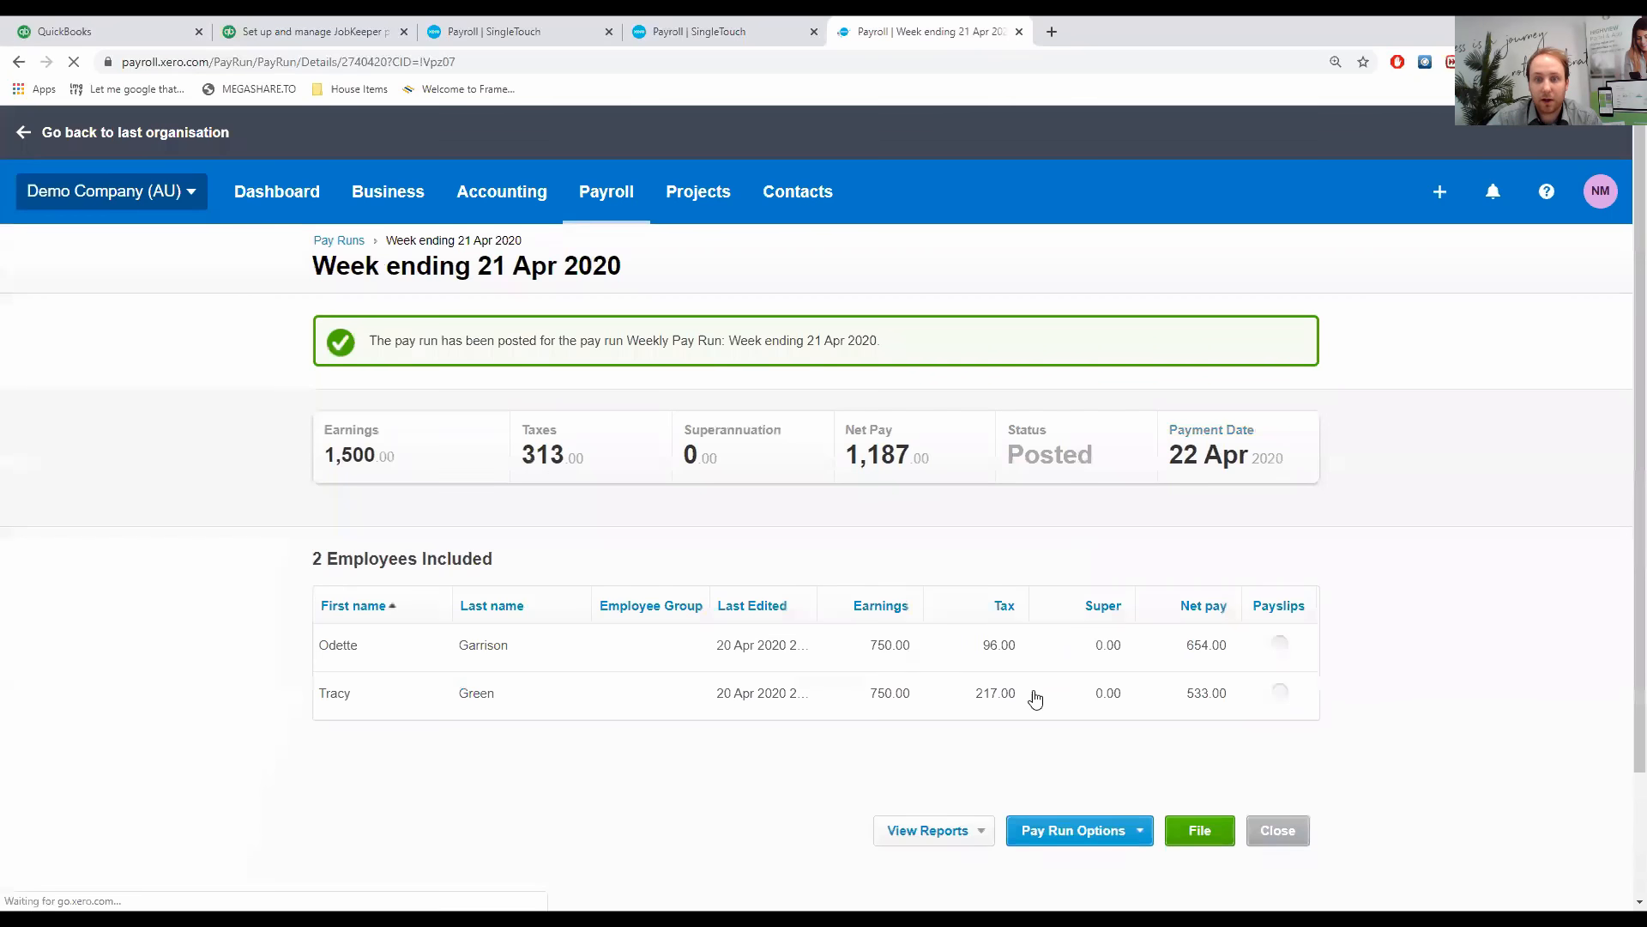
{"action": "scroll", "scroll_direction": "down", "scroll_amount": 3}
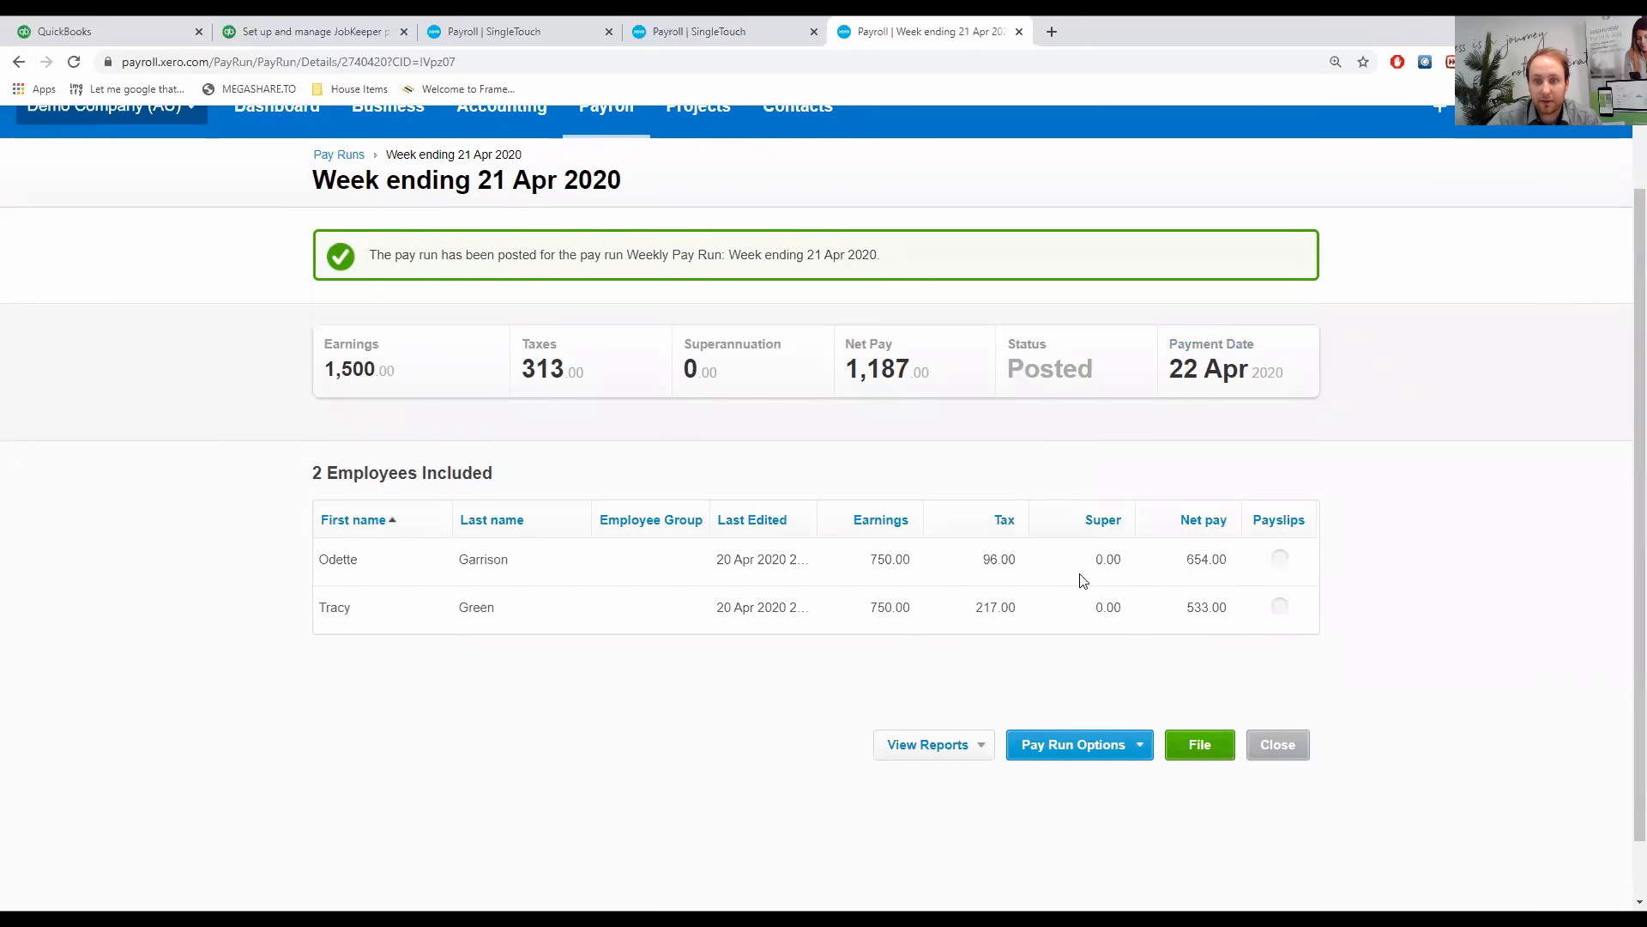
{"action": "mouse_move", "coordinate": [914, 552]}
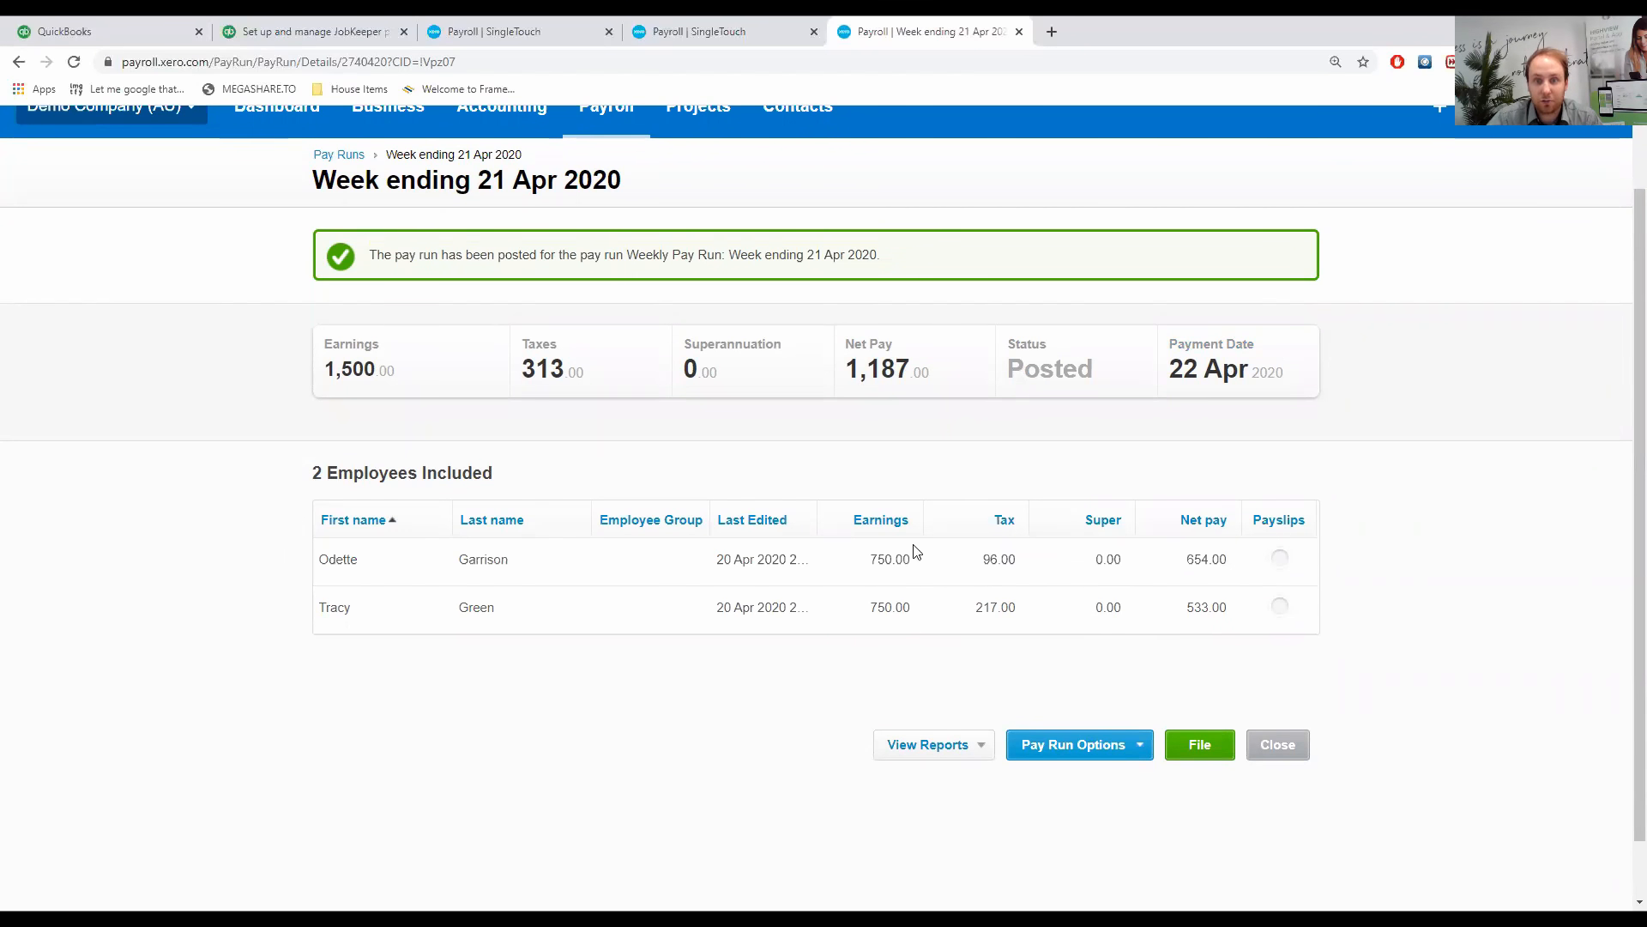
{"action": "mouse_move", "coordinate": [501, 596]}
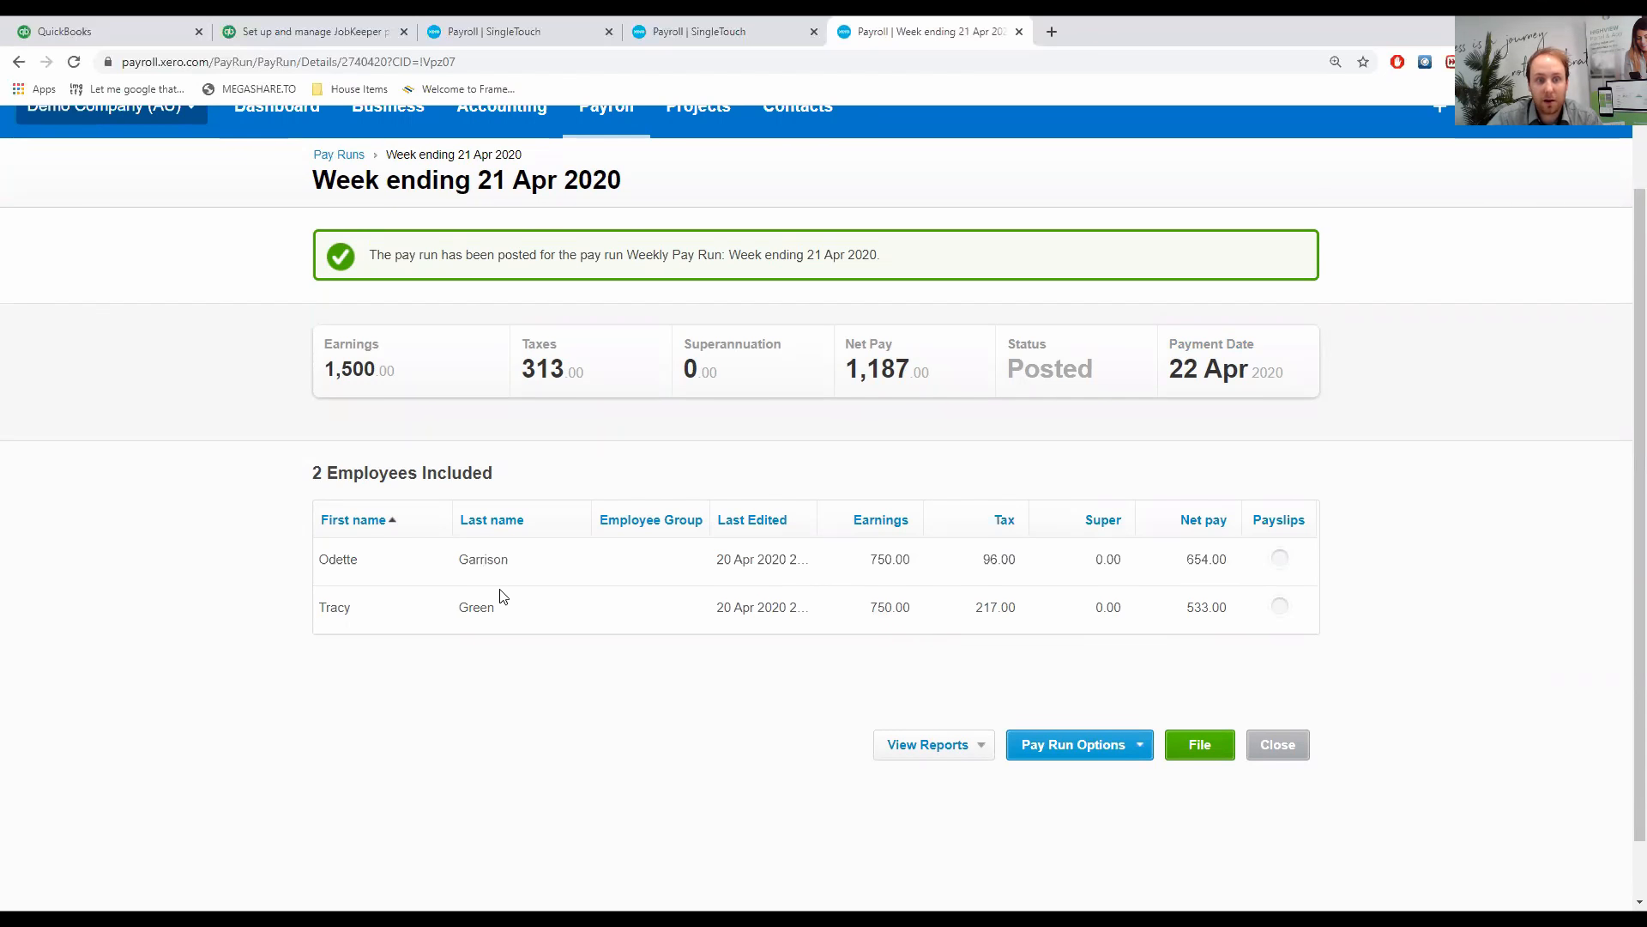
{"action": "mouse_move", "coordinate": [889, 583]}
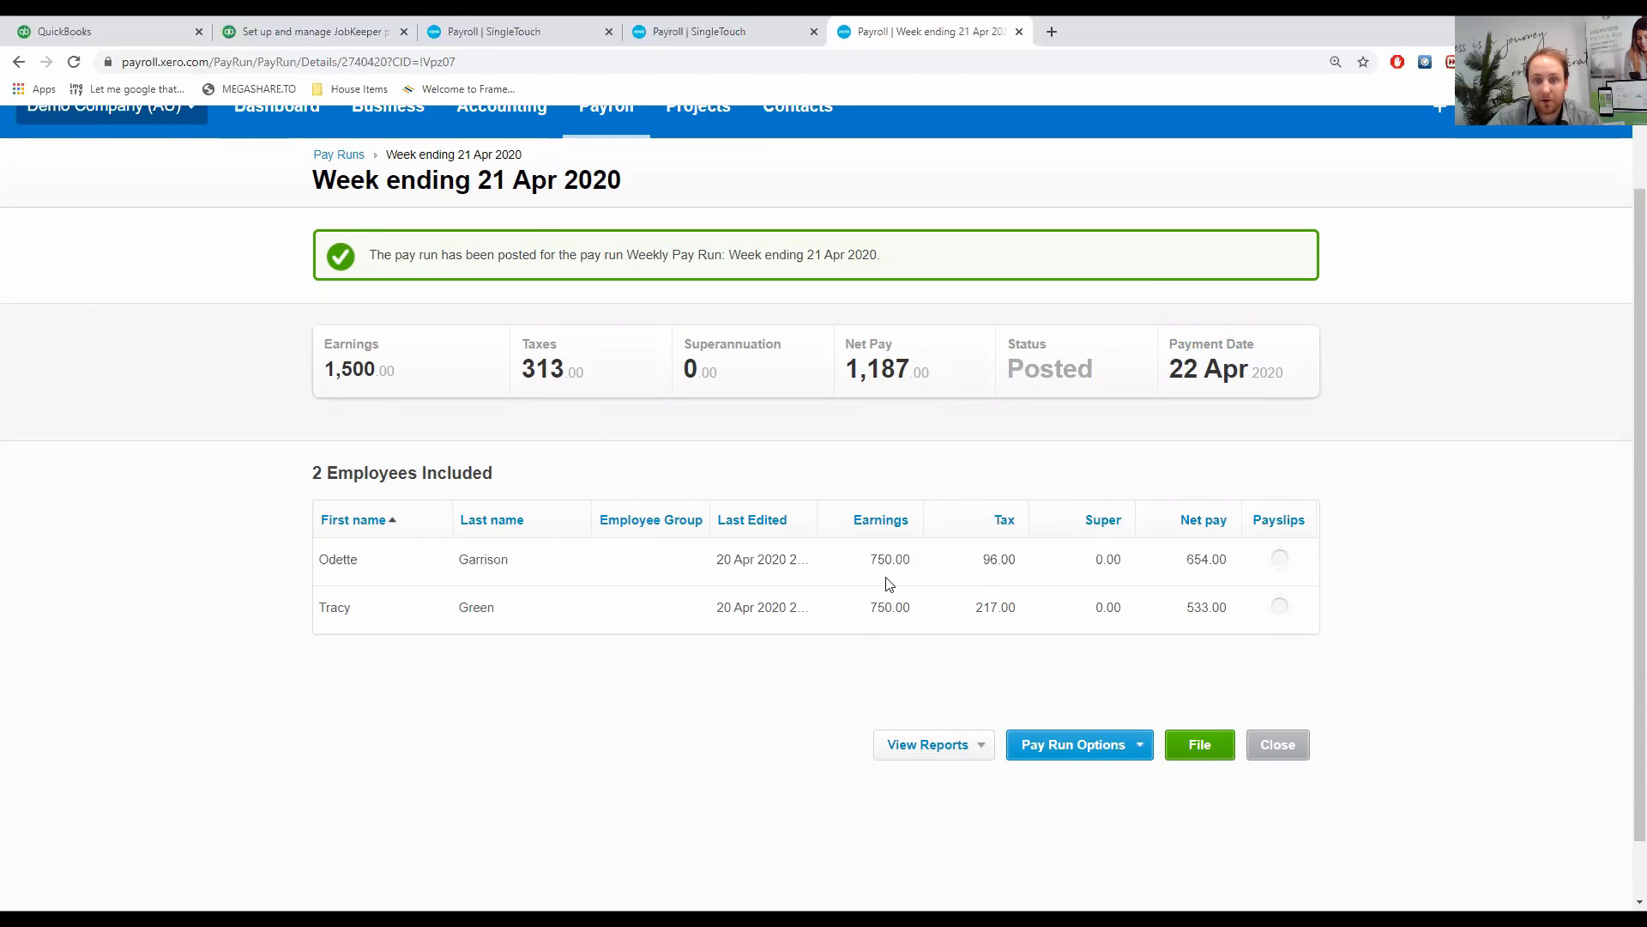
{"action": "mouse_move", "coordinate": [1187, 732]}
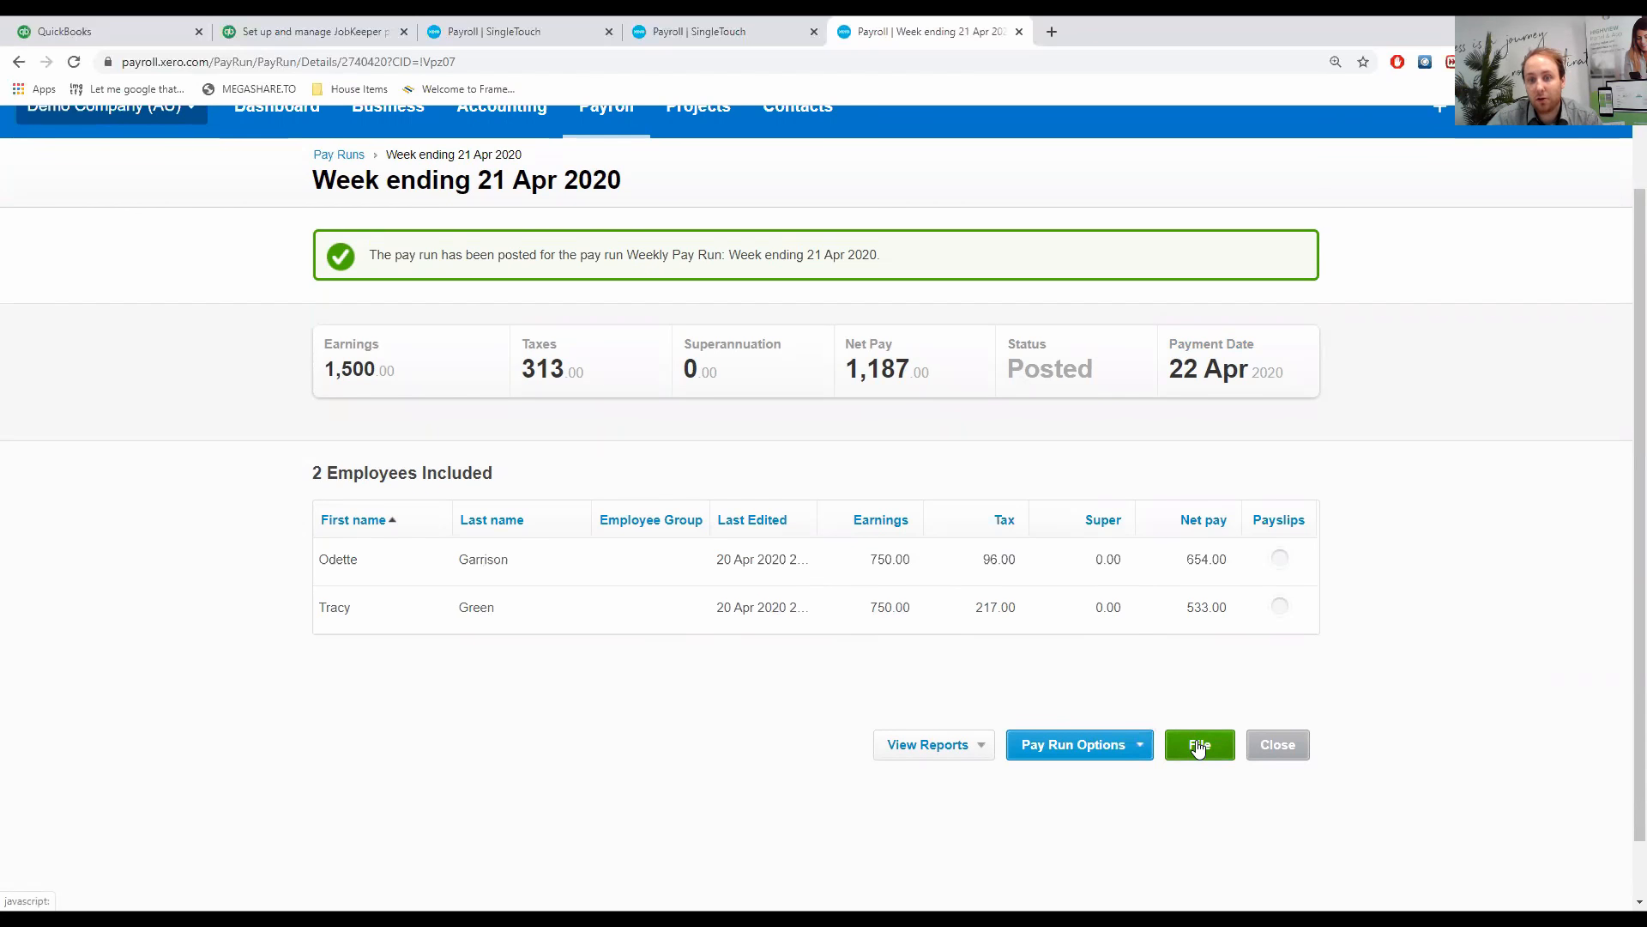
{"action": "mouse_move", "coordinate": [1204, 791]}
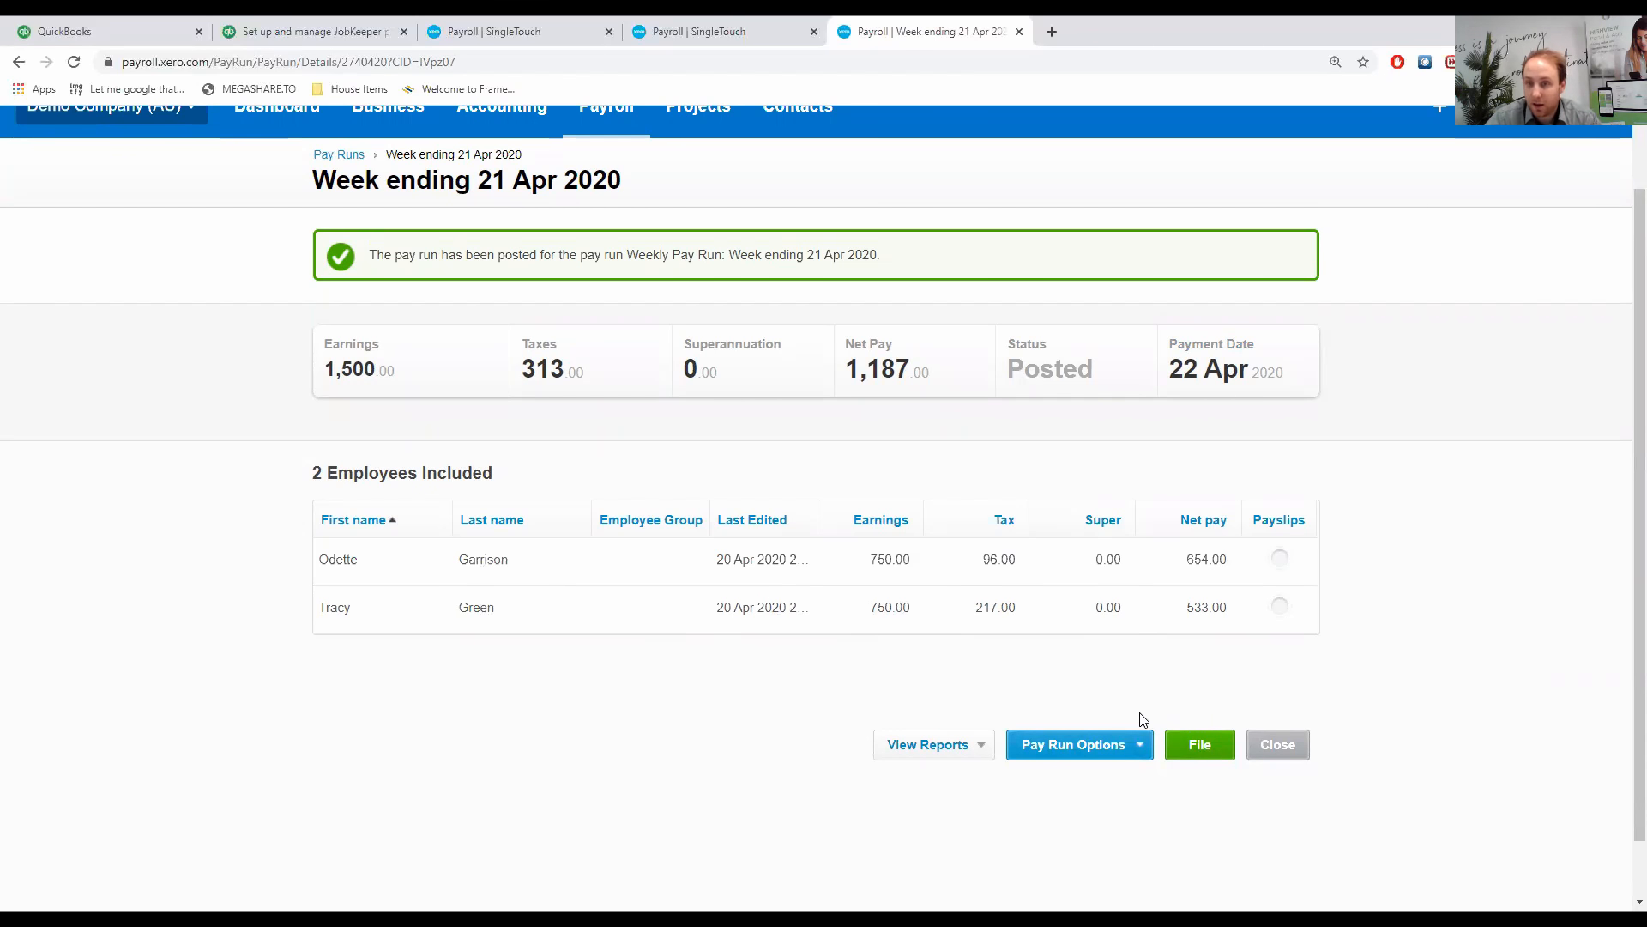
{"action": "mouse_move", "coordinate": [1083, 706]}
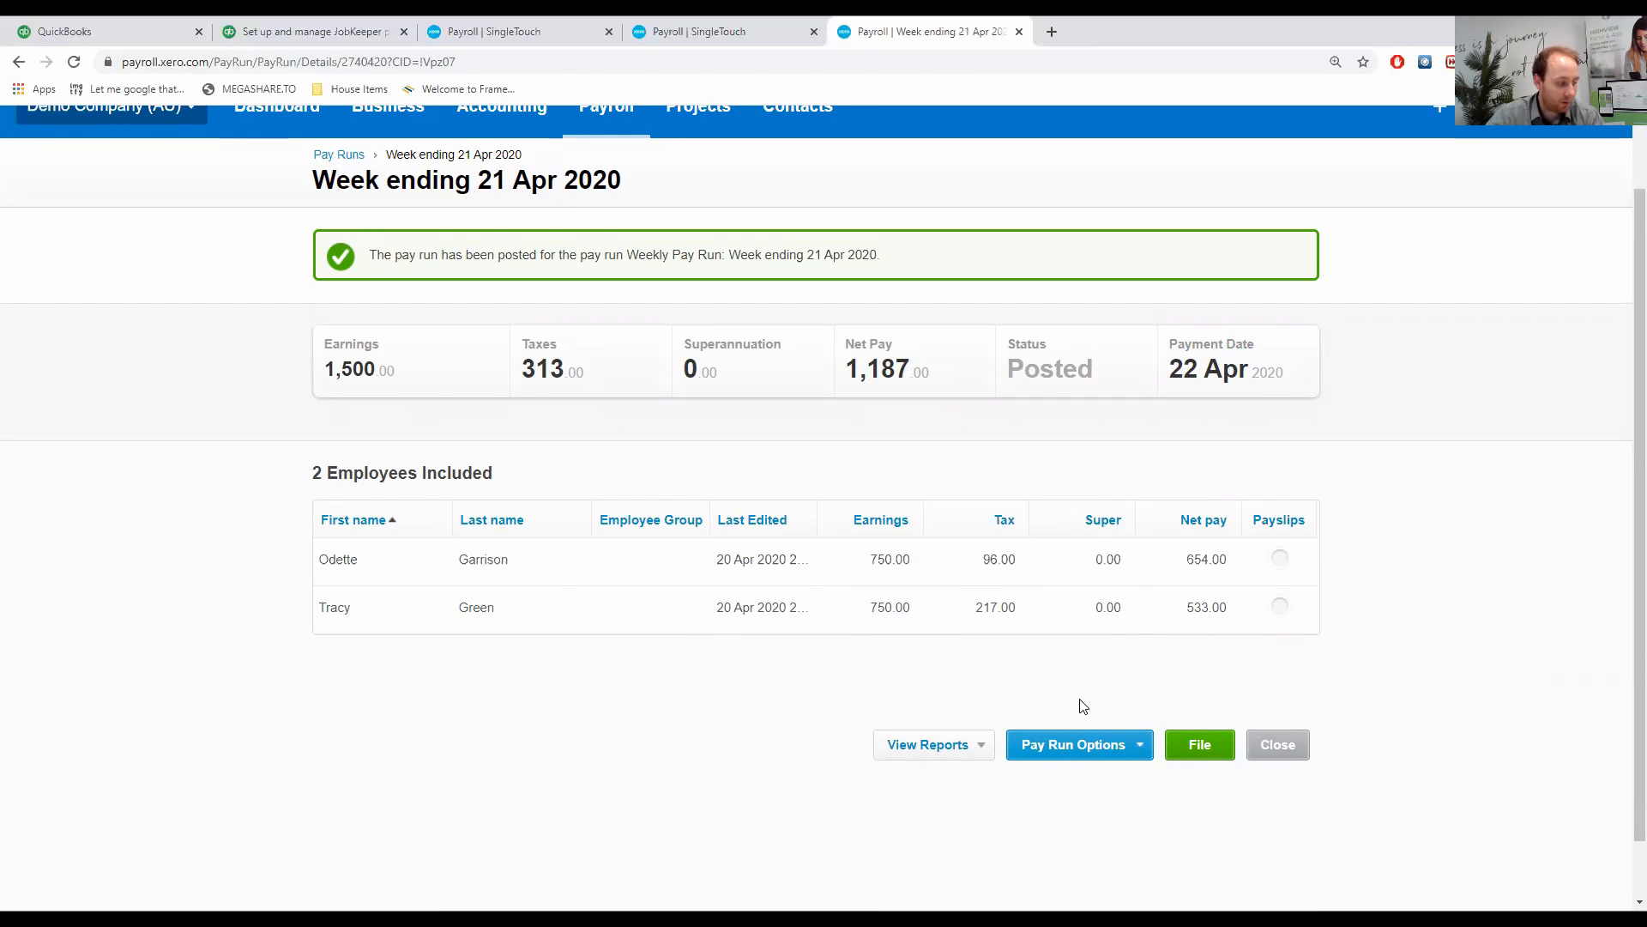
{"action": "mouse_move", "coordinate": [497, 558]}
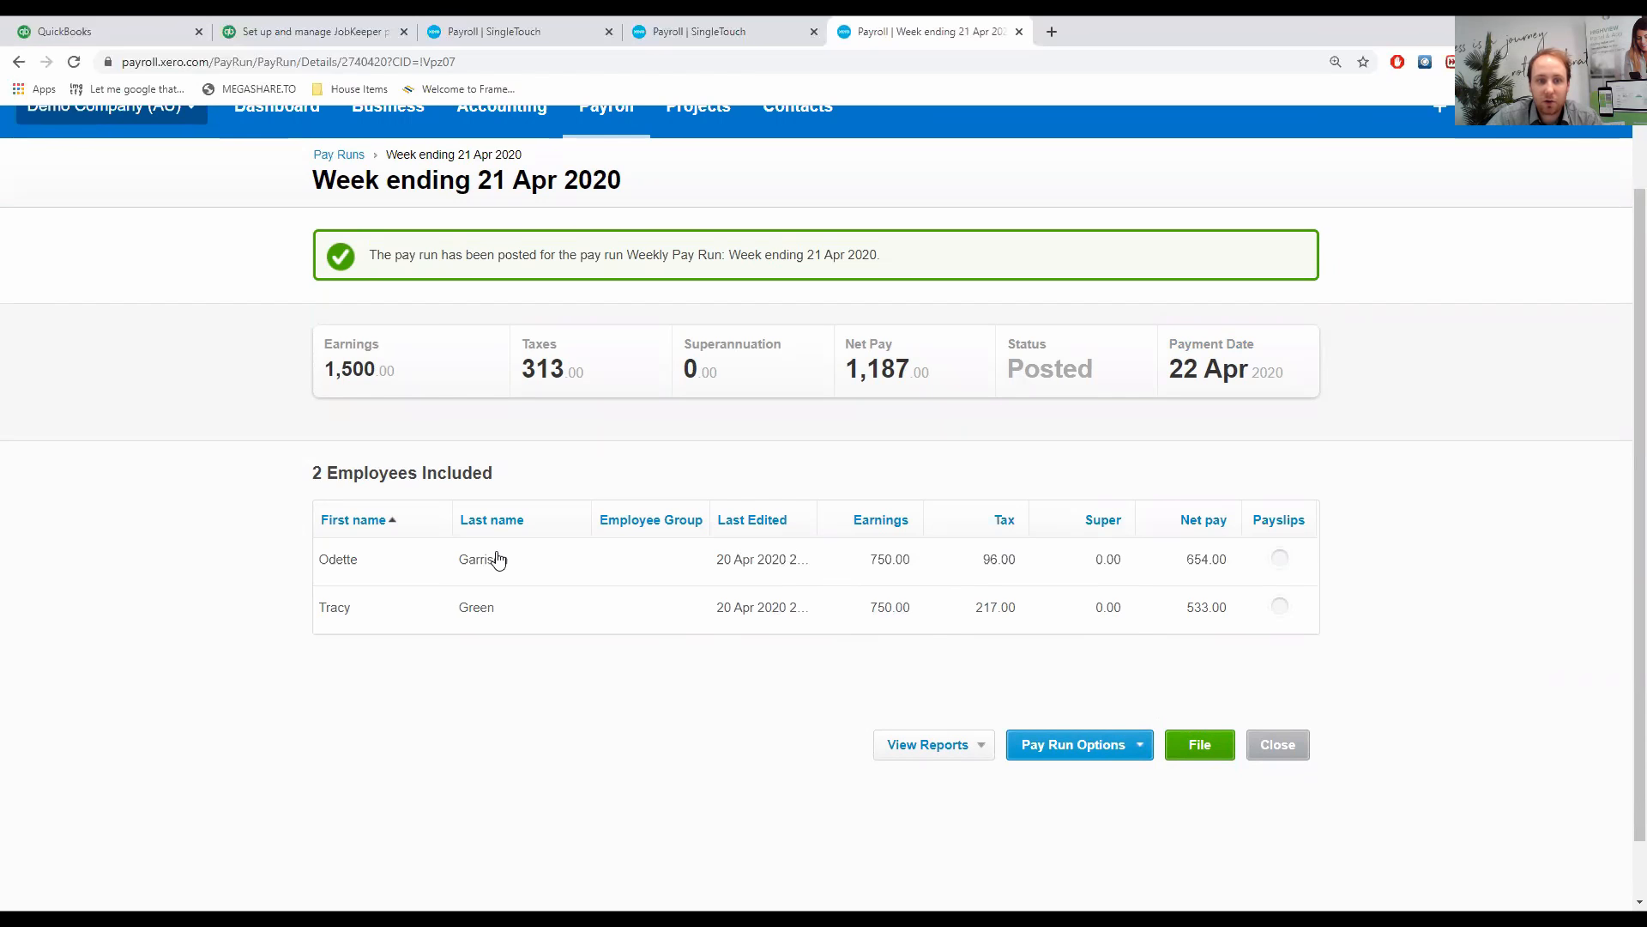
{"action": "left_click", "coordinate": [1199, 744]}
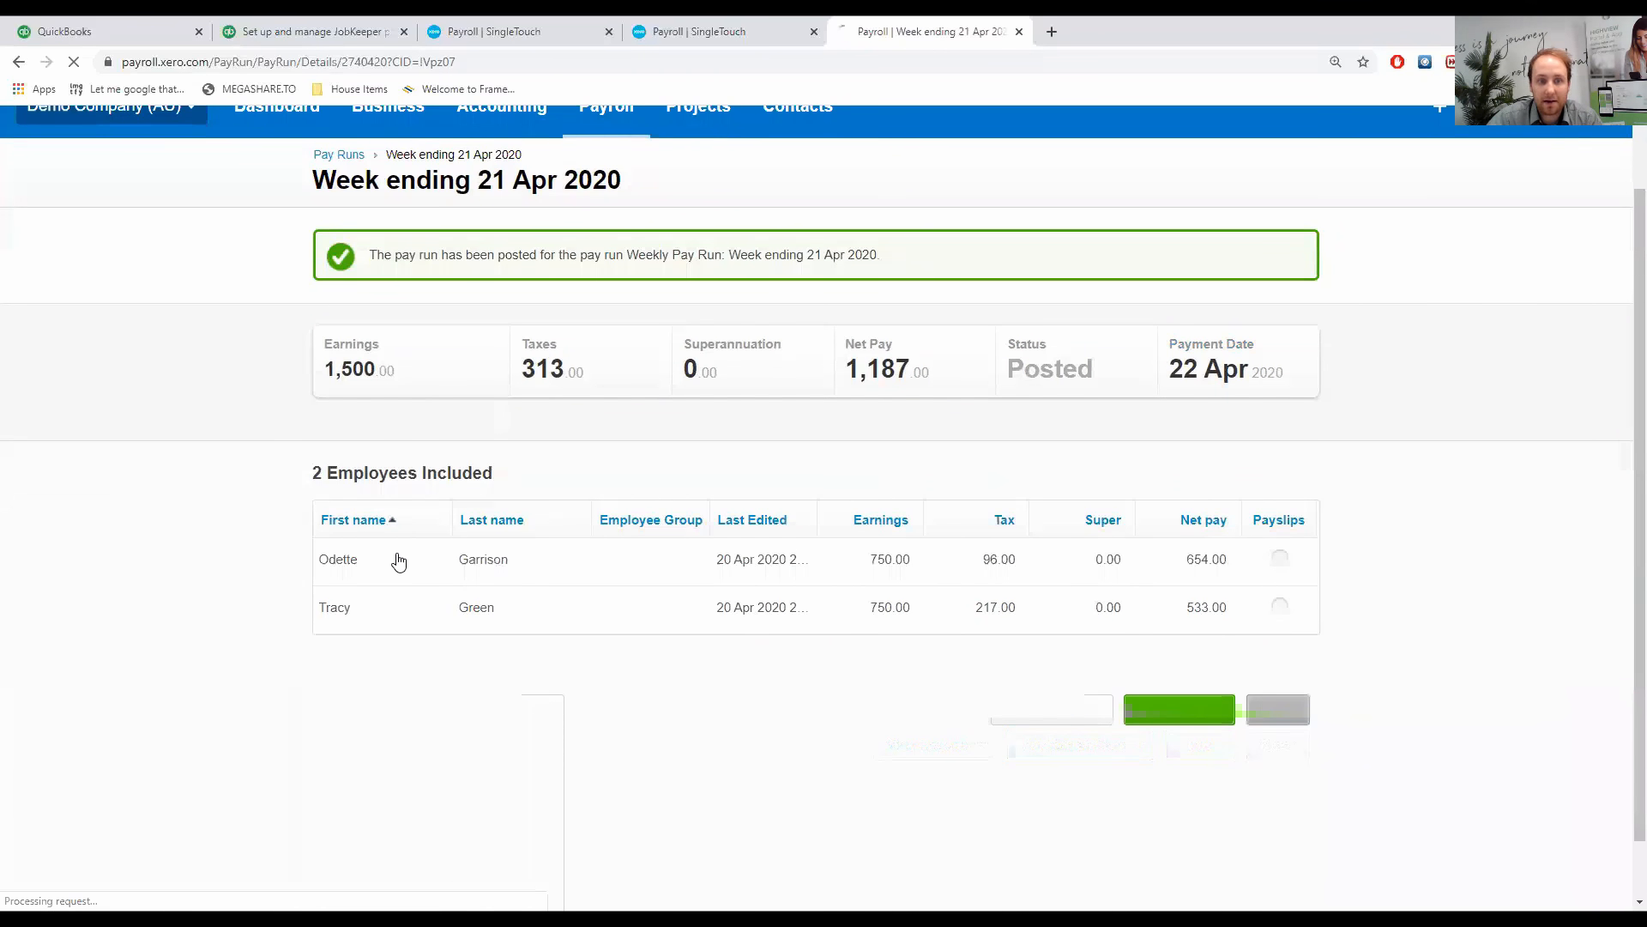
{"action": "left_click", "coordinate": [338, 559]}
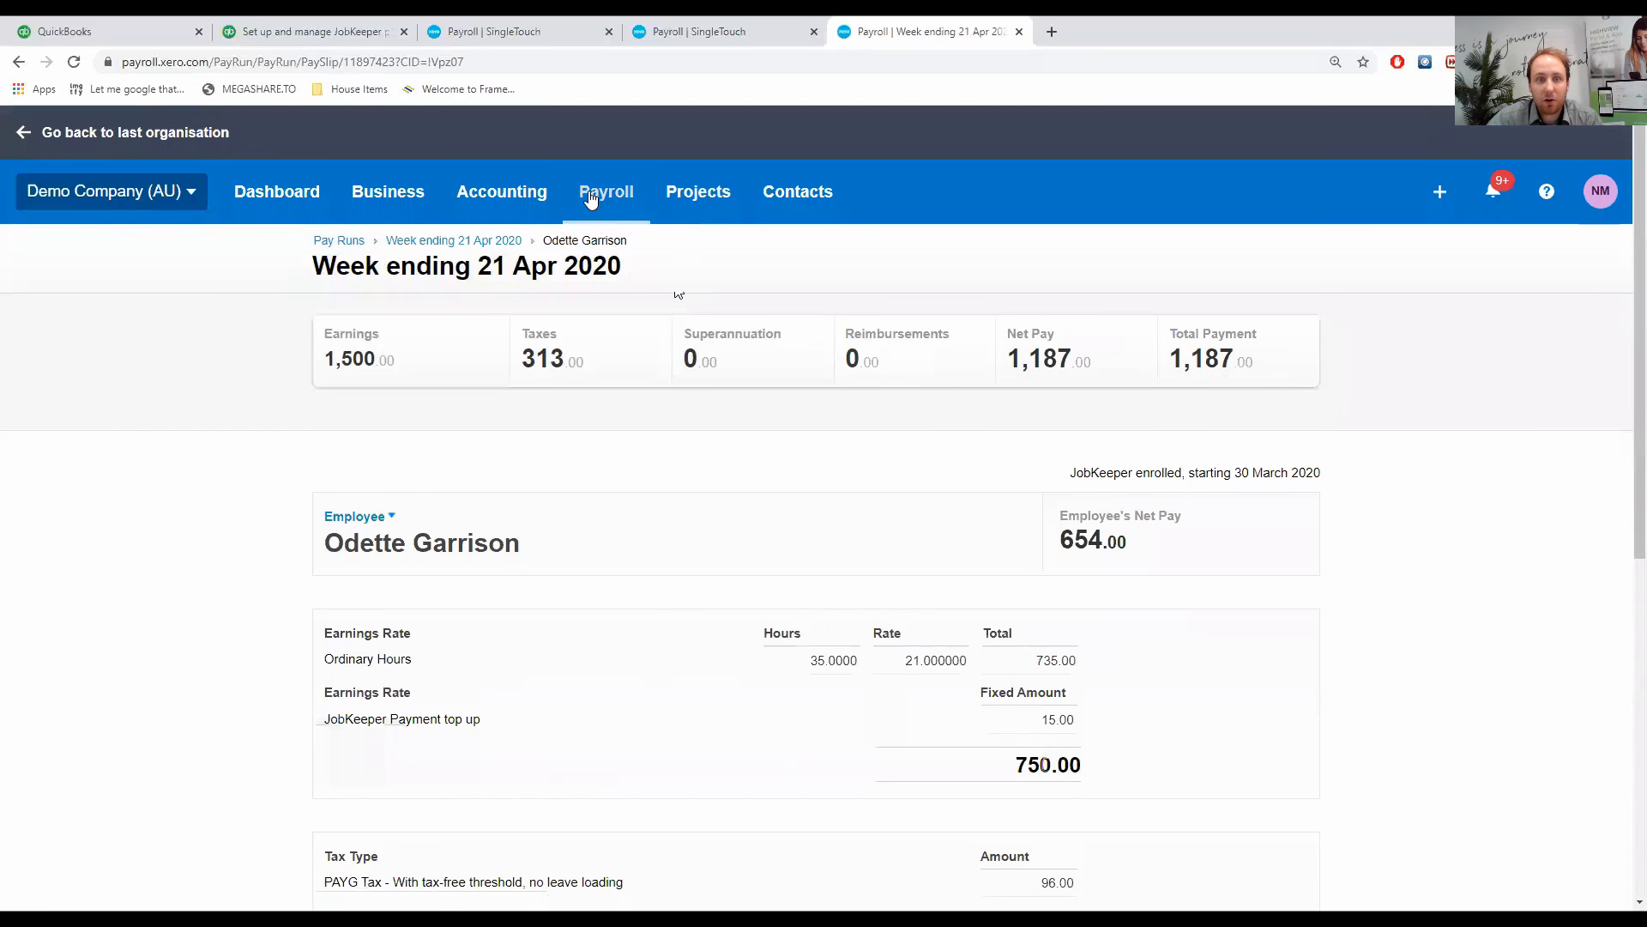
{"action": "left_click", "coordinate": [607, 192]}
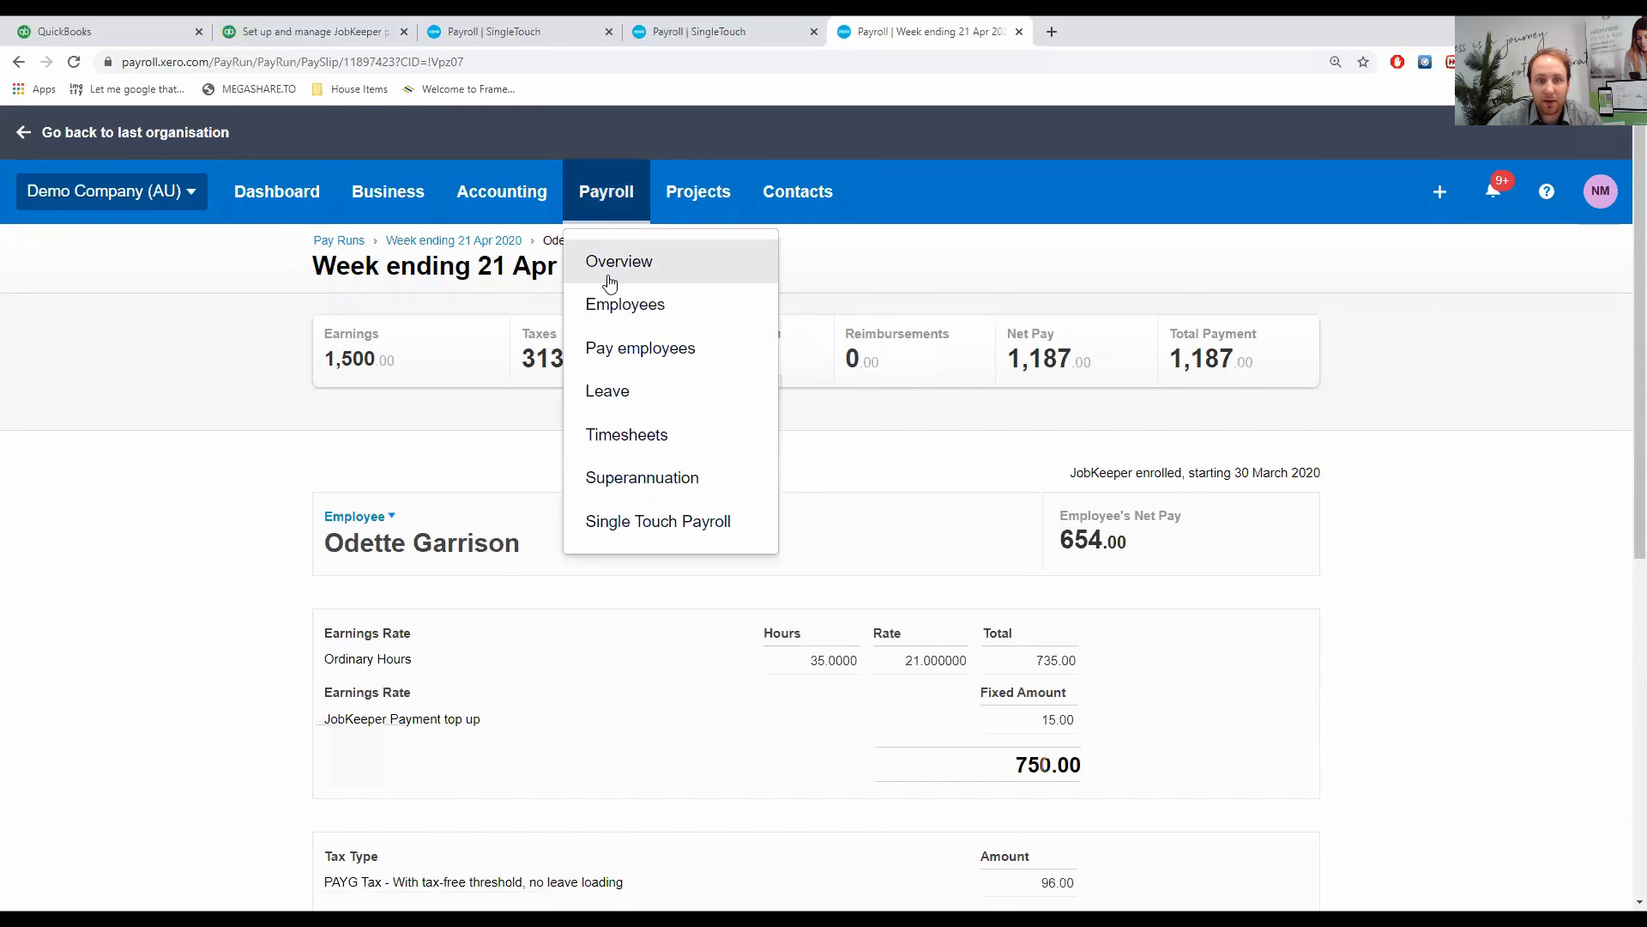
{"action": "mouse_move", "coordinate": [623, 304]}
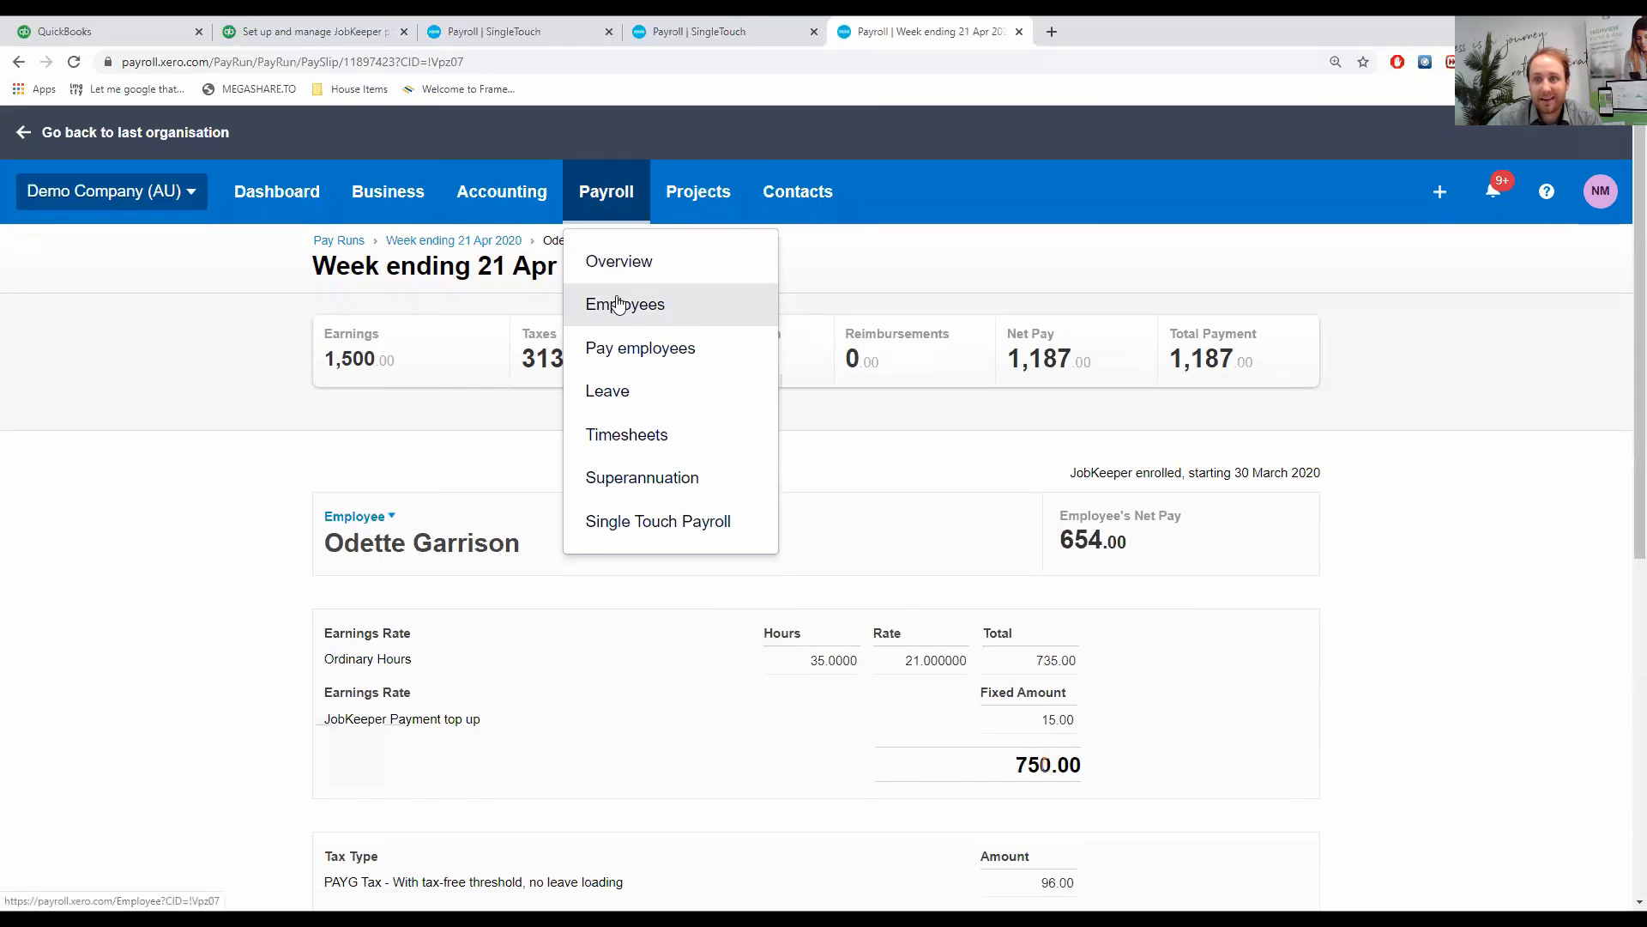
{"action": "mouse_move", "coordinate": [610, 210]}
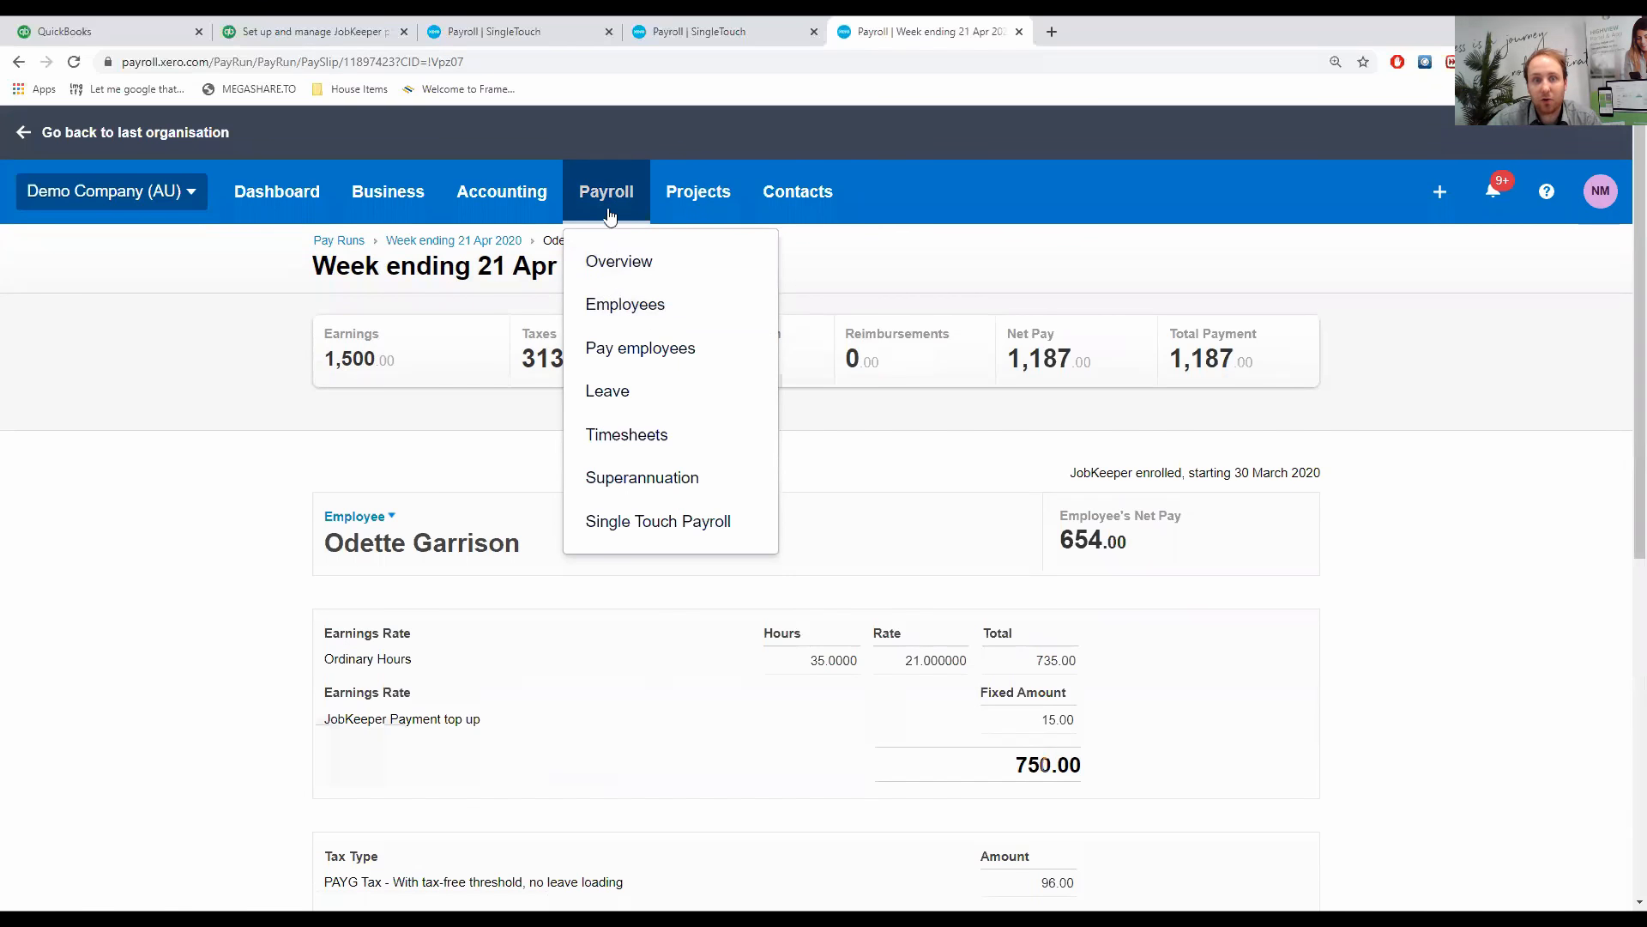
{"action": "left_click", "coordinate": [624, 304]}
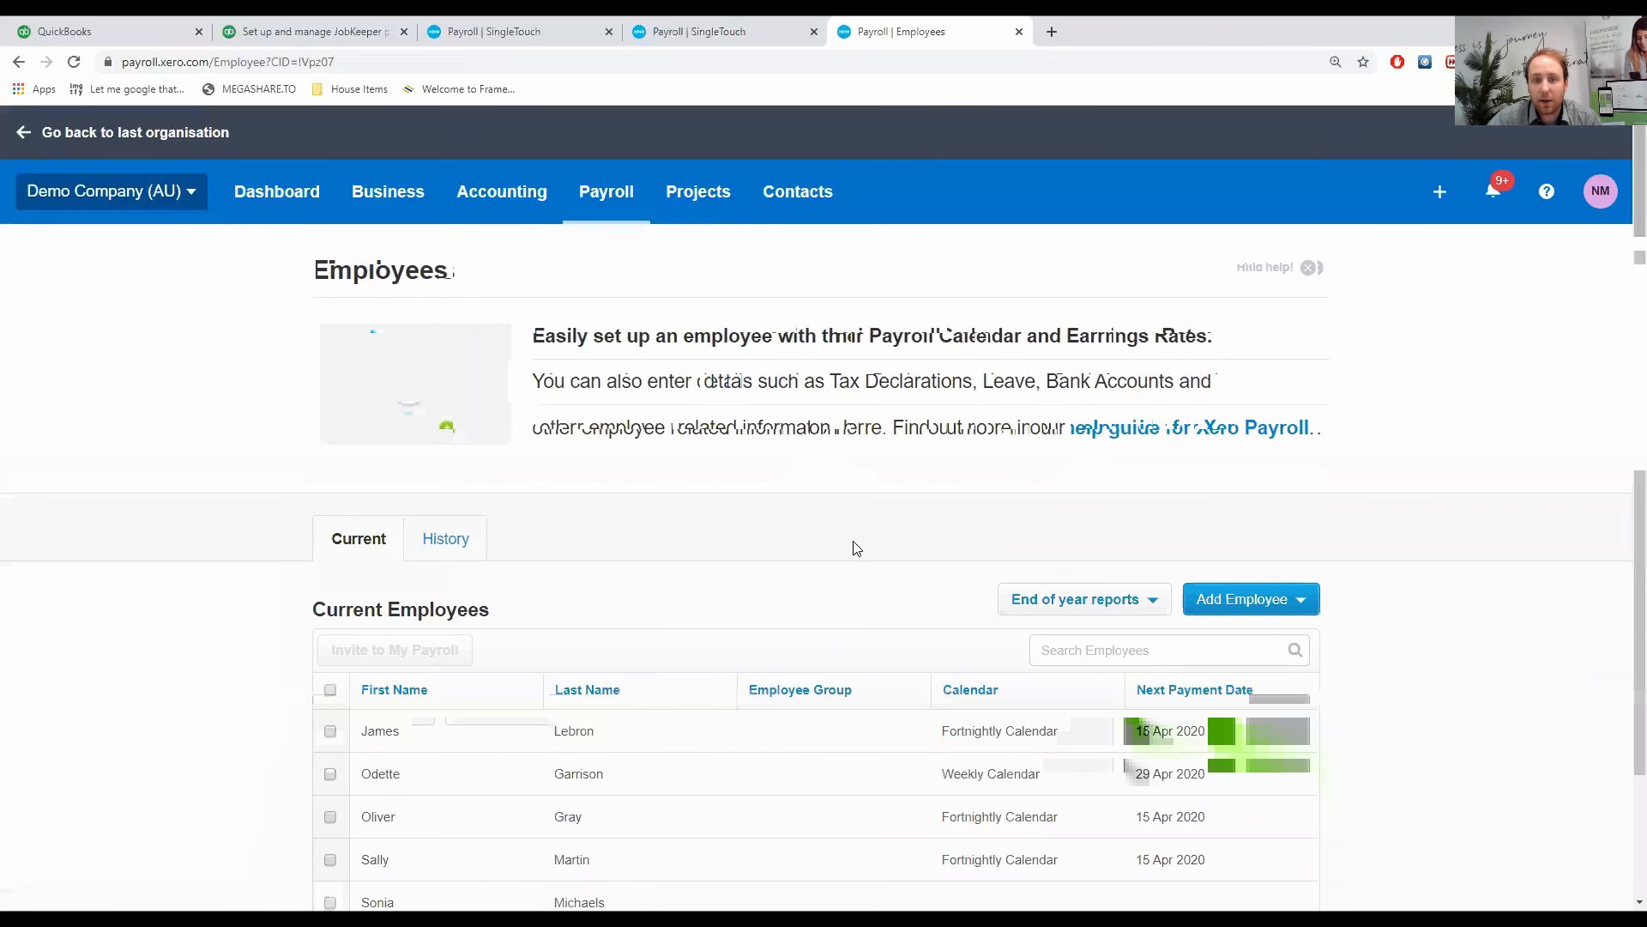
Add a JobKeeper Payment top up earnings line to Odette Garrison's pay template.
{"action": "left_click", "coordinate": [578, 773]}
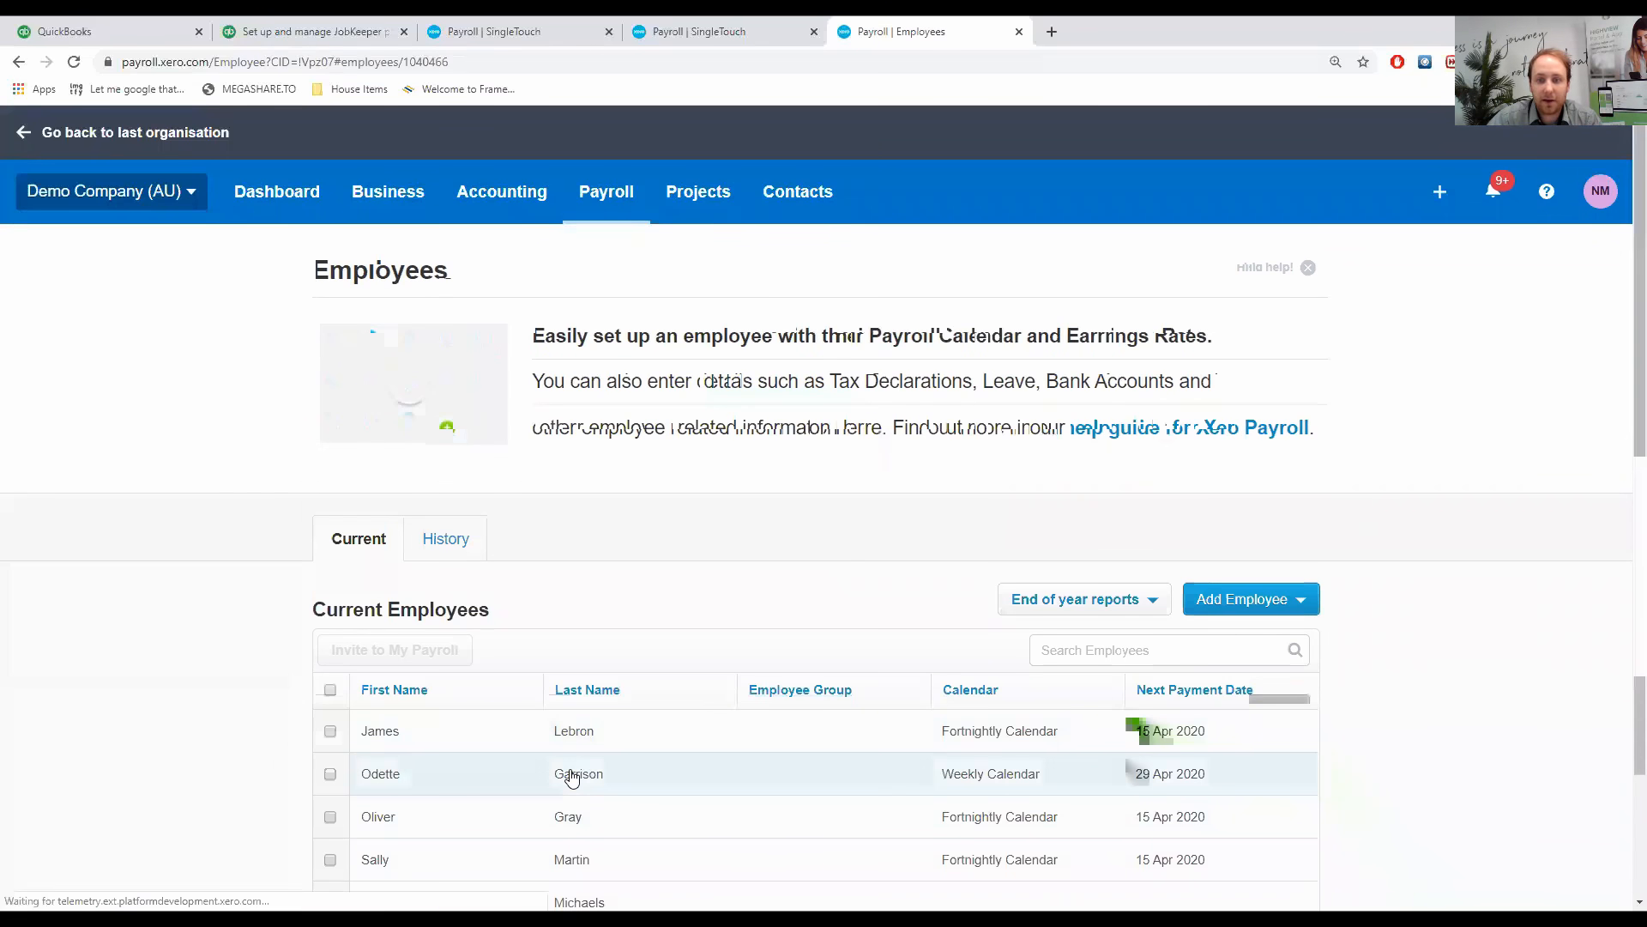
{"action": "left_click", "coordinate": [579, 773]}
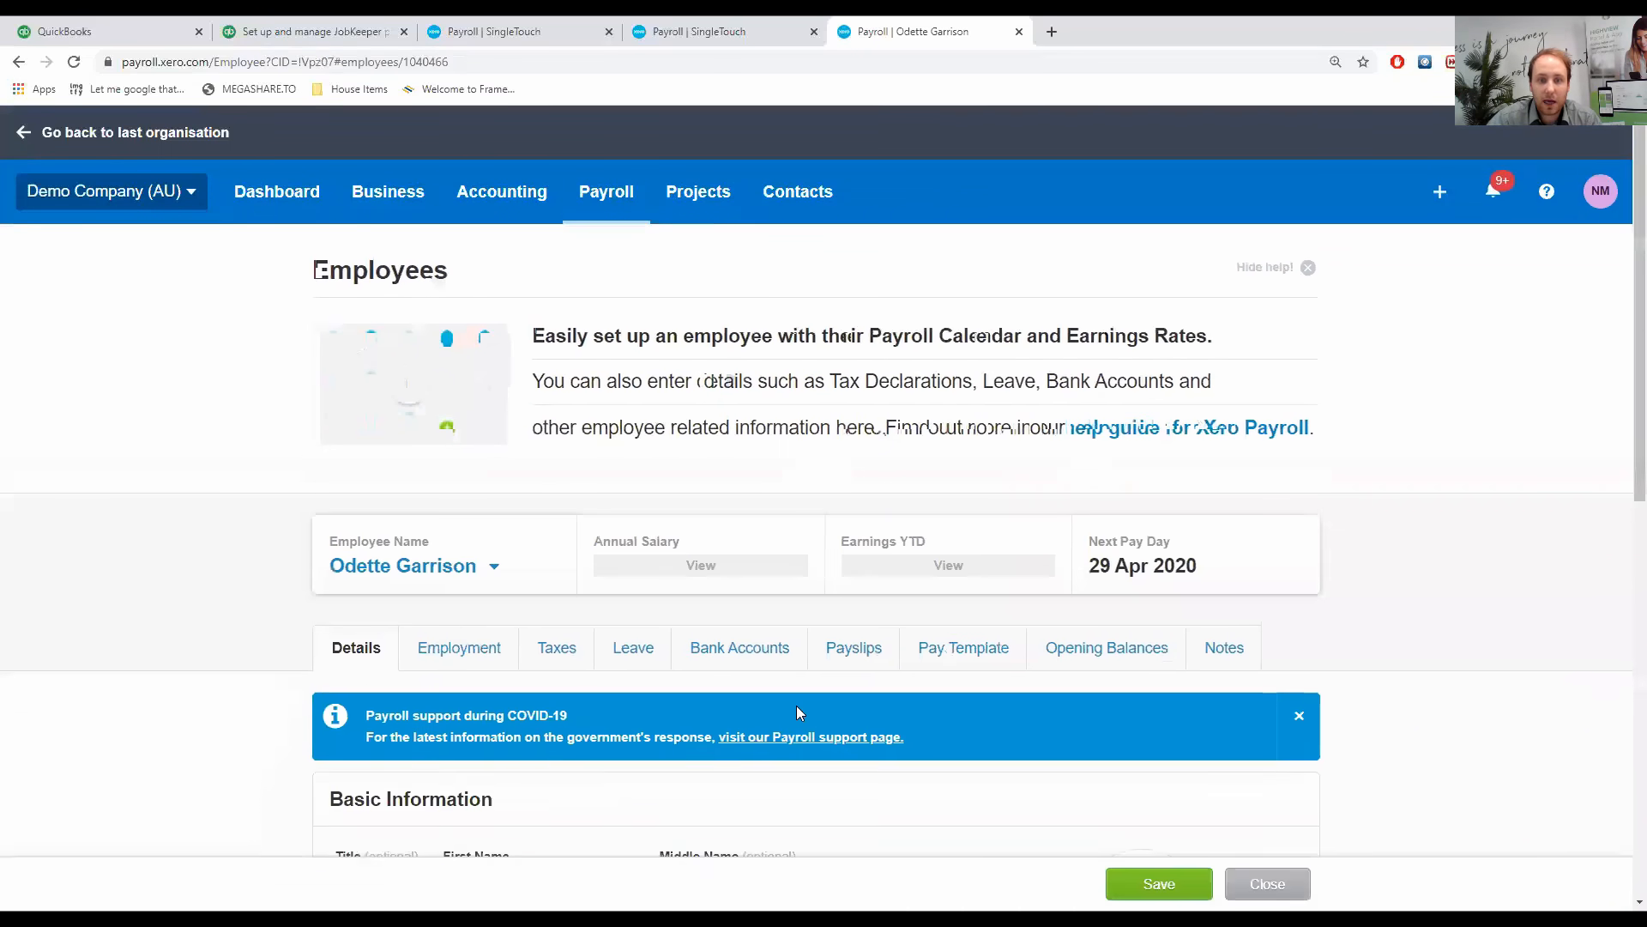
{"action": "left_click", "coordinate": [961, 646]}
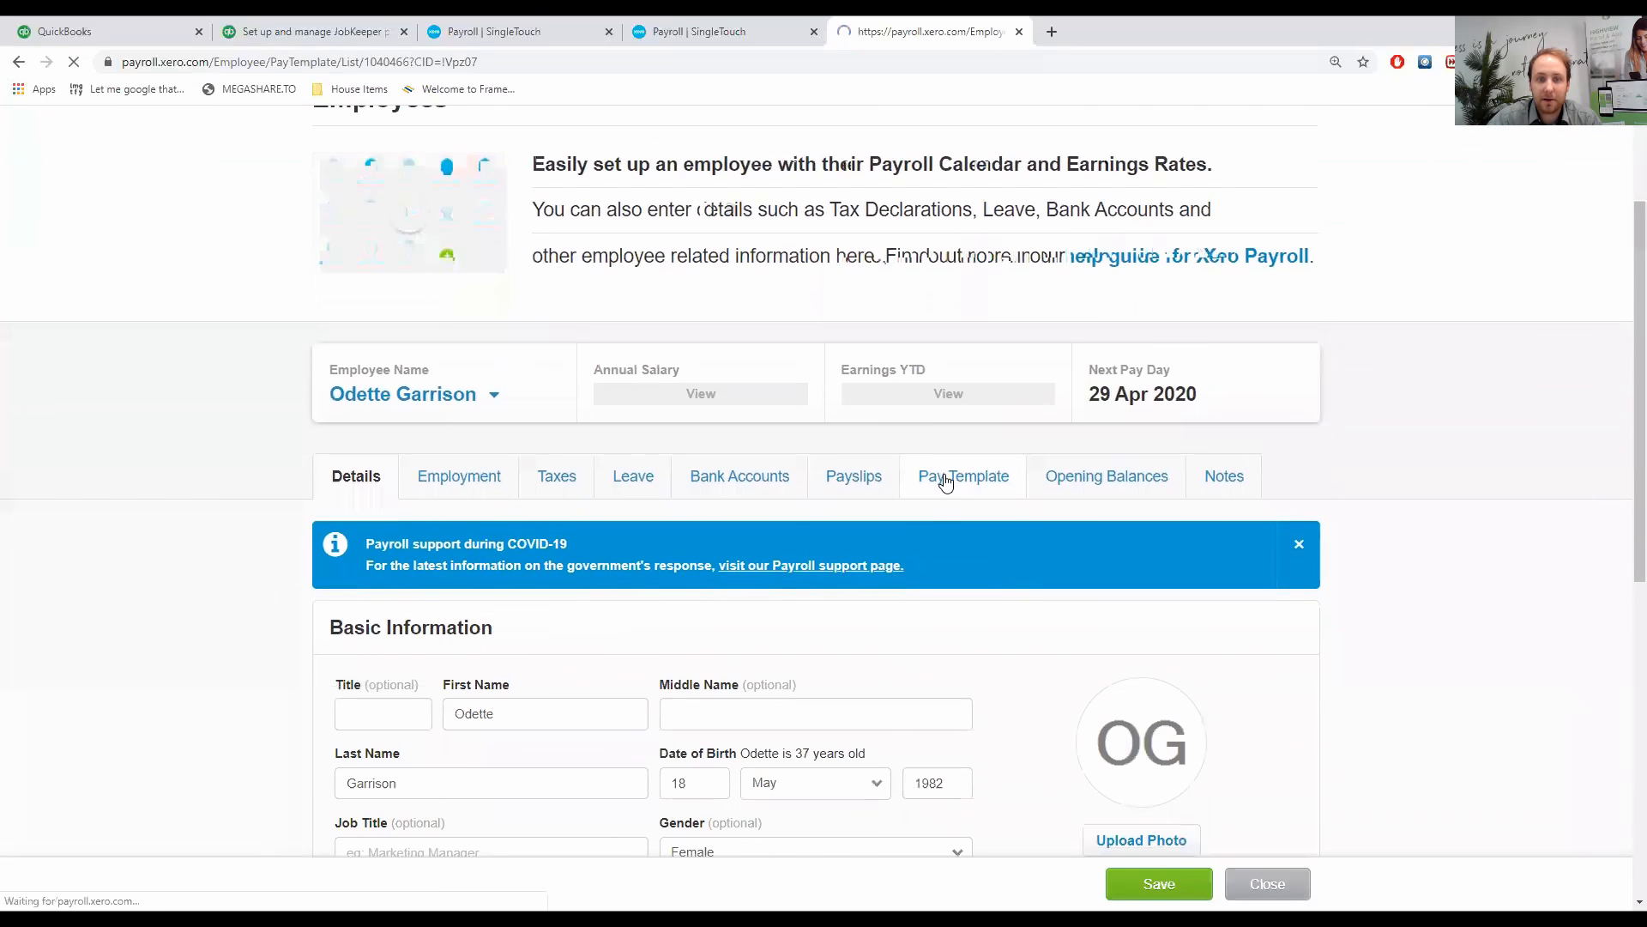
{"action": "left_click", "coordinate": [961, 476]}
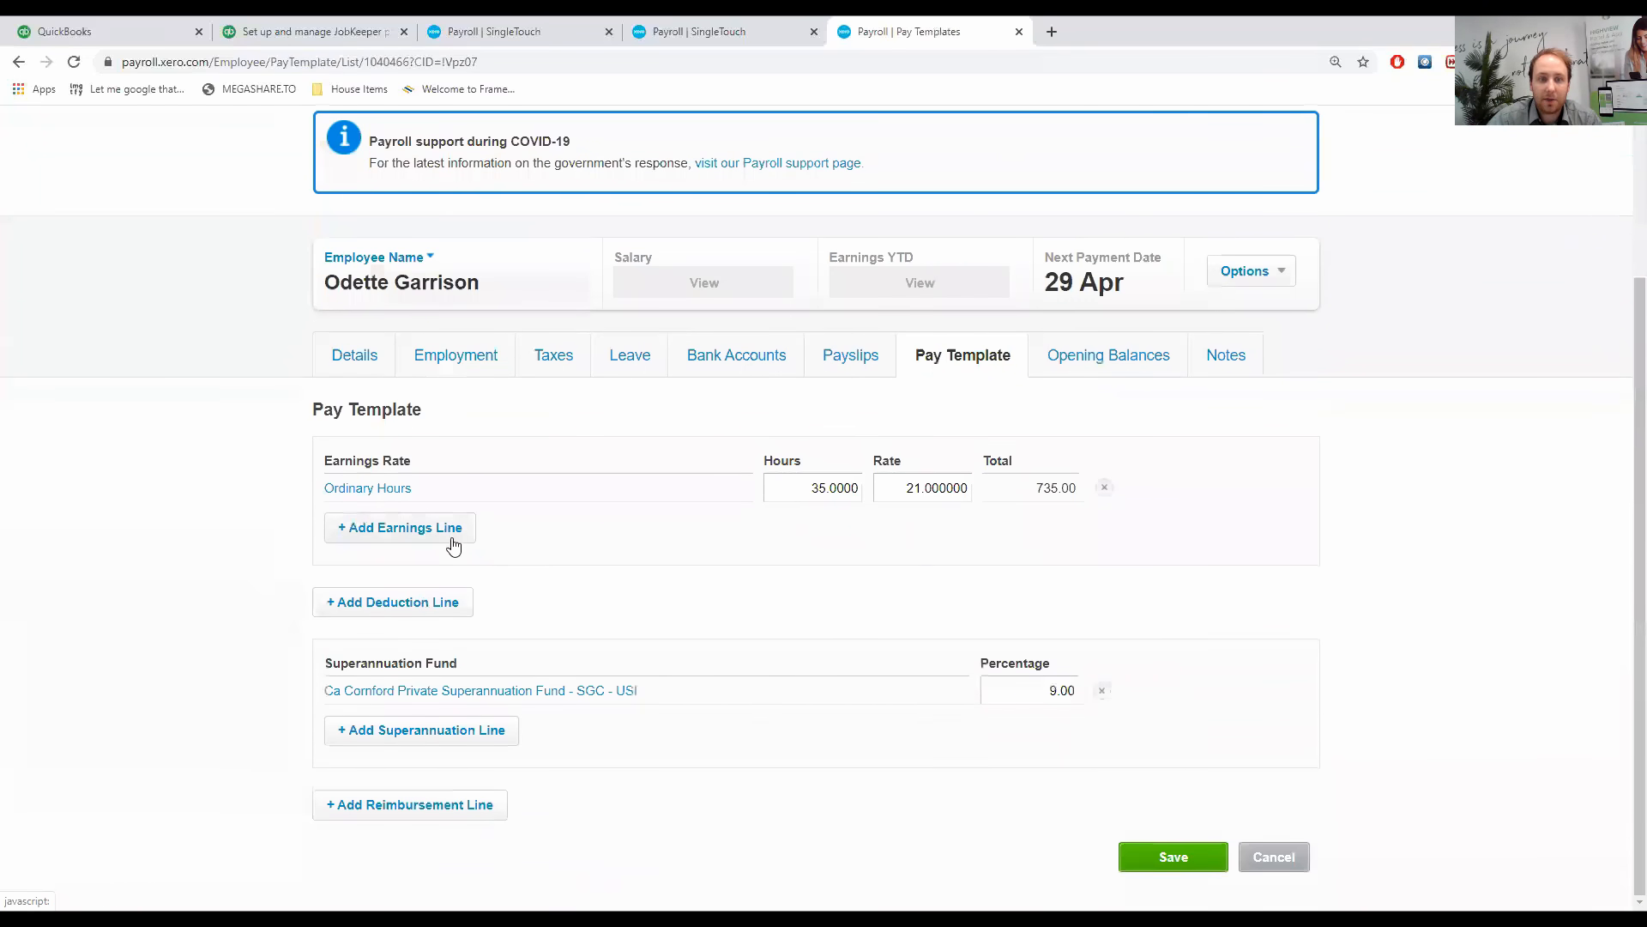
{"action": "left_click", "coordinate": [399, 526]}
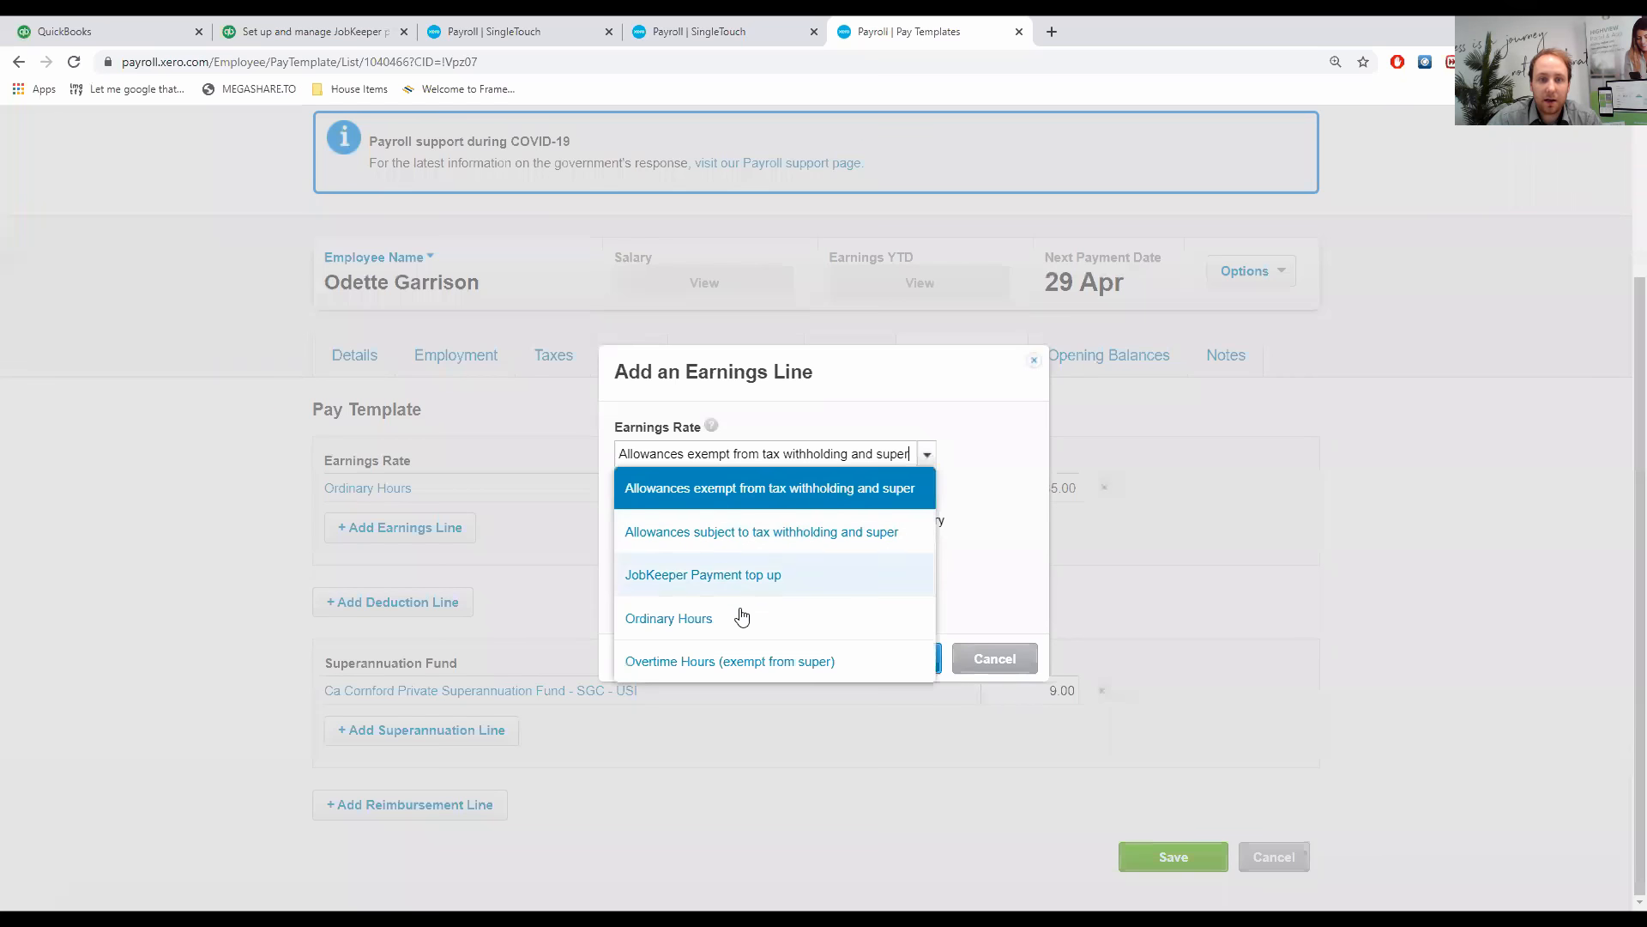
{"action": "left_click", "coordinate": [702, 575]}
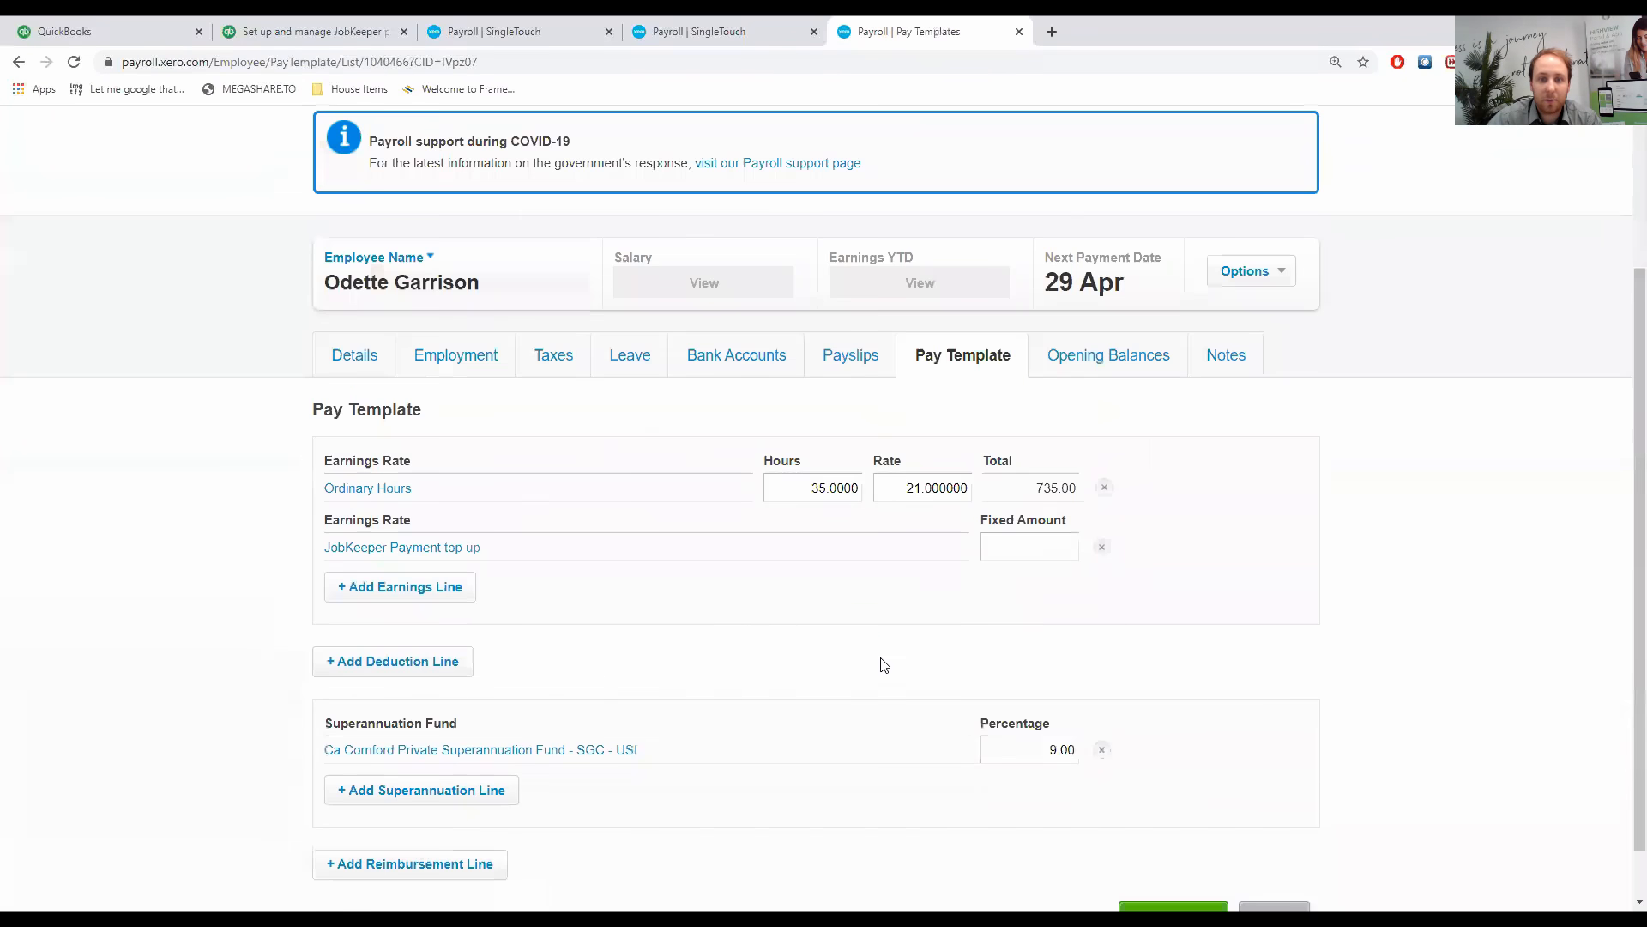
{"action": "scroll", "scroll_direction": "up", "scroll_amount": 3}
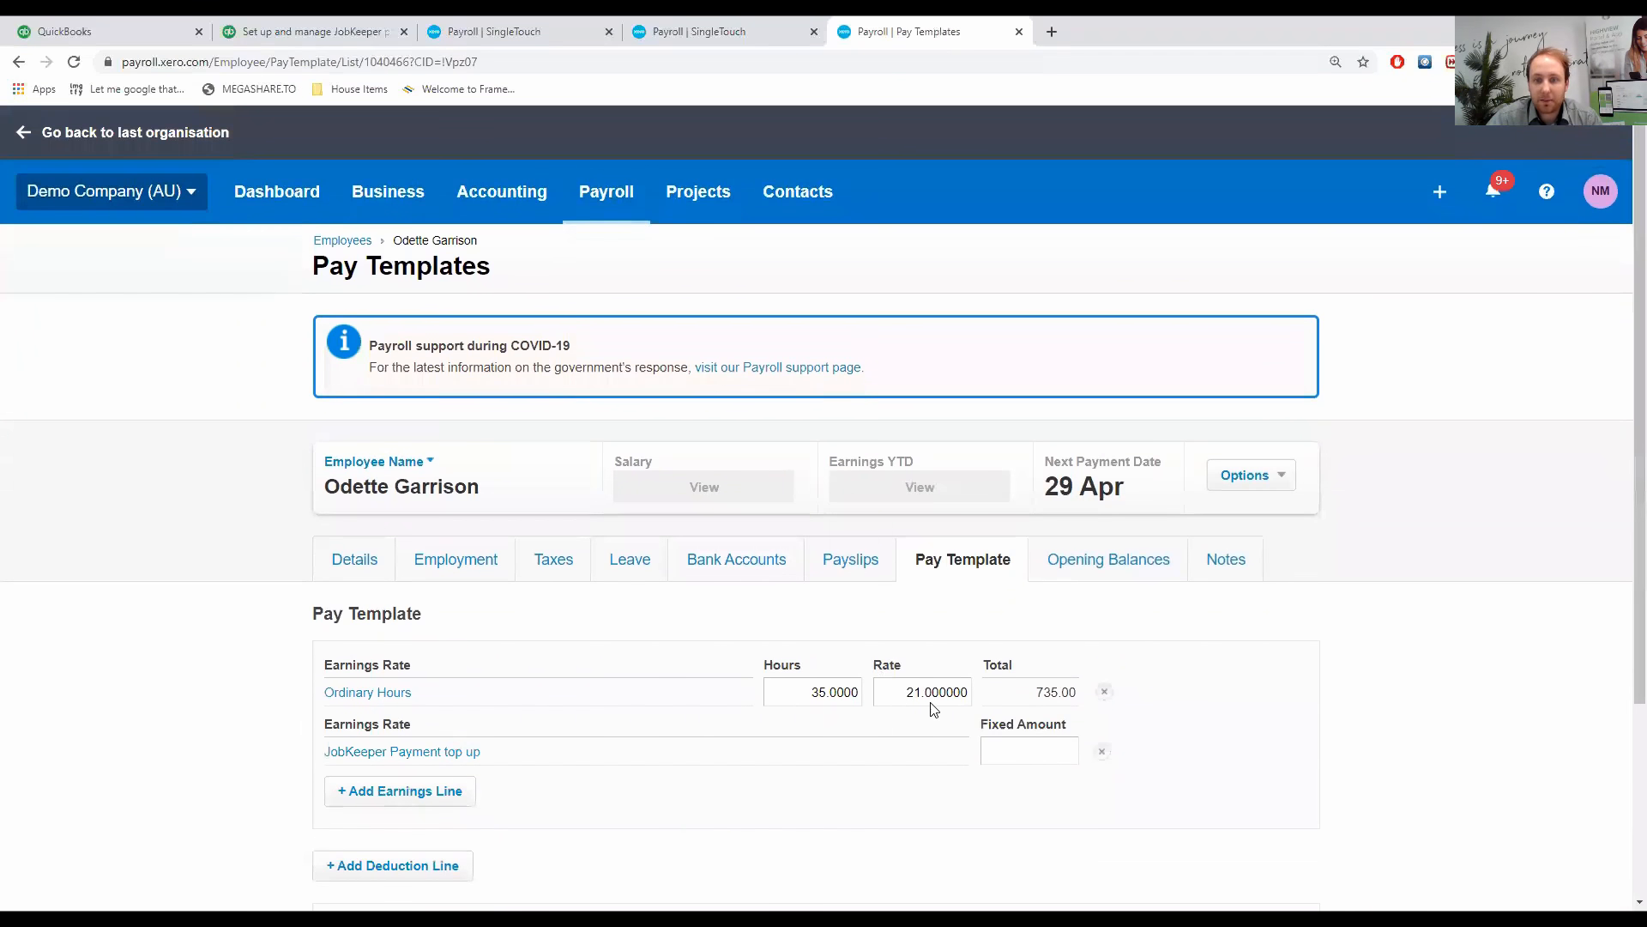
{"action": "left_click", "coordinate": [1029, 750]}
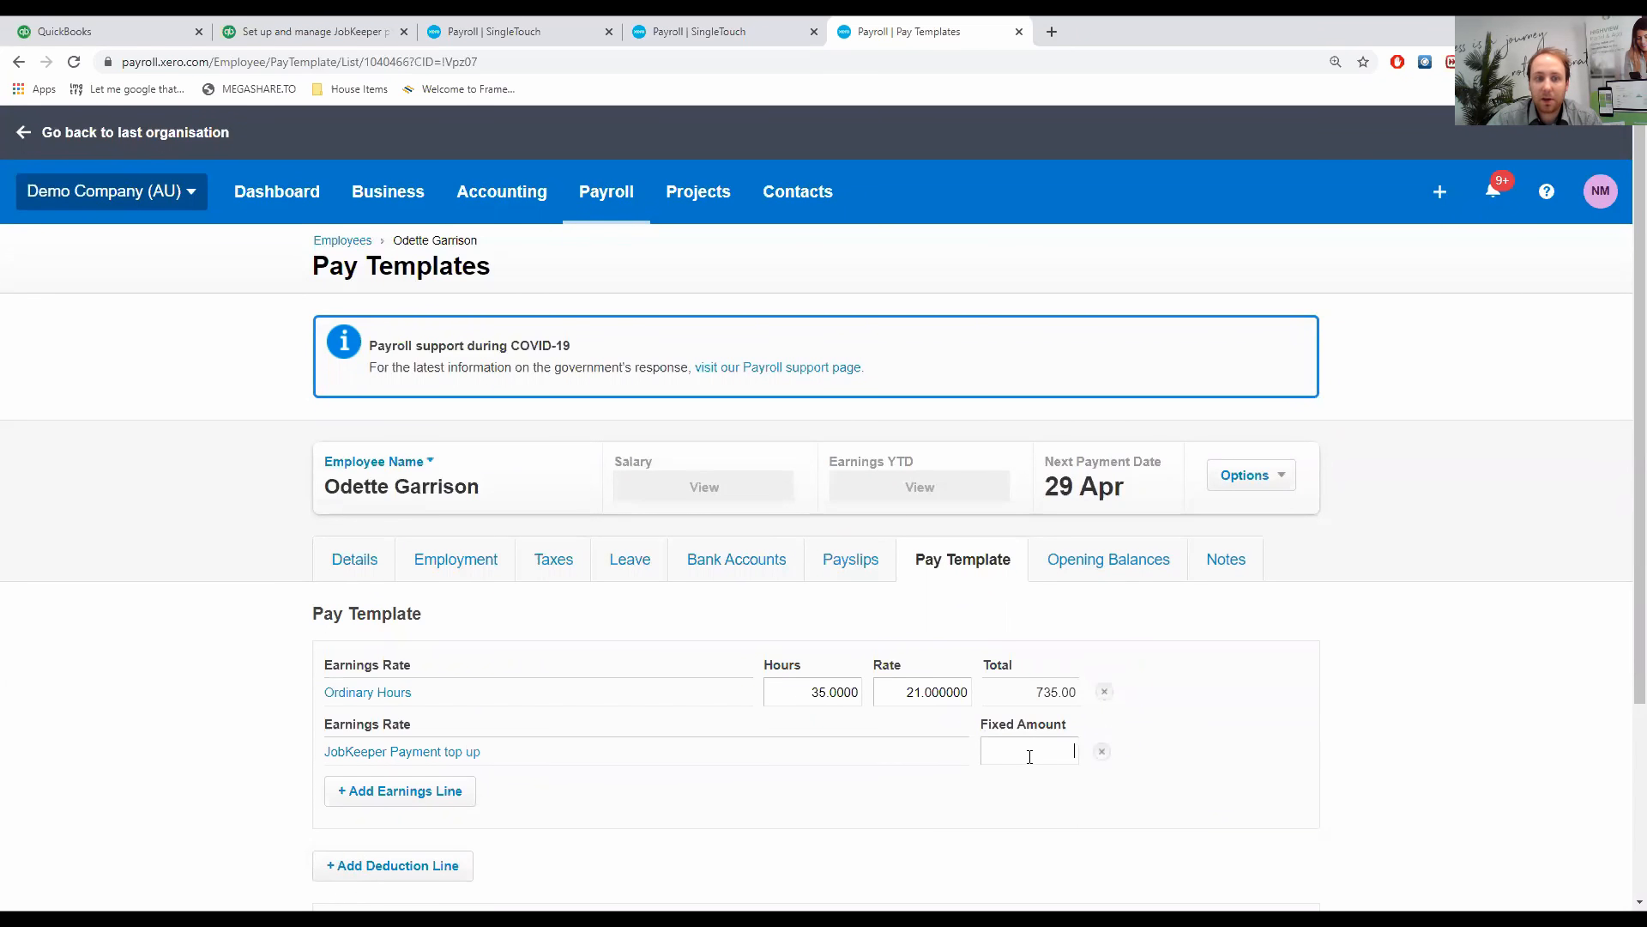
Save Odette's pay template and open Oliver Gray's pay template.
{"action": "left_click", "coordinate": [378, 462]}
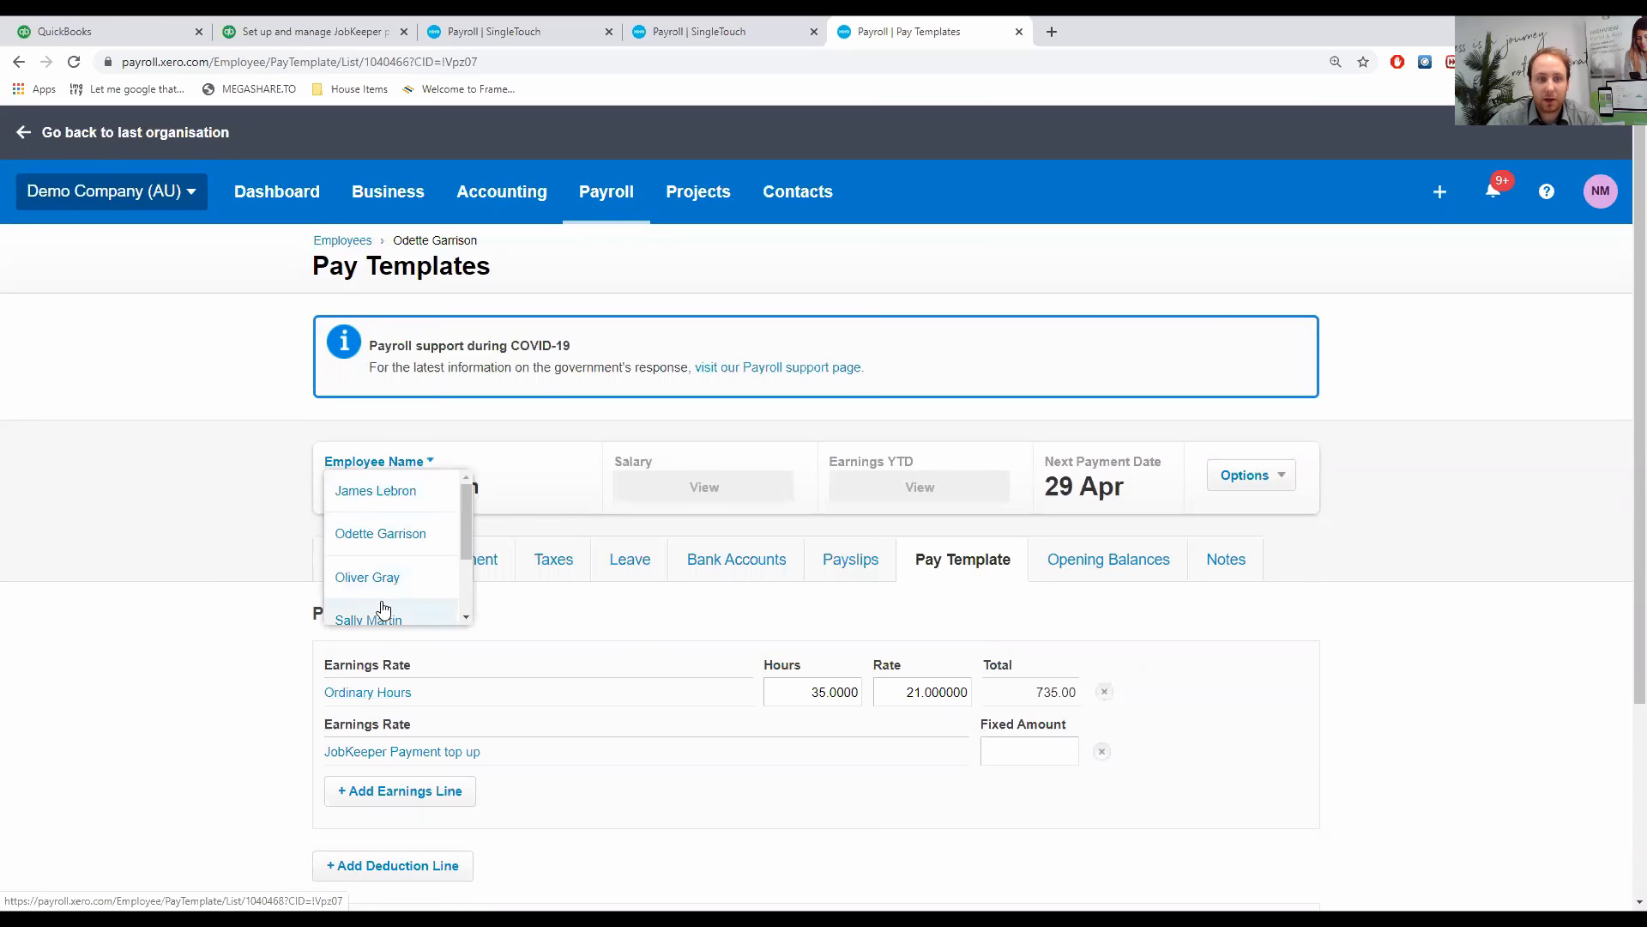
{"action": "left_click", "coordinate": [369, 577]}
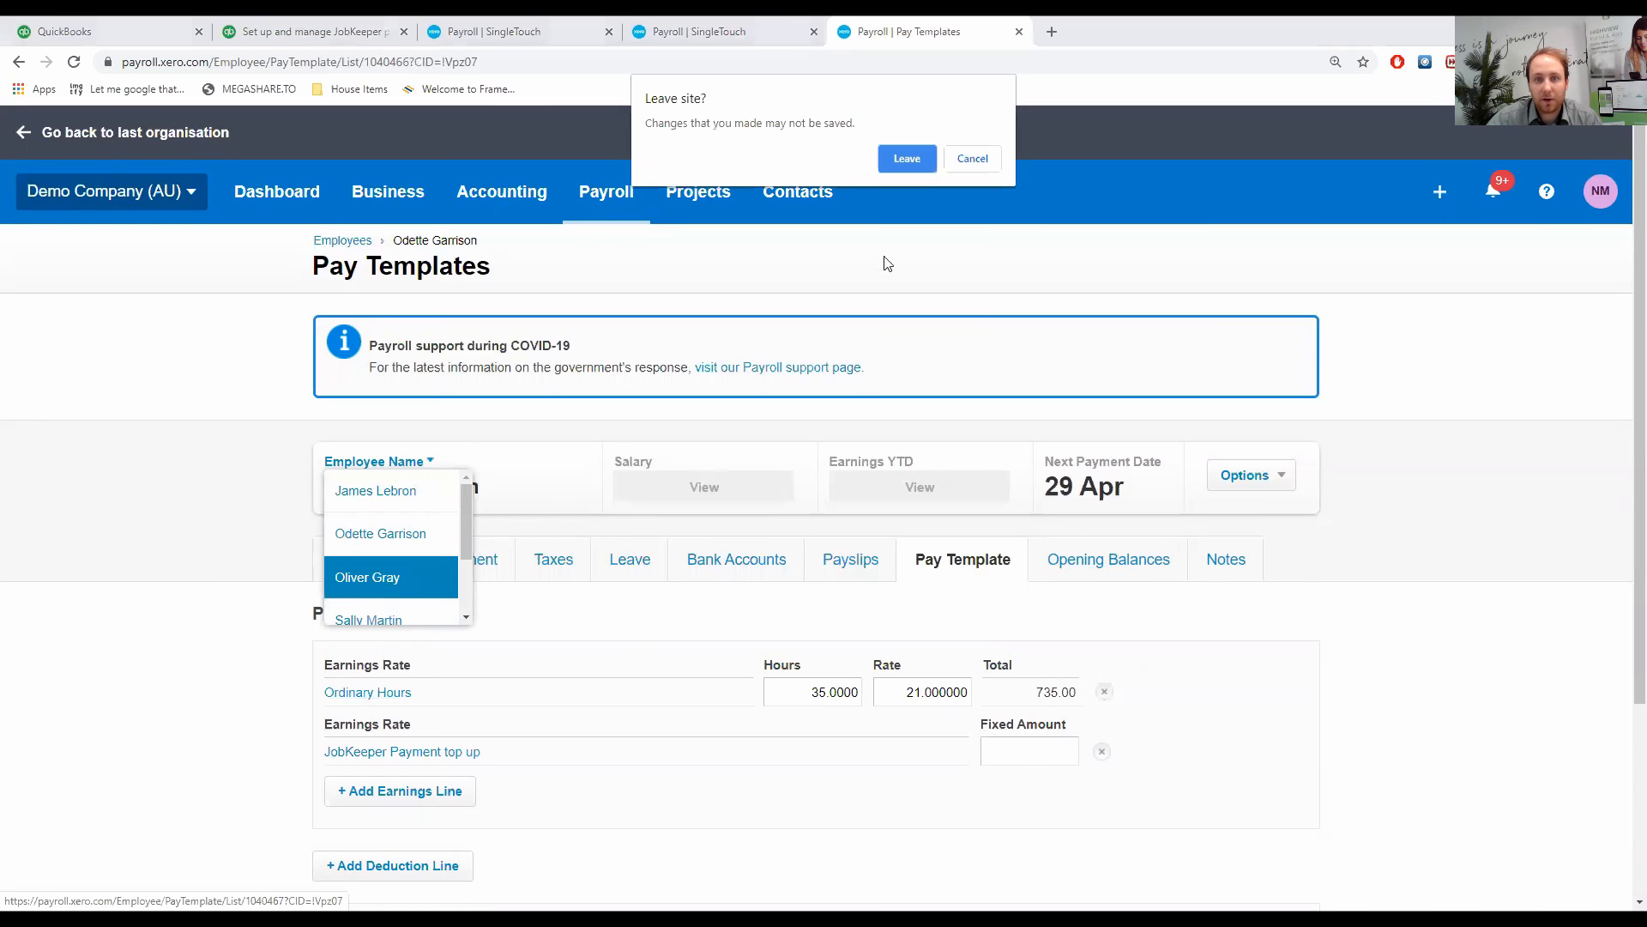
{"action": "left_click", "coordinate": [970, 157]}
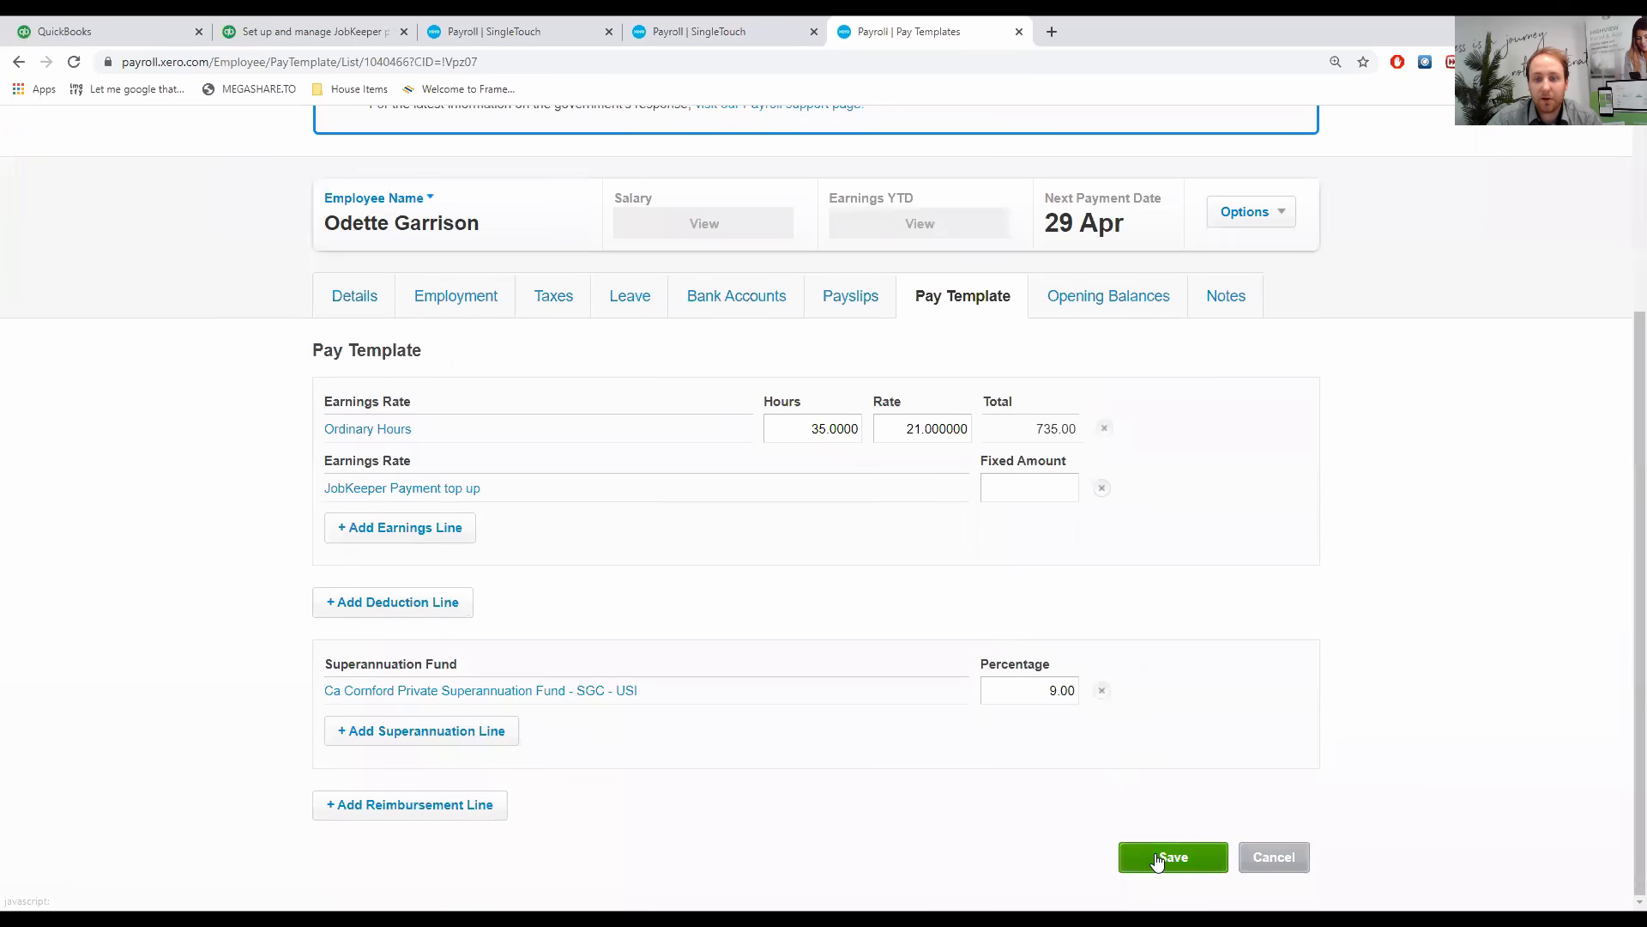
{"action": "left_click", "coordinate": [1173, 856]}
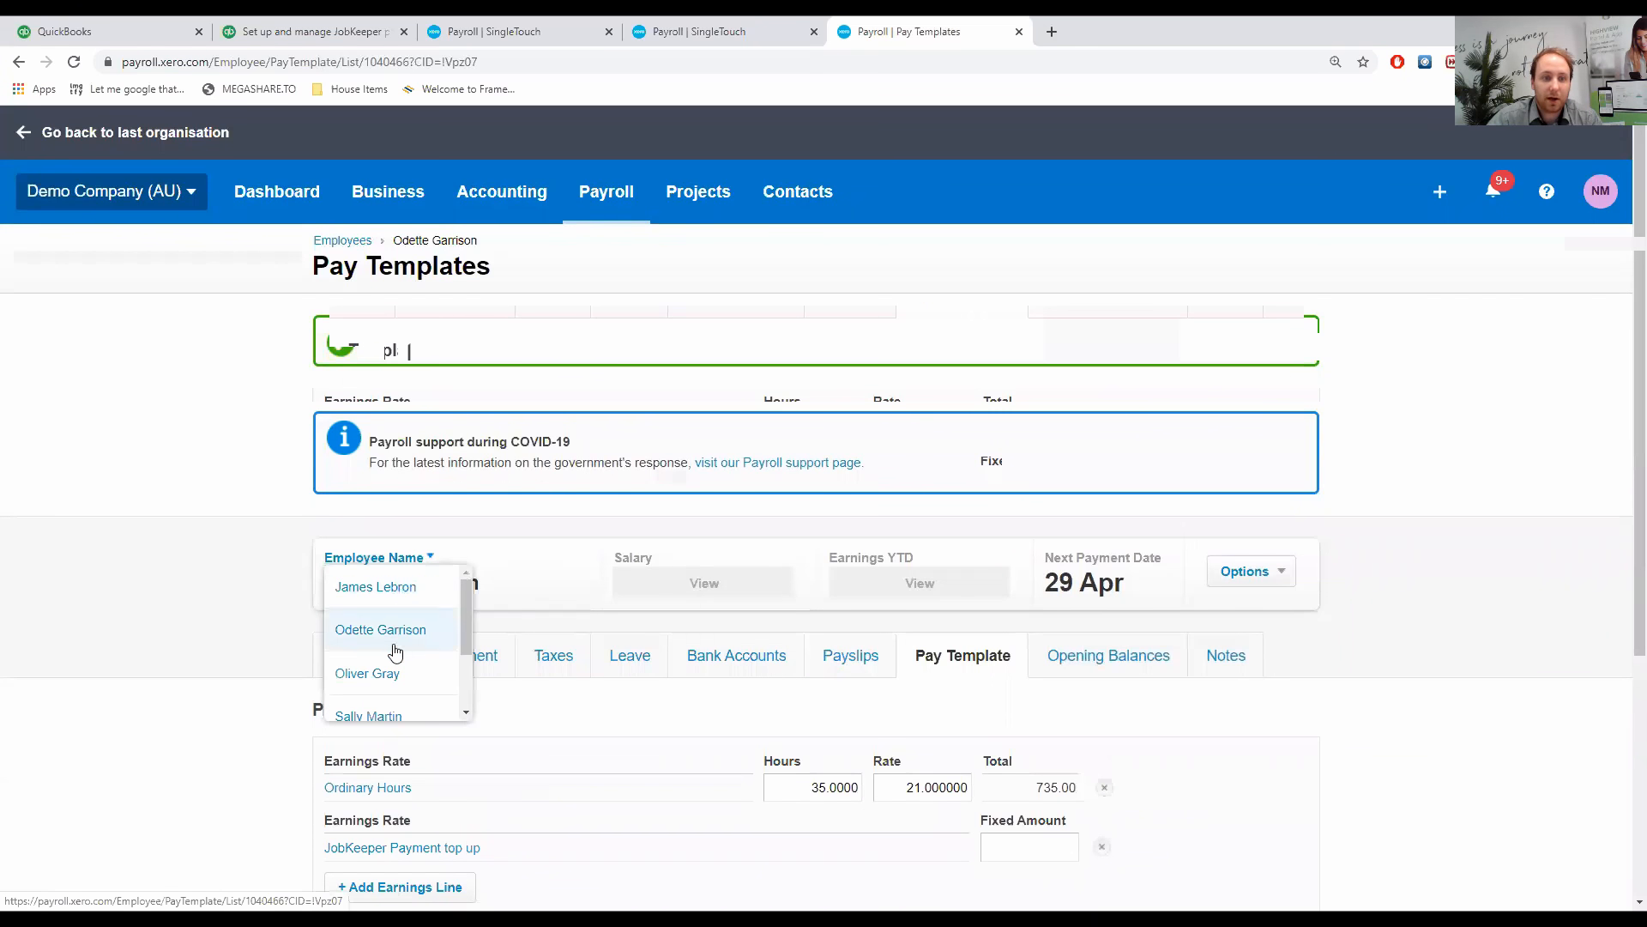
{"action": "left_click", "coordinate": [380, 628]}
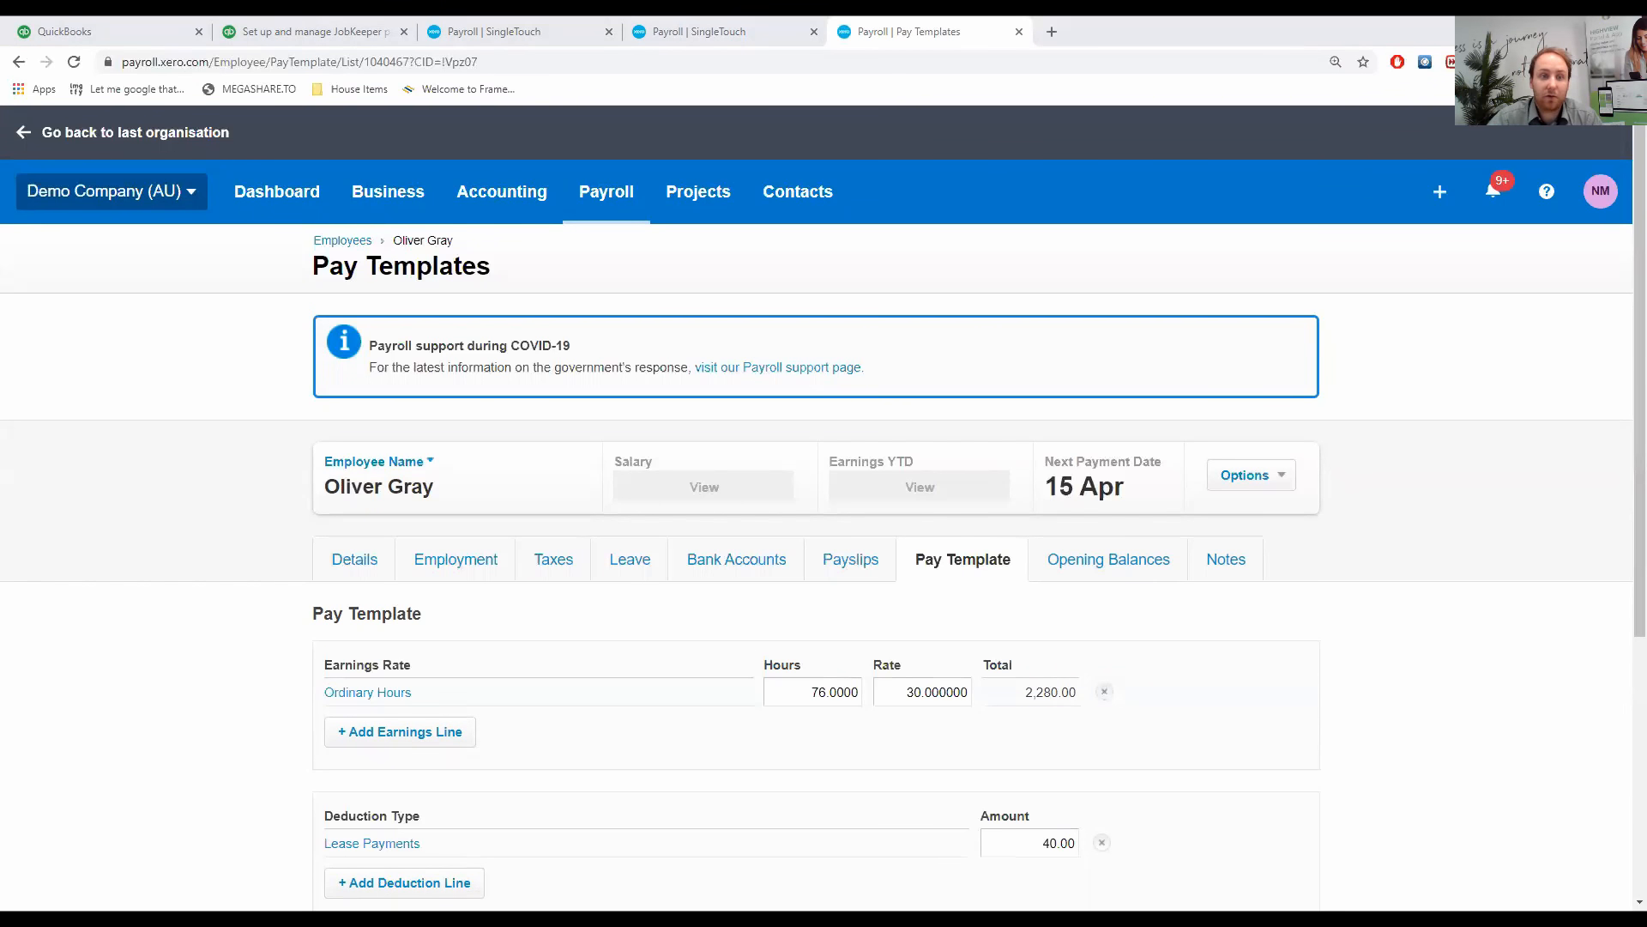
{"action": "mouse_move", "coordinate": [604, 191]}
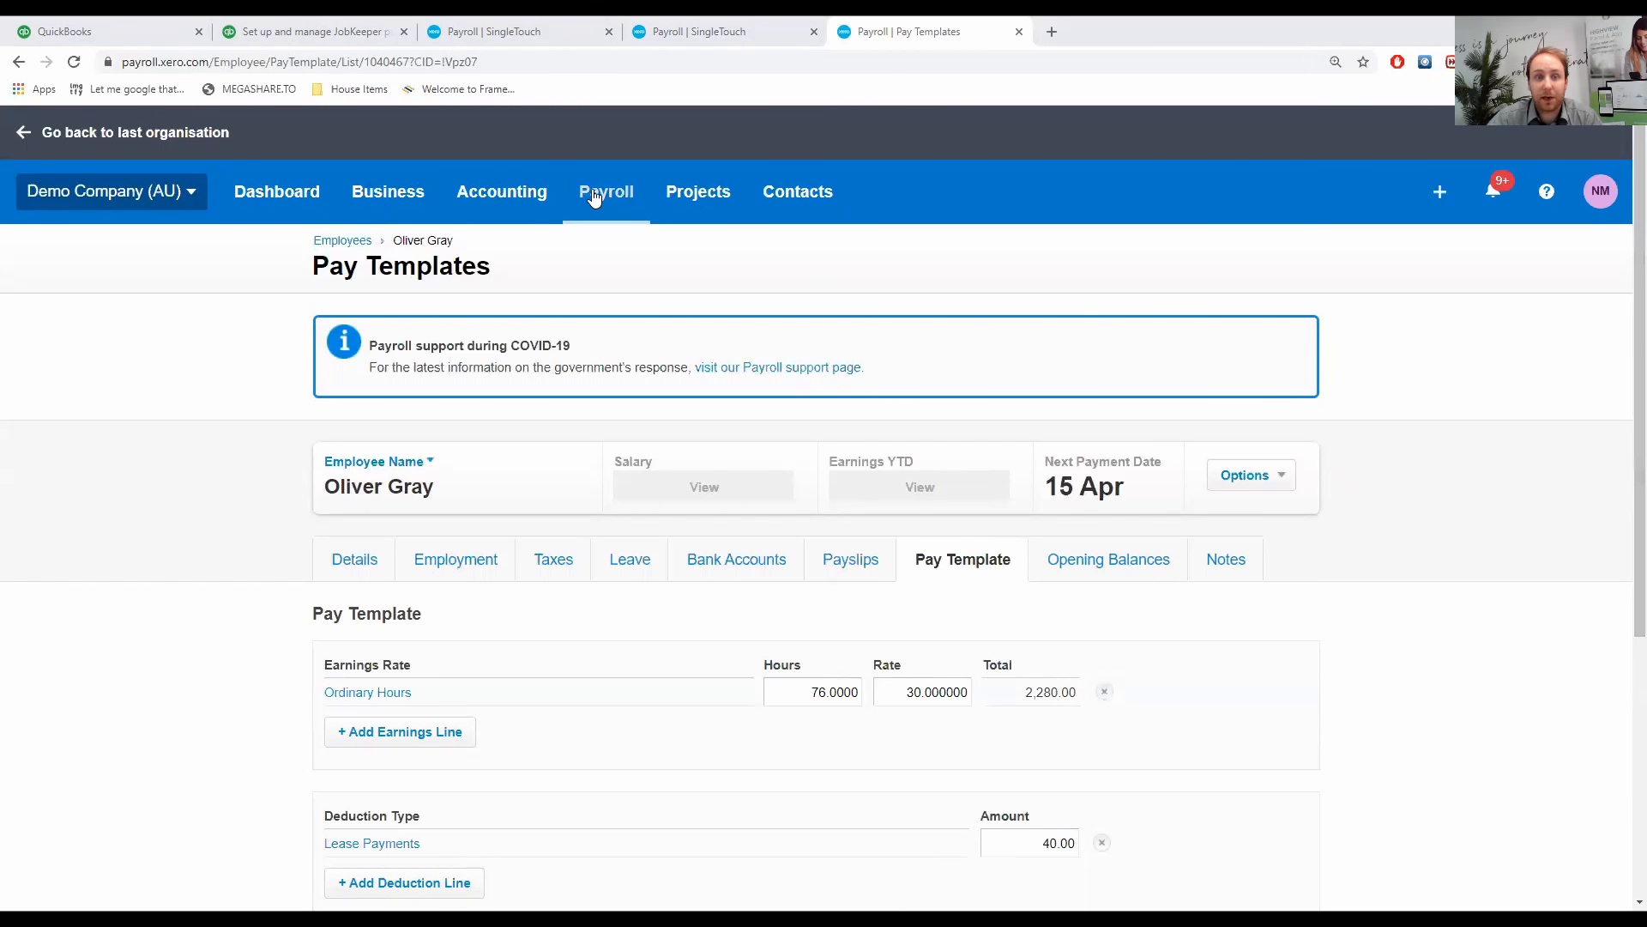
Show the Pay Runs list and scroll the Pay Run History to the week ending 21 Apr 2020 run.
{"action": "left_click", "coordinate": [605, 191]}
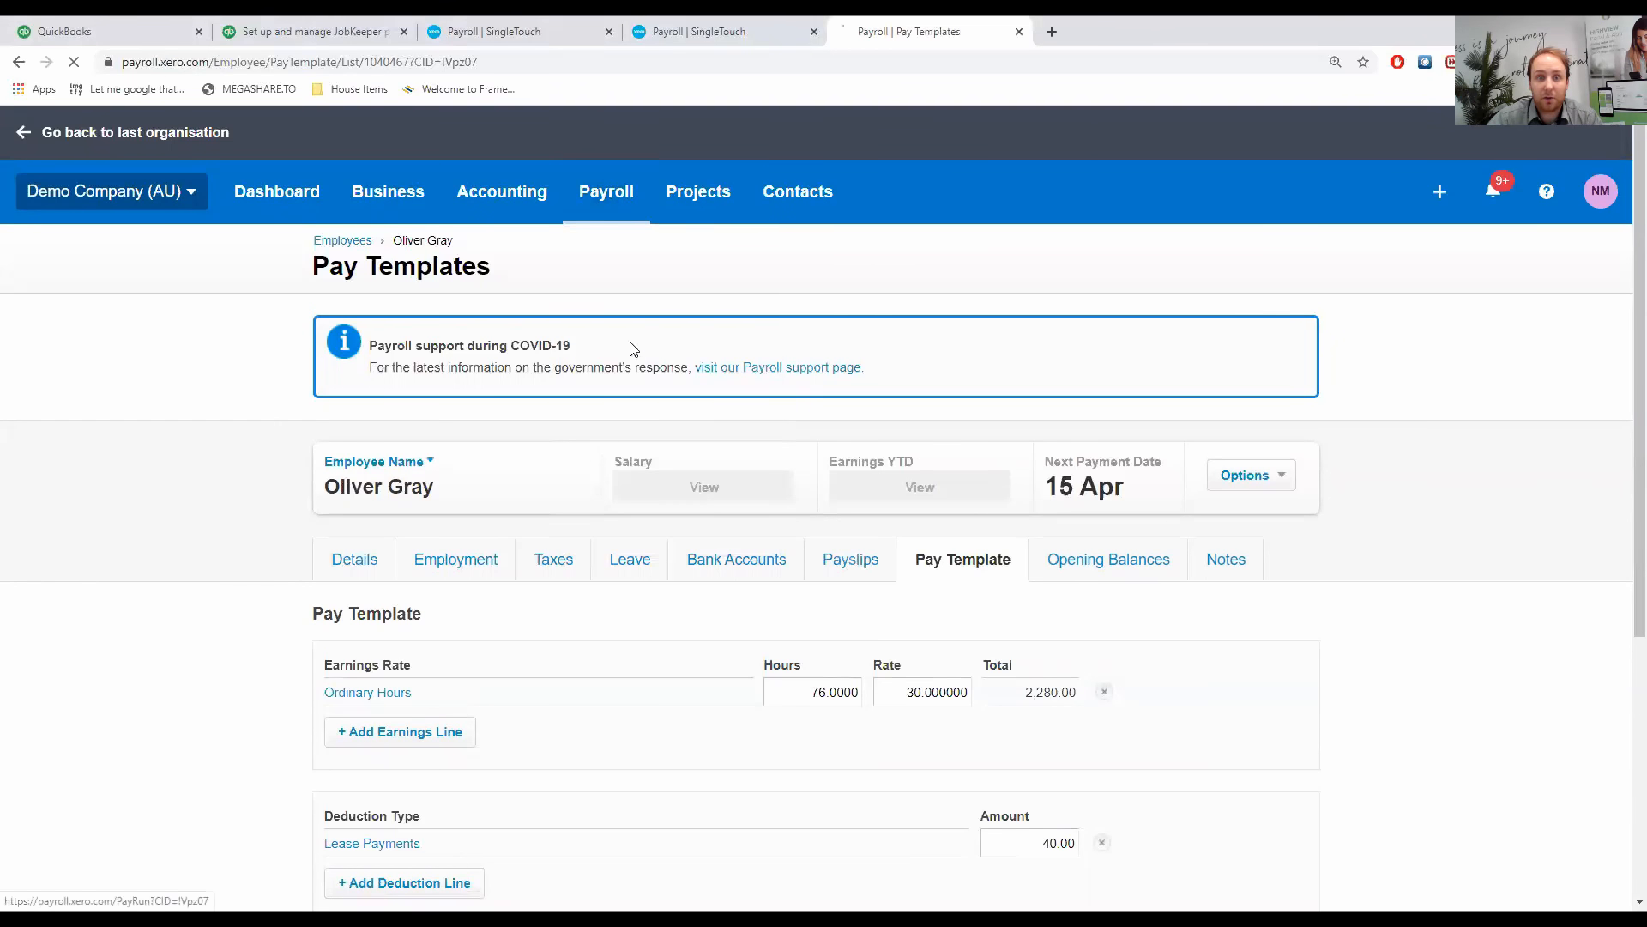
{"action": "left_click", "coordinate": [605, 192]}
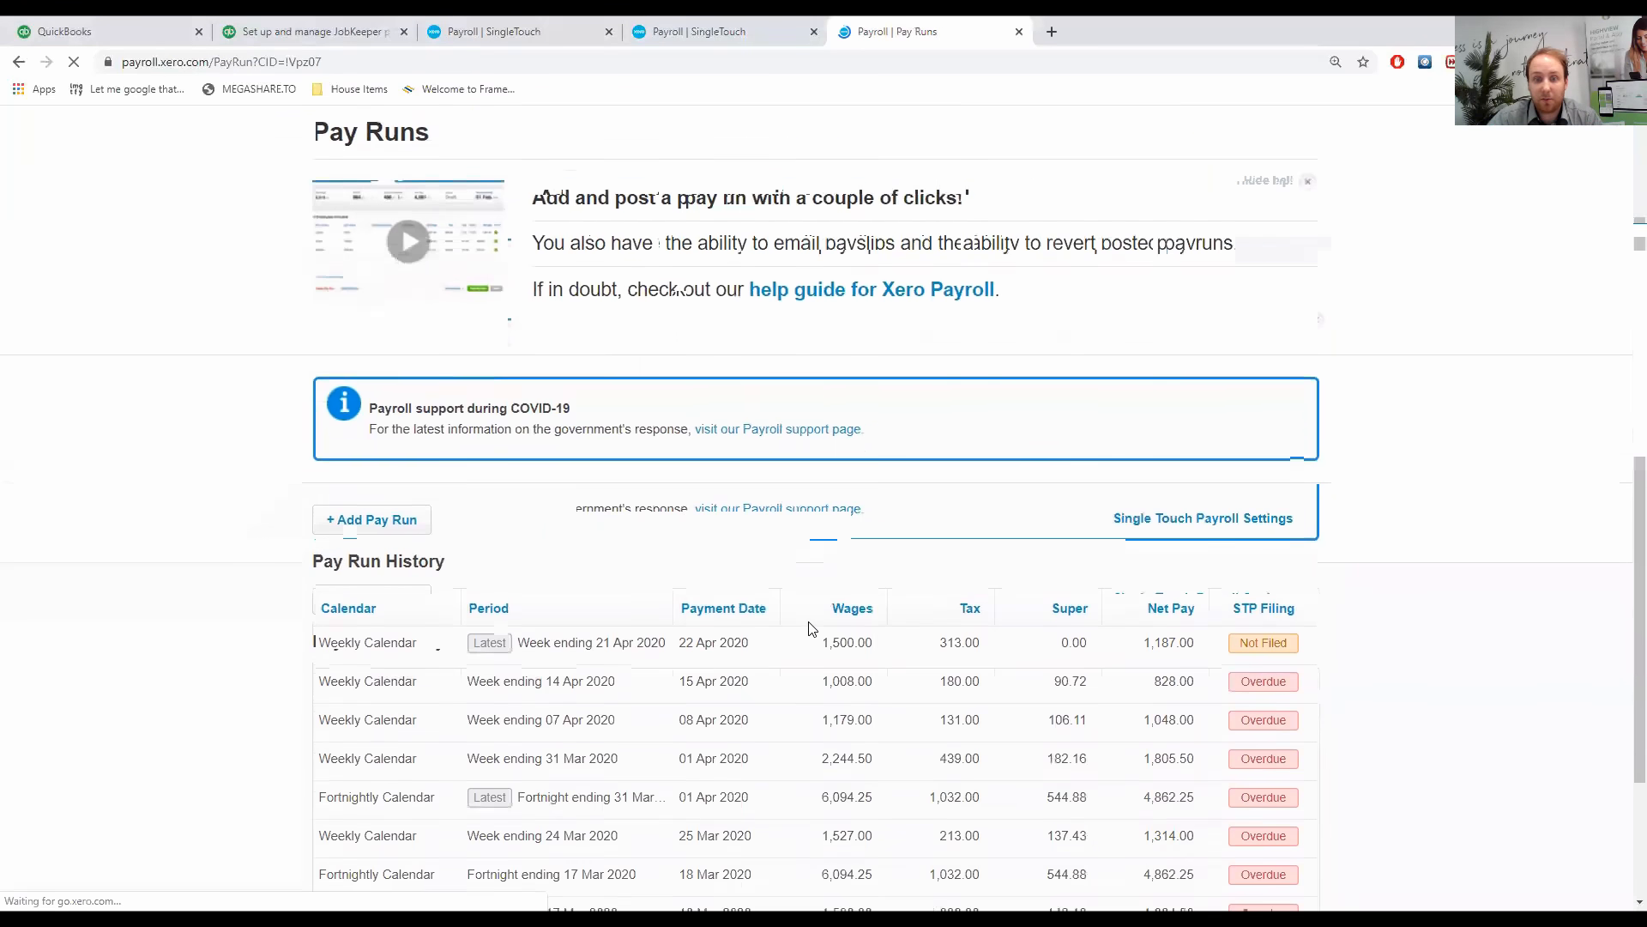
{"action": "scroll", "scroll_direction": "down", "scroll_amount": 3}
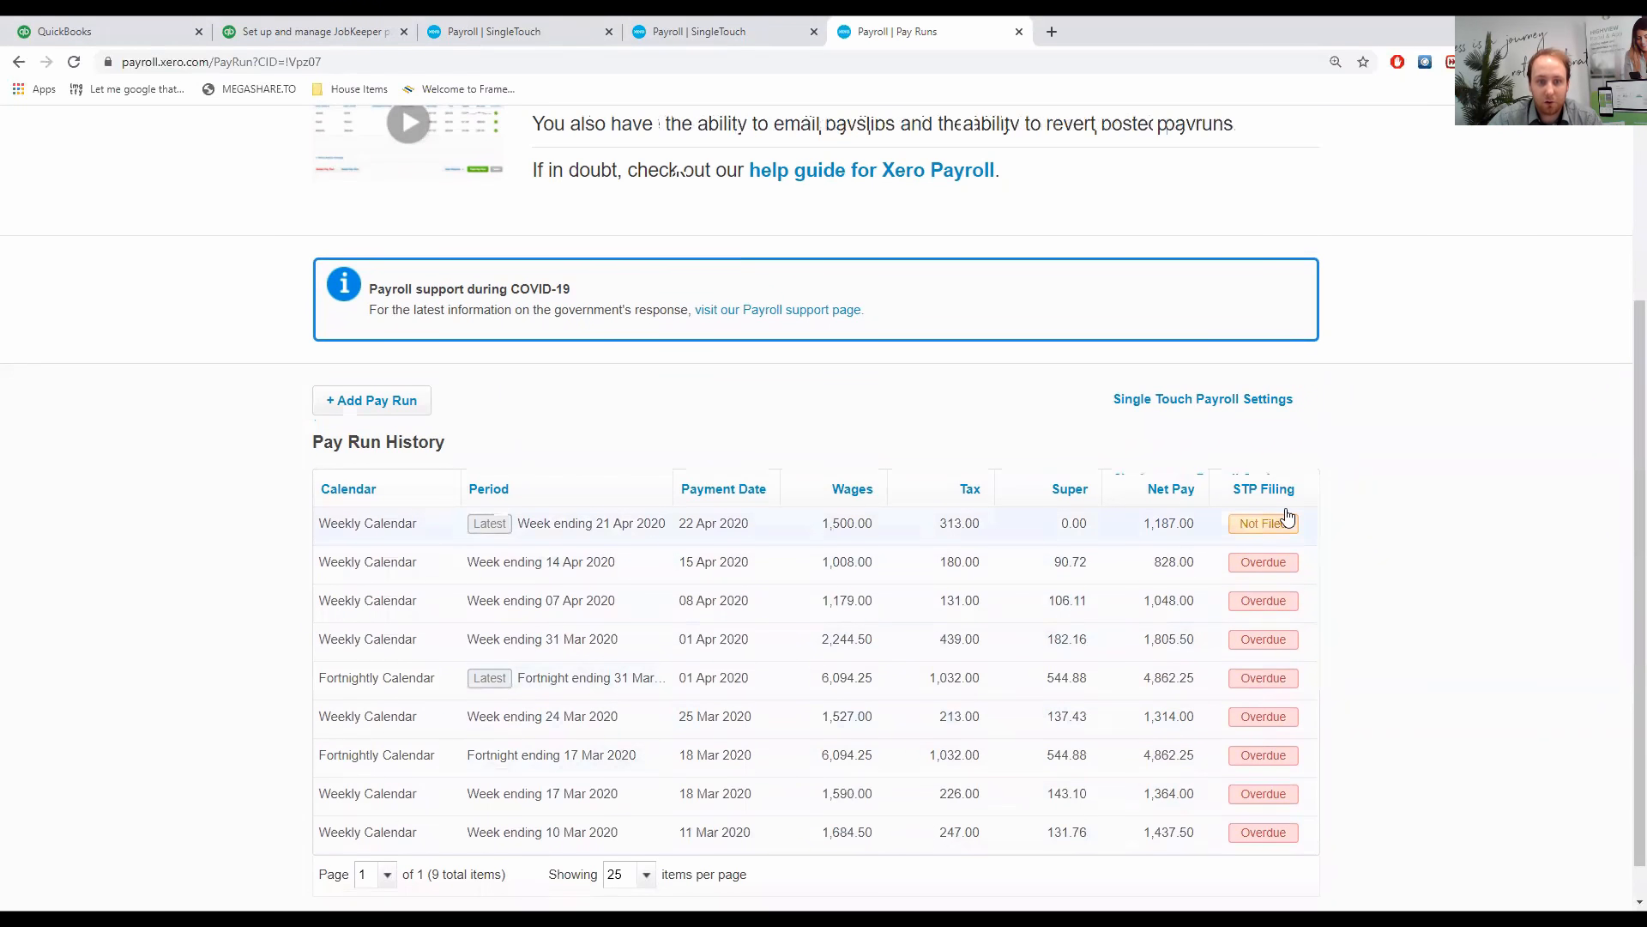
{"action": "mouse_move", "coordinate": [1272, 588]}
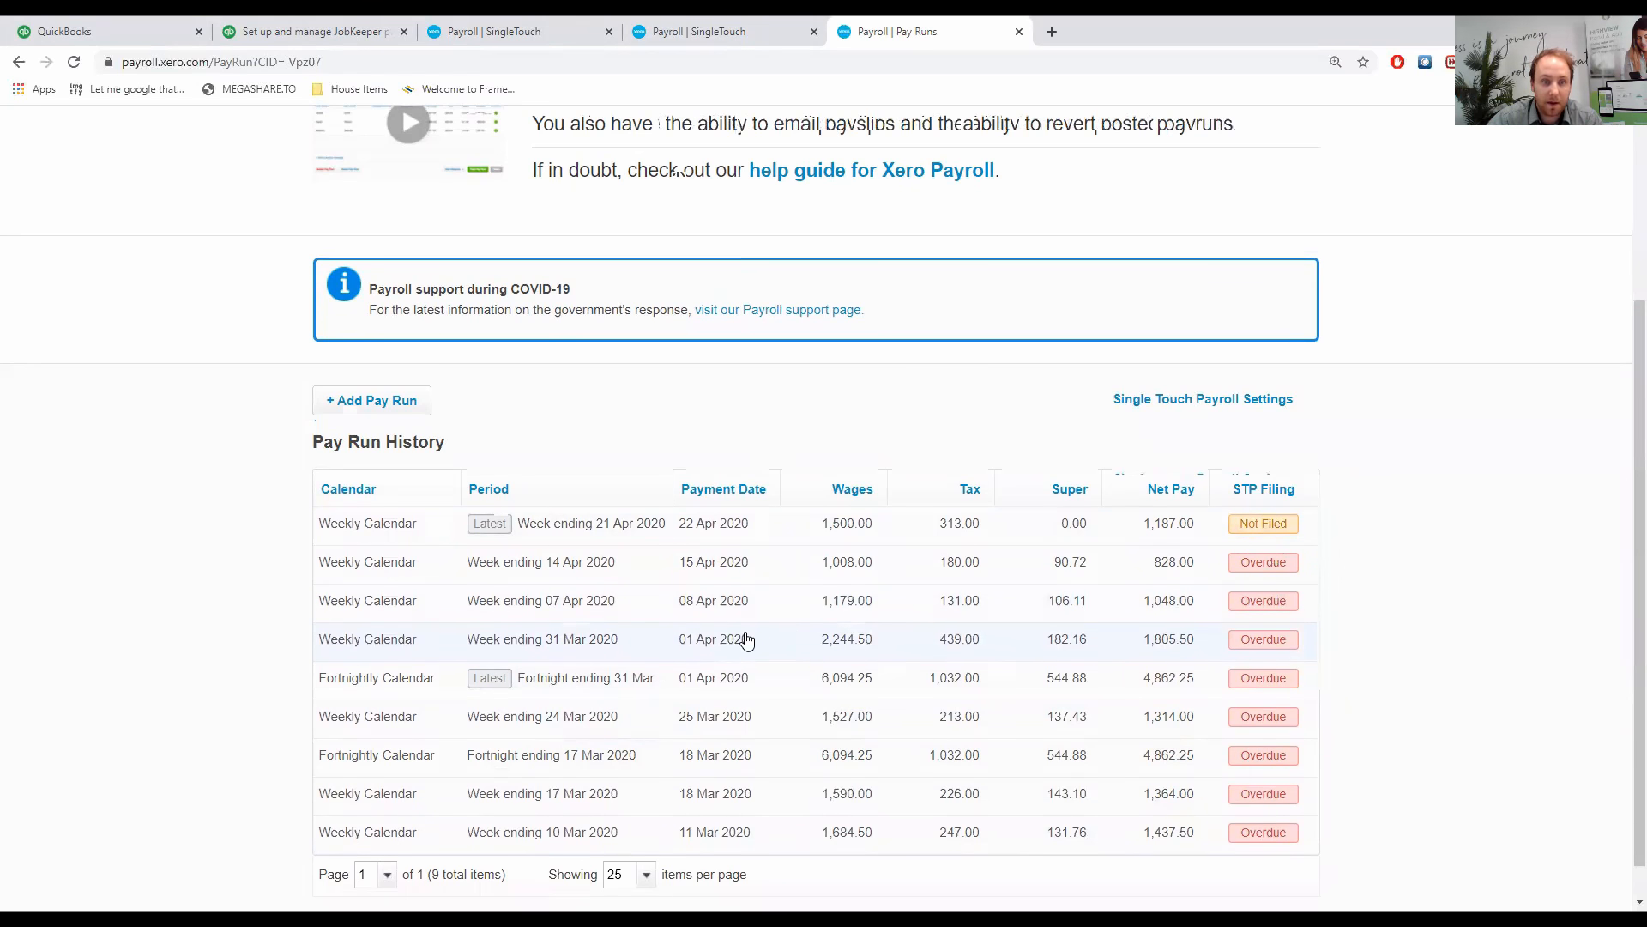
{"action": "mouse_move", "coordinate": [504, 647]}
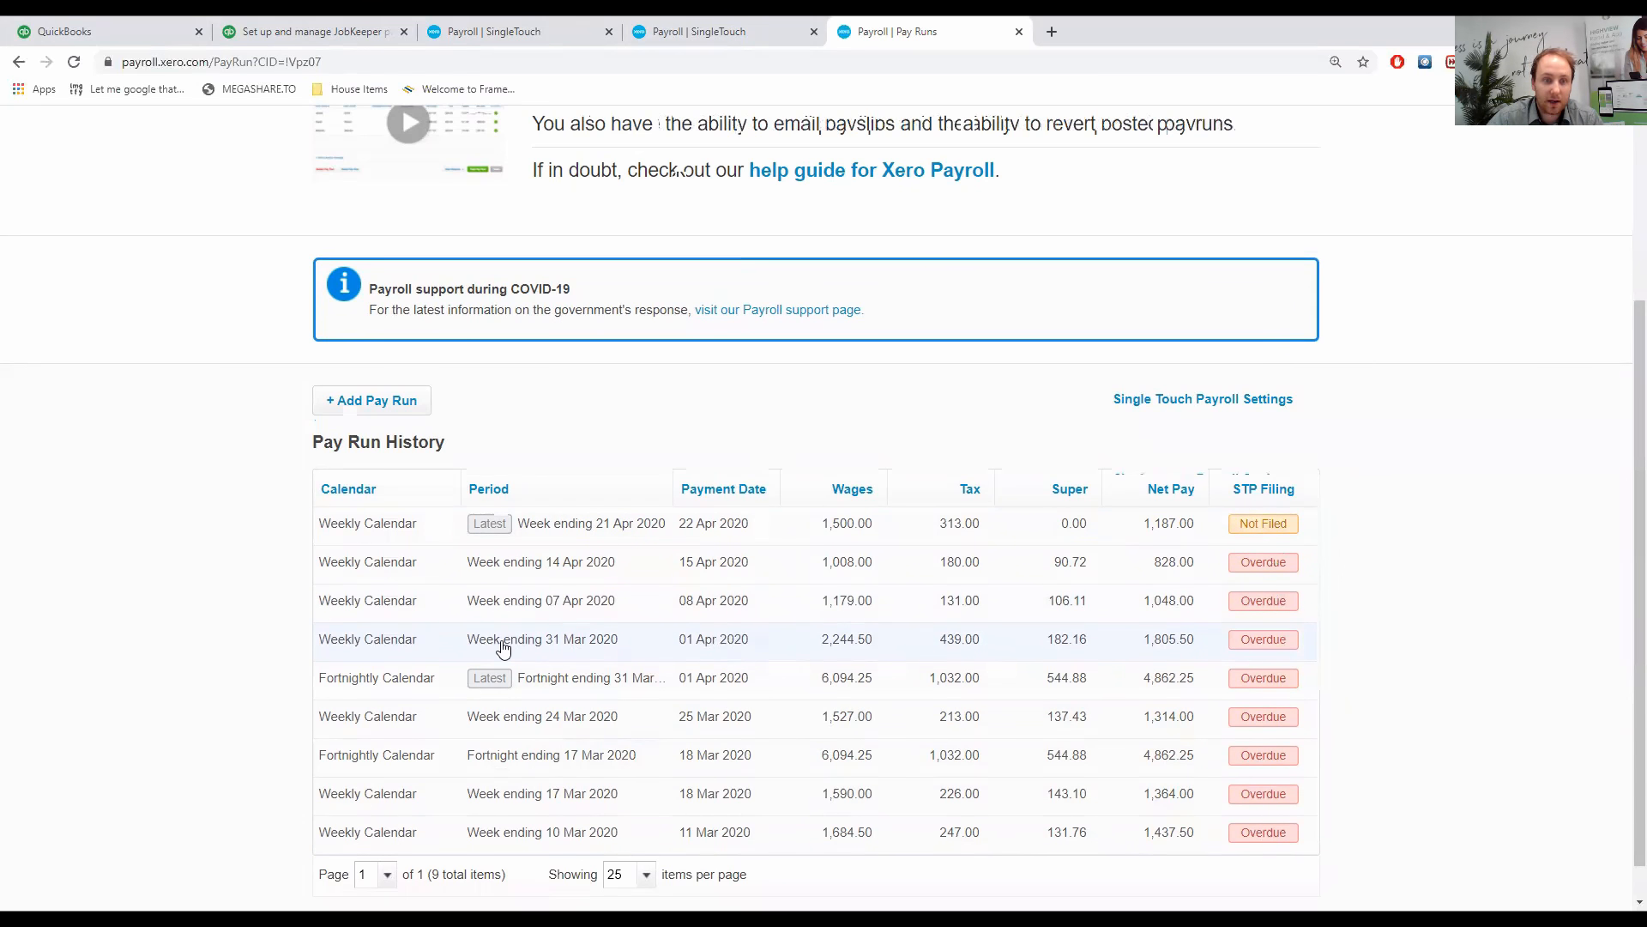
{"action": "mouse_move", "coordinate": [692, 655]}
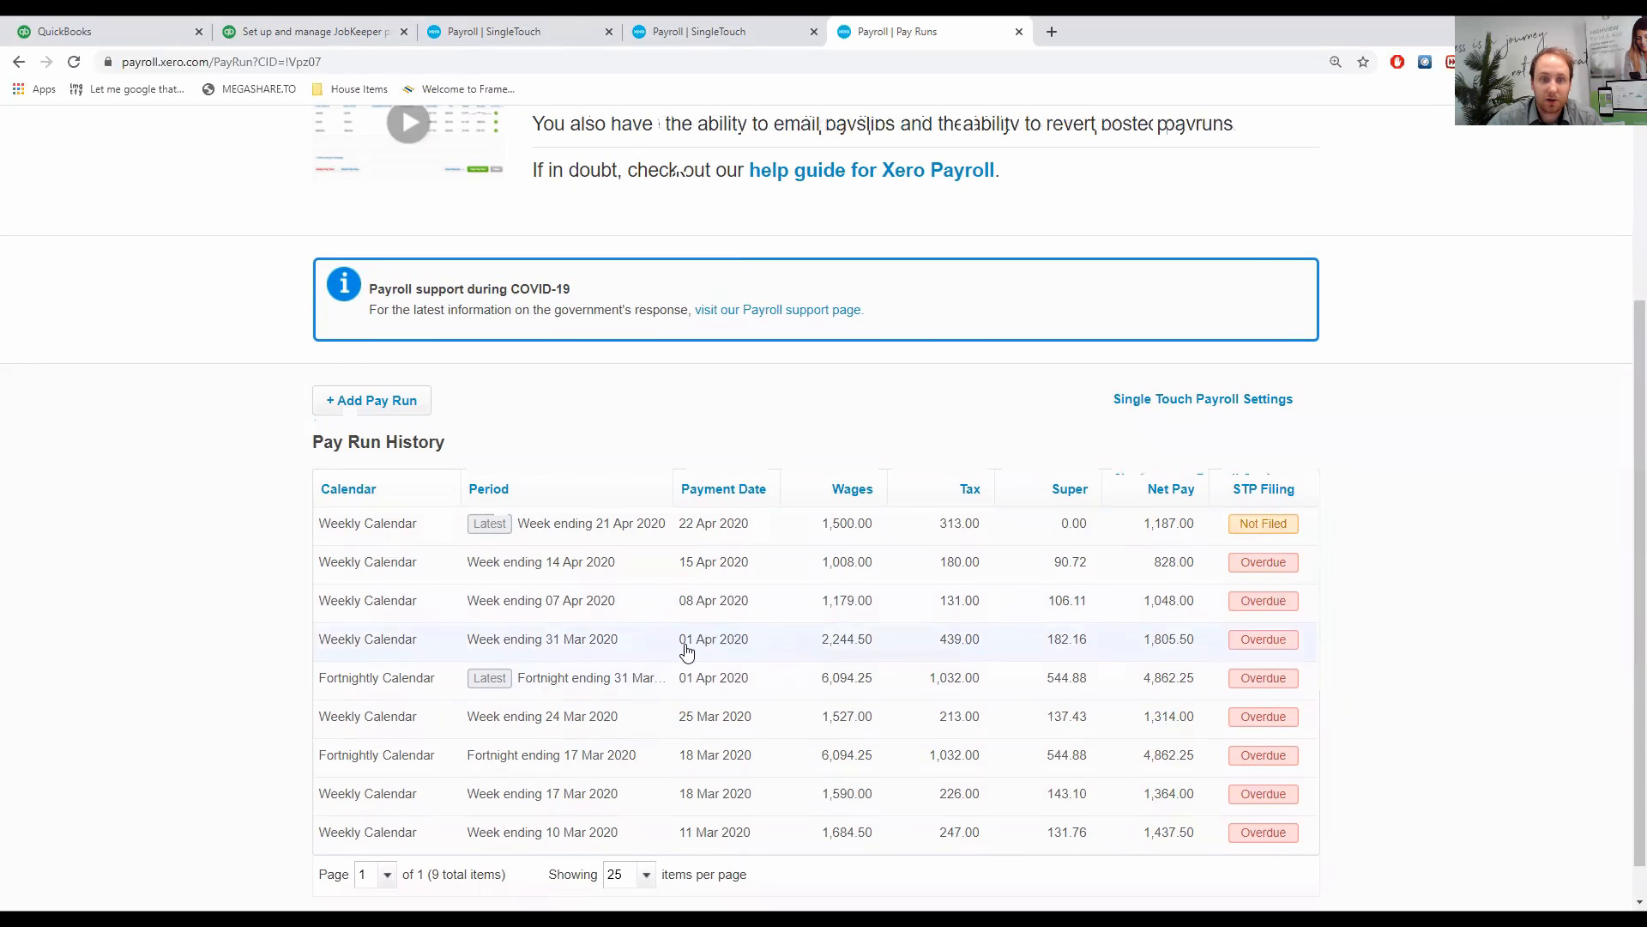
{"action": "mouse_move", "coordinate": [716, 649]}
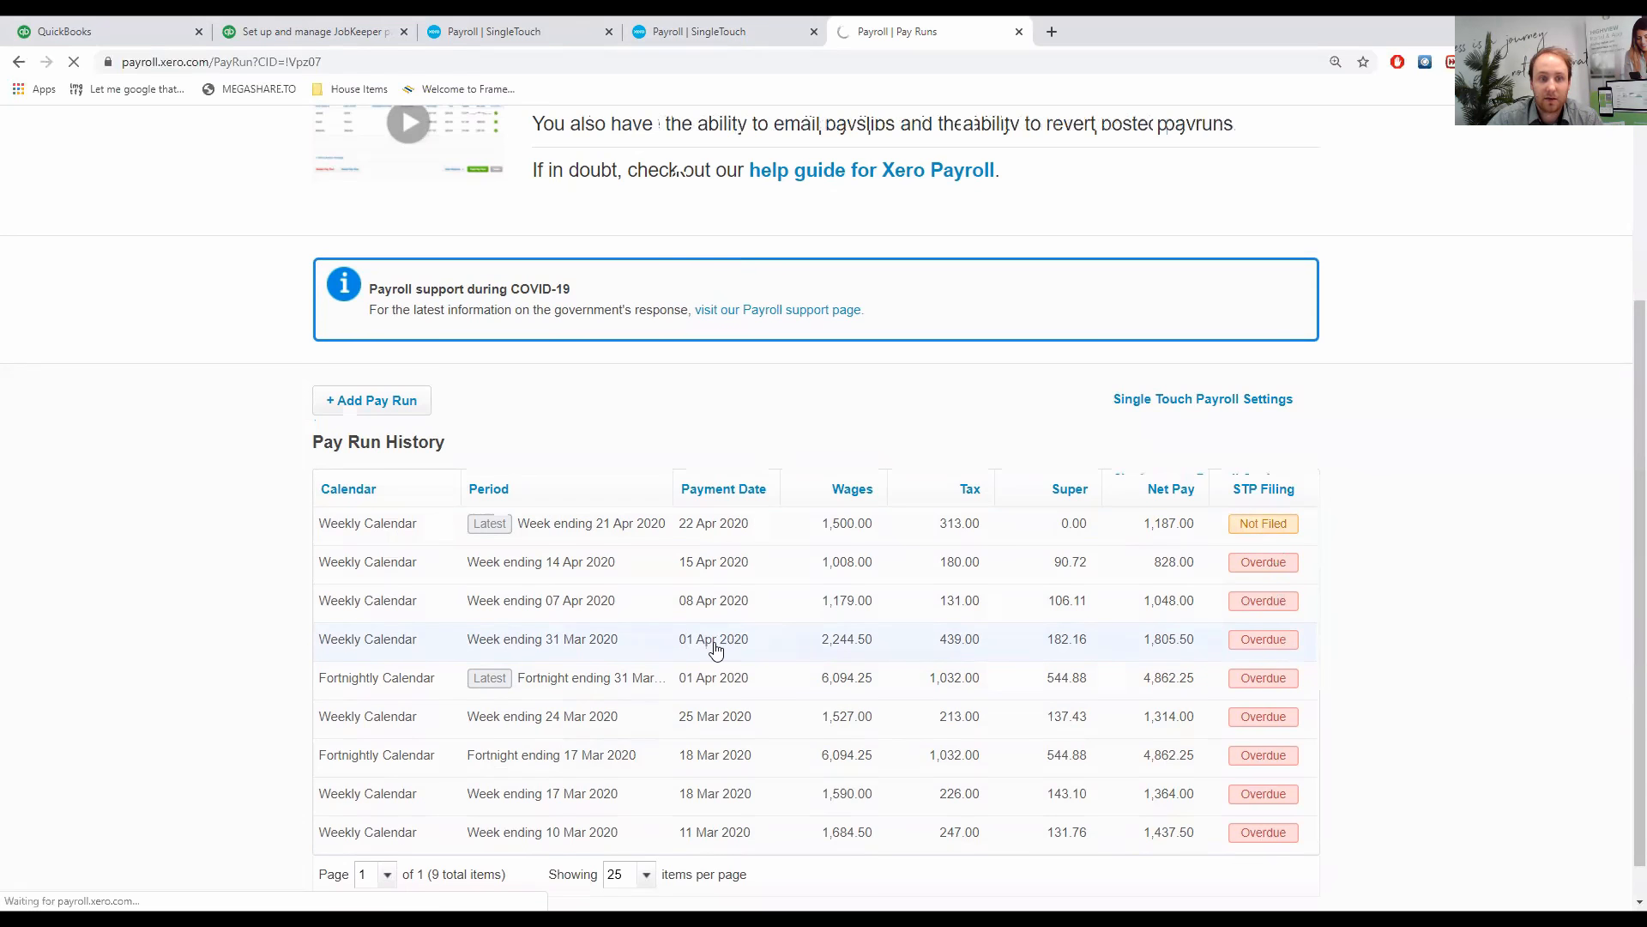
{"action": "left_click", "coordinate": [542, 638]}
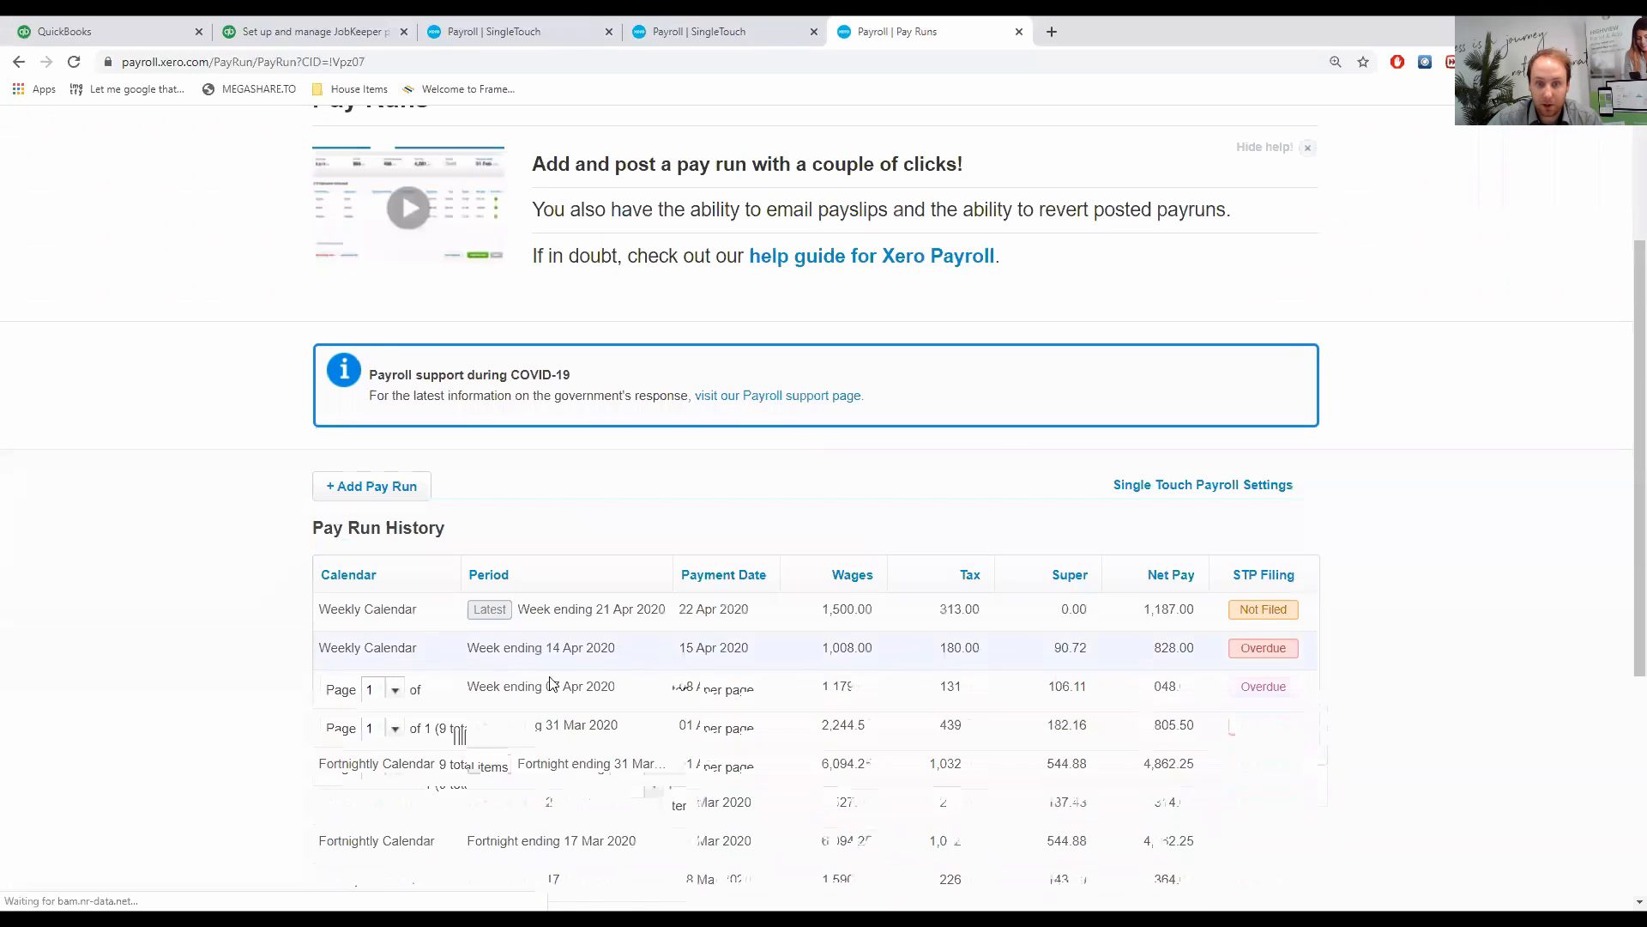
{"action": "scroll", "scroll_direction": "down", "scroll_amount": 3}
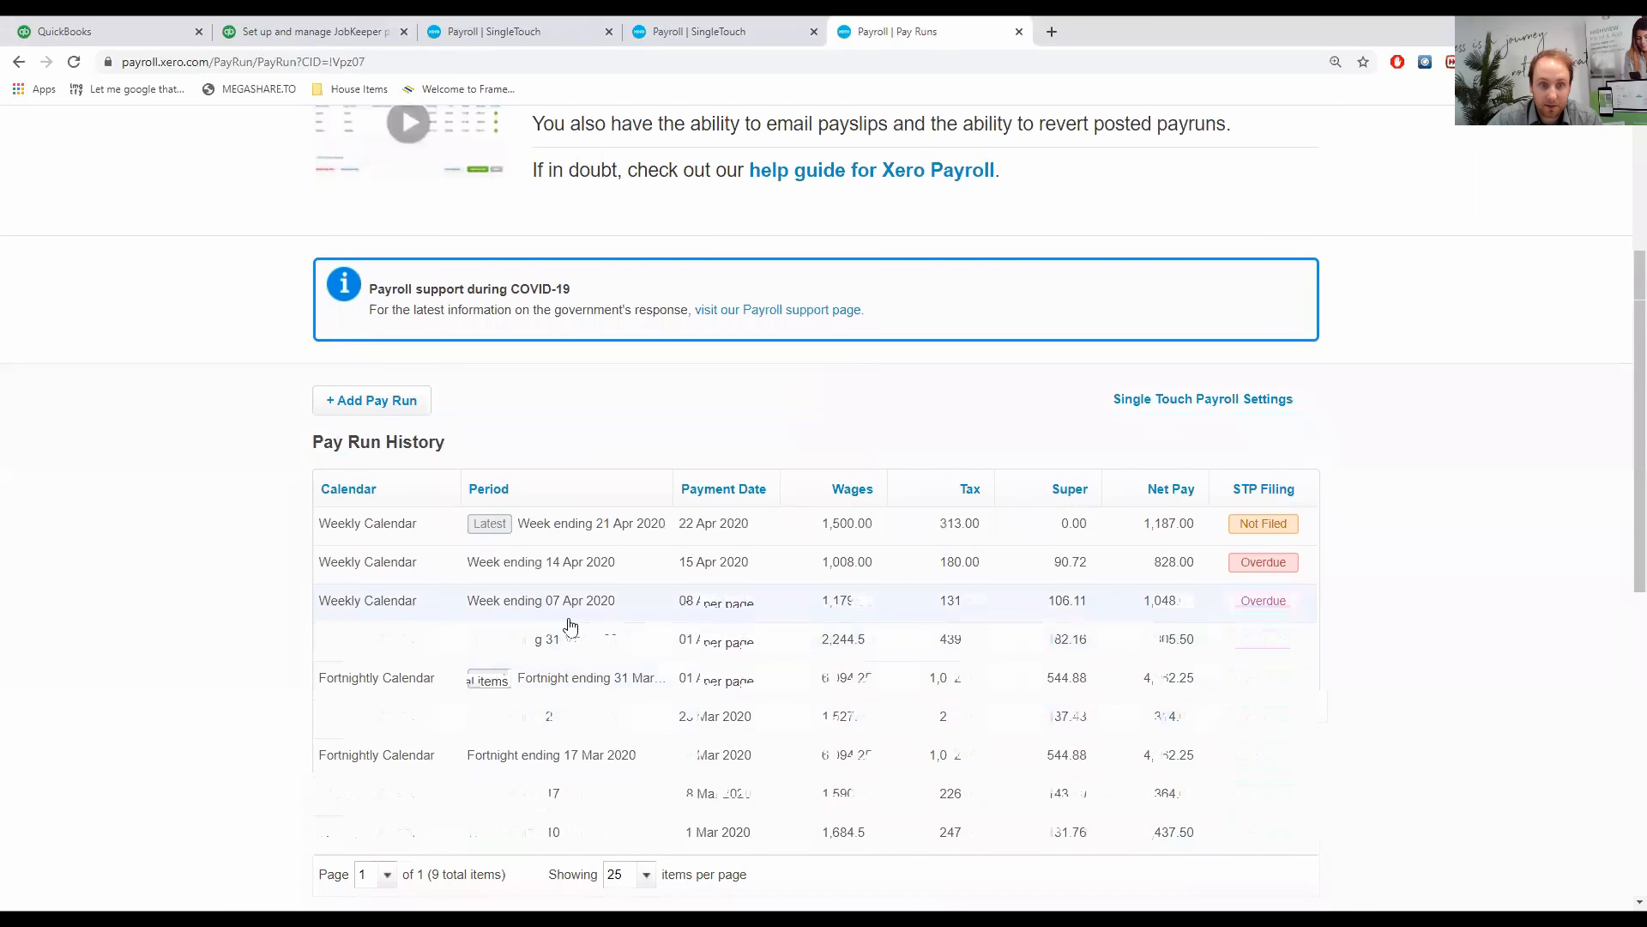
{"action": "mouse_move", "coordinate": [697, 614]}
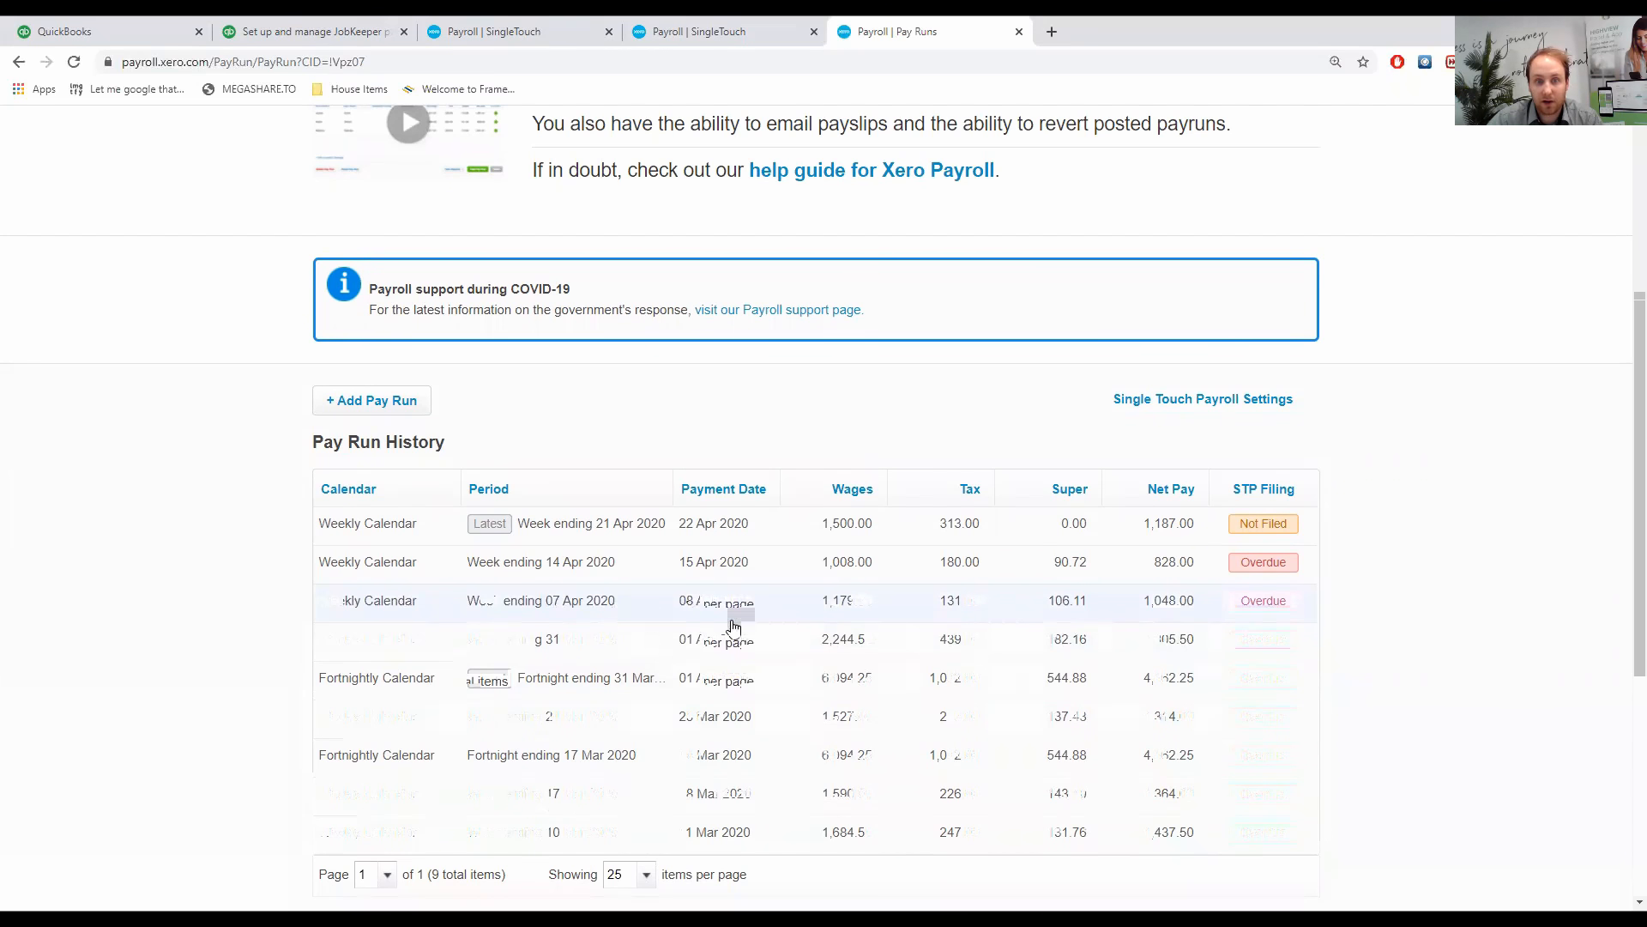
{"action": "left_click", "coordinate": [696, 608]}
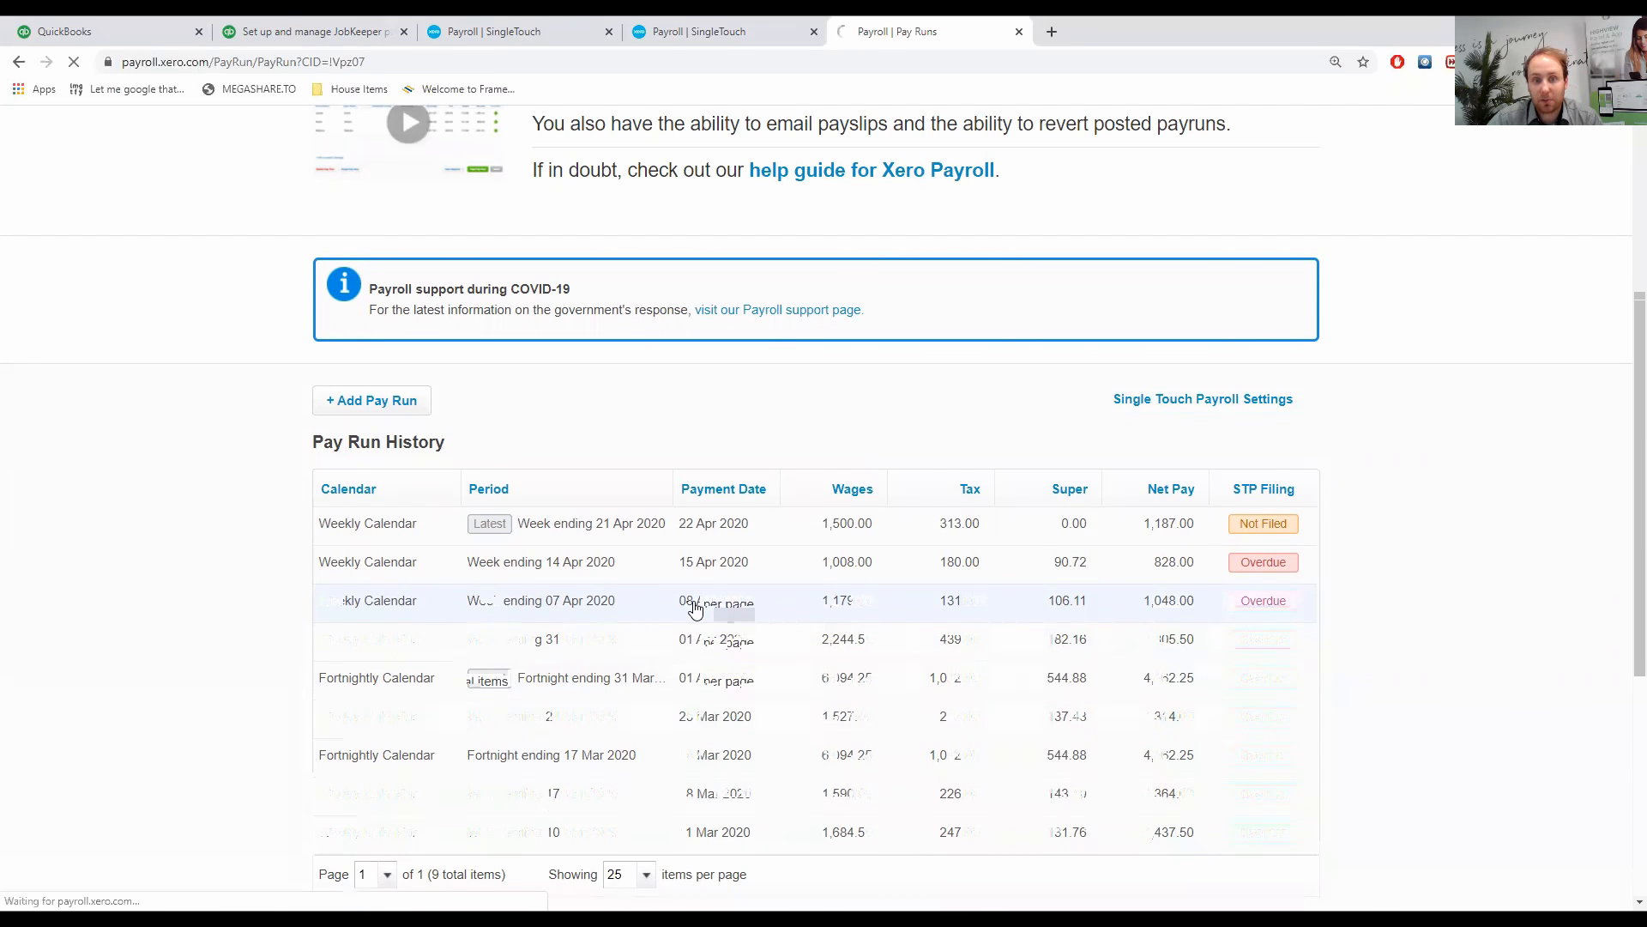
{"action": "left_click", "coordinate": [541, 599]}
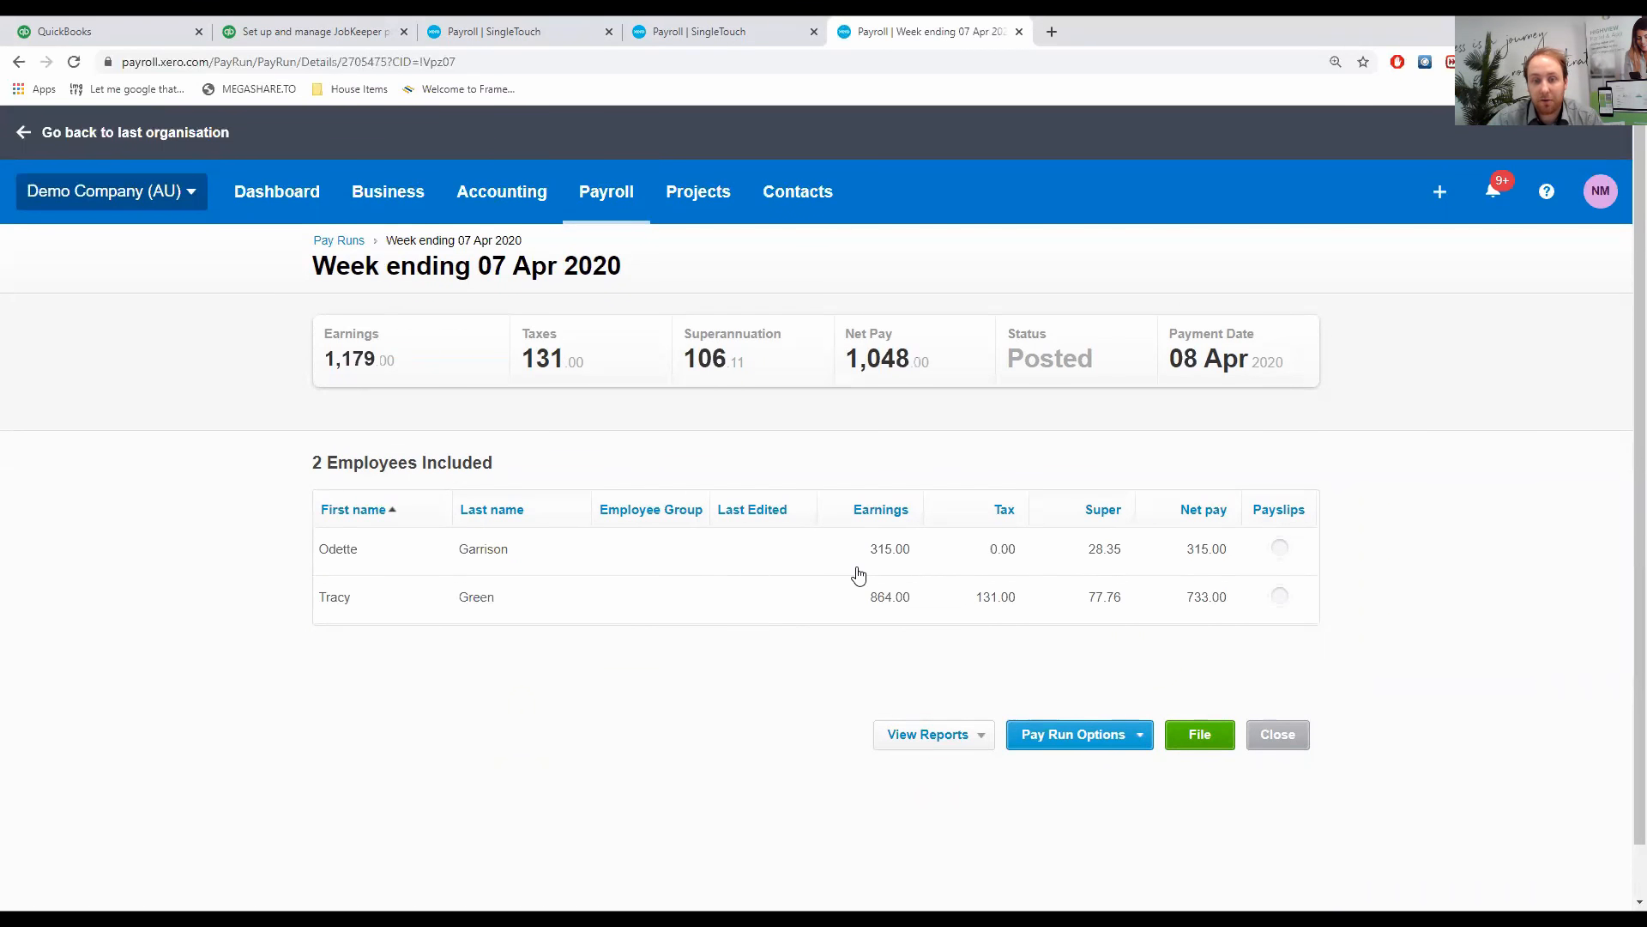
{"action": "mouse_move", "coordinate": [853, 573]}
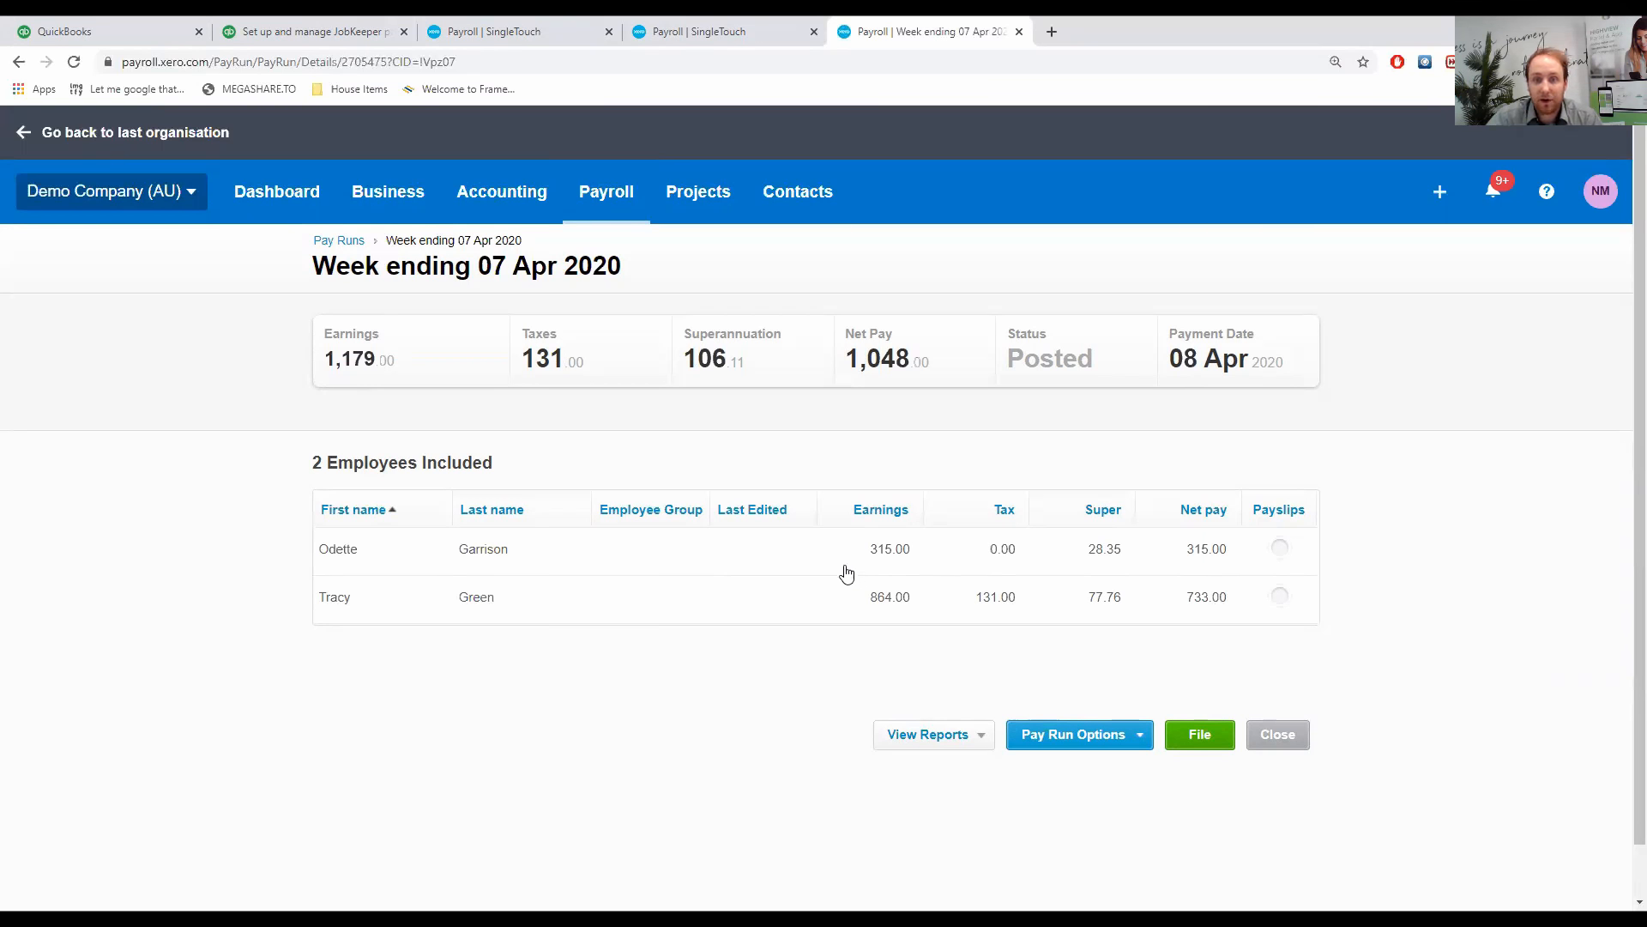
{"action": "mouse_move", "coordinate": [940, 567]}
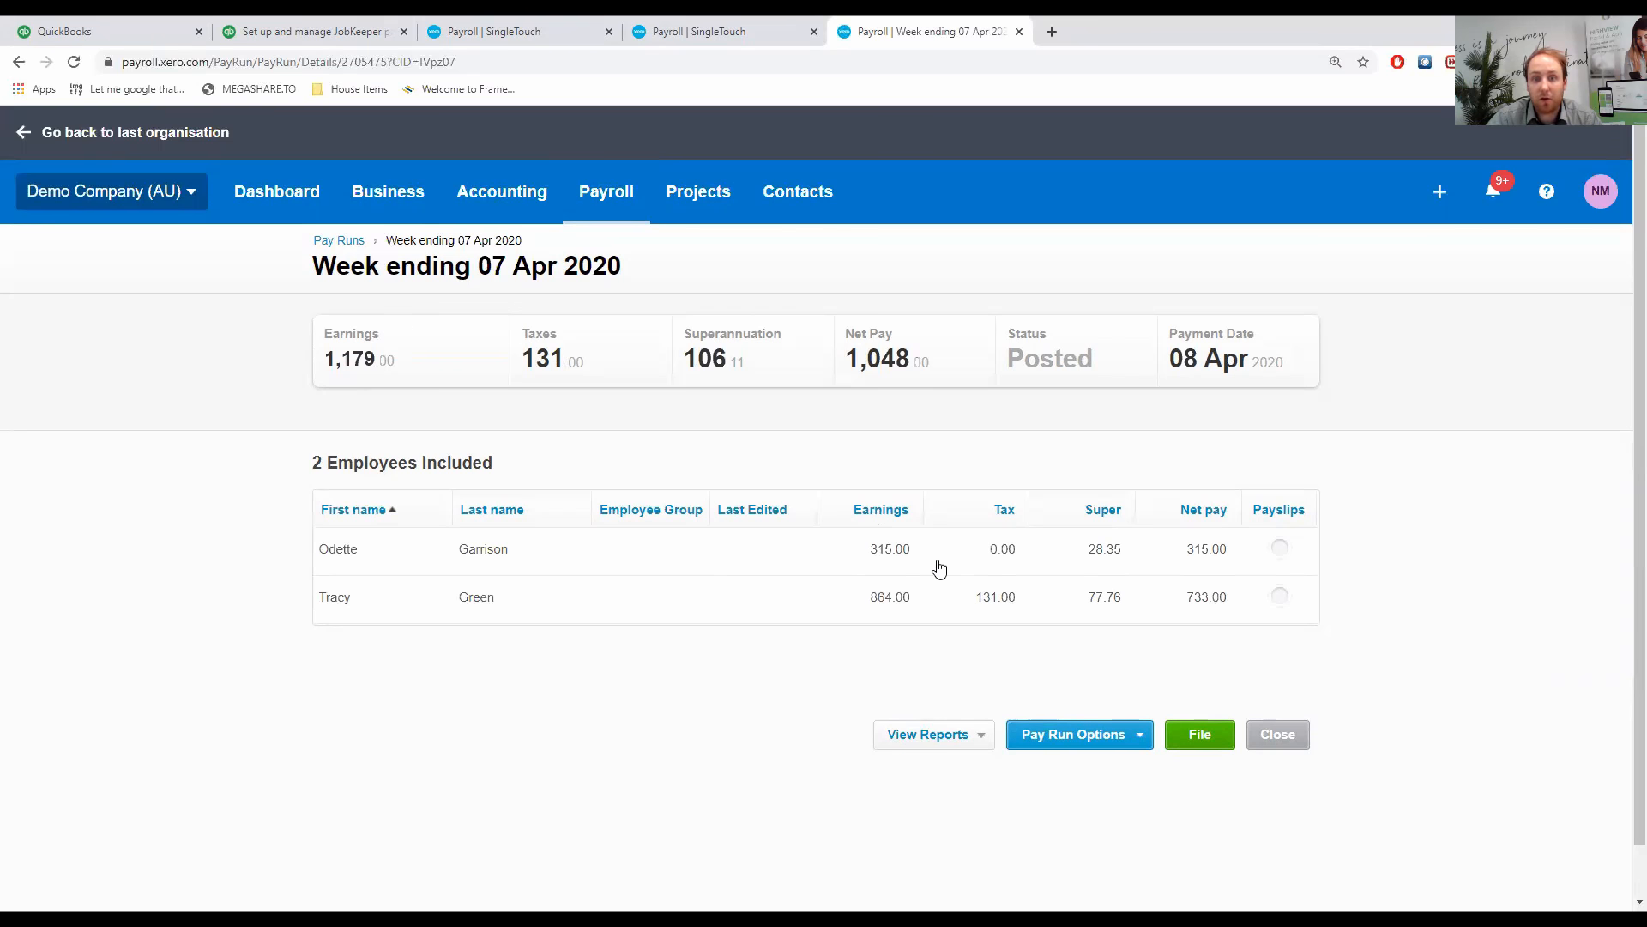
{"action": "mouse_move", "coordinate": [788, 426]}
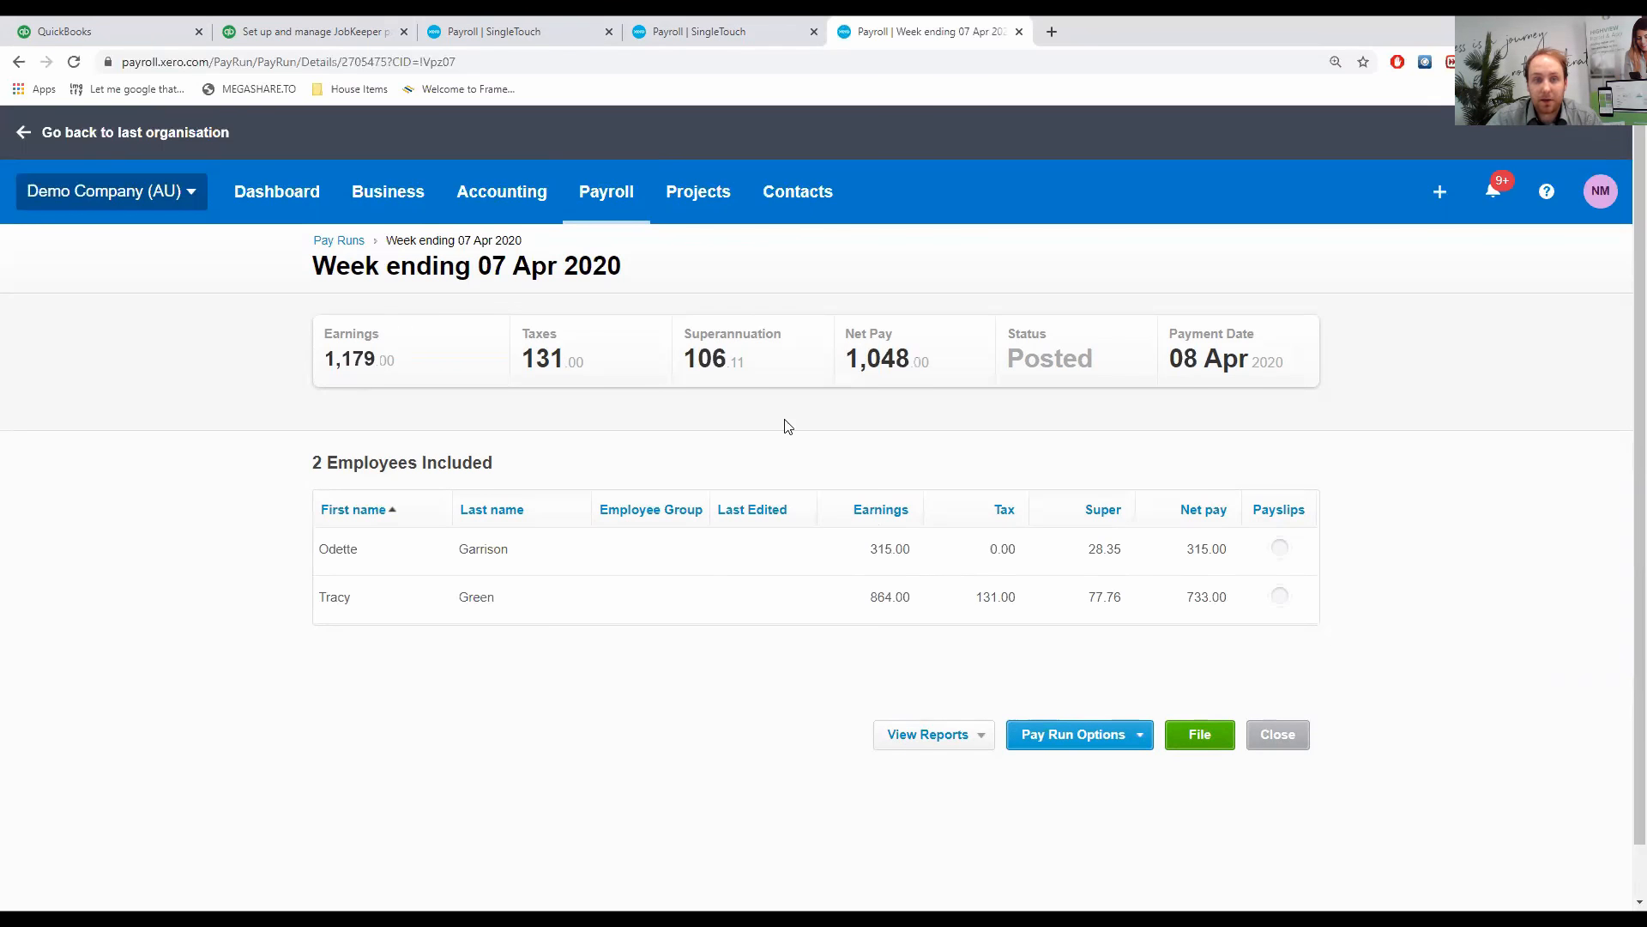
{"action": "left_click", "coordinate": [605, 192]}
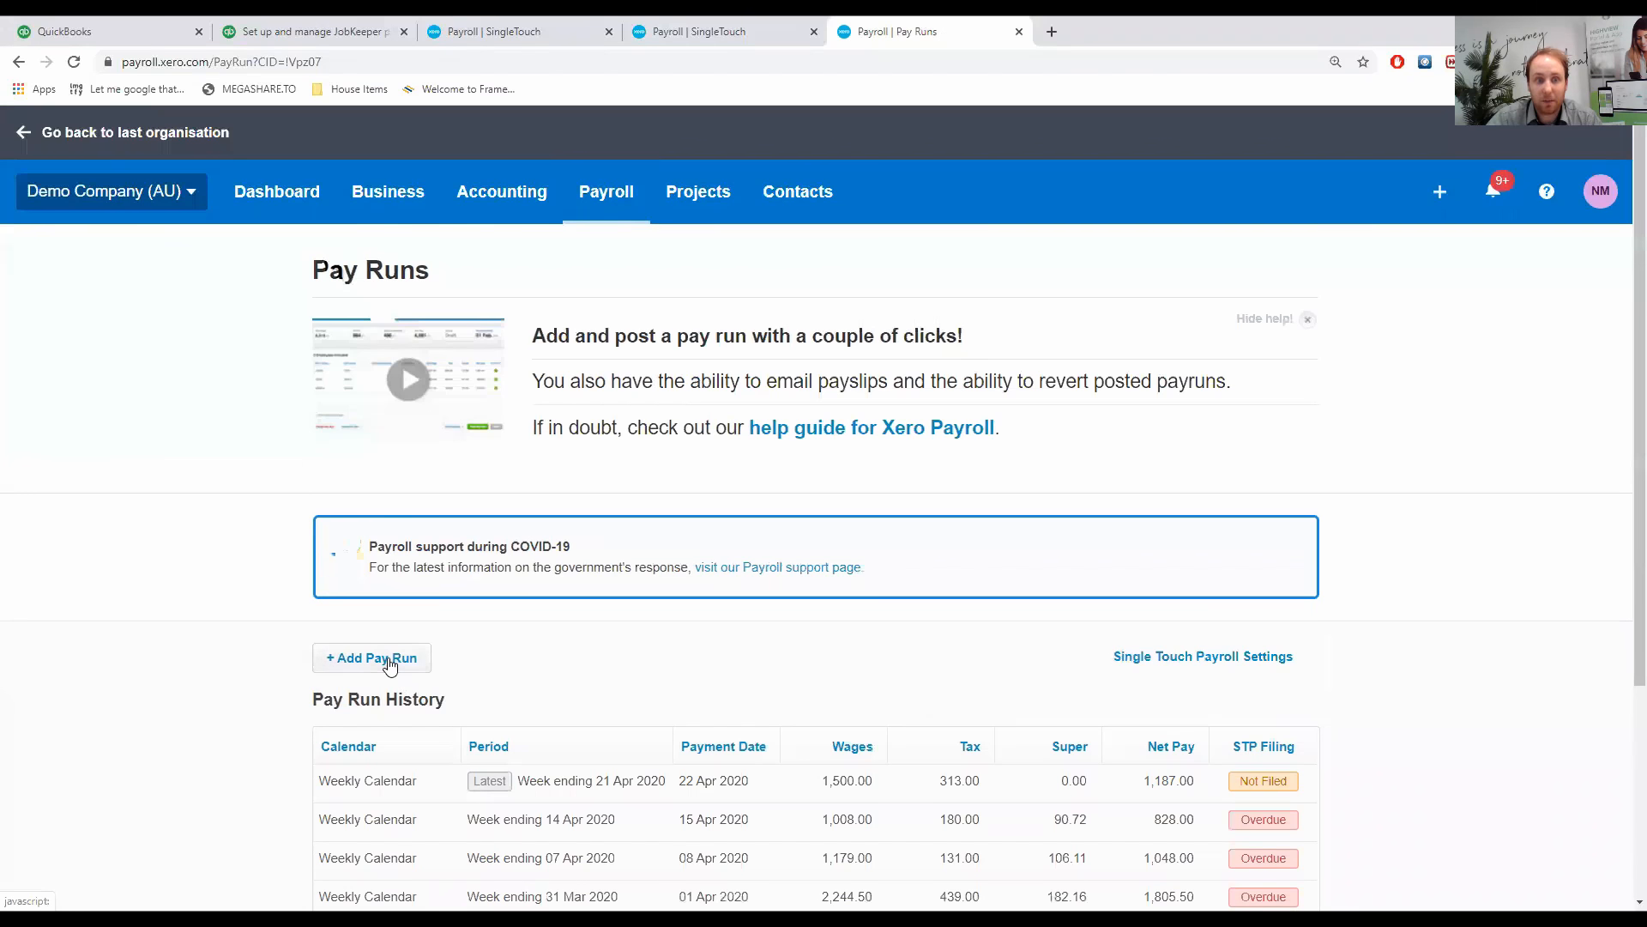
Create an unscheduled Weekly pay run for the period week ending 07 Apr 2020.
{"action": "left_click", "coordinate": [371, 657]}
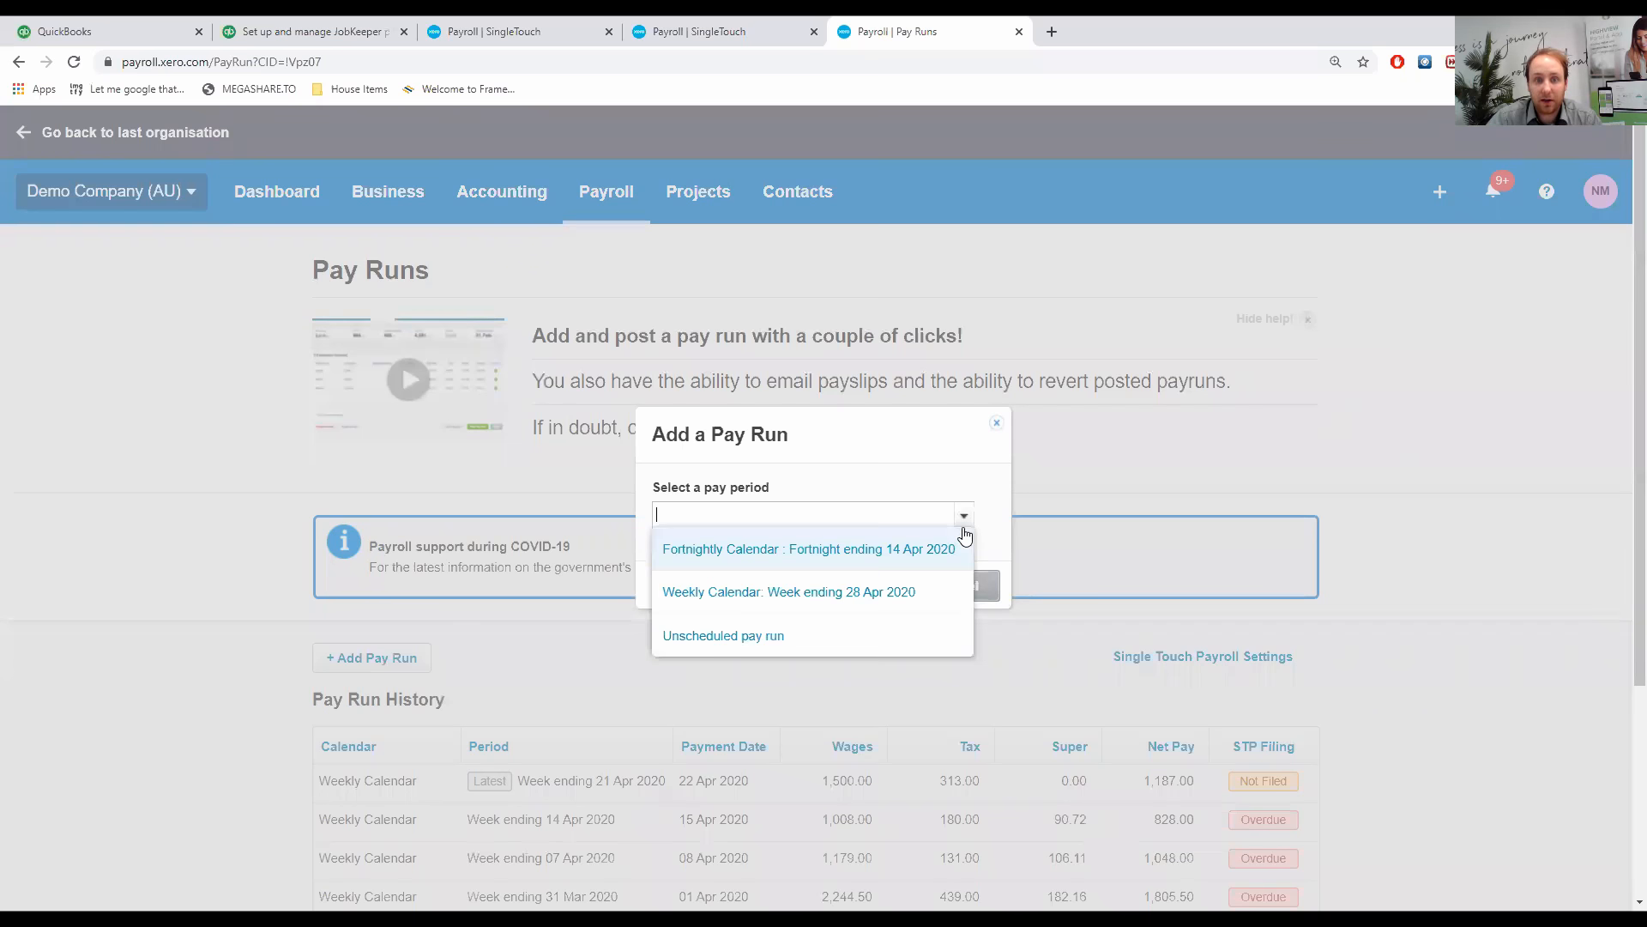
{"action": "left_click", "coordinate": [787, 591]}
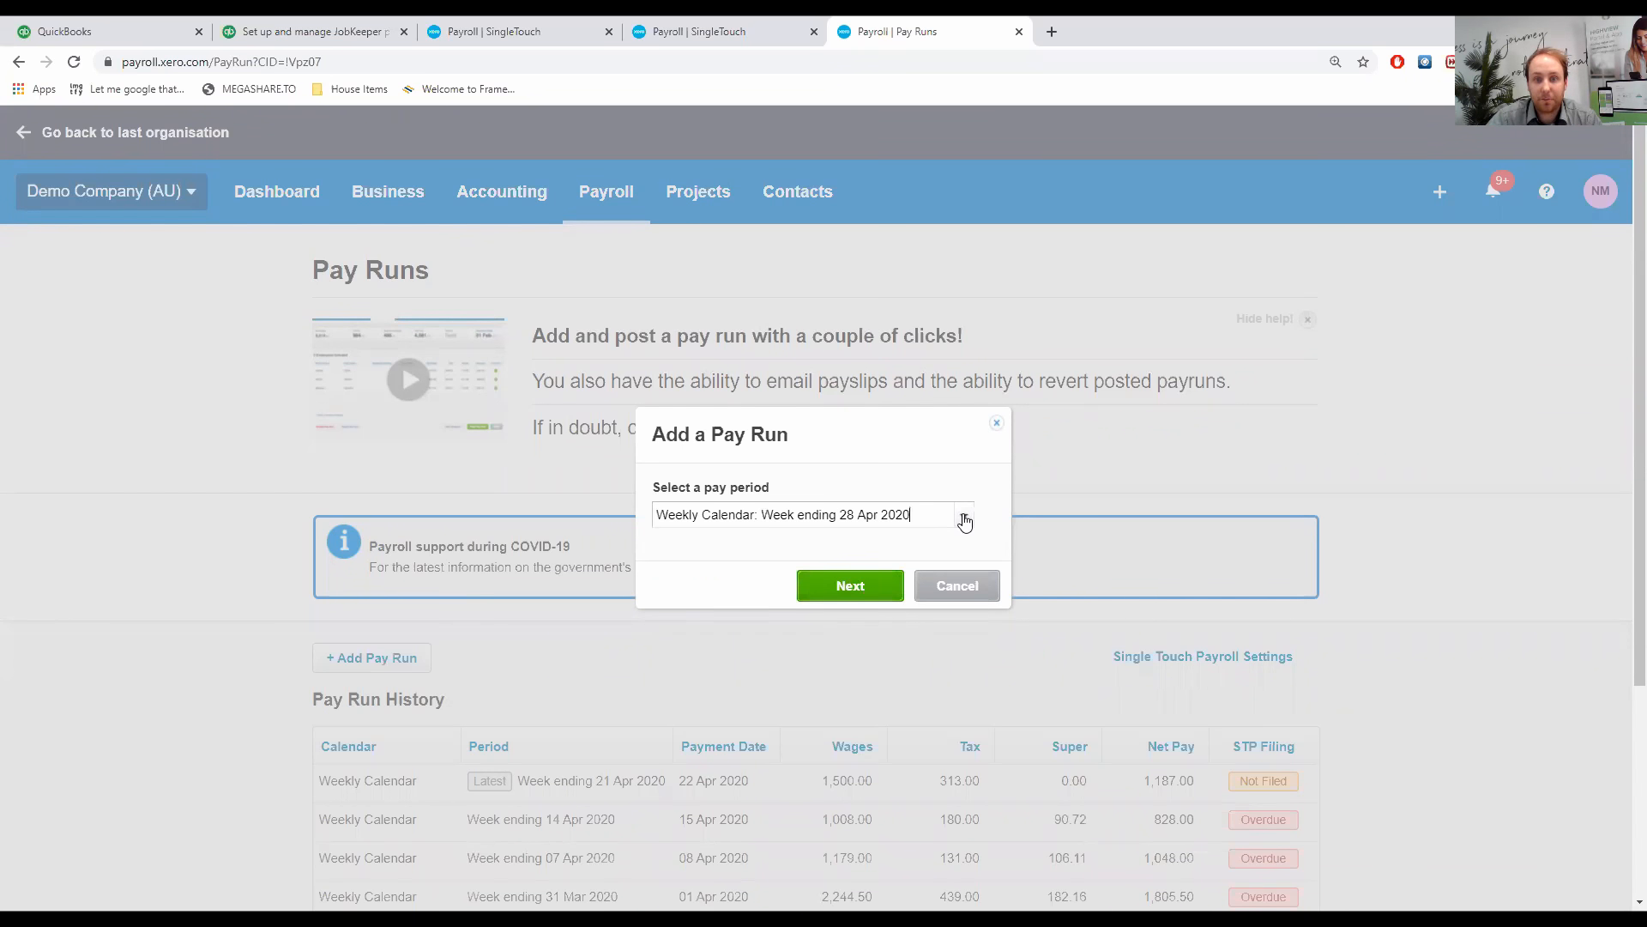
{"action": "left_click", "coordinate": [961, 513]}
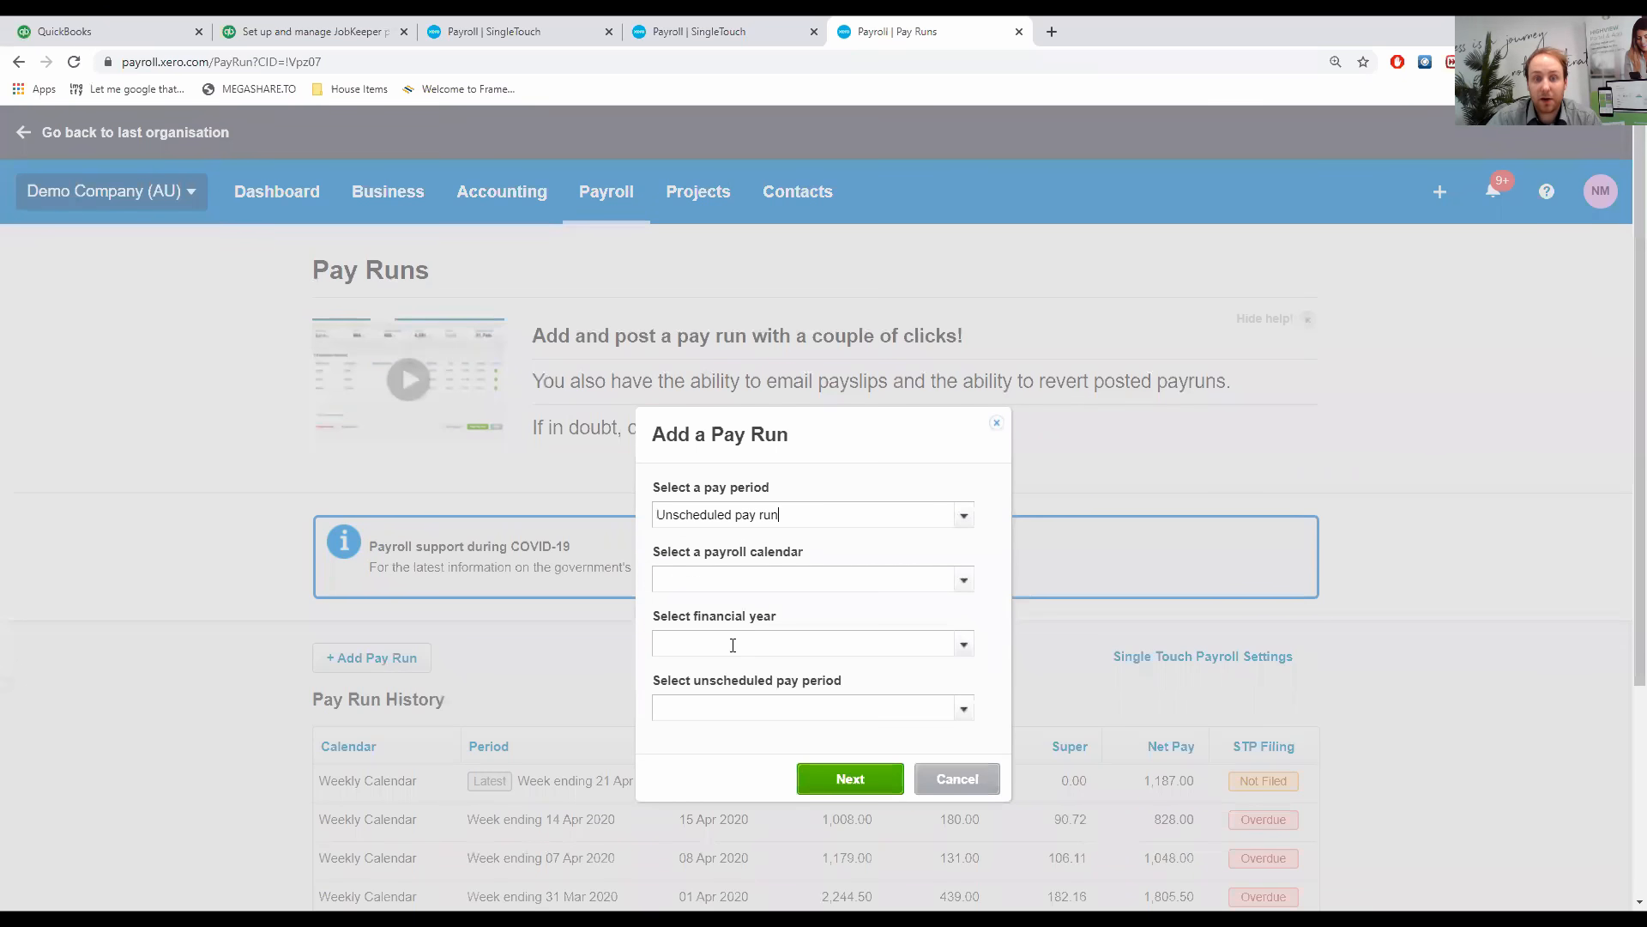
{"action": "left_click", "coordinate": [956, 577]}
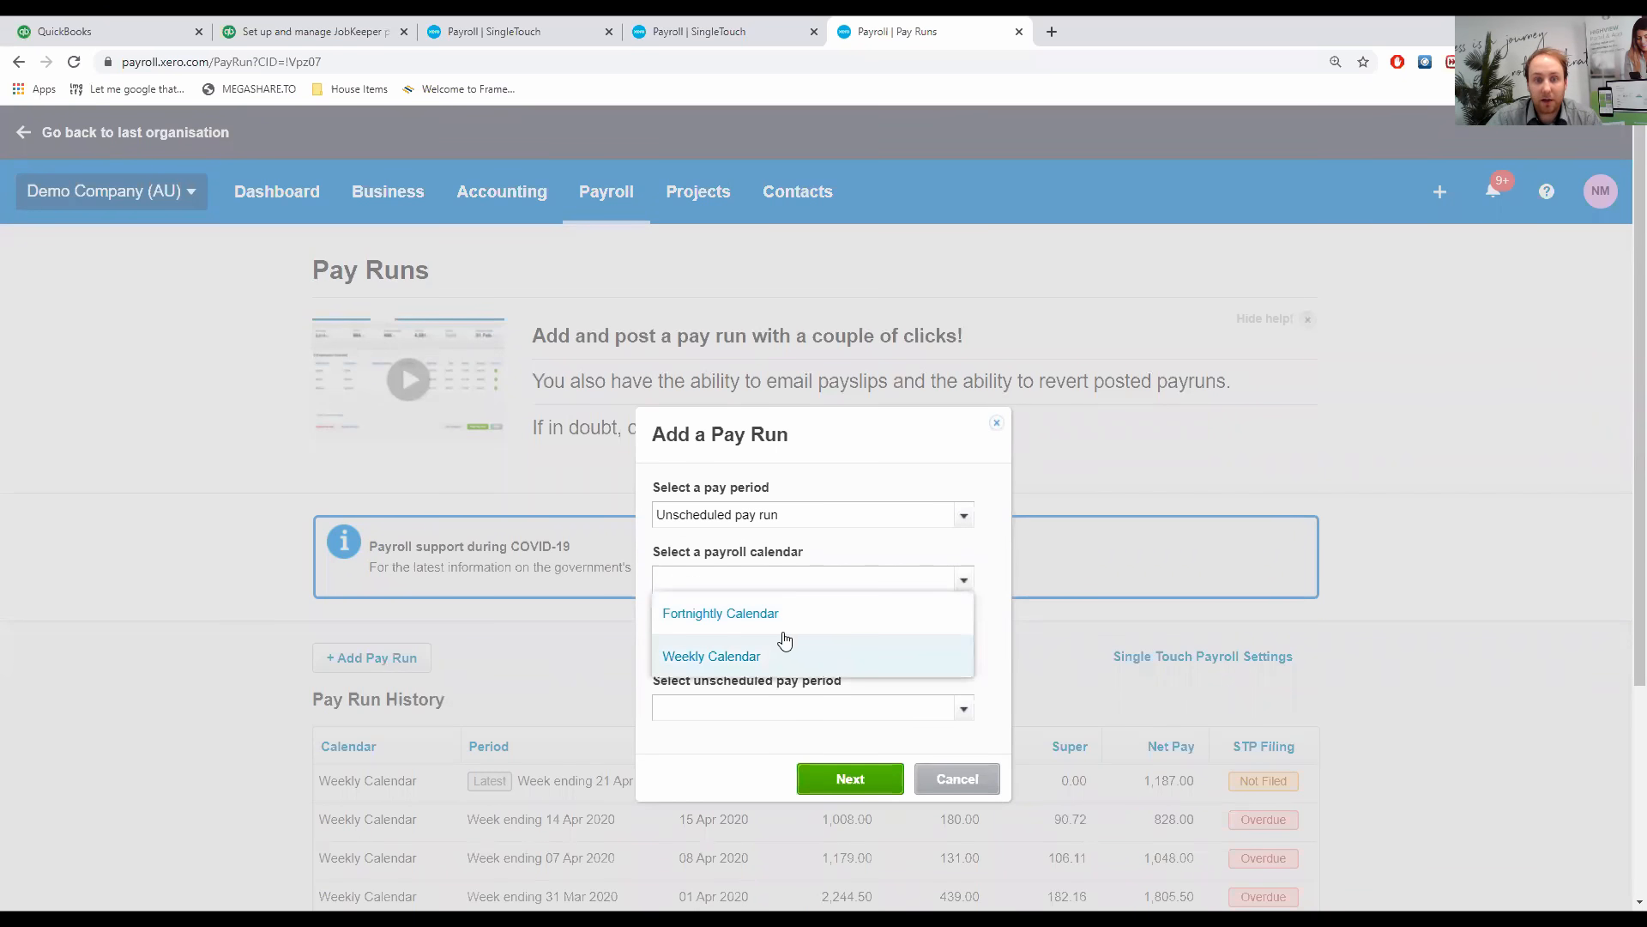
{"action": "left_click", "coordinate": [712, 656]}
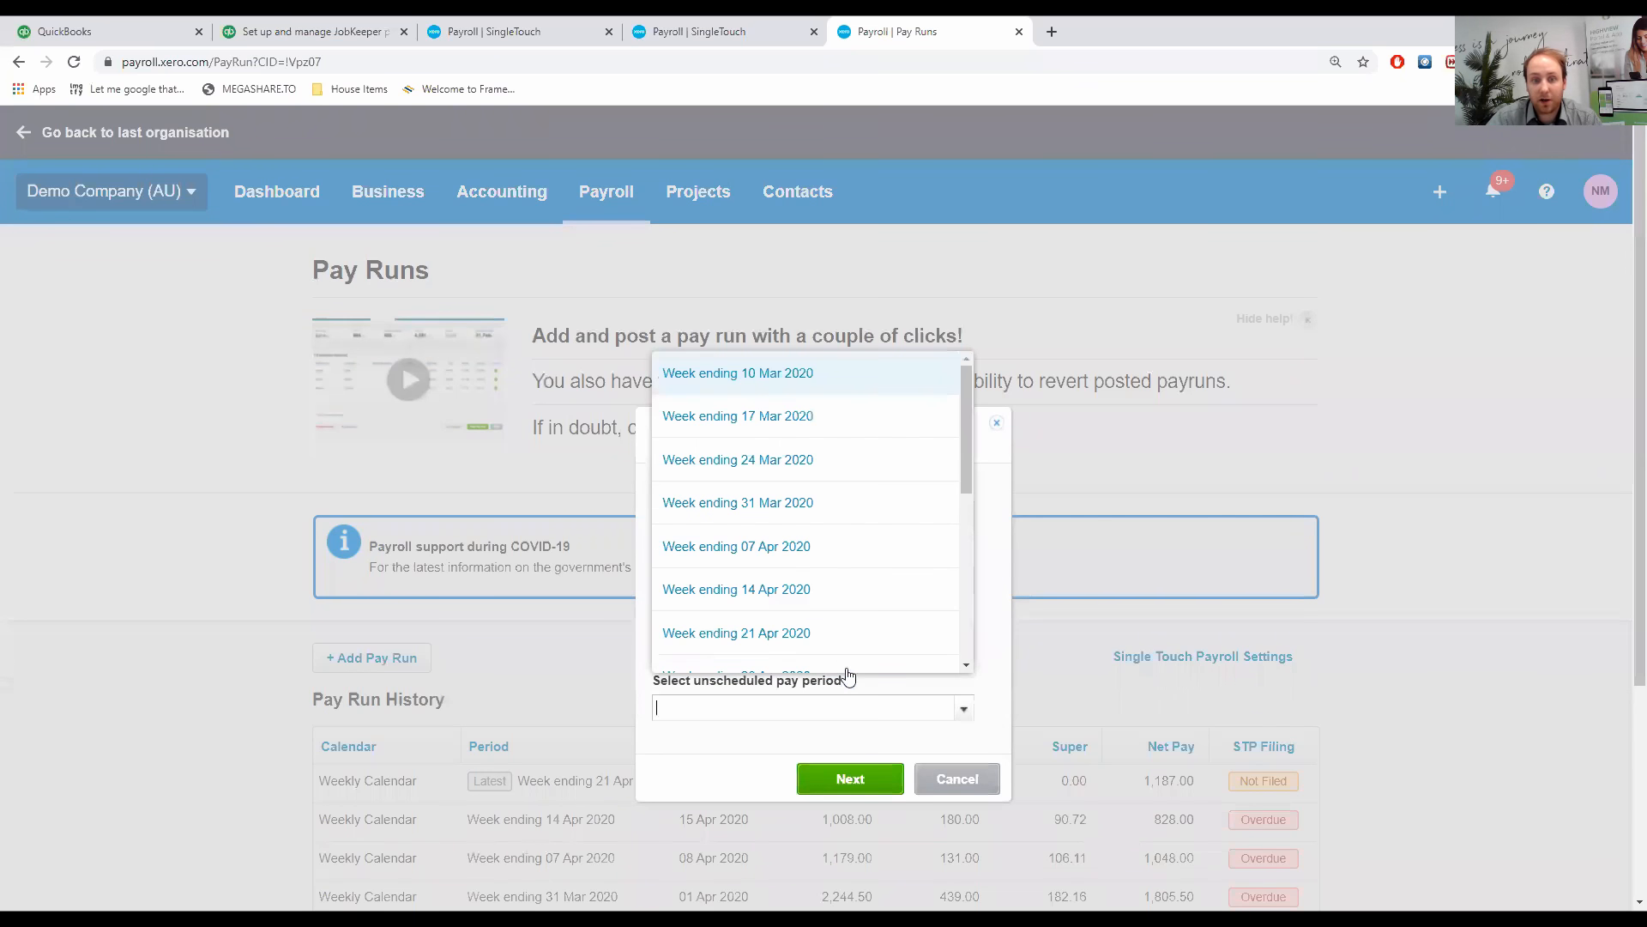
{"action": "mouse_move", "coordinate": [795, 561]}
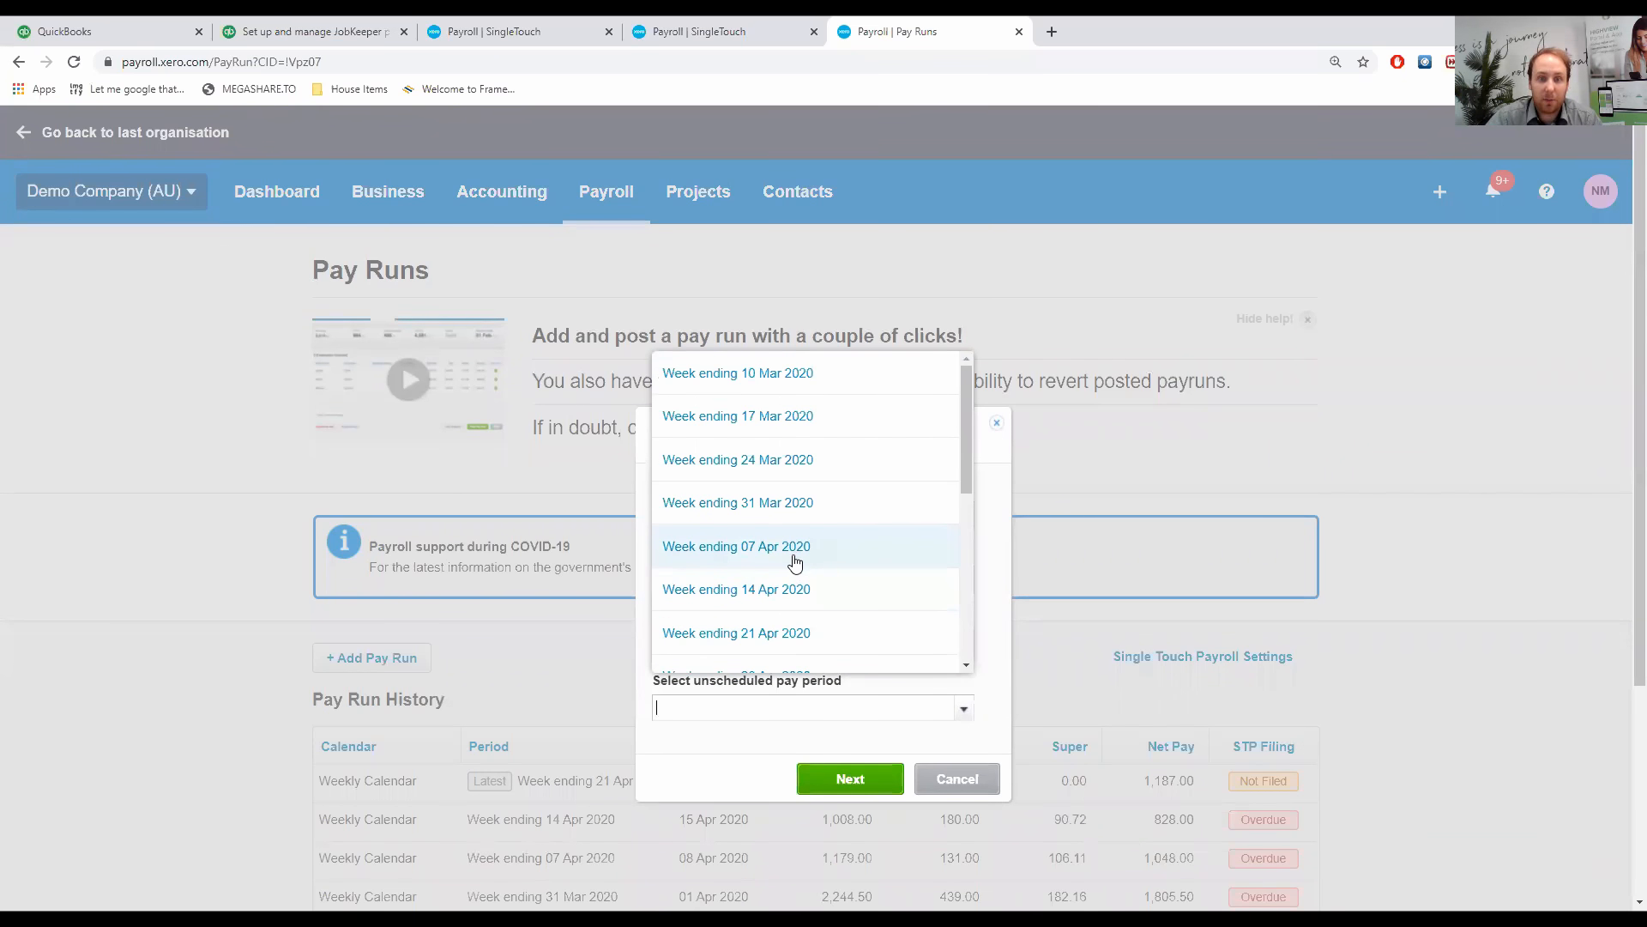
{"action": "left_click", "coordinate": [735, 546]}
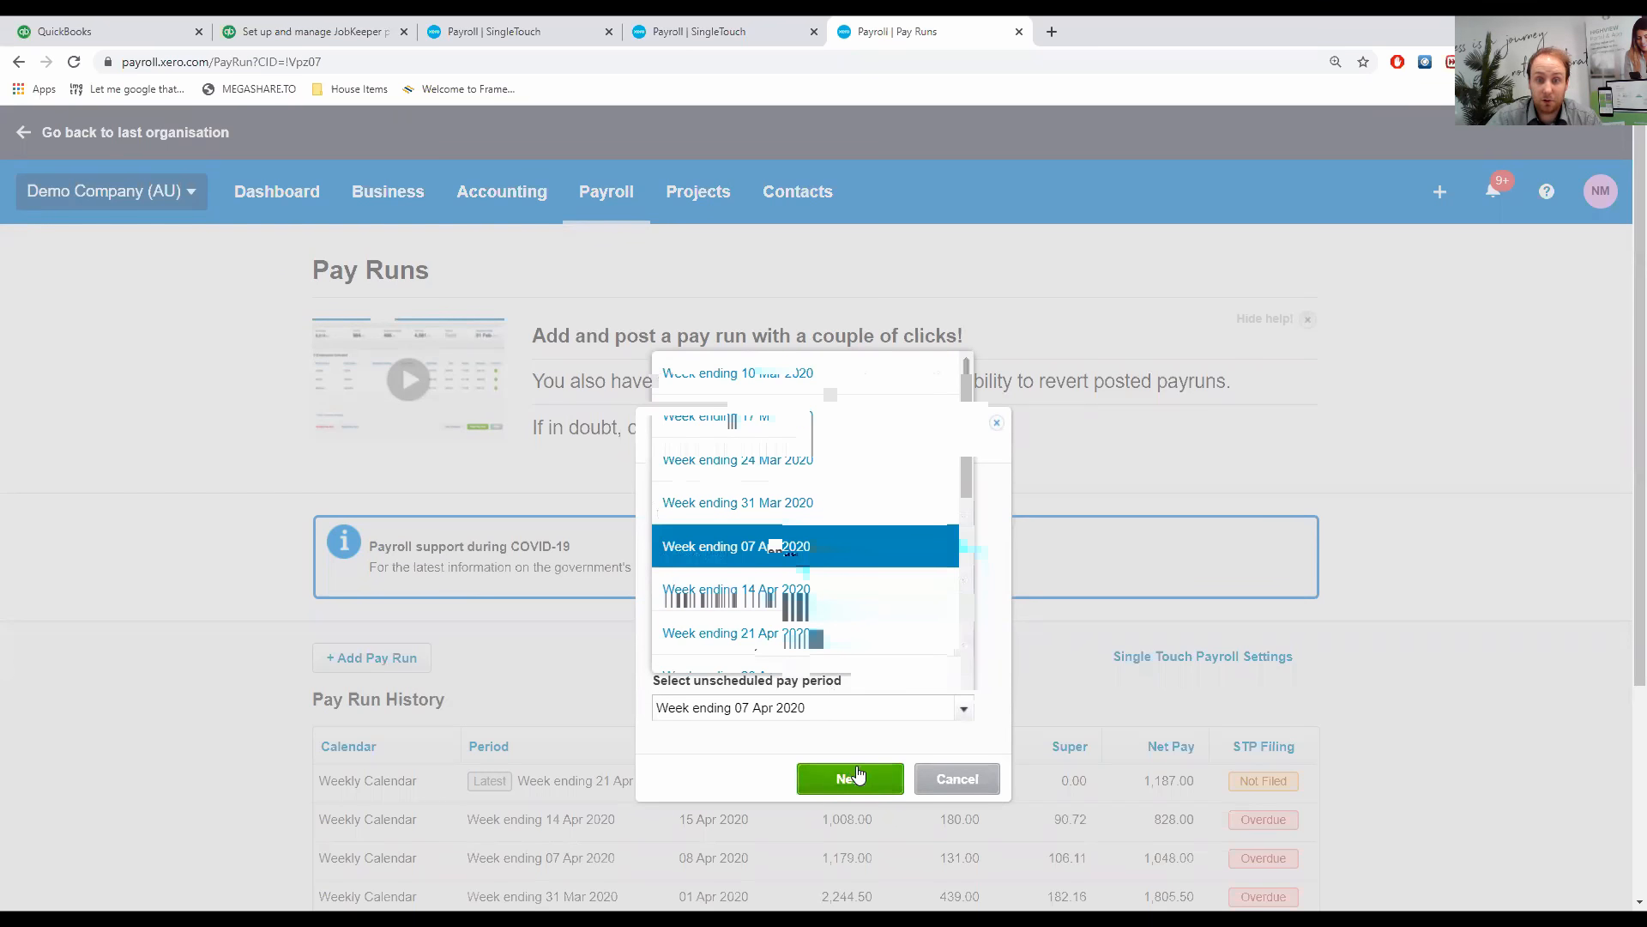
{"action": "left_click", "coordinate": [849, 778]}
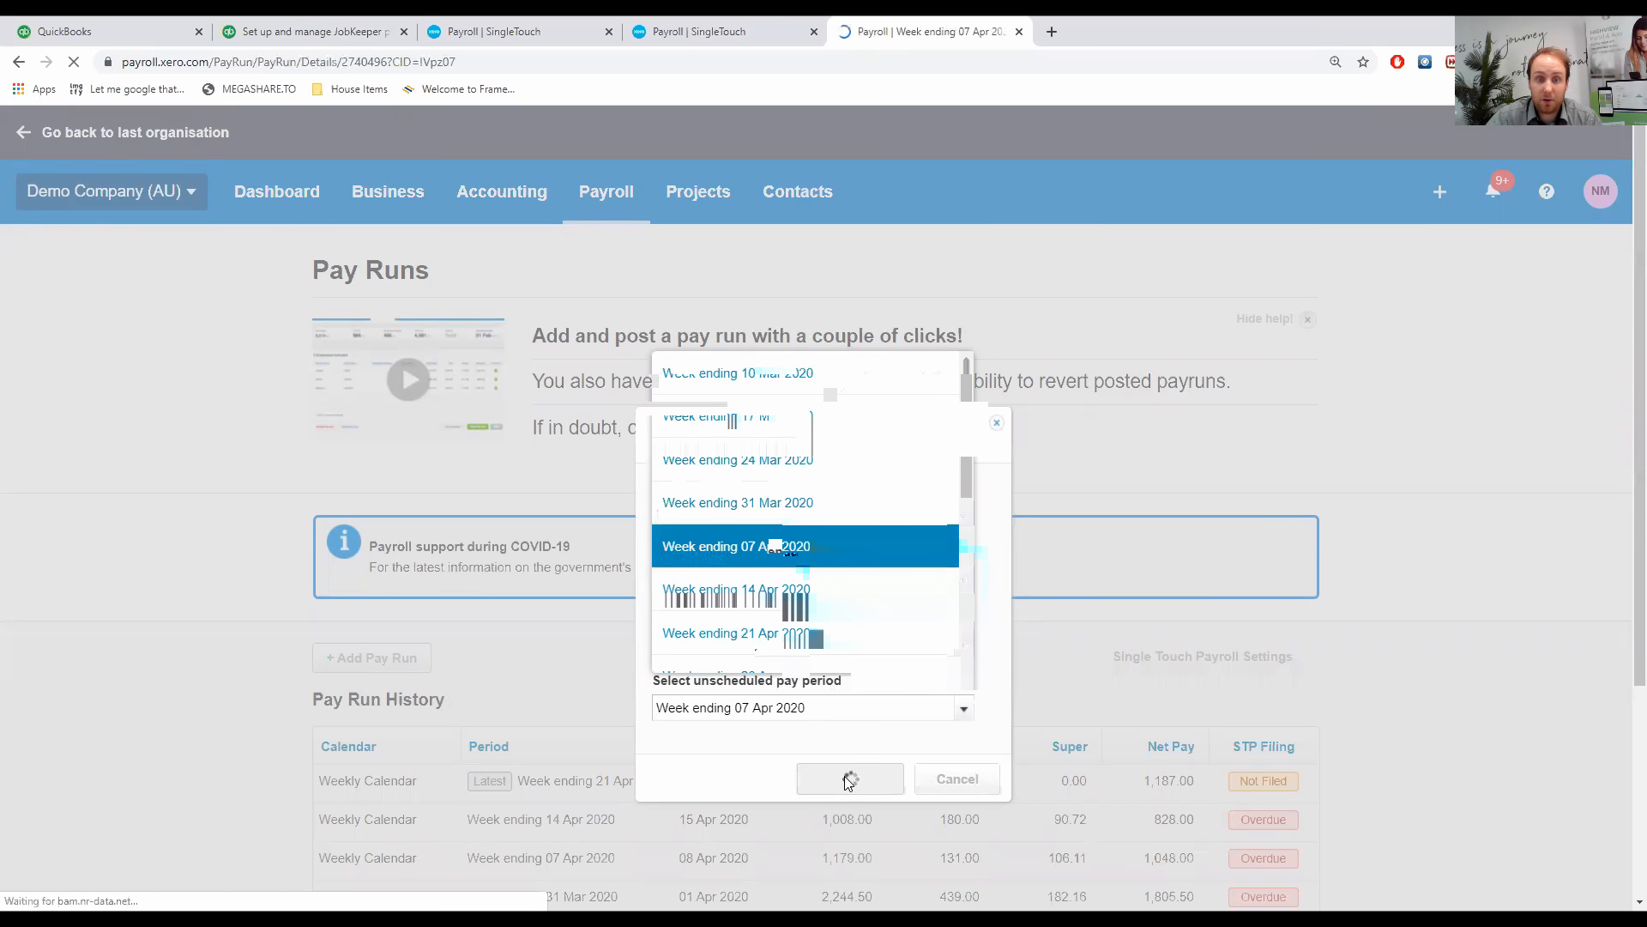
{"action": "left_click", "coordinate": [849, 780]}
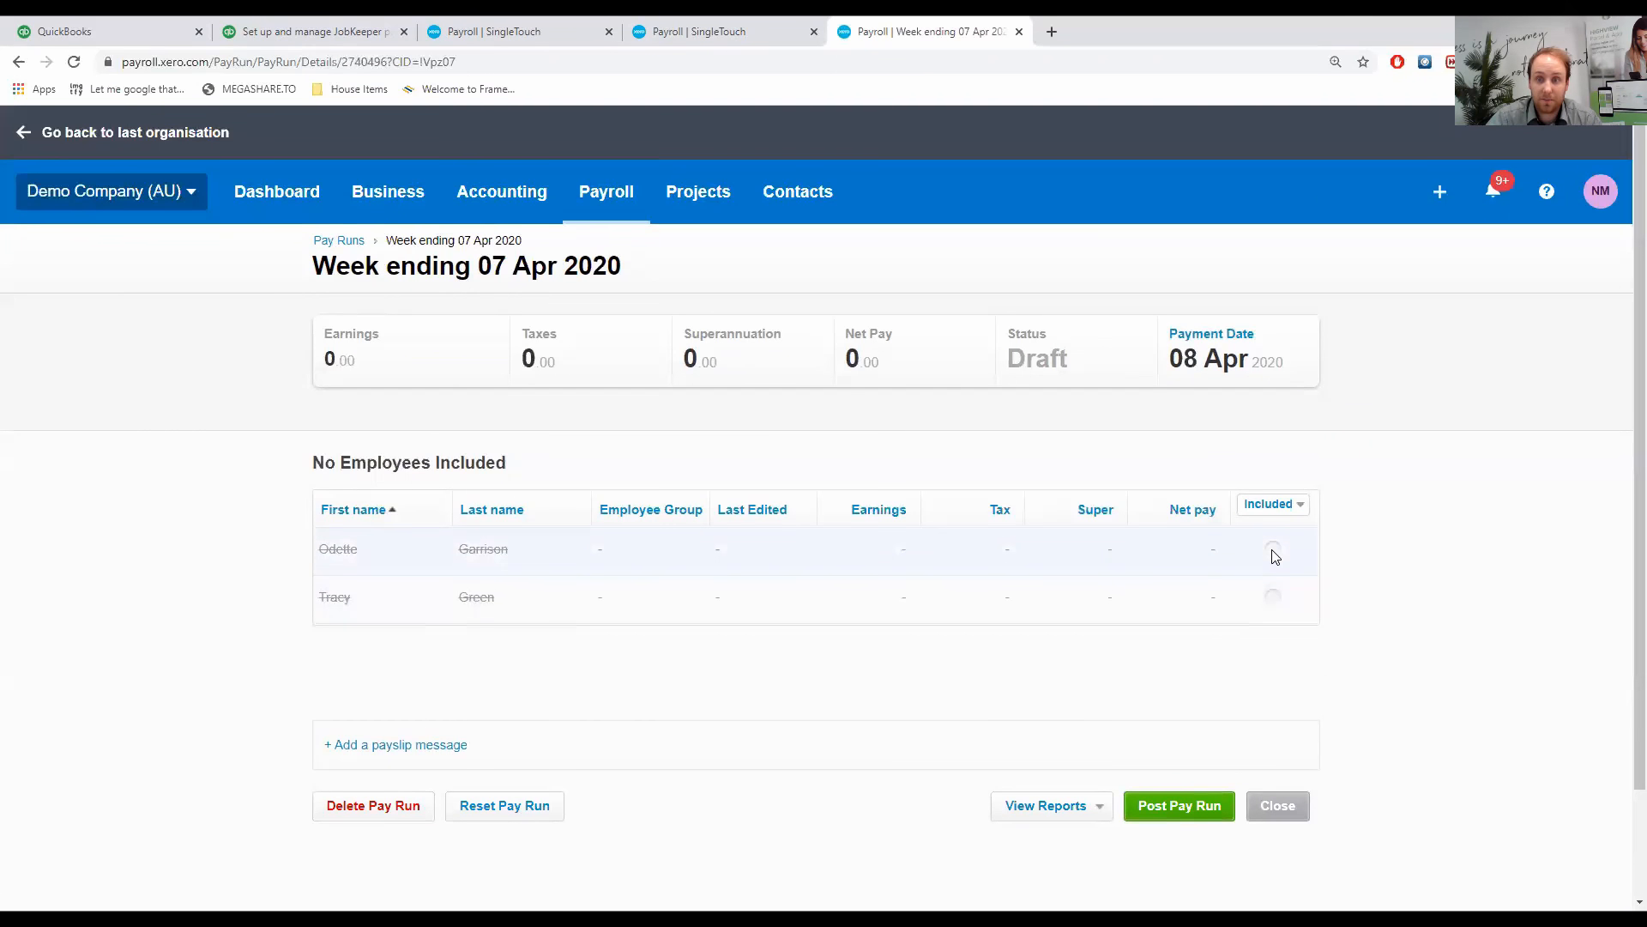
{"action": "left_click", "coordinate": [1273, 548]}
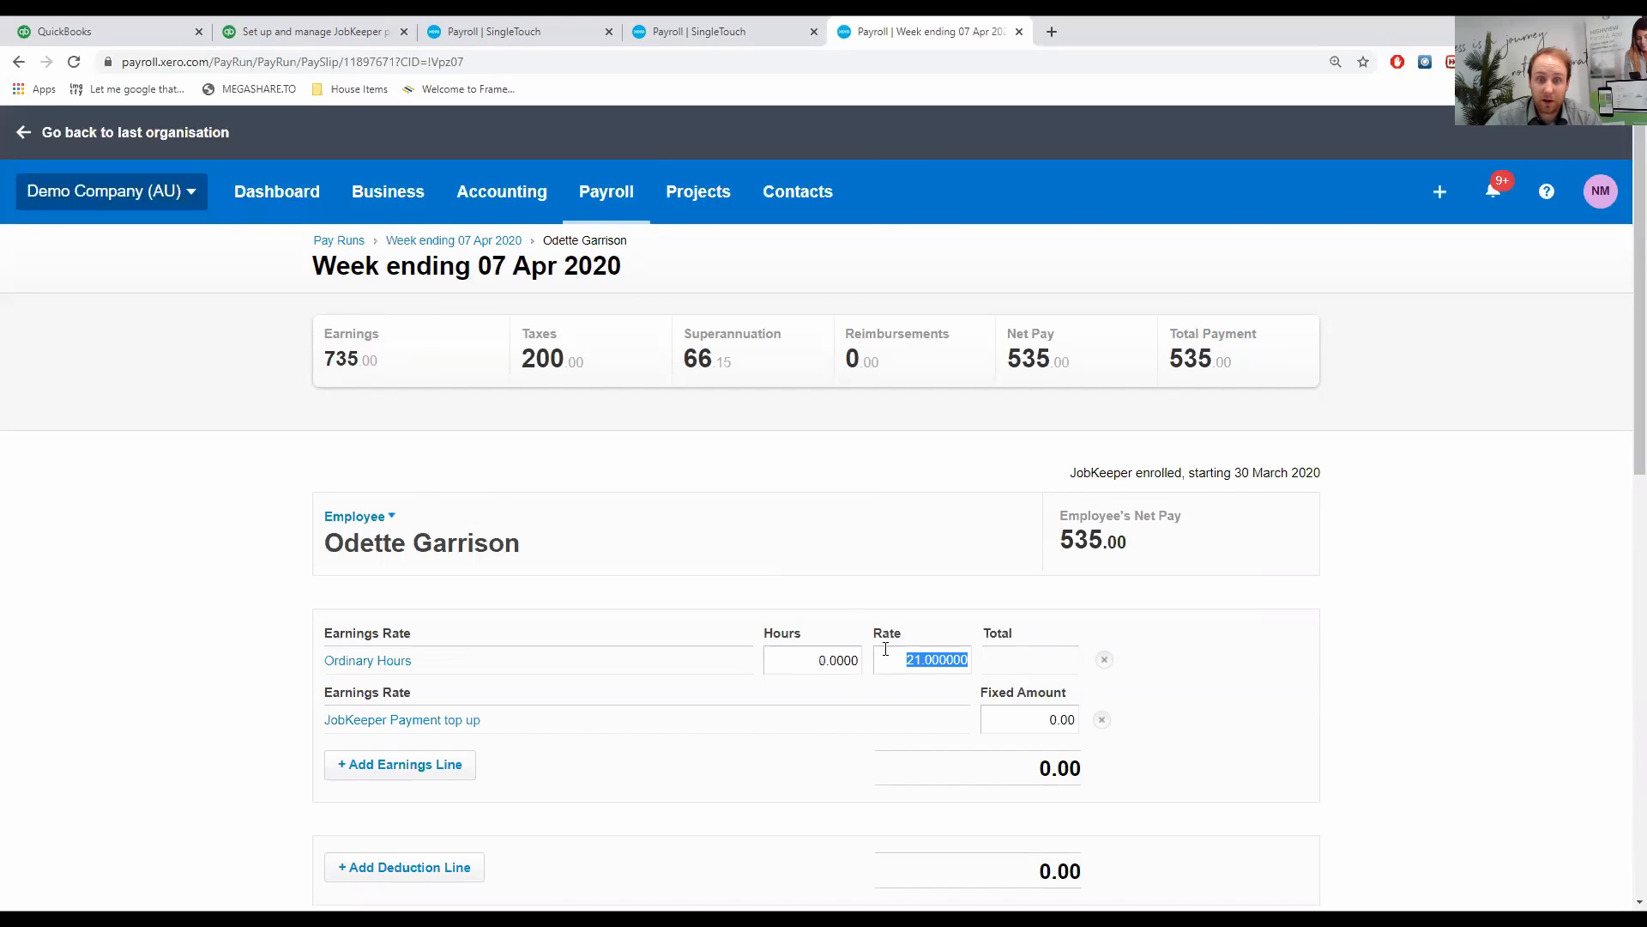
{"action": "left_click", "coordinate": [1029, 719]}
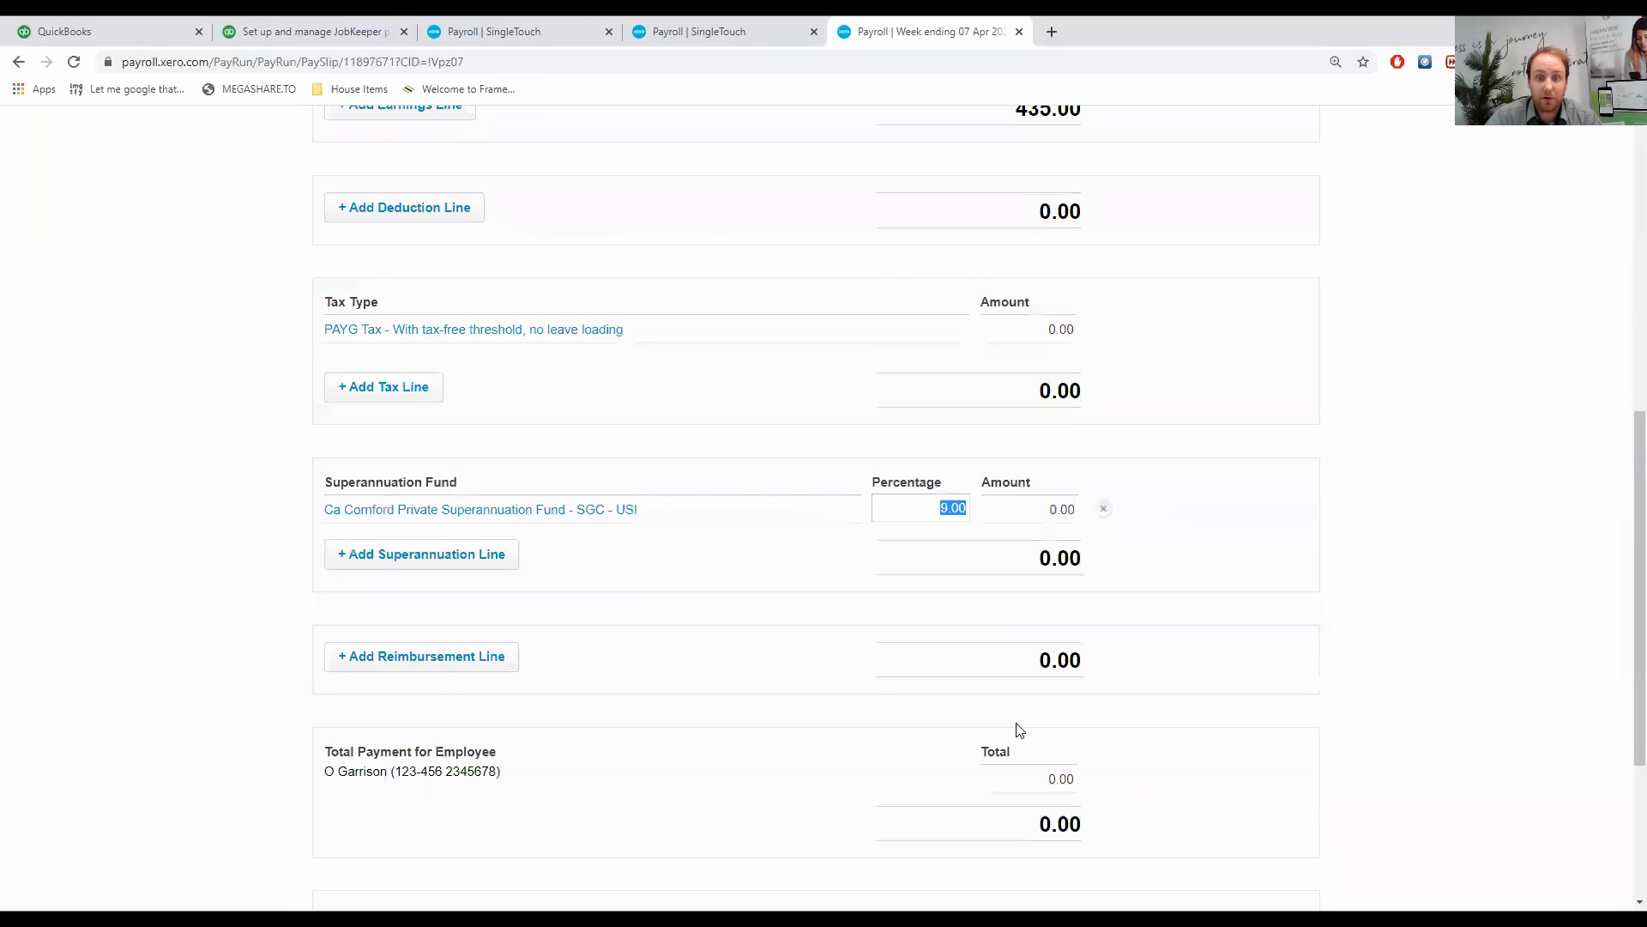
{"action": "mouse_move", "coordinate": [960, 547]}
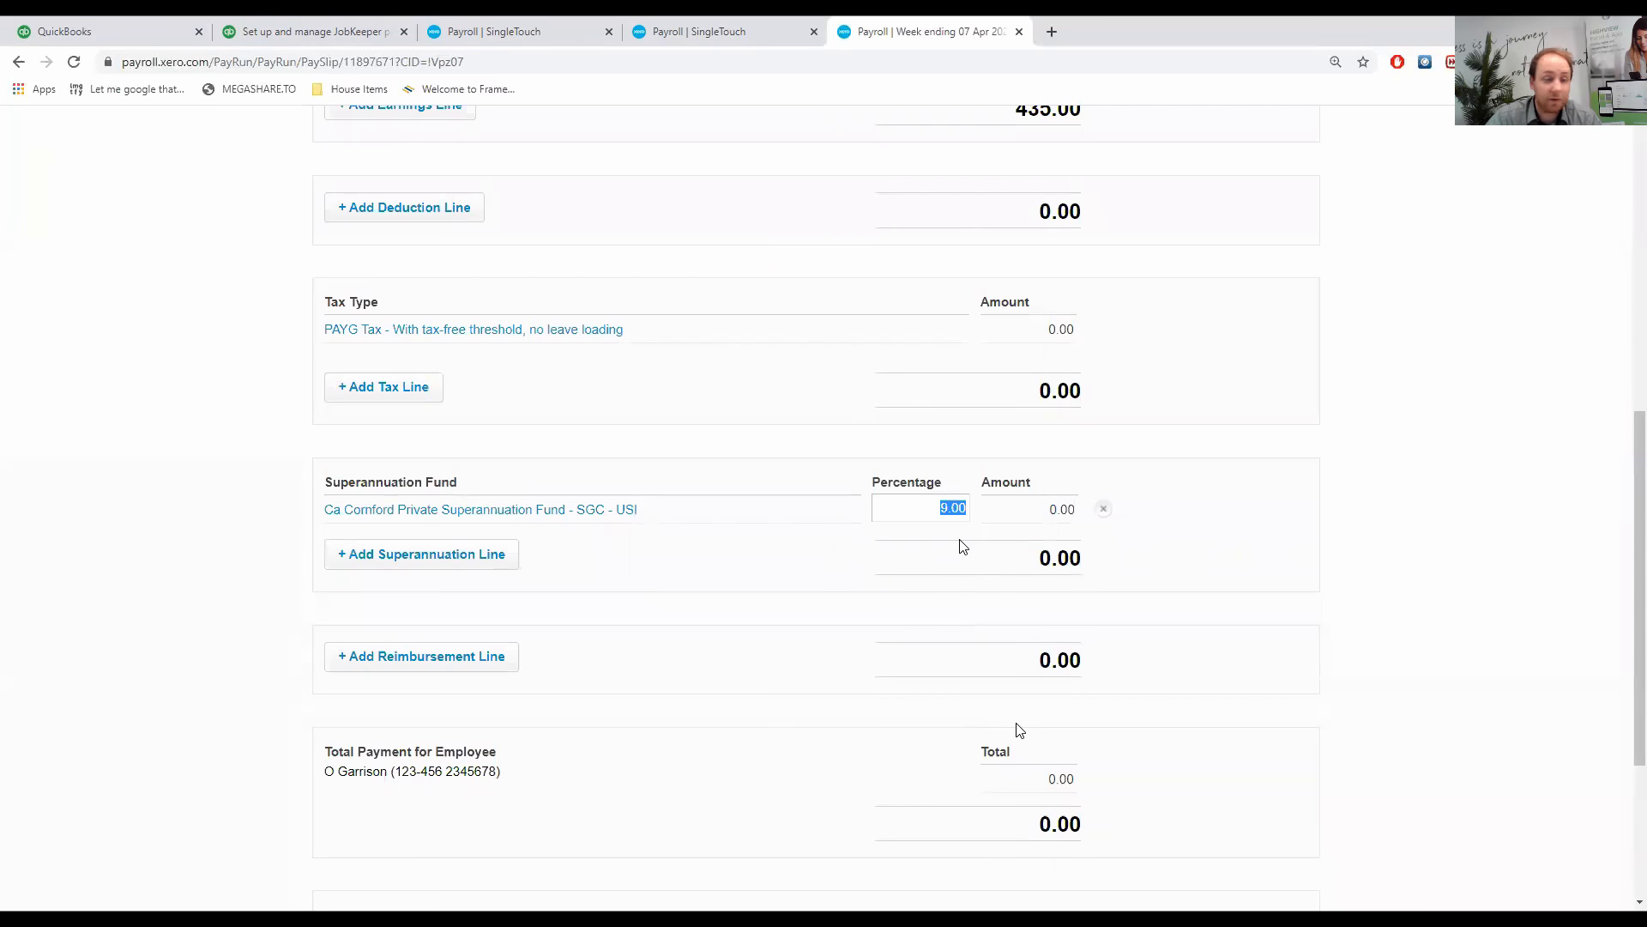
{"action": "scroll", "scroll_direction": "up", "scroll_amount": 3}
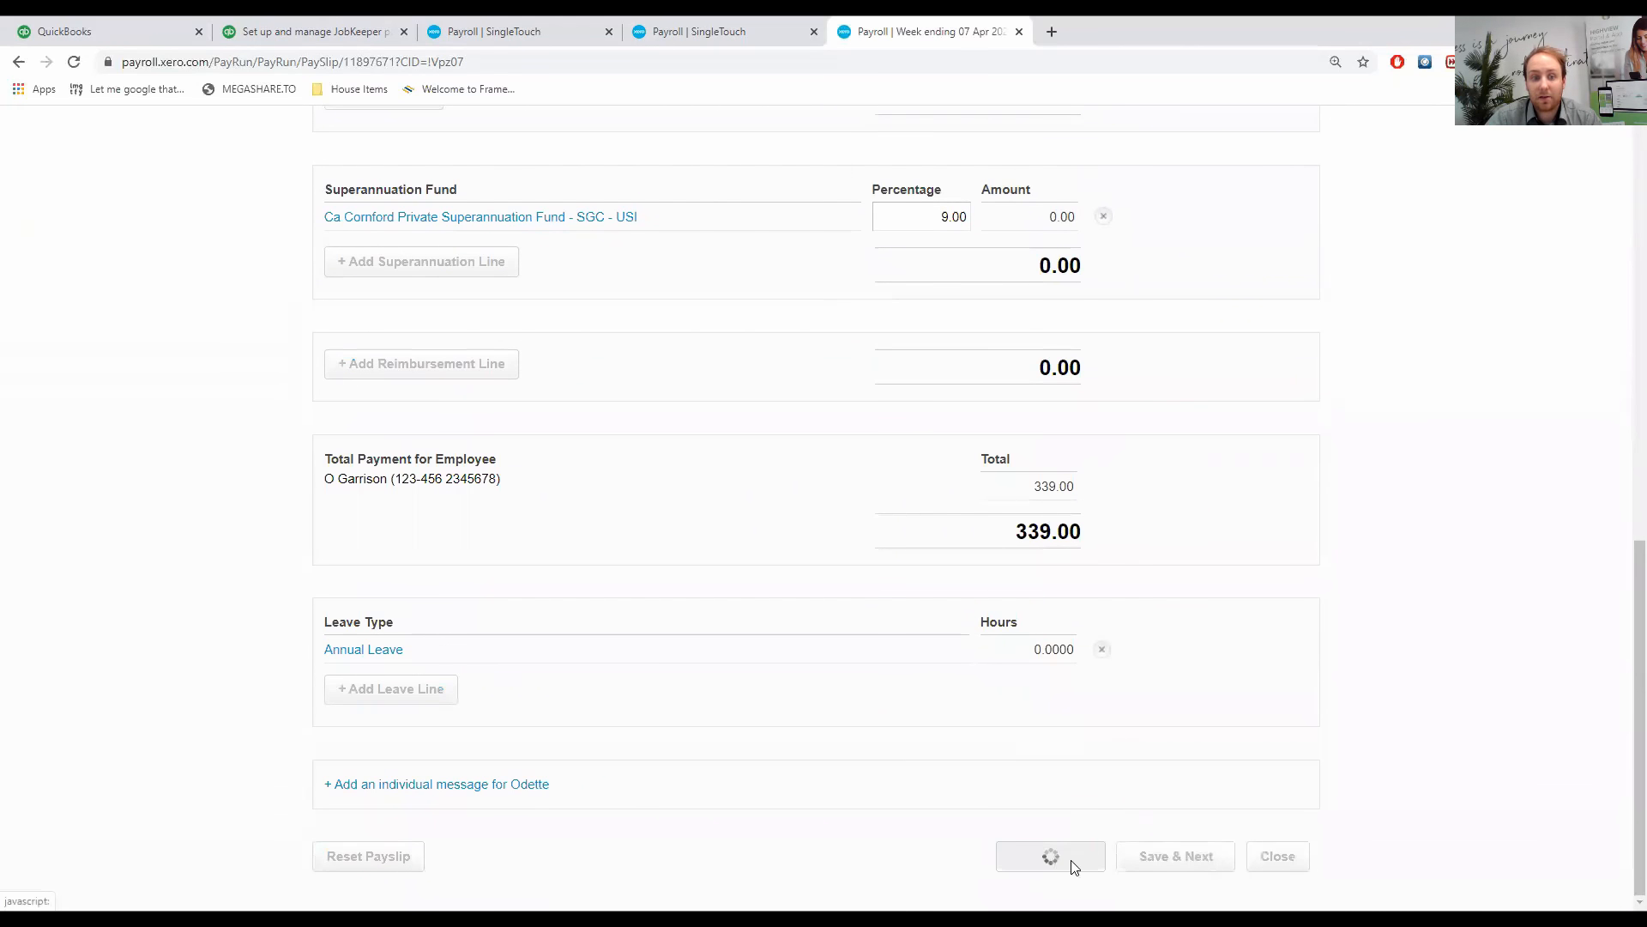
{"action": "left_click", "coordinate": [1049, 855]}
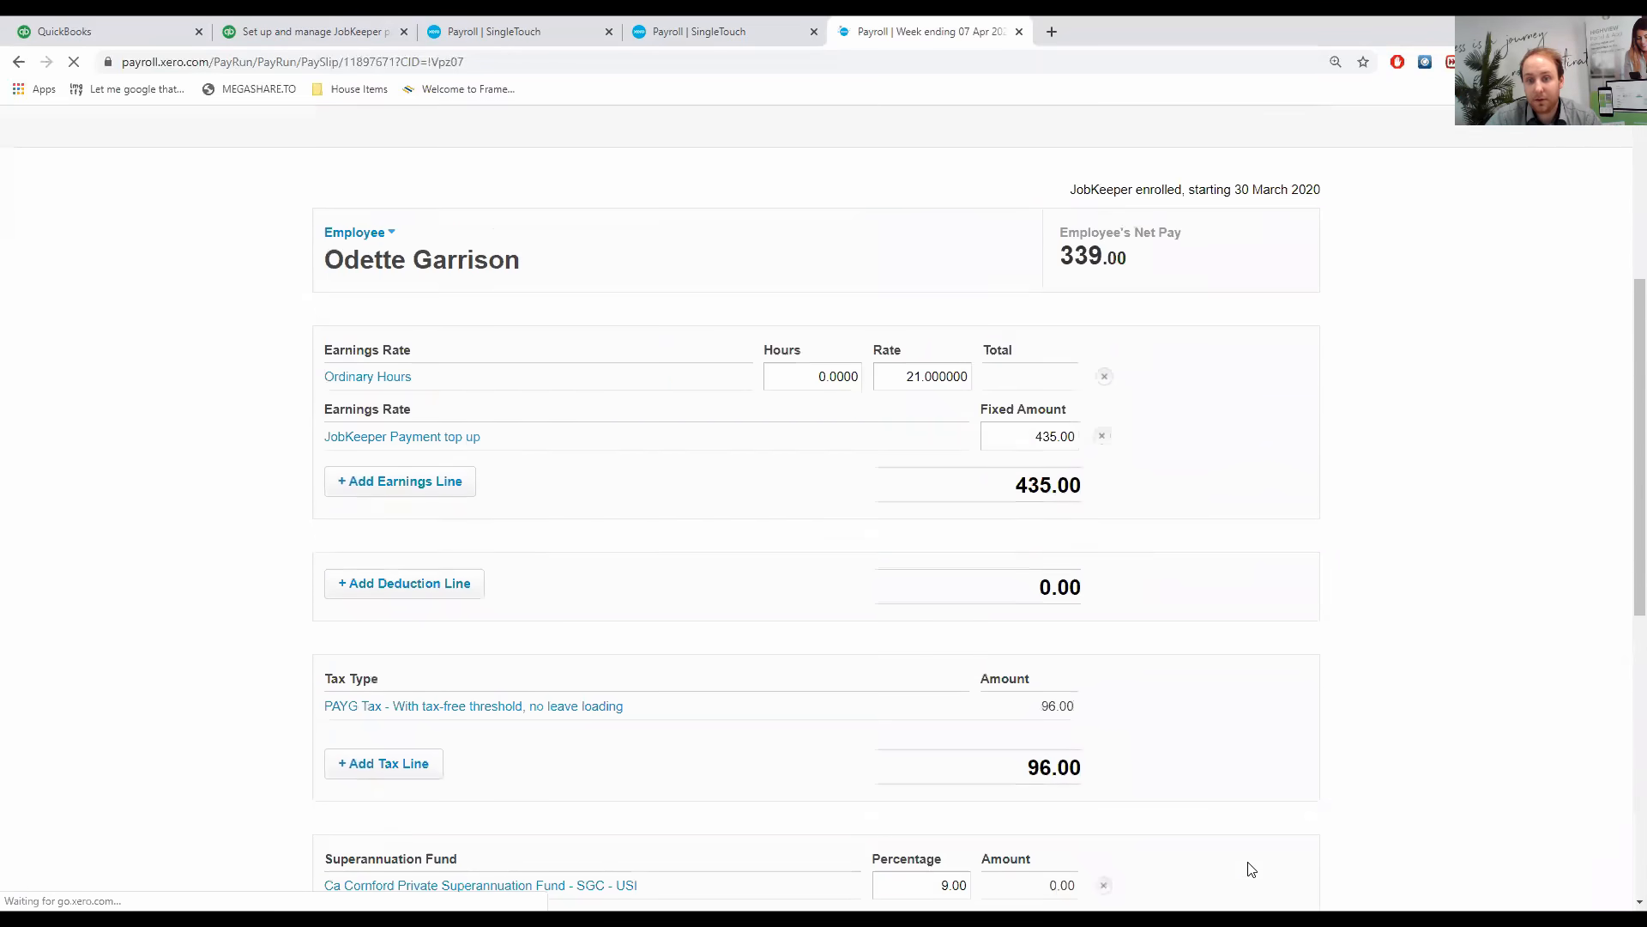
{"action": "scroll", "scroll_direction": "down", "scroll_amount": 3}
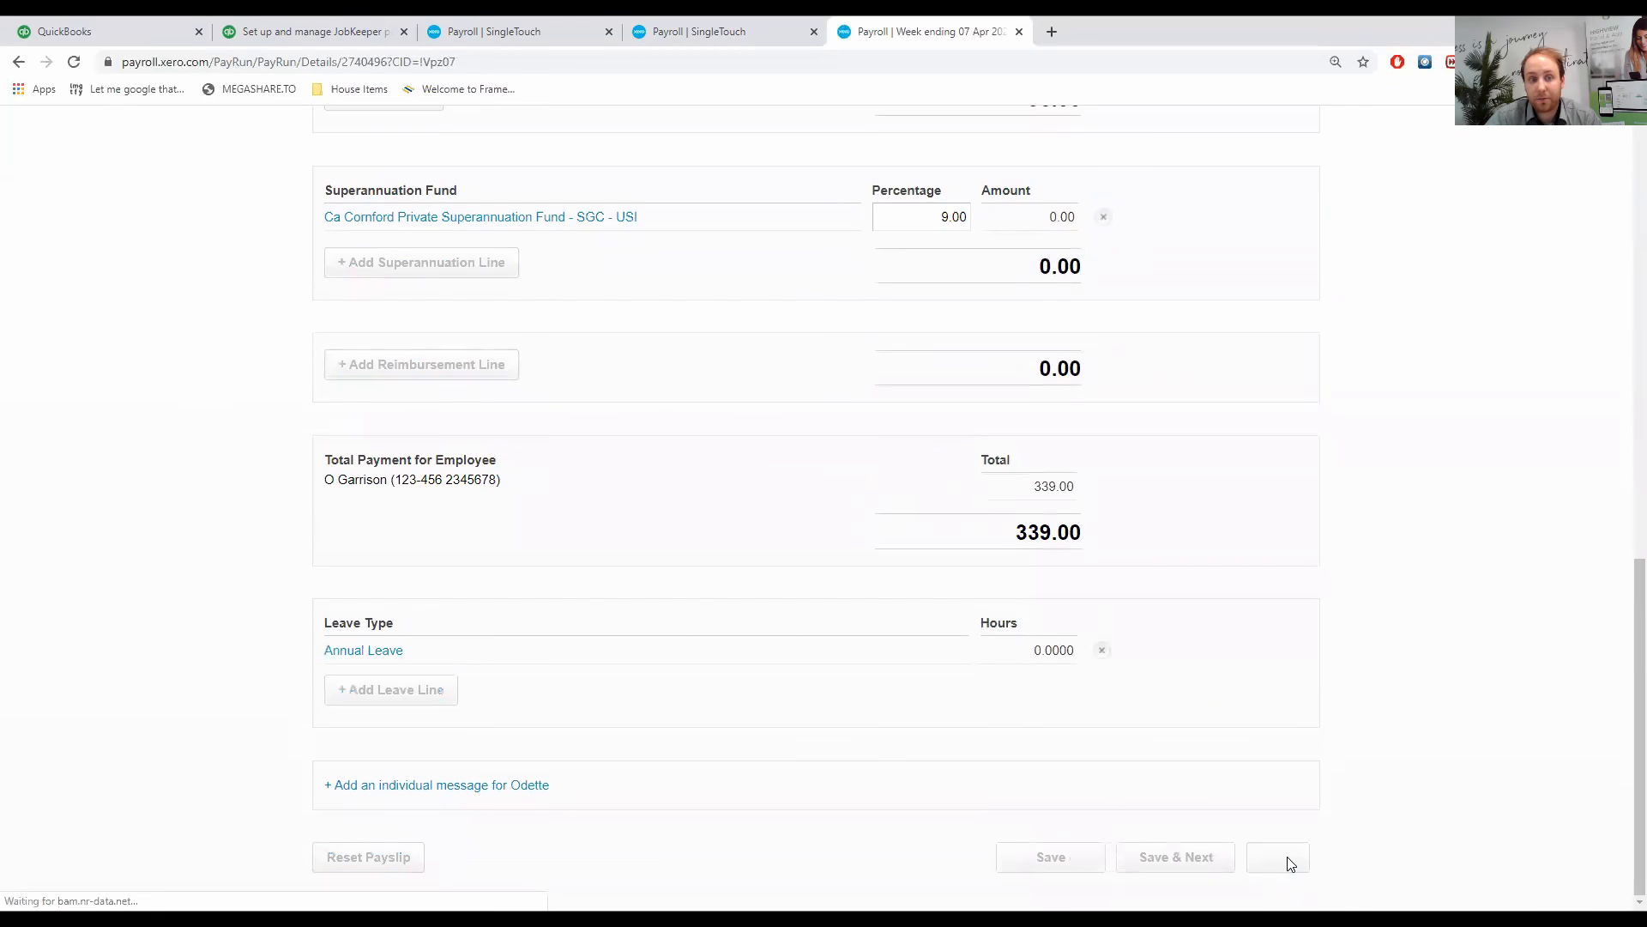
{"action": "left_click", "coordinate": [1277, 857]}
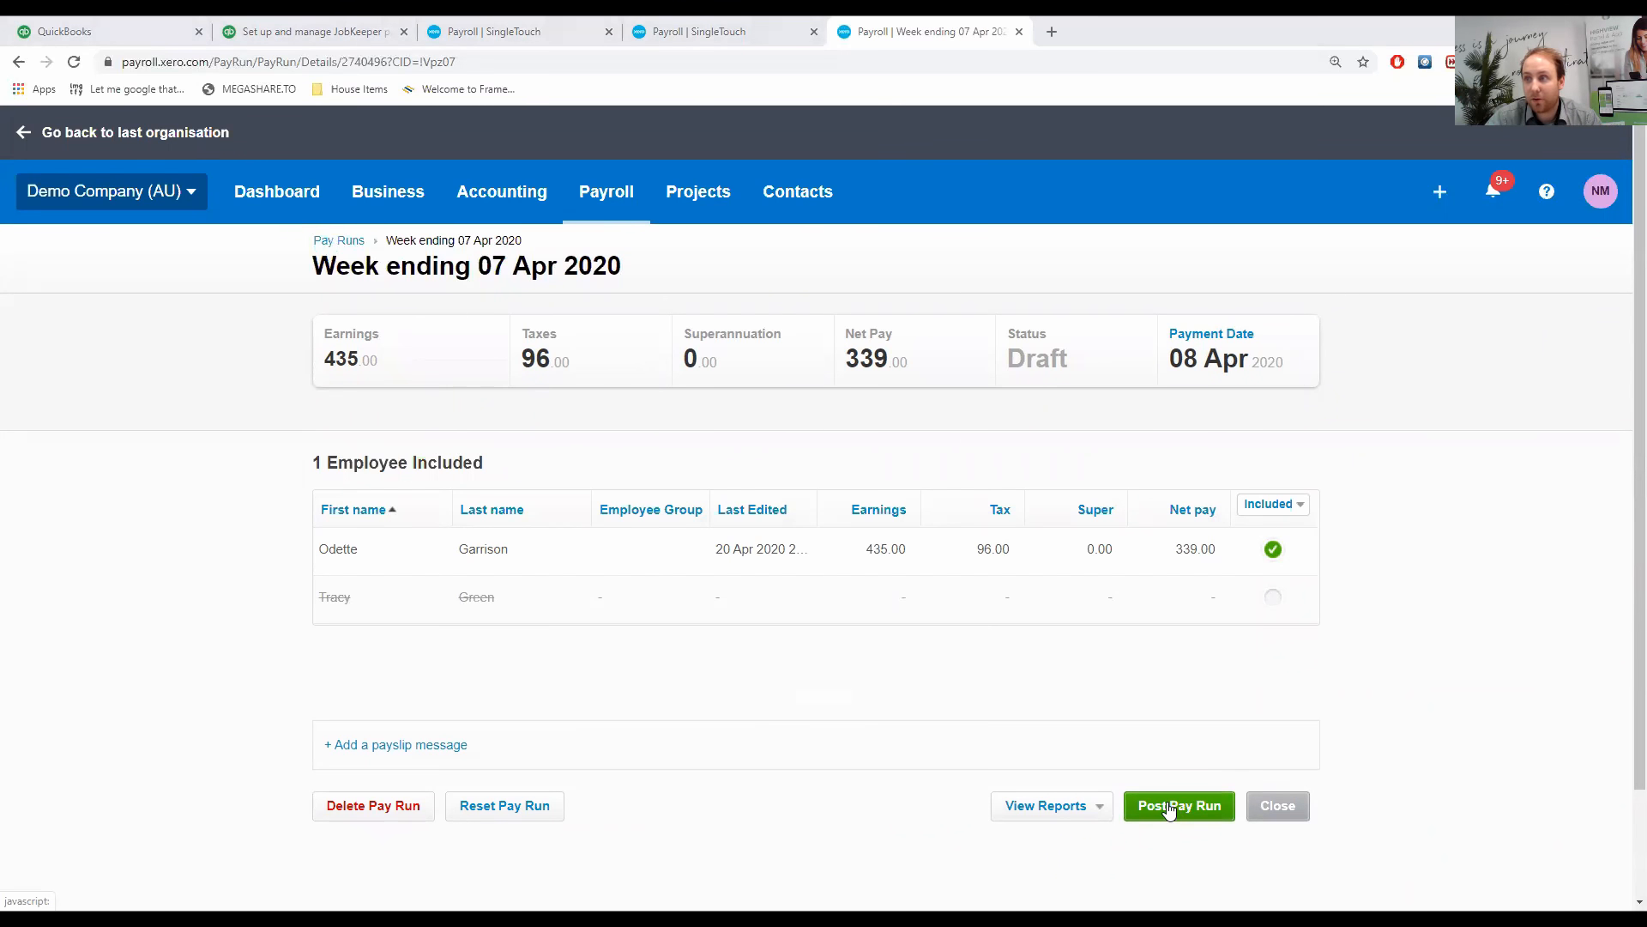
{"action": "left_click", "coordinate": [1179, 806]}
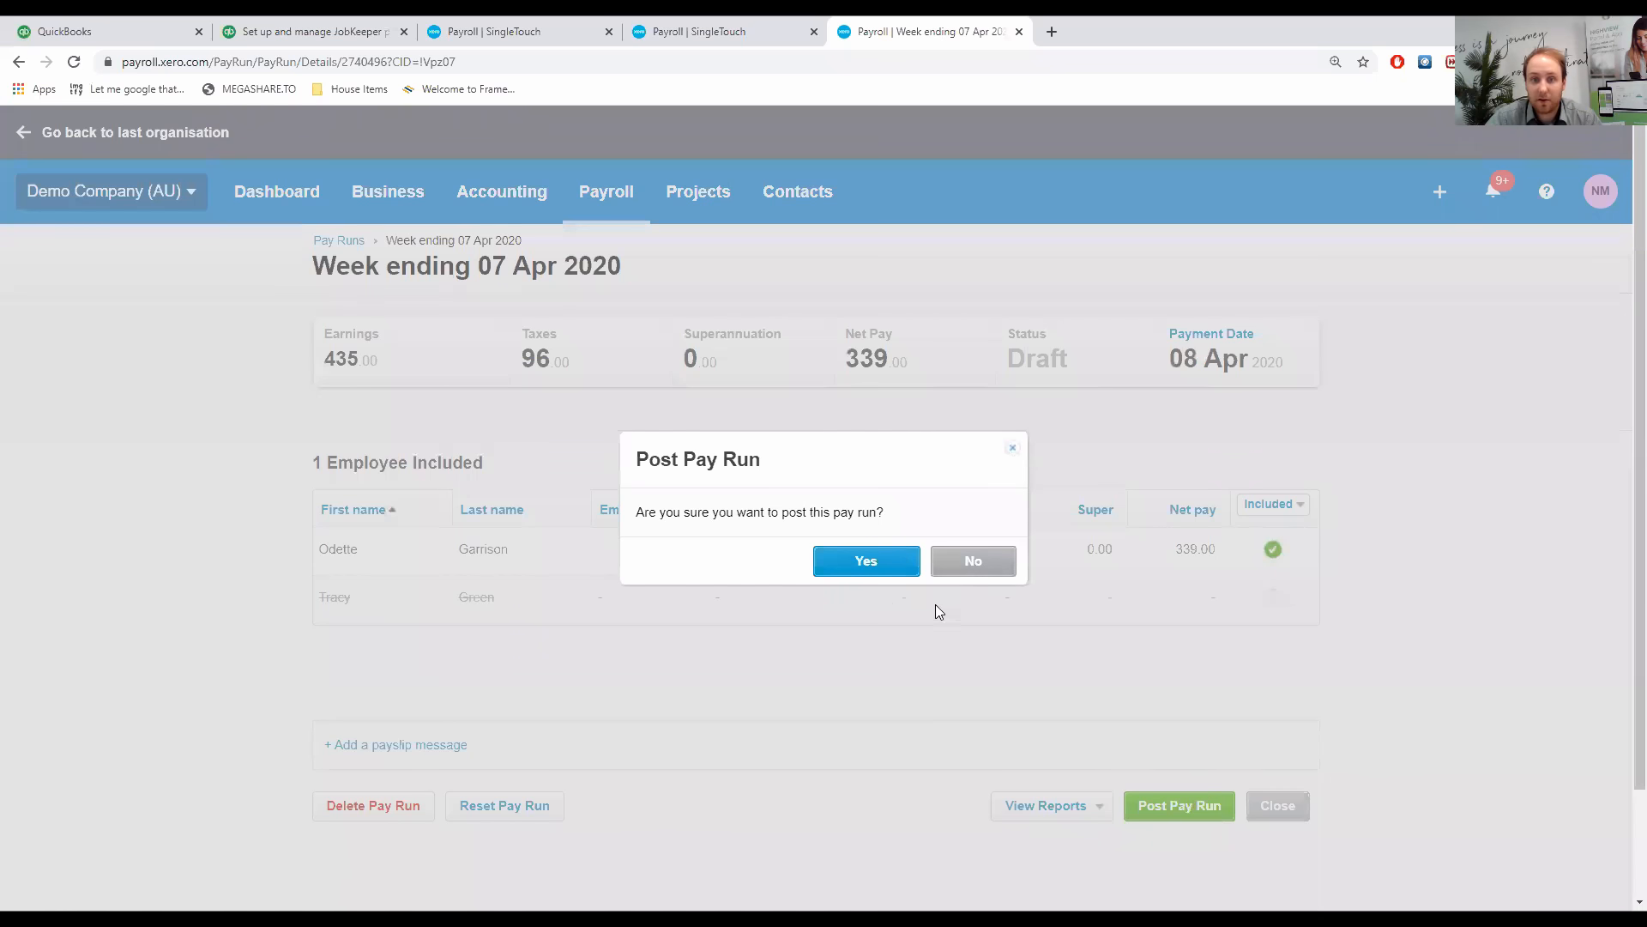
{"action": "left_click", "coordinate": [865, 561]}
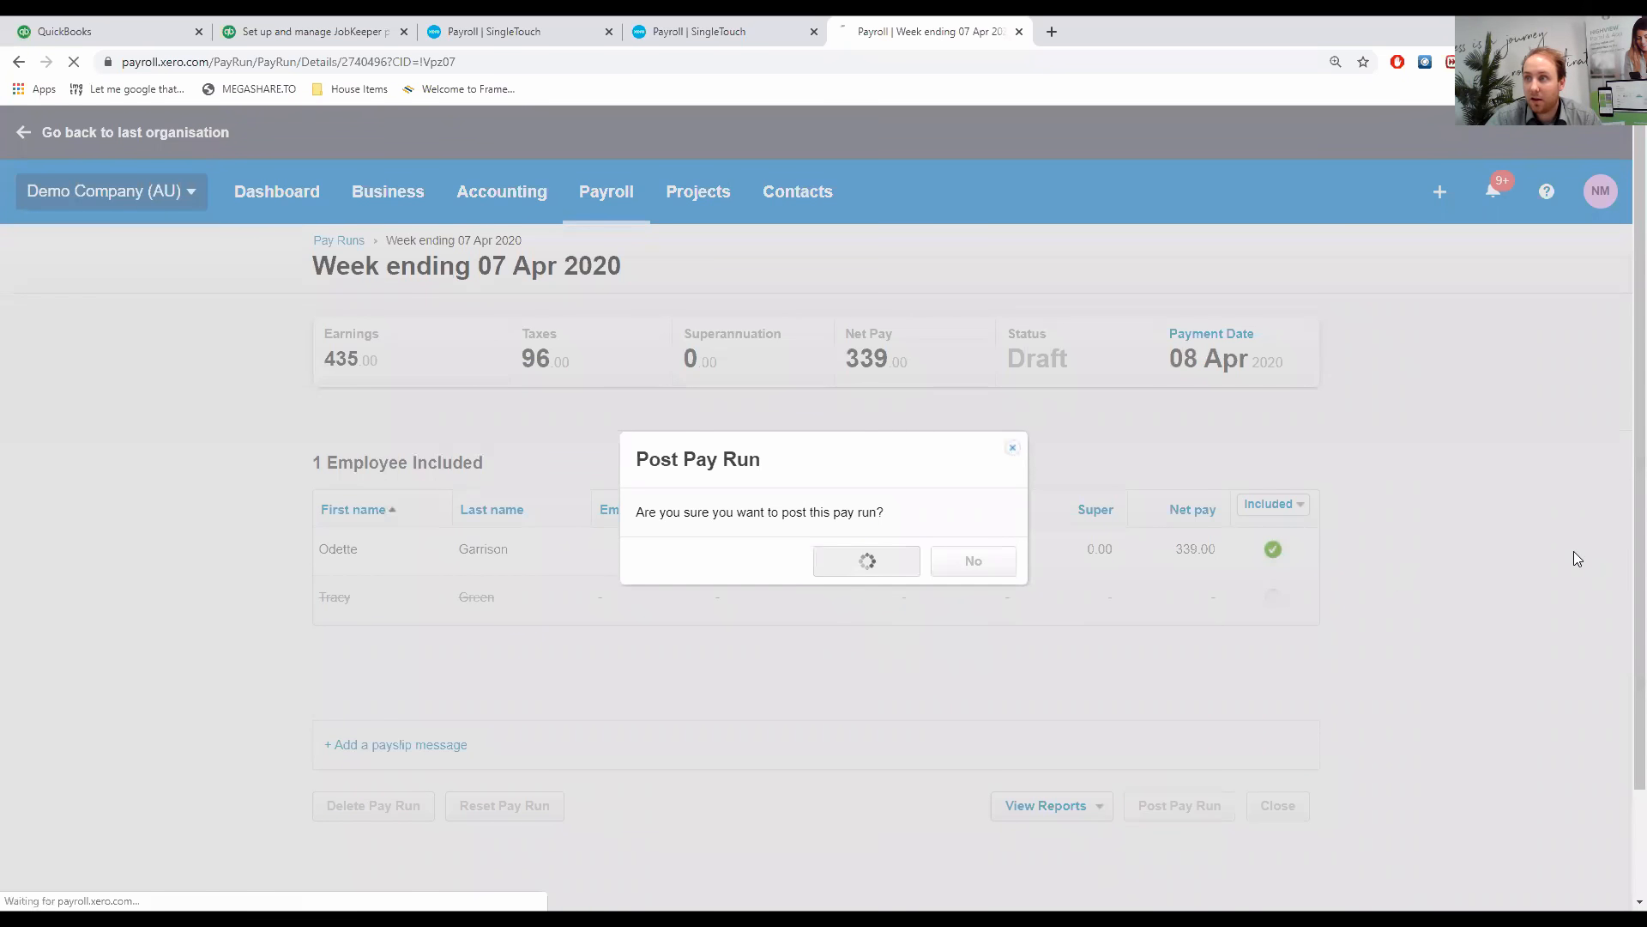
{"action": "left_click", "coordinate": [866, 560]}
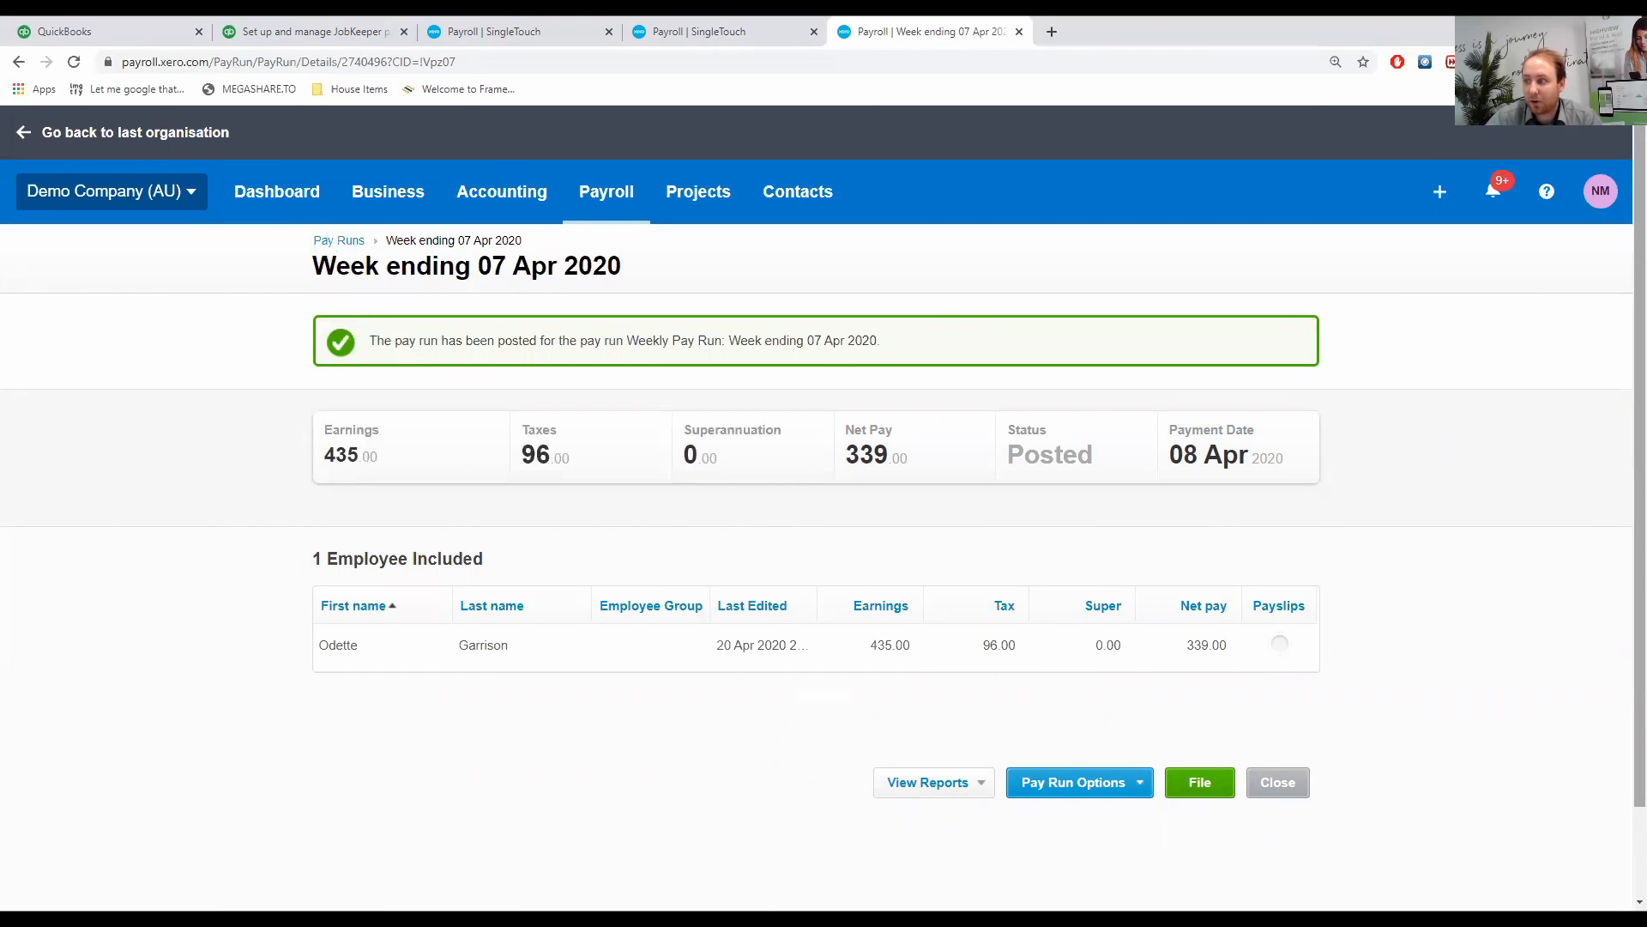
{"action": "mouse_move", "coordinate": [1518, 613]}
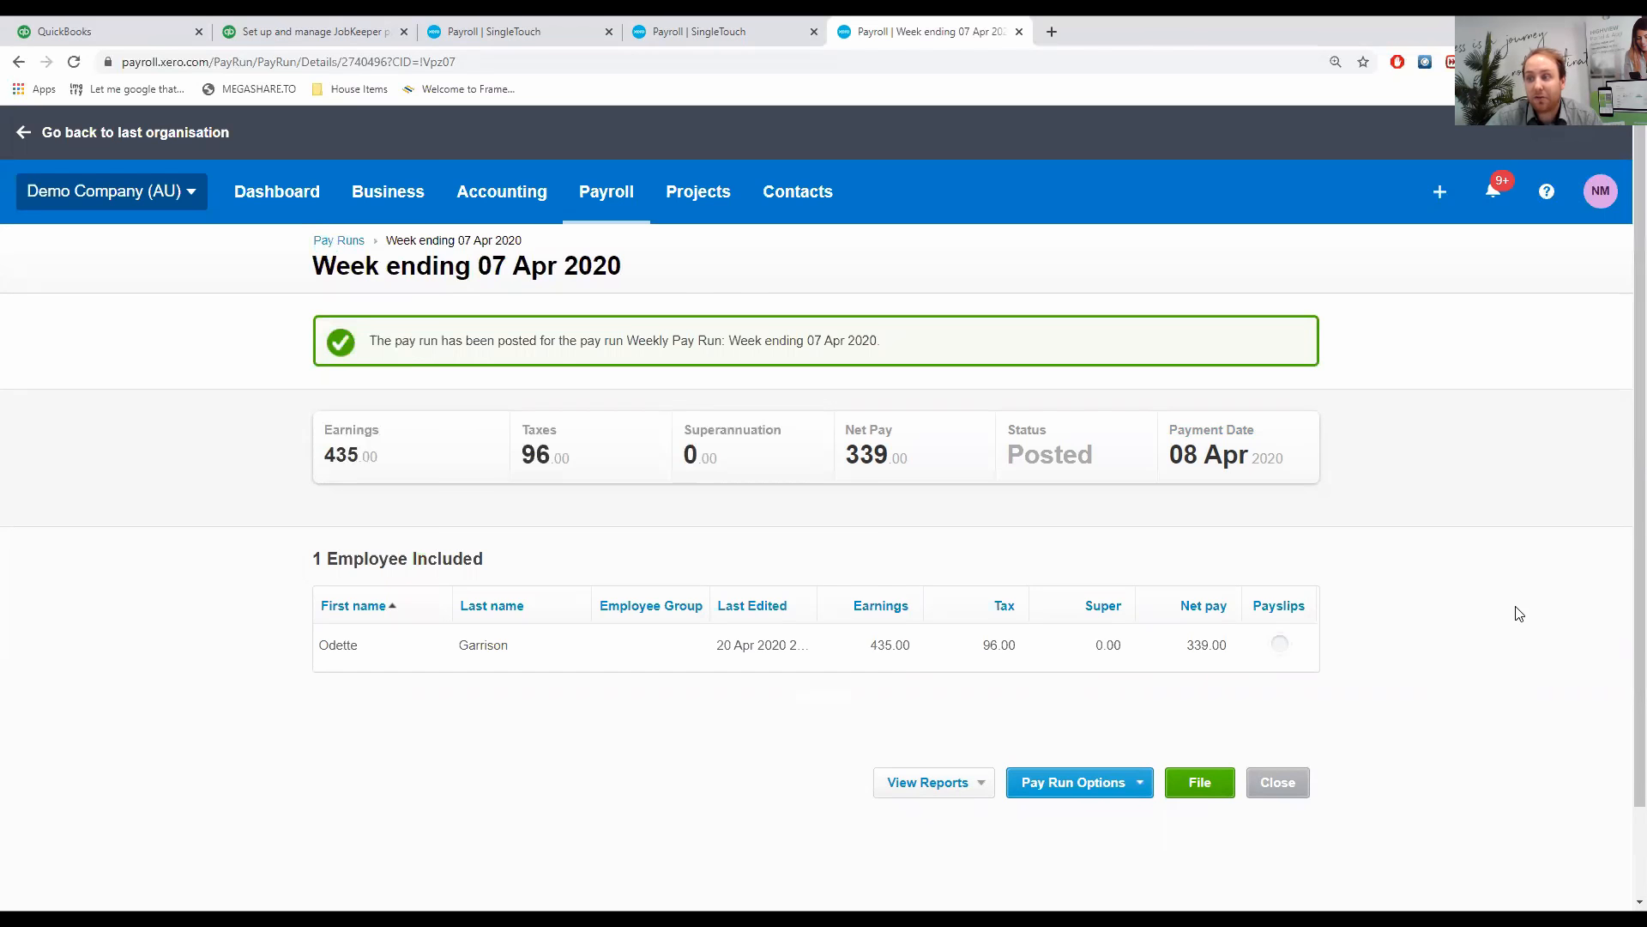
{"action": "mouse_move", "coordinate": [1443, 612]}
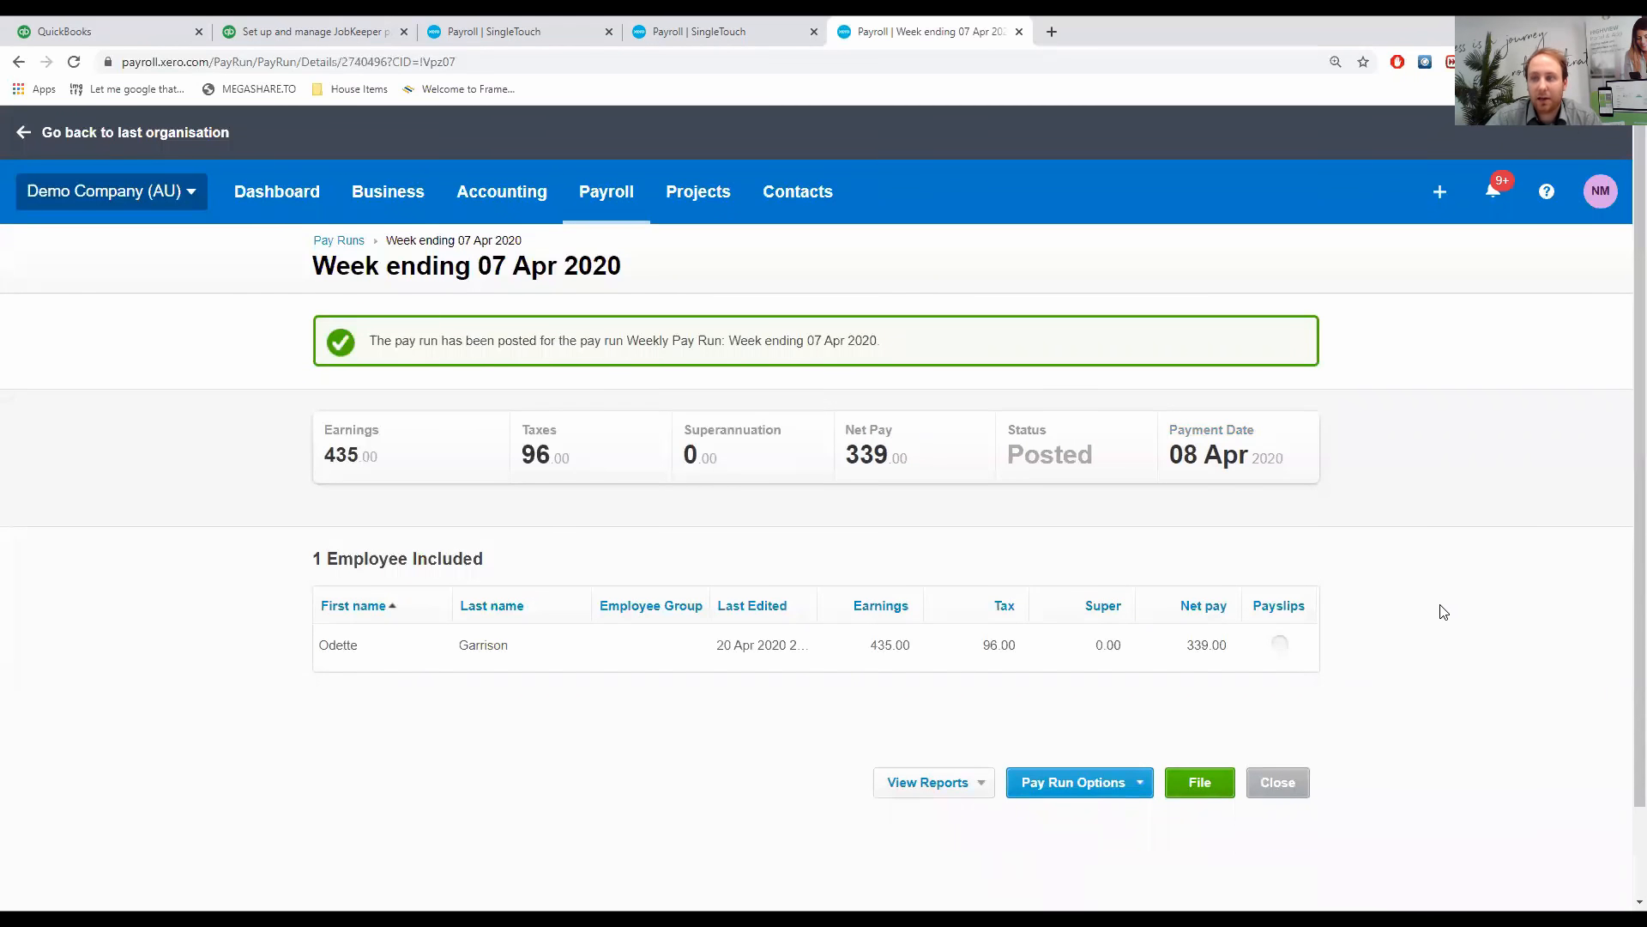
{"action": "mouse_move", "coordinate": [1418, 605]}
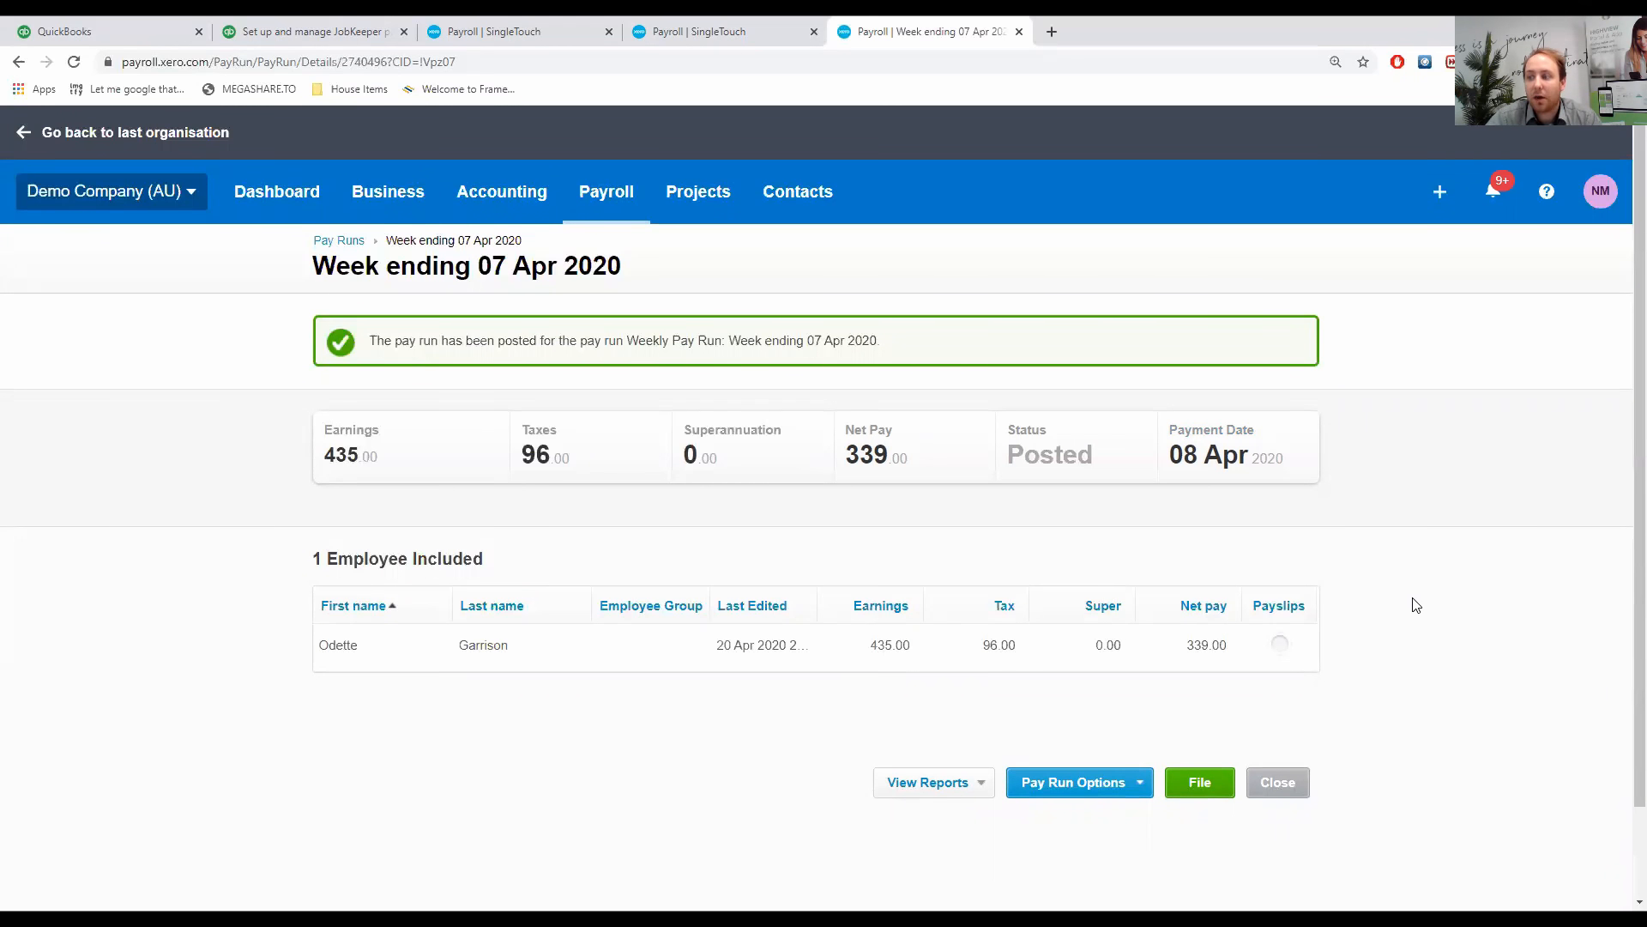
{"action": "mouse_move", "coordinate": [1327, 796]}
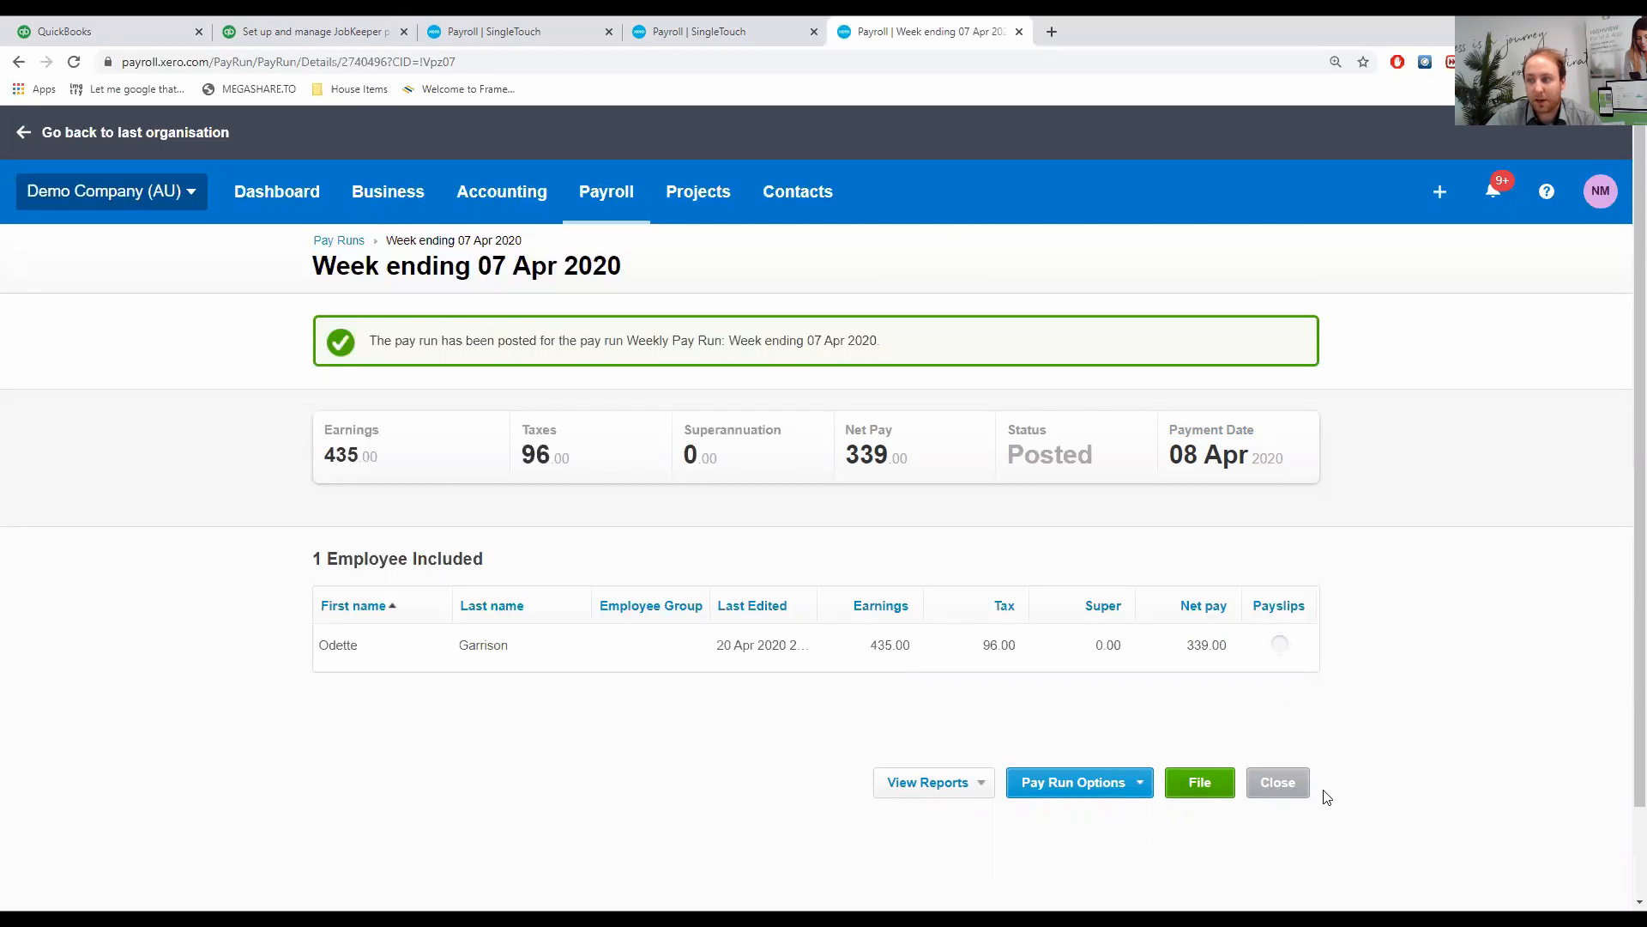
{"action": "mouse_move", "coordinate": [557, 678]}
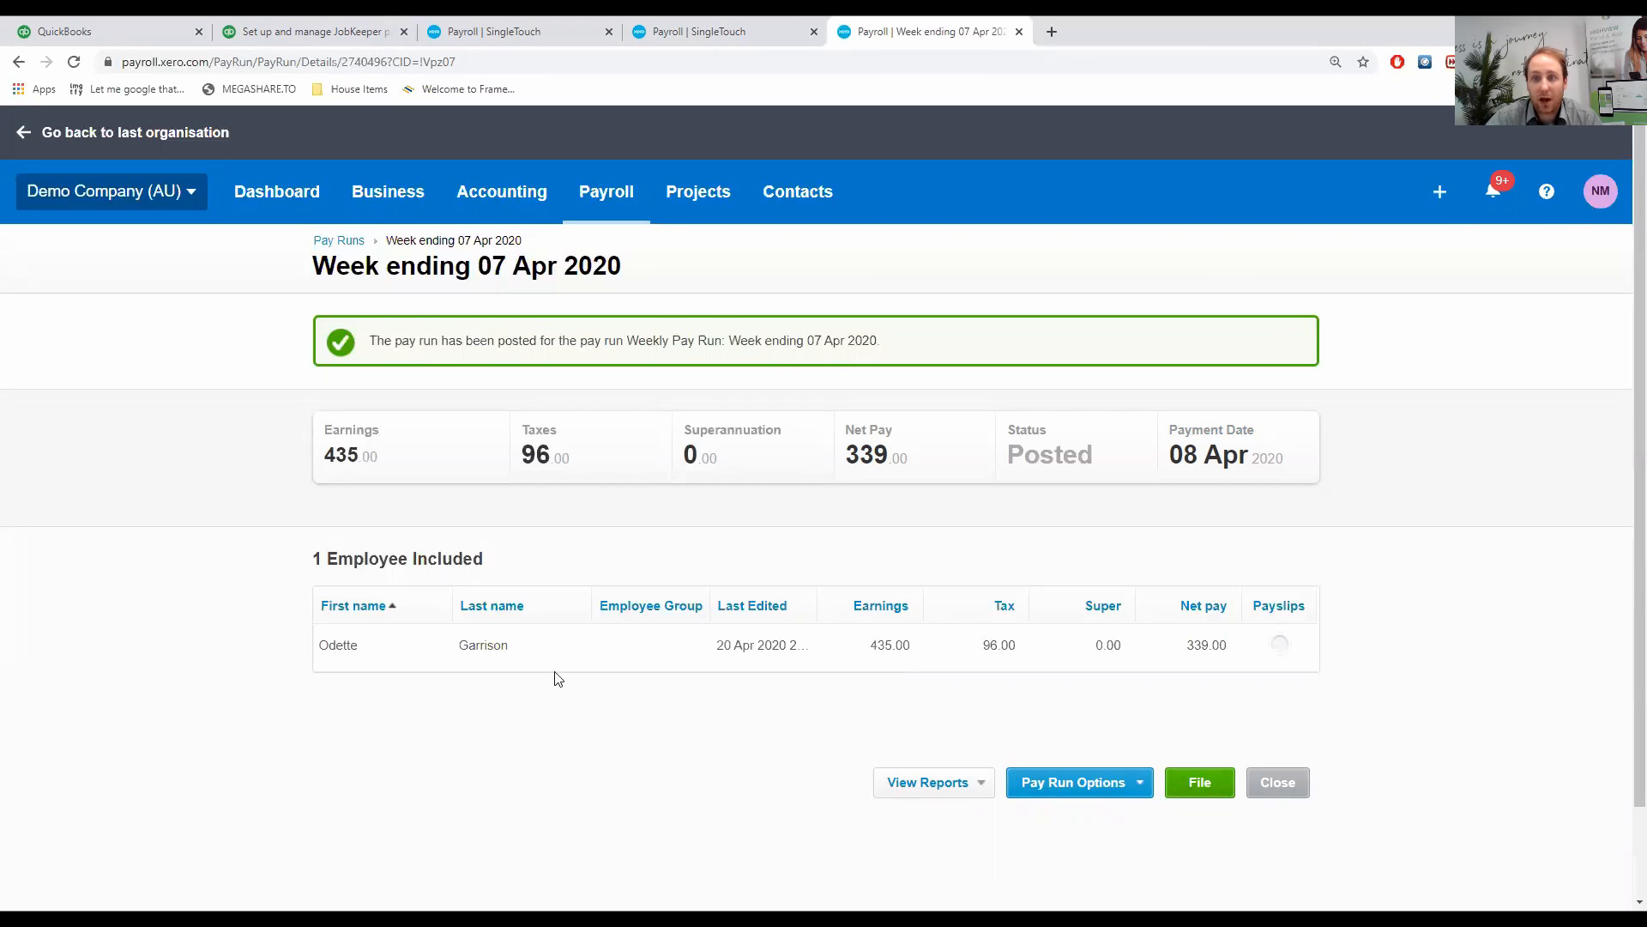
{"action": "mouse_move", "coordinate": [1094, 655]}
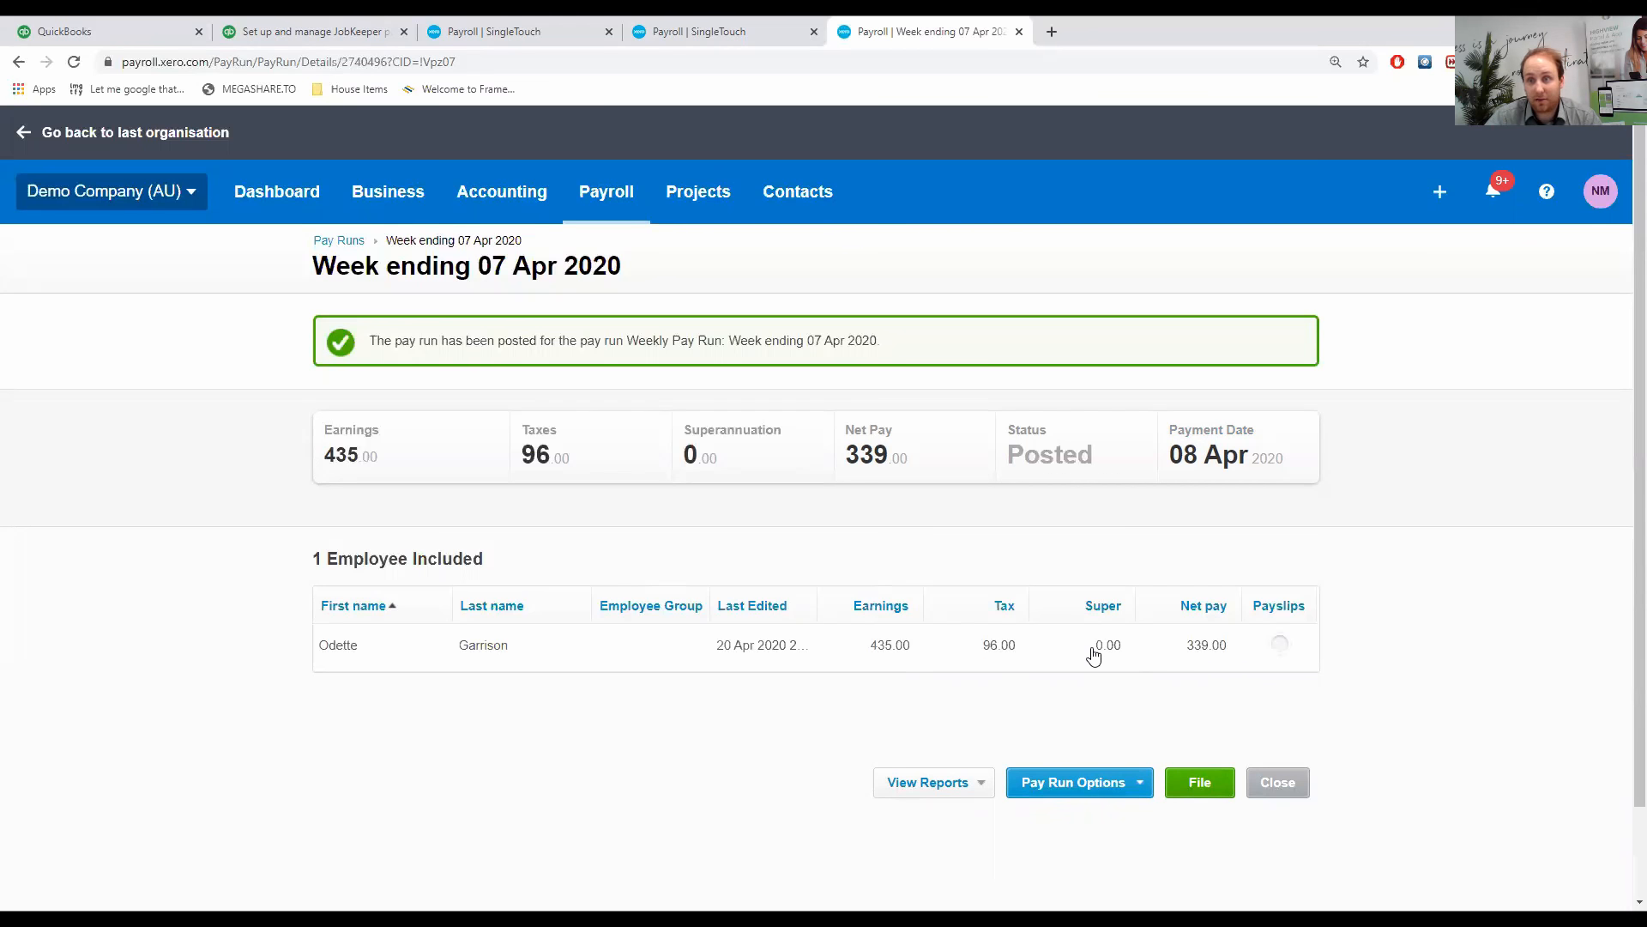
{"action": "mouse_move", "coordinate": [1086, 654]}
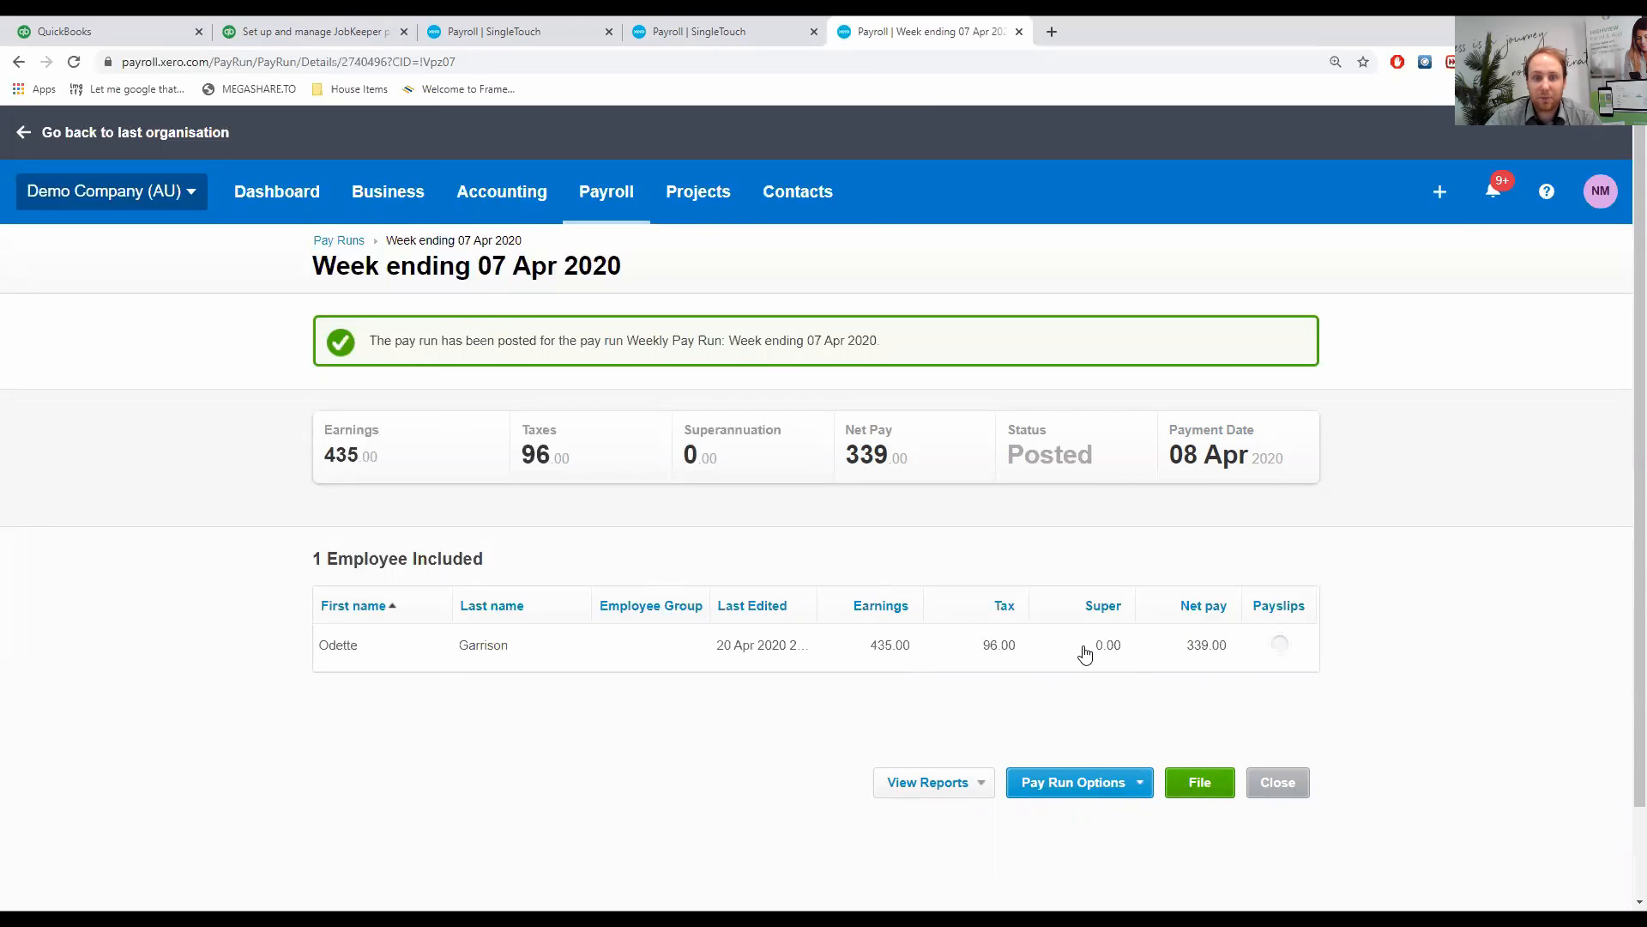
{"action": "mouse_move", "coordinate": [823, 651]}
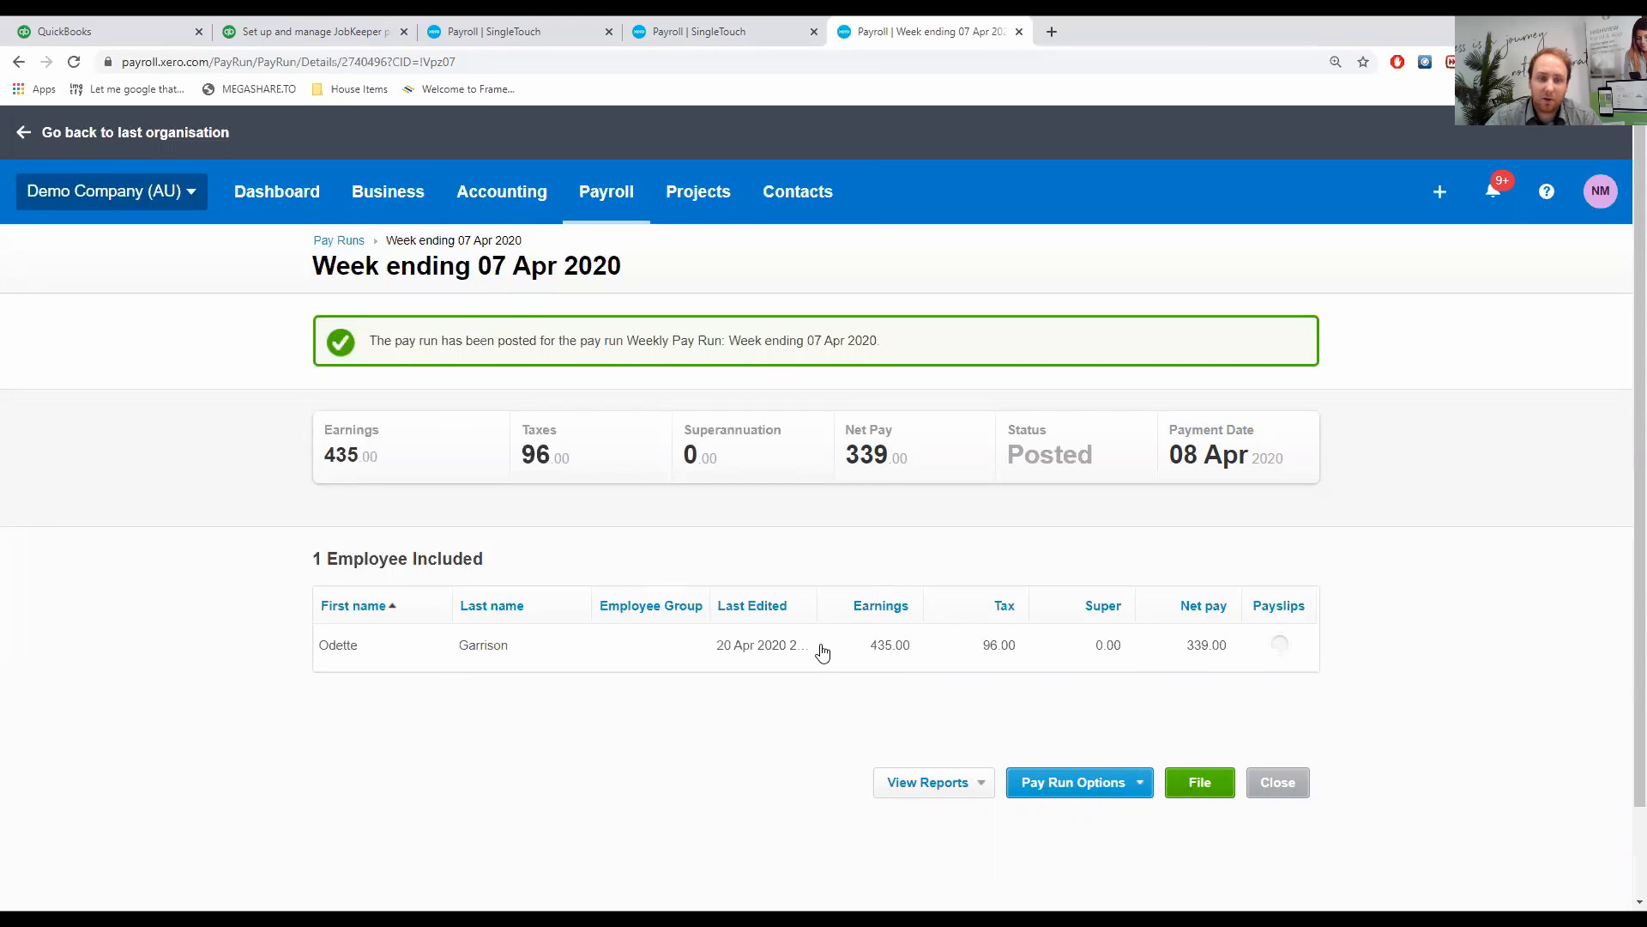
{"action": "mouse_move", "coordinate": [1123, 677]}
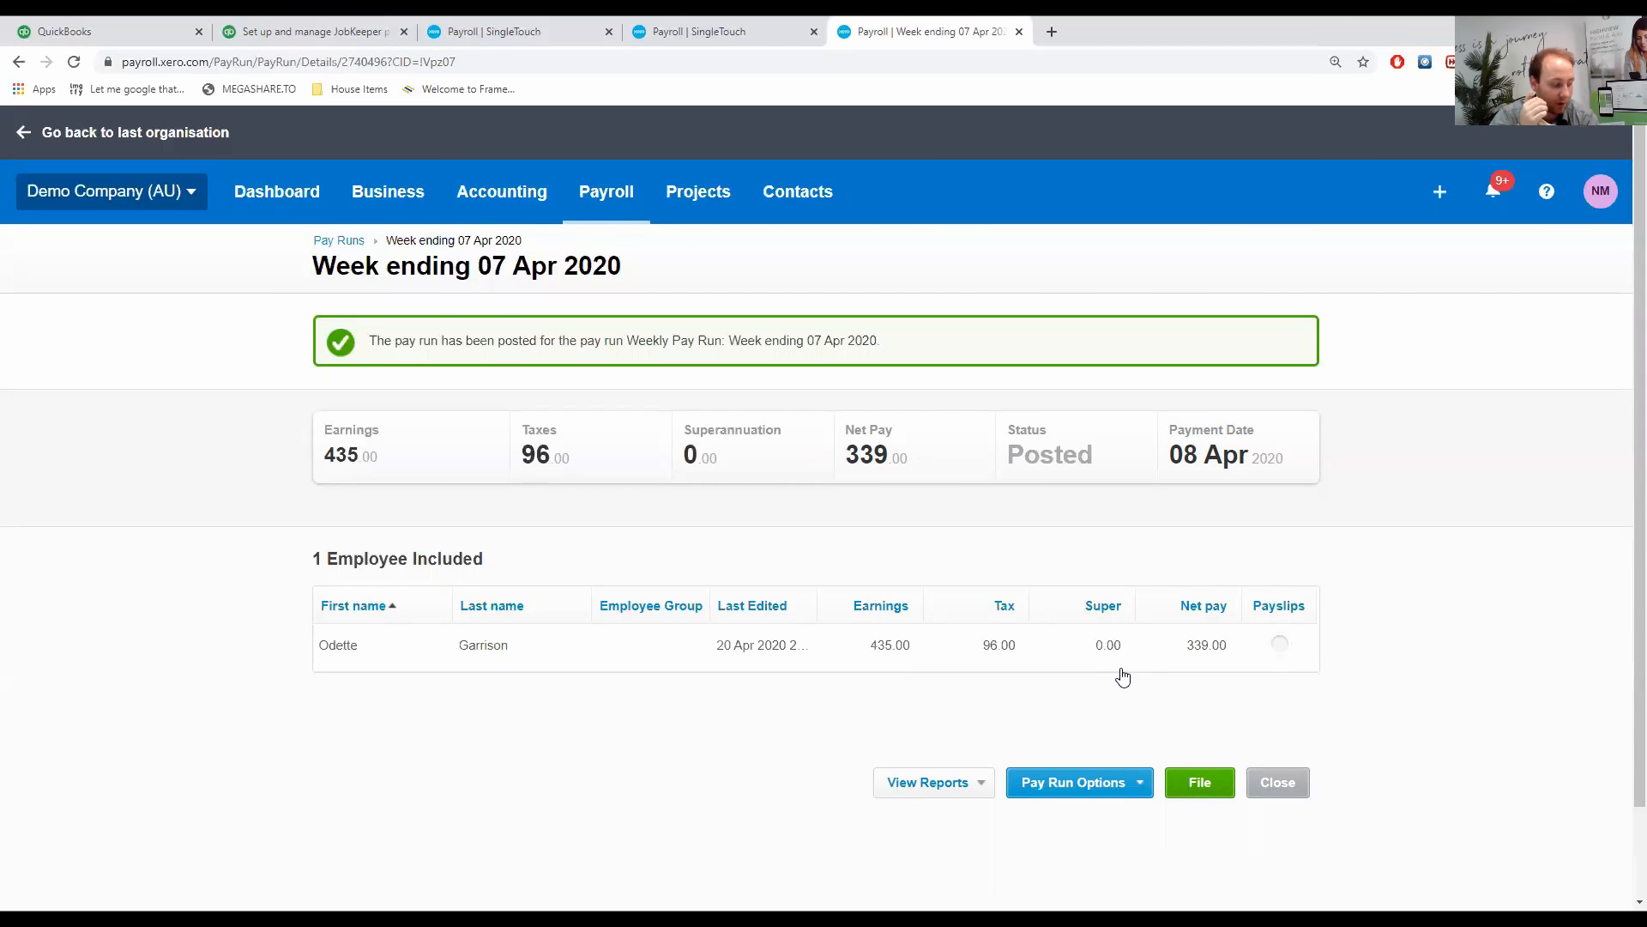
{"action": "mouse_move", "coordinate": [1040, 543]}
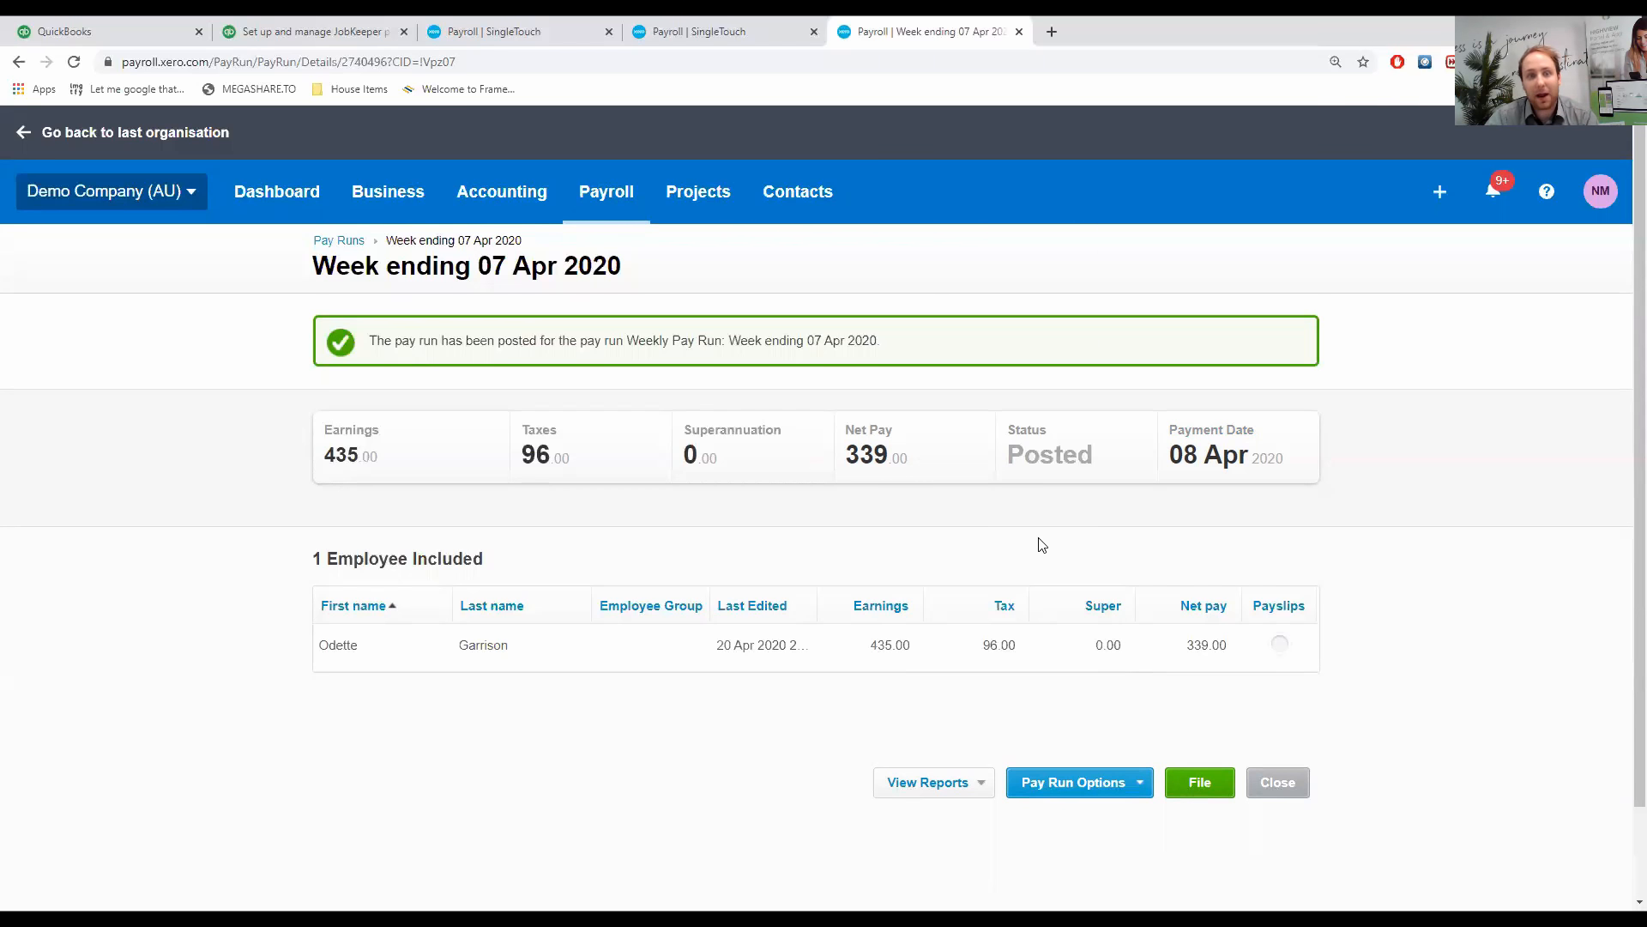
Open Payroll support during COVID-19 from the Pay employees banner and highlight a JobKeeper checklist step.
{"action": "left_click", "coordinate": [605, 191]}
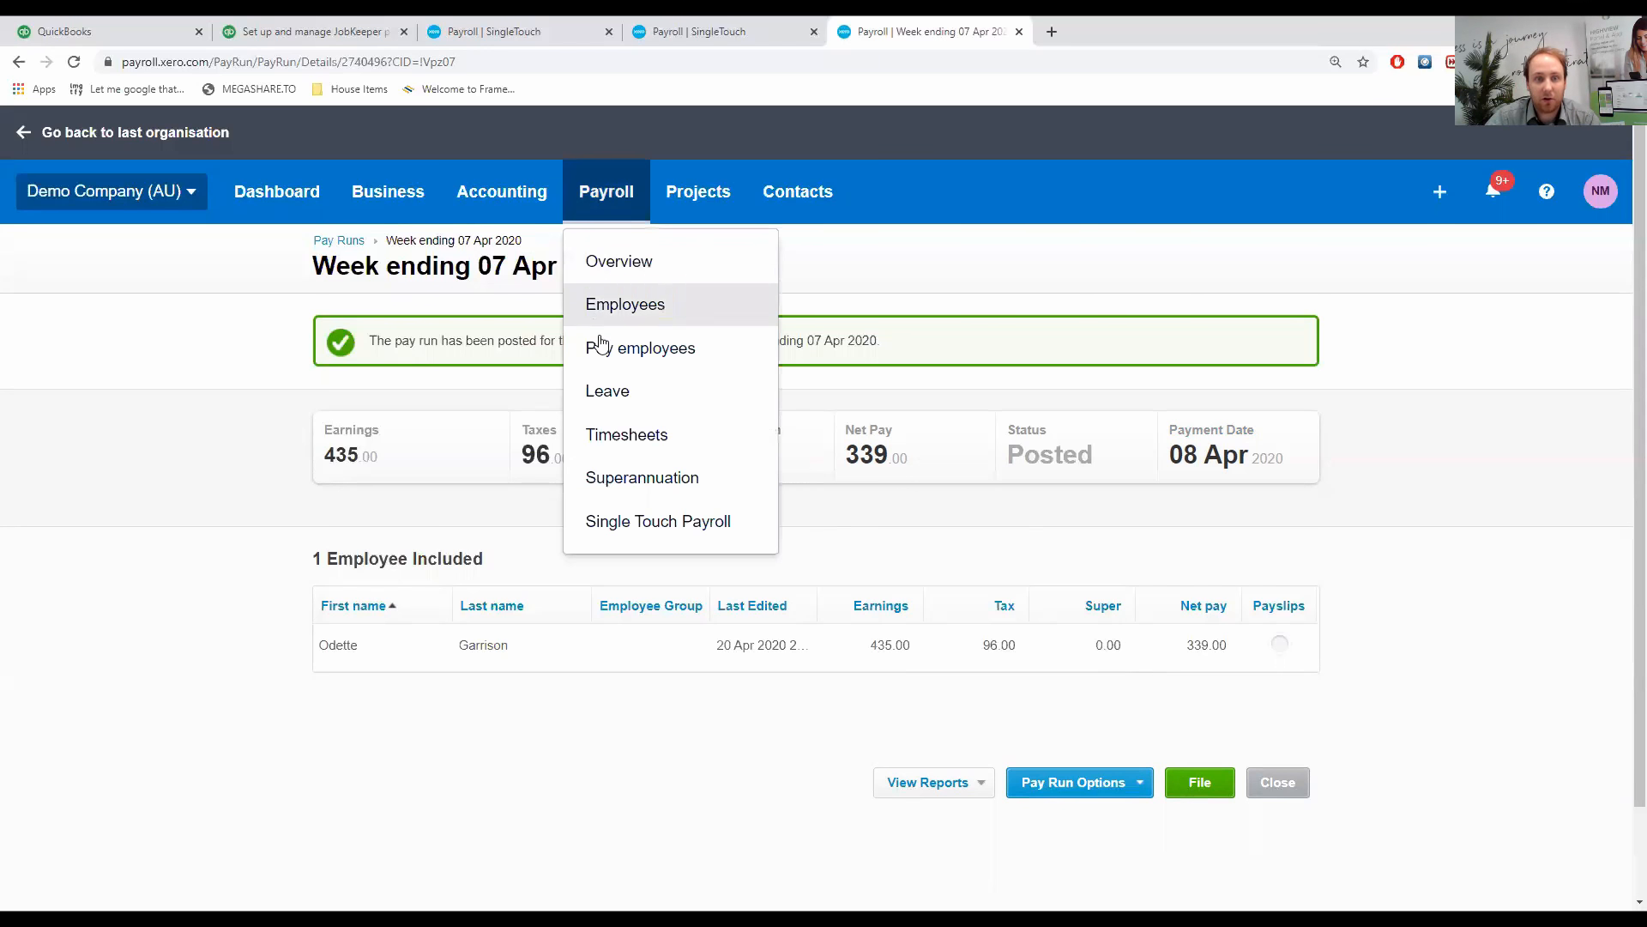
{"action": "mouse_move", "coordinate": [640, 347]}
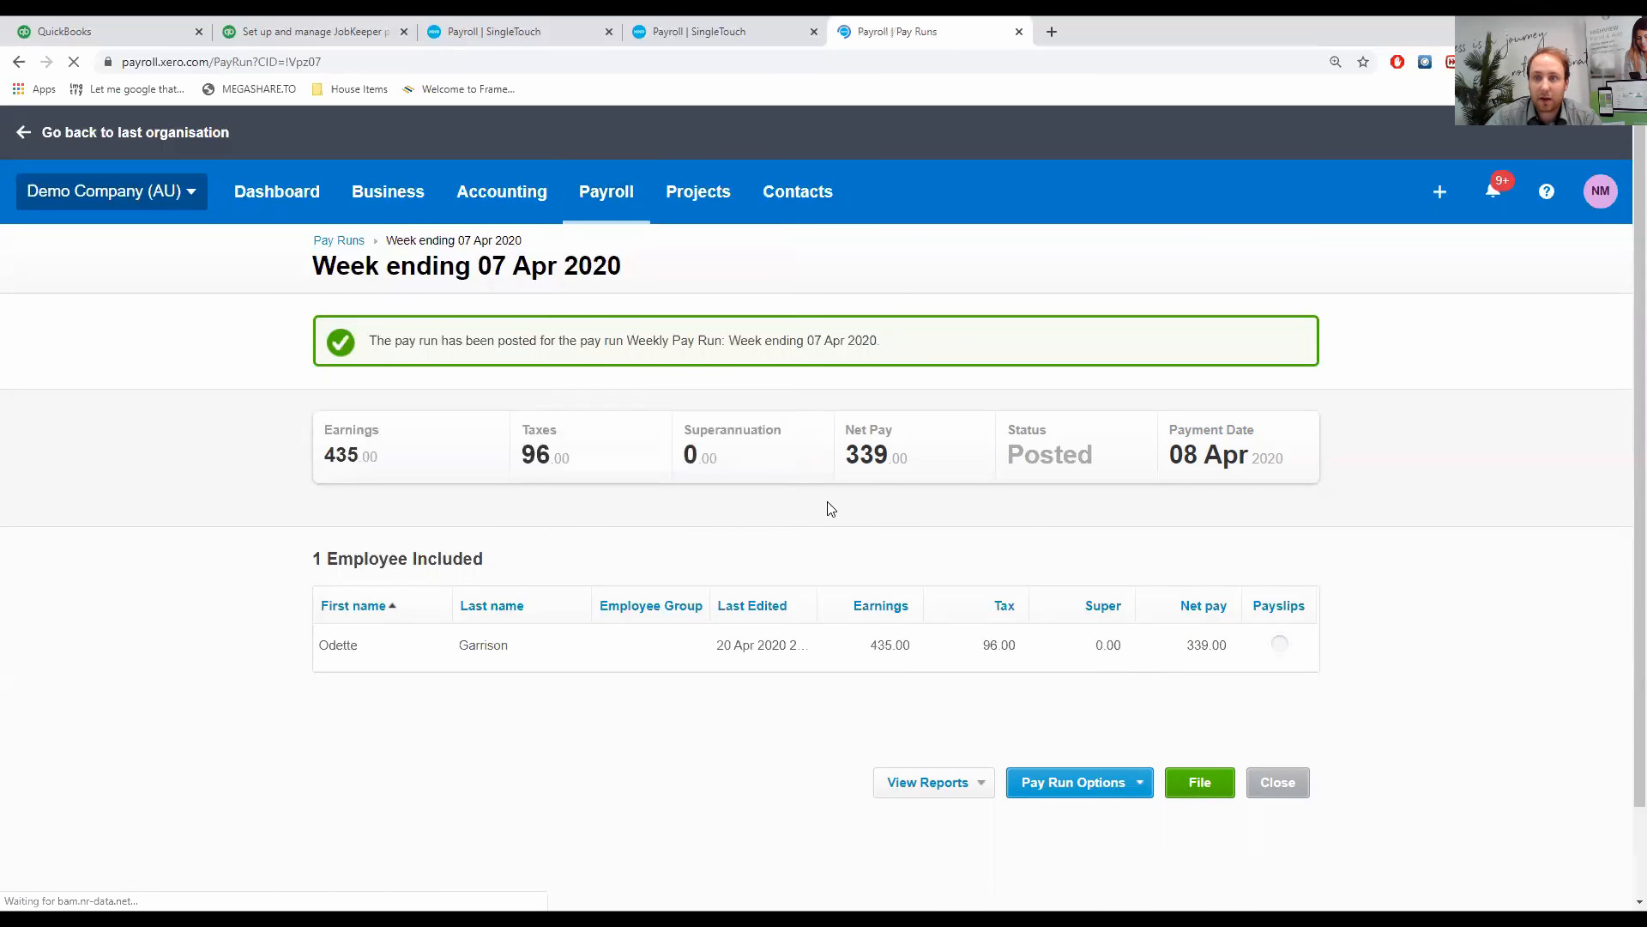
{"action": "left_click", "coordinate": [1277, 782]}
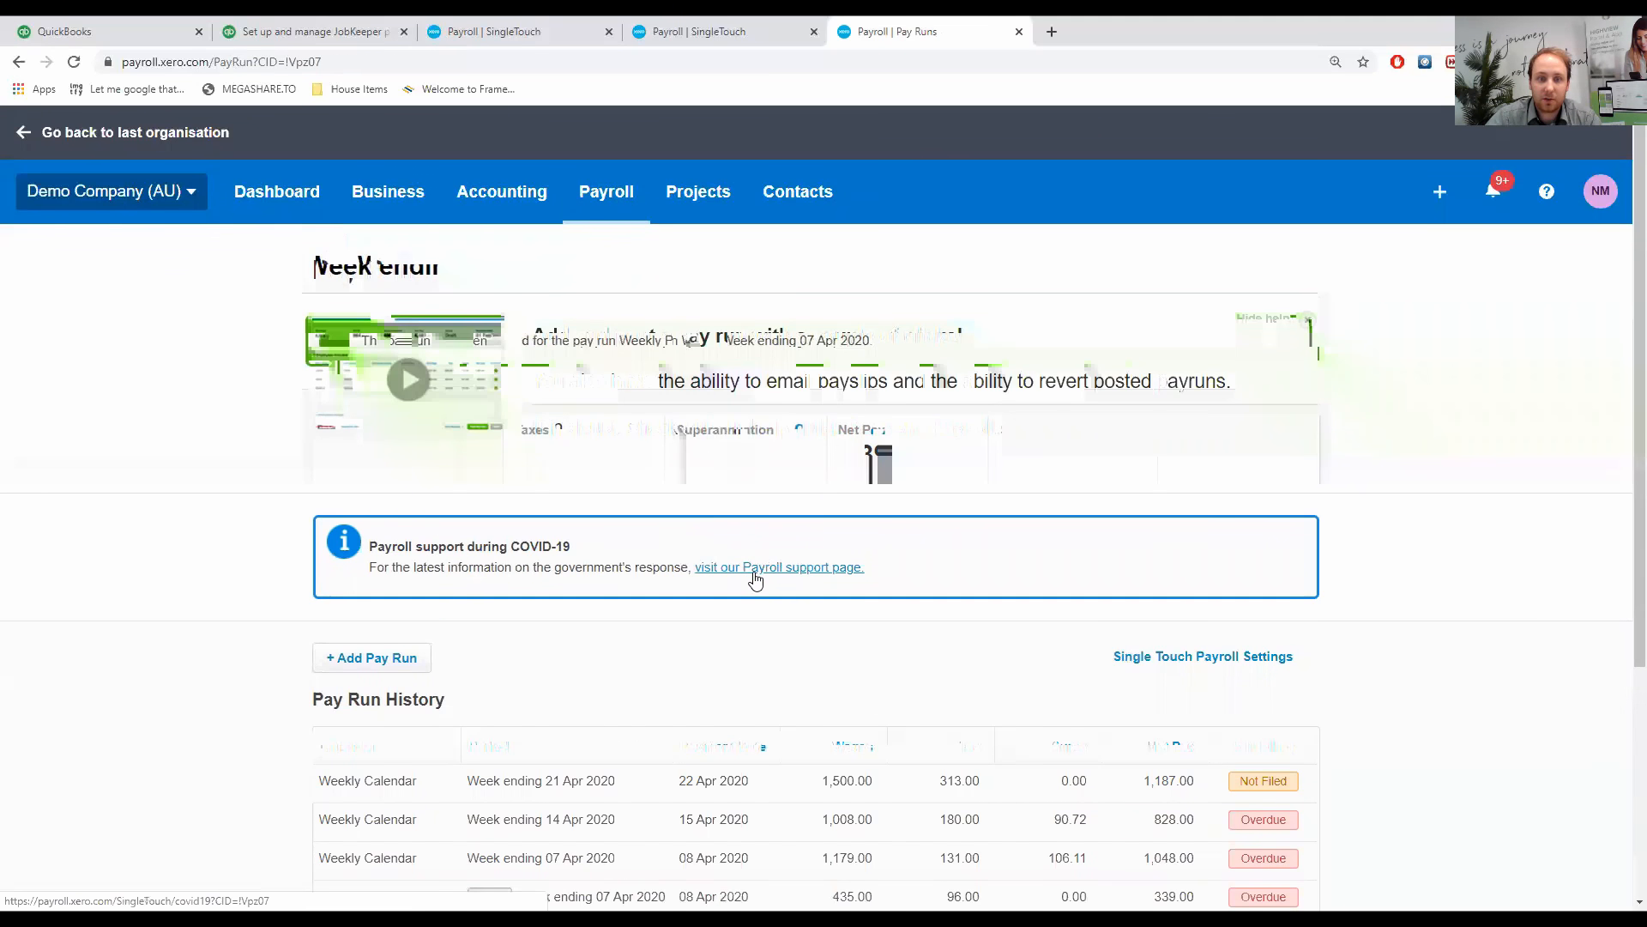
{"action": "left_click", "coordinate": [778, 568]}
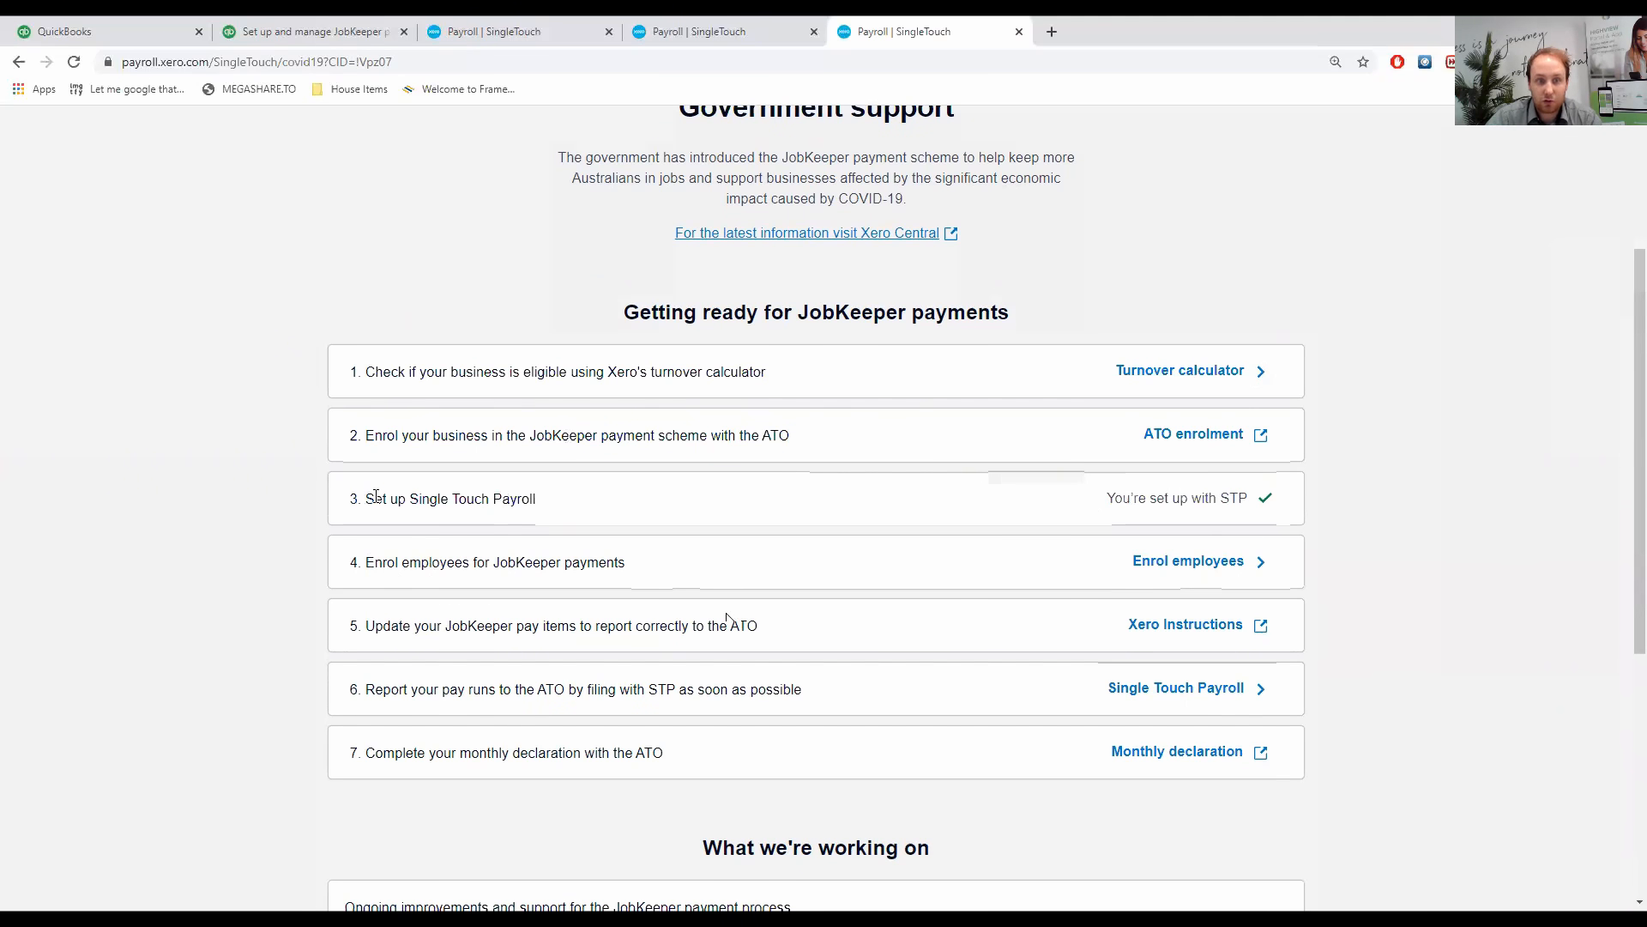
{"action": "double_click", "coordinate": [487, 562]}
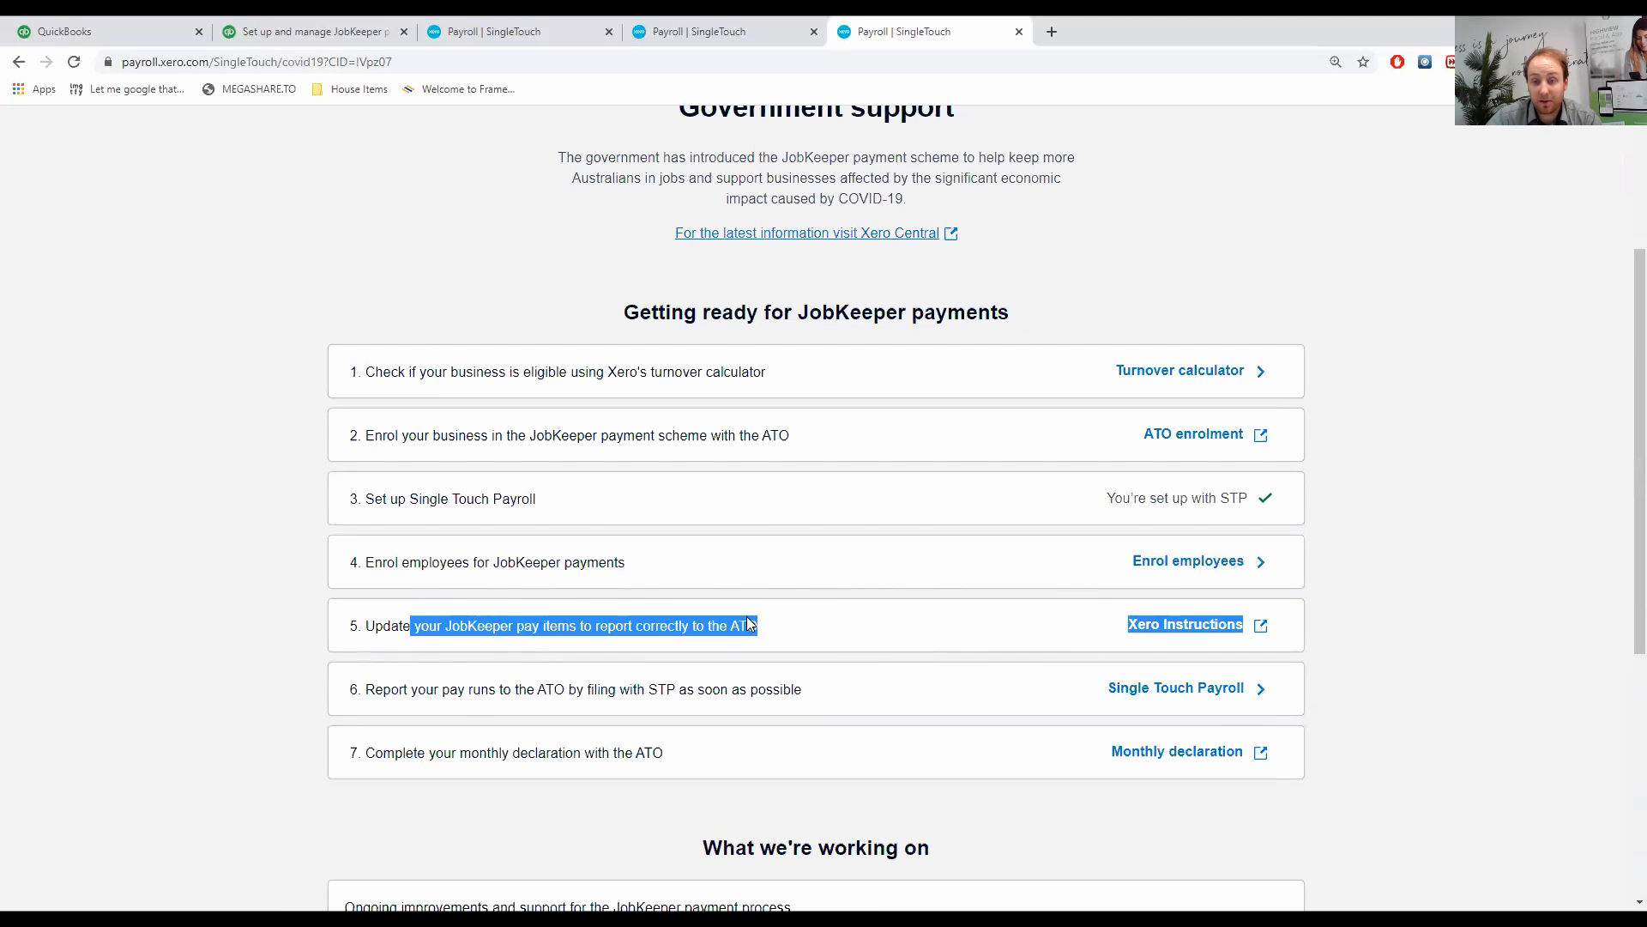
{"action": "mouse_move", "coordinate": [1184, 624]}
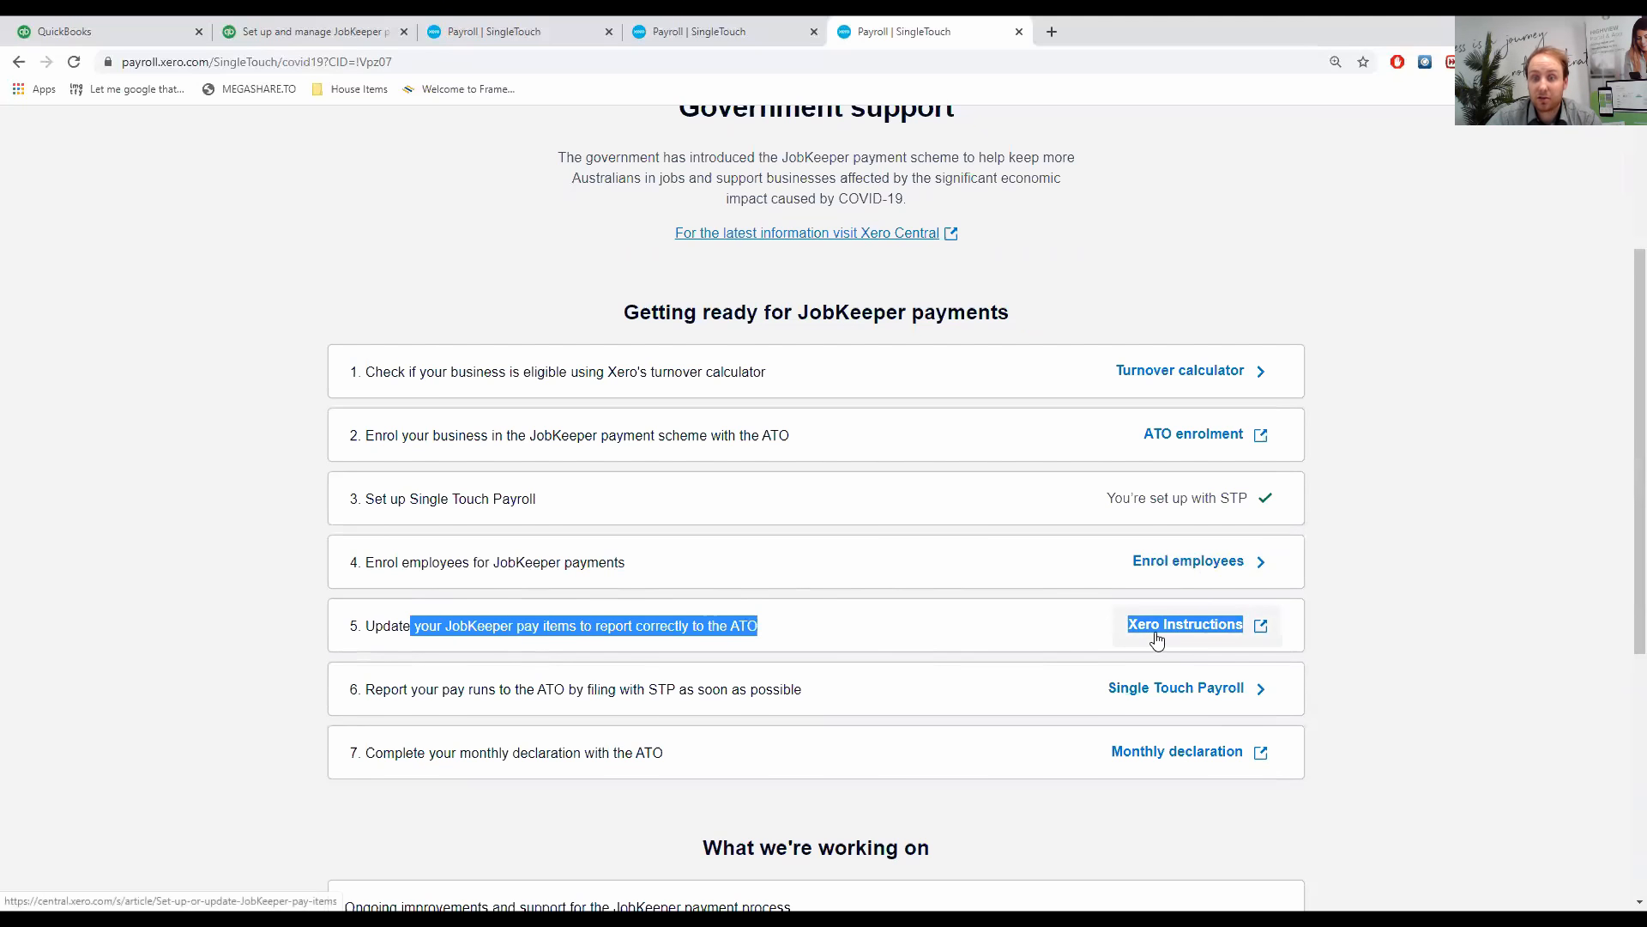
{"action": "mouse_move", "coordinate": [996, 655]}
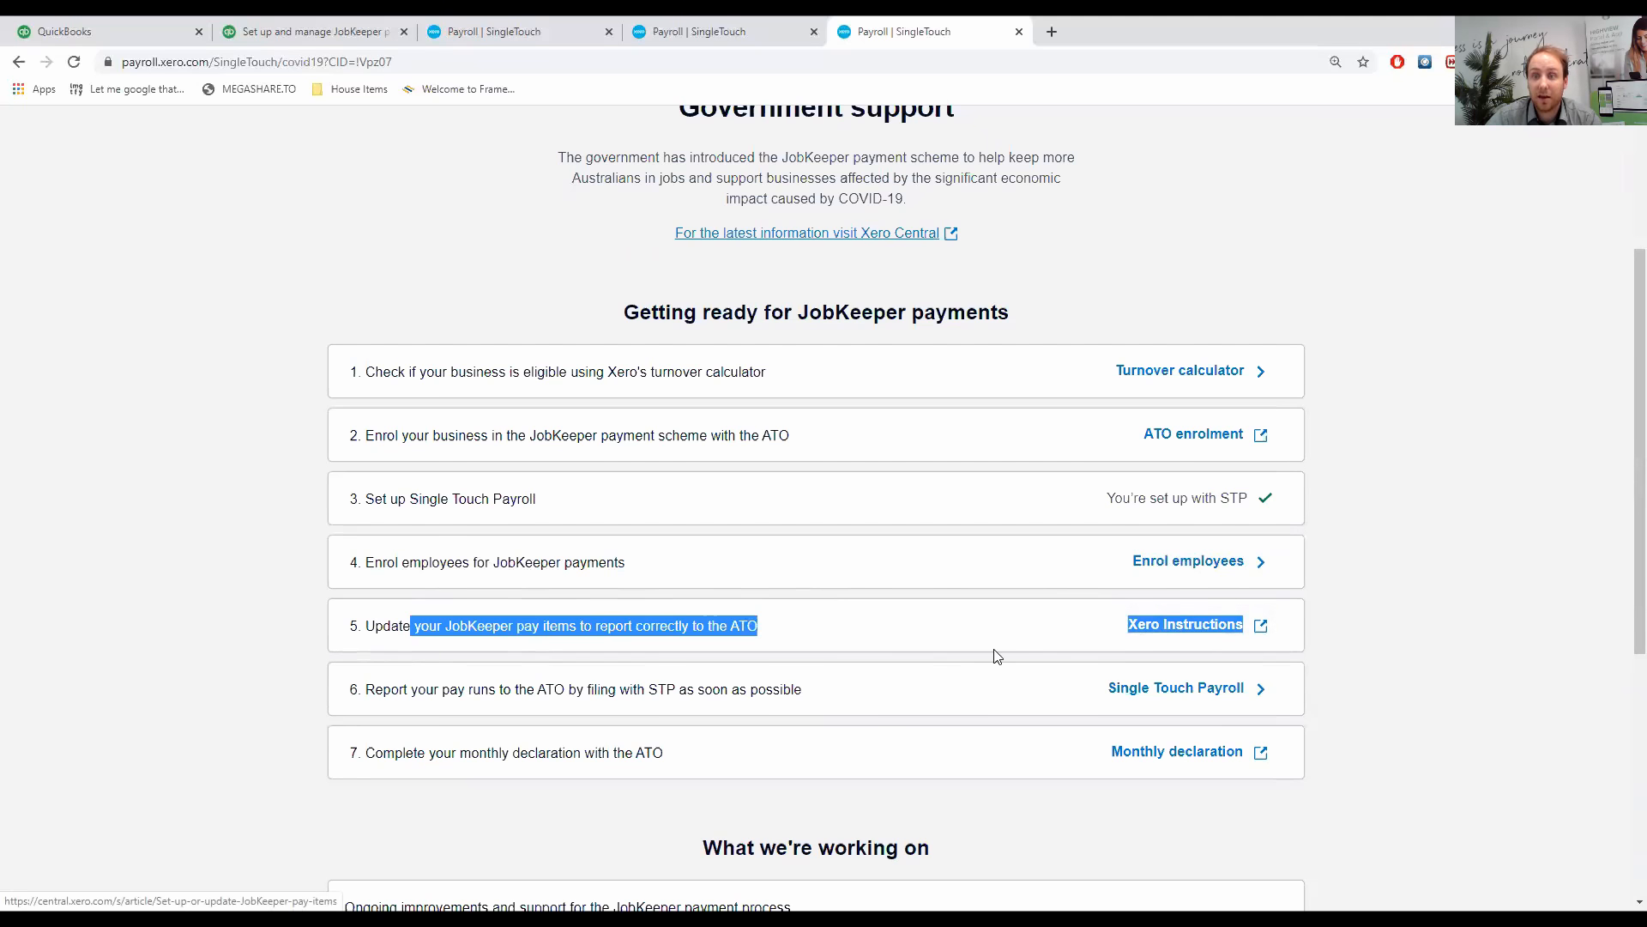
{"action": "mouse_move", "coordinate": [851, 638]}
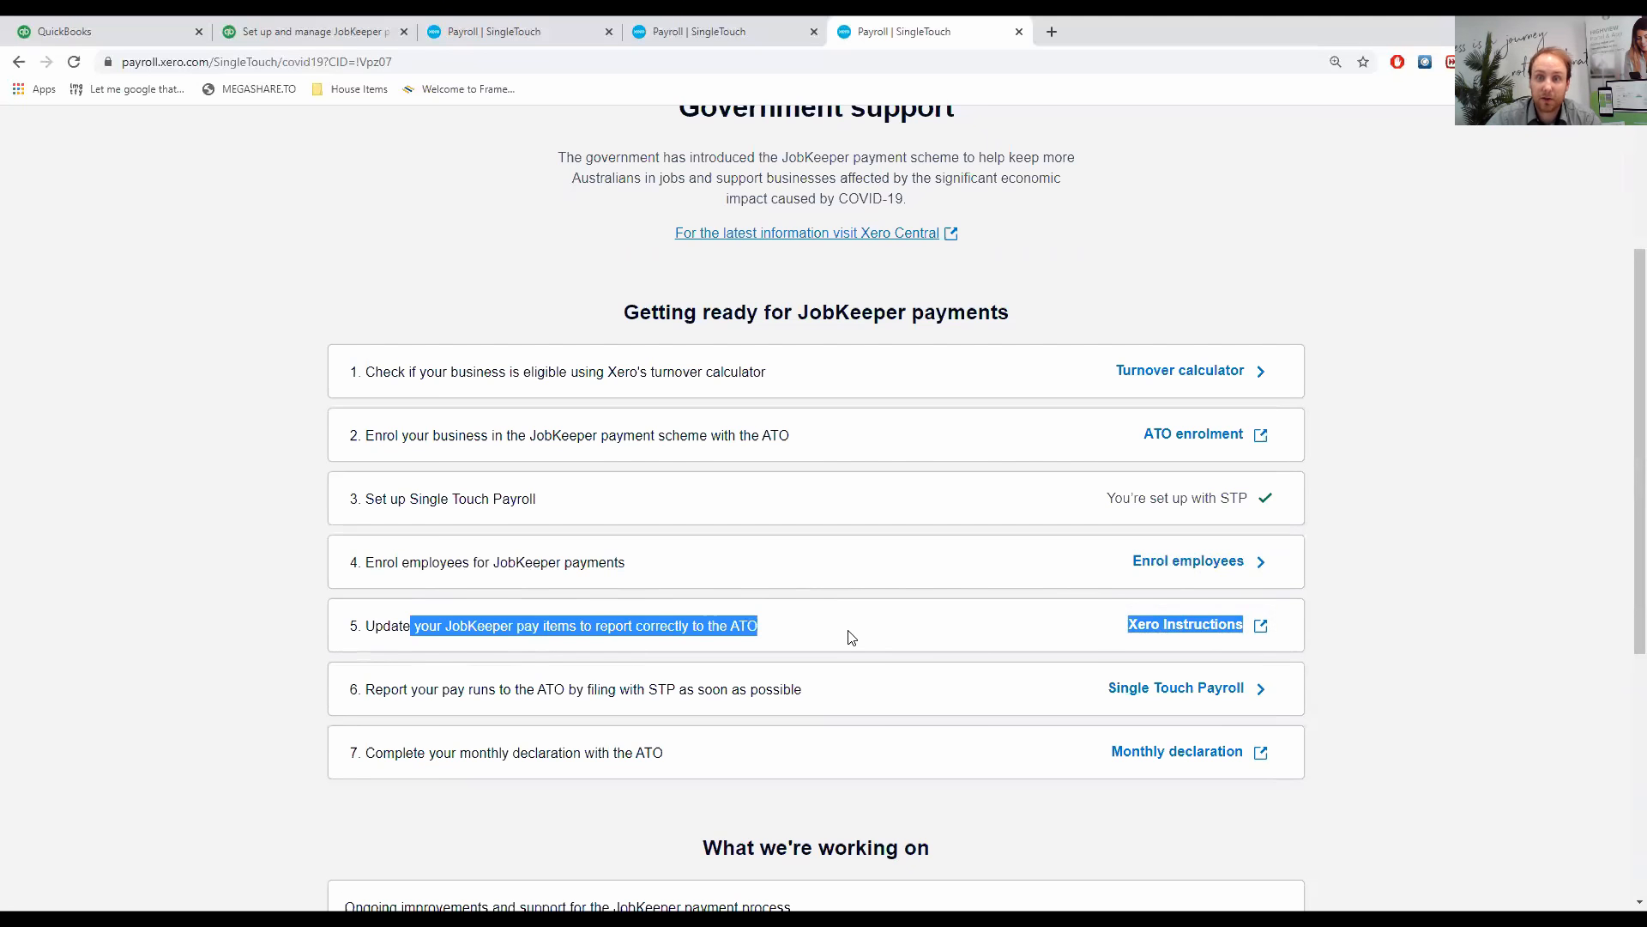
{"action": "mouse_move", "coordinate": [486, 687]}
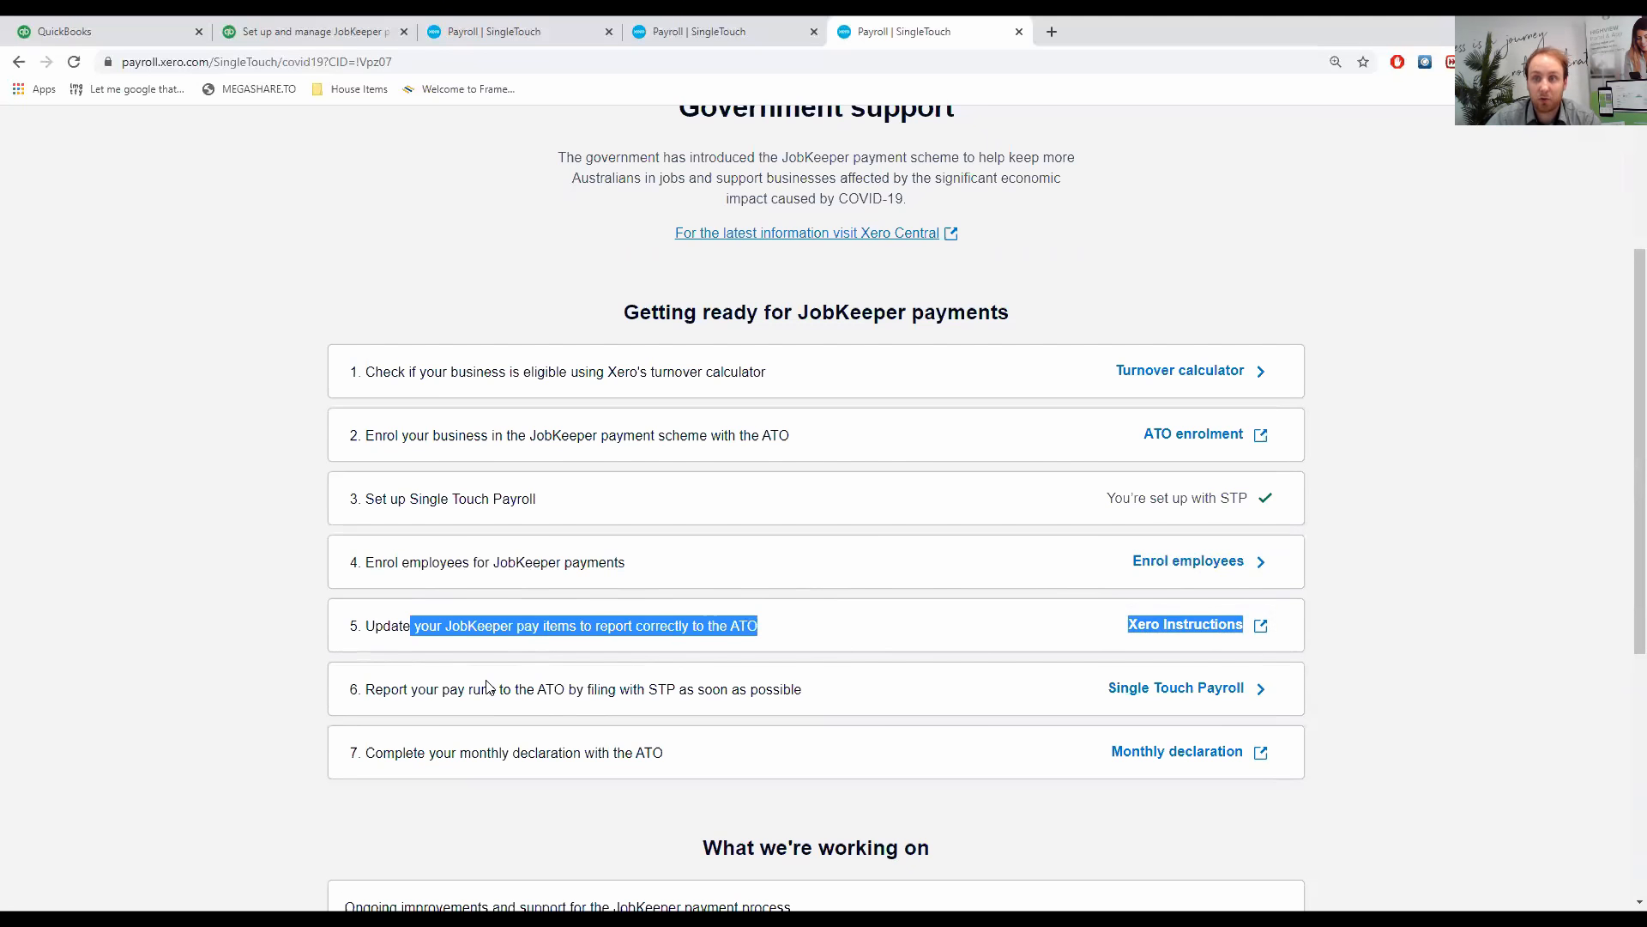
{"action": "mouse_move", "coordinate": [355, 706]}
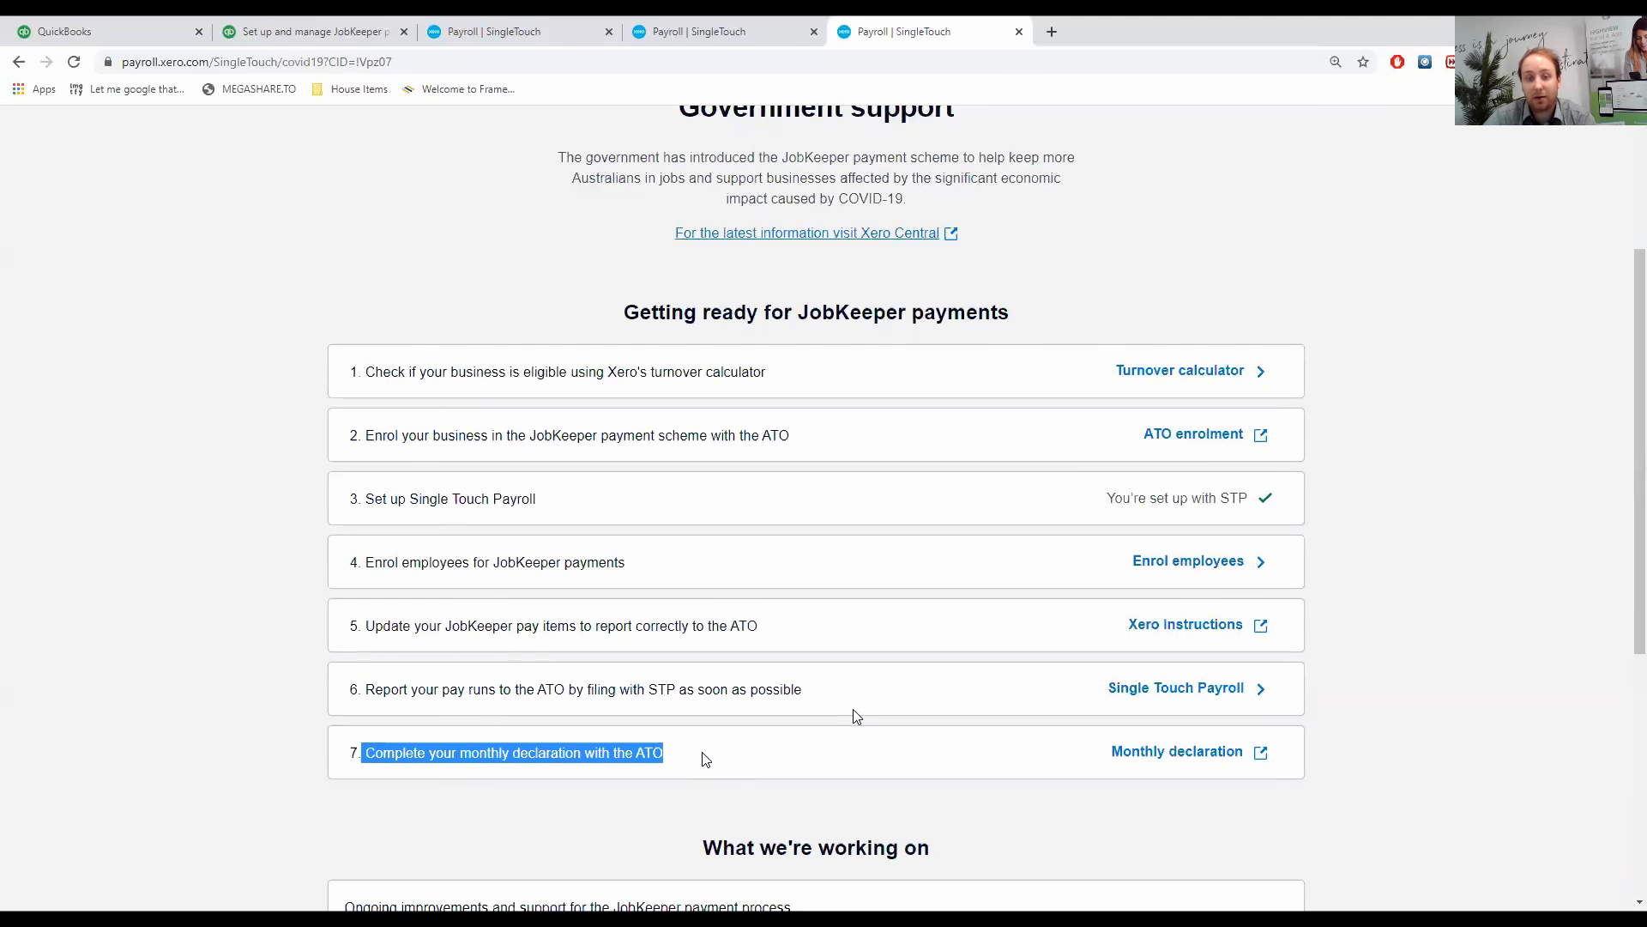
{"action": "scroll", "scroll_direction": "down", "scroll_amount": 3}
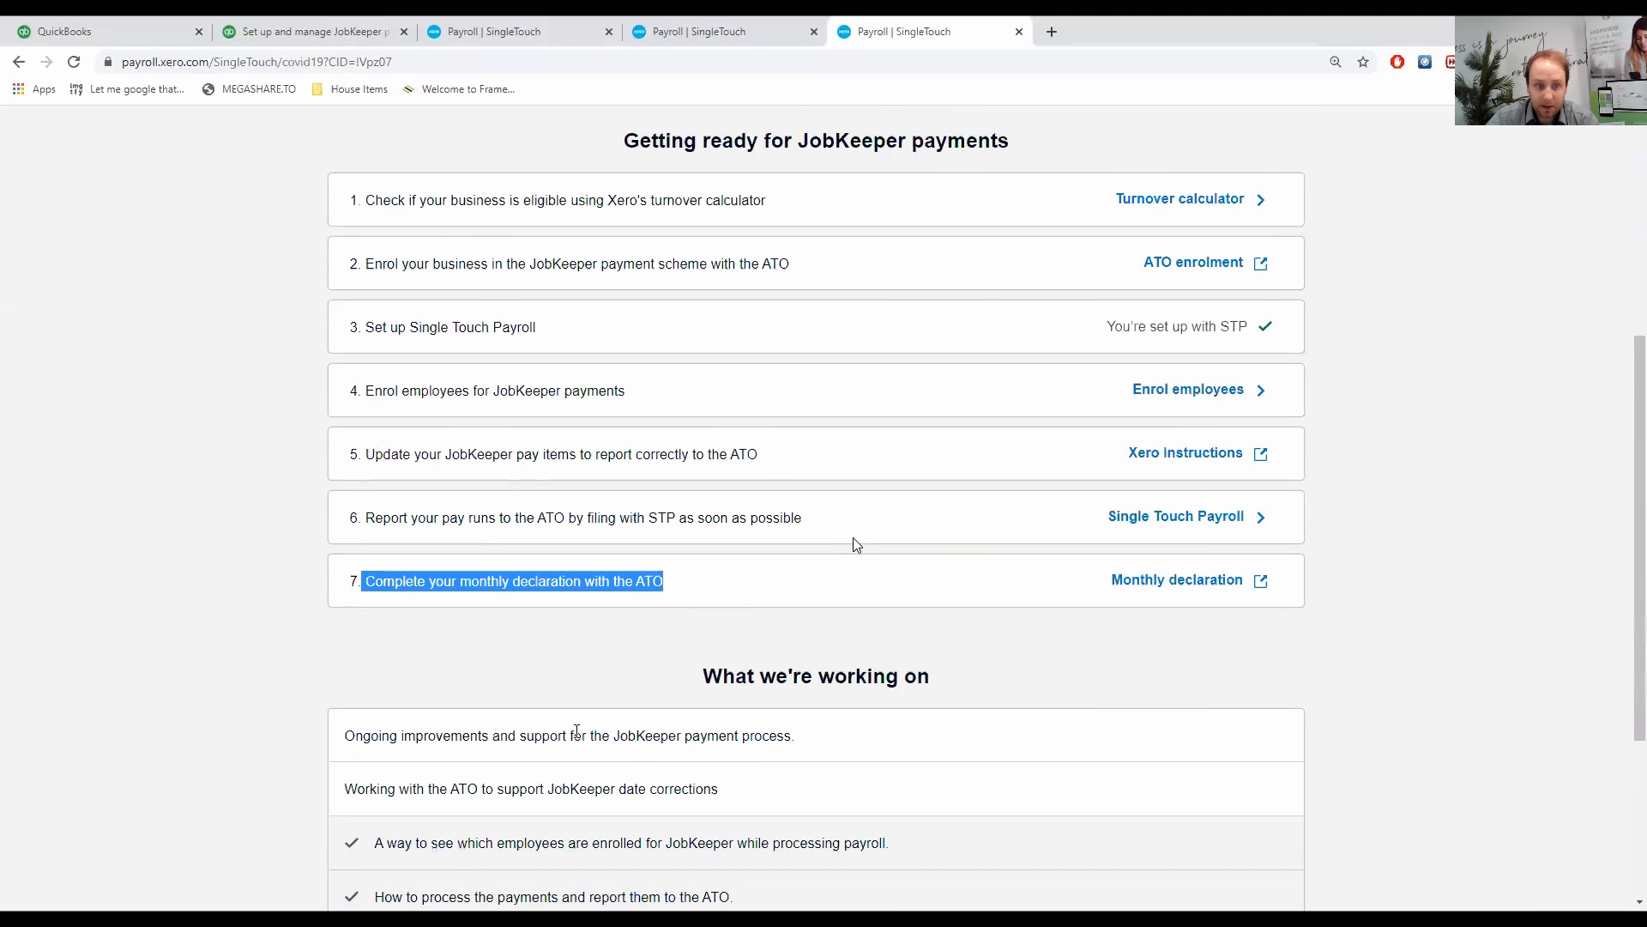
{"action": "scroll", "scroll_direction": "down", "scroll_amount": 3}
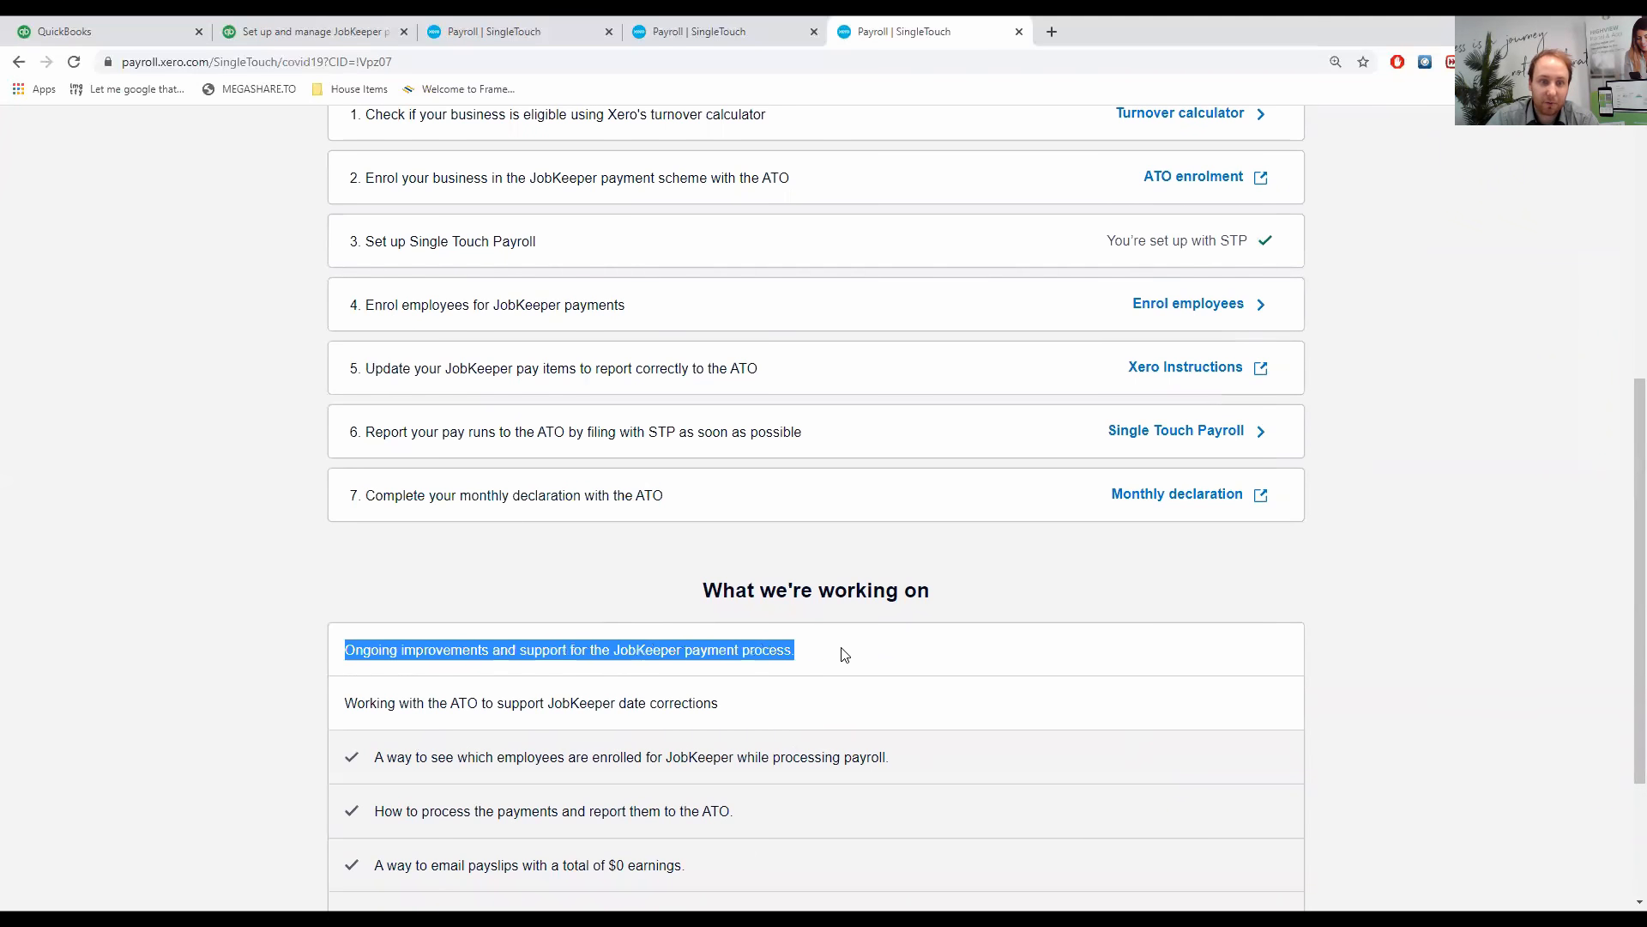
{"action": "scroll", "scroll_direction": "down", "scroll_amount": 3}
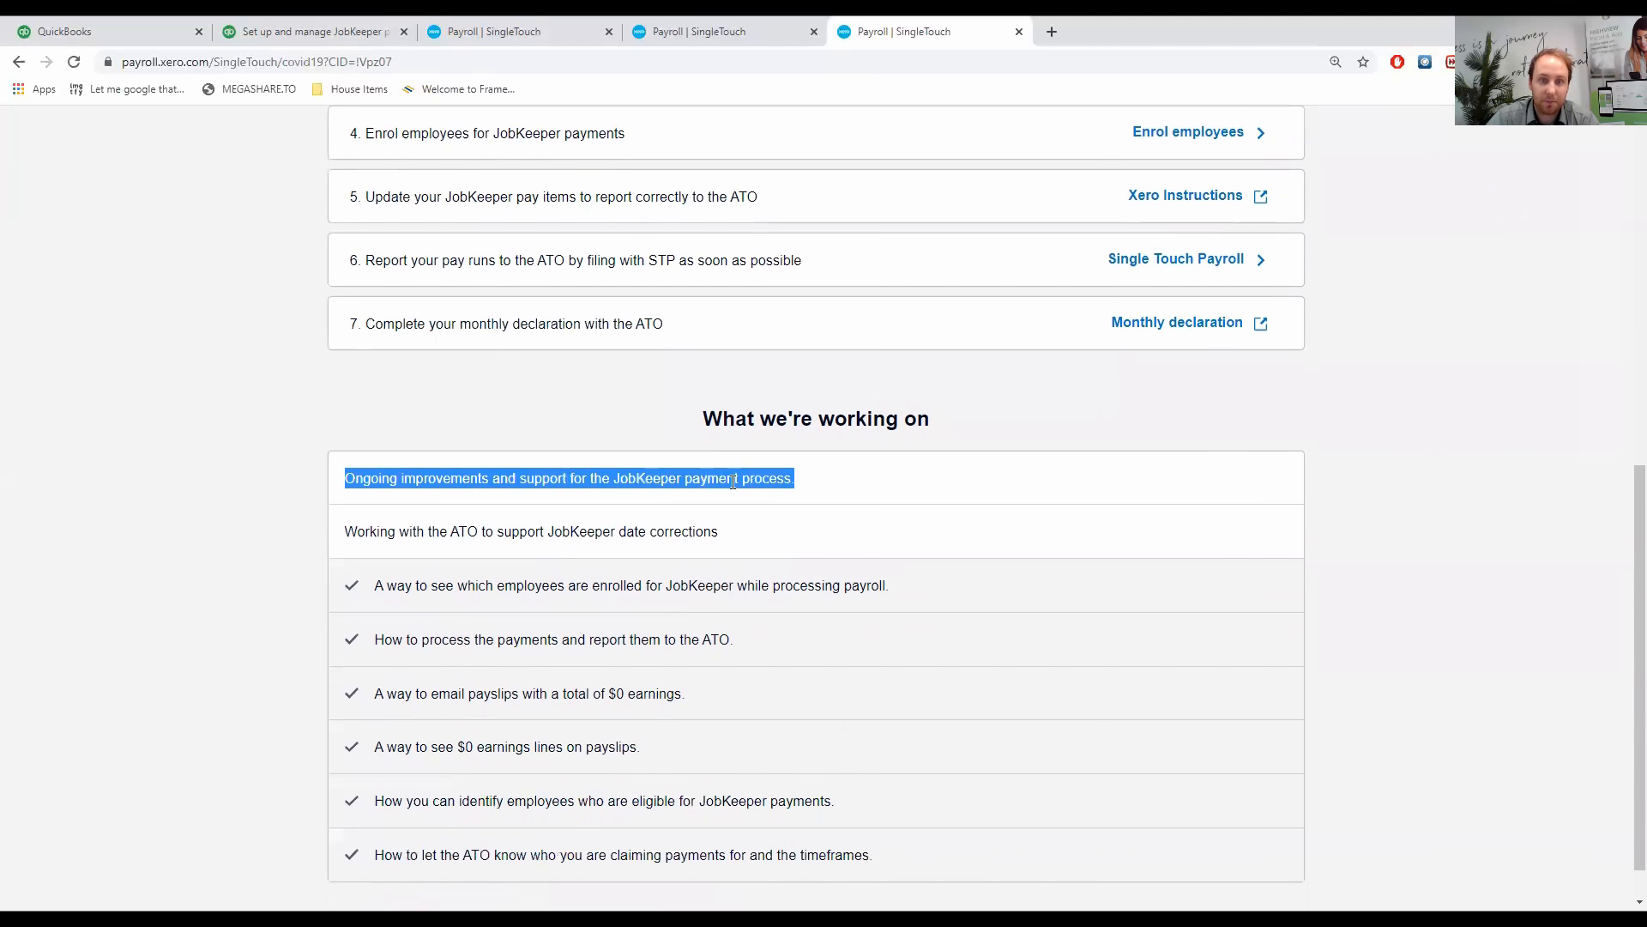
{"action": "mouse_move", "coordinate": [544, 501]}
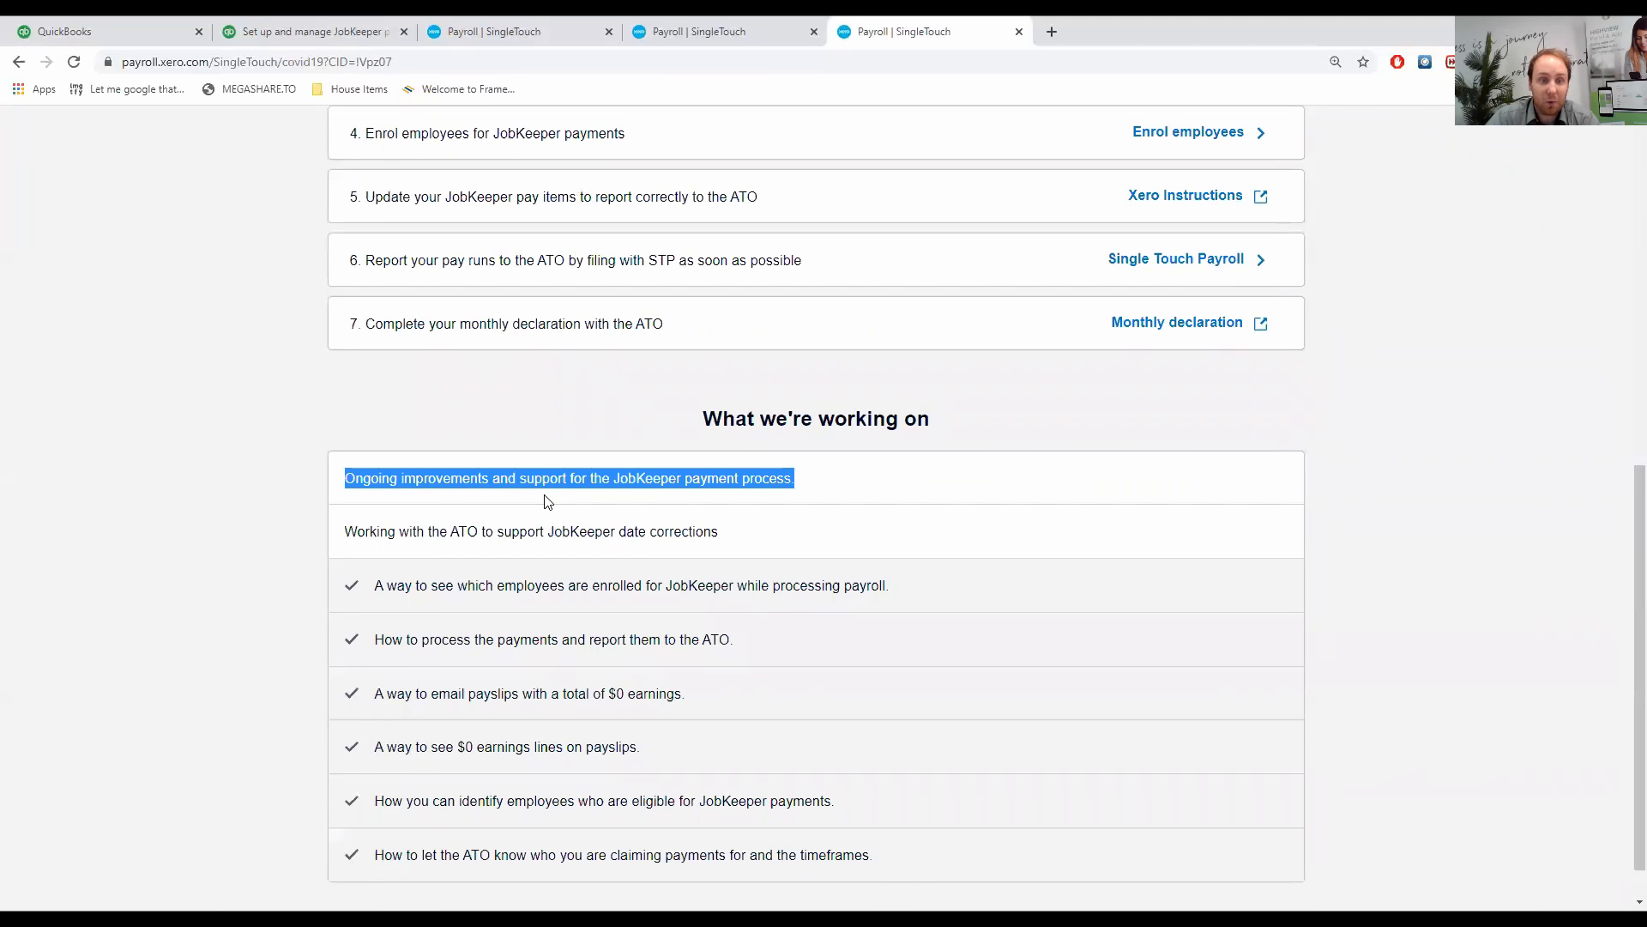
{"action": "scroll", "scroll_direction": "down", "scroll_amount": 3}
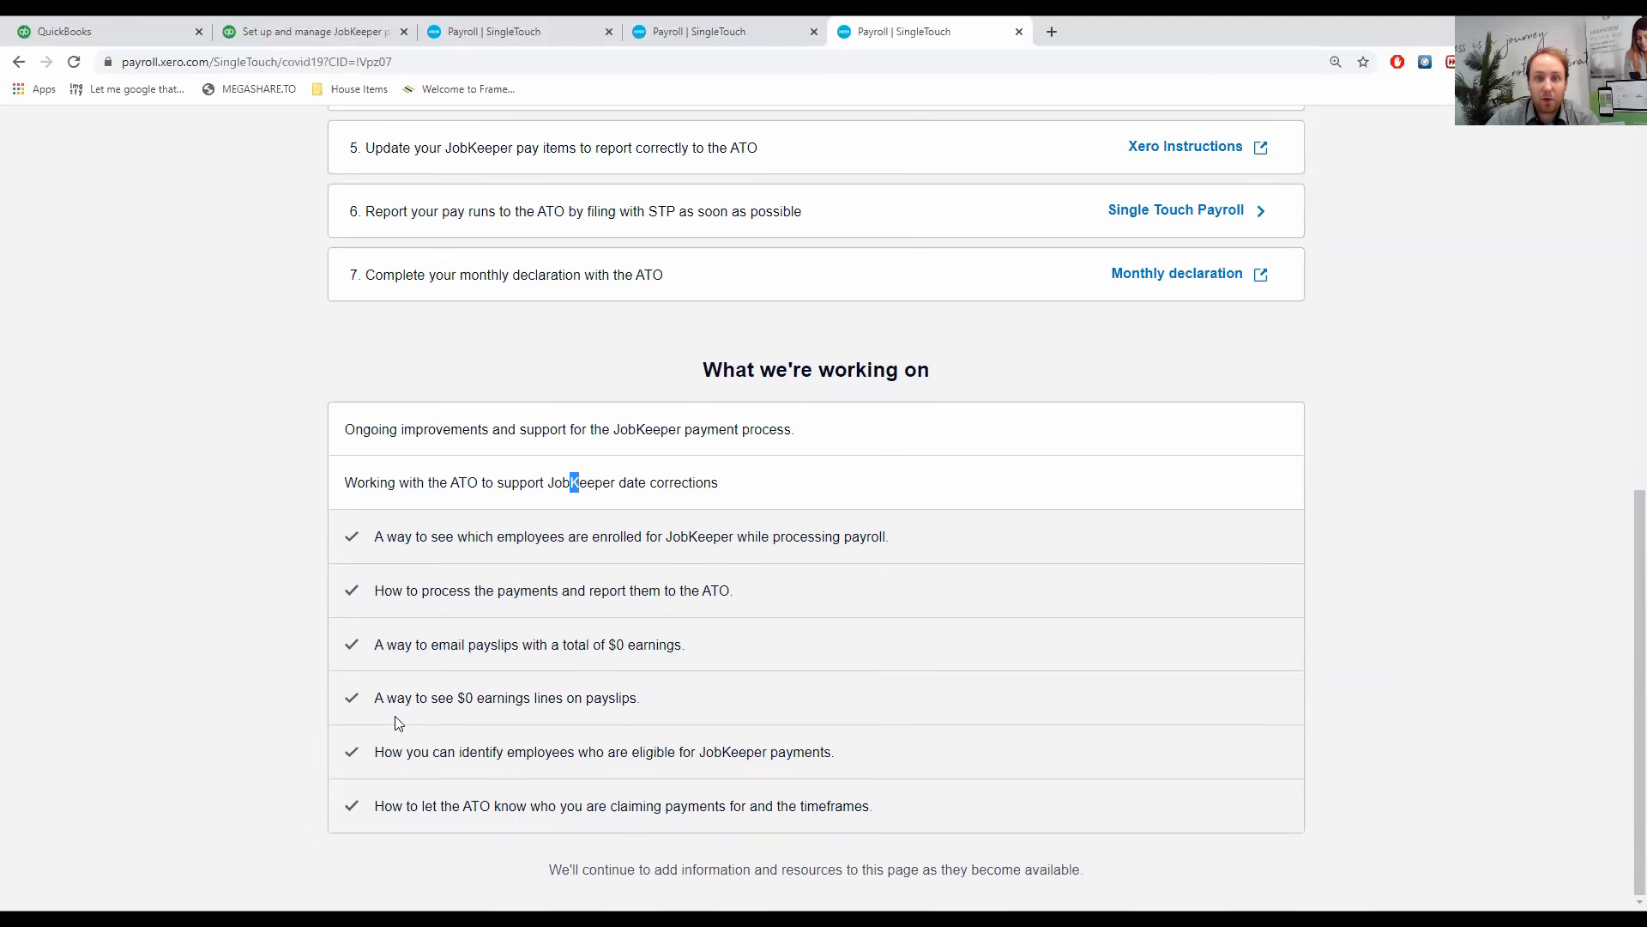
{"action": "scroll", "scroll_direction": "up", "scroll_amount": 3}
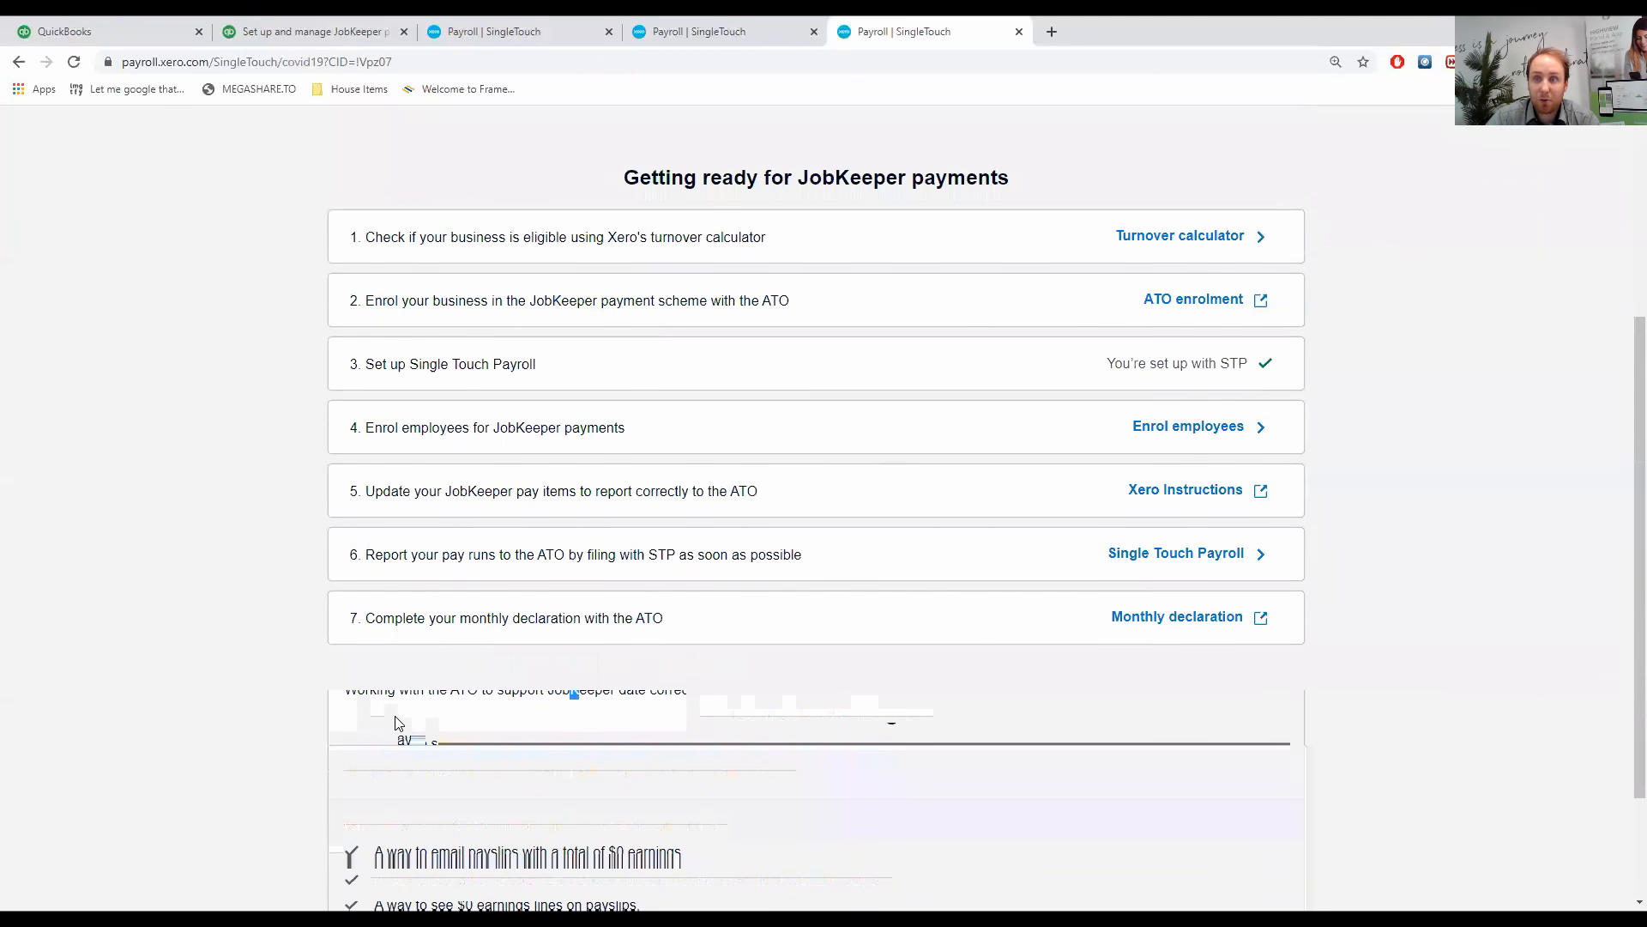
{"action": "scroll", "scroll_direction": "up", "scroll_amount": 3}
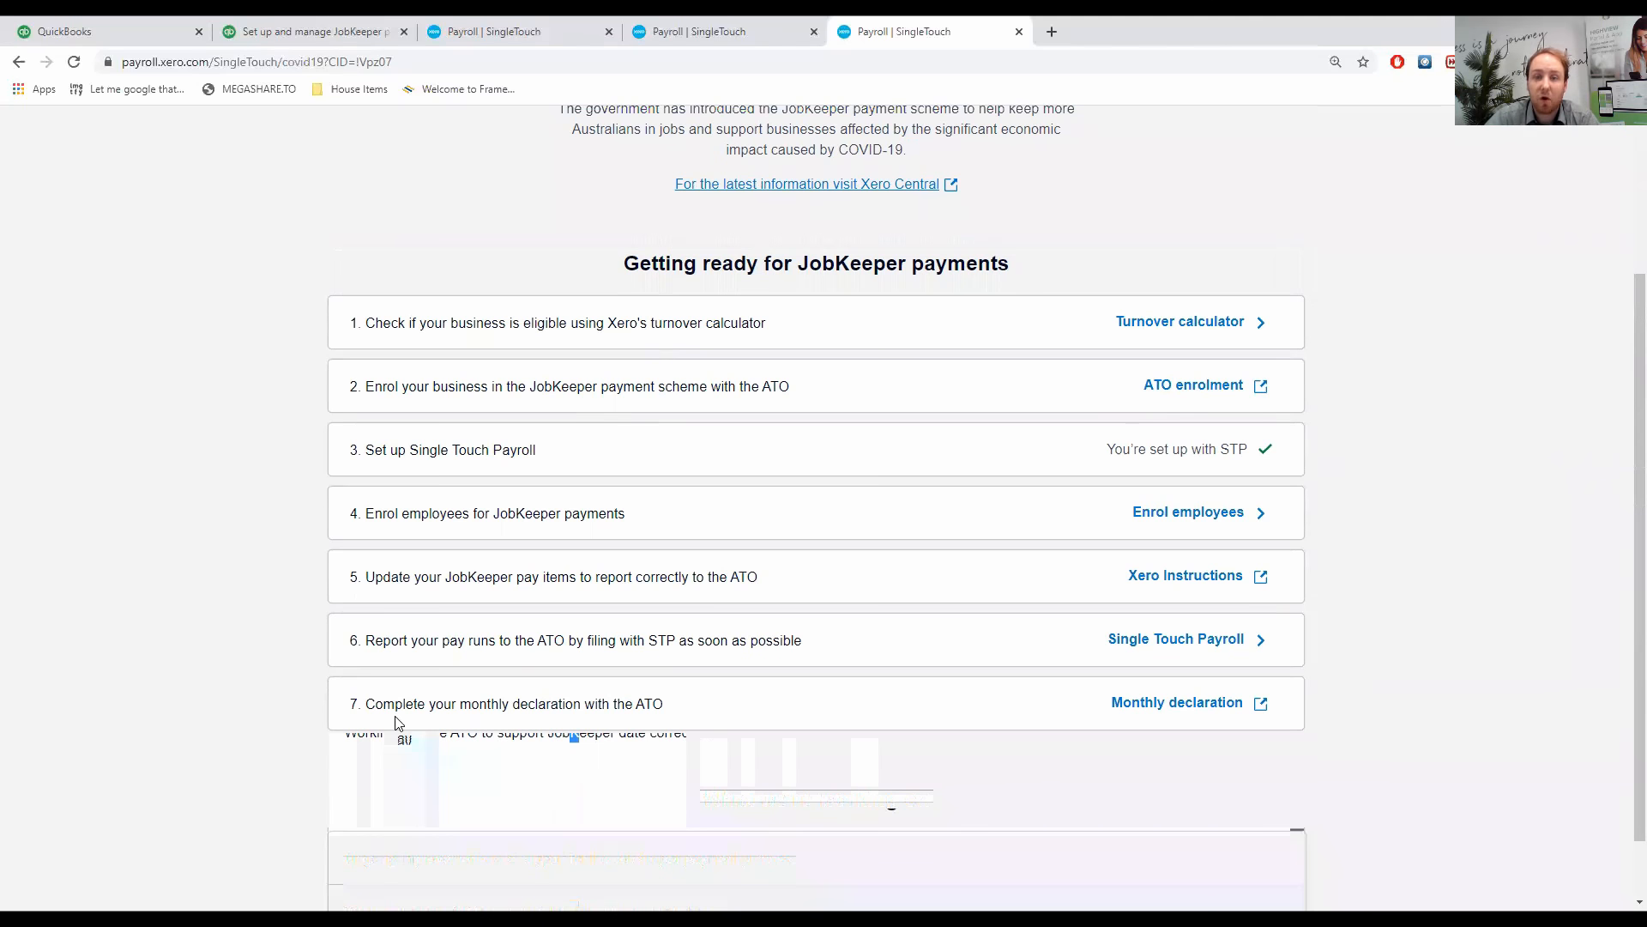
{"action": "mouse_move", "coordinate": [5, 309]}
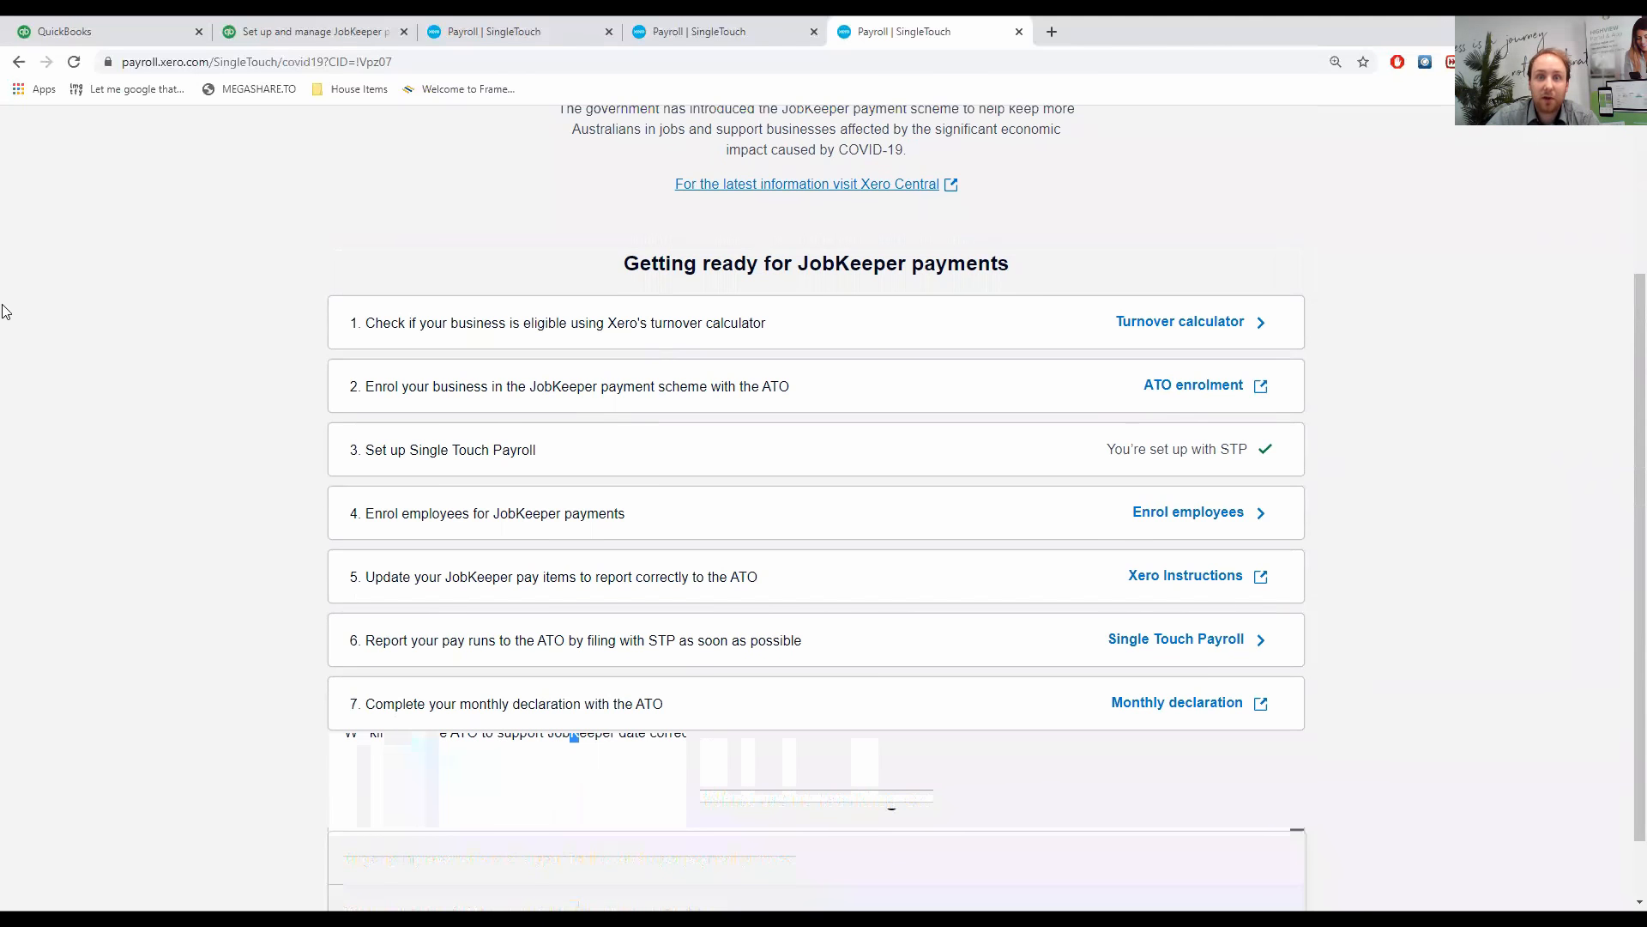